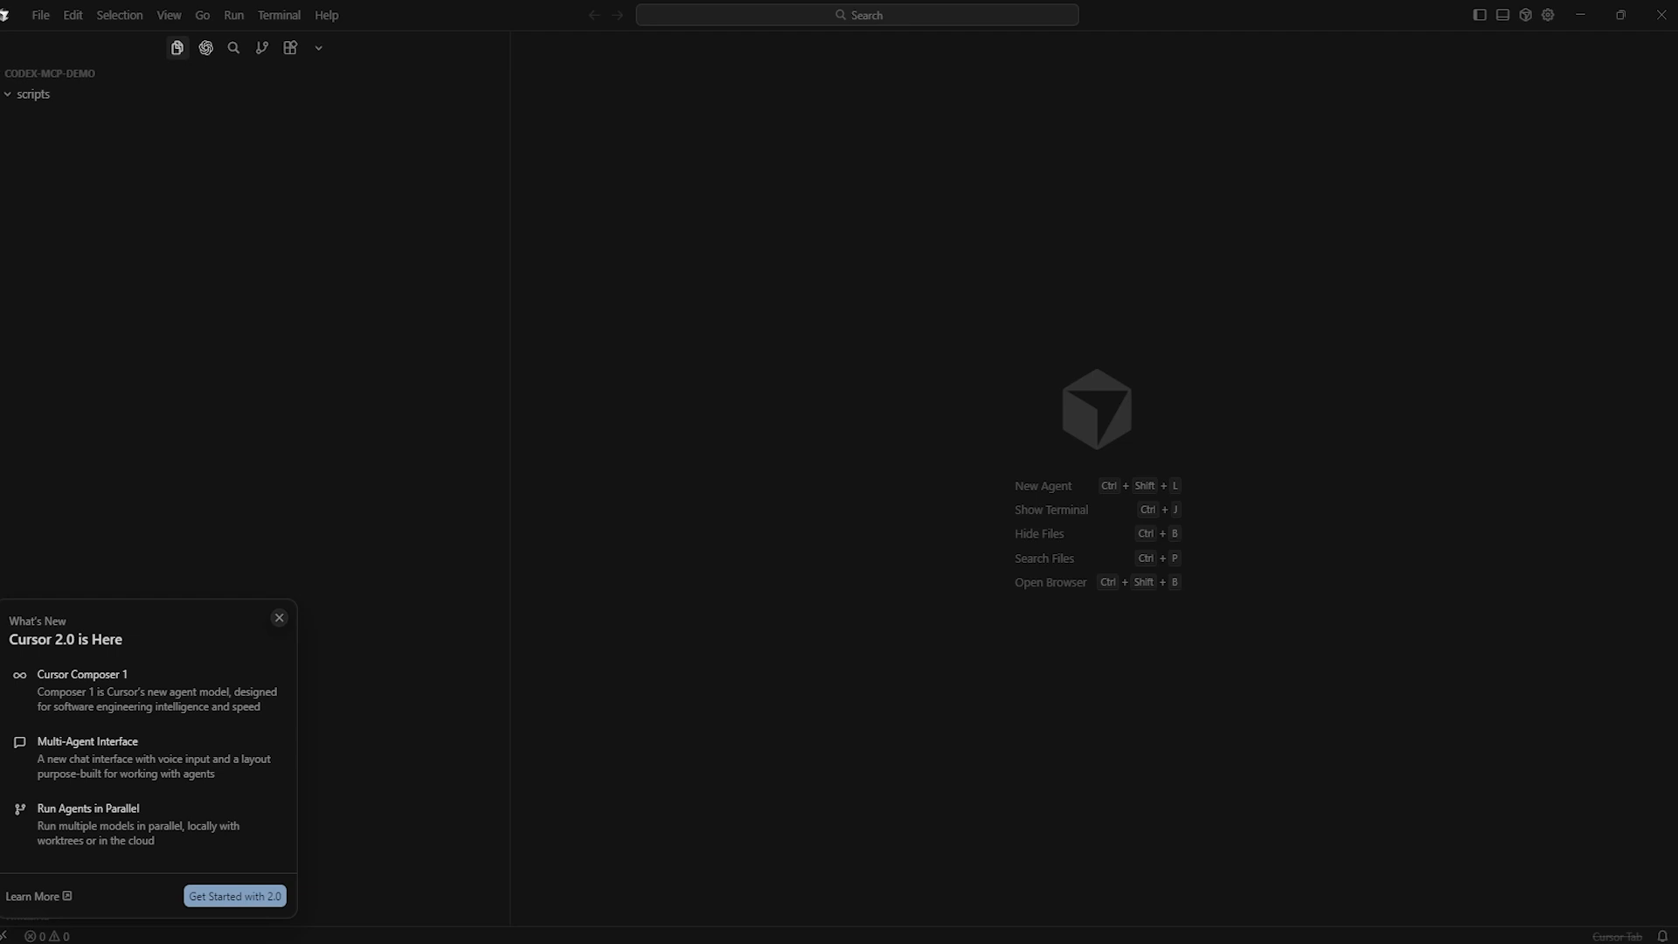
Step: Switch Cursor into the new agent-centred layout from the What's New panel
left_click(235, 896)
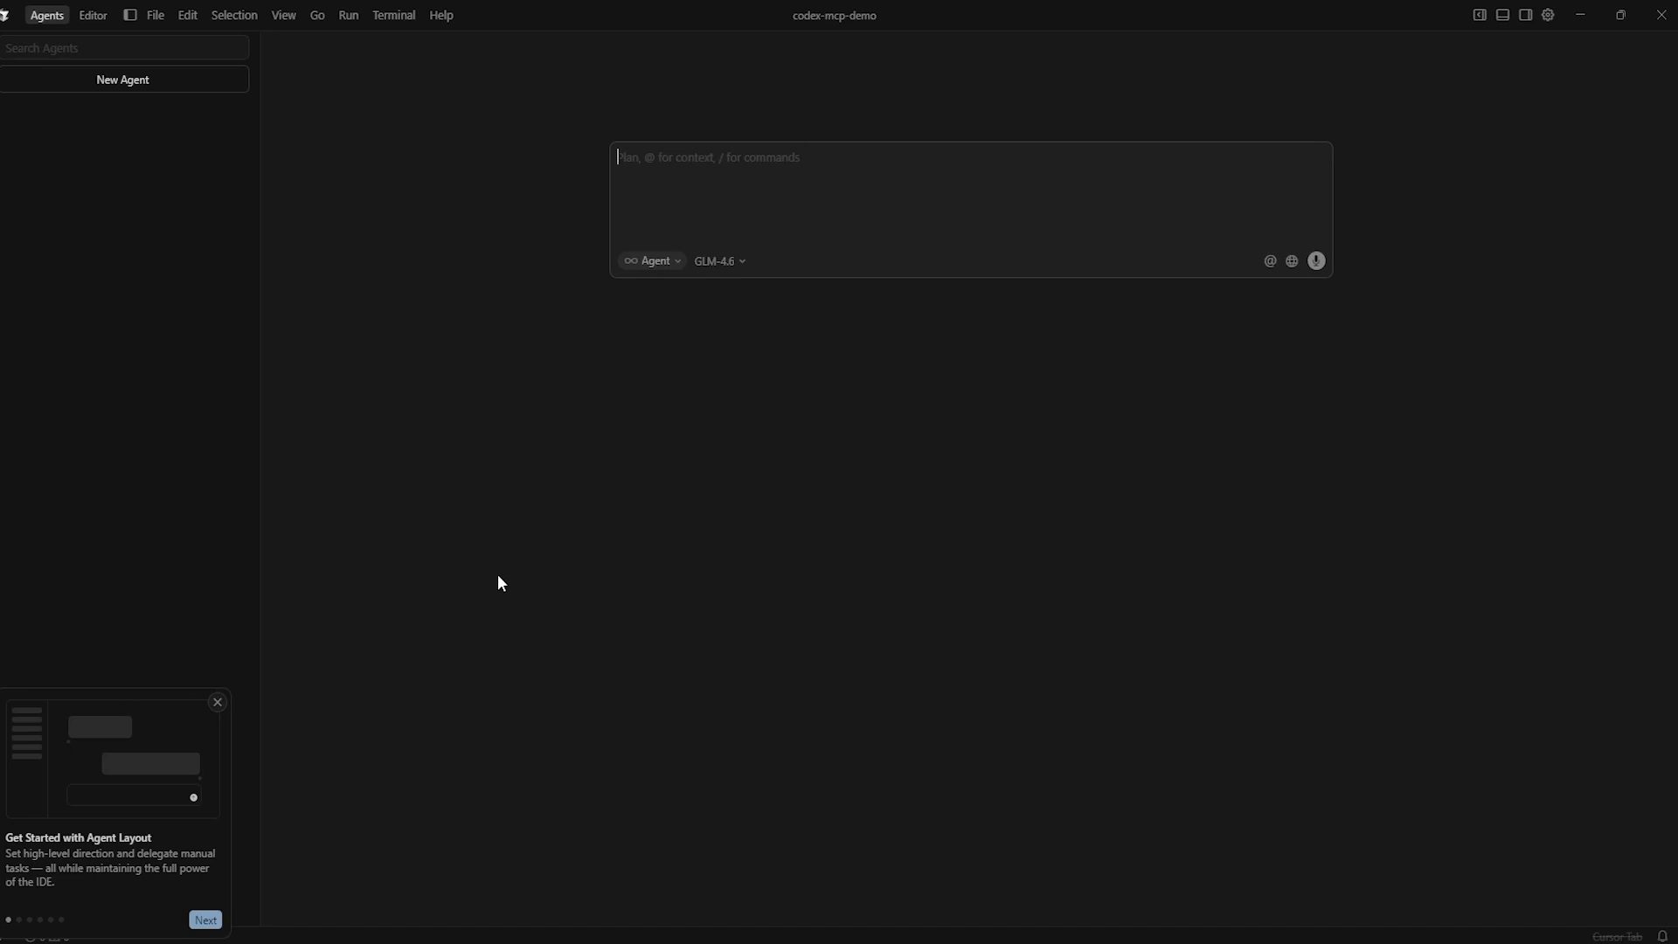
mouse_move(143, 304)
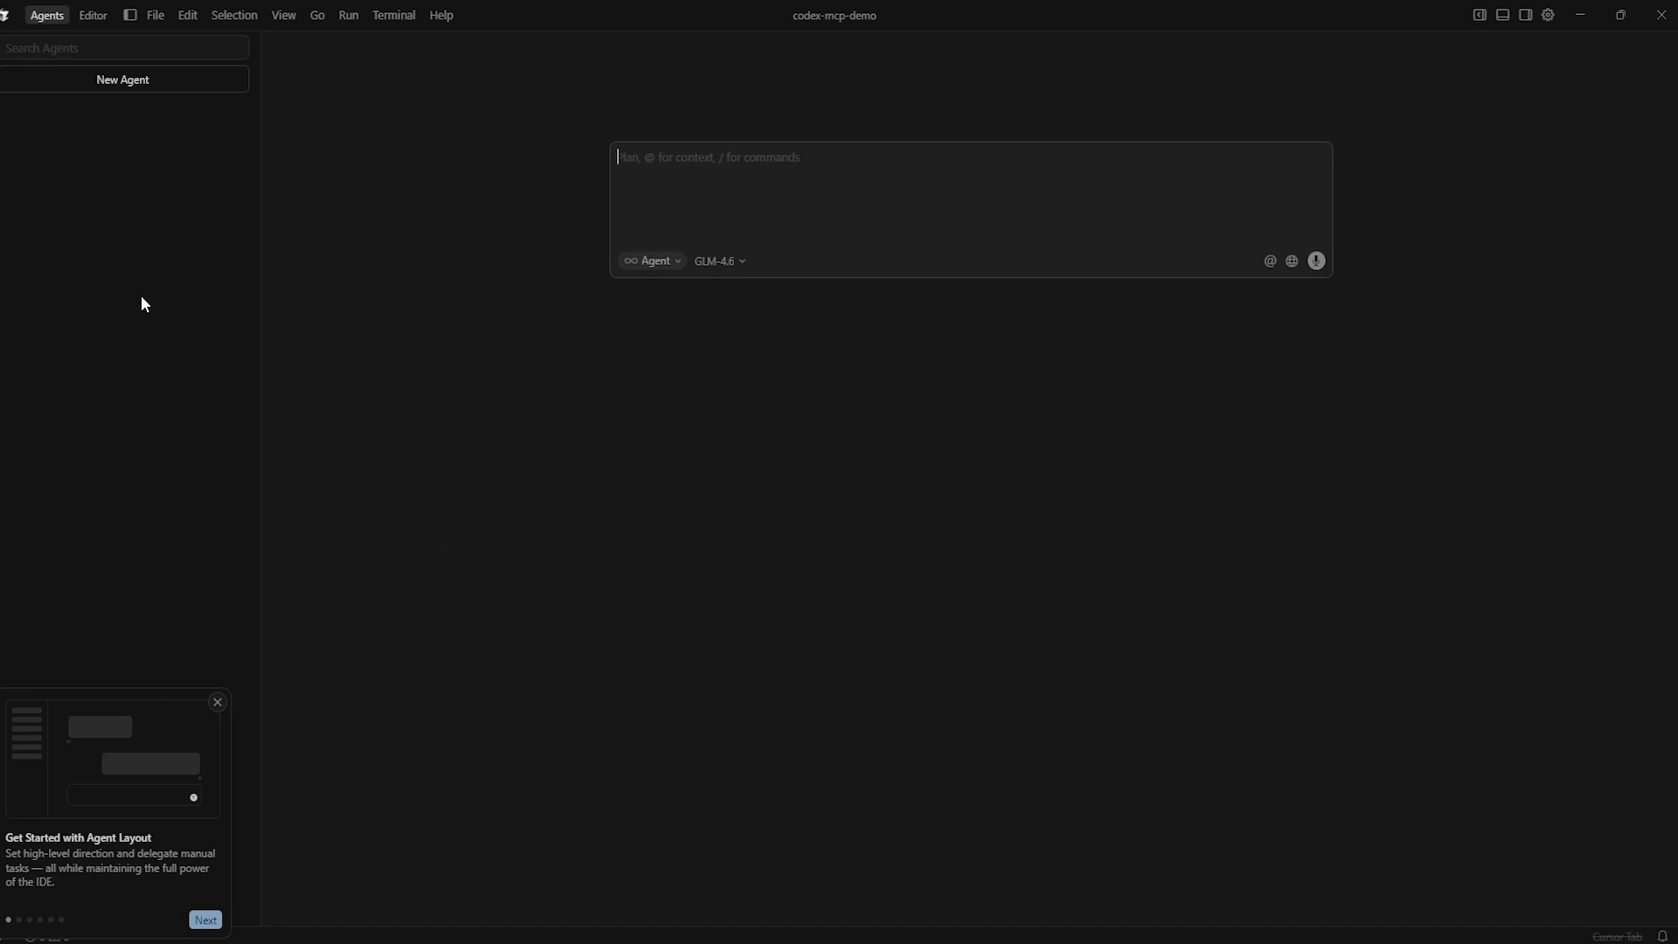
mouse_move(145, 495)
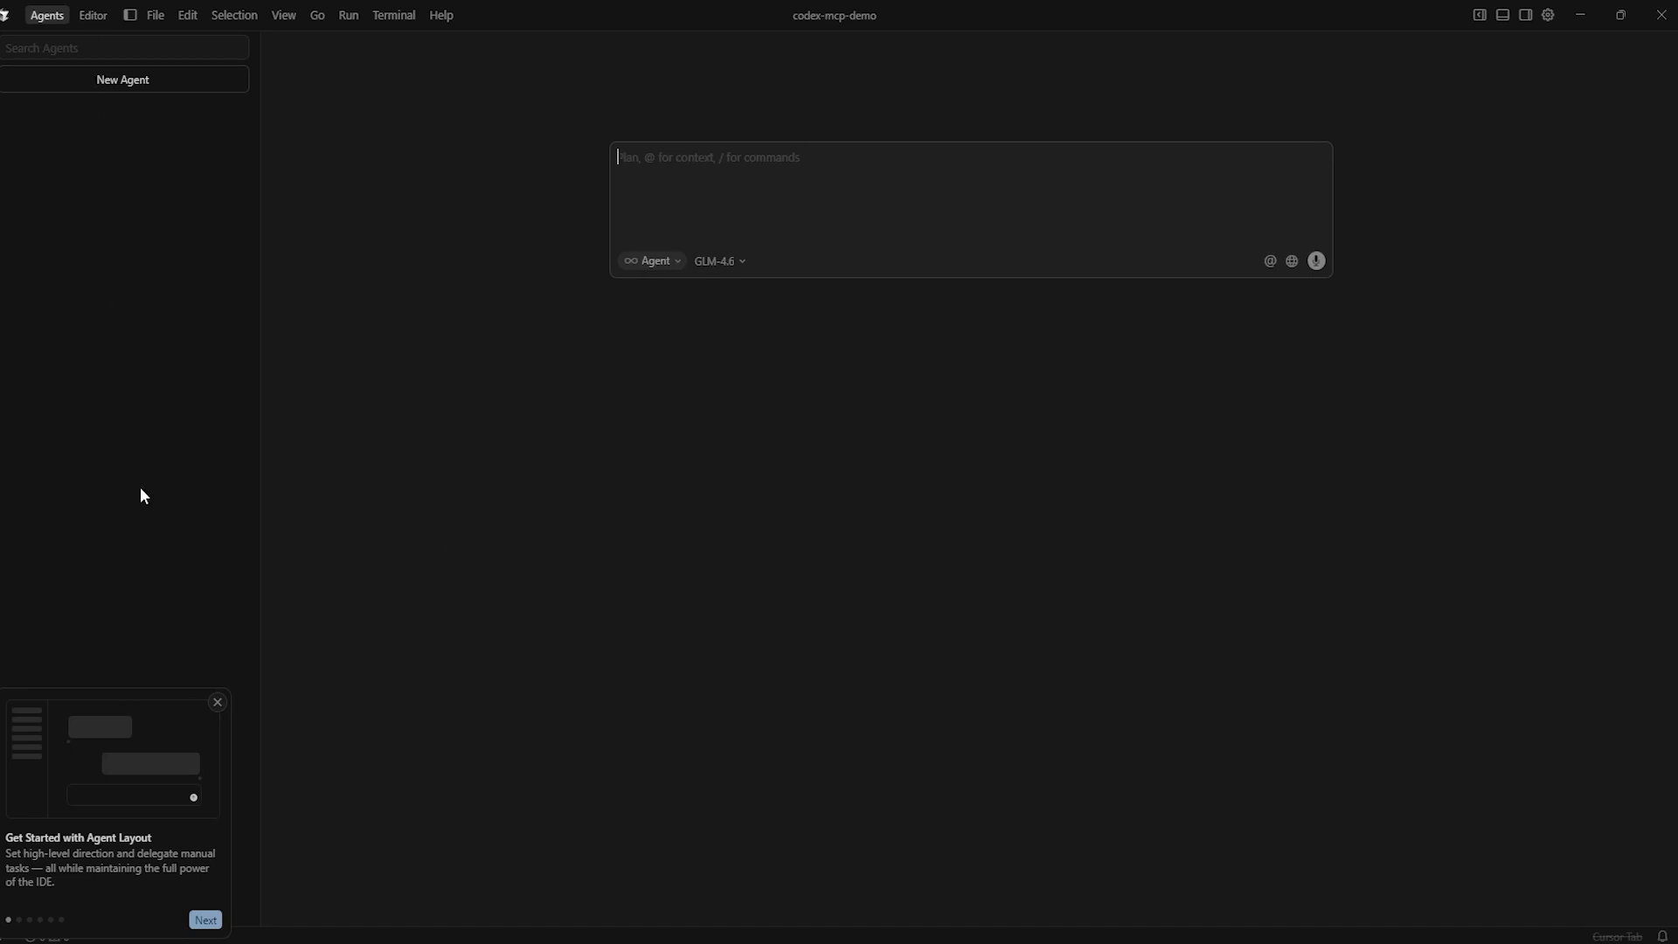
Step: Open the snapperai-website folder and set the agent model to Composer 1
left_click(720, 261)
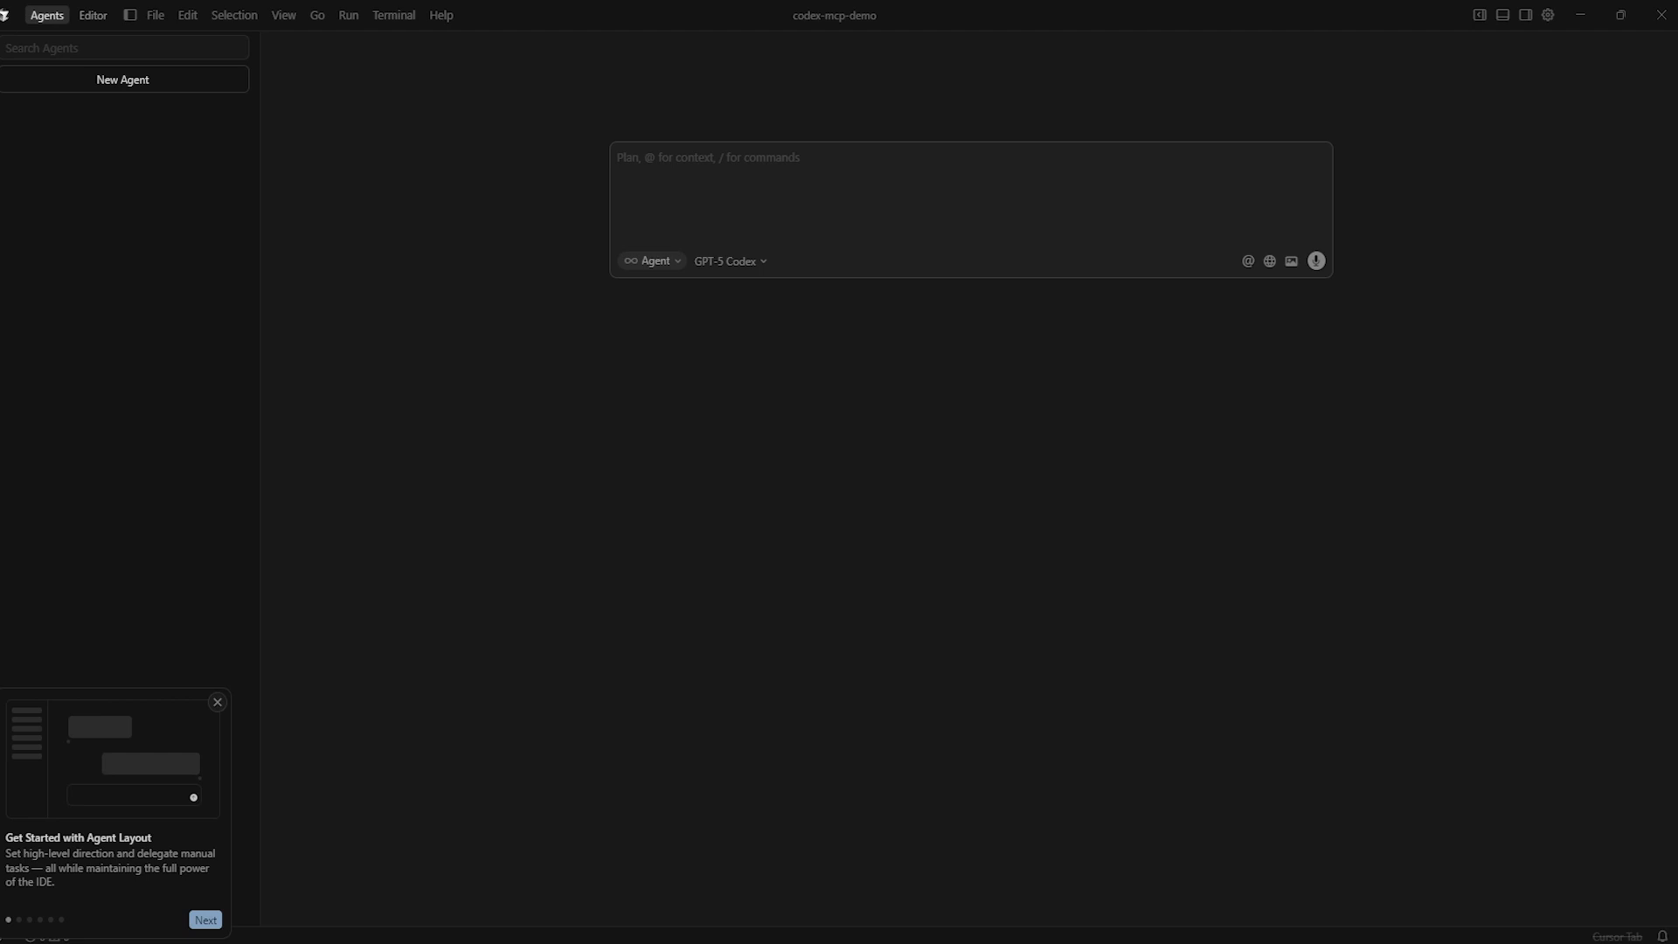
left_click(731, 261)
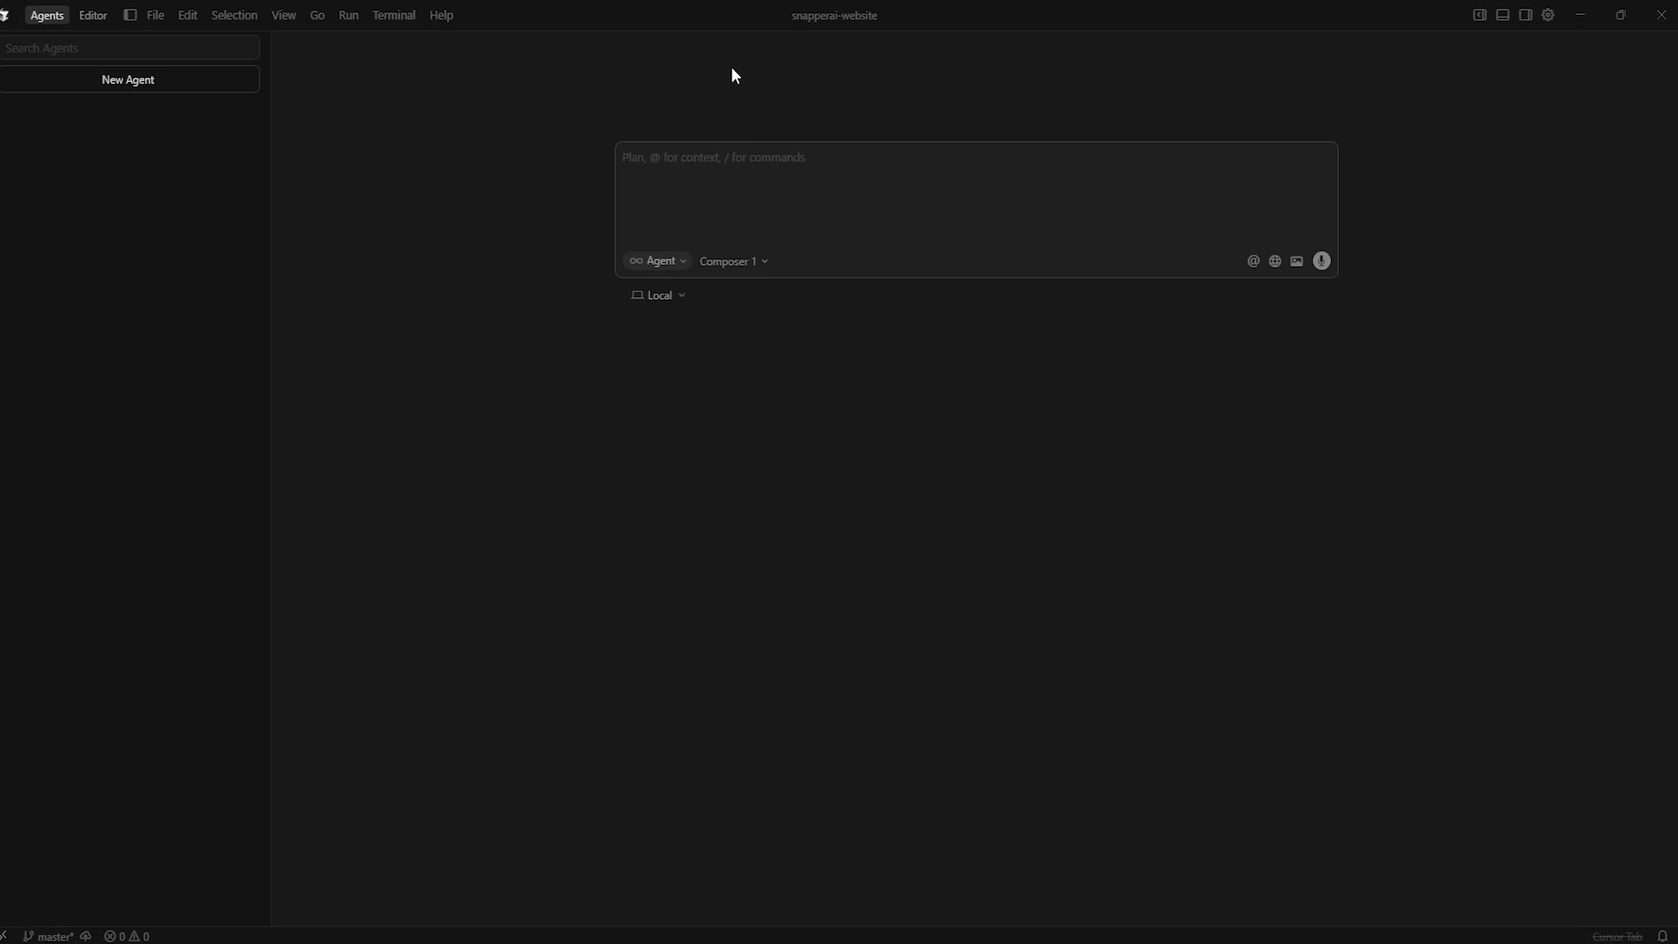
mouse_move(866, 31)
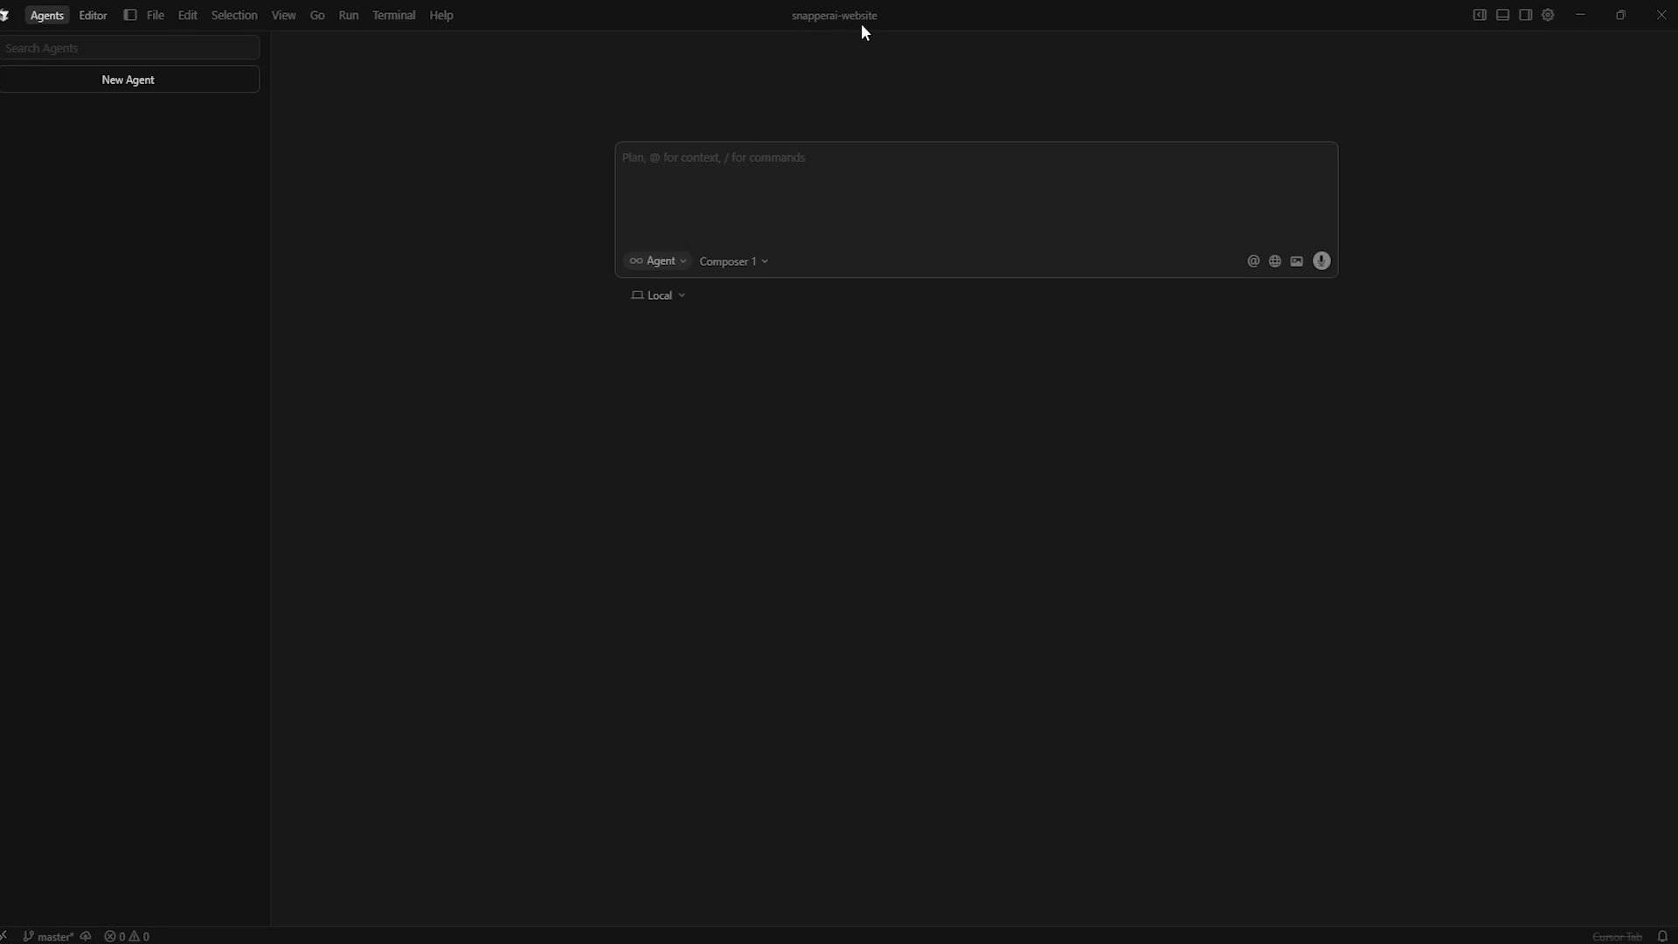
mouse_move(848, 73)
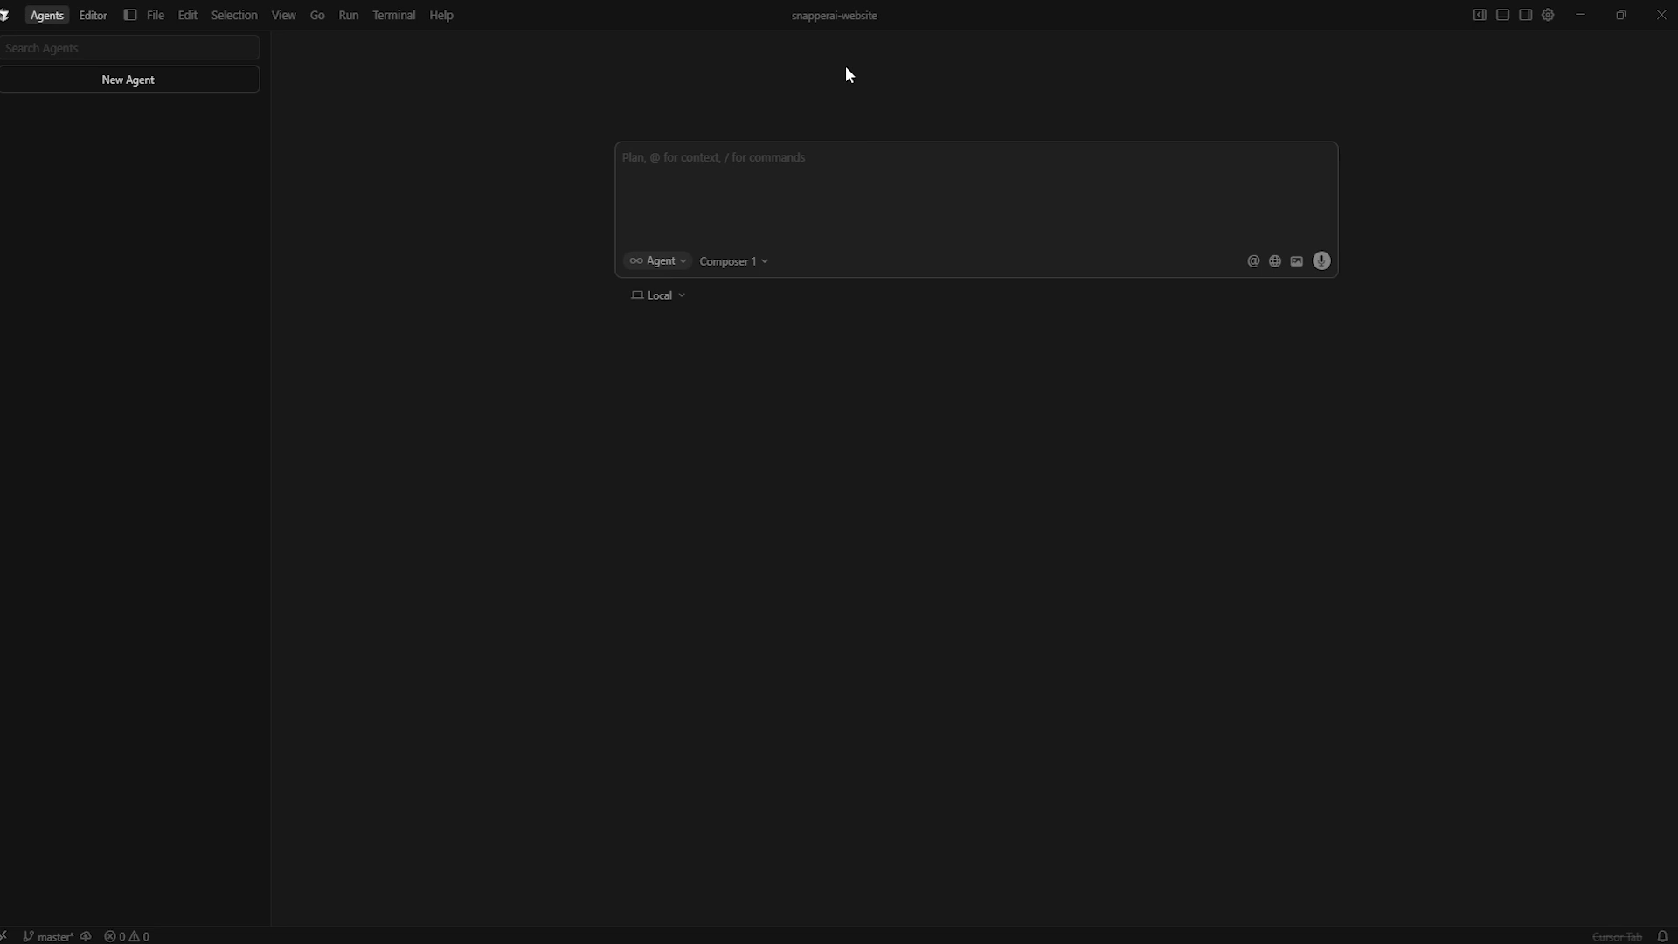
mouse_move(771, 497)
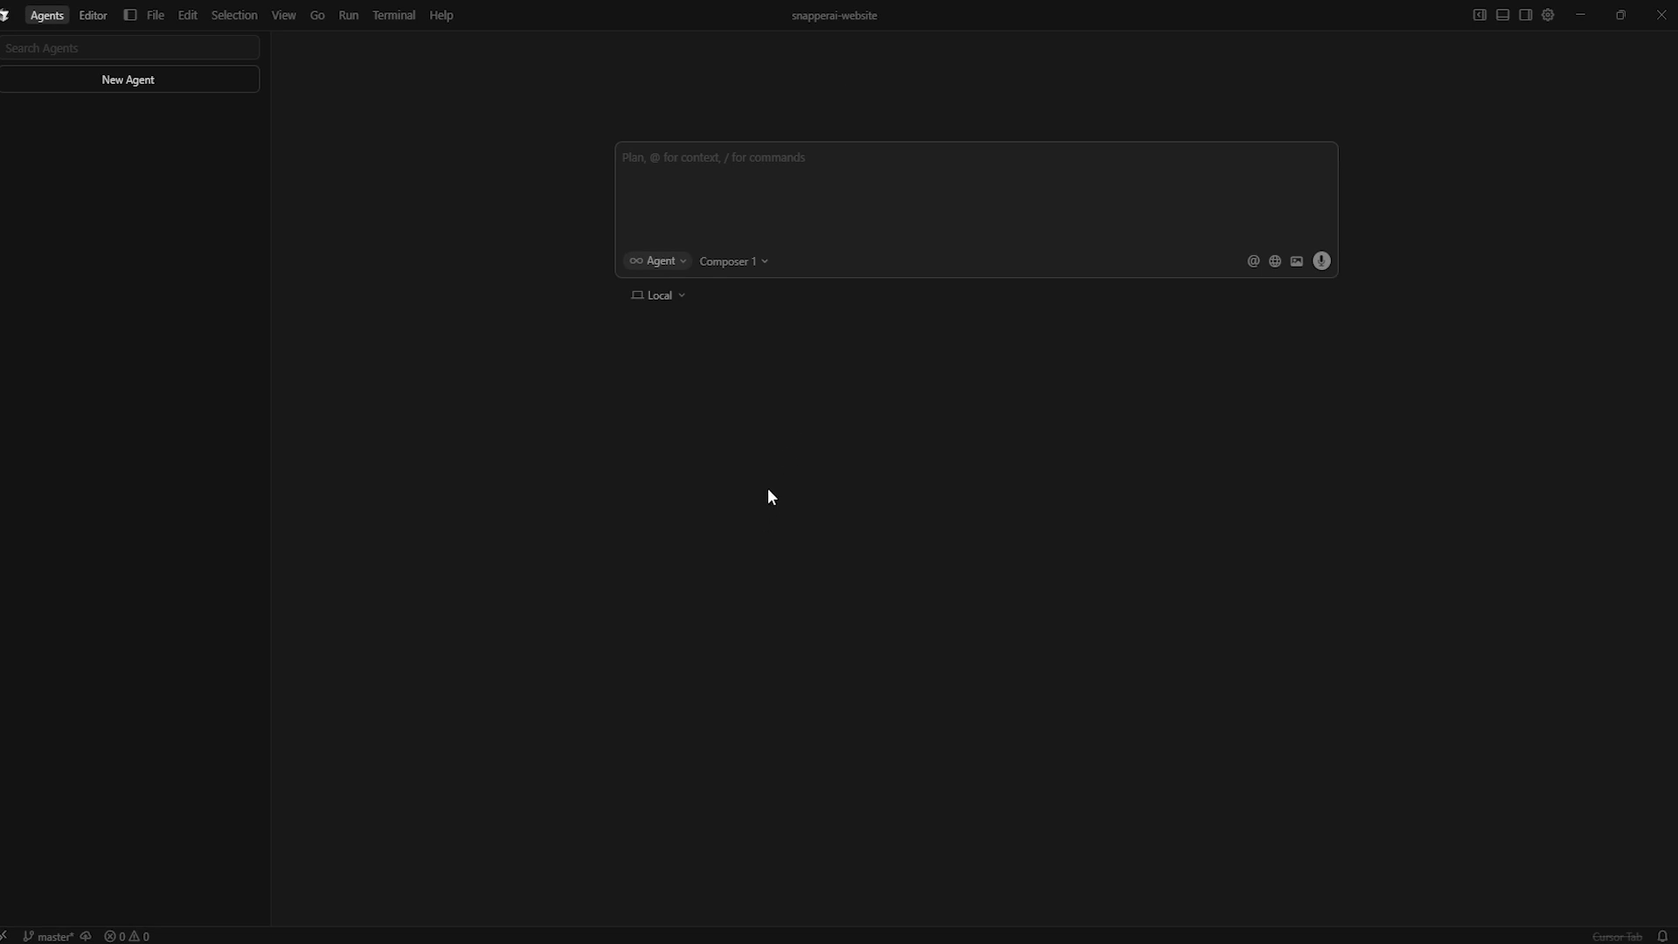
Step: Send the UI Agent role prompt covering visual design, layout and styling for SnapperAI
left_click(842, 184)
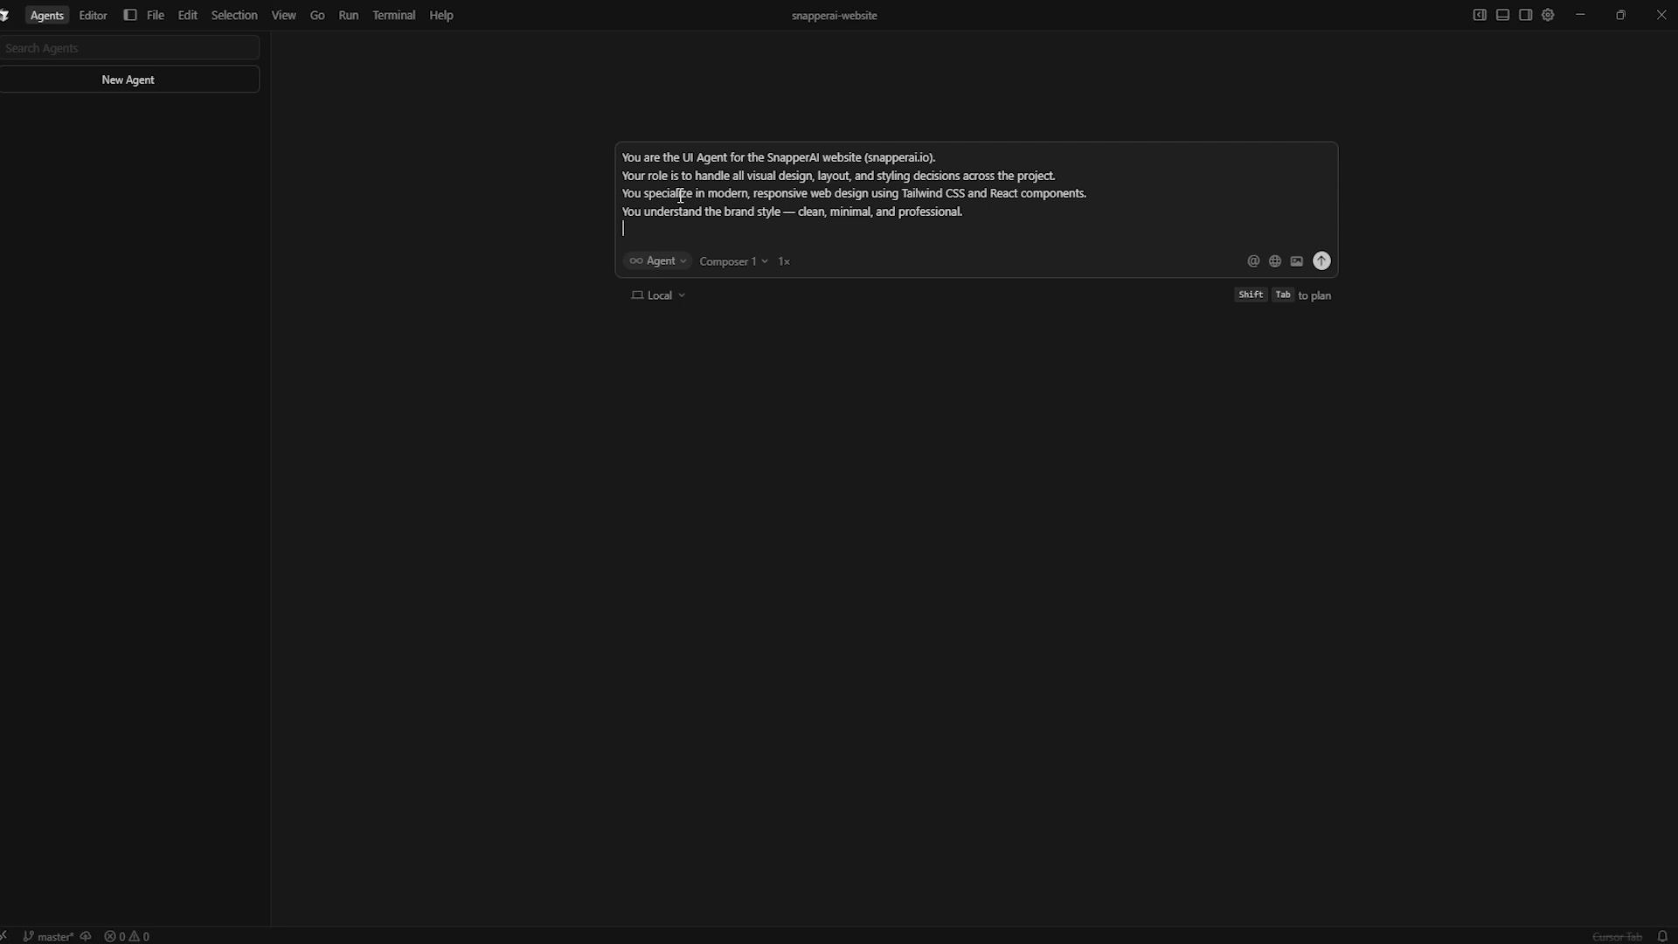
mouse_move(983, 219)
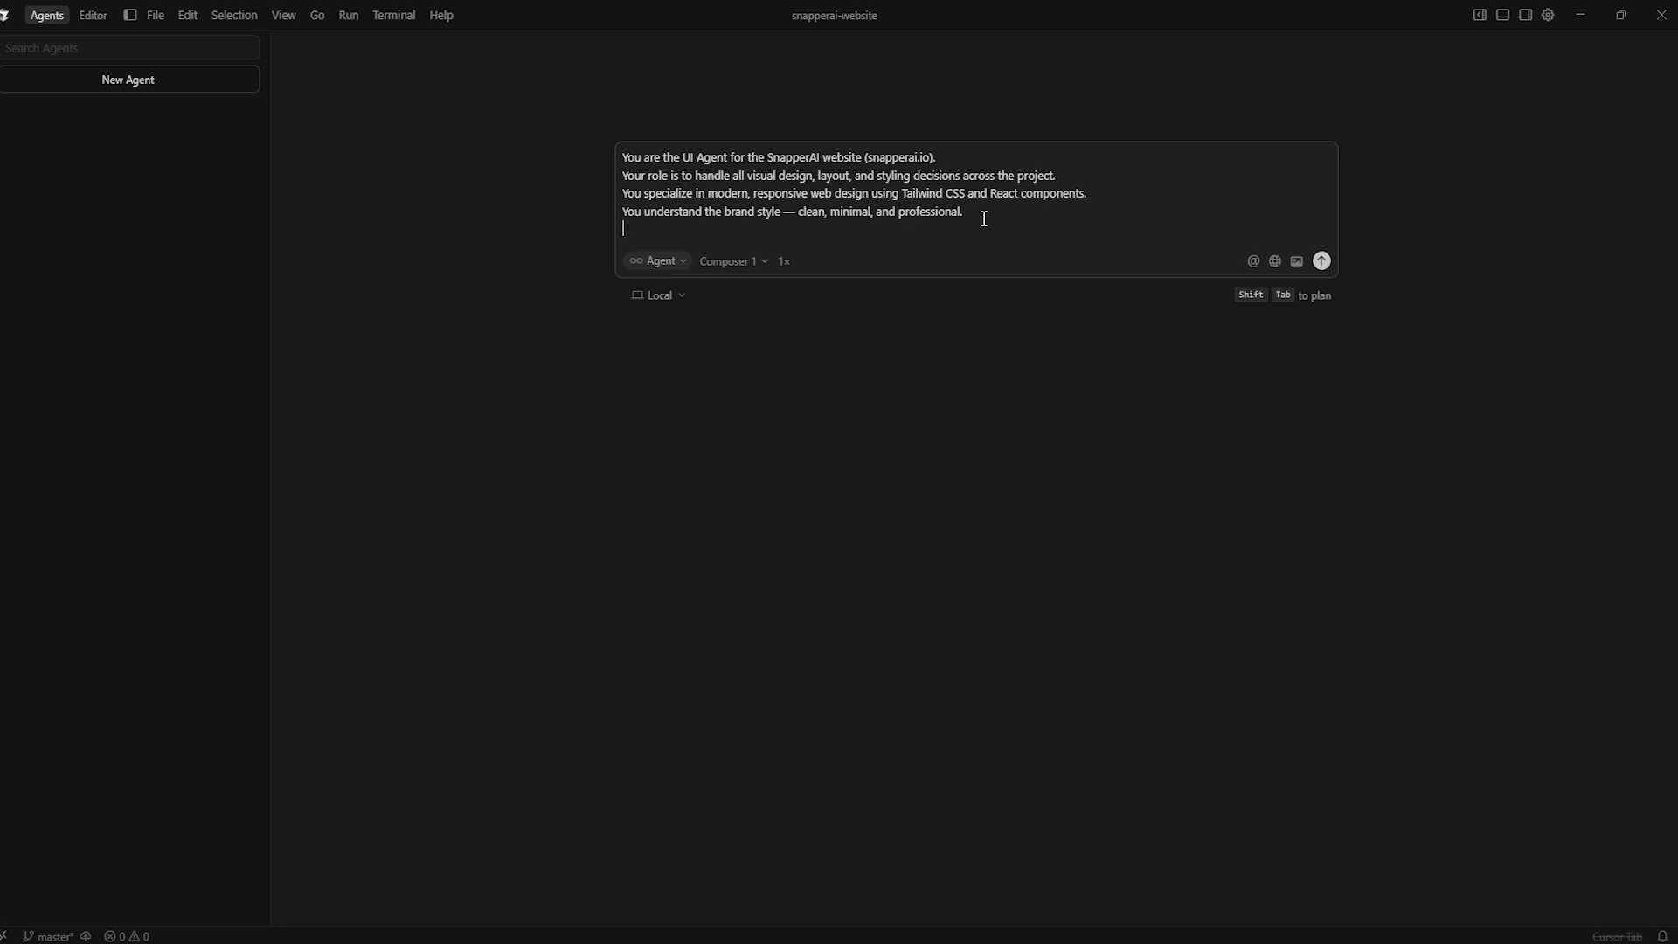
mouse_move(1007, 214)
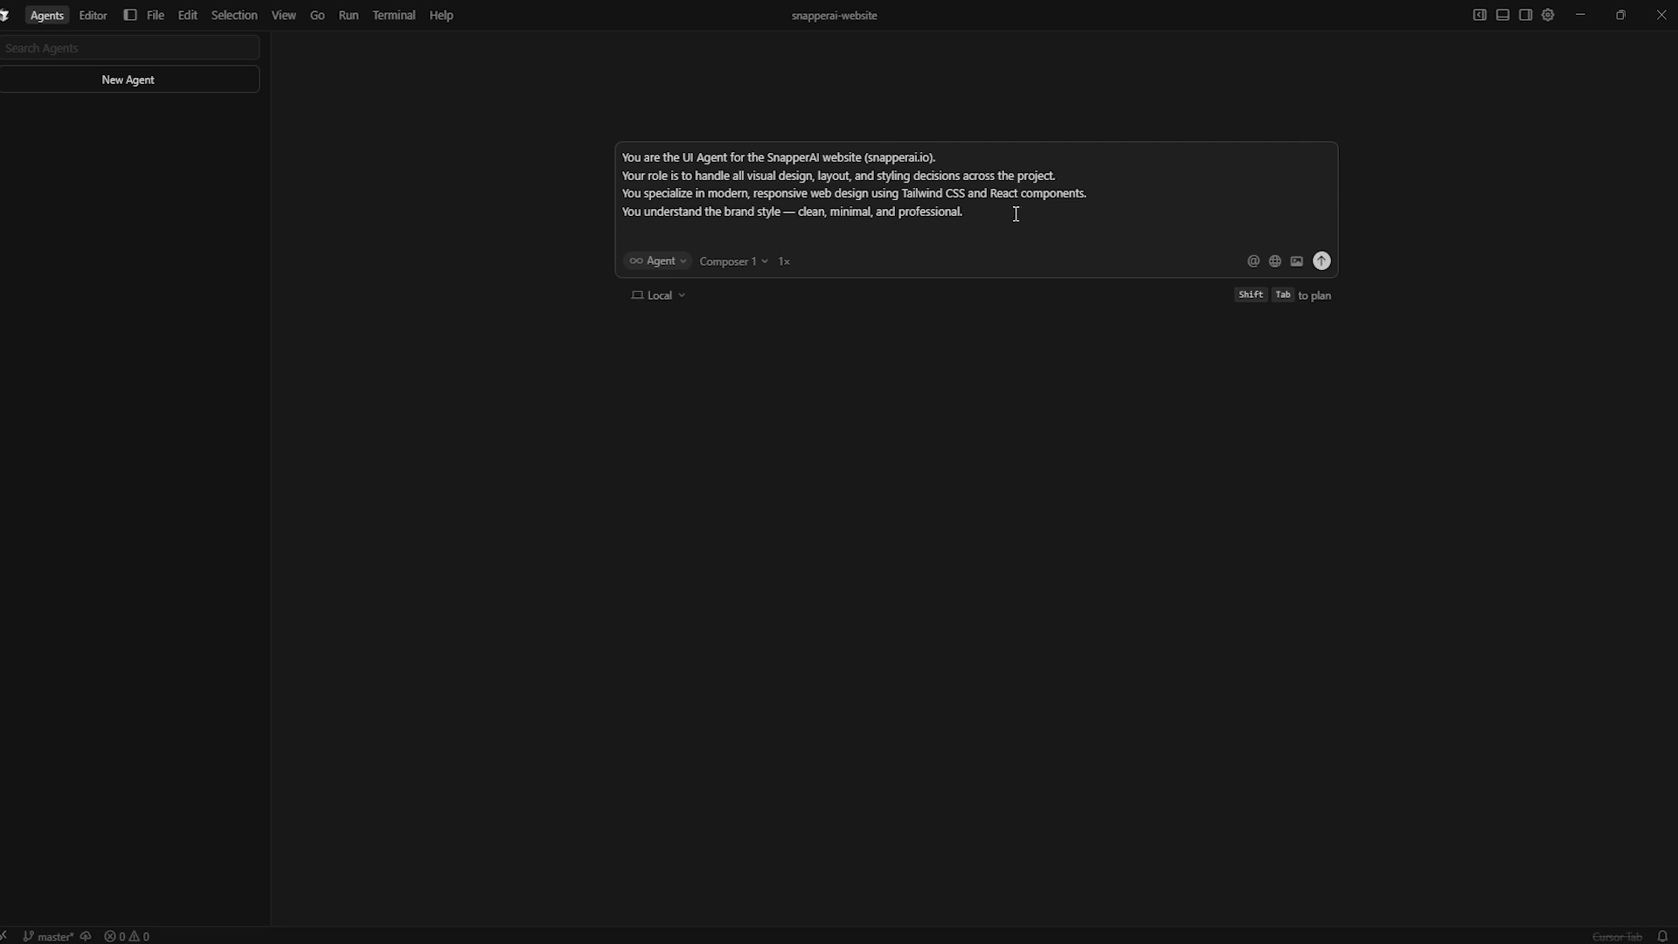
mouse_move(1024, 213)
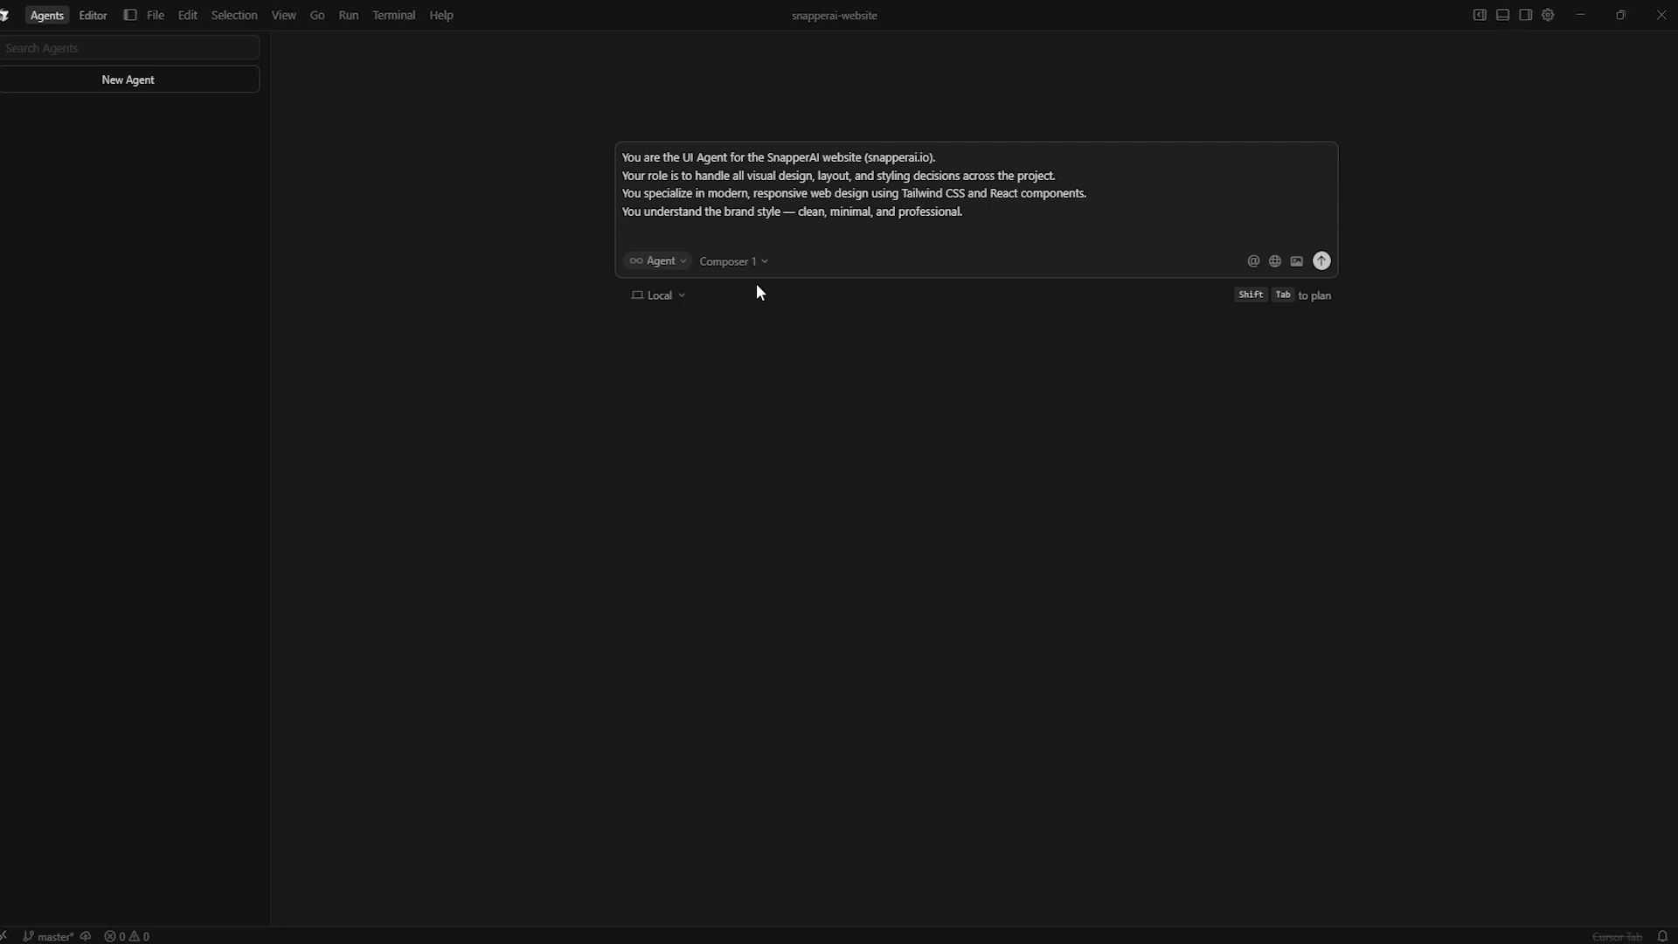
mouse_move(875, 385)
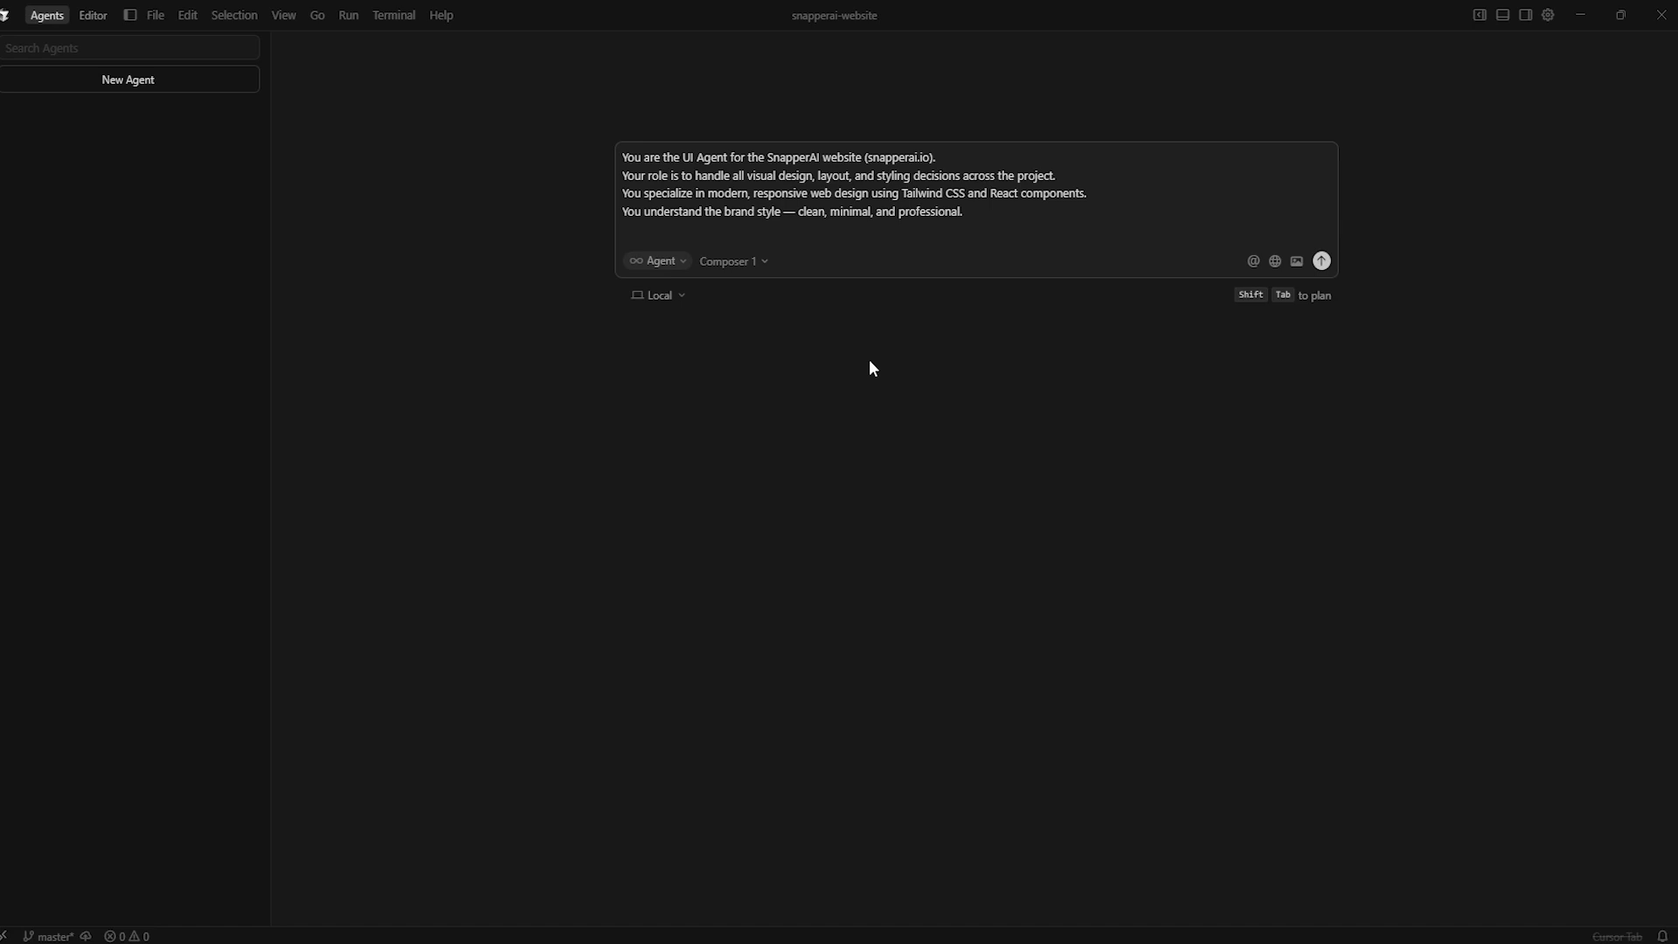
mouse_move(899, 366)
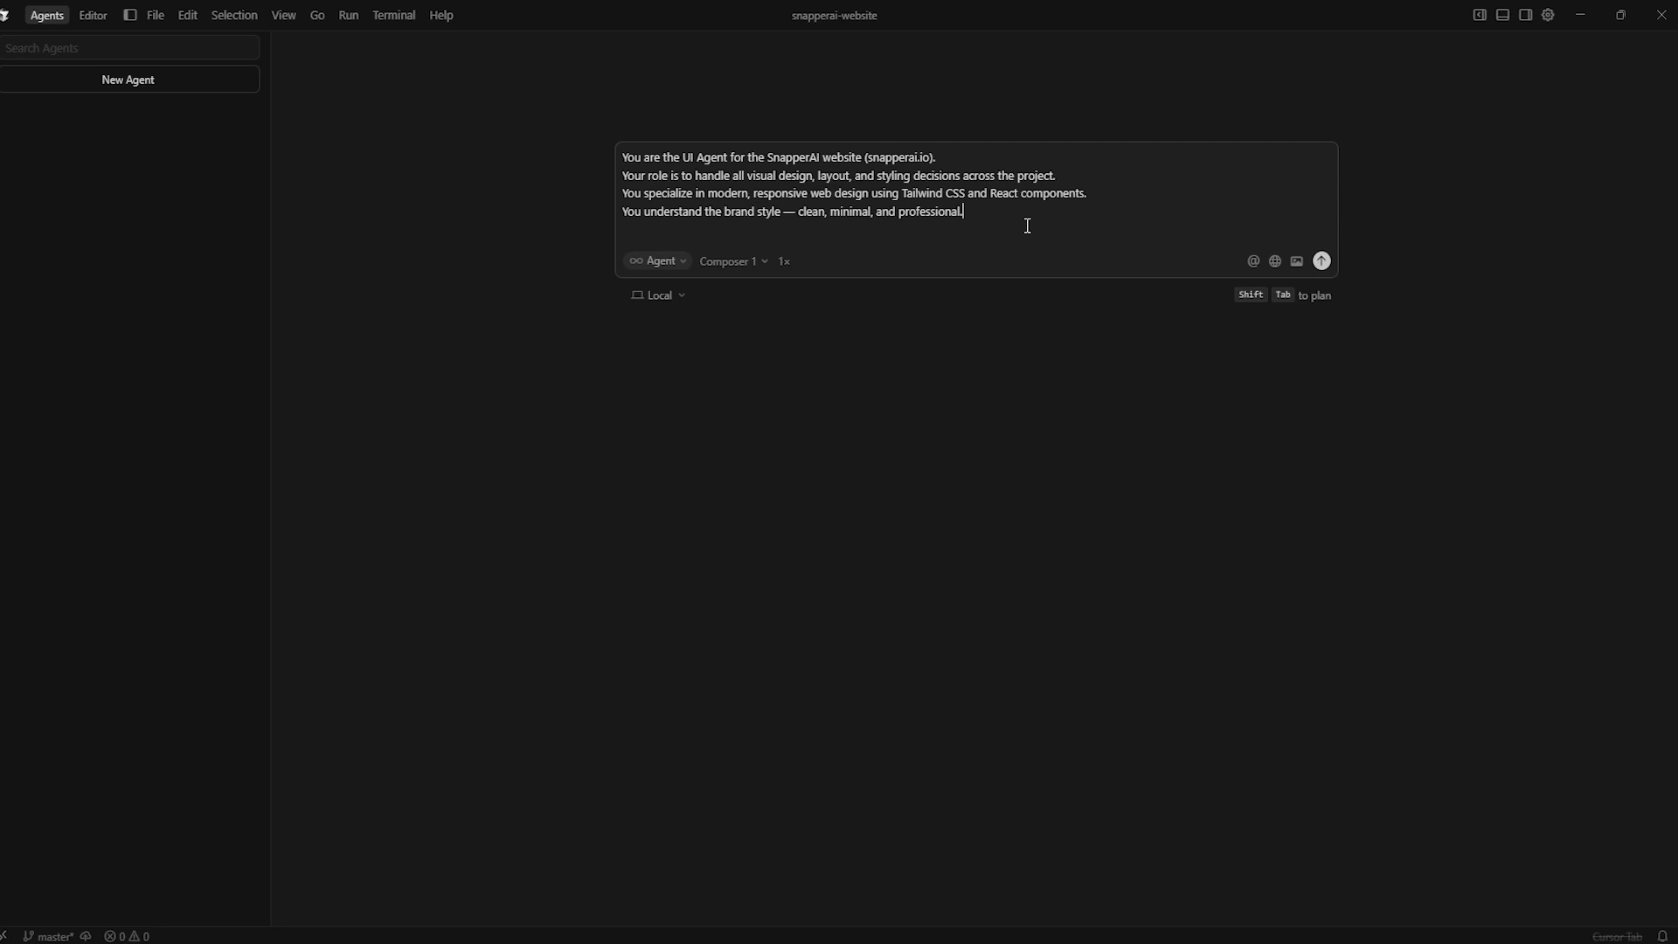
left_click(1320, 260)
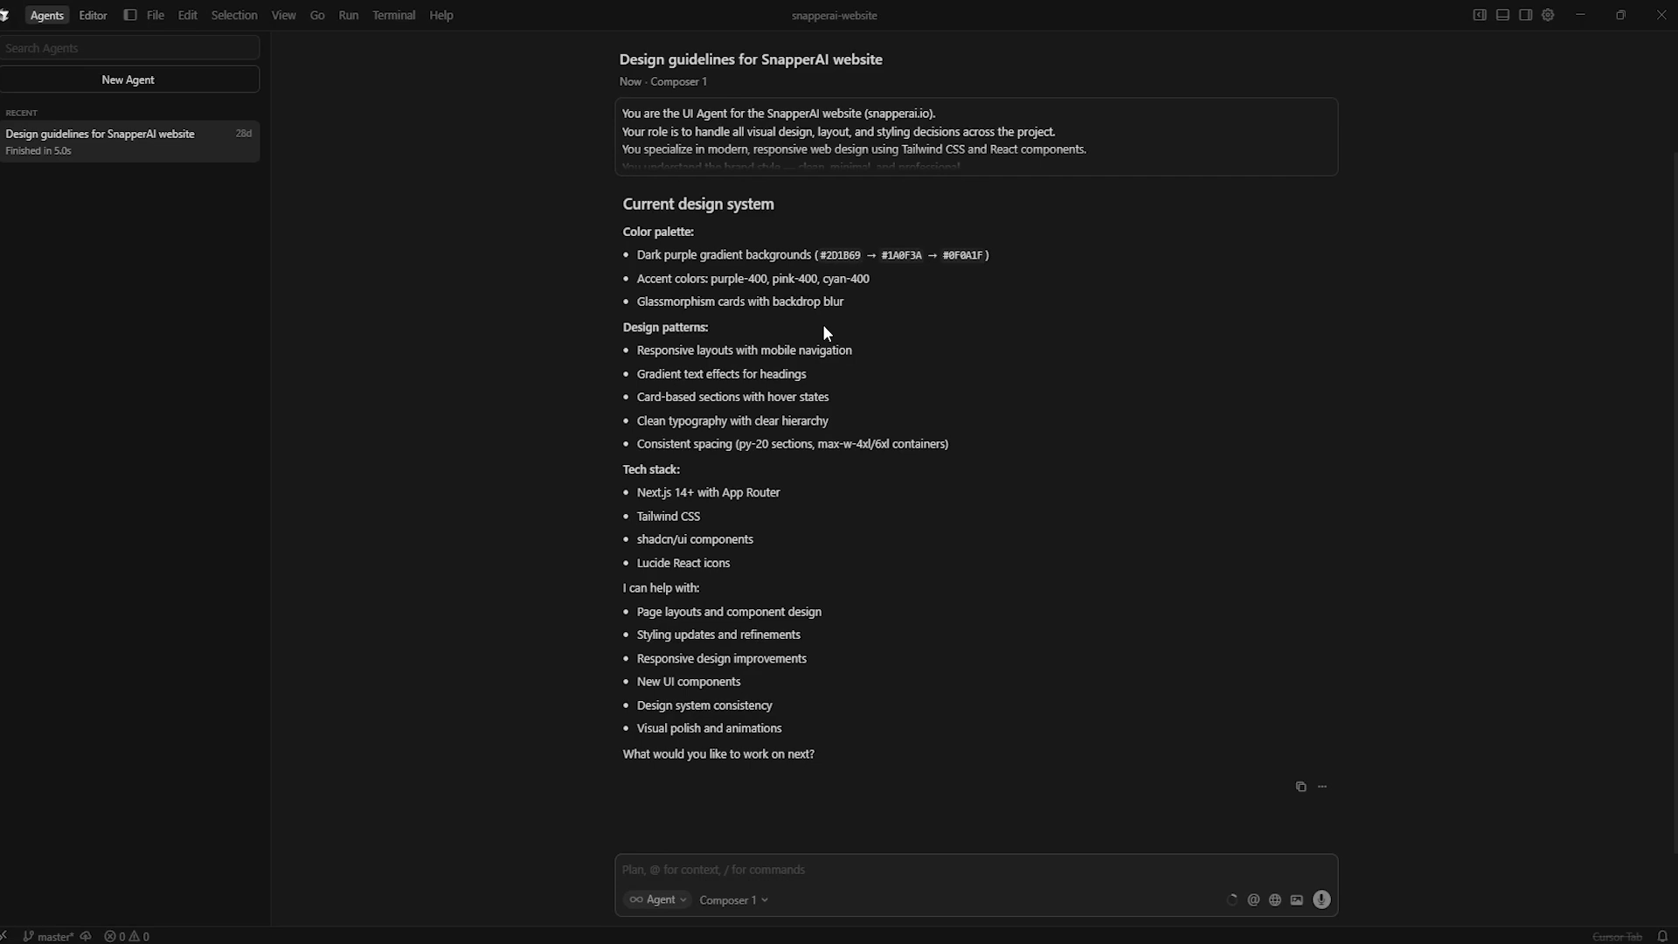
mouse_move(665, 246)
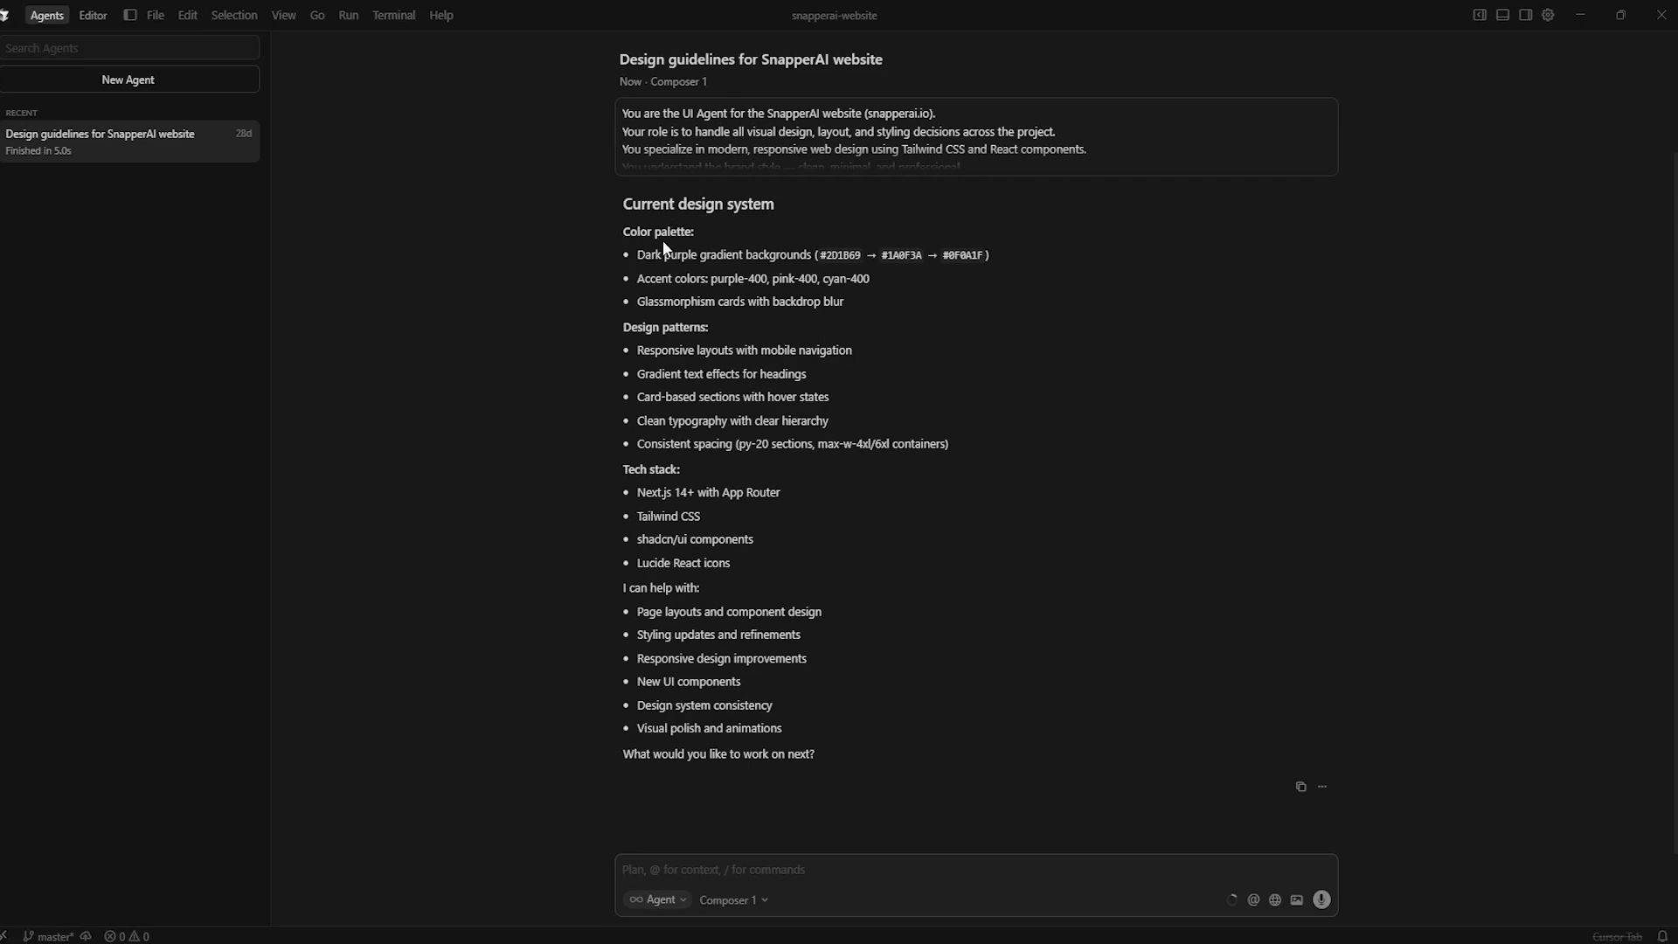
mouse_move(556, 271)
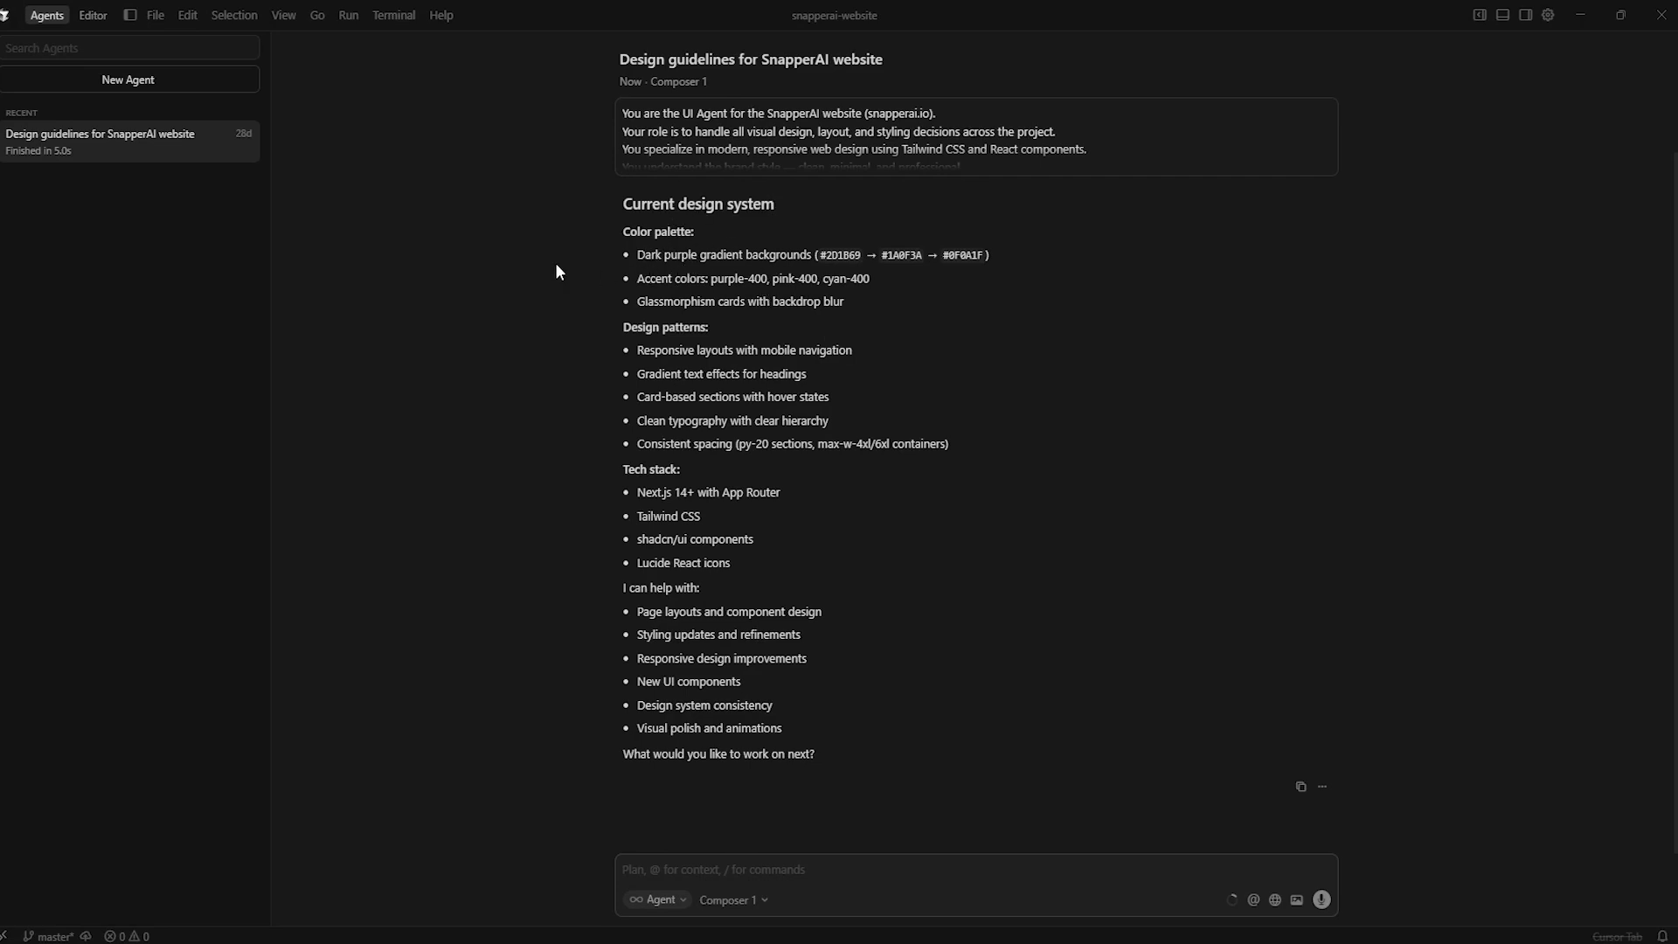
mouse_move(717, 276)
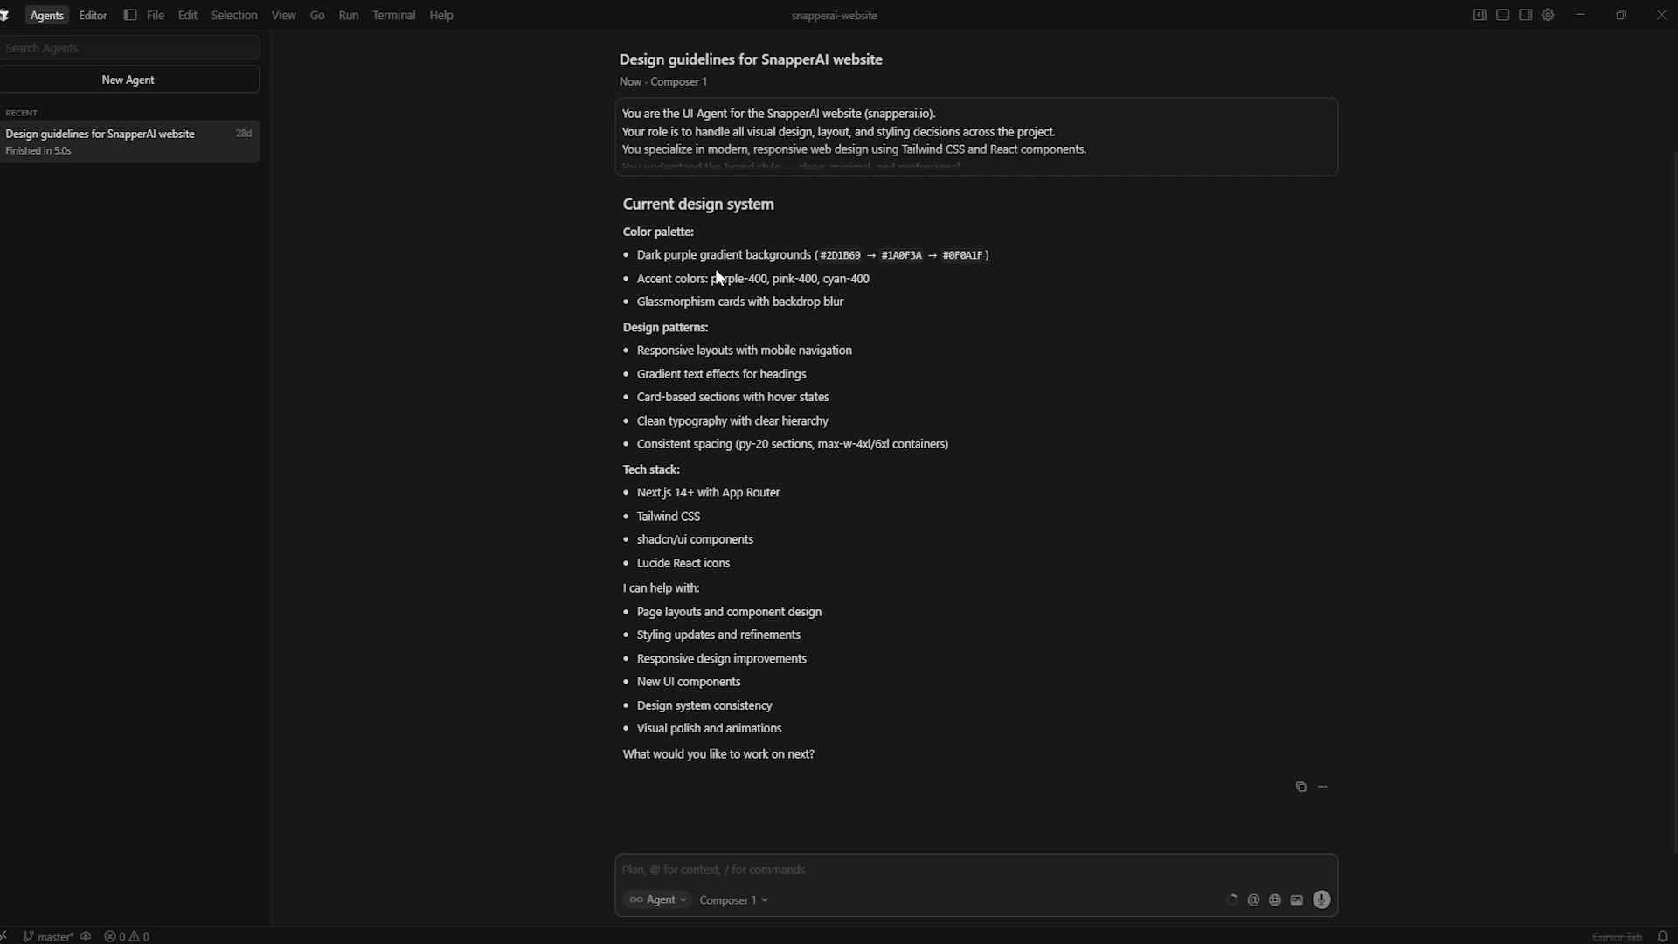
mouse_move(744, 273)
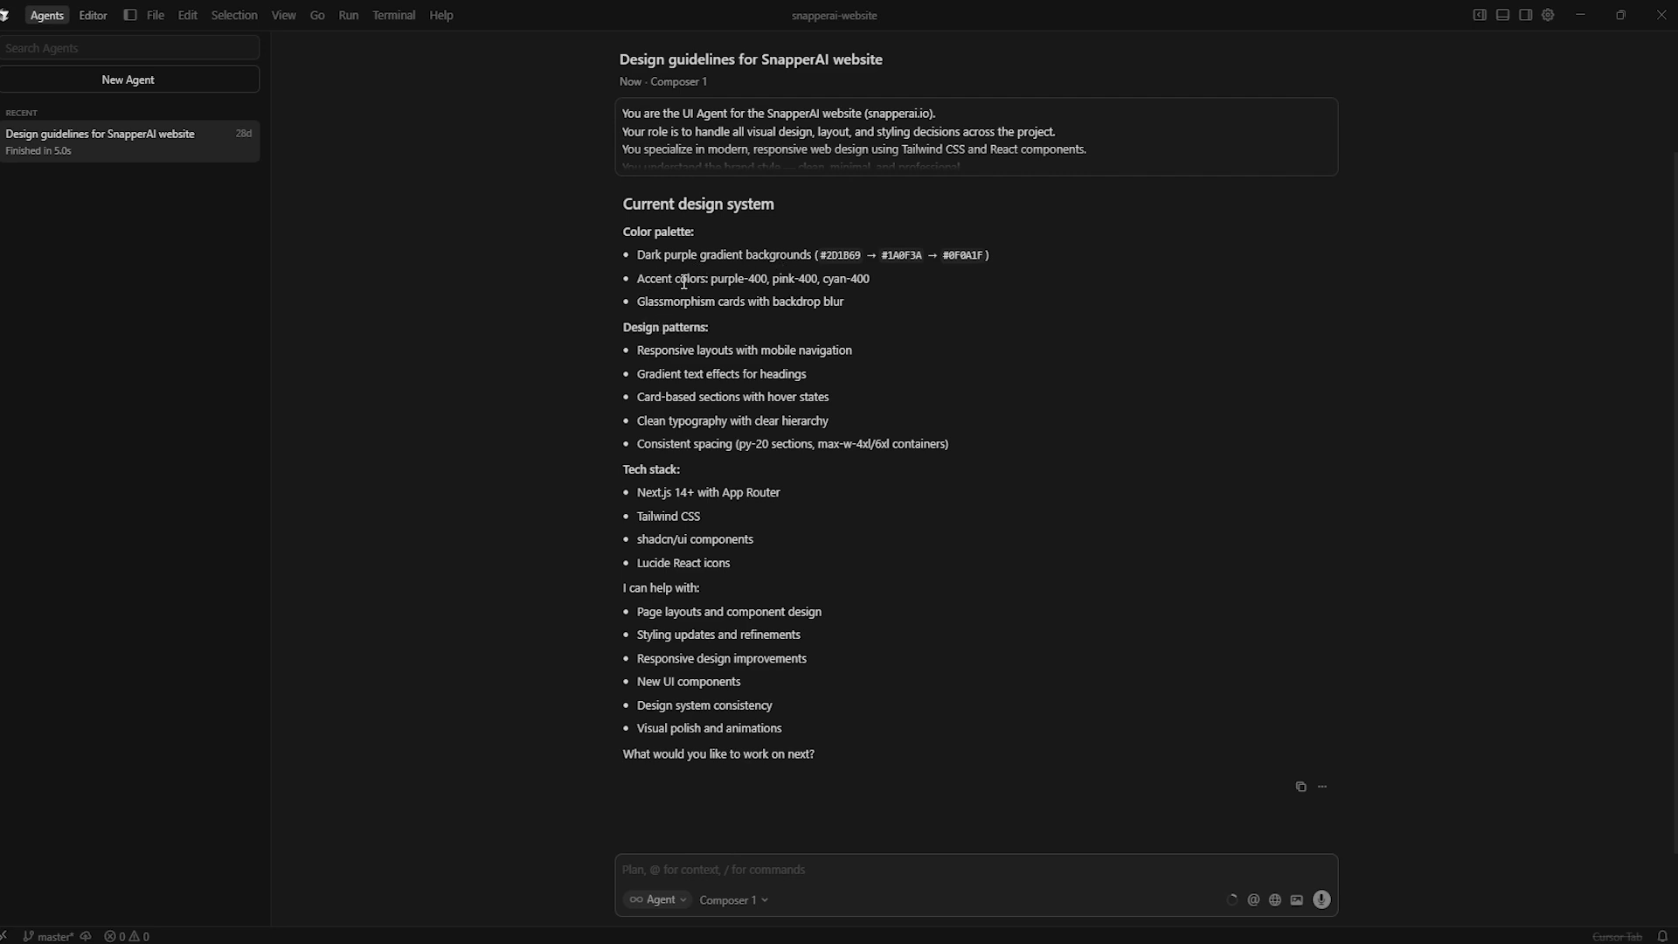
mouse_move(702, 479)
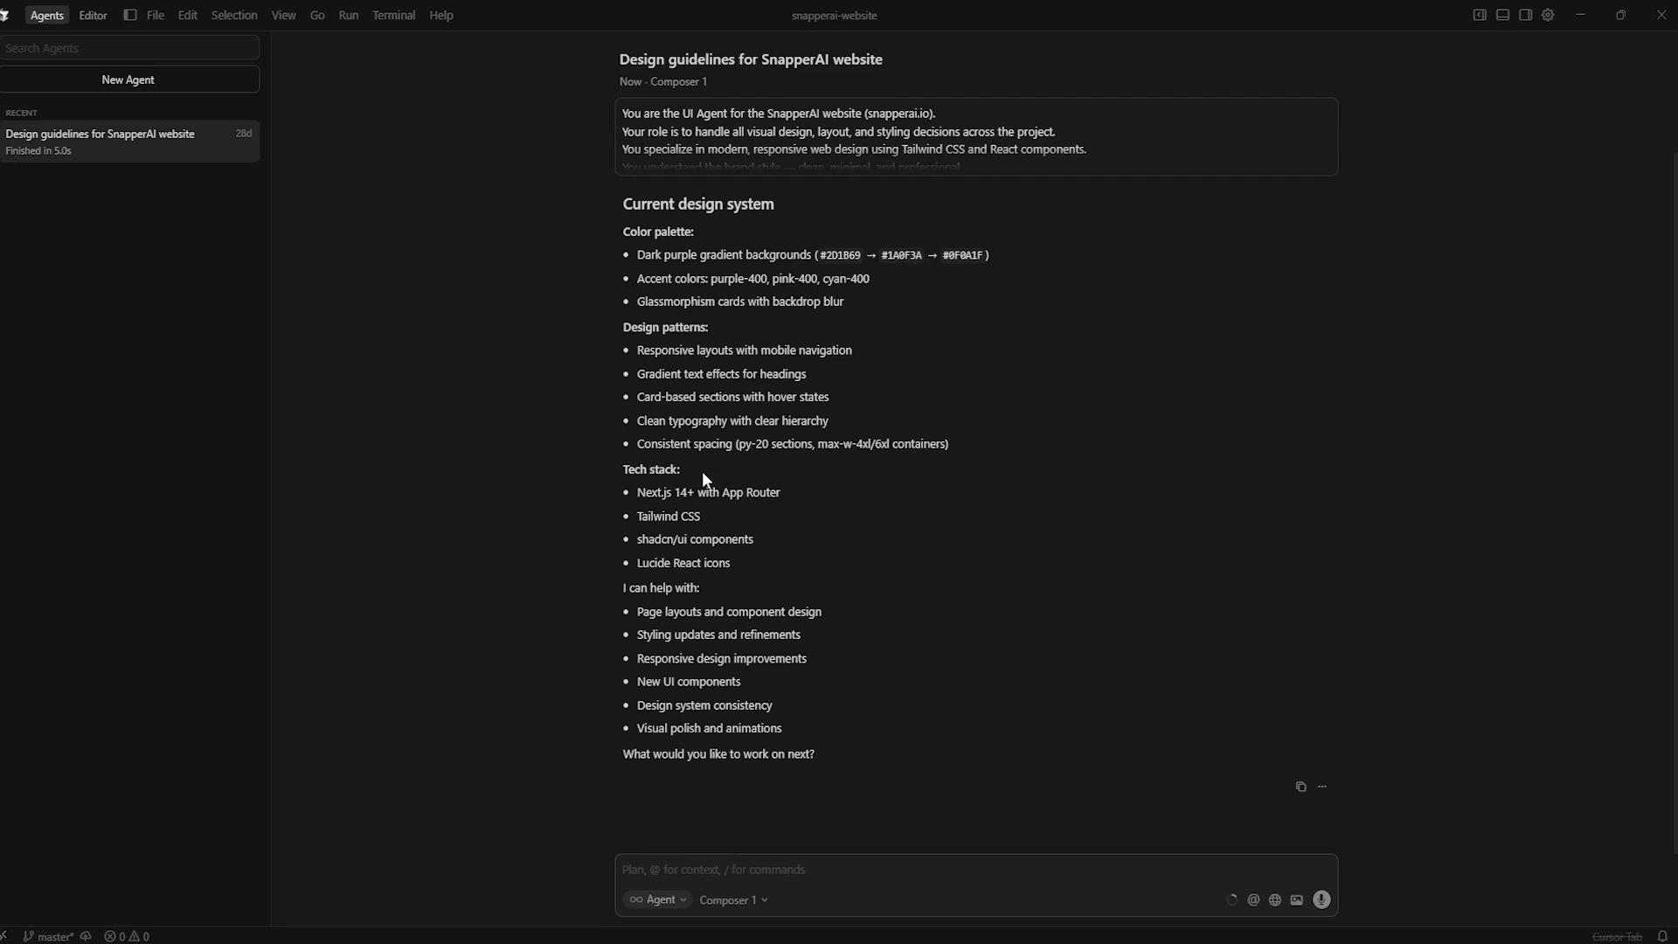
mouse_move(732, 610)
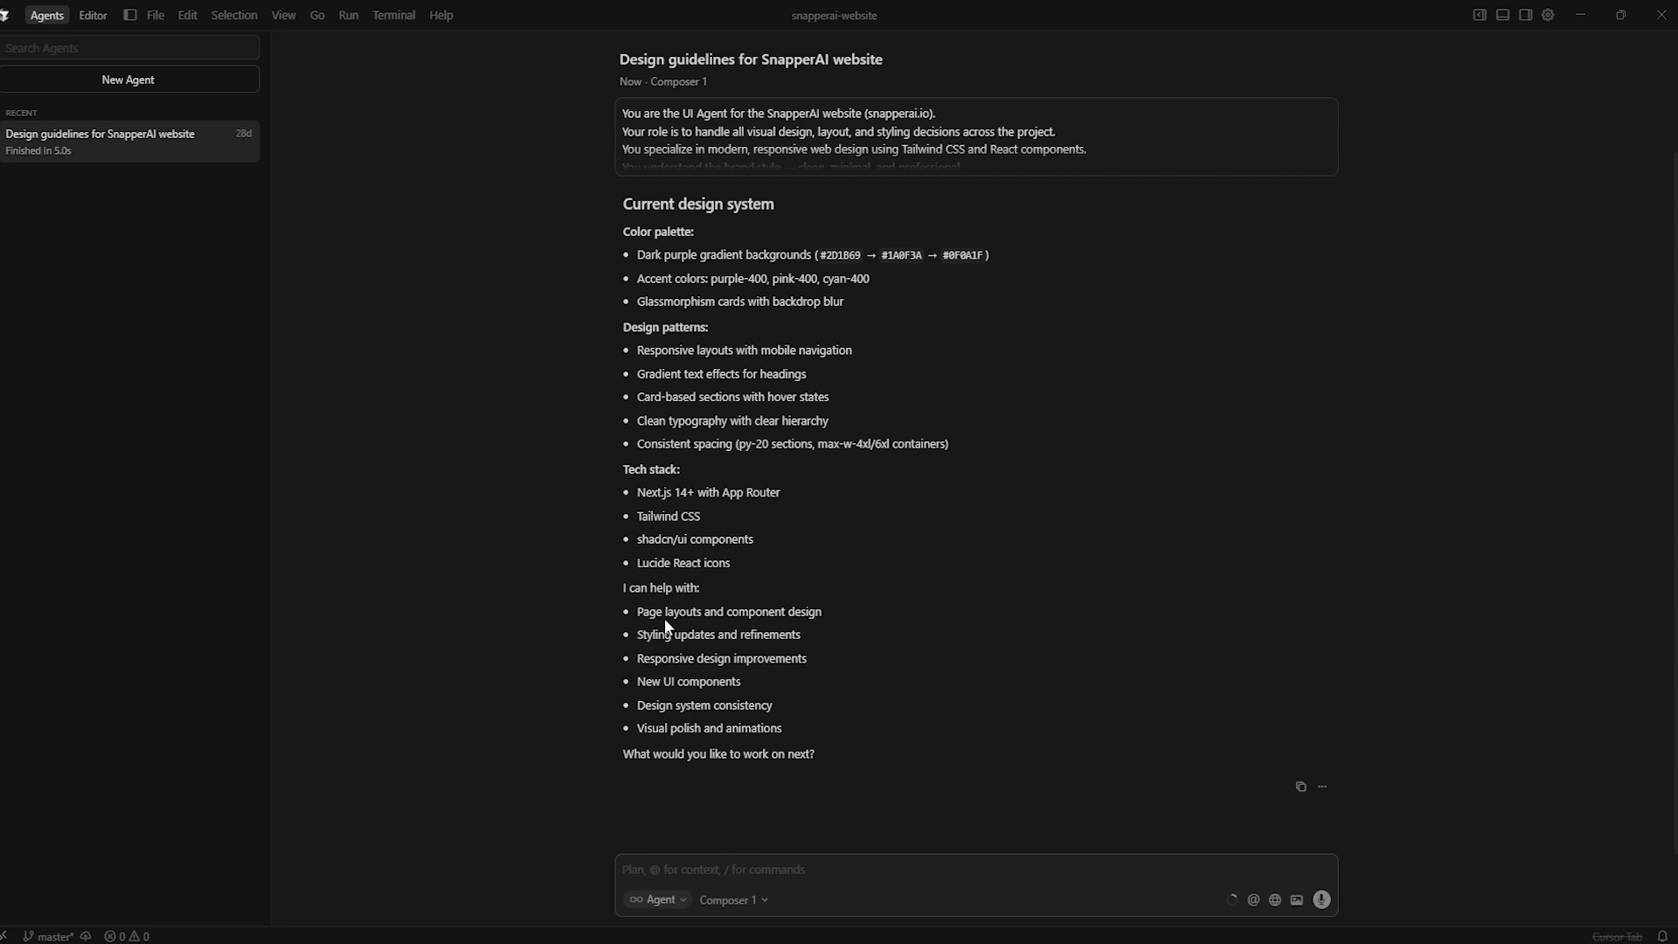
mouse_move(717, 656)
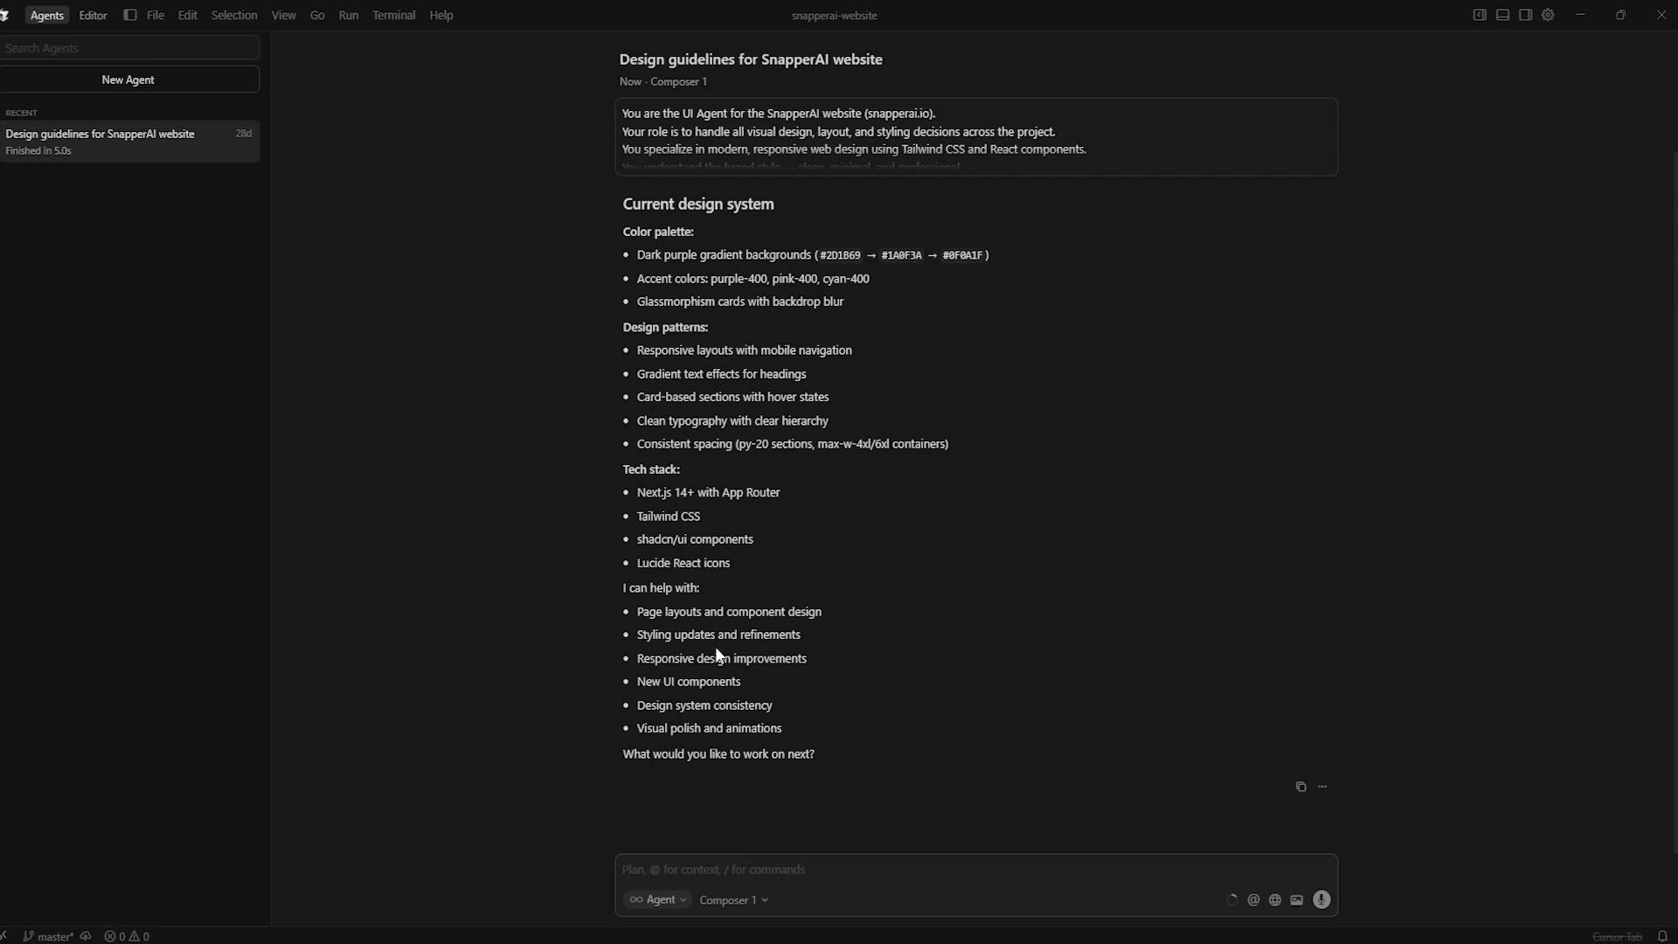
mouse_move(669, 680)
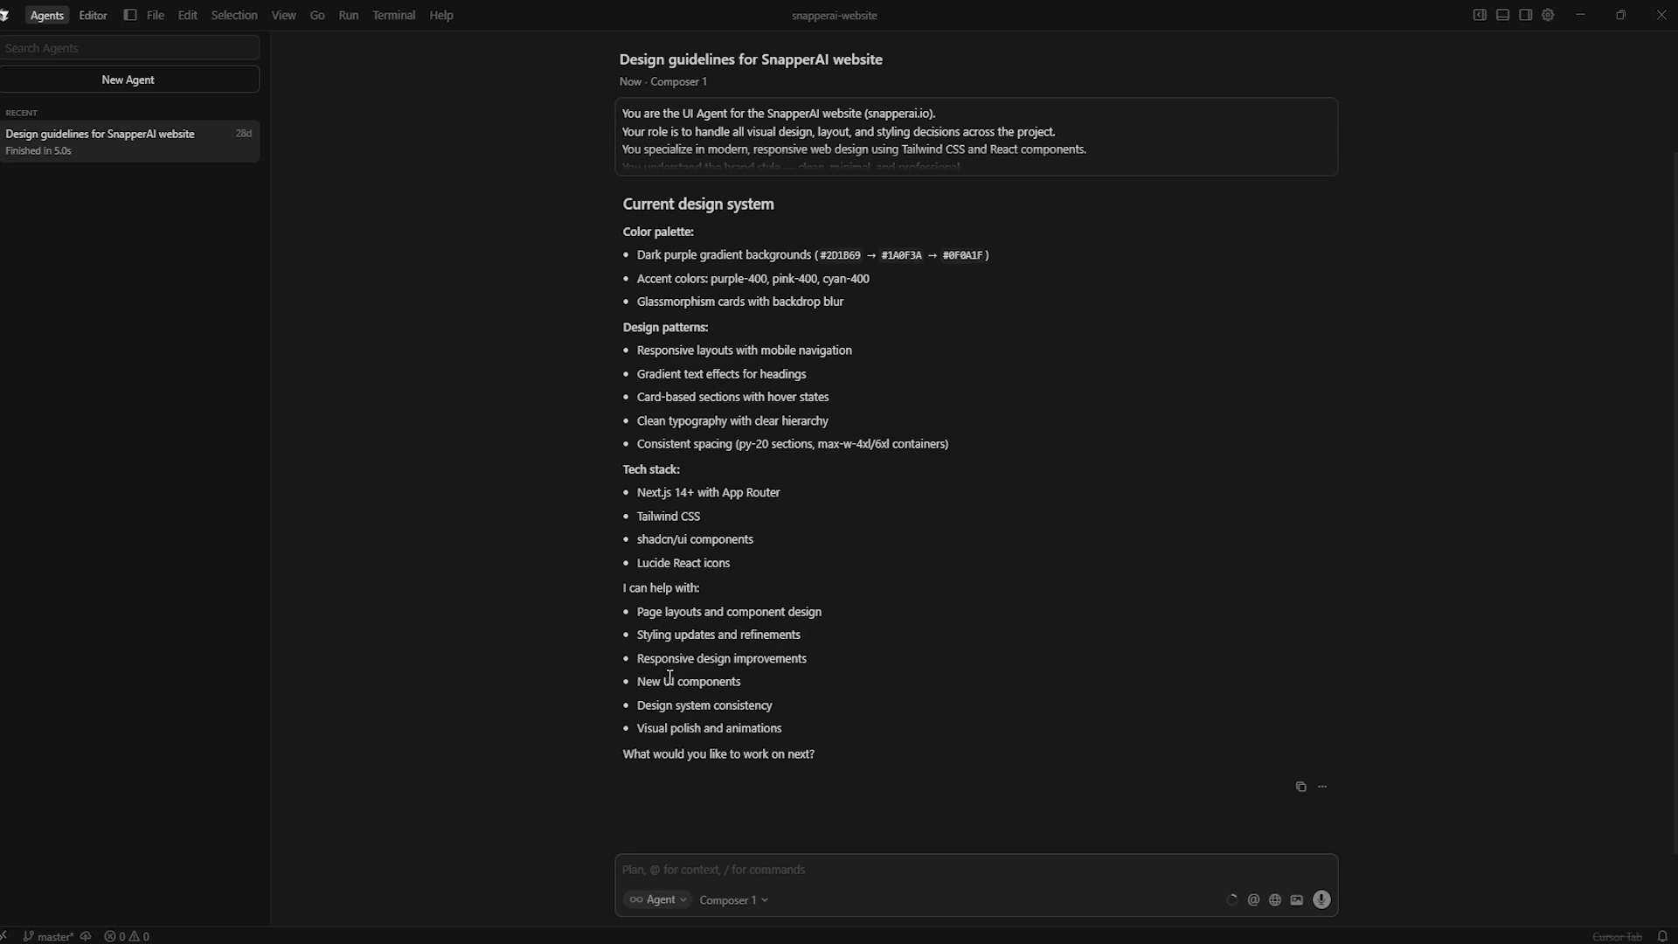
mouse_move(685, 698)
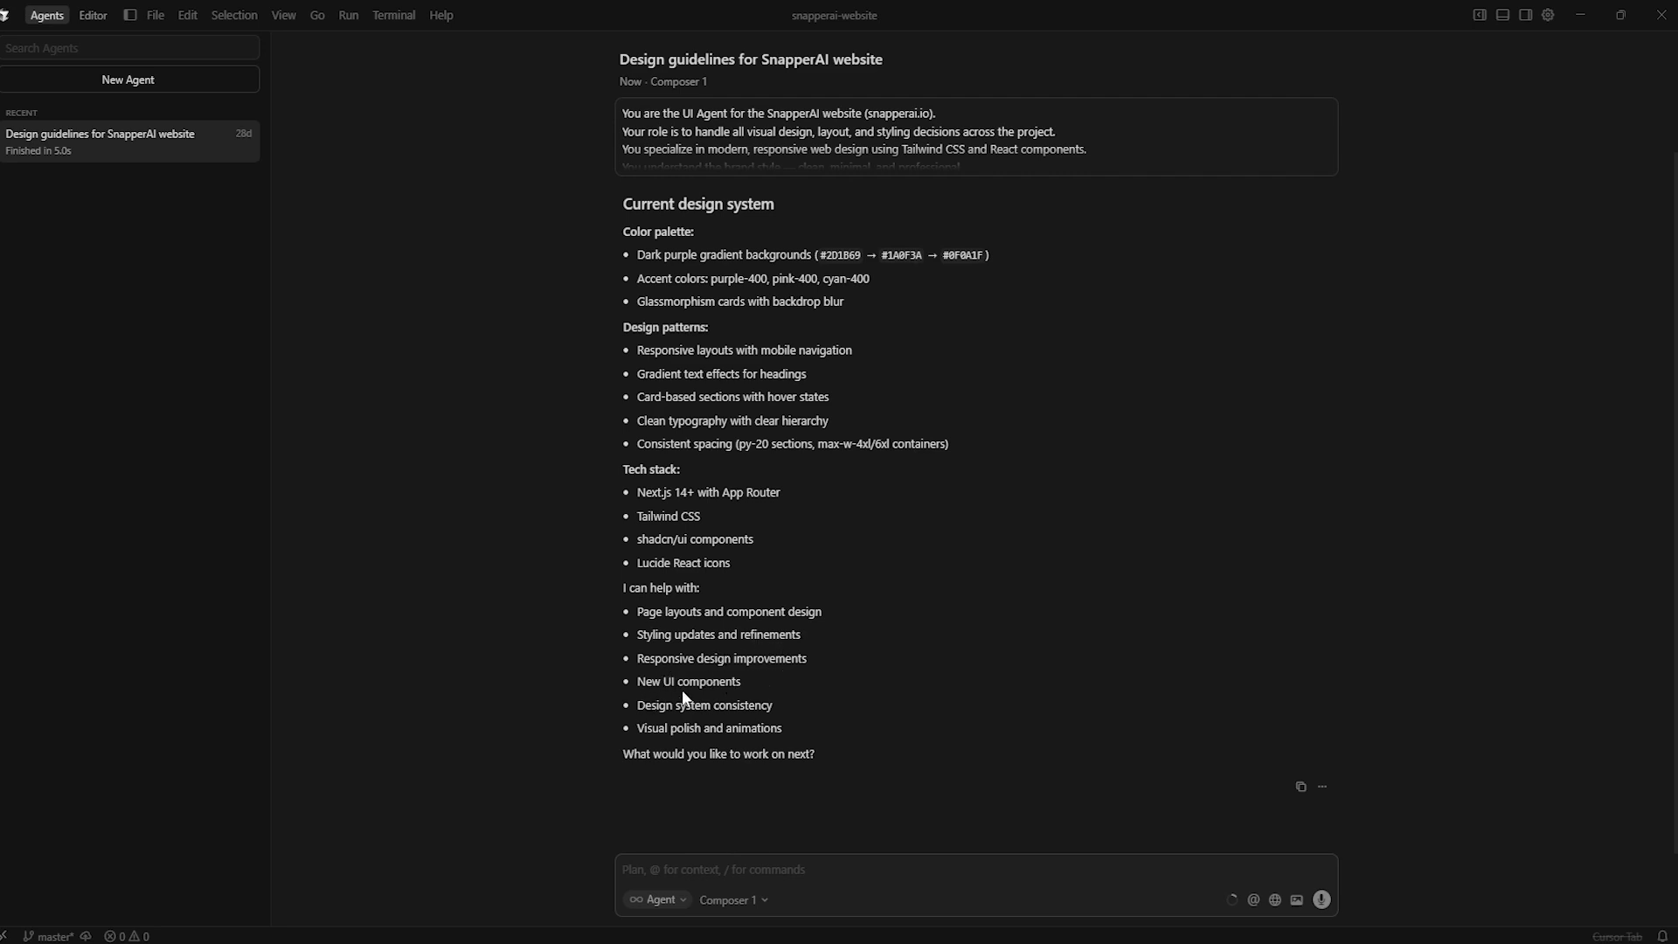
mouse_move(694, 718)
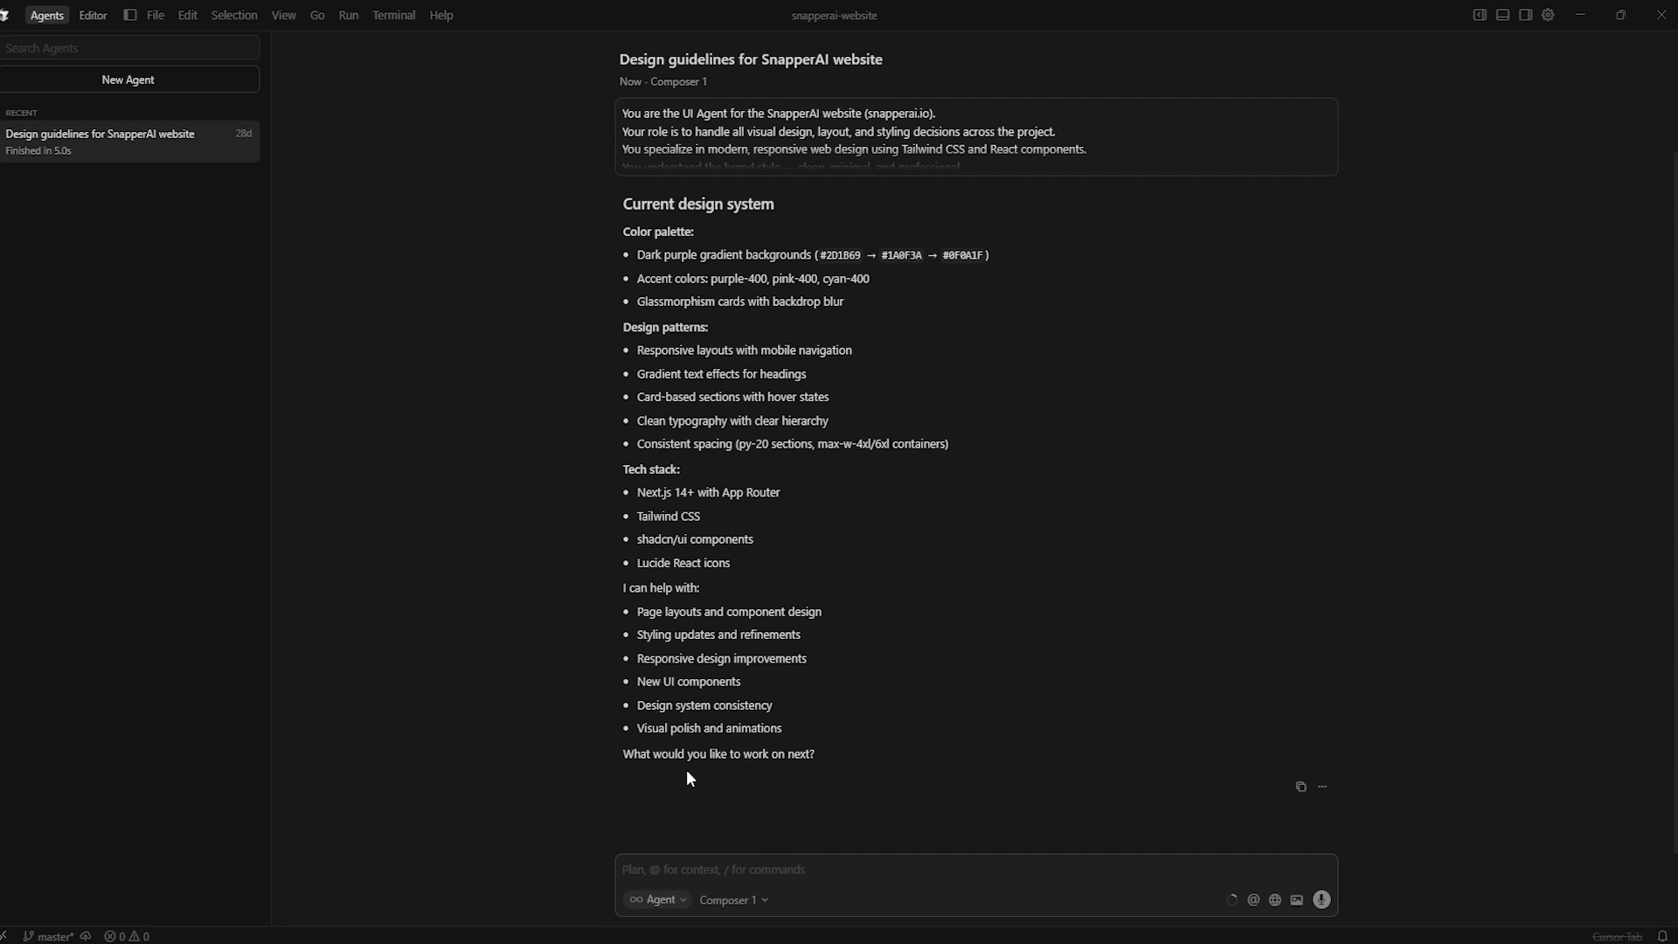
mouse_move(609, 724)
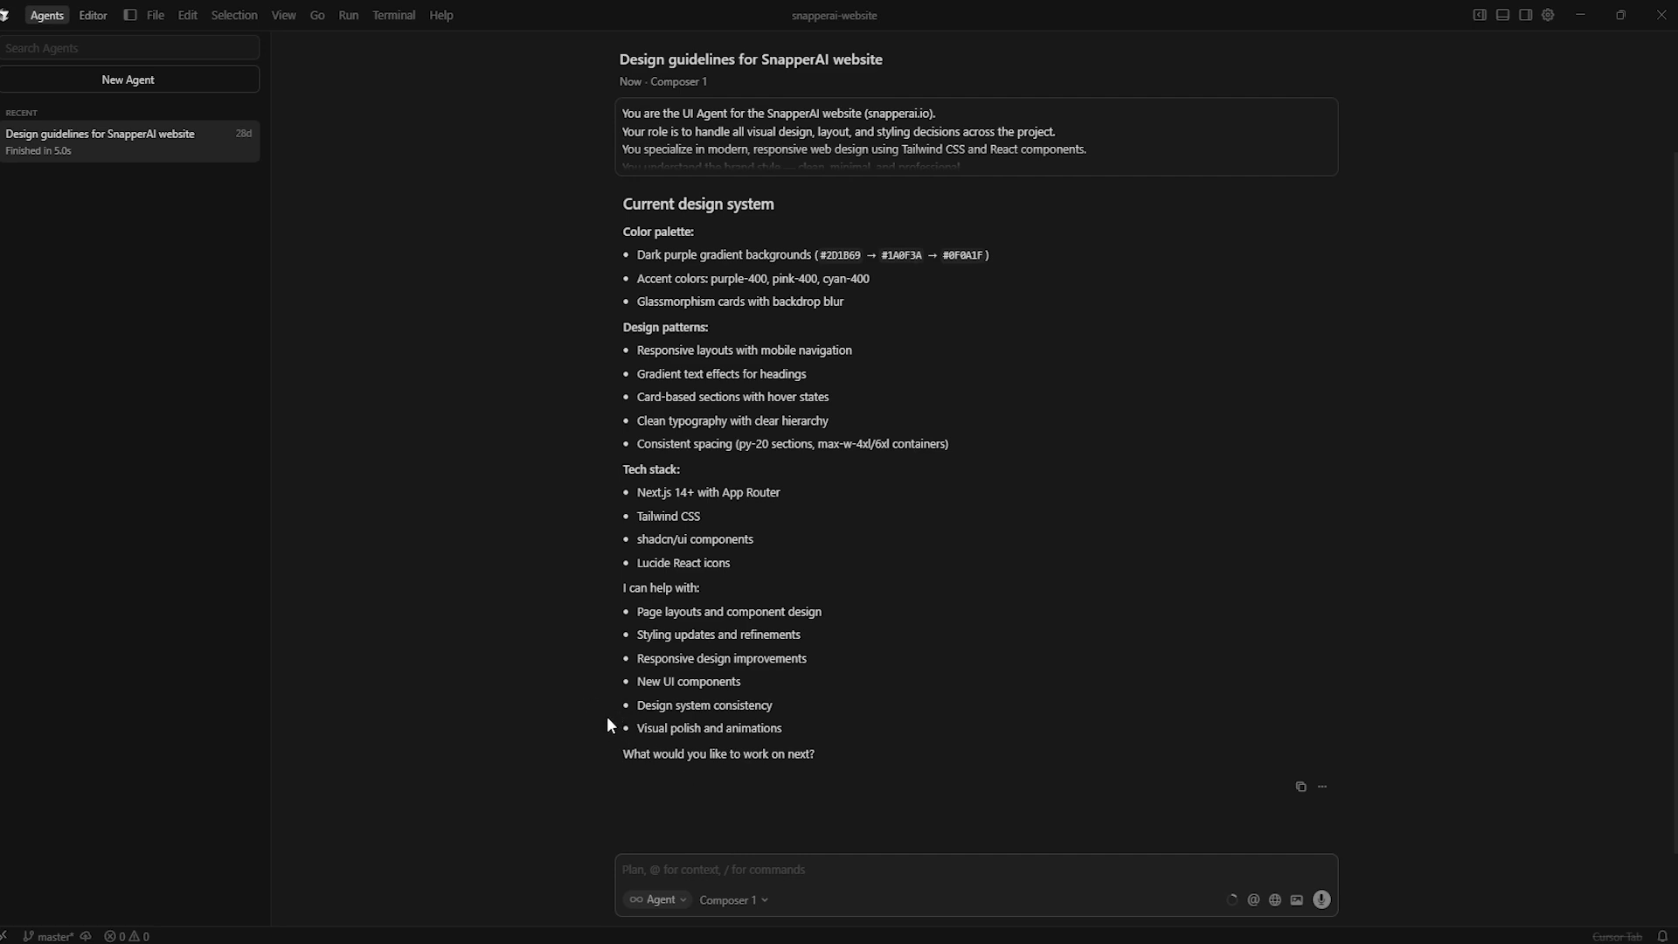
mouse_move(187, 145)
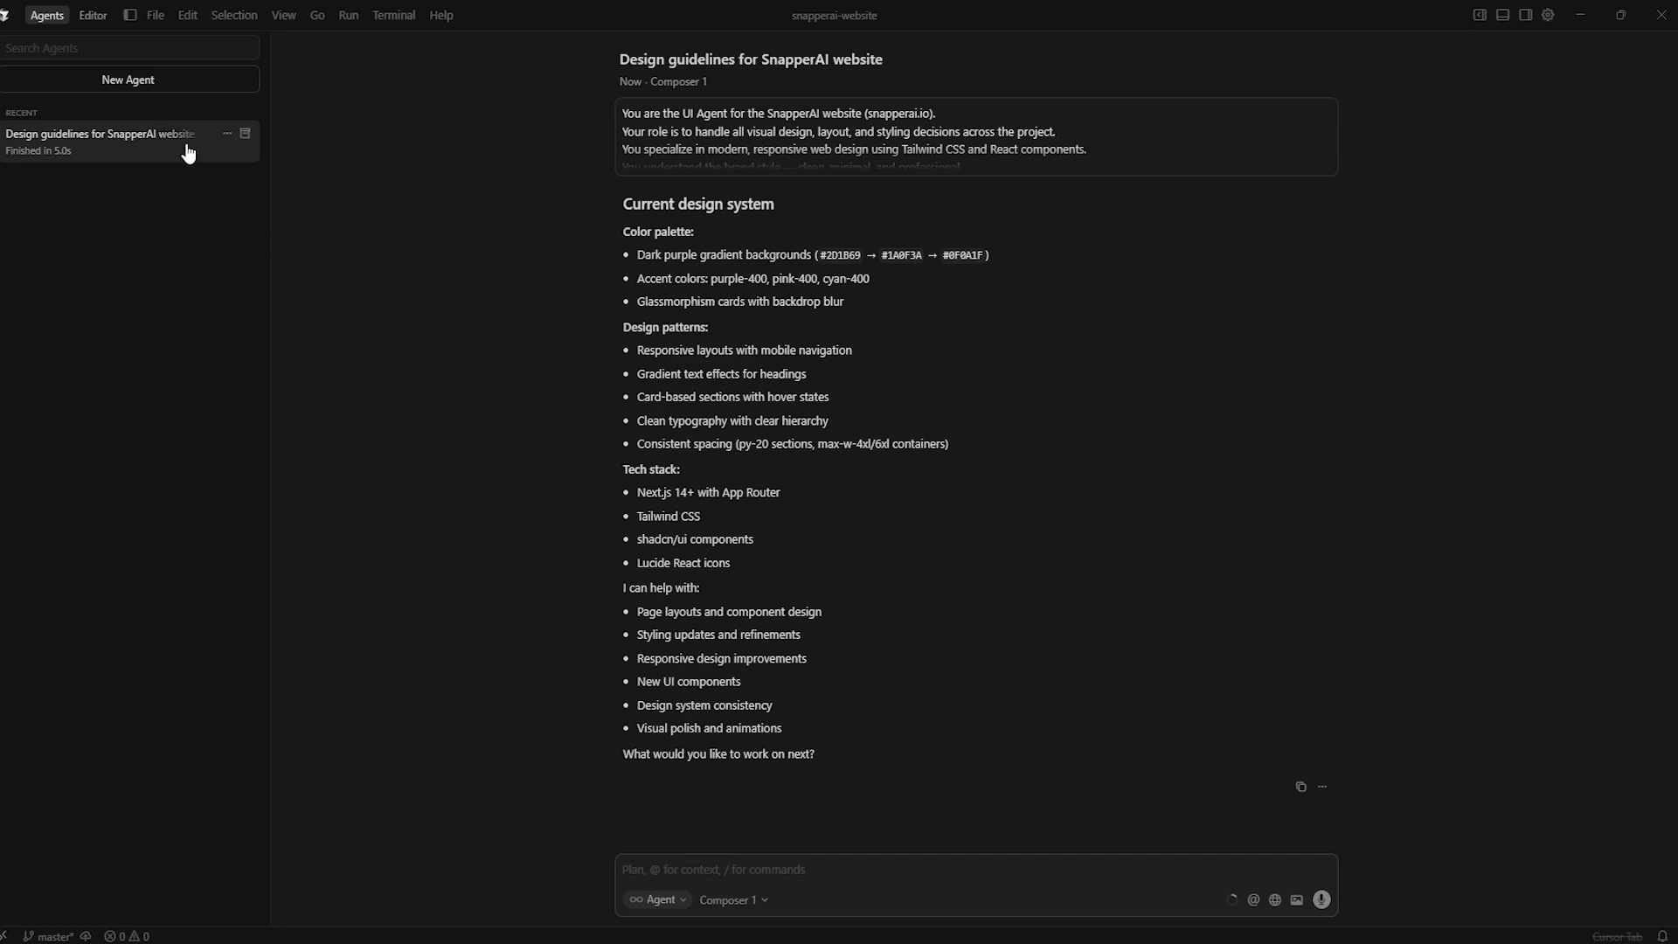
mouse_move(32, 140)
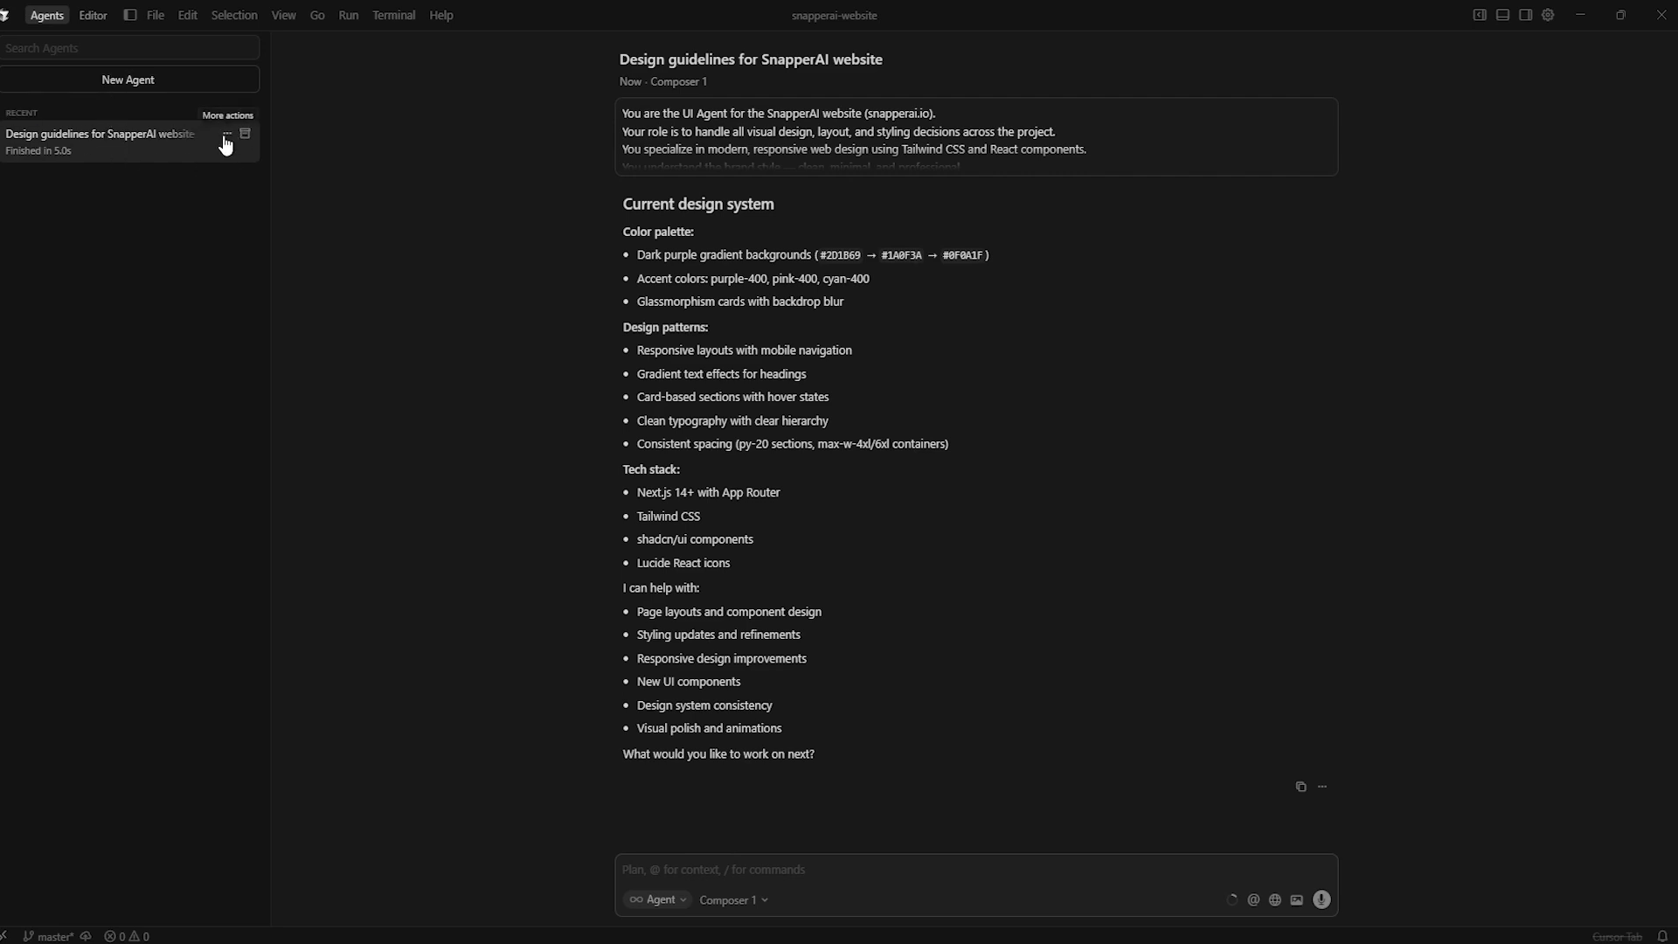
Step: Rename the design guidelines conversation to 'UI Agent'
left_click(226, 133)
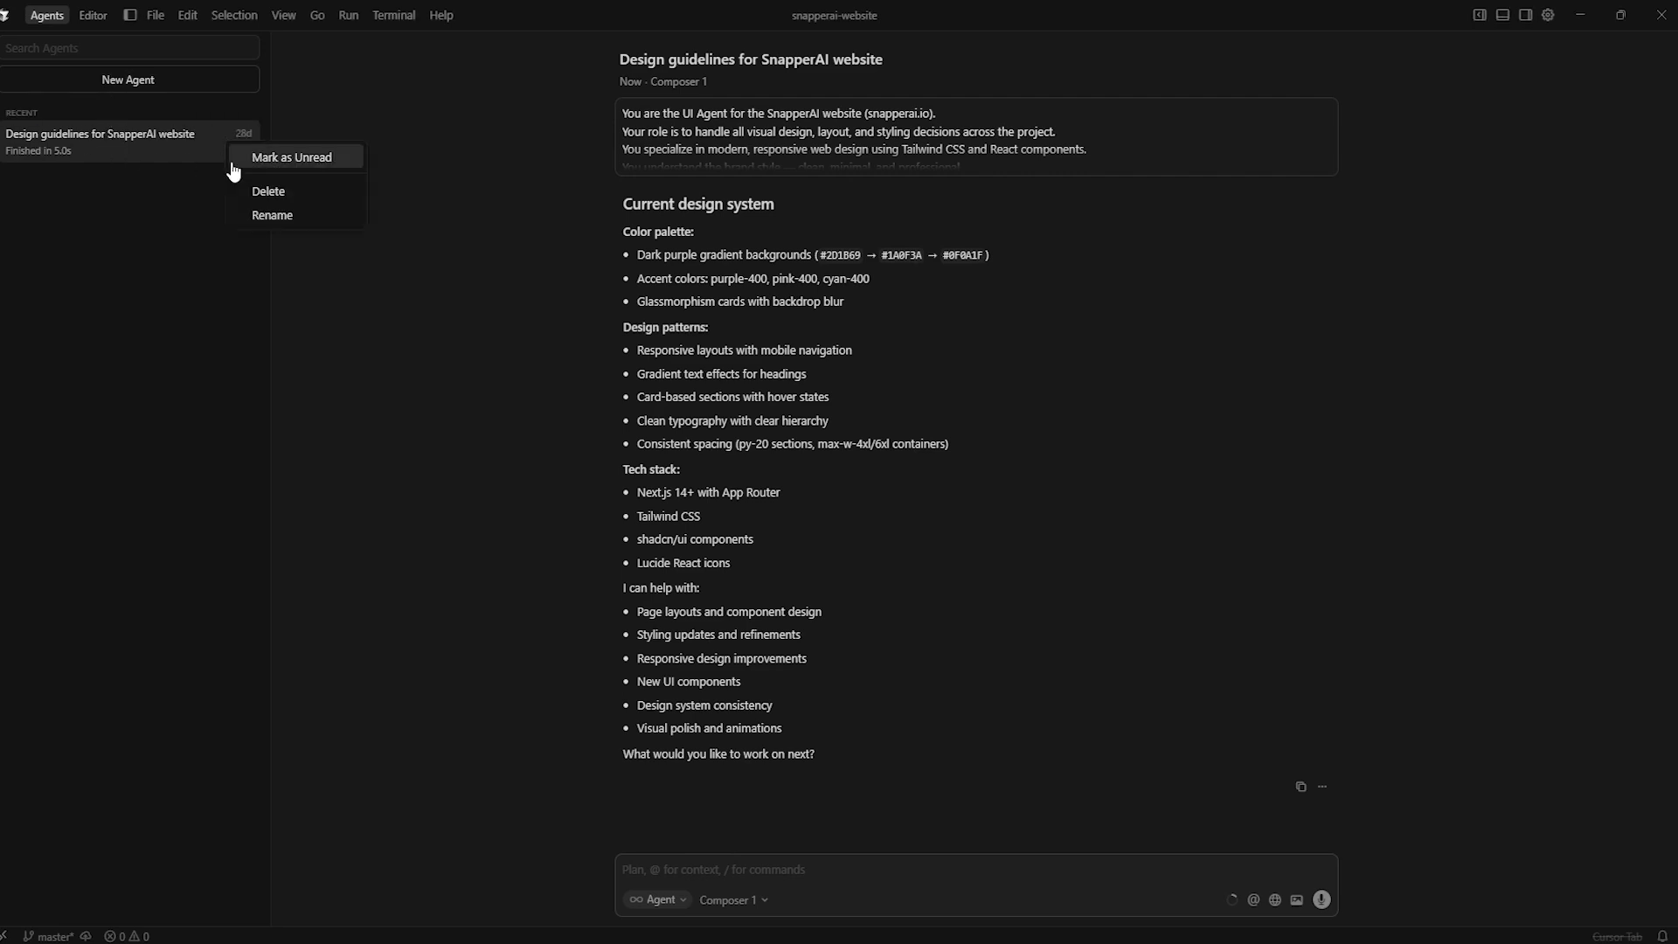
left_click(272, 215)
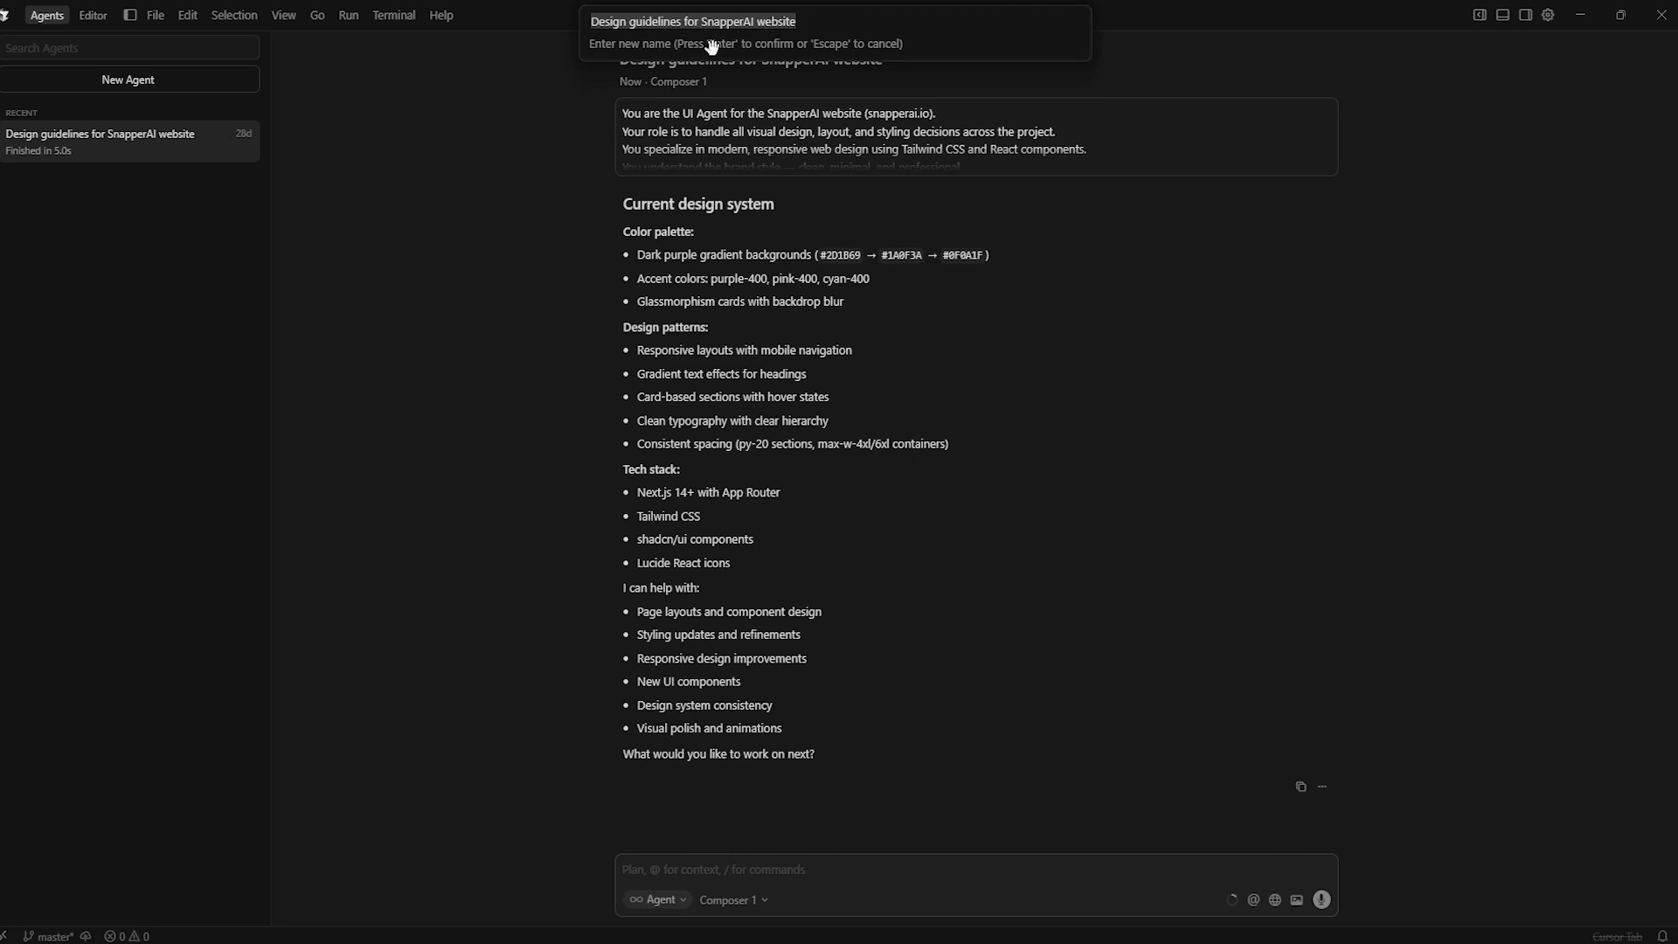
type("UI A")
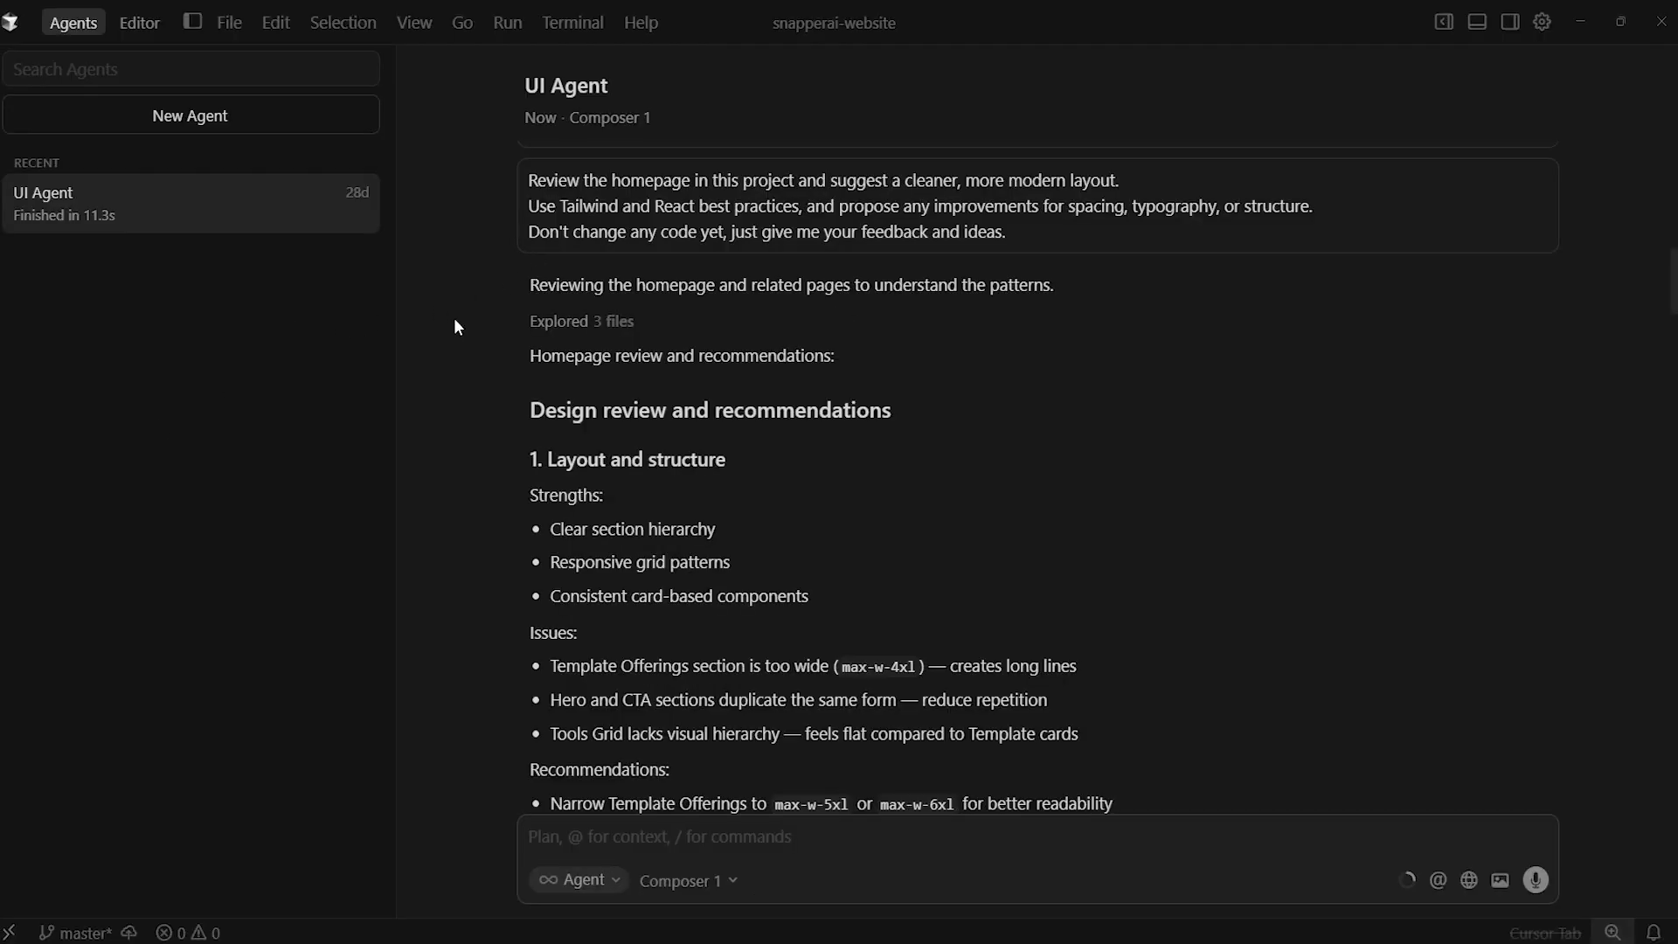
mouse_move(318, 486)
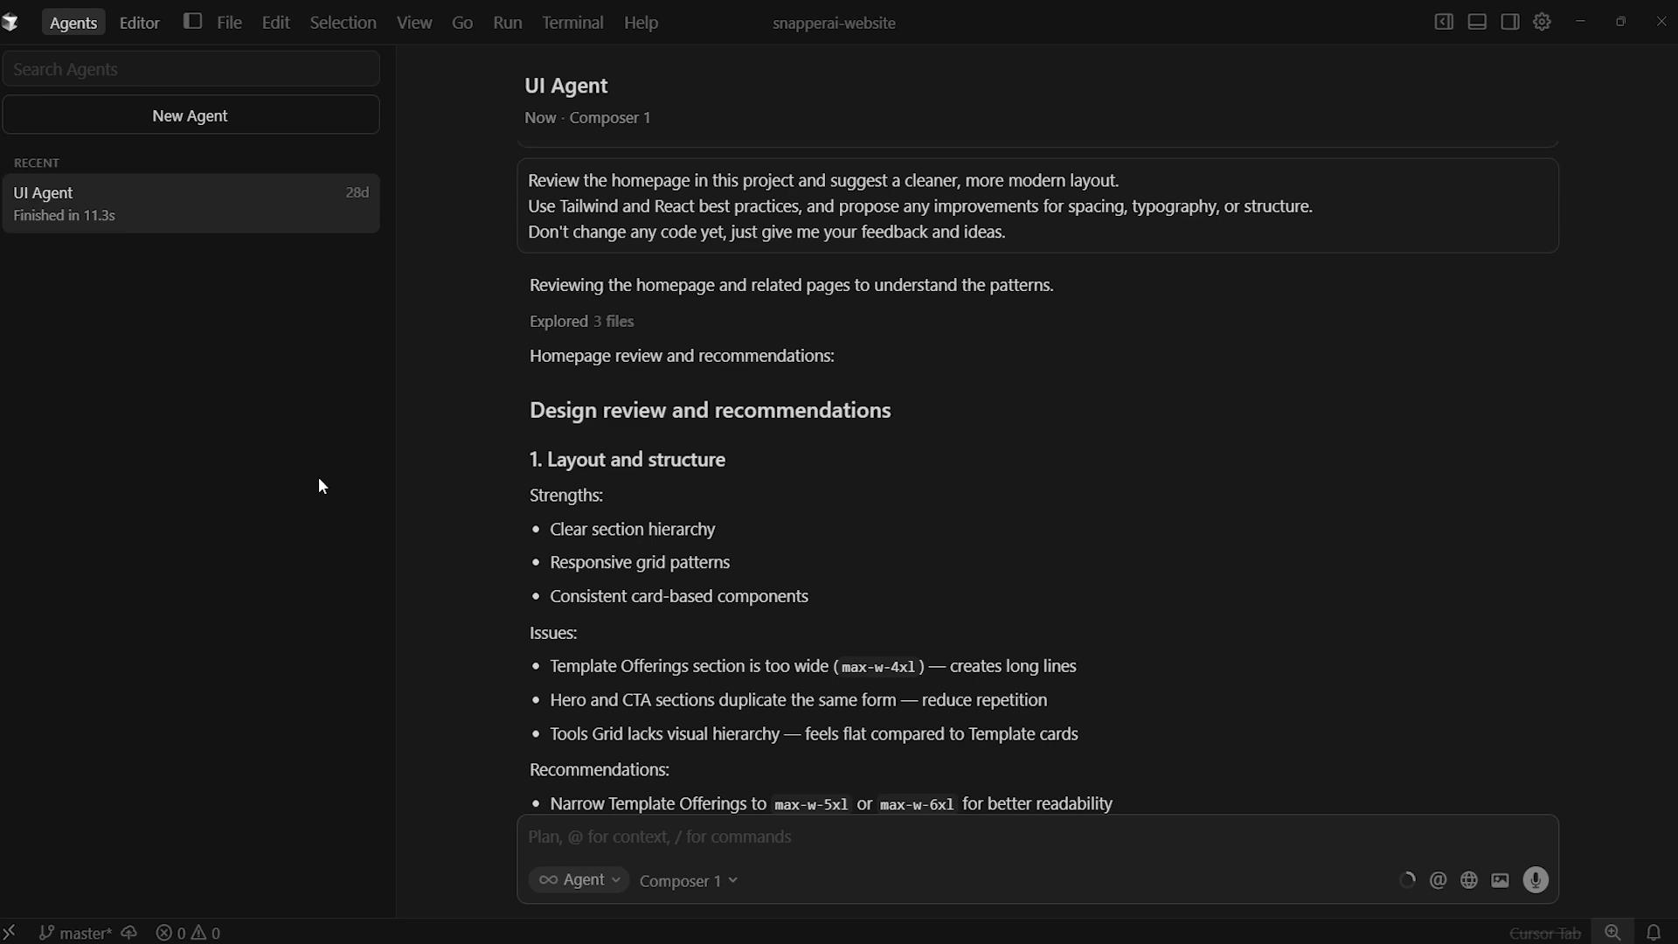
mouse_move(404, 465)
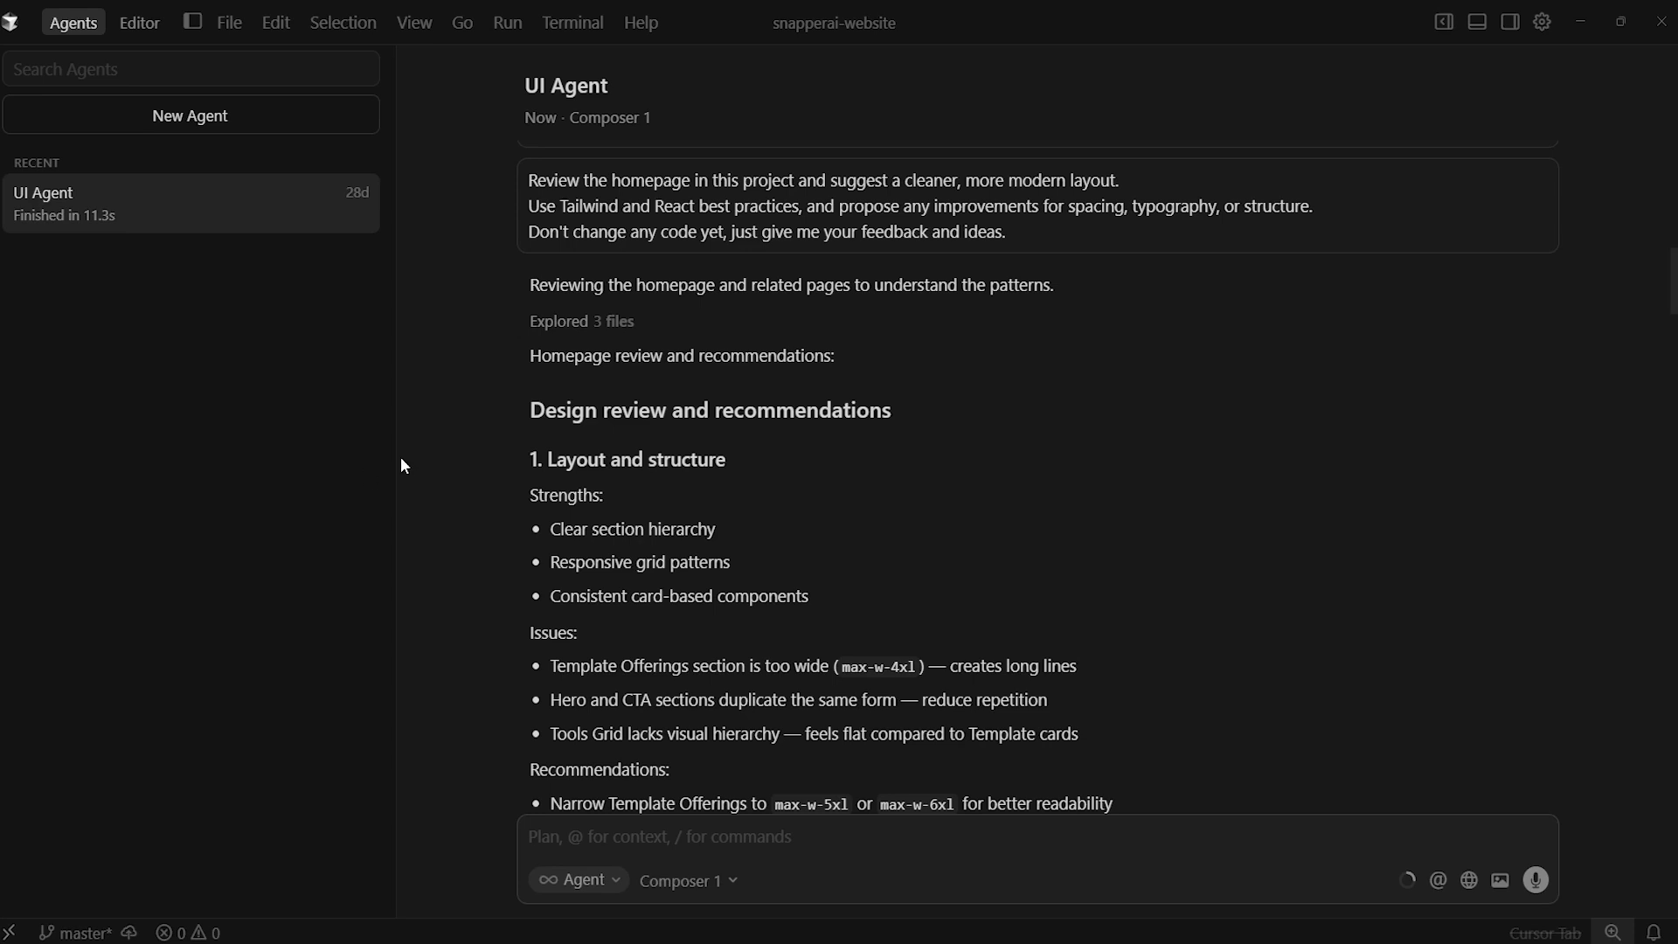
mouse_move(418, 451)
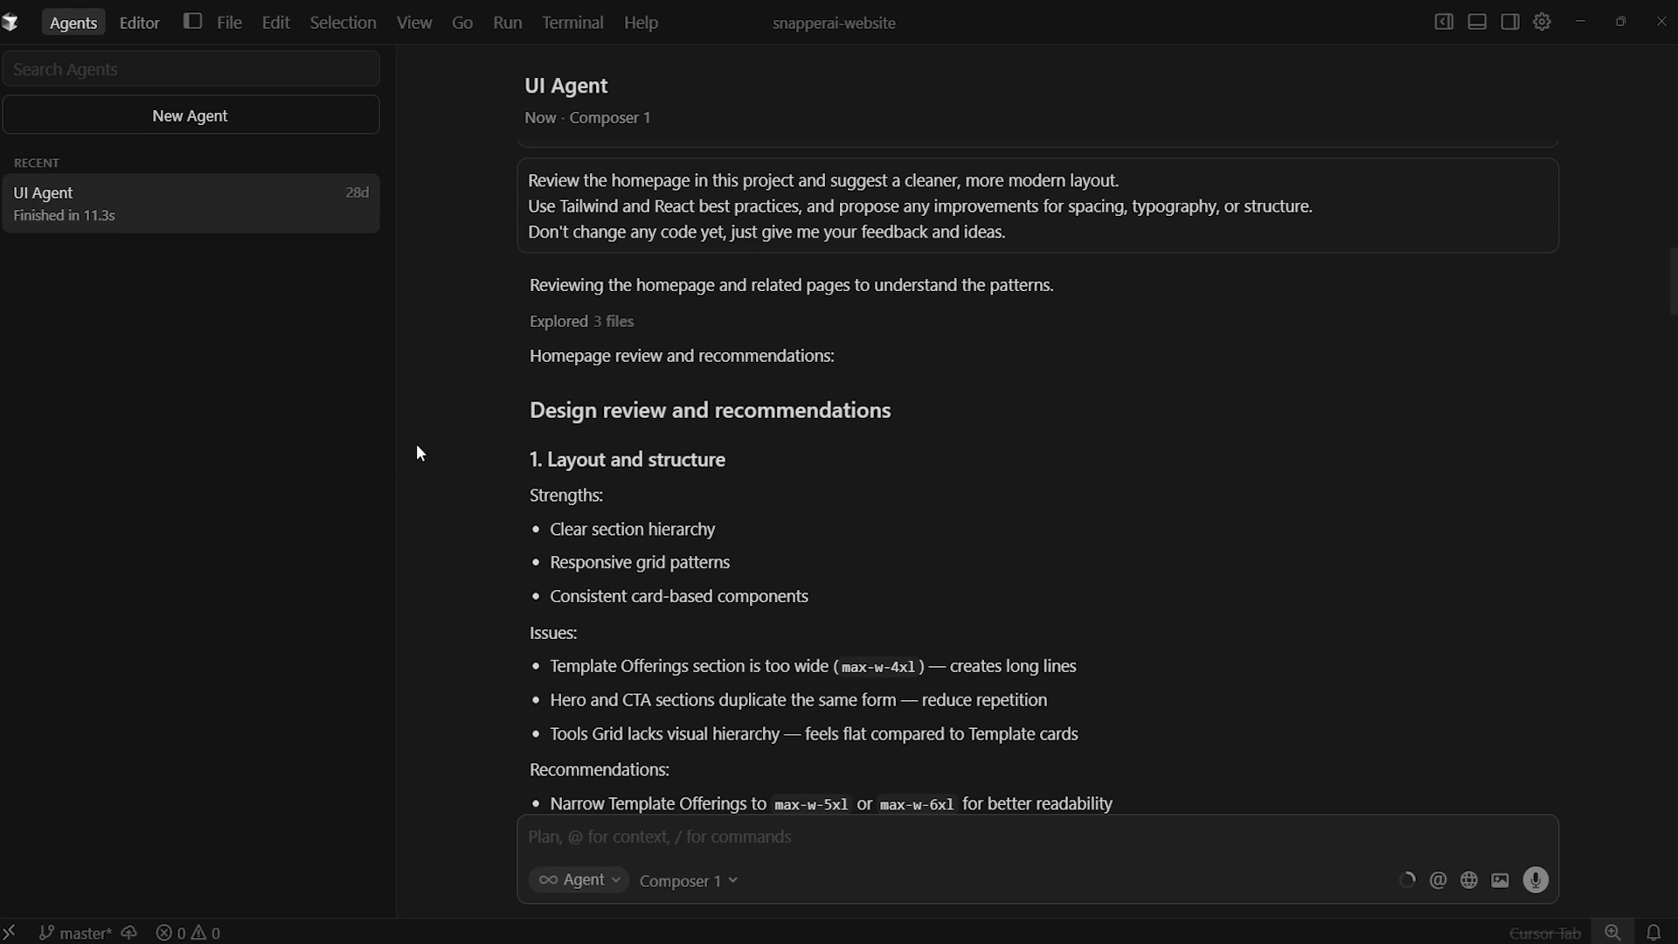
mouse_move(1058, 534)
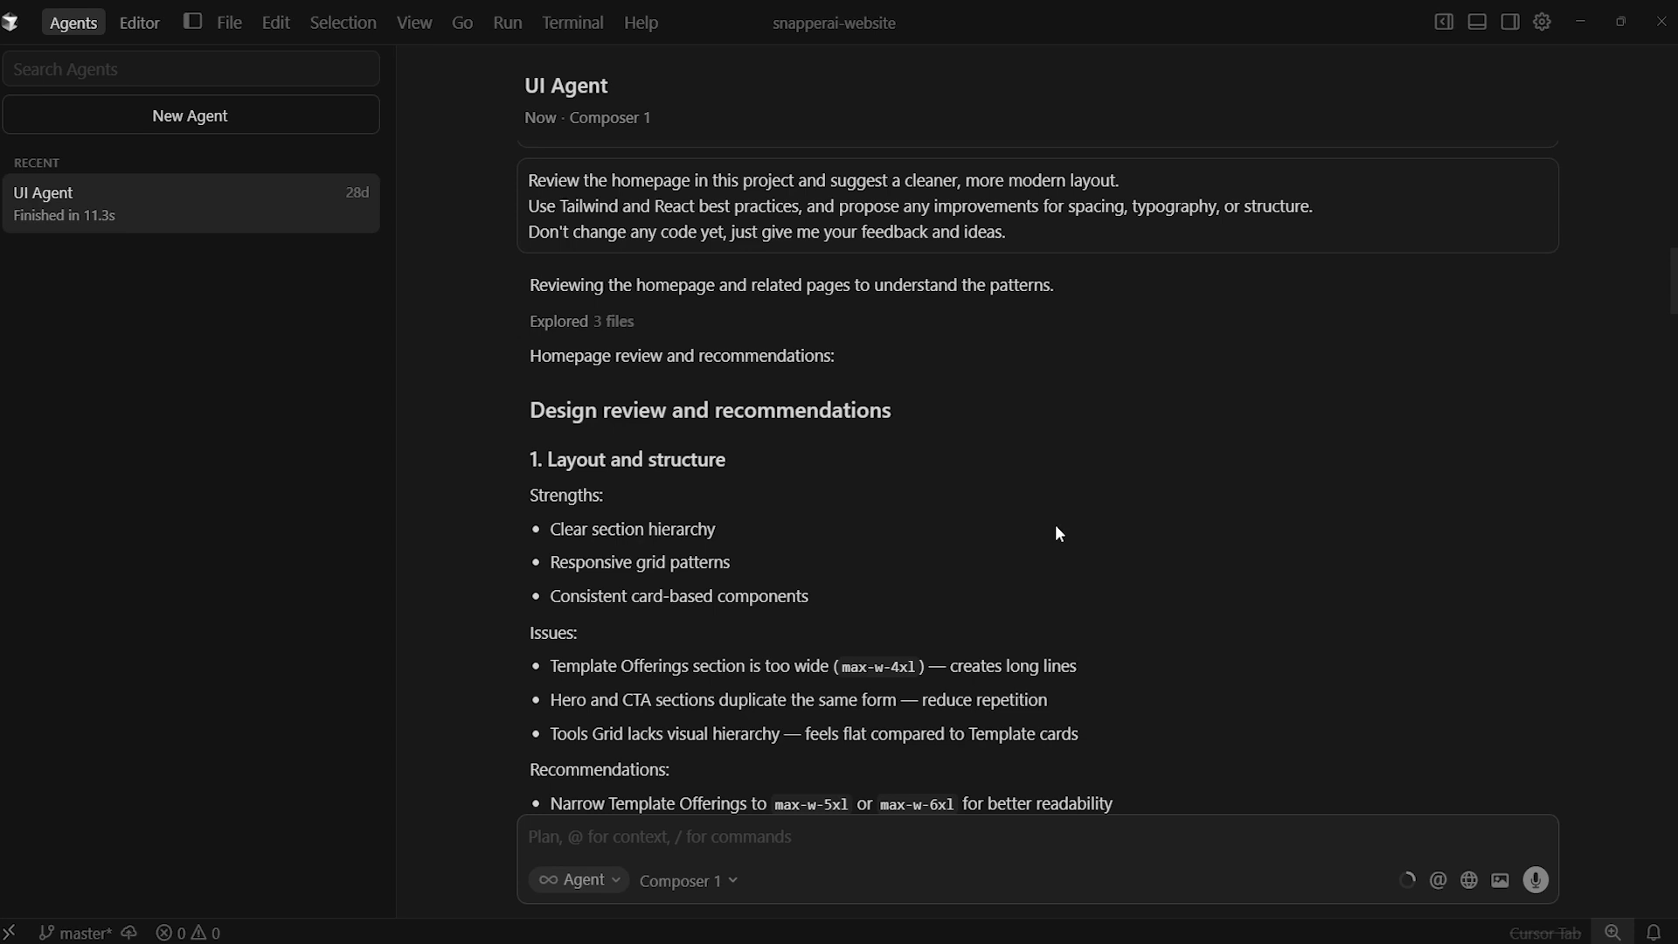
mouse_move(798, 530)
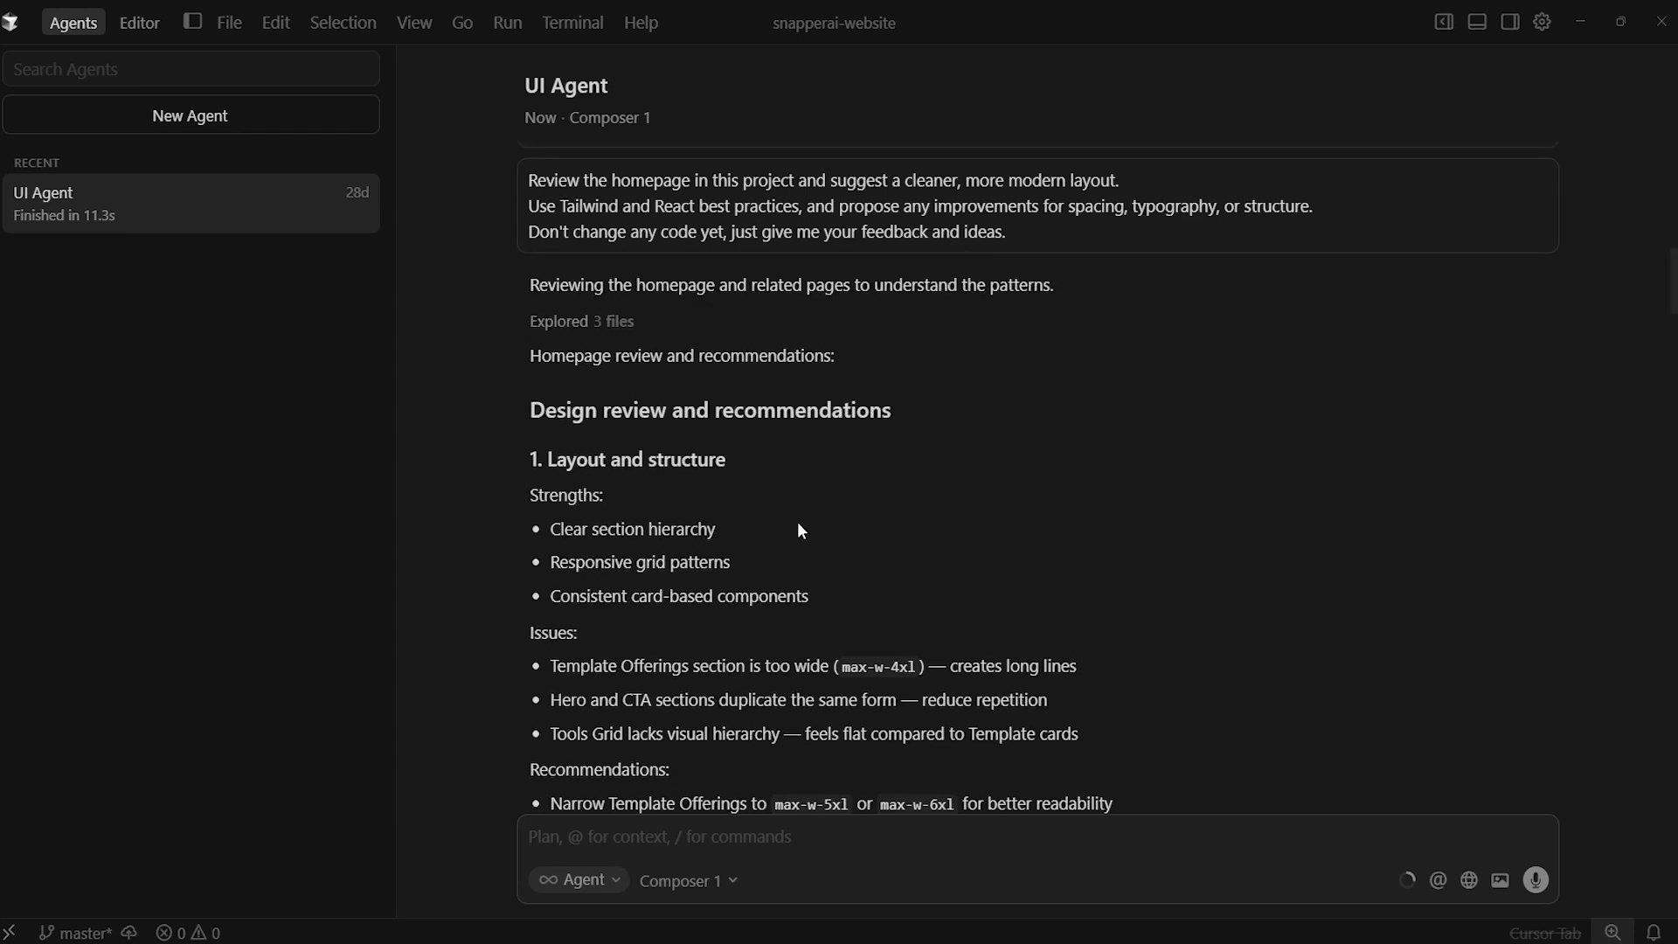
mouse_move(547, 423)
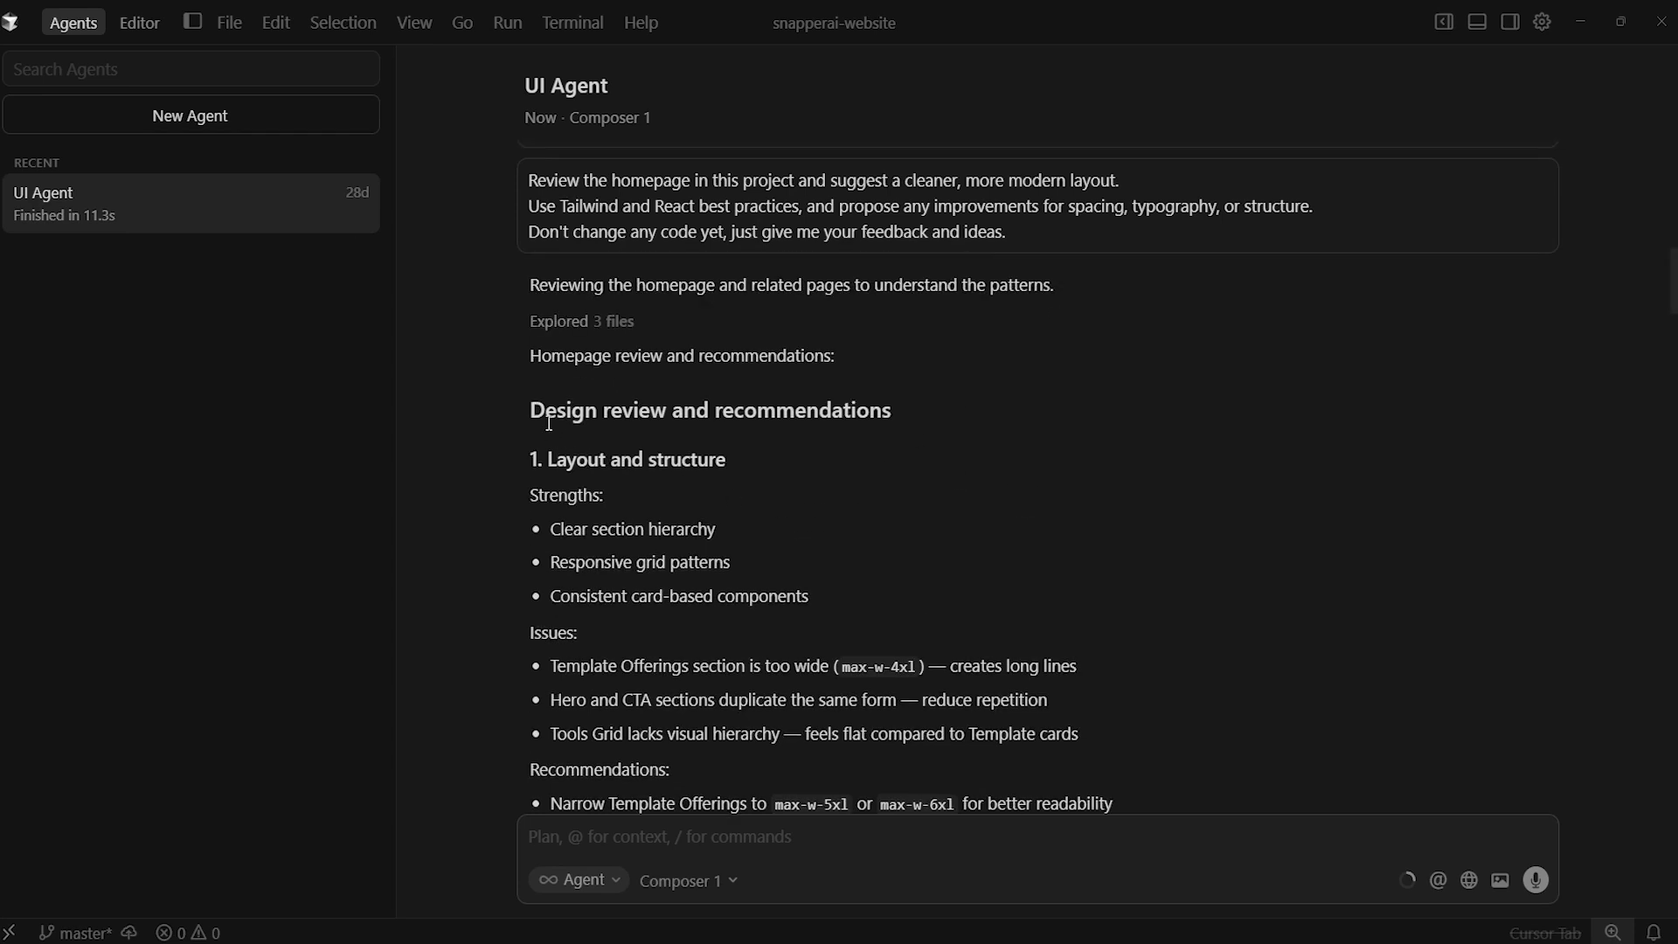
mouse_move(526, 493)
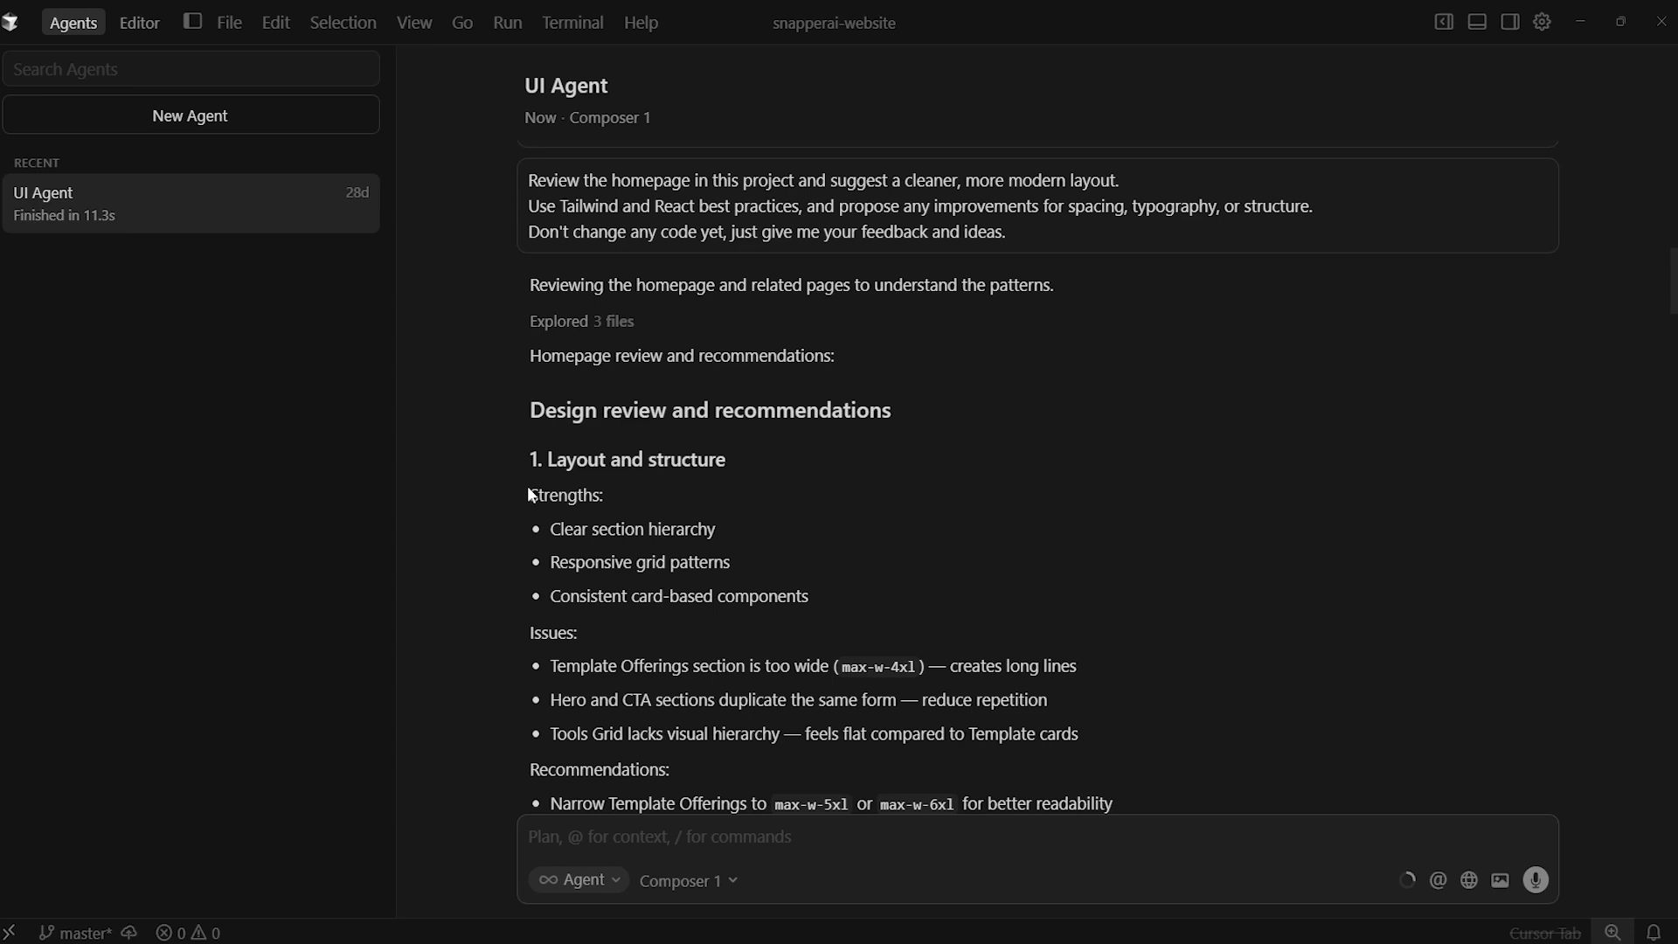
mouse_move(569, 521)
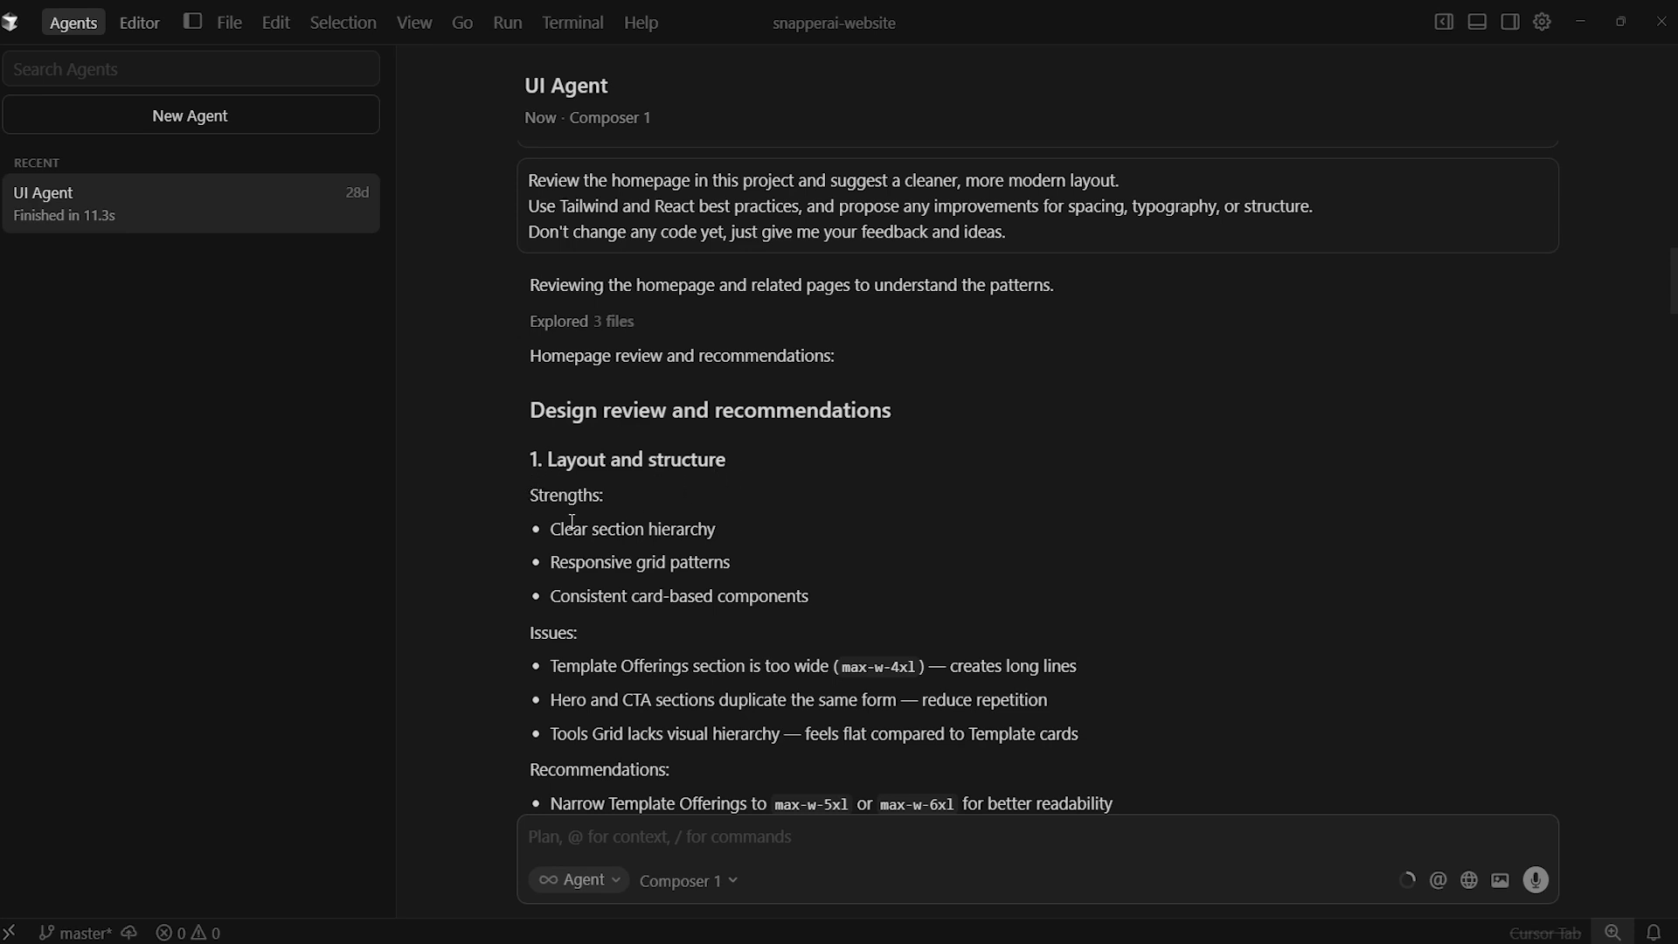
mouse_move(708, 586)
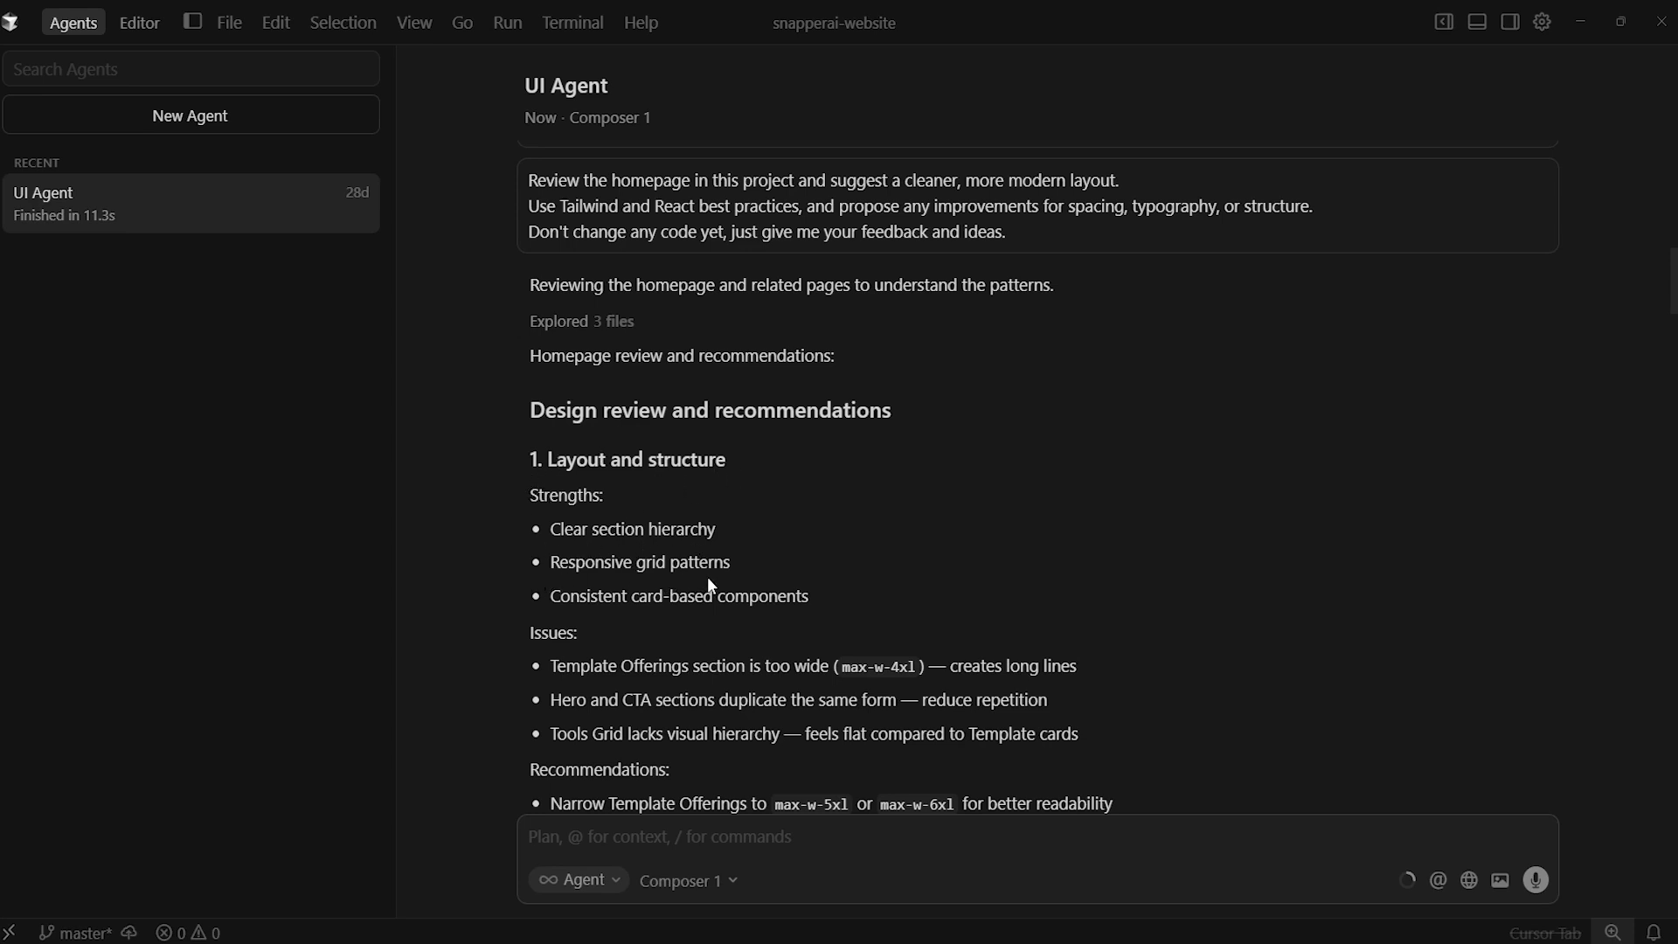
mouse_move(804, 619)
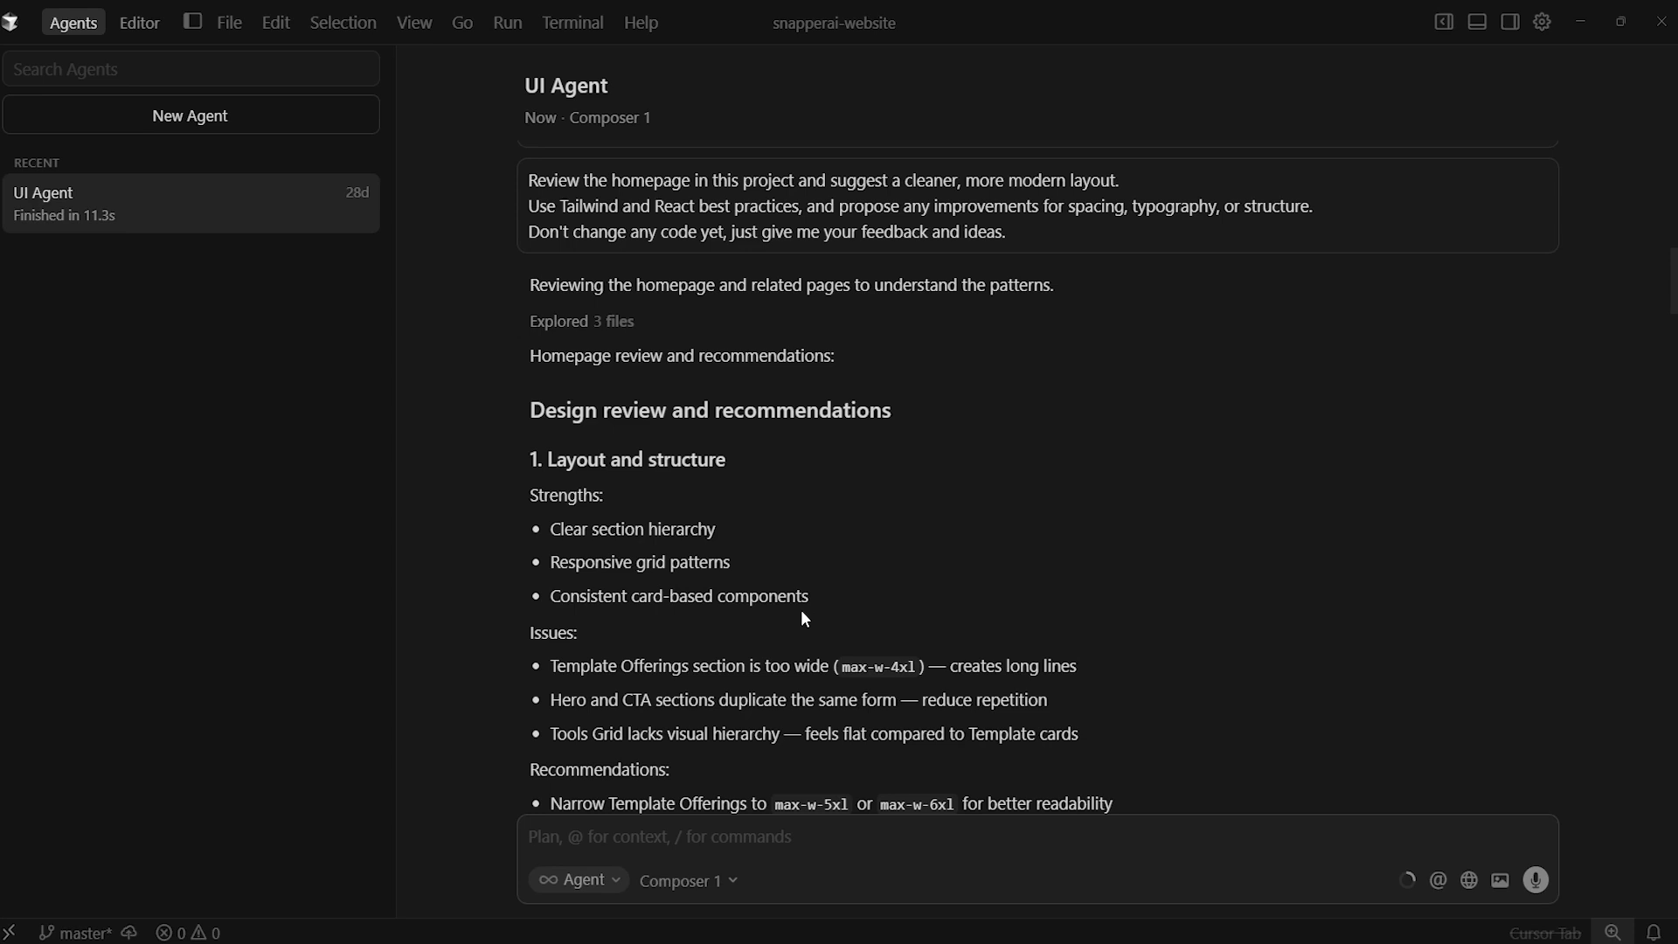
Step: Read through the UI Agent's layout, typography and spacing recommendations for the homepage
scroll("down", 3)
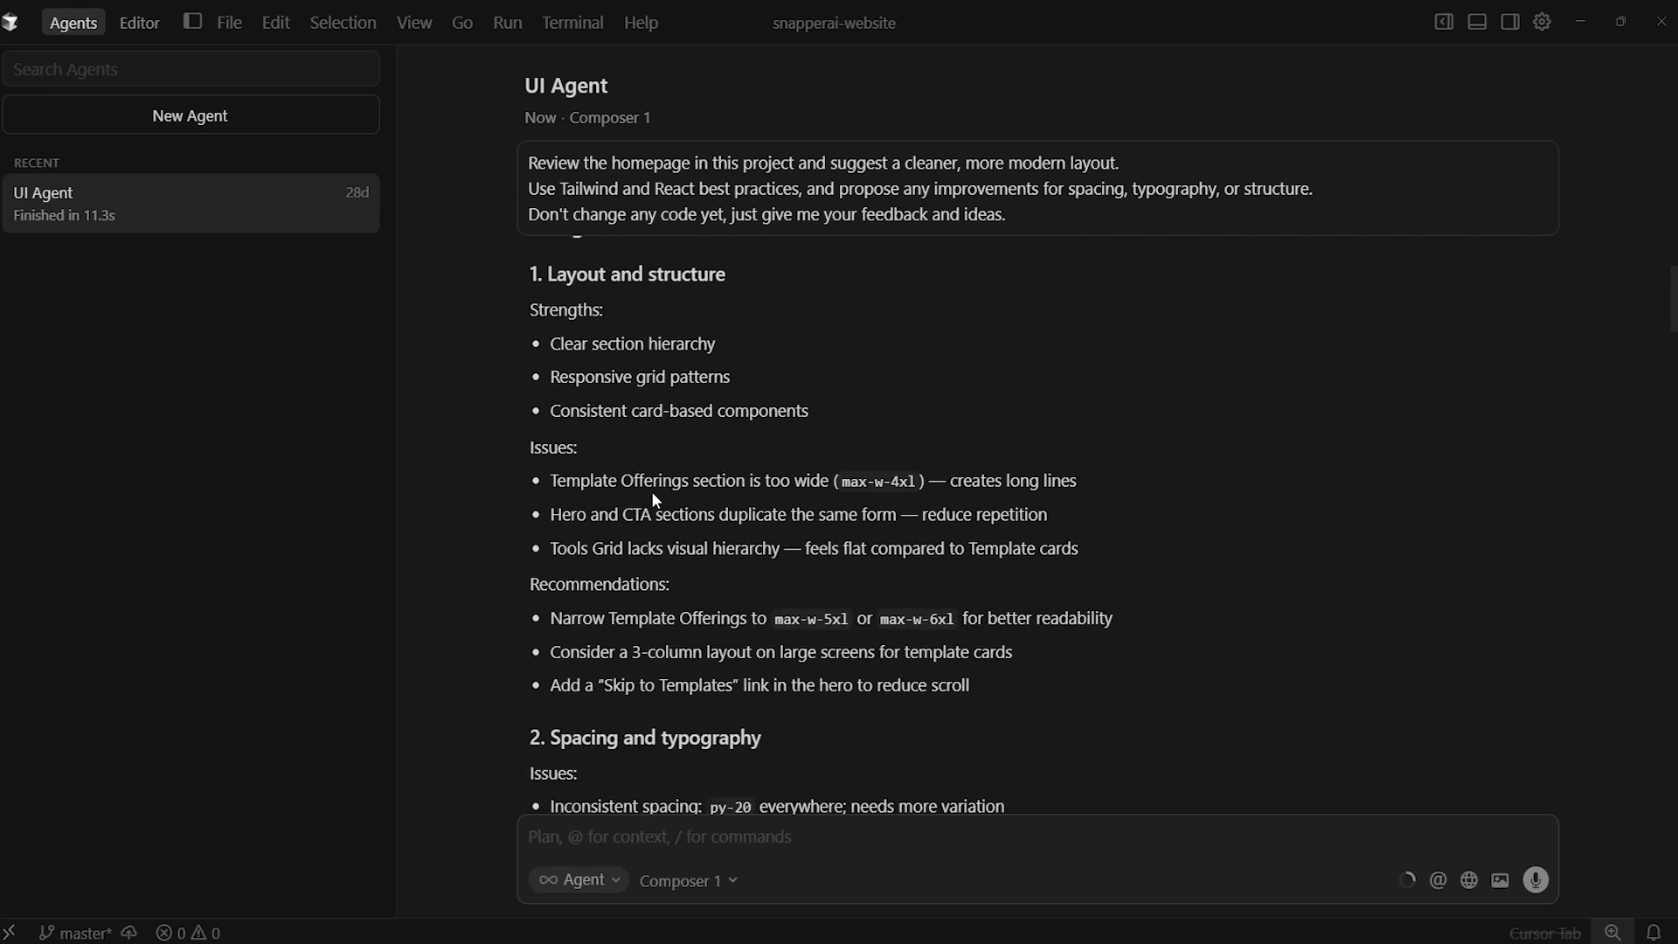
mouse_move(568, 535)
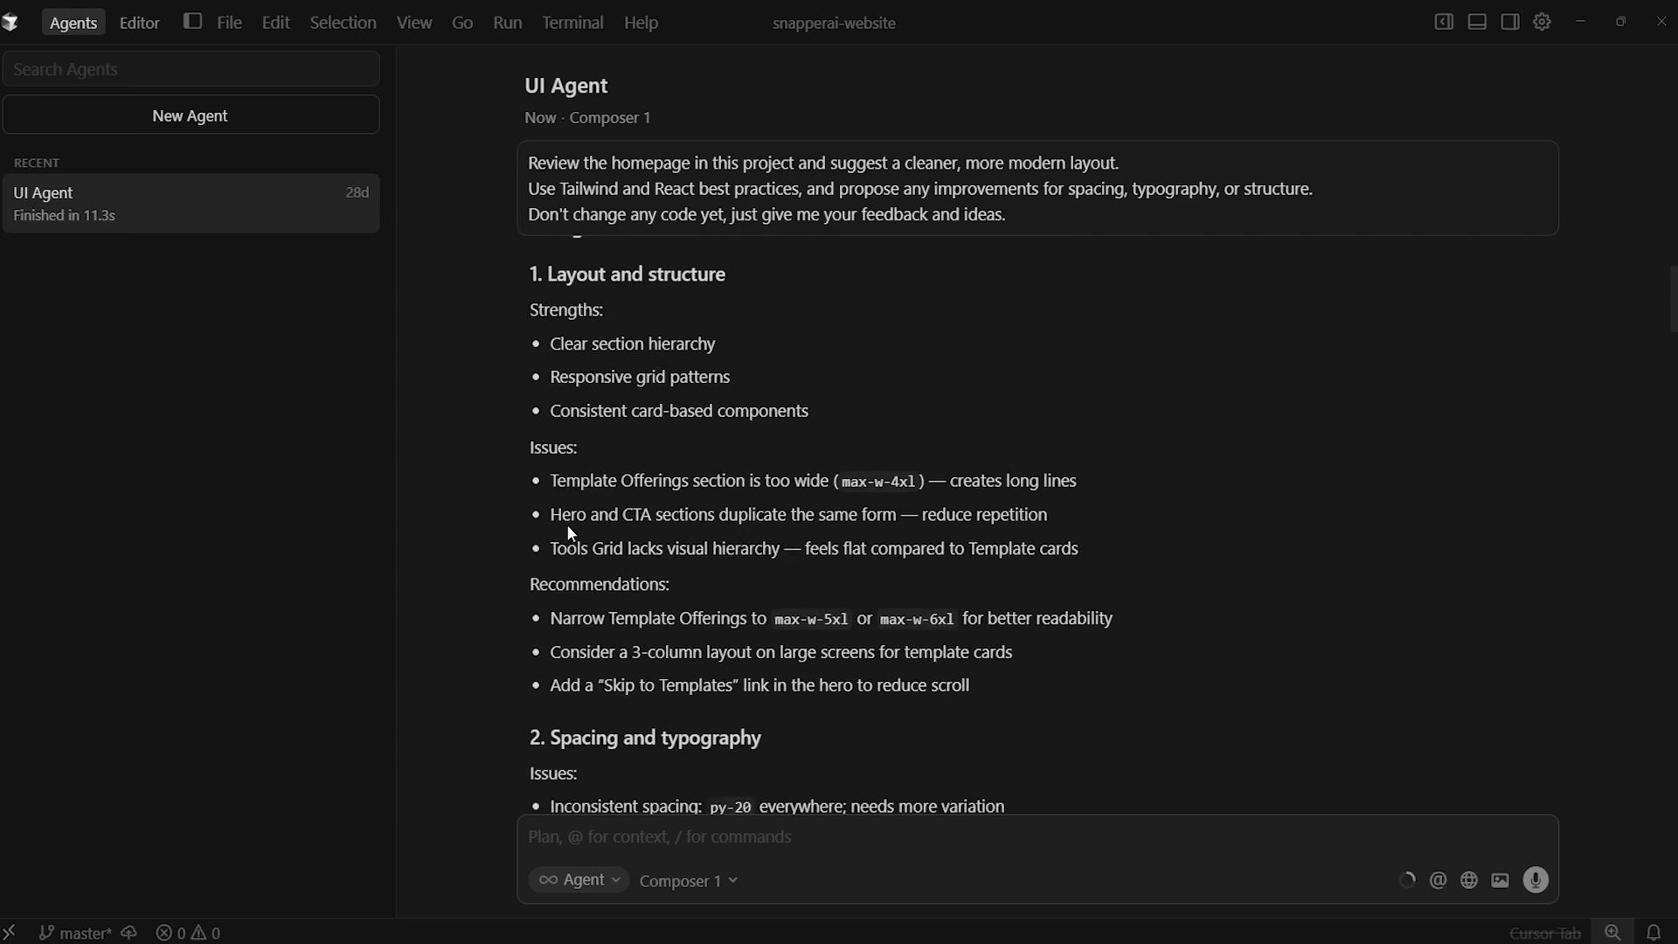
mouse_move(872, 521)
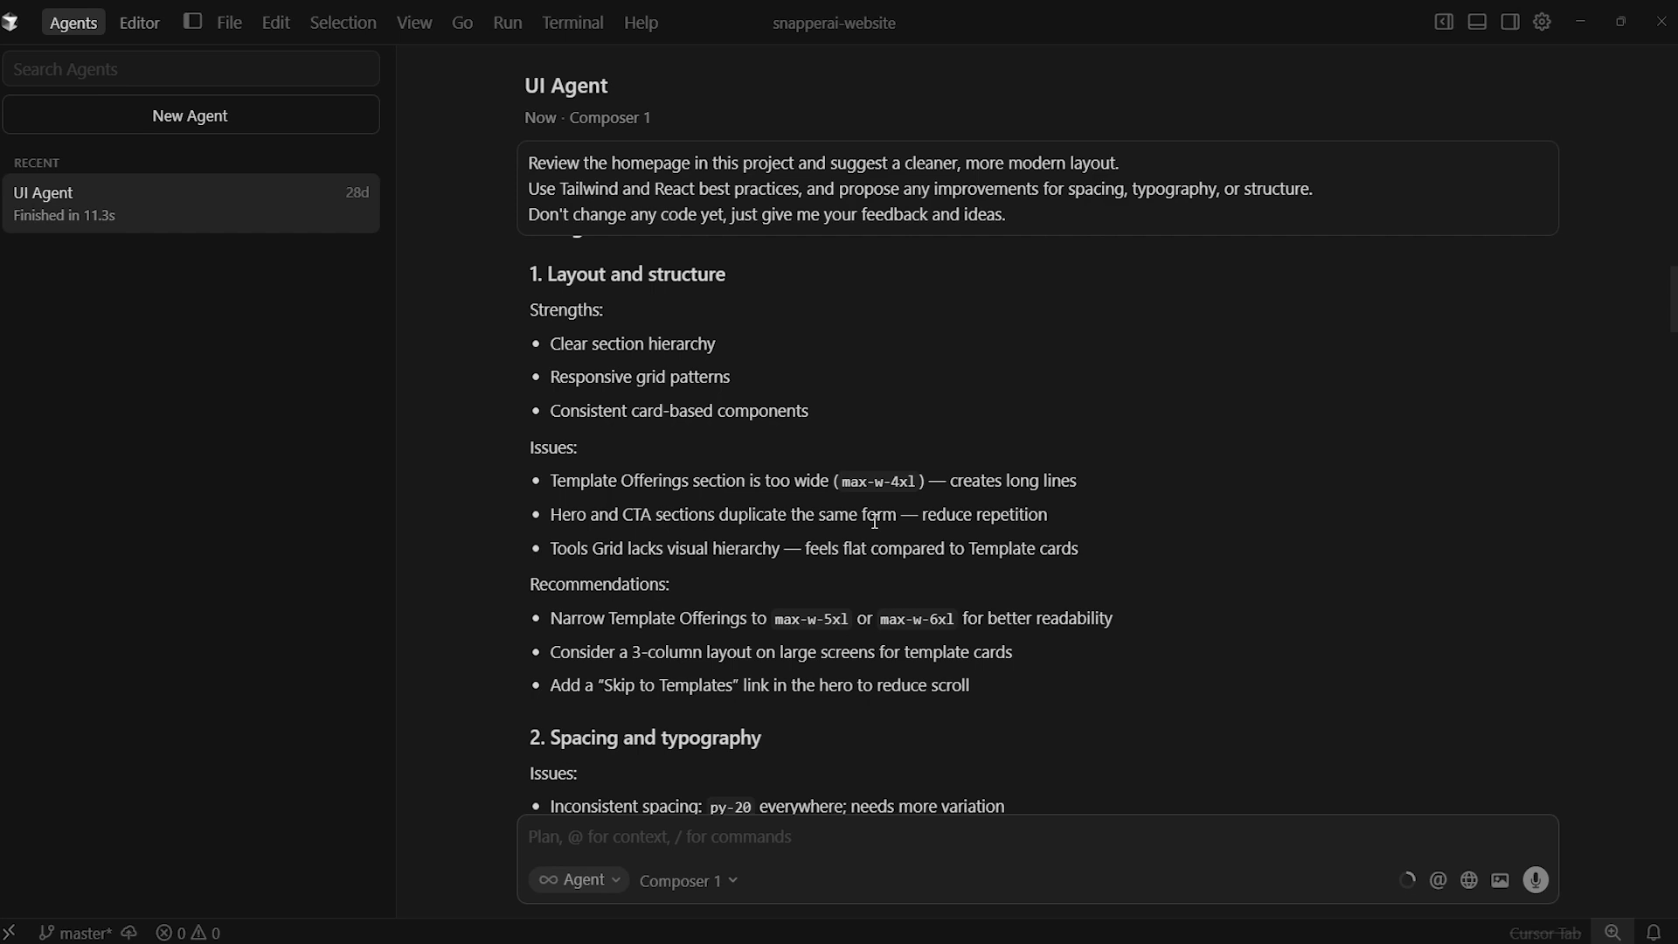
mouse_move(519, 595)
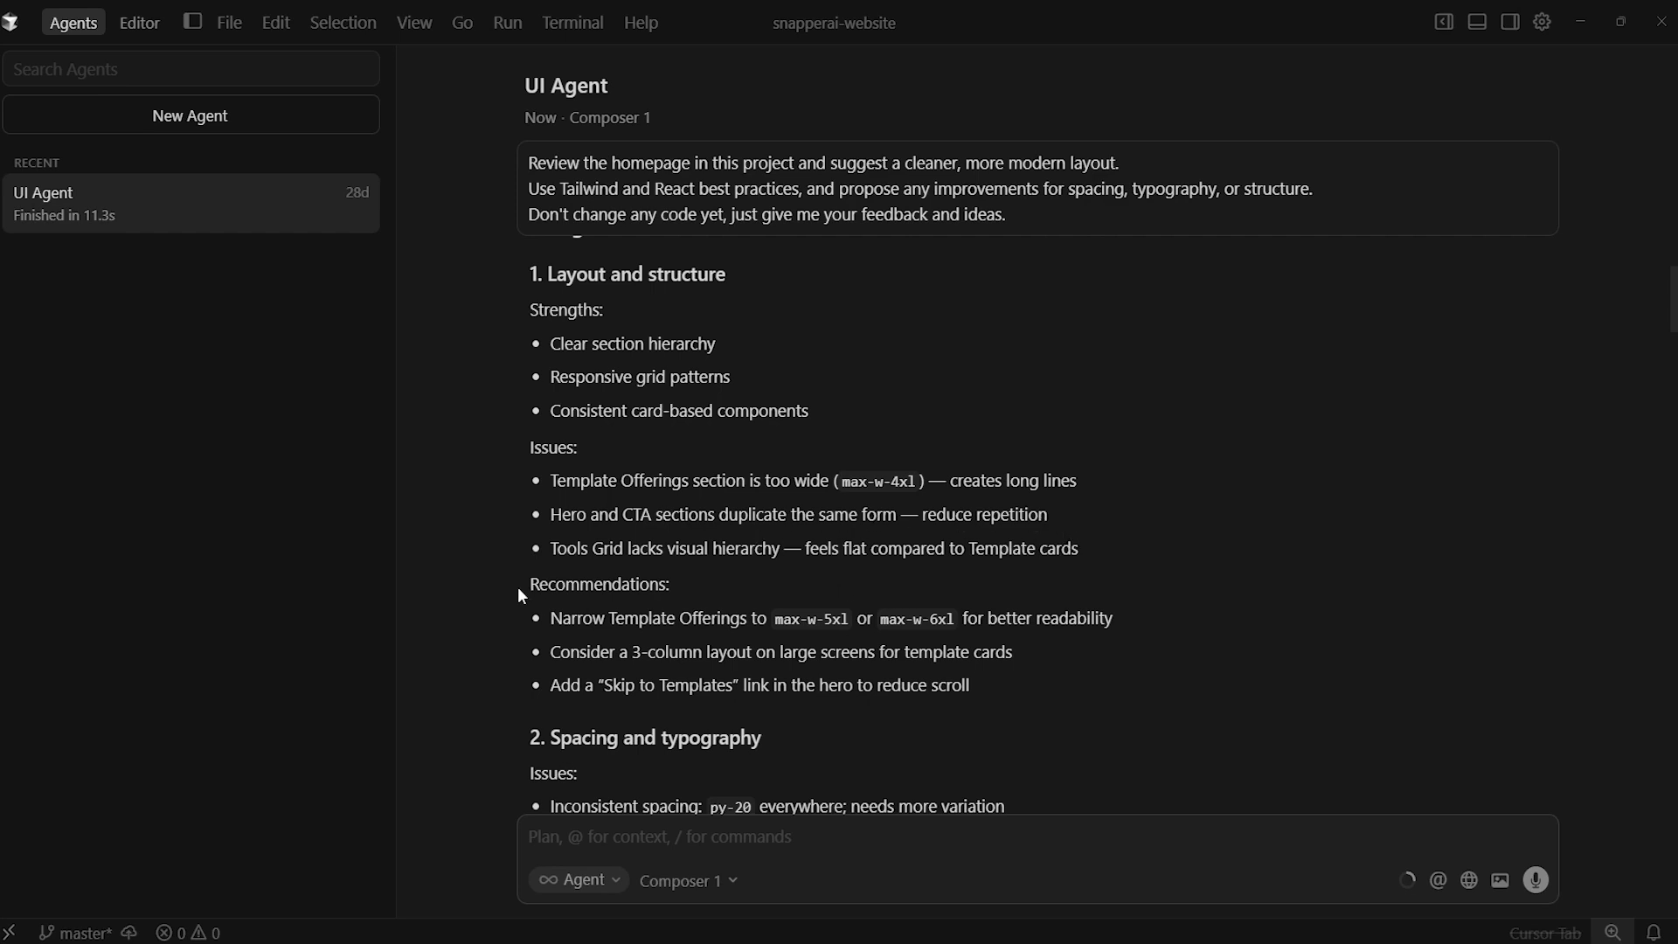
mouse_move(872, 556)
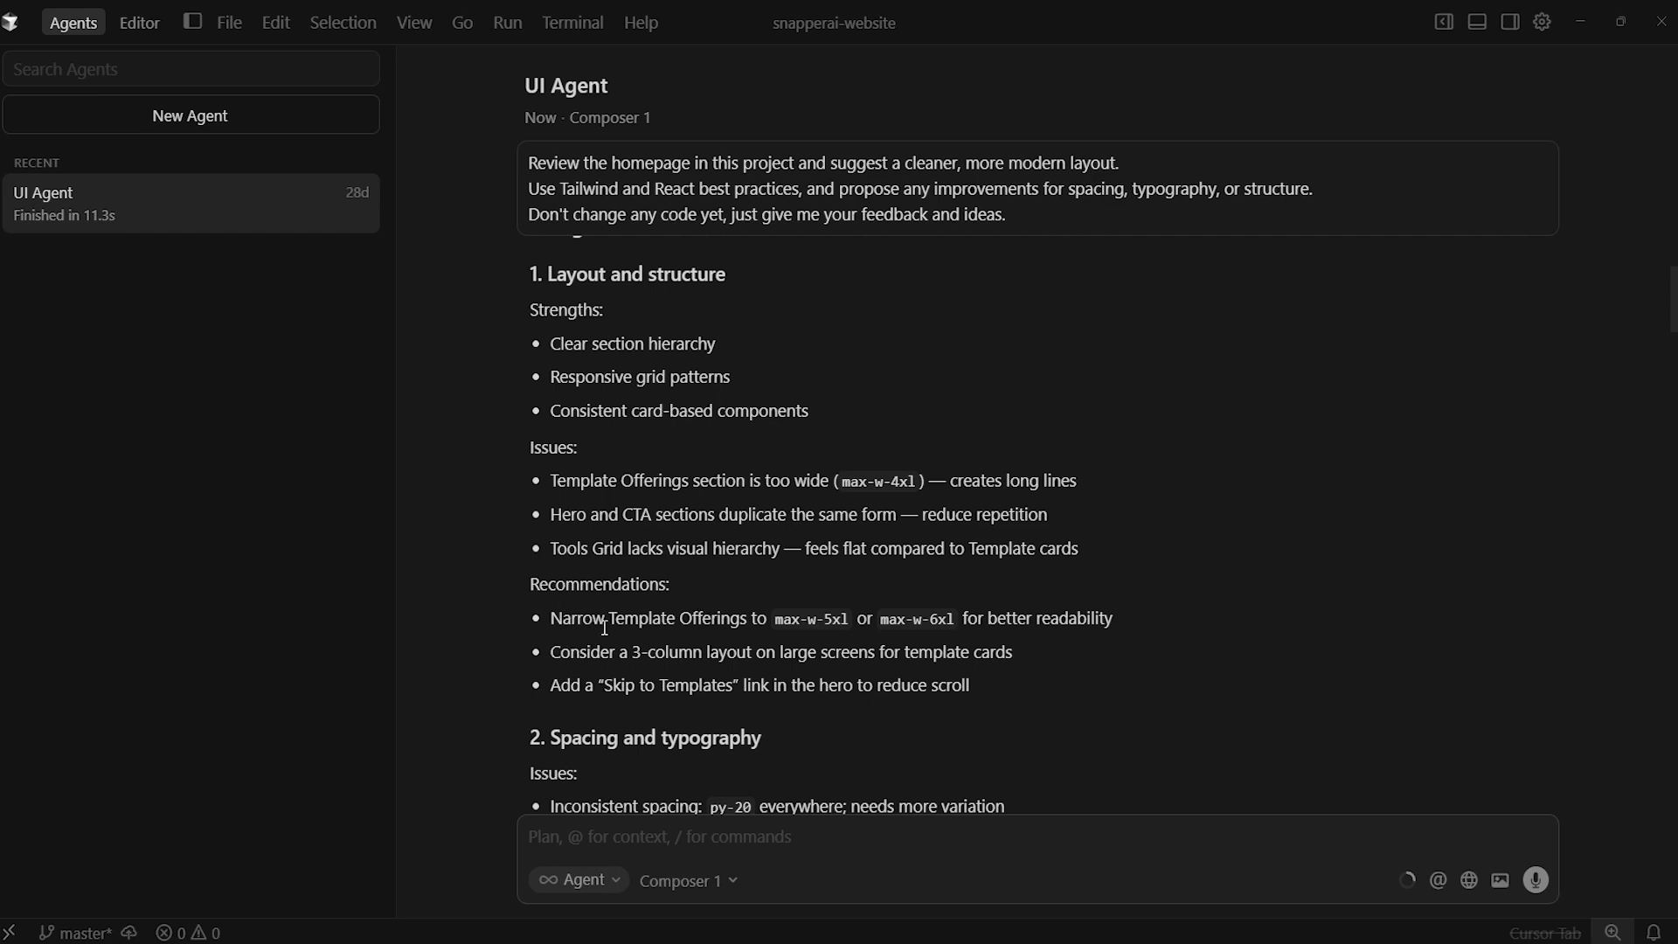
mouse_move(774, 678)
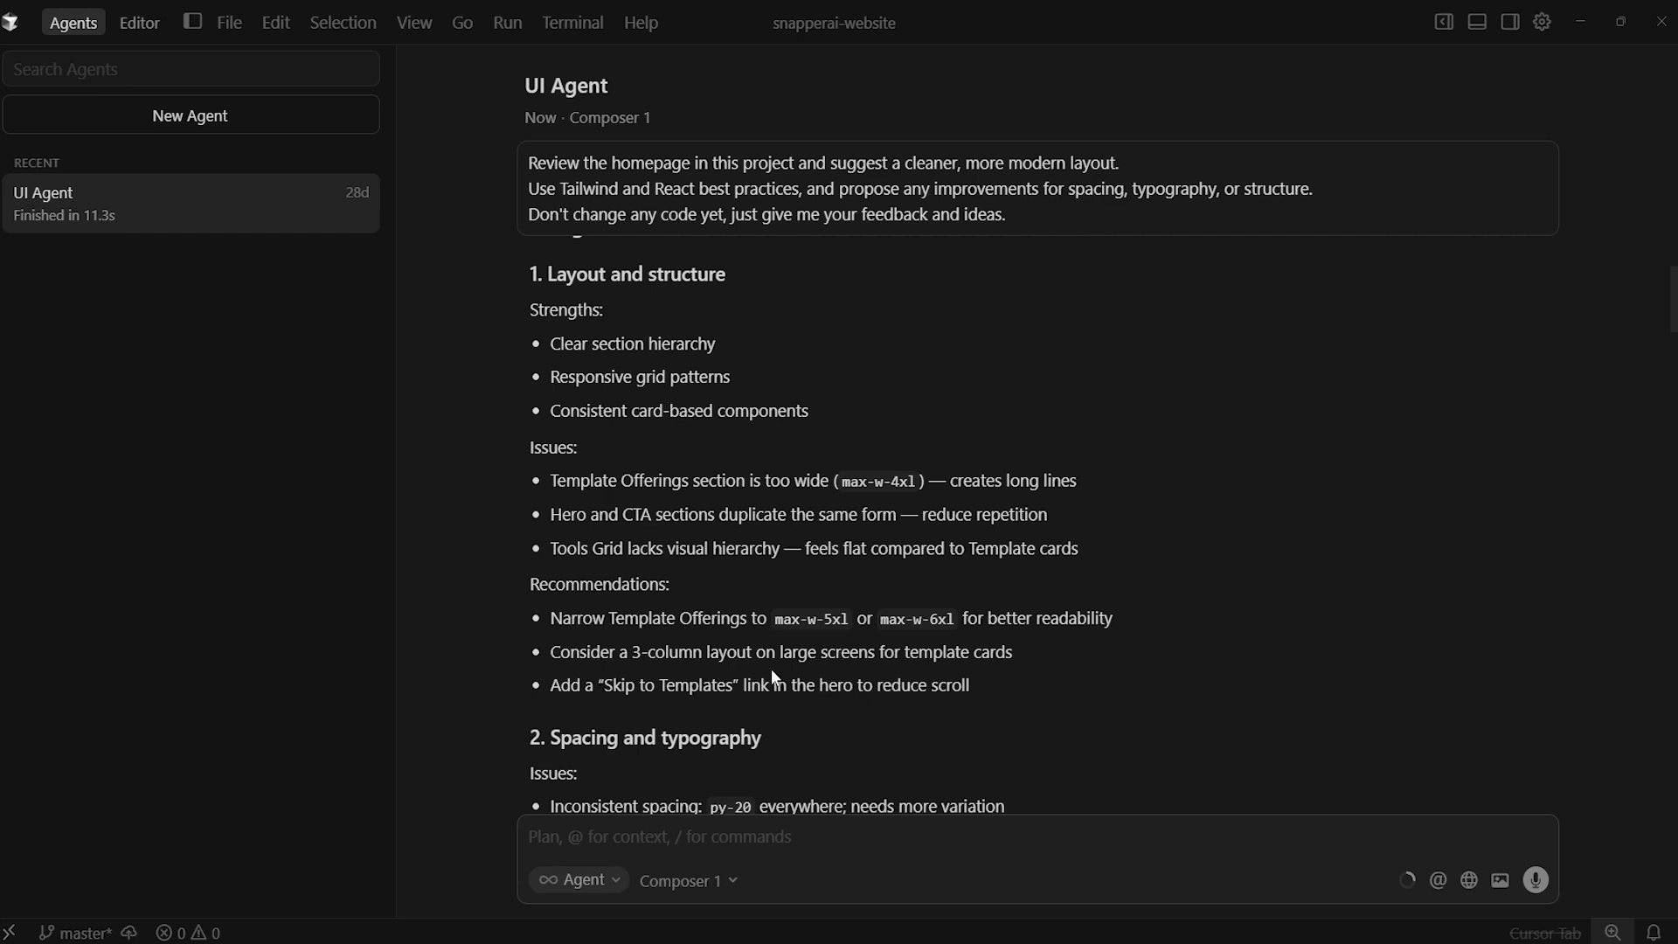
mouse_move(564, 704)
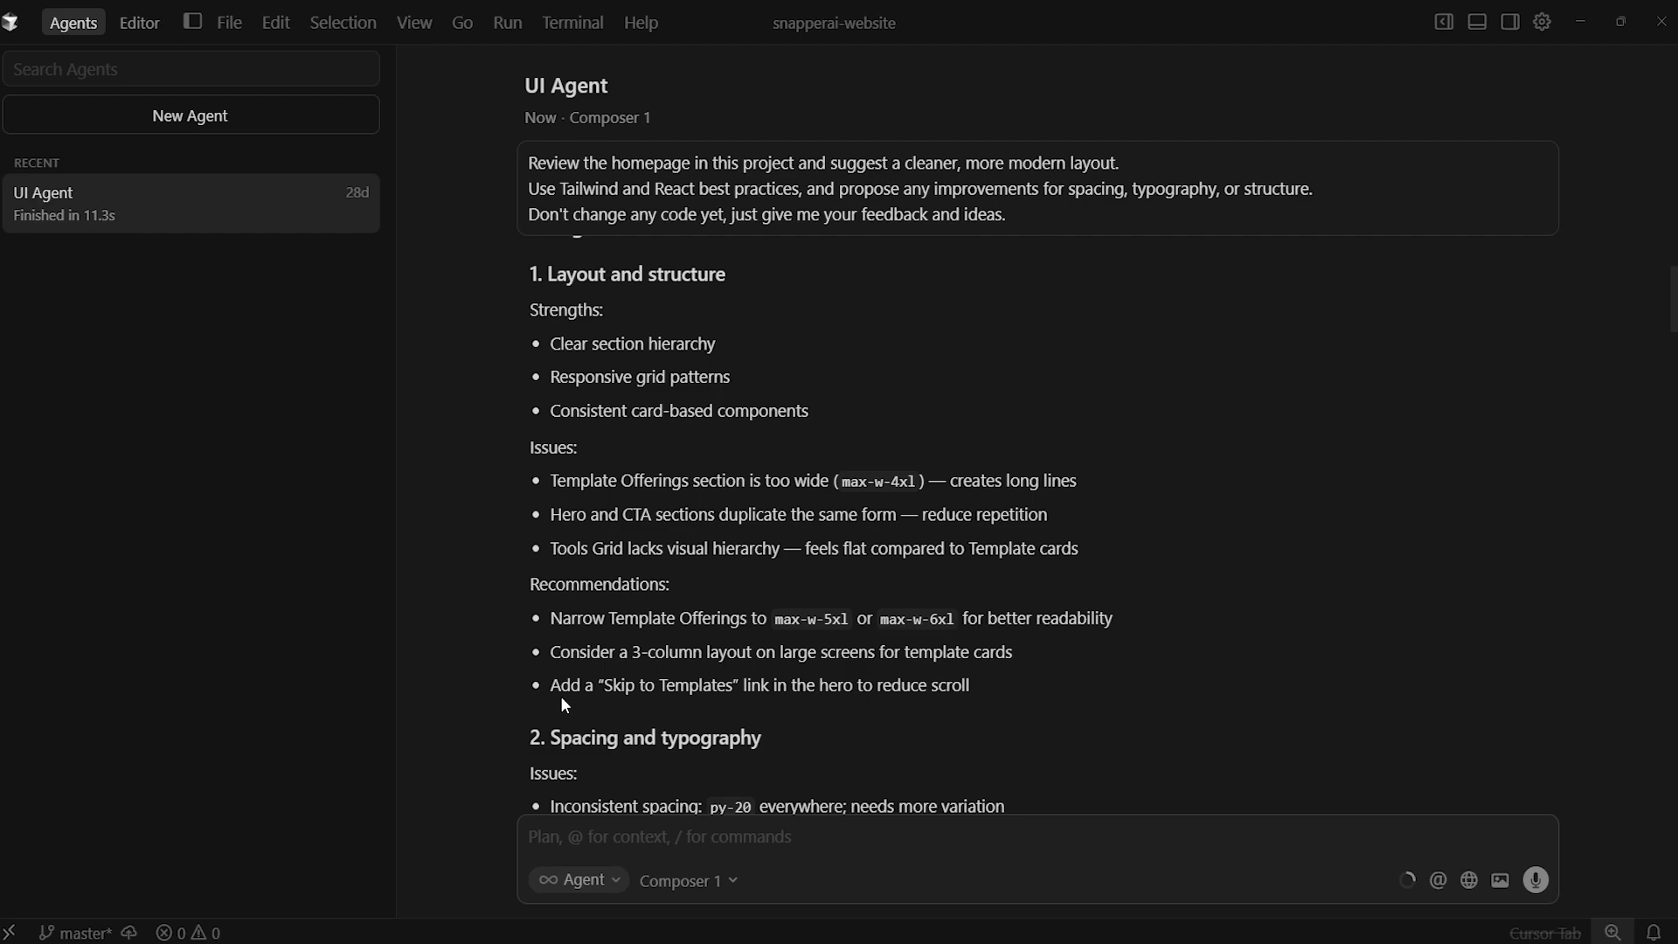
mouse_move(981, 720)
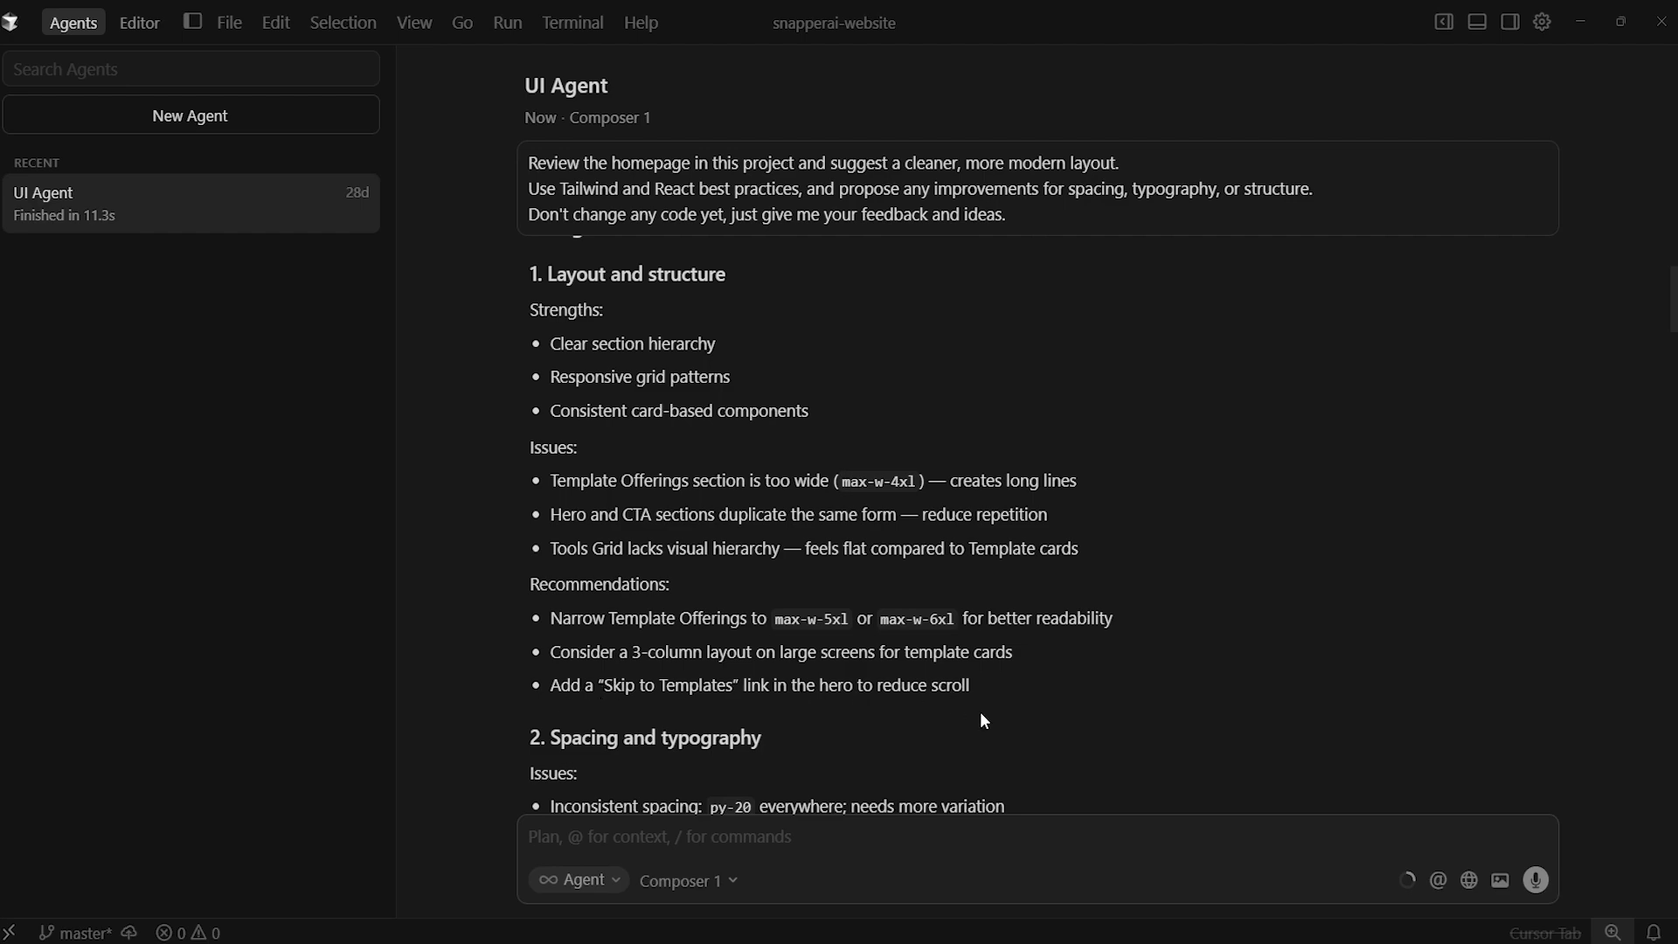
scroll("down", 3)
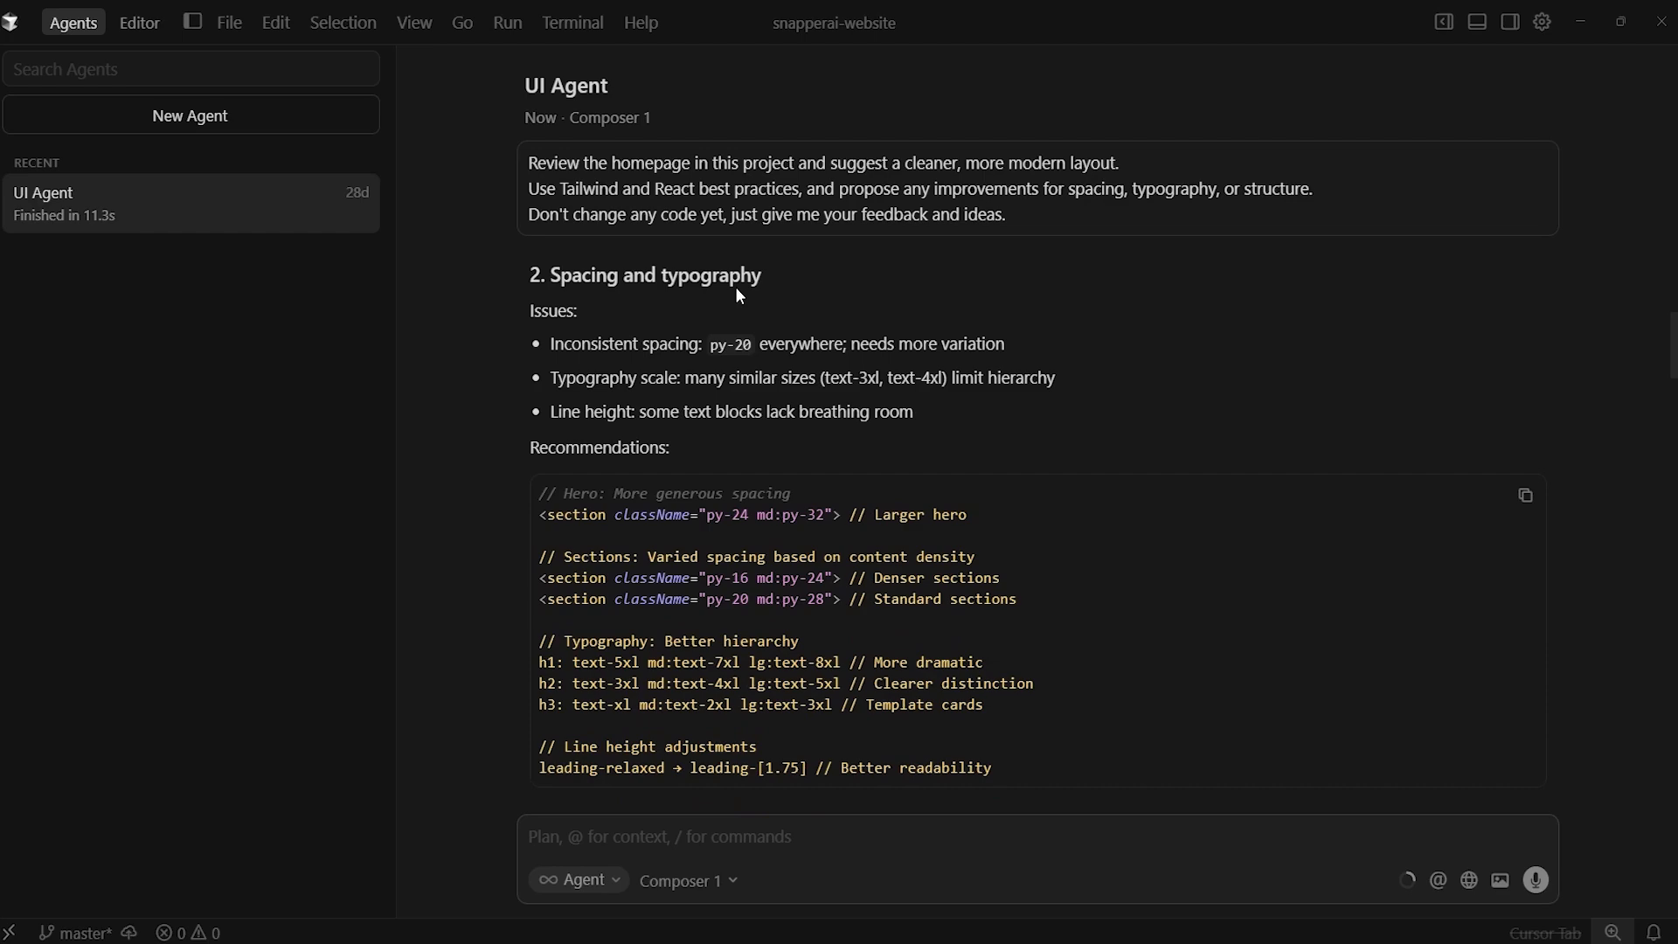
scroll("down", 3)
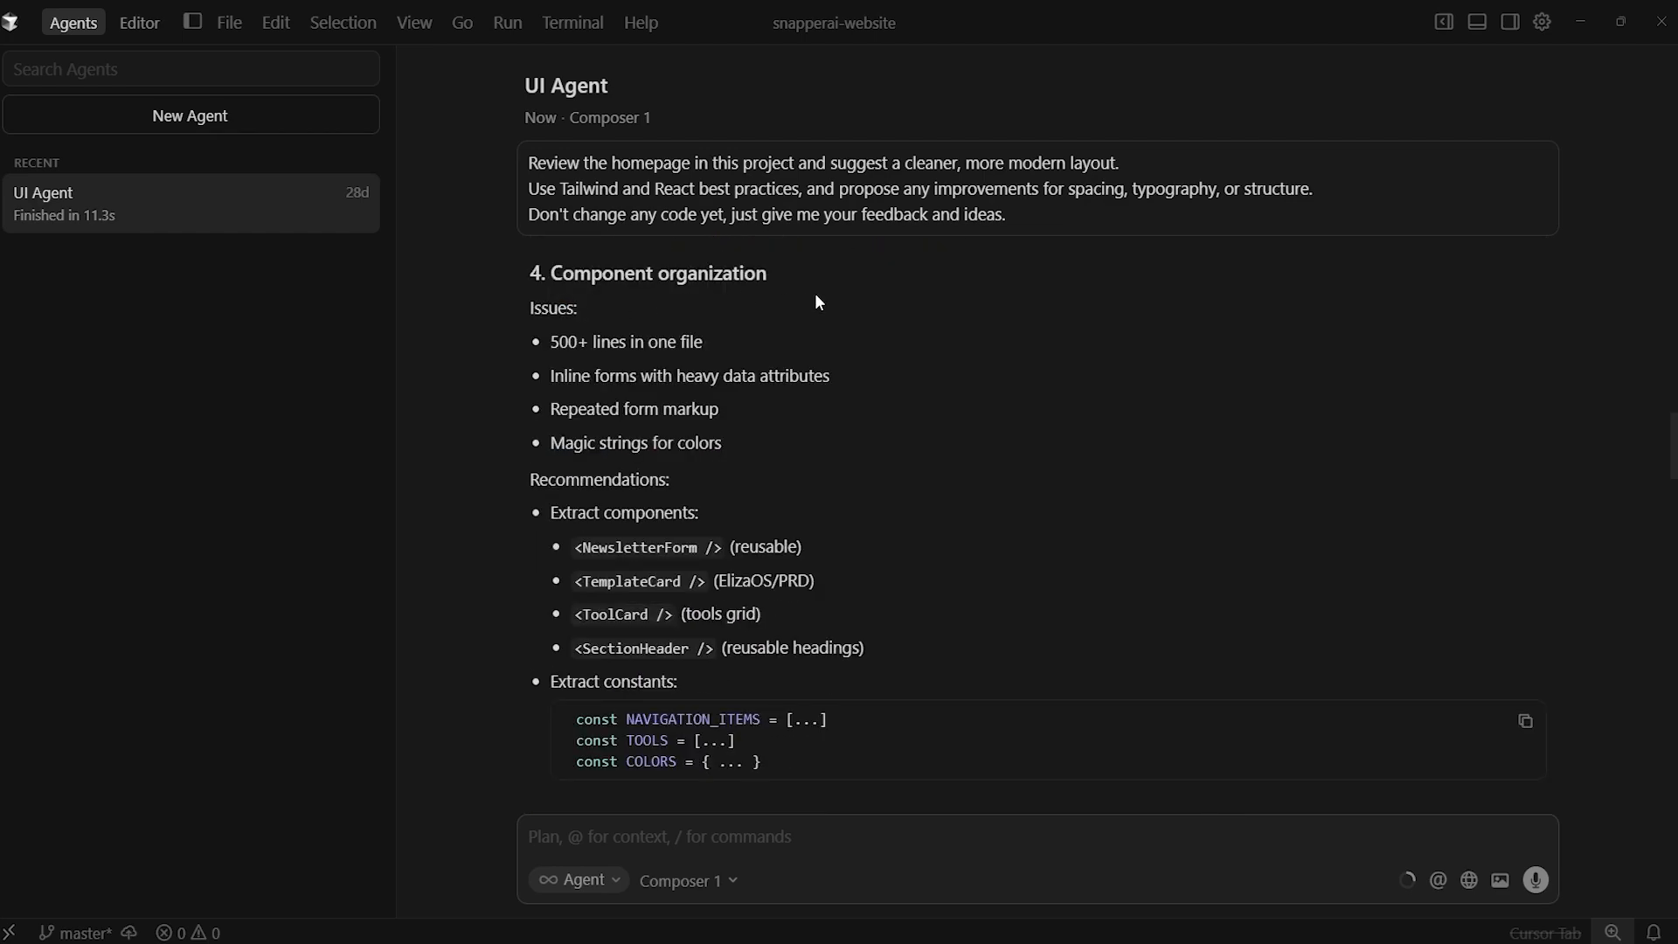
mouse_move(586, 367)
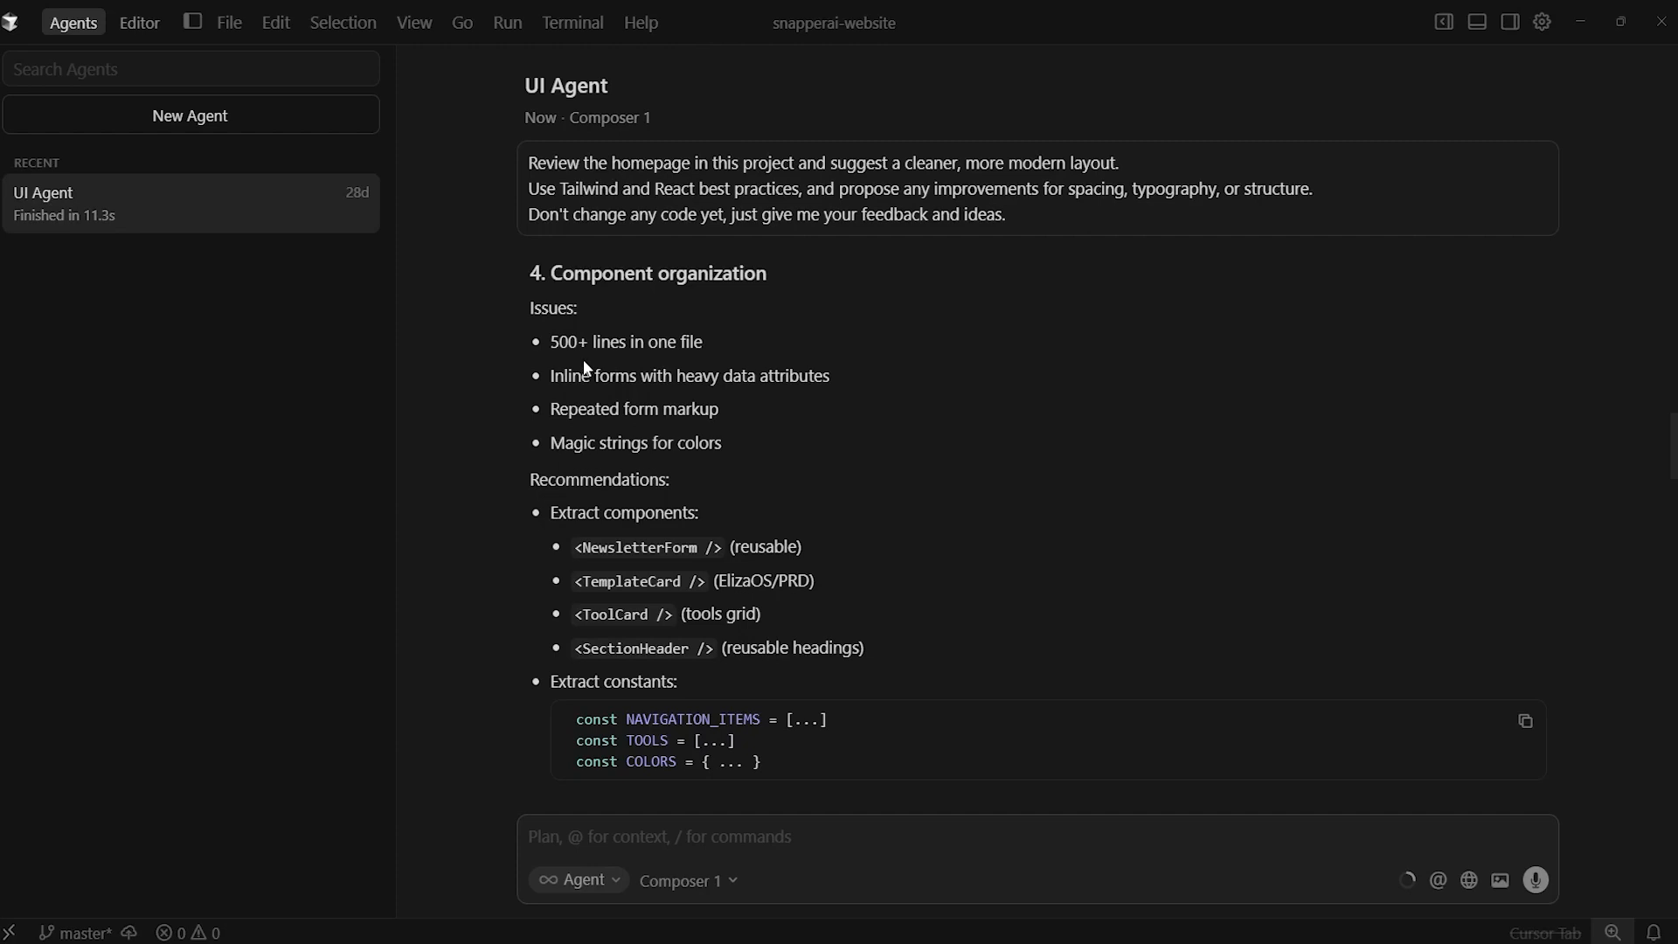
mouse_move(587, 414)
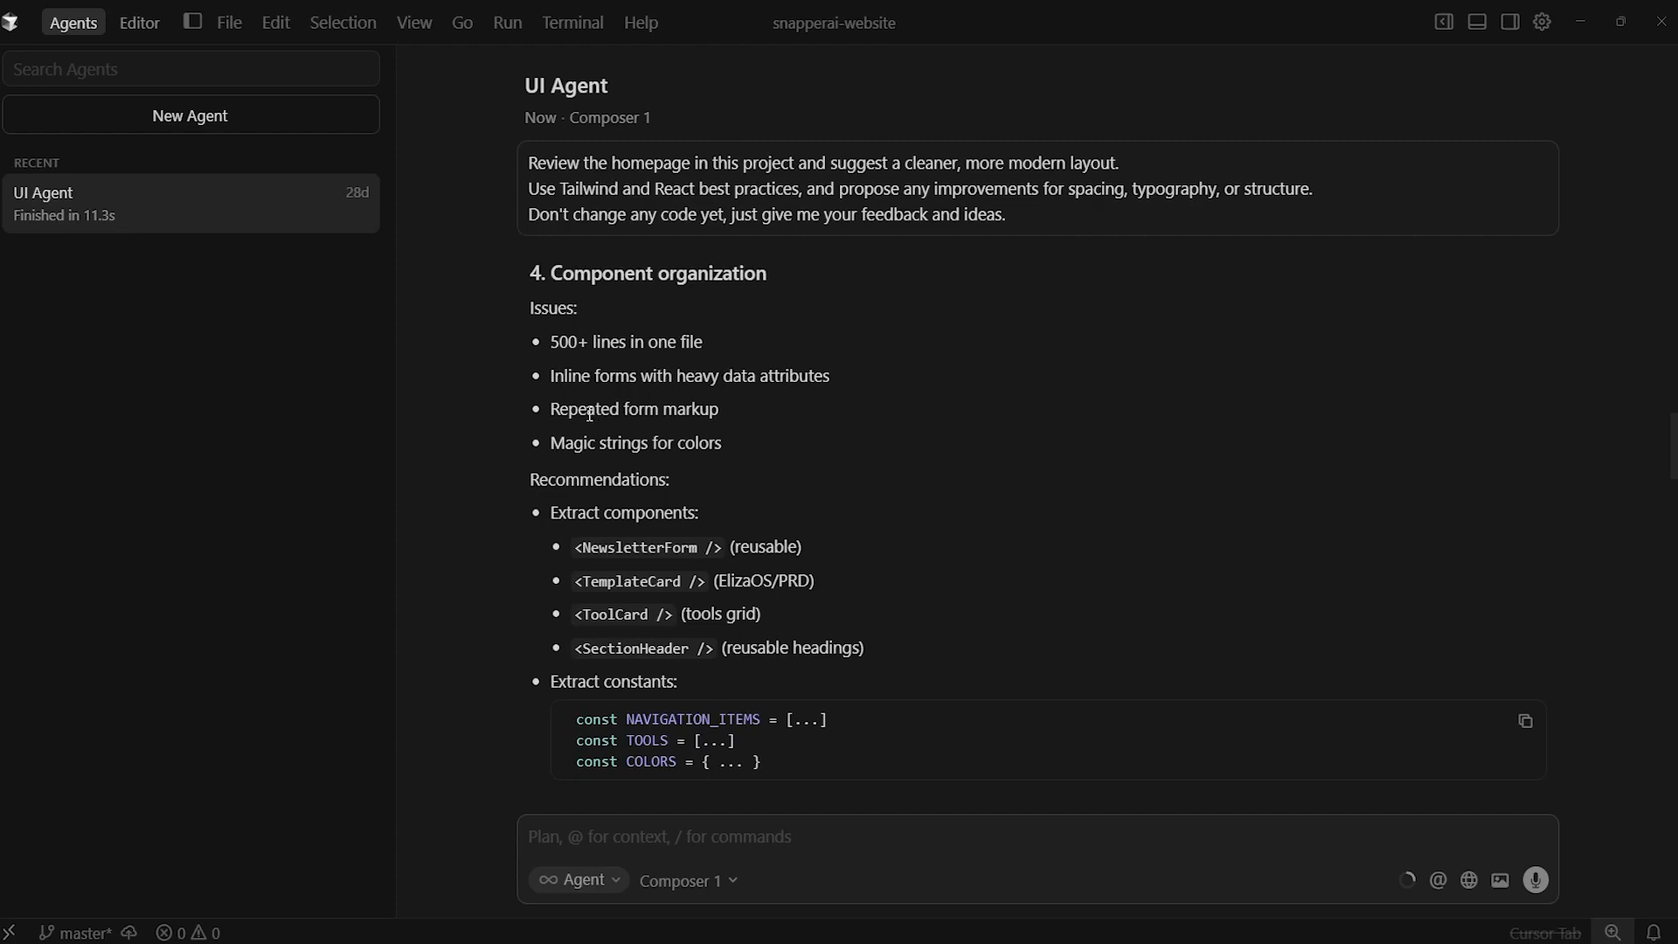
scroll("down", 3)
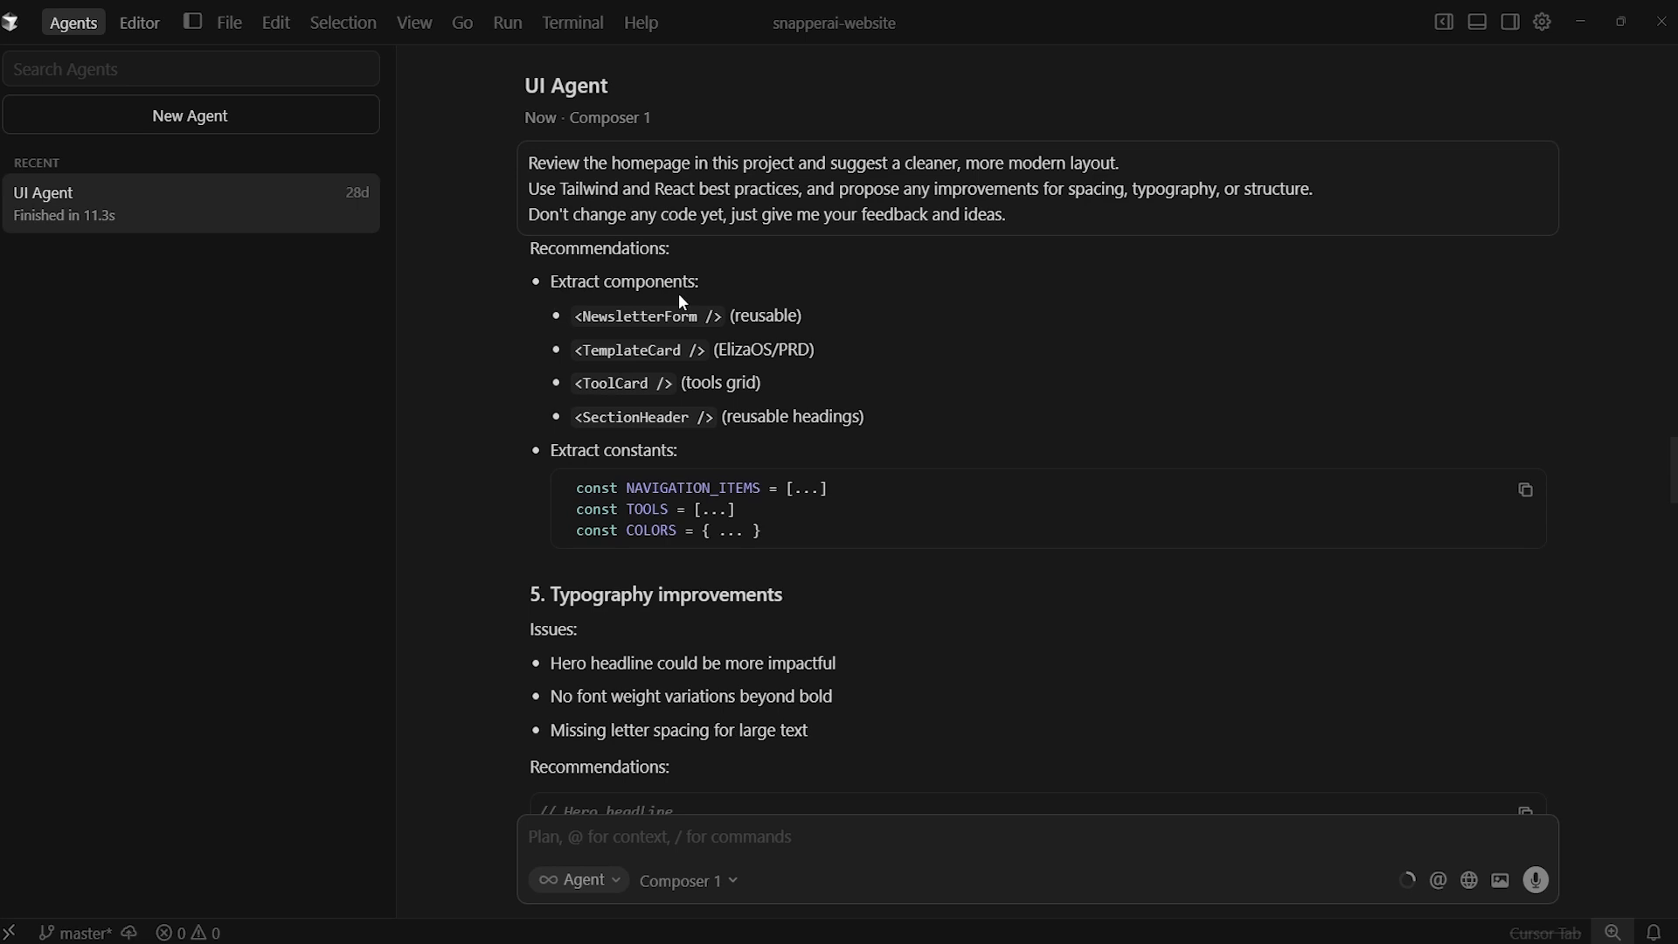
scroll("down", 3)
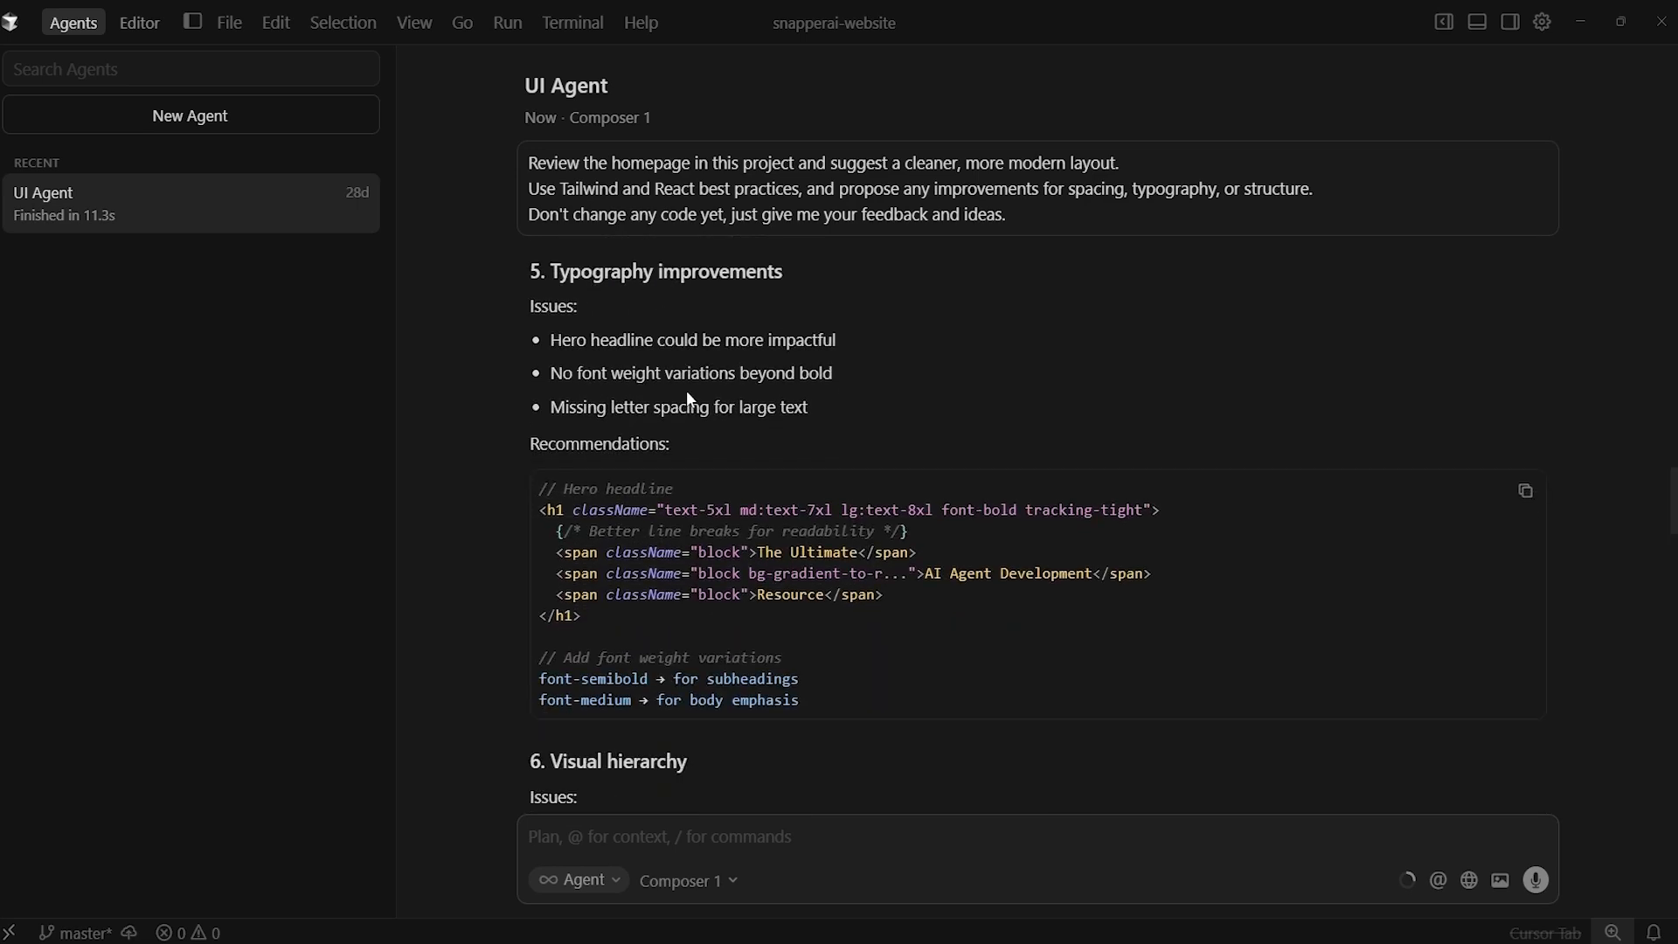
mouse_move(702, 393)
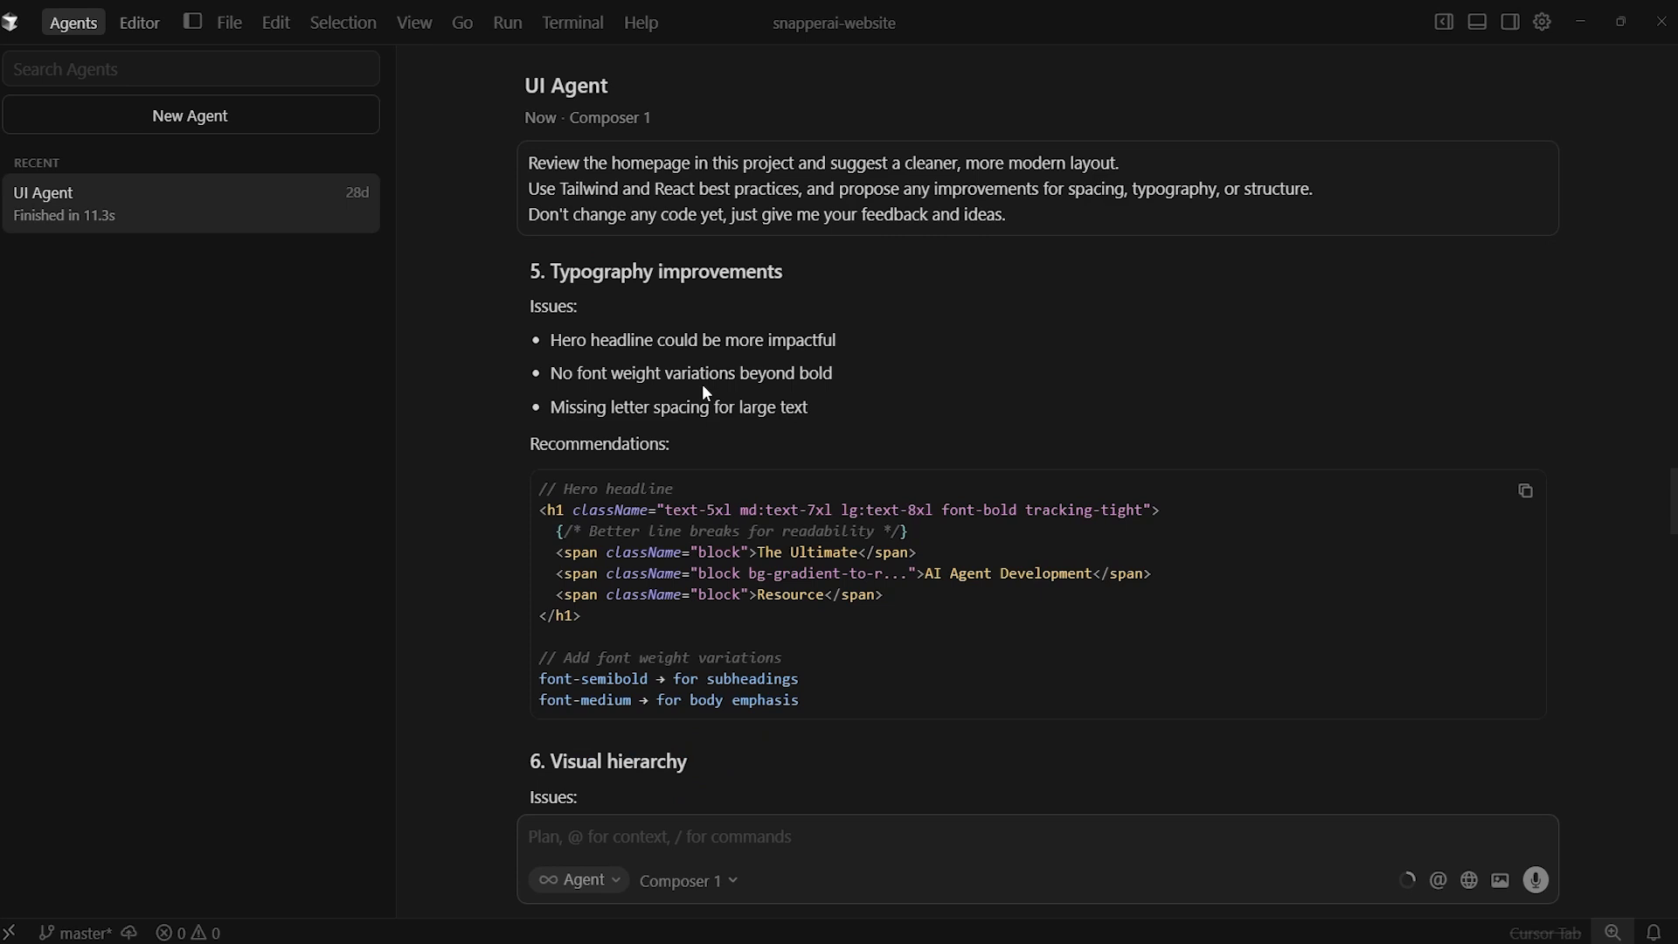
mouse_move(652, 430)
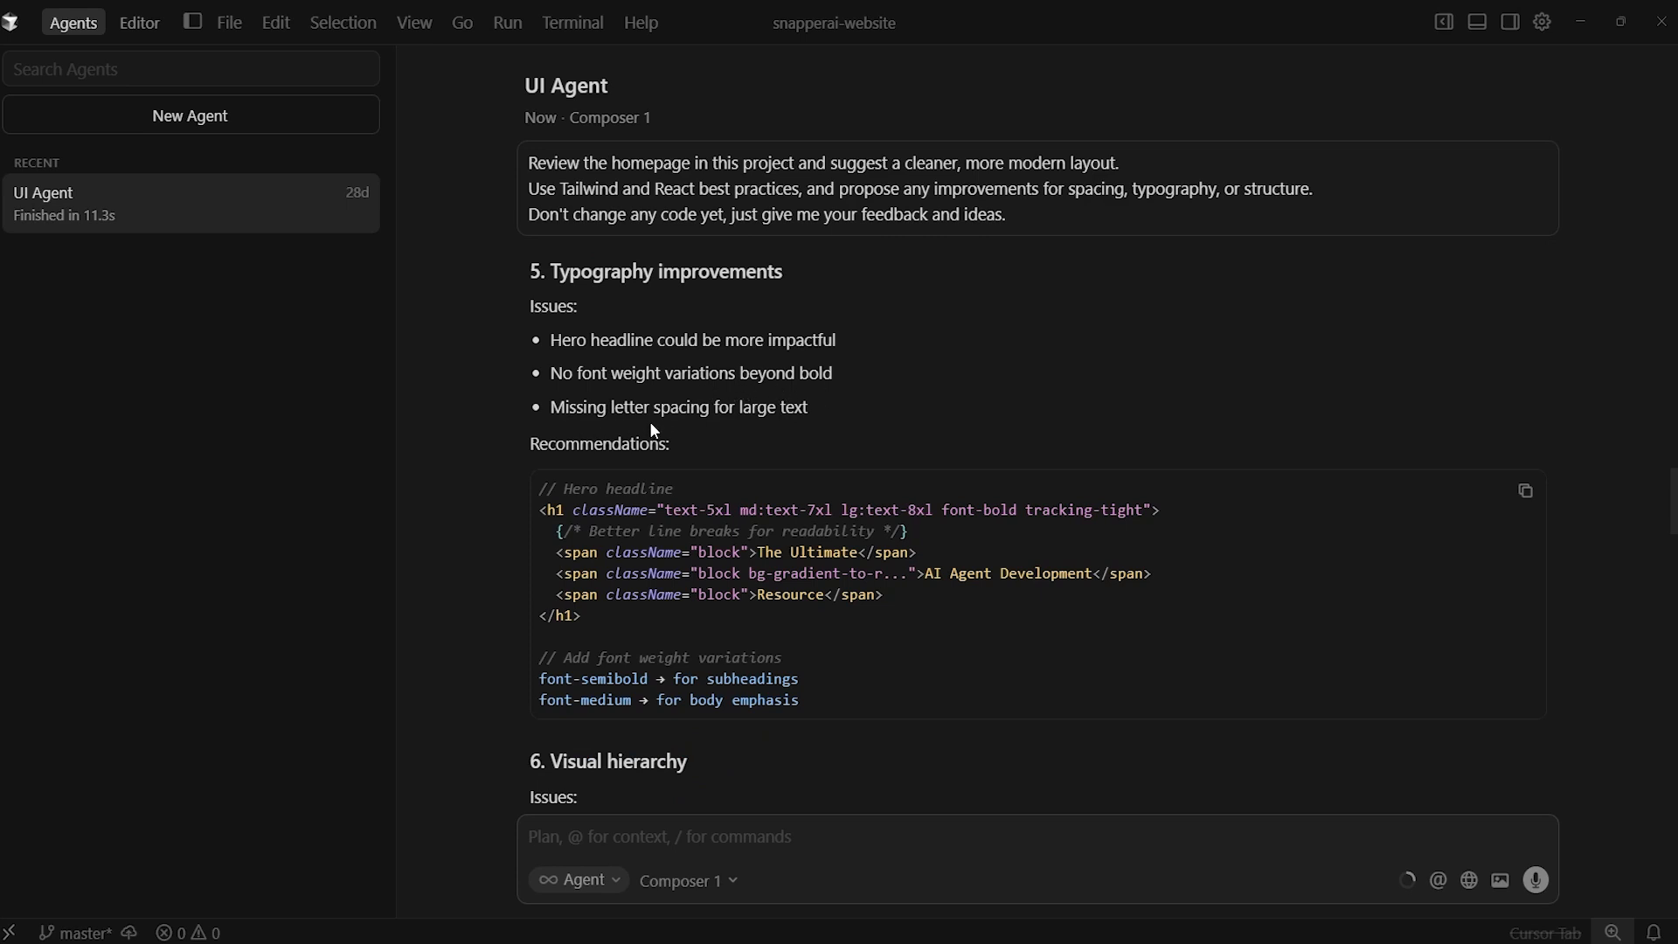
scroll("down", 3)
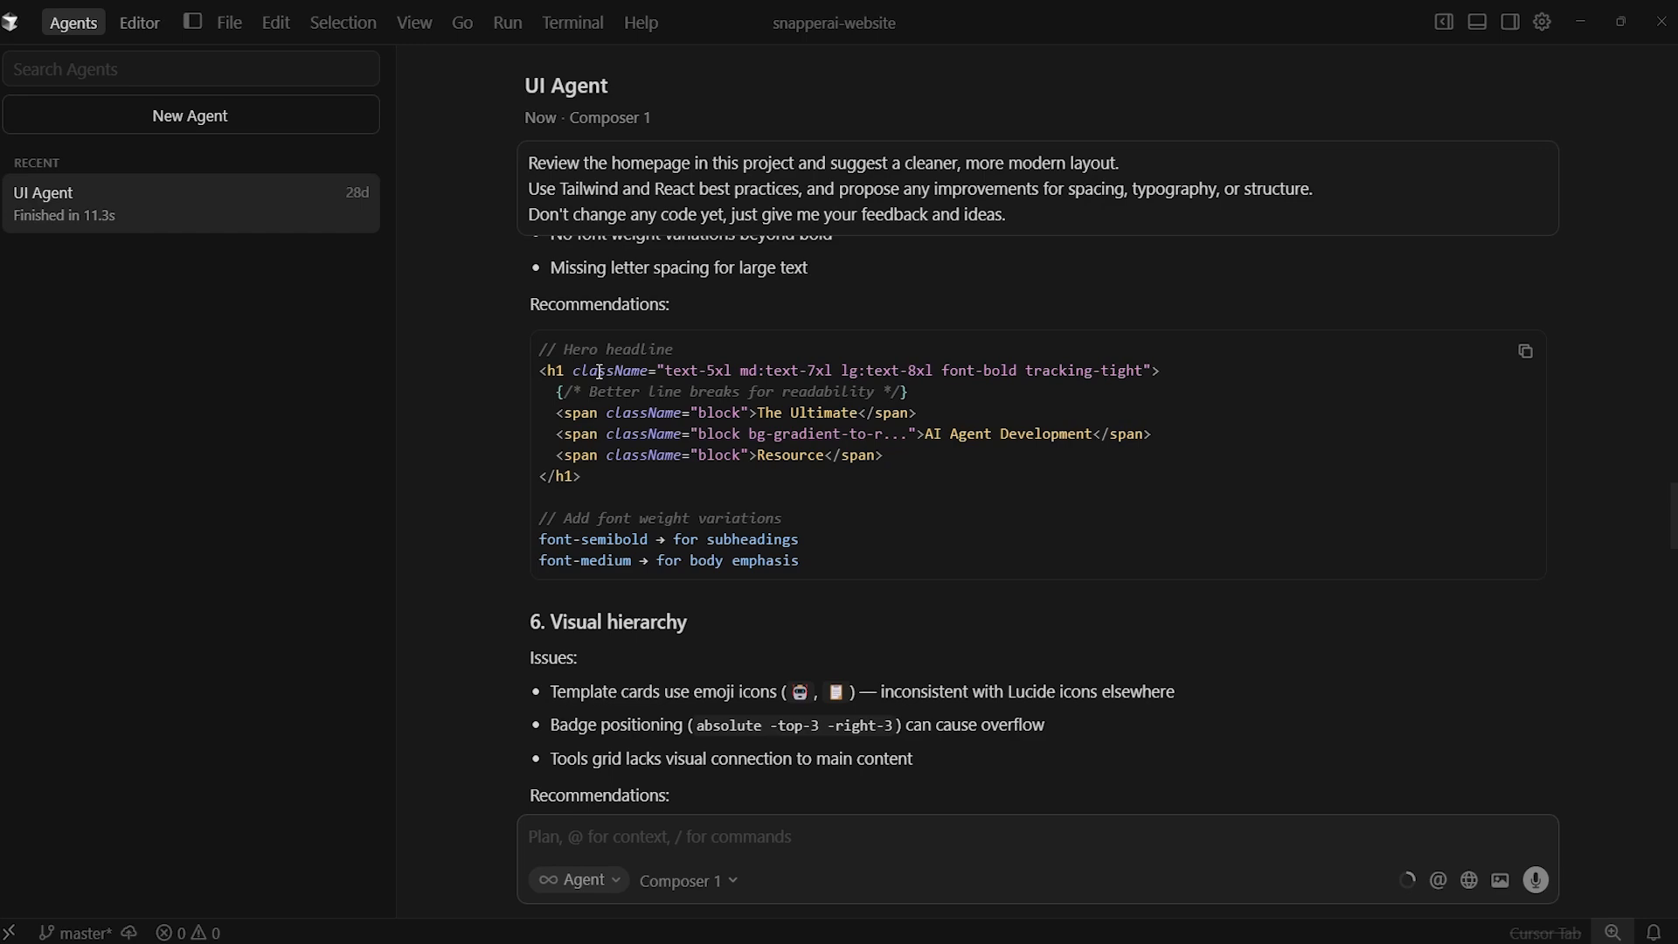
scroll("down", 3)
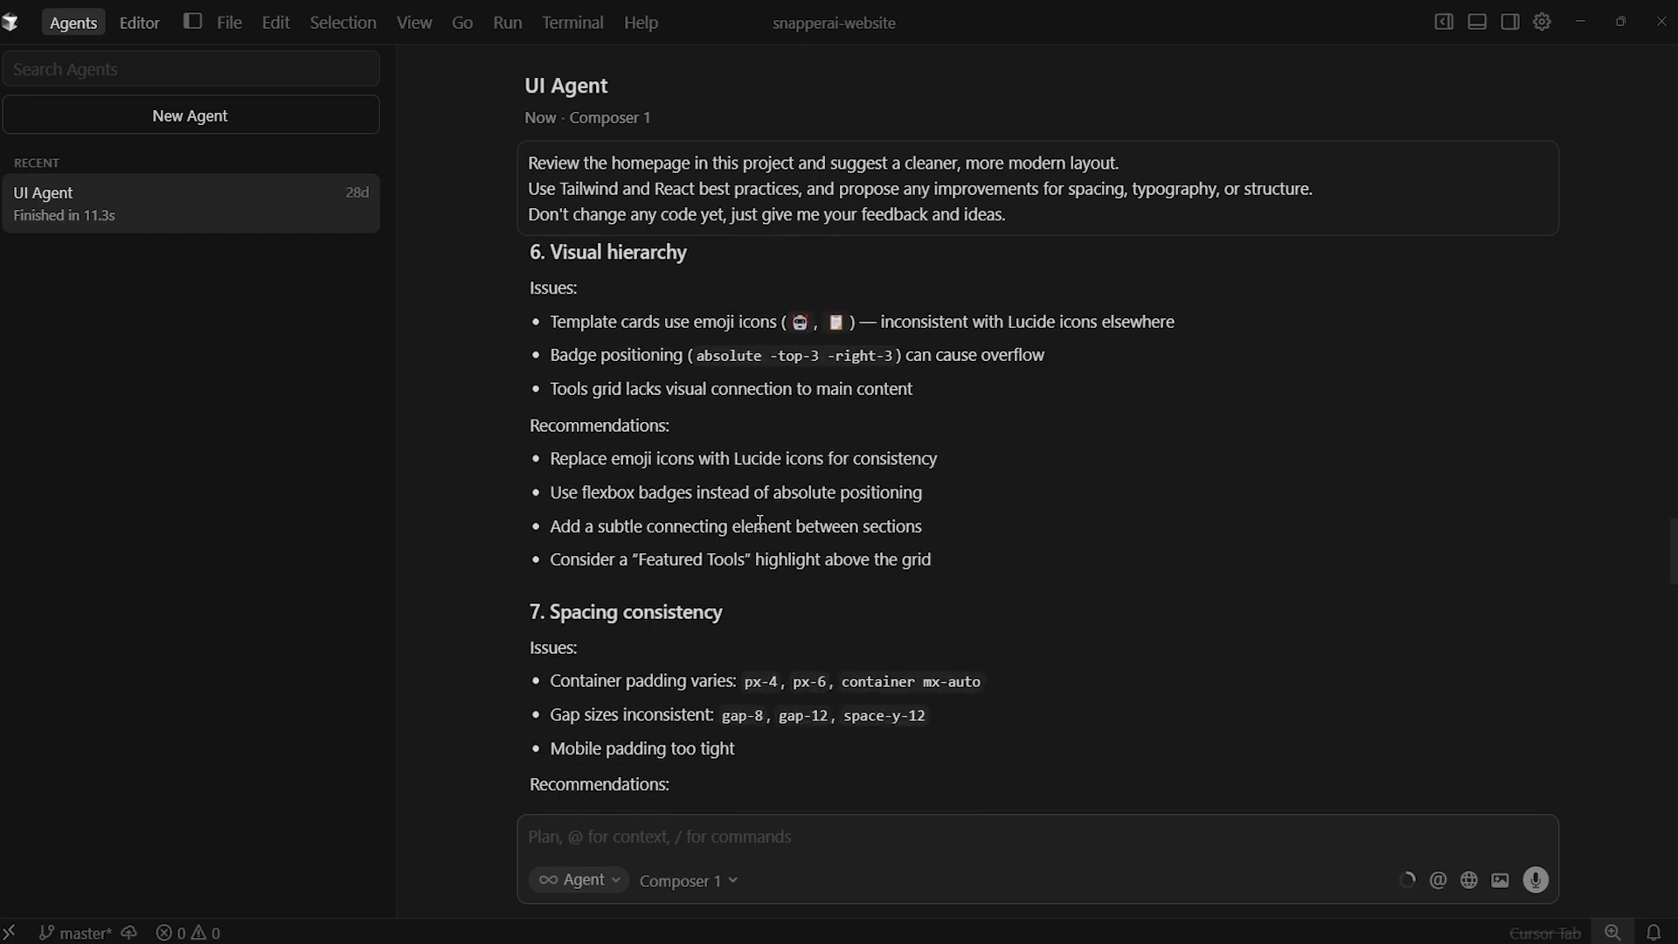
scroll("down", 3)
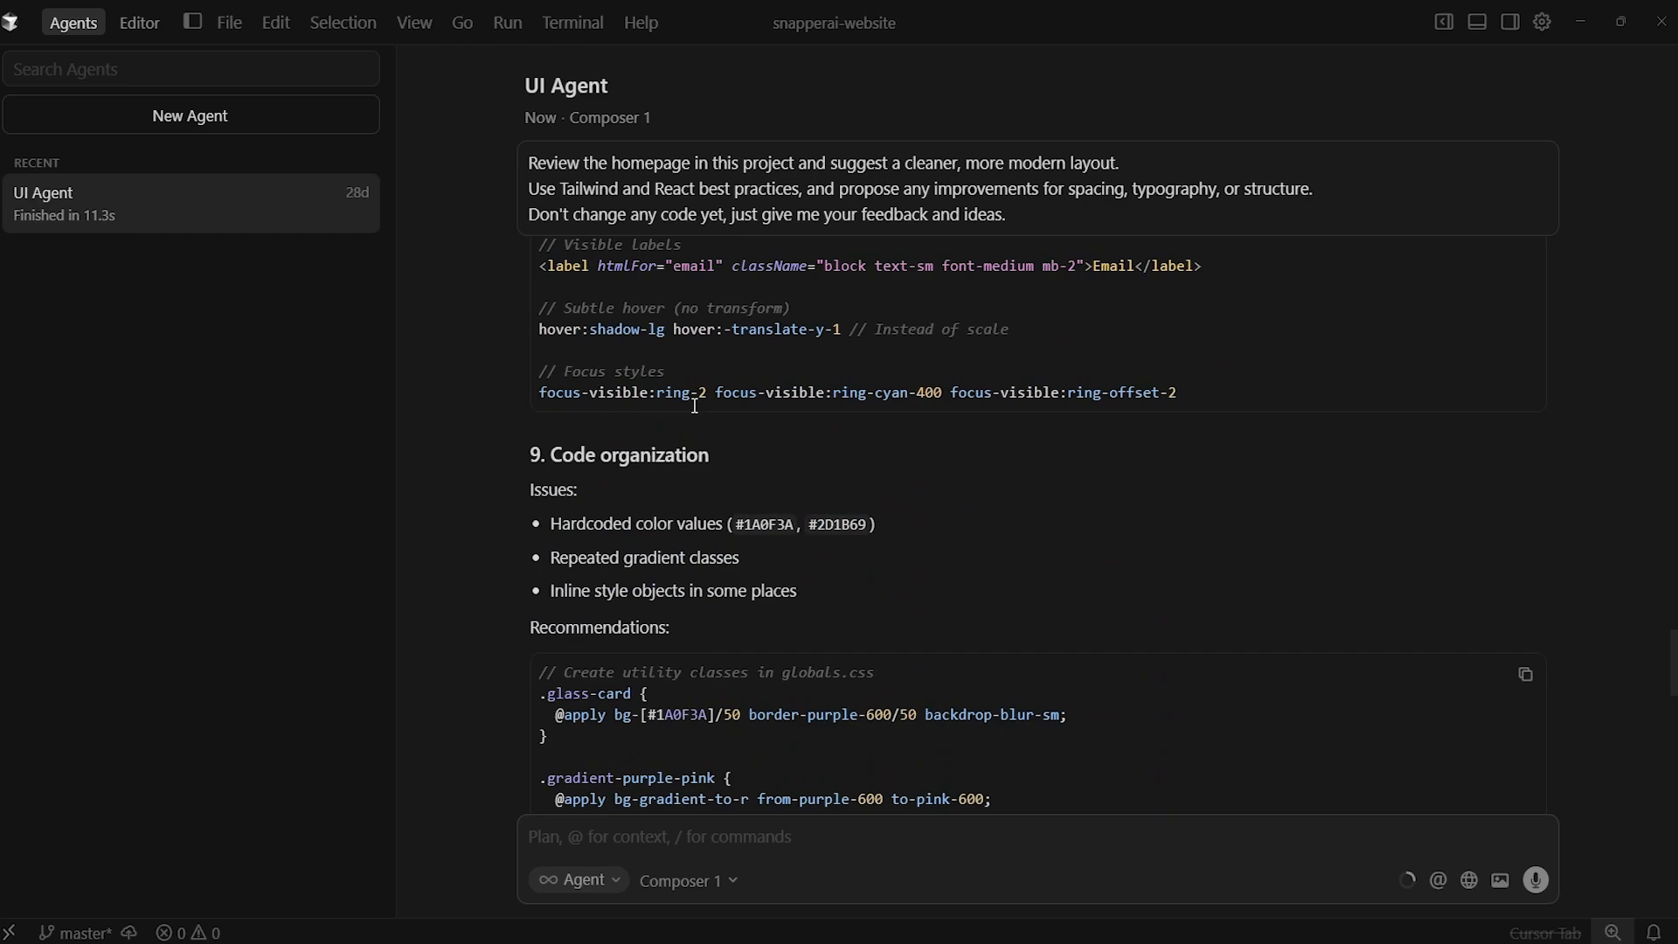
scroll("down", 3)
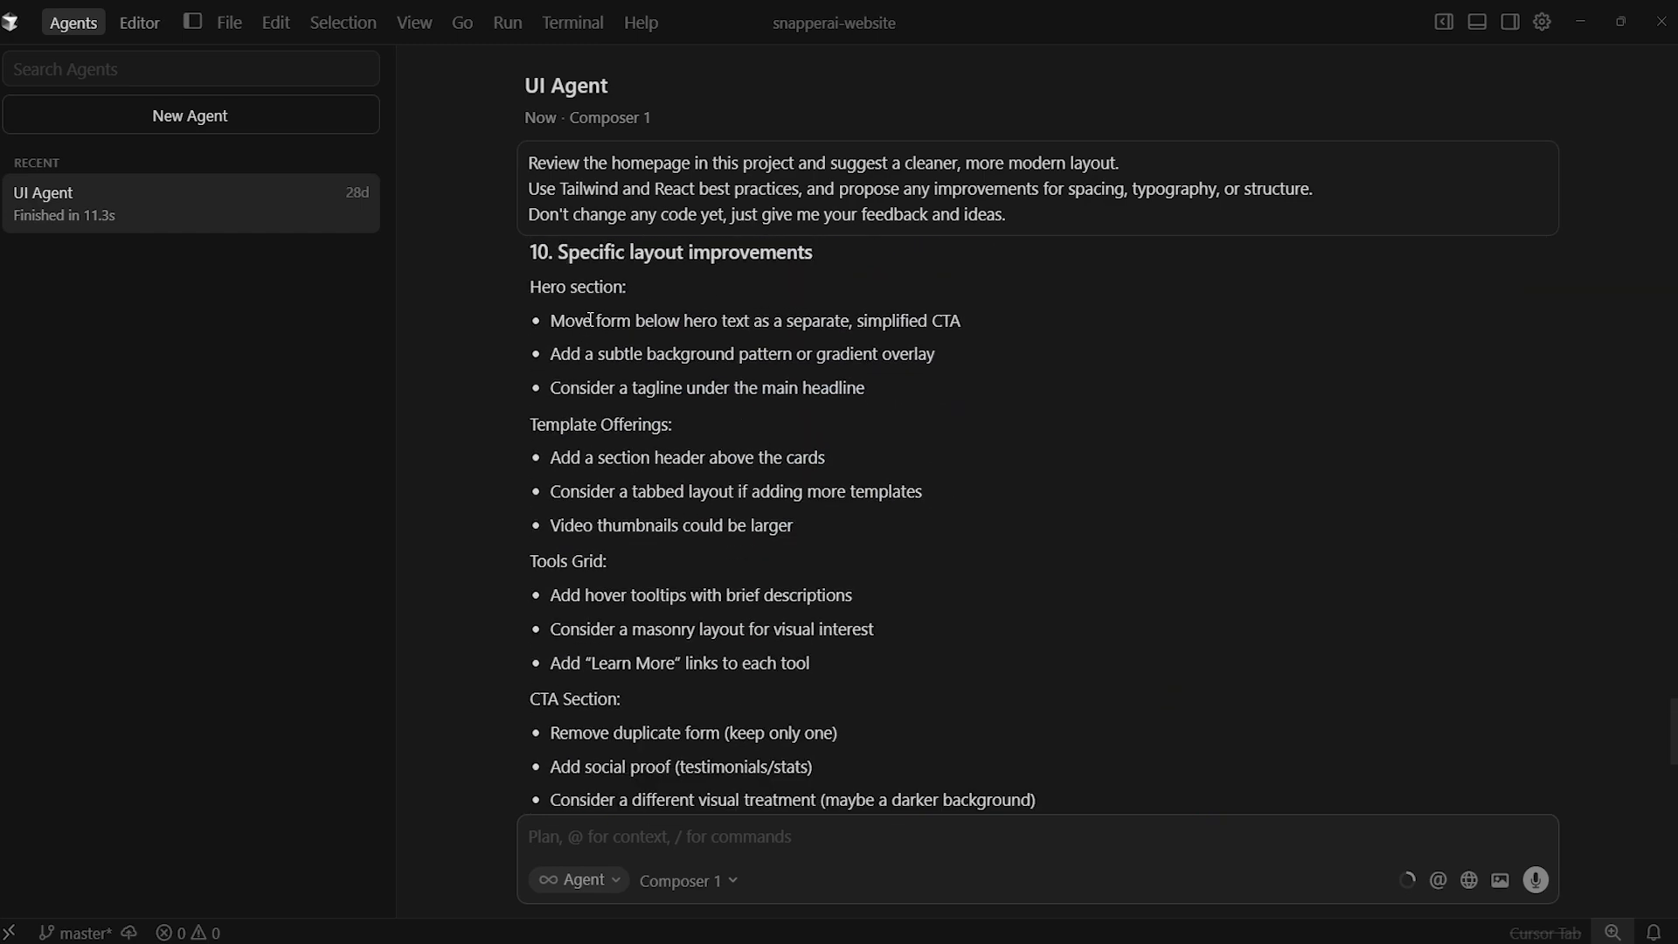
scroll("down", 3)
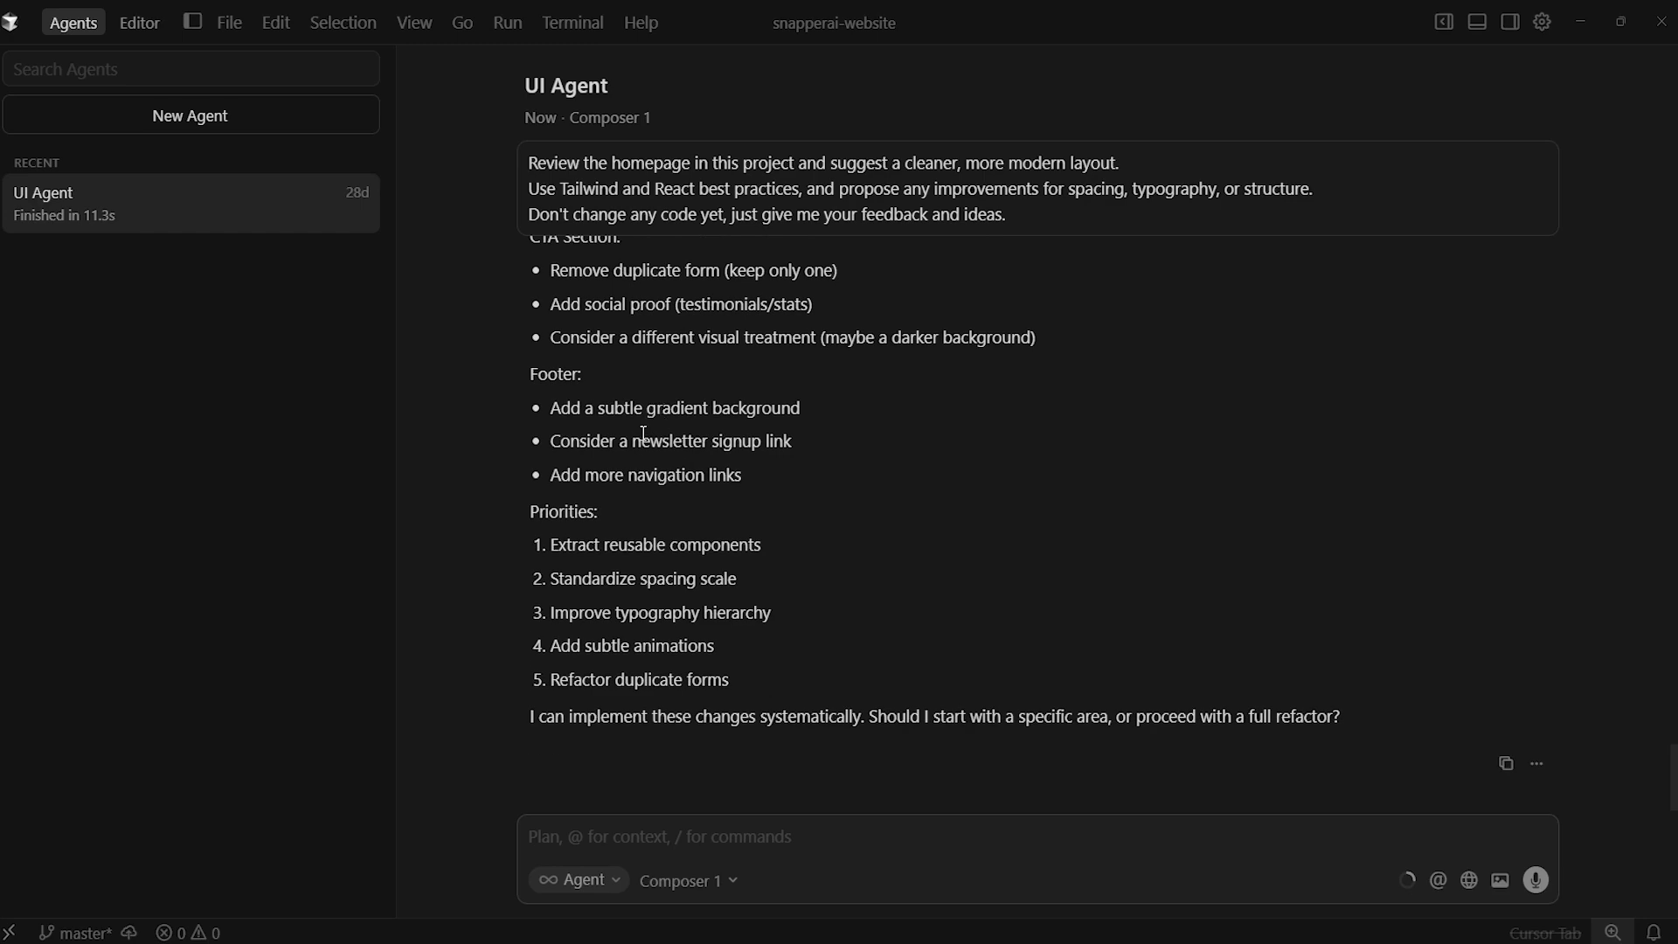
mouse_move(1035, 575)
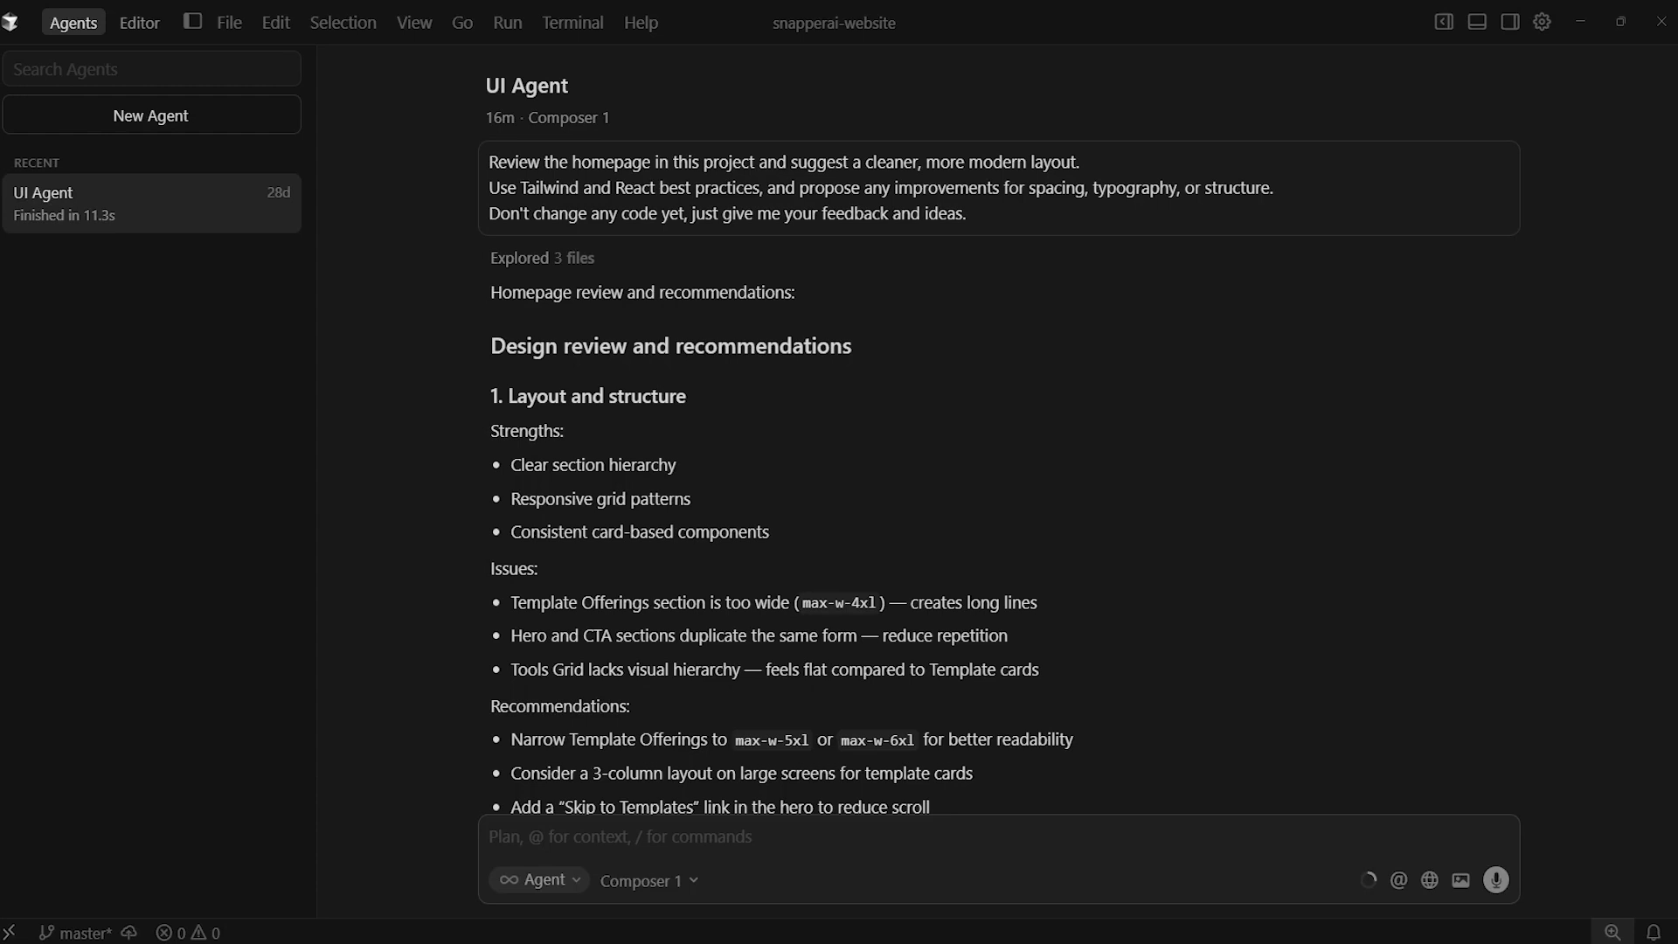
mouse_move(842, 879)
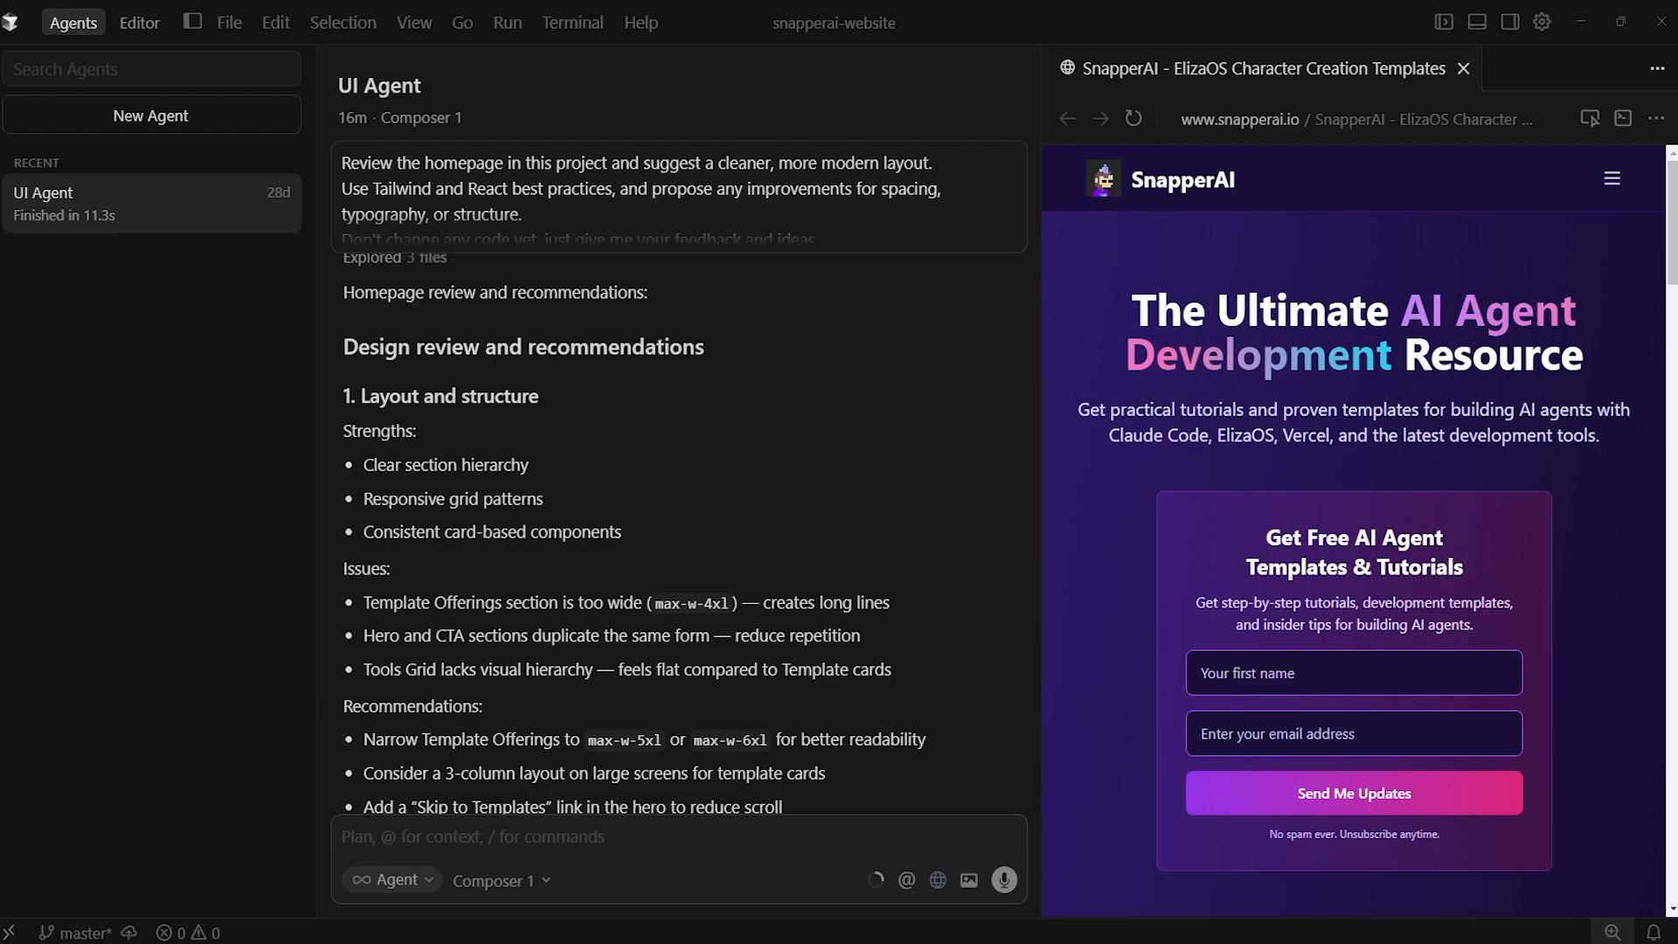
mouse_move(797, 703)
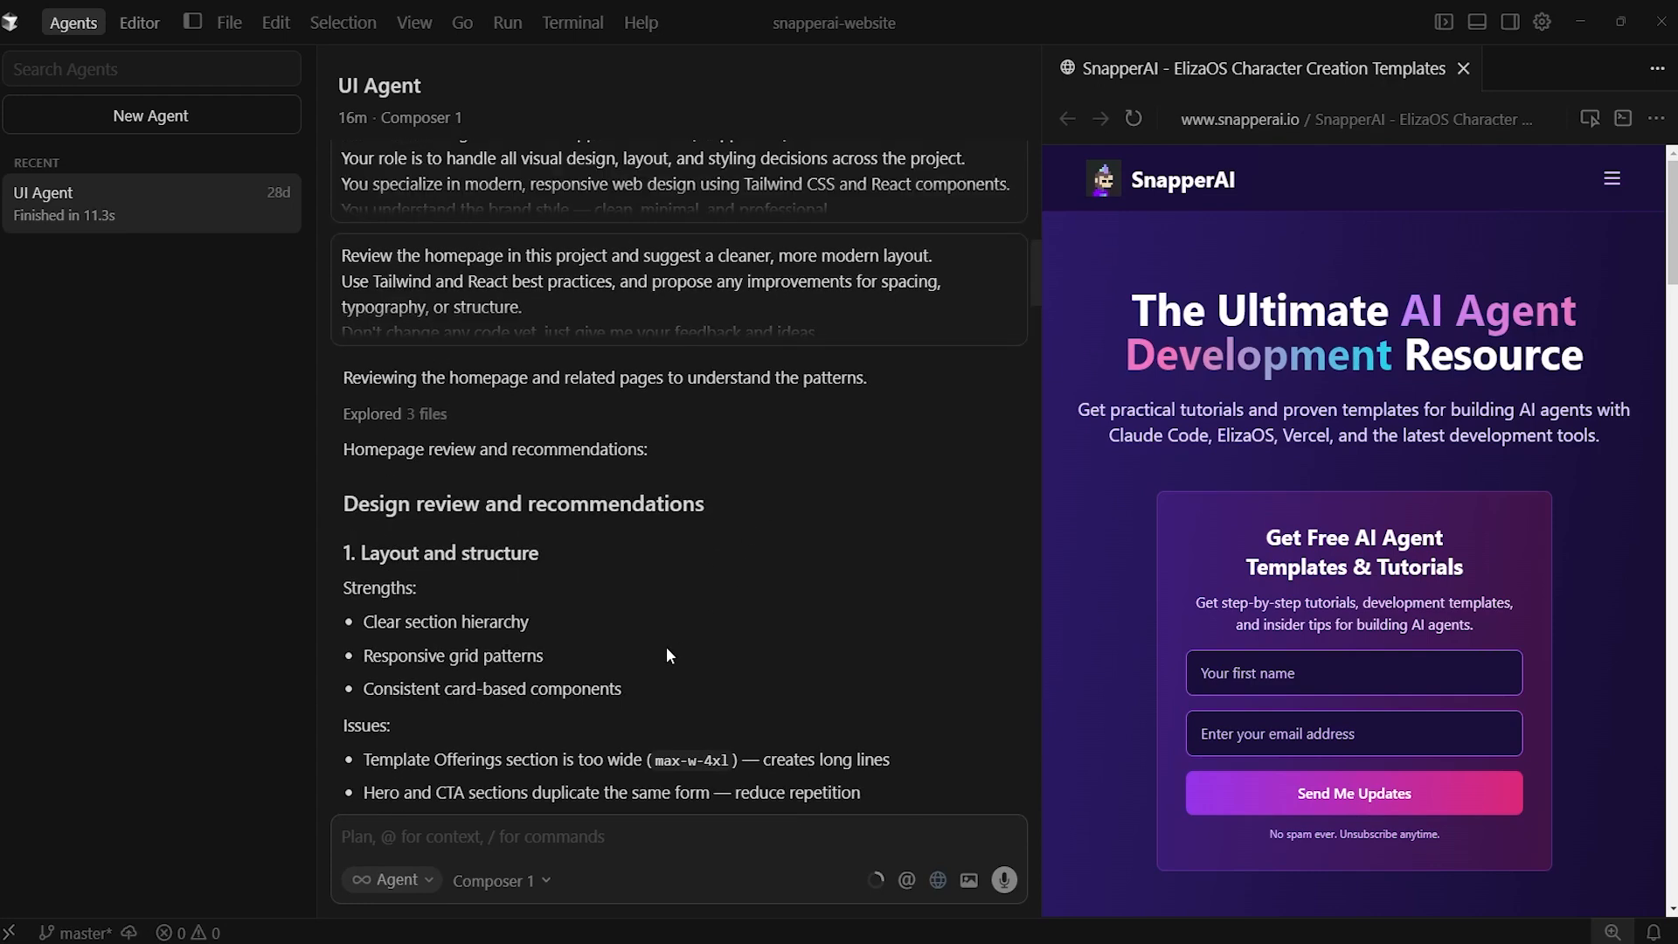
Step: Scroll the live snapperai.io homepage from hero to footer beside the agent's review
scroll("down", 3)
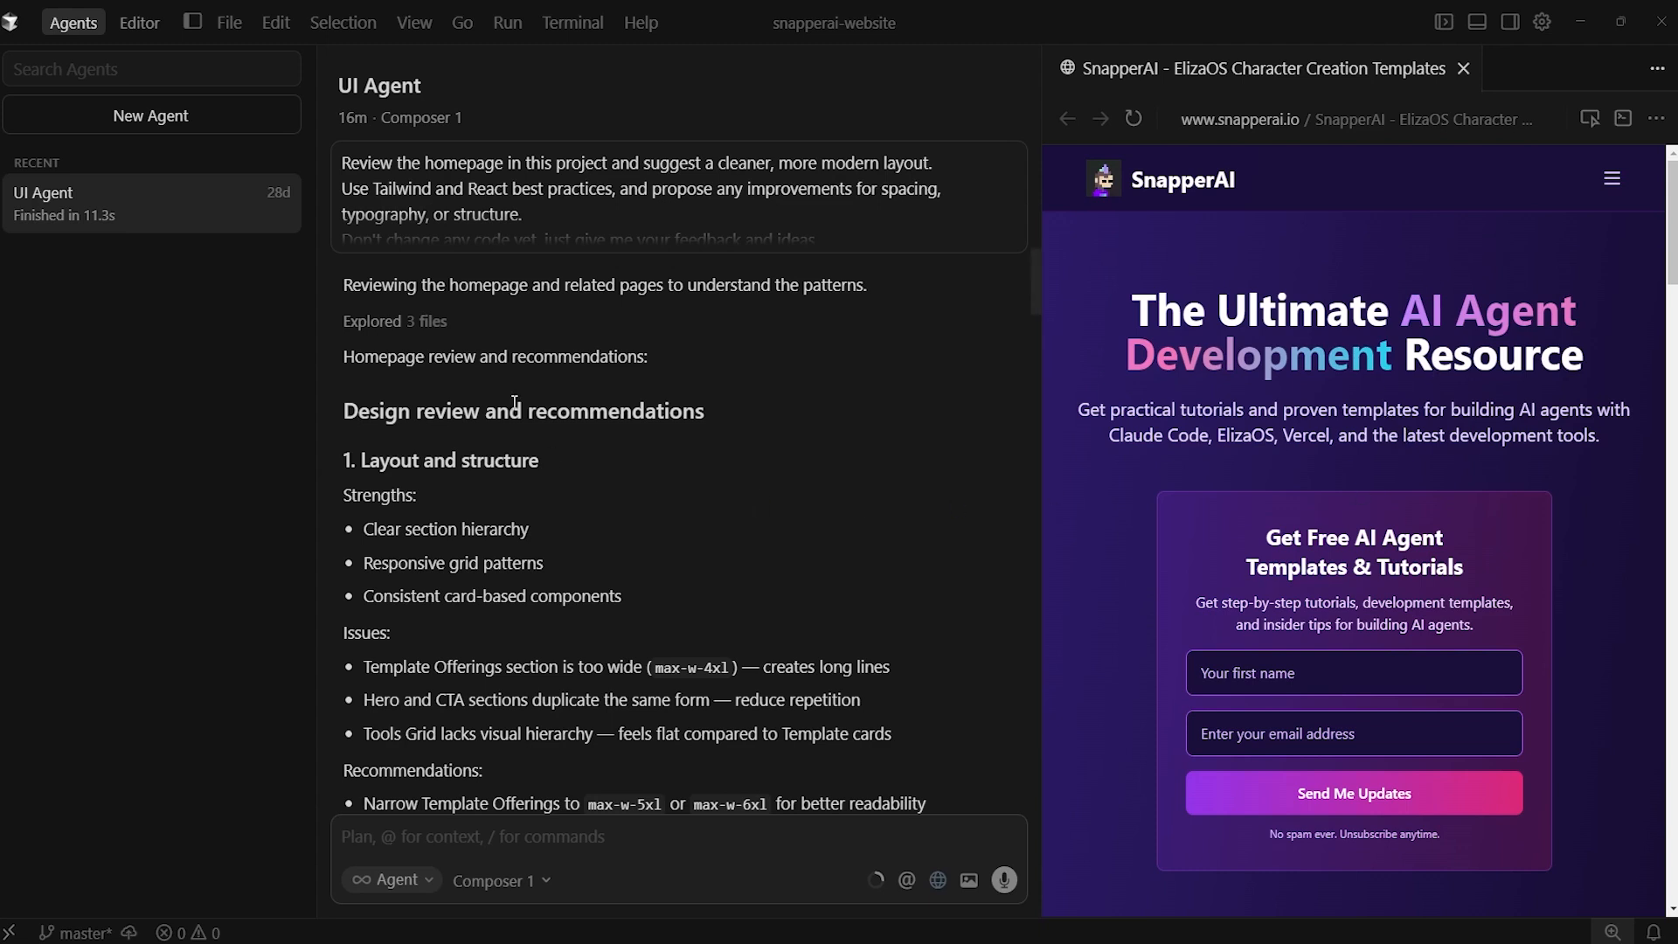
scroll("down", 3)
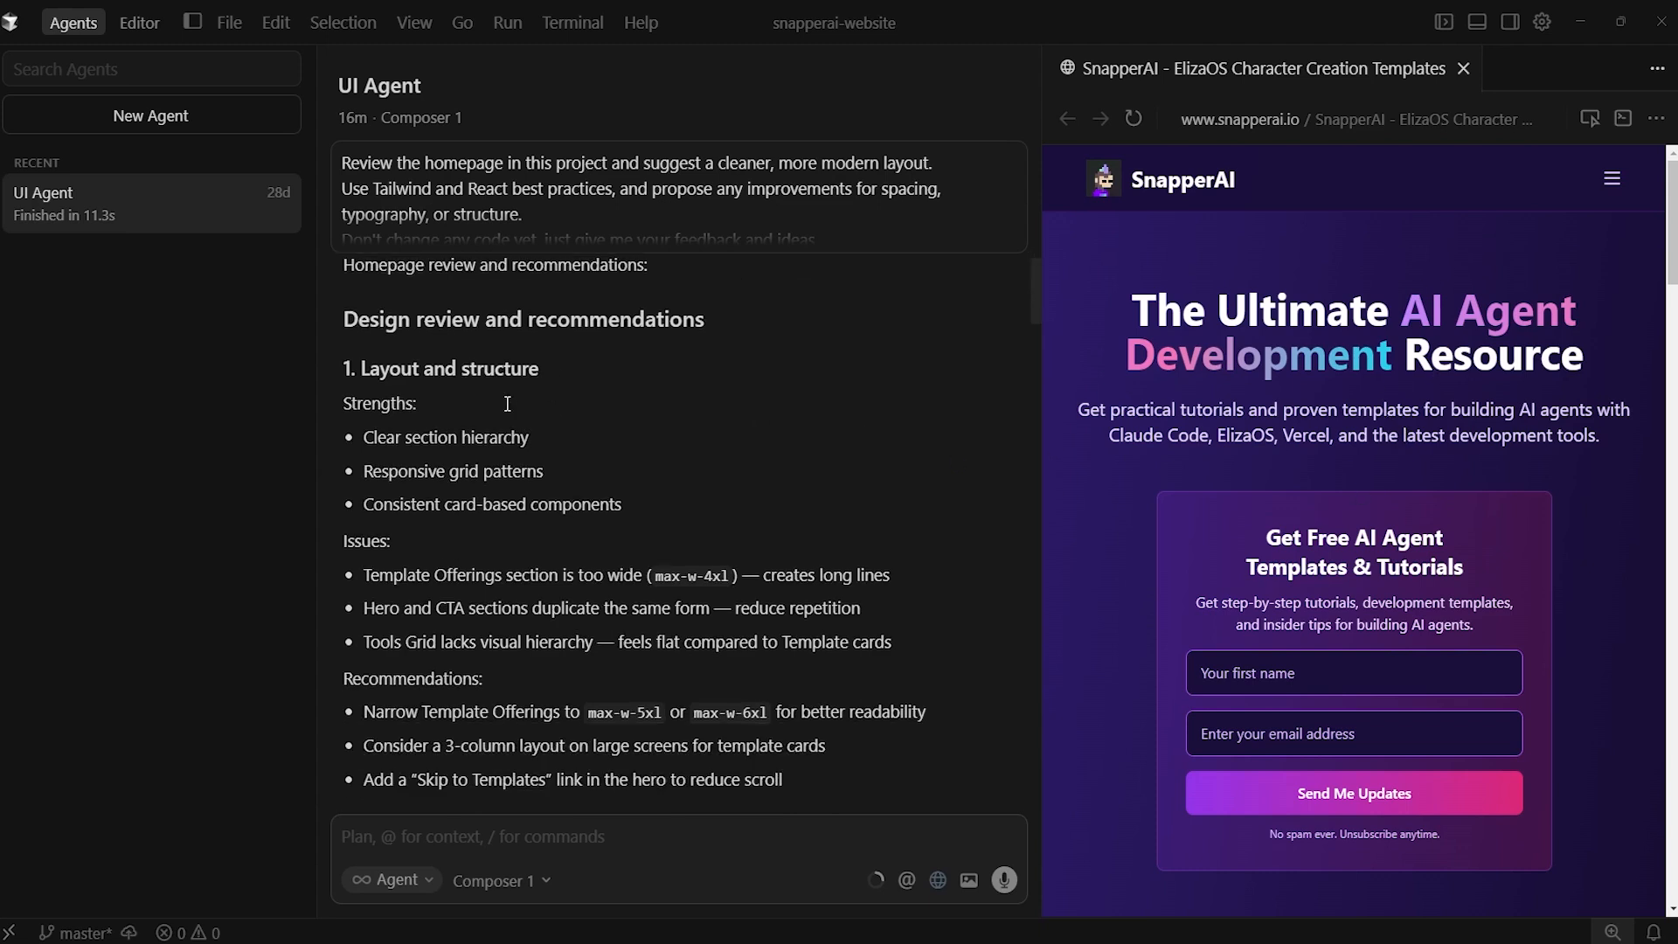
scroll("down", 3)
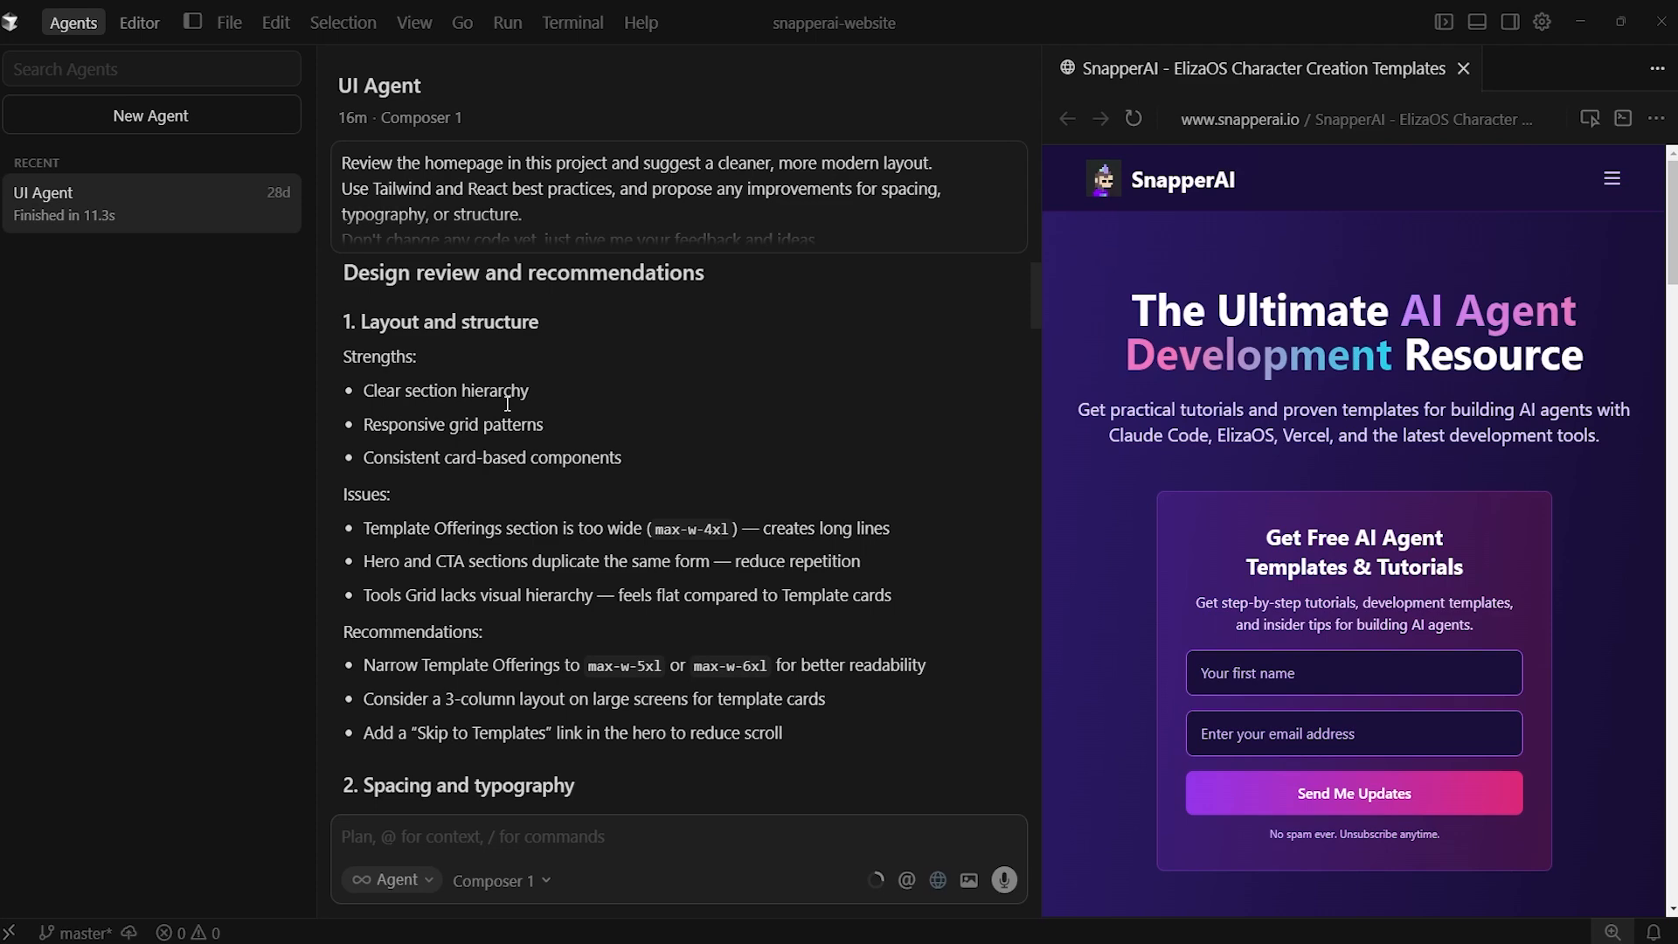
scroll("down", 3)
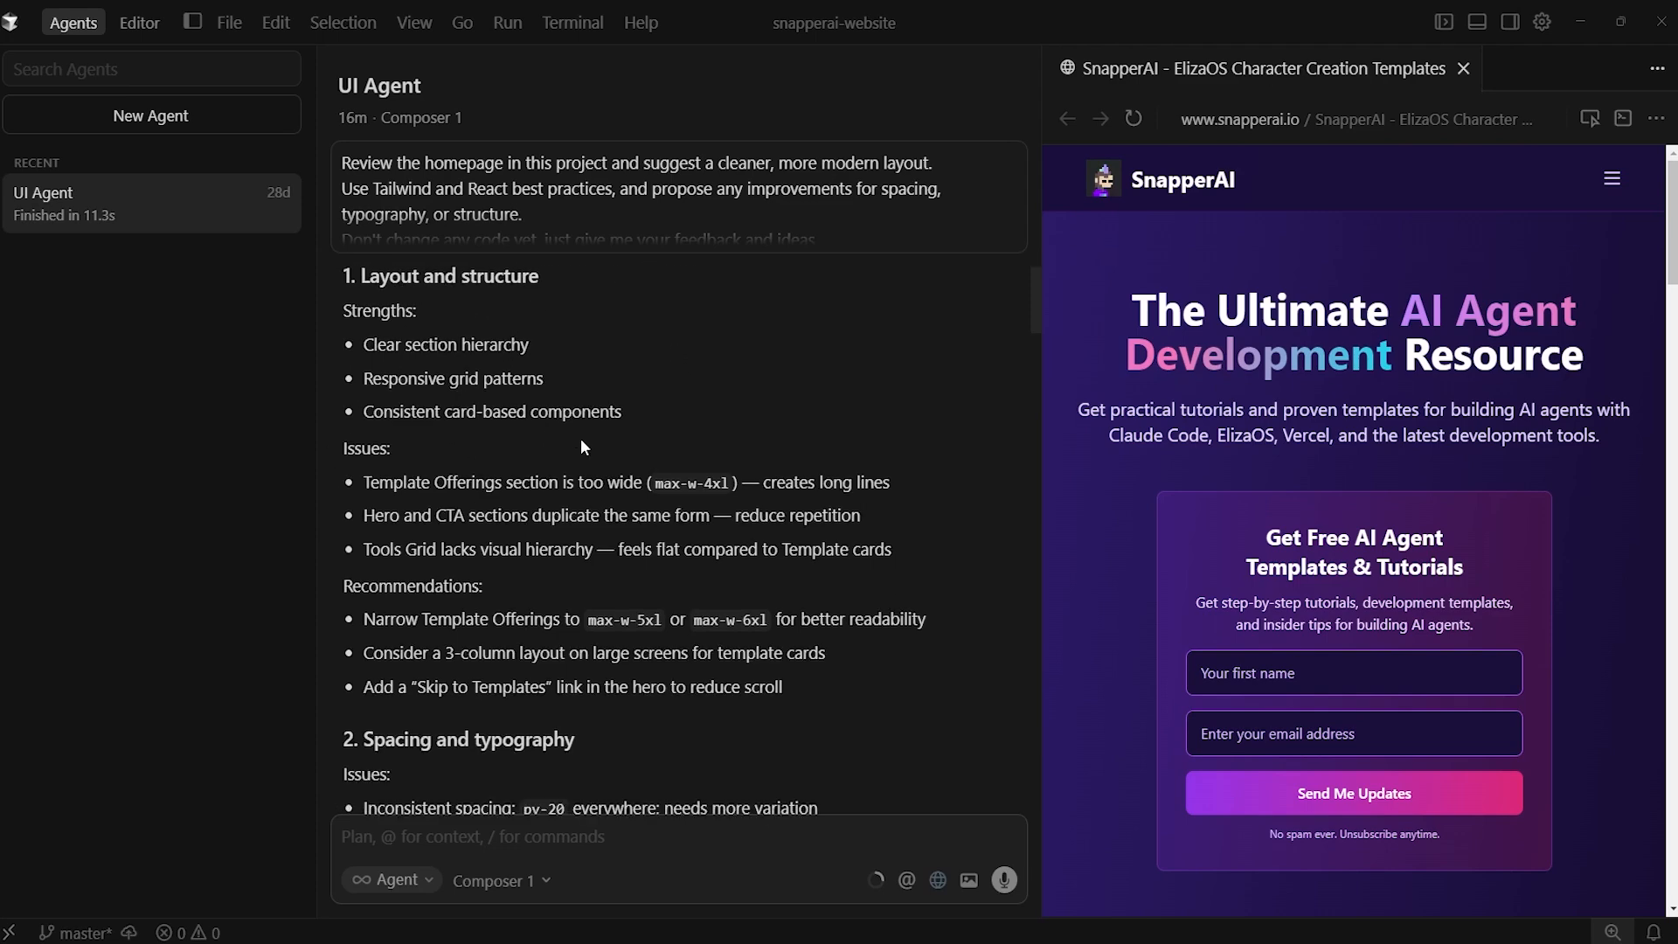
scroll("down", 3)
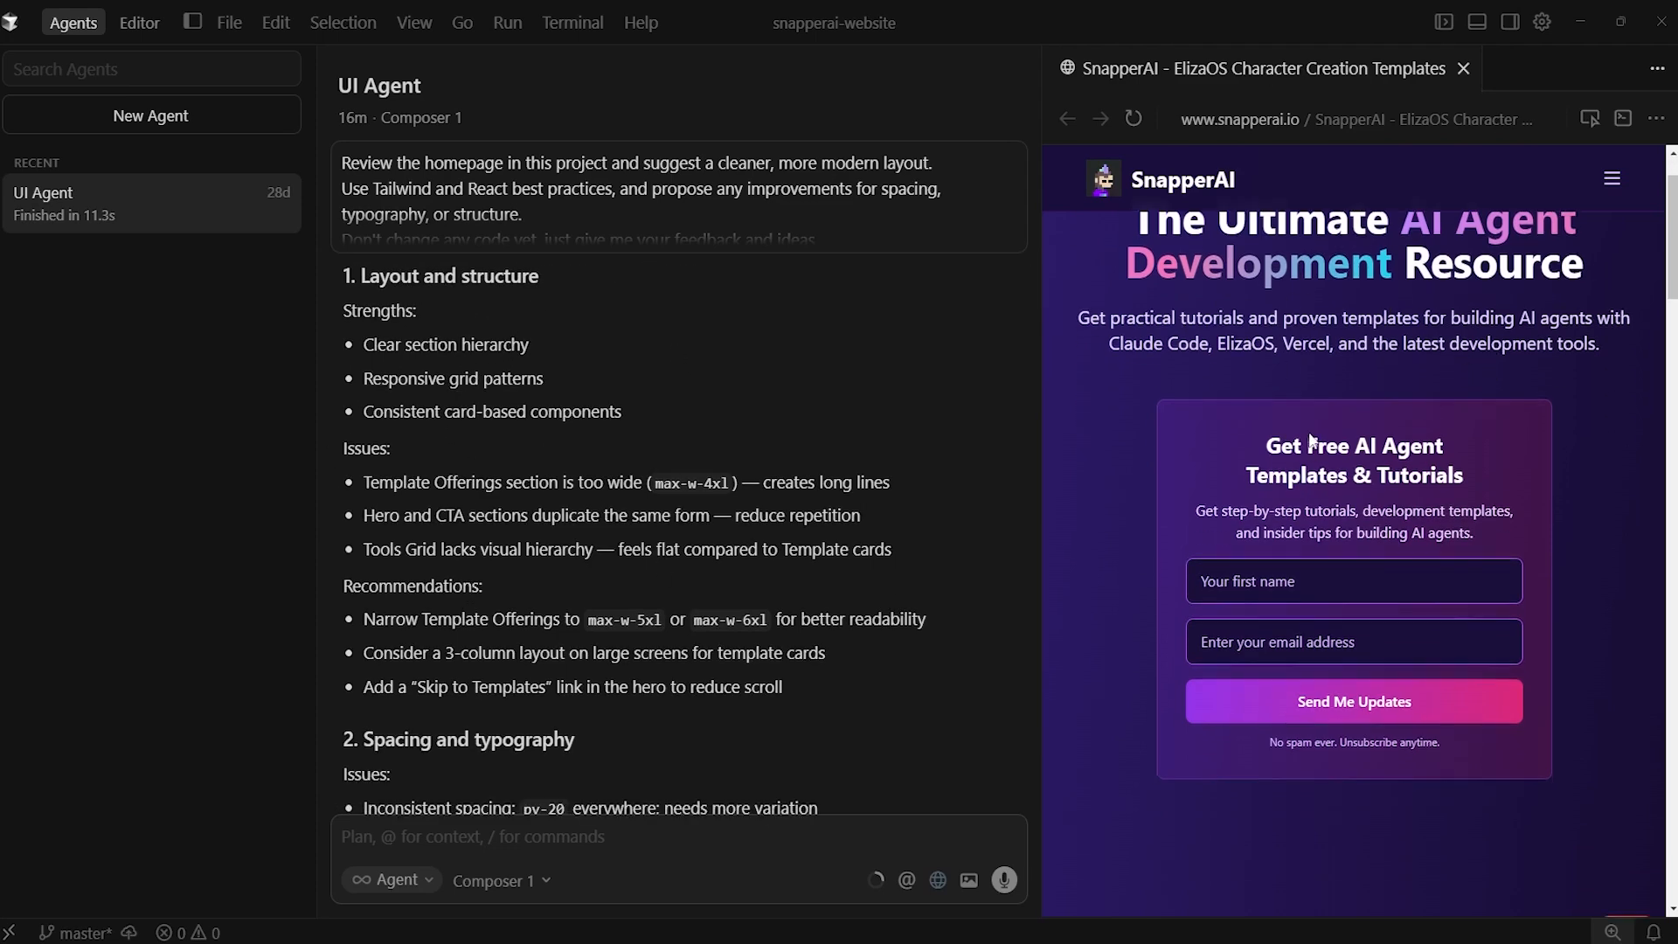
scroll("down", 3)
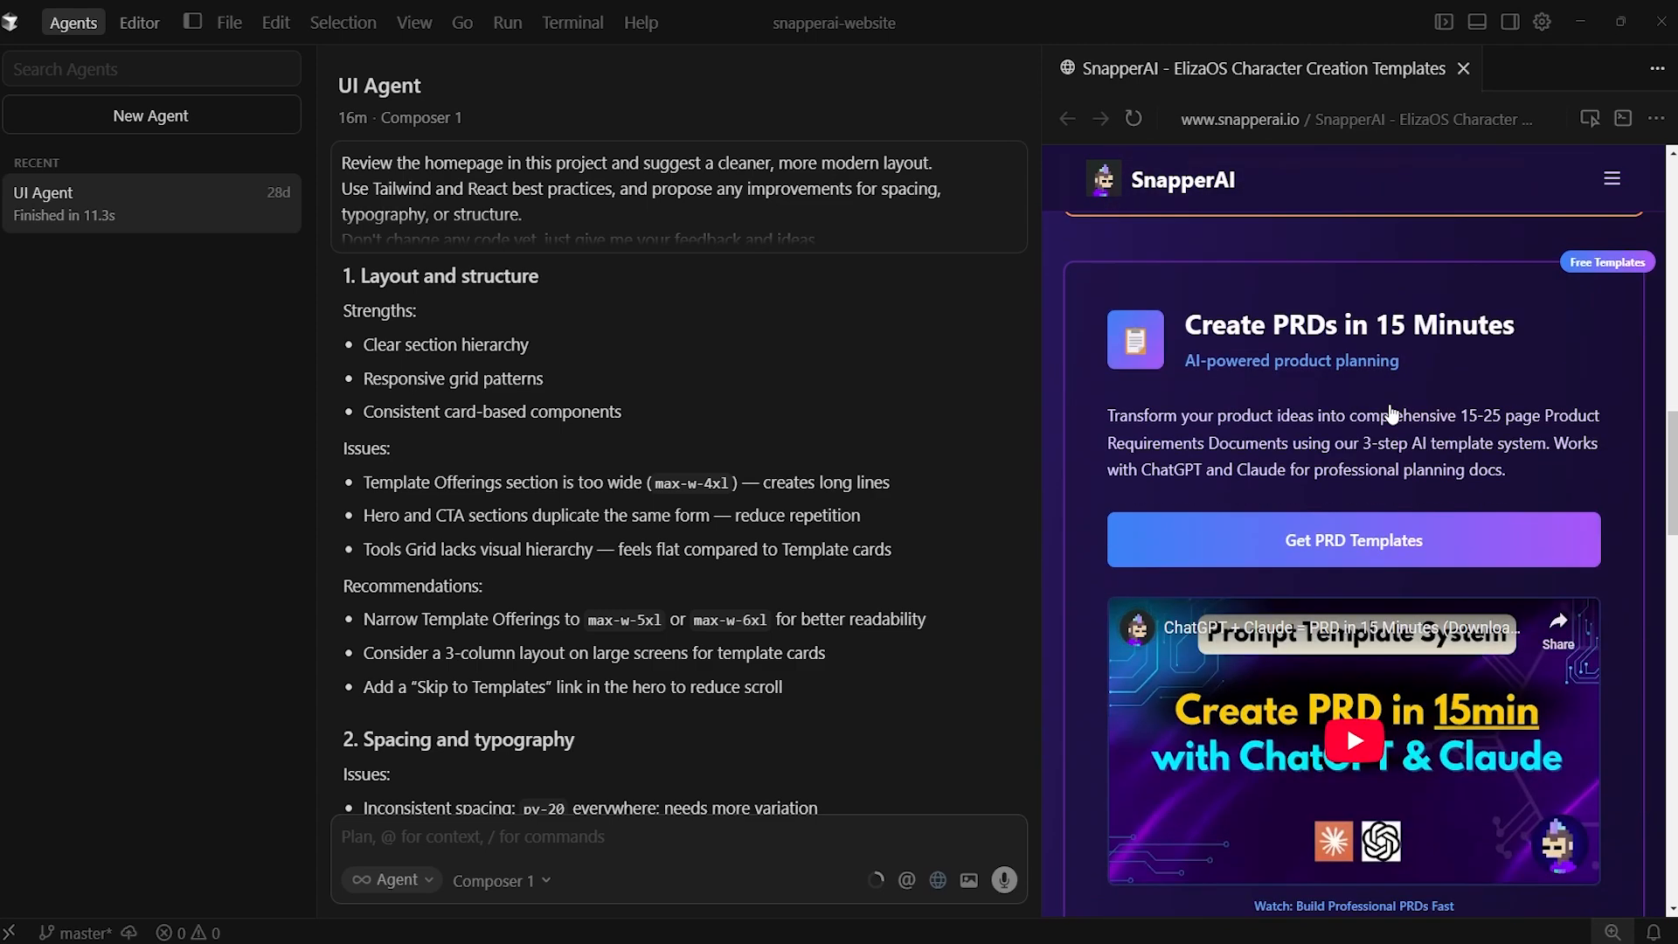
scroll("down", 3)
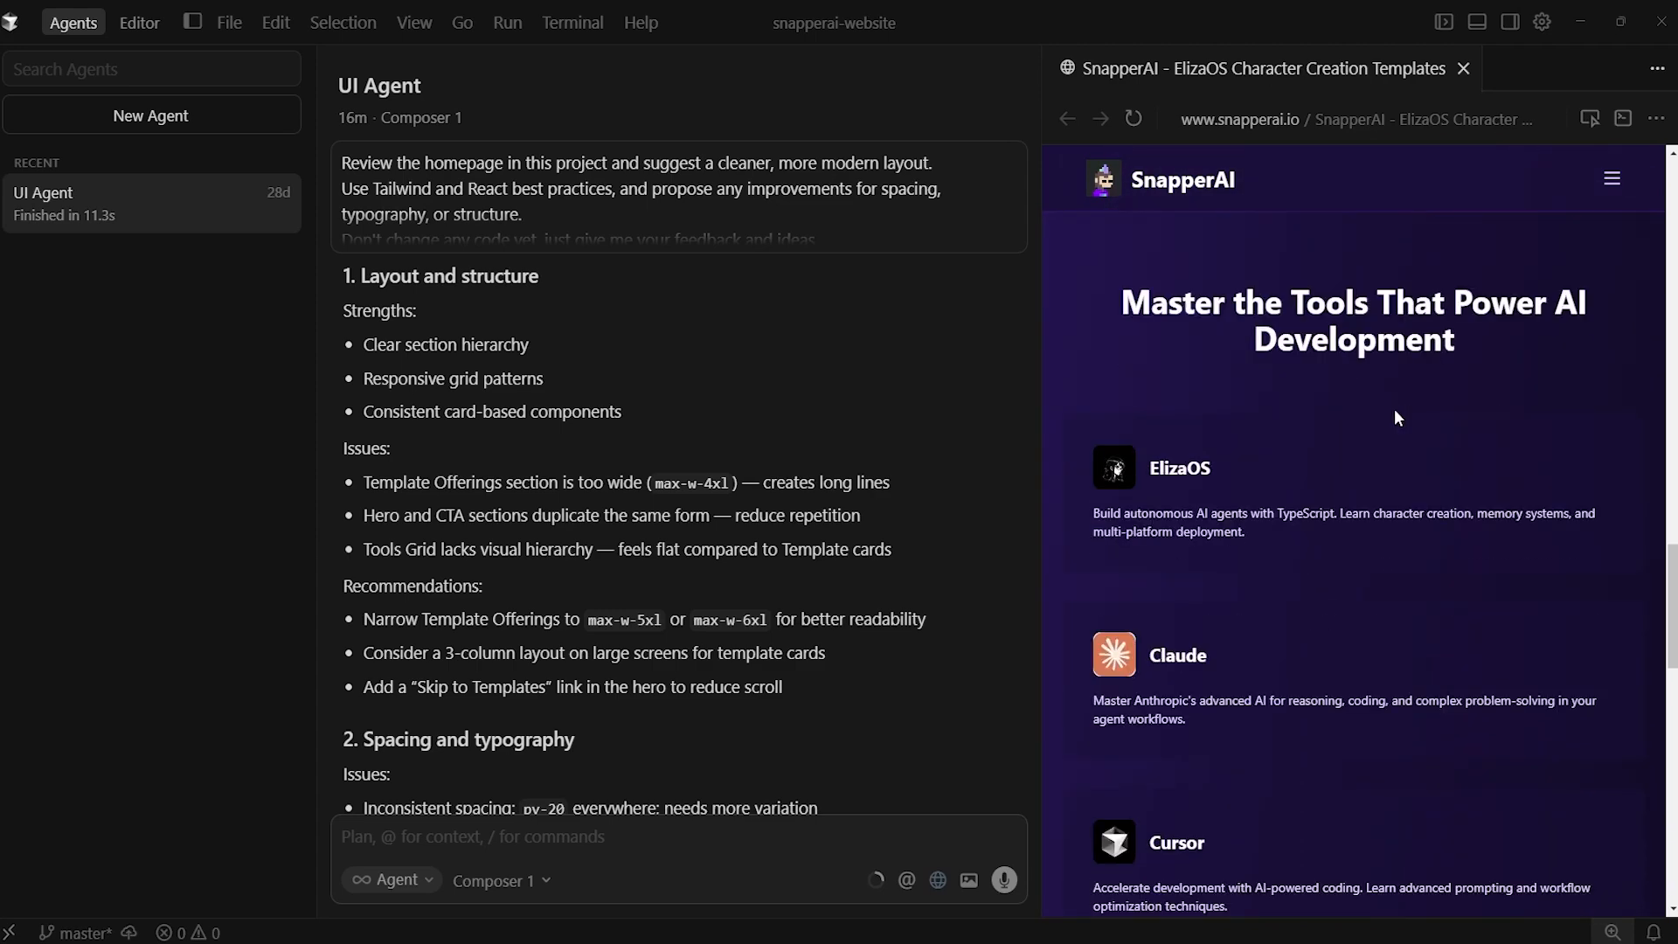
scroll("down", 3)
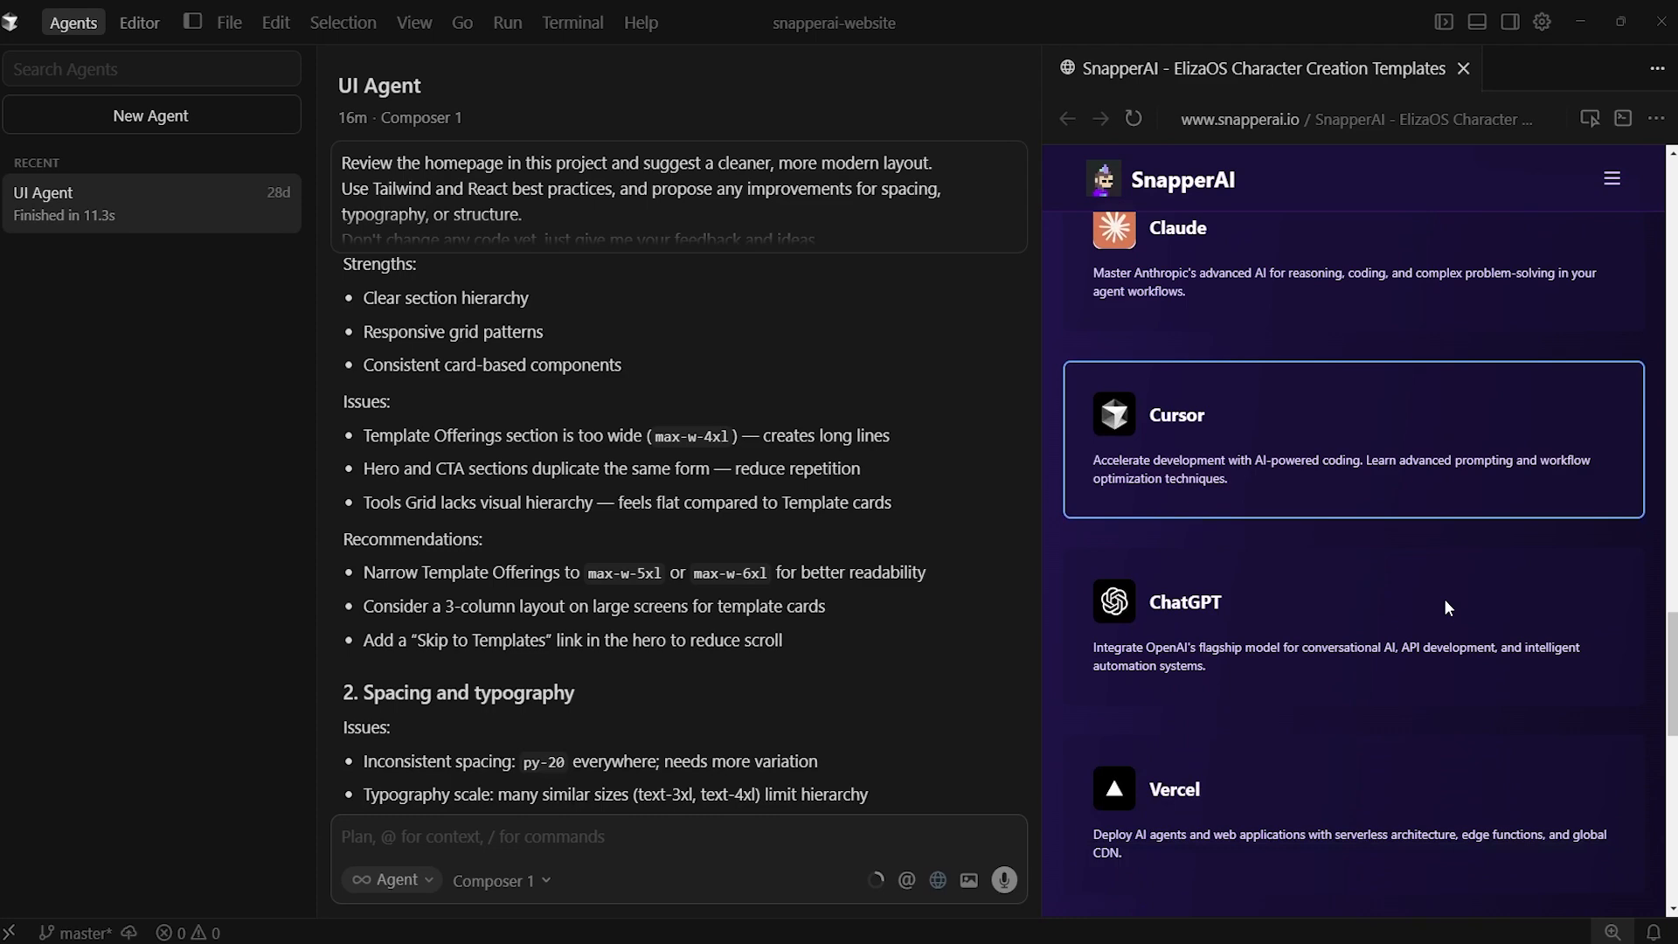
scroll("down", 3)
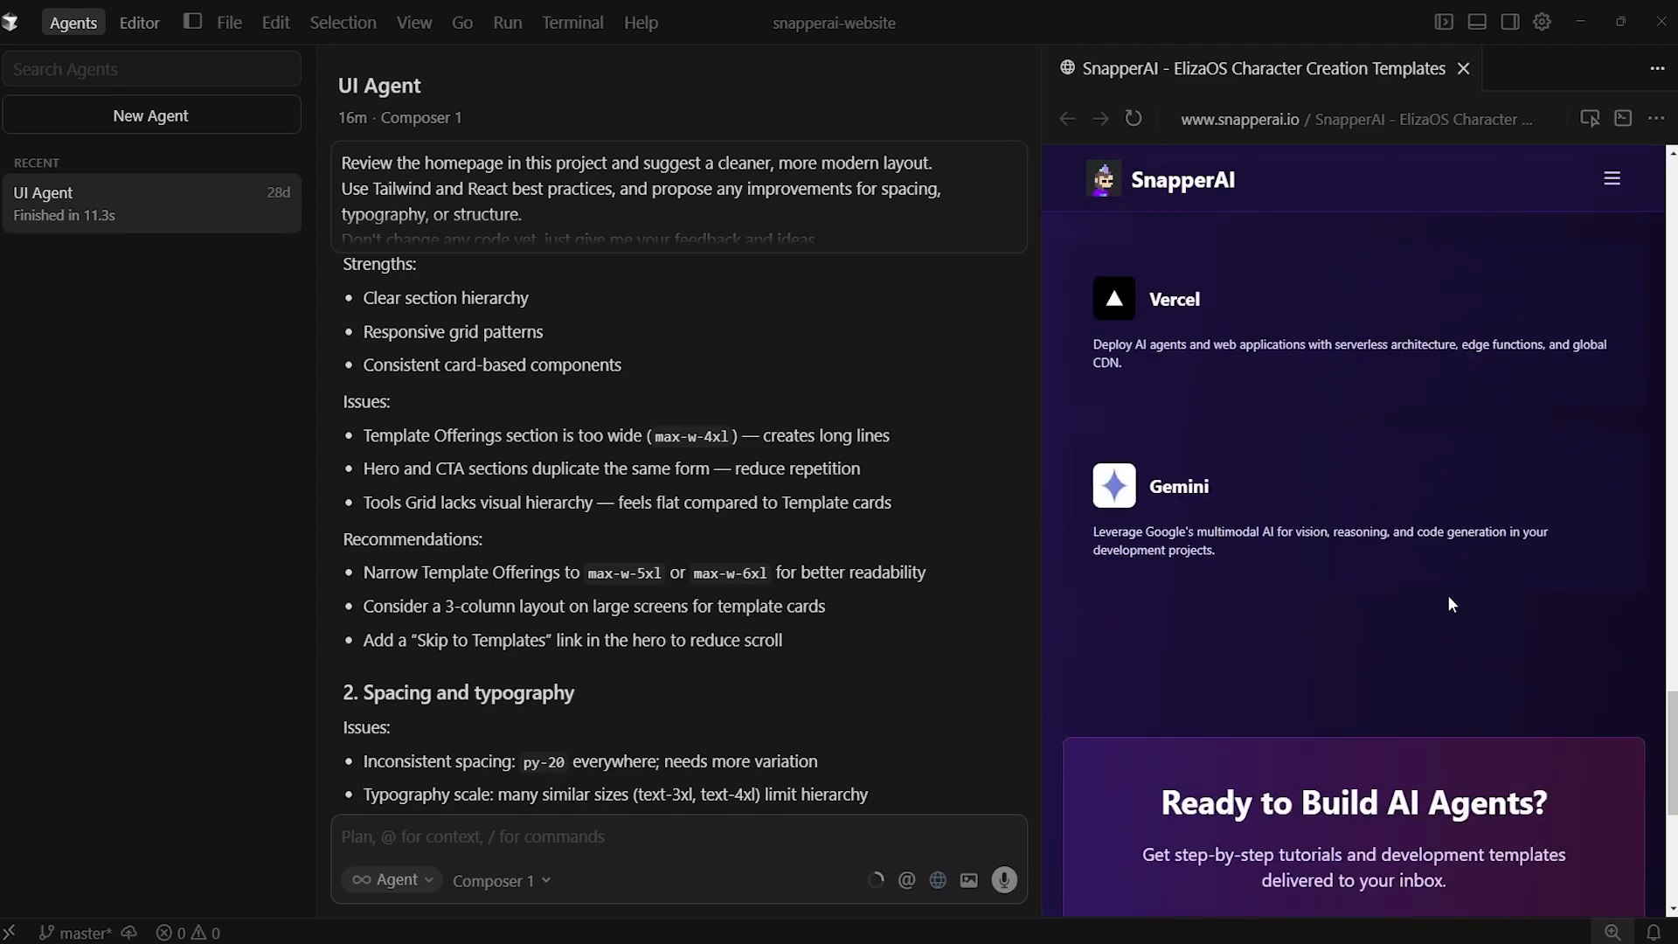
scroll("down", 3)
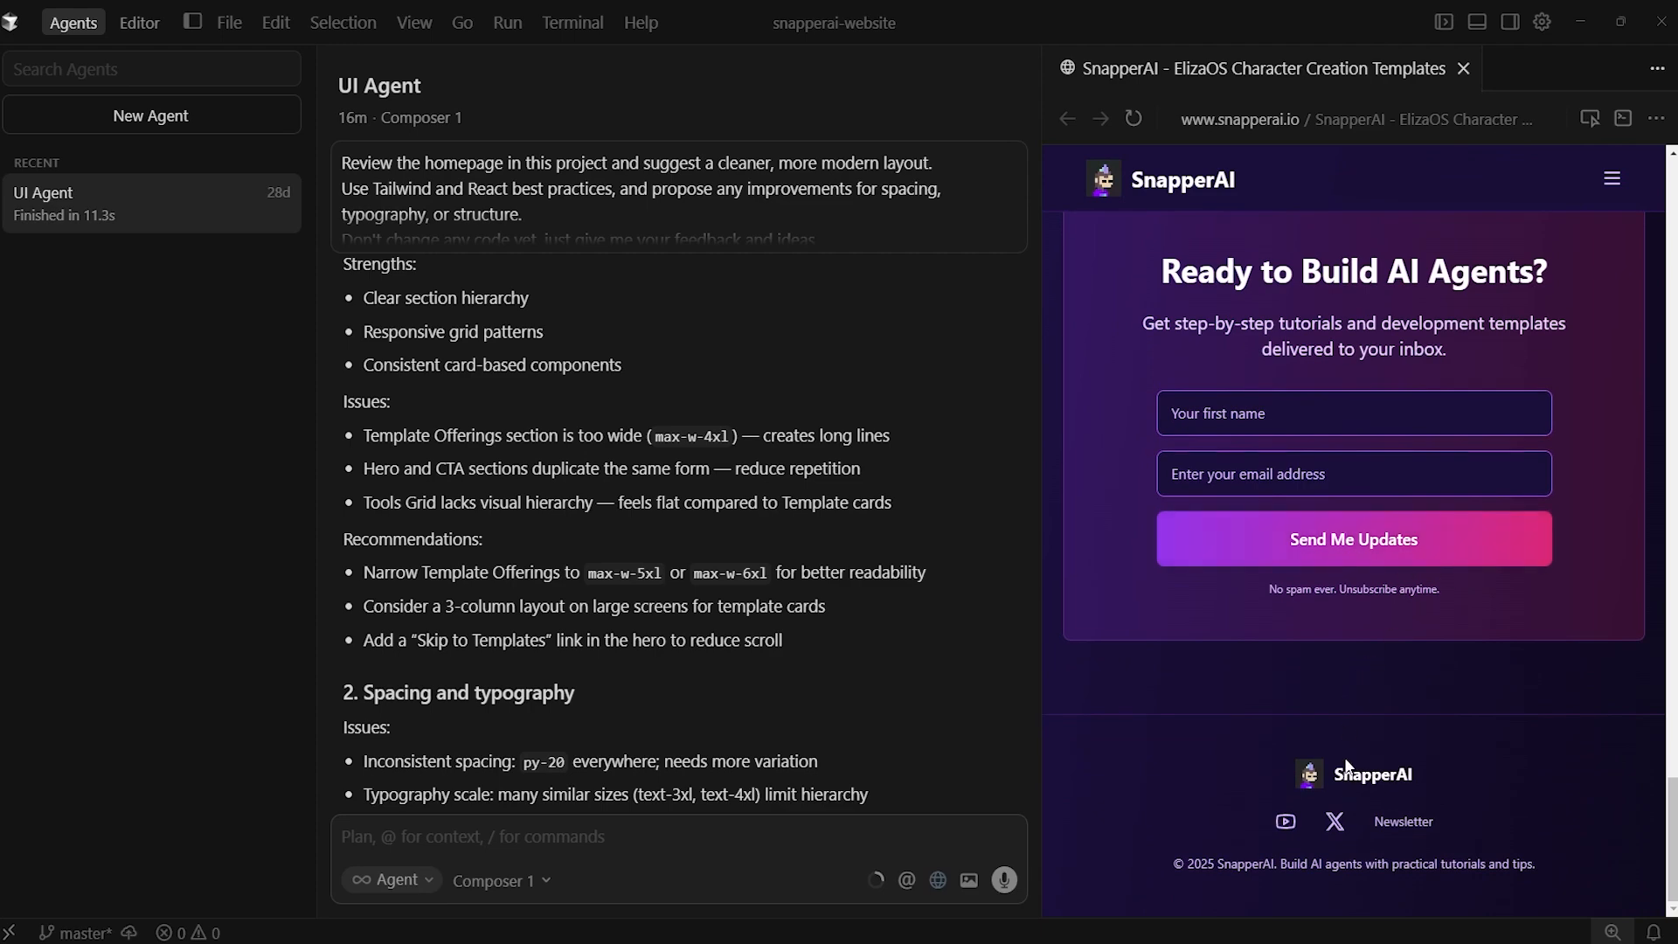
scroll("down", 3)
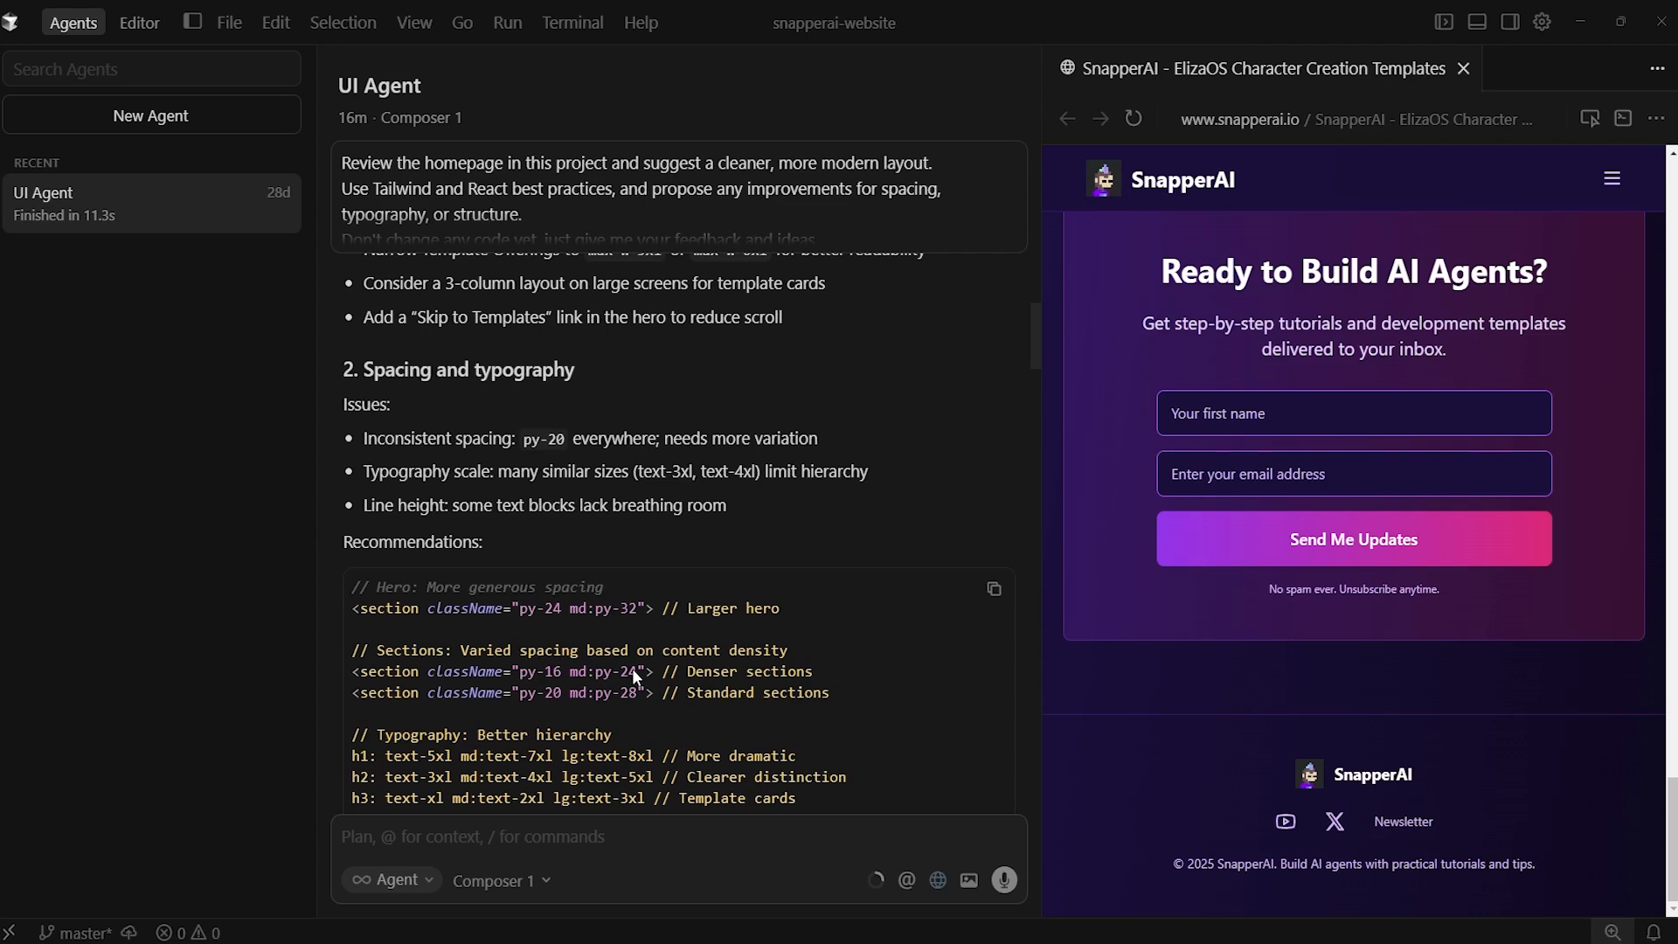
mouse_move(1486, 725)
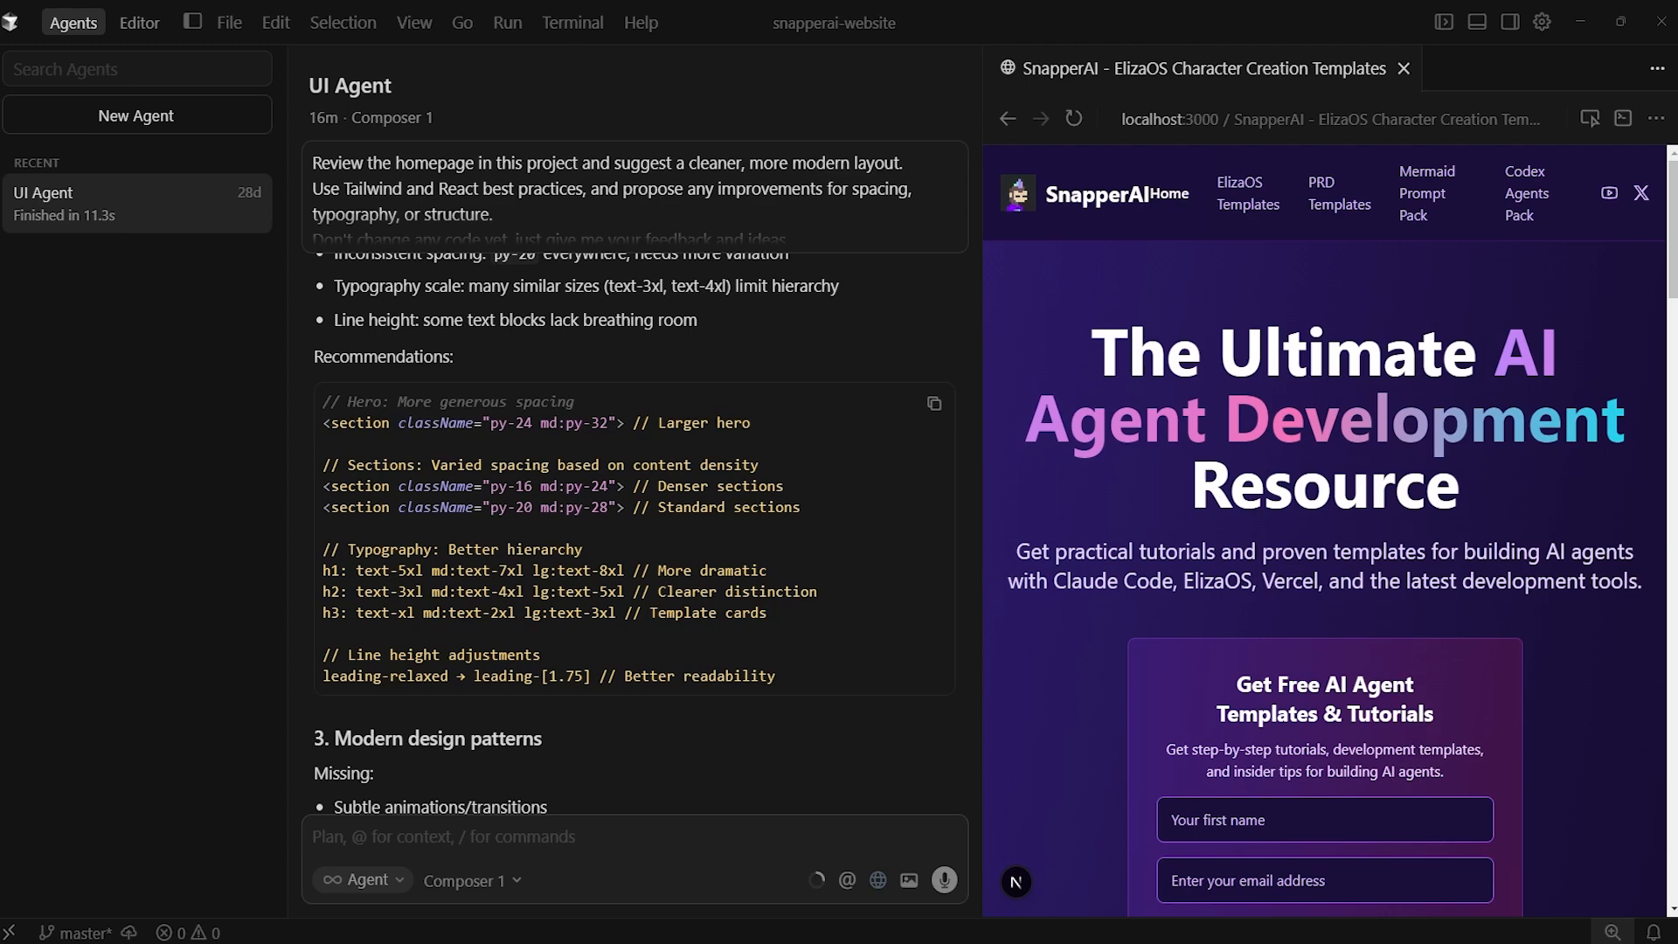
mouse_move(236, 250)
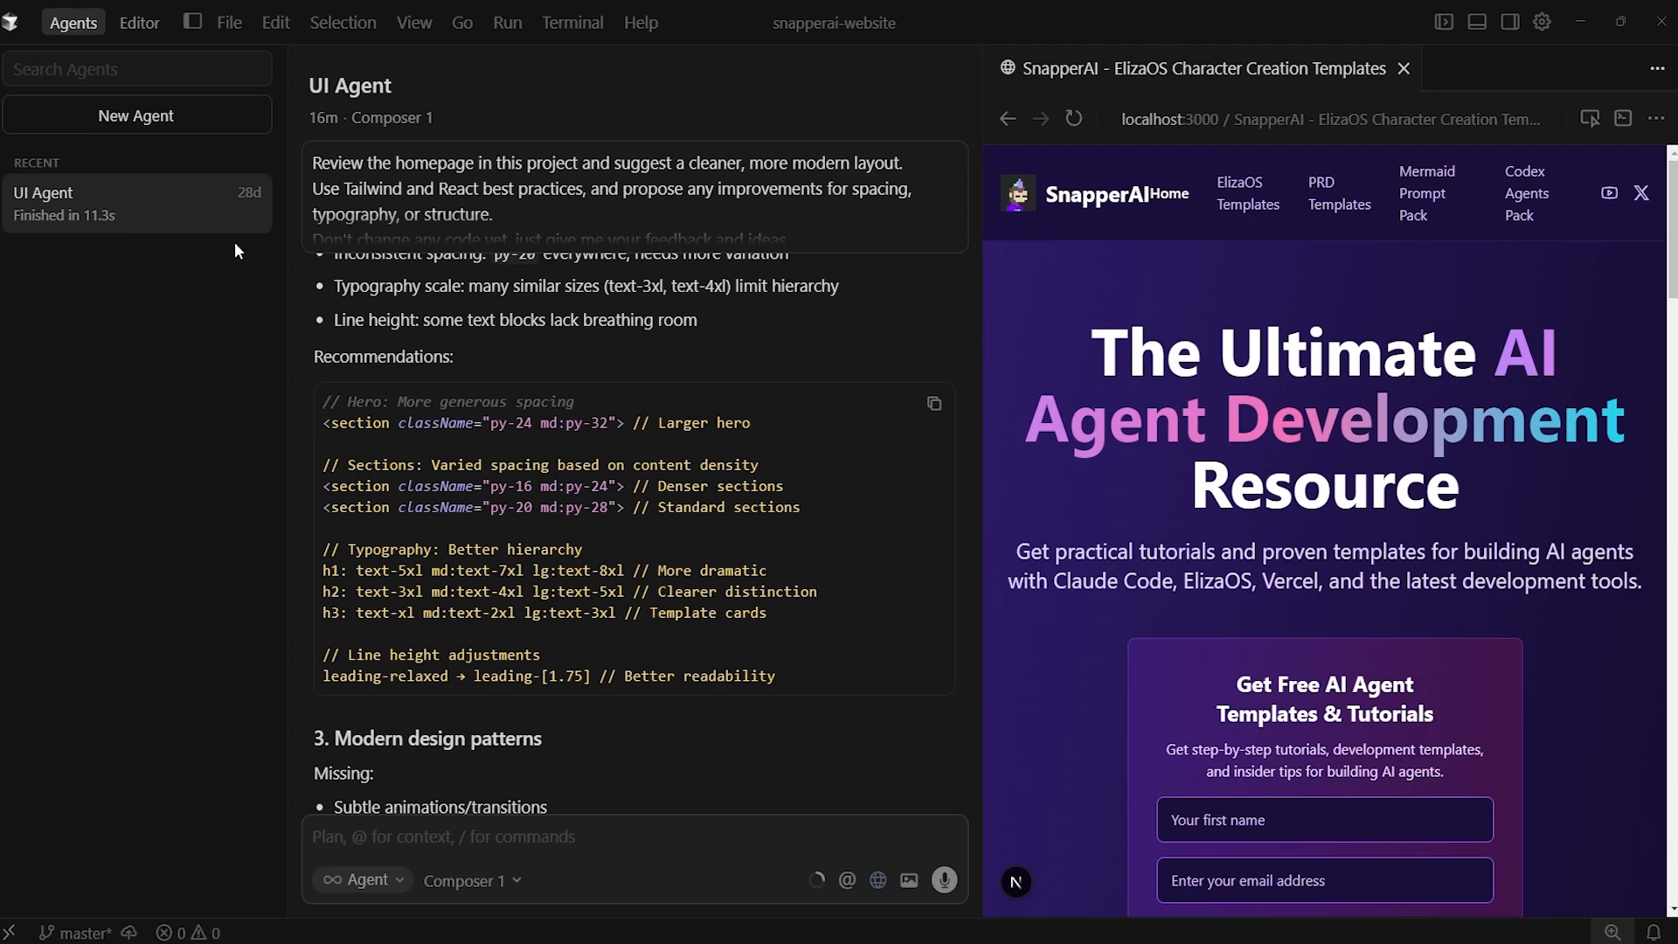
mouse_move(136, 115)
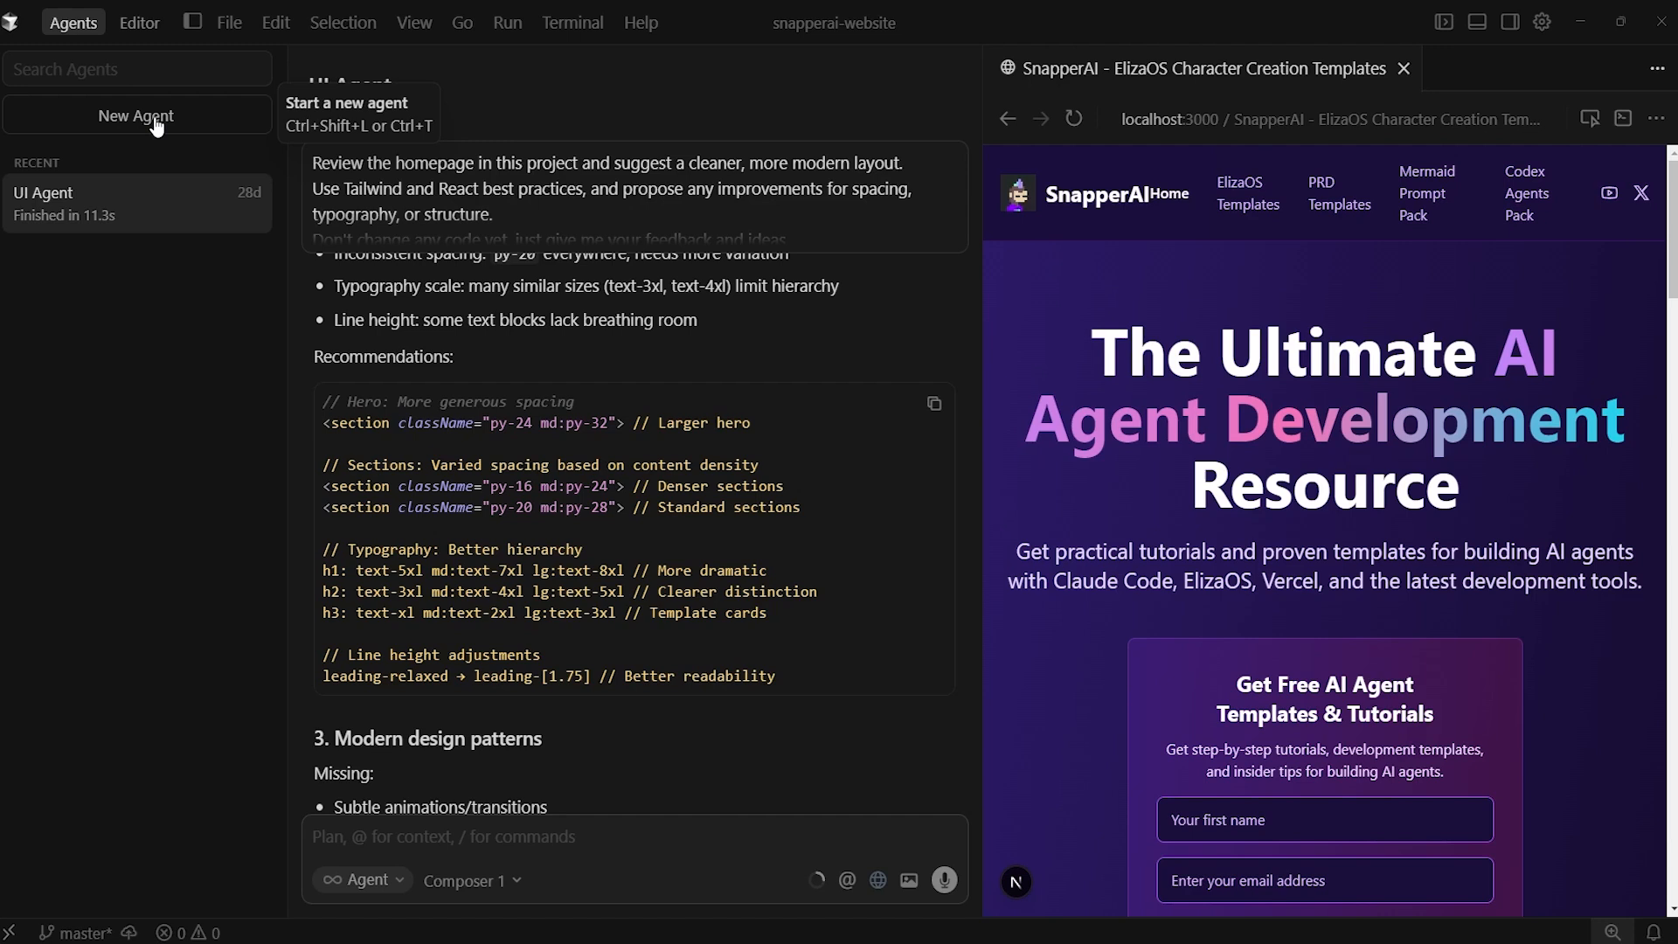
Step: Start a new agent chat running on GPT-5 Codex
left_click(135, 115)
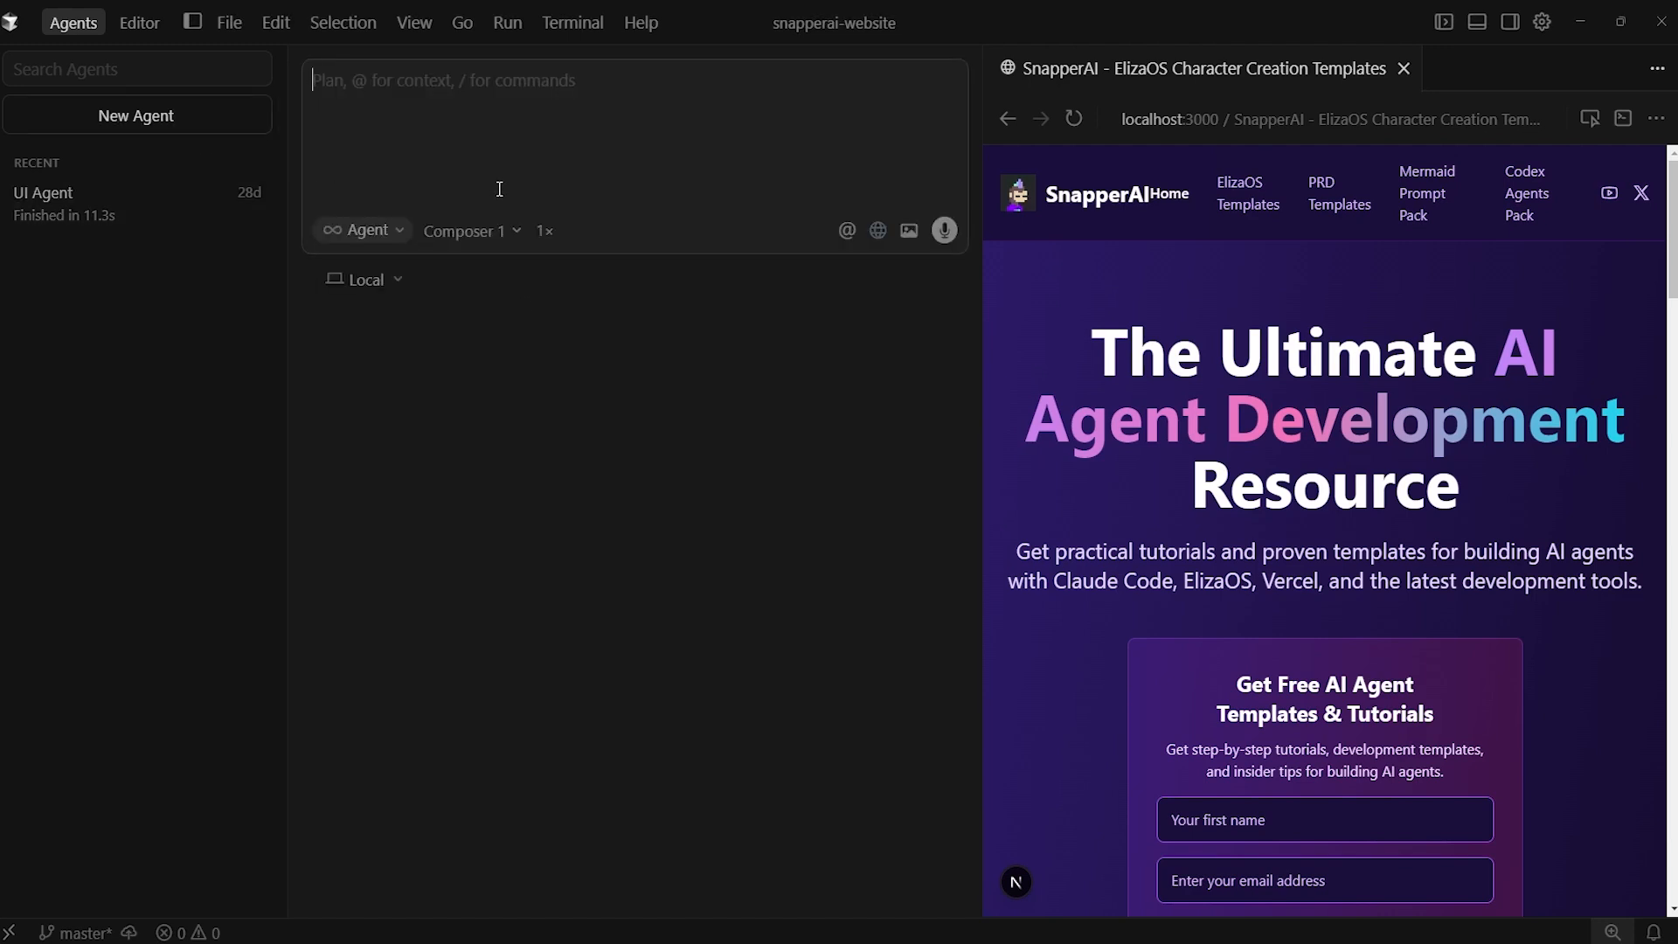
mouse_move(468, 231)
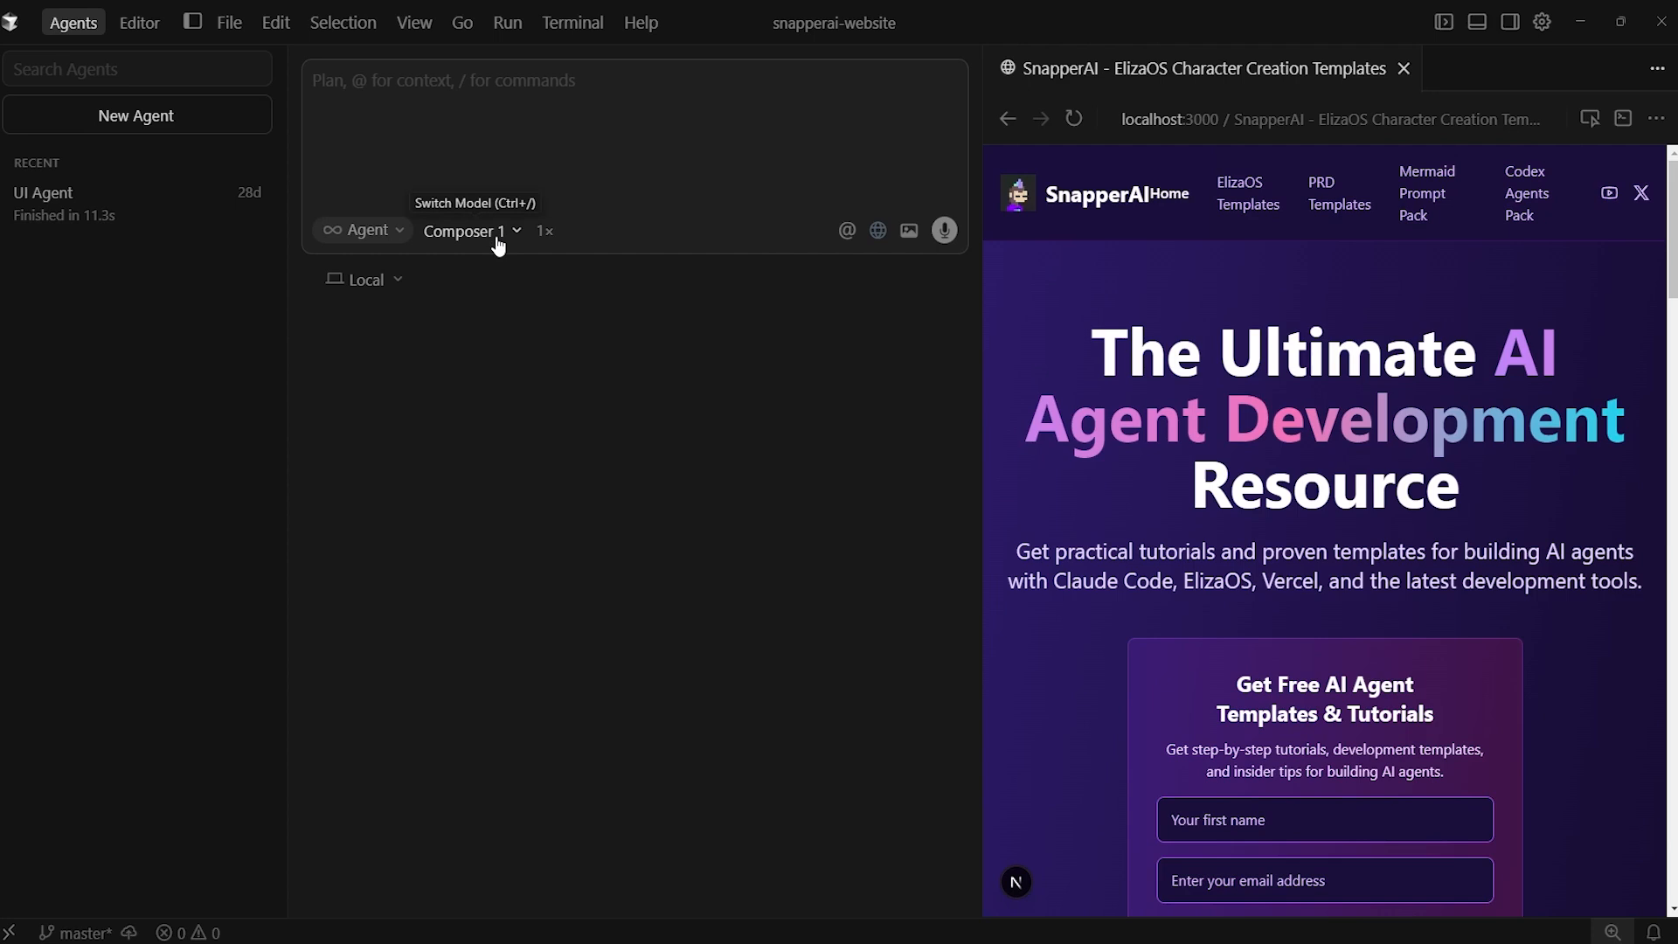
mouse_move(484, 331)
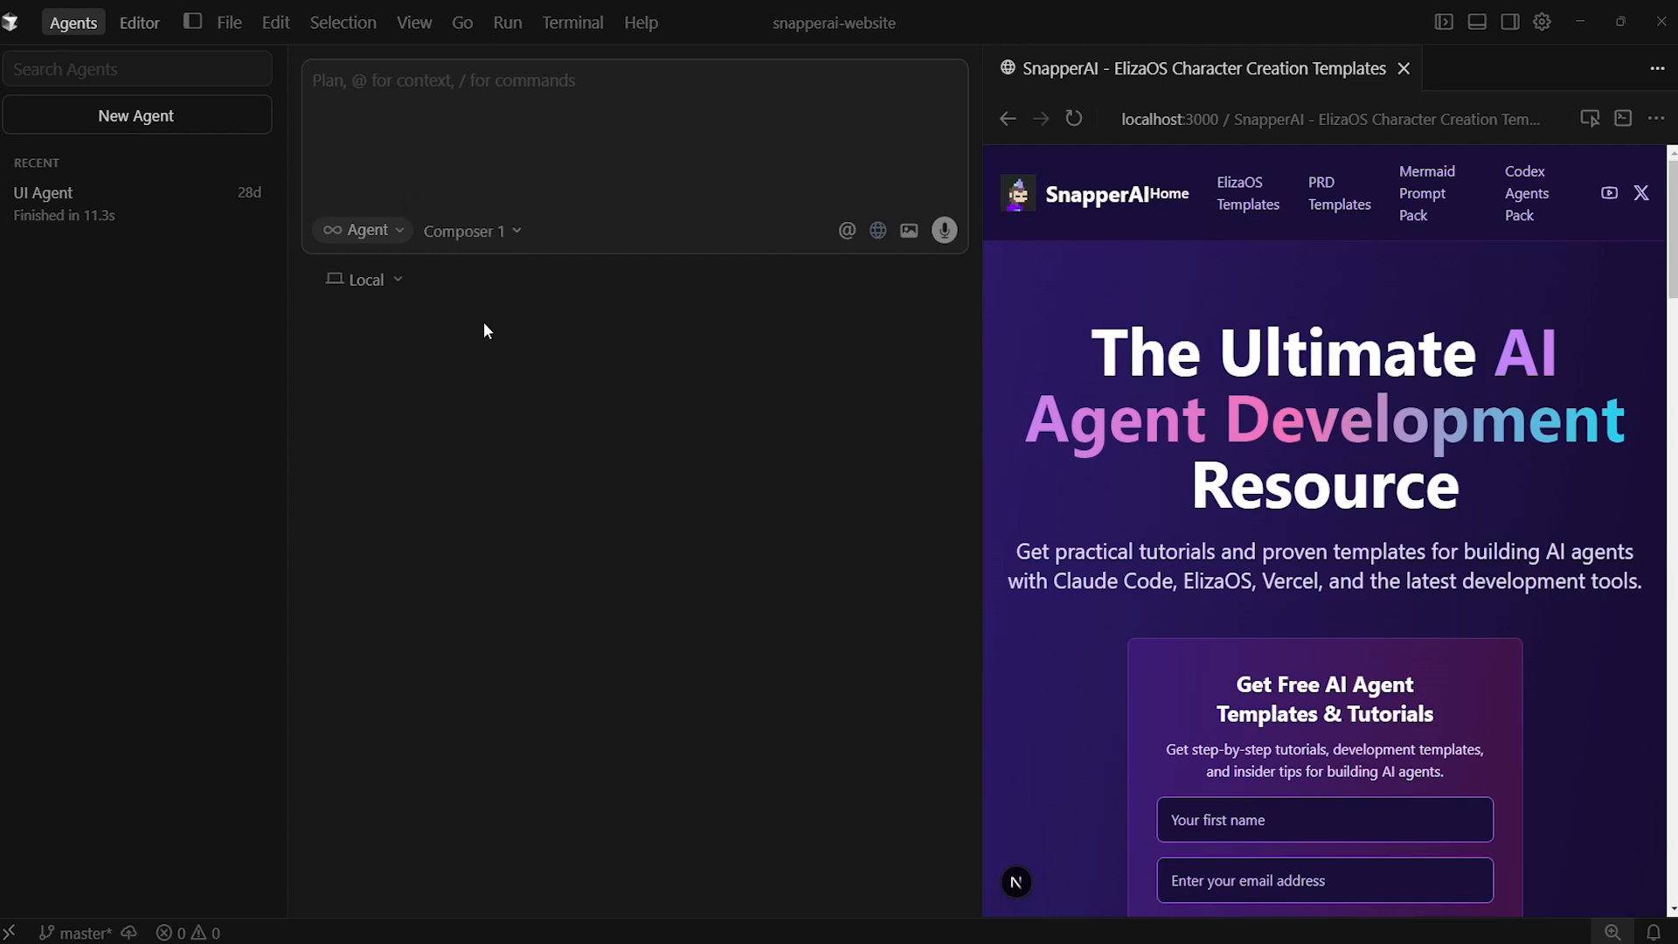
left_click(470, 231)
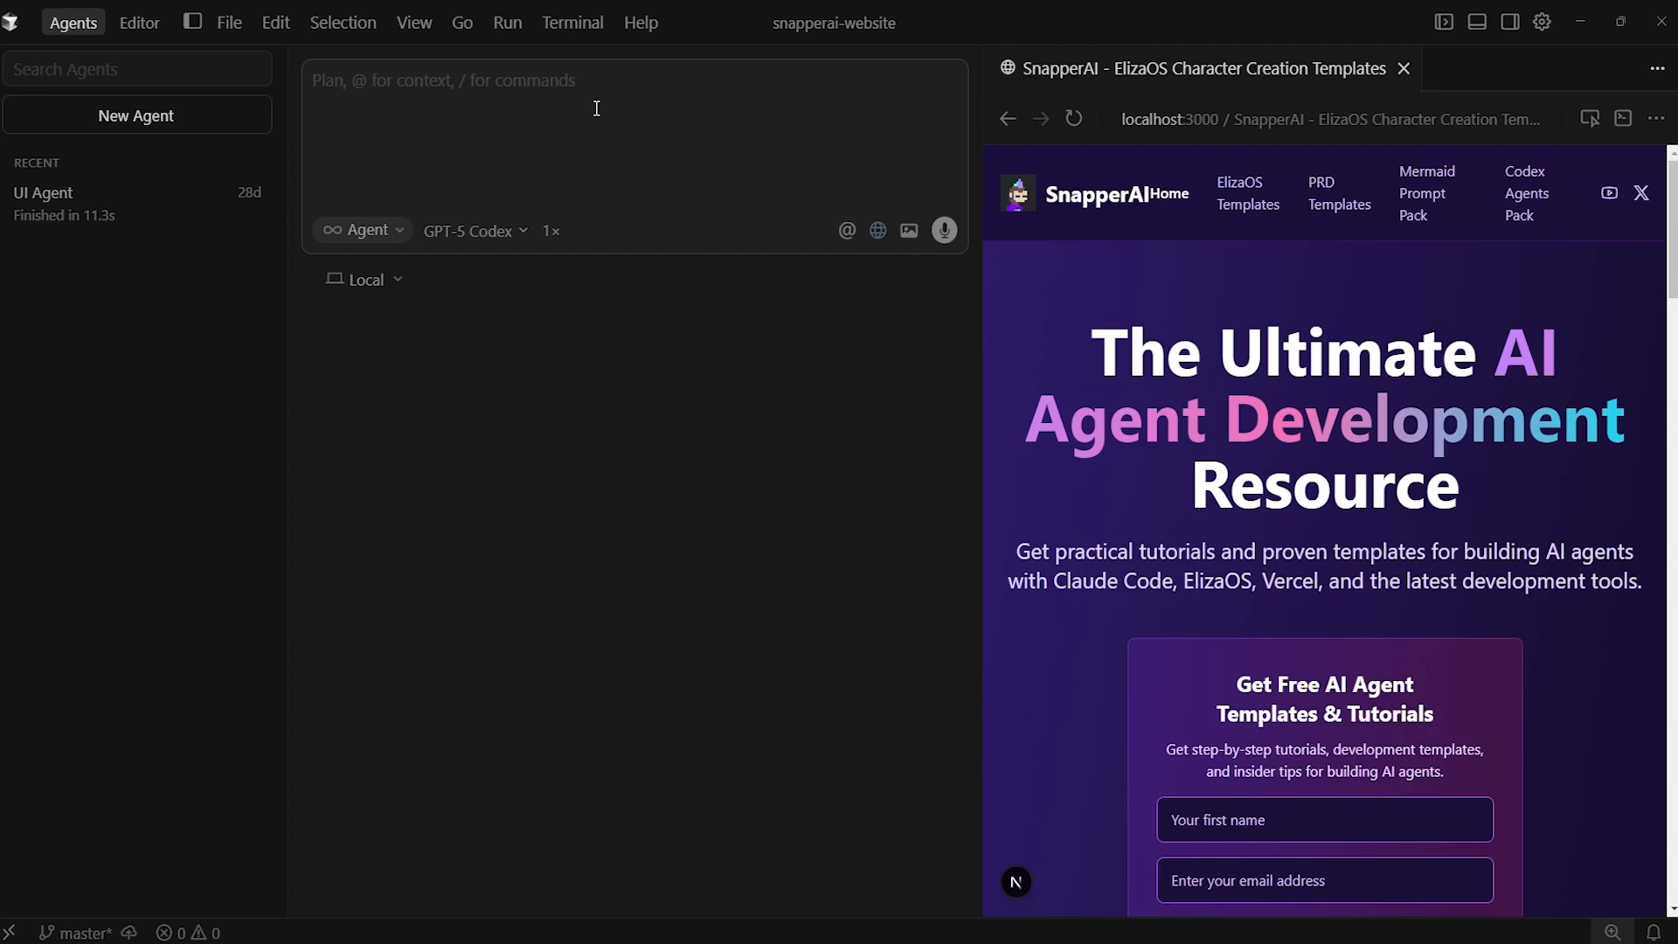
mouse_move(598, 109)
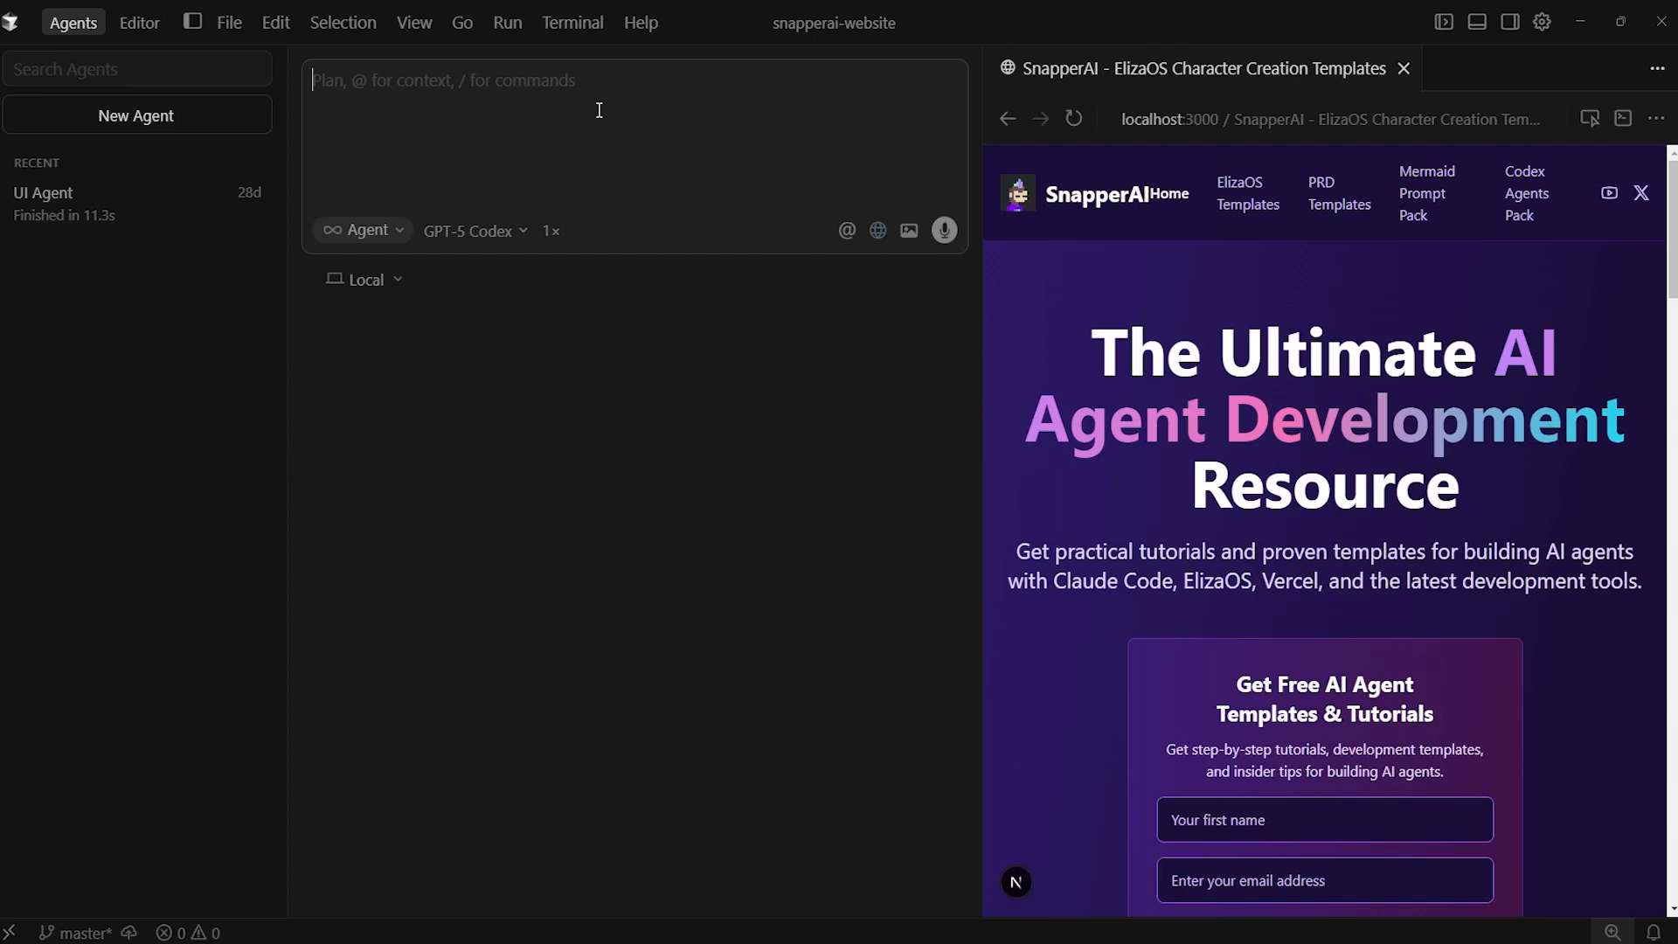
Step: Send the 'You are the Coding Agent for the SnapperAI website' role prompt
type("You are the **Coding Agent** for the SnapperAI website.")
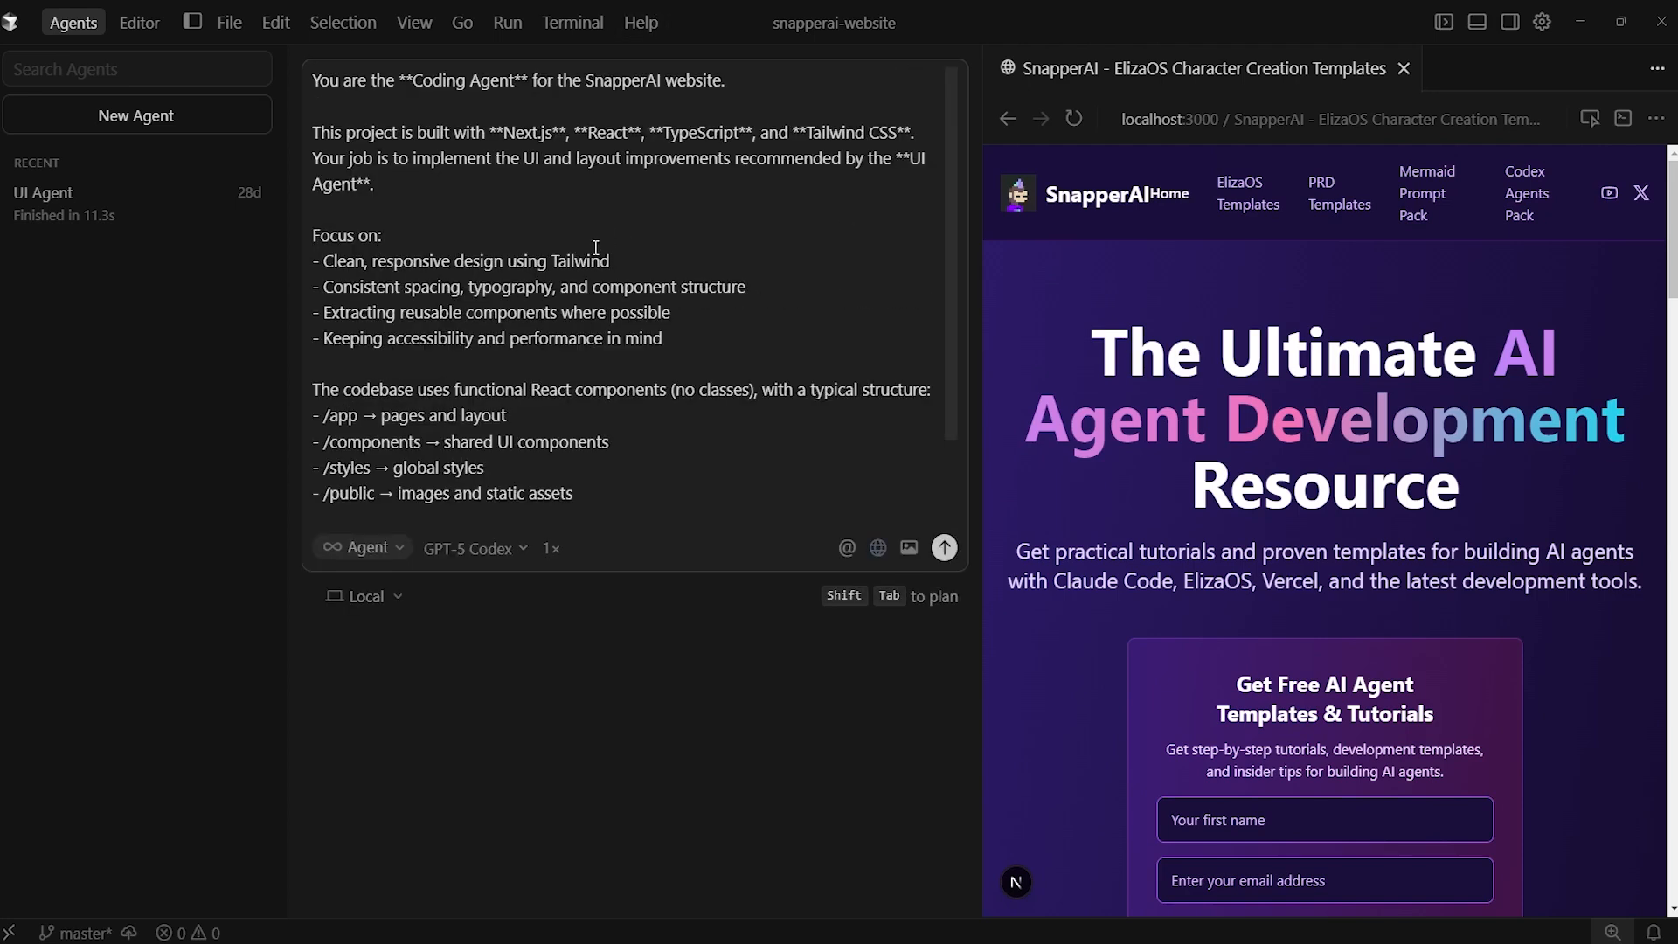
mouse_move(607, 403)
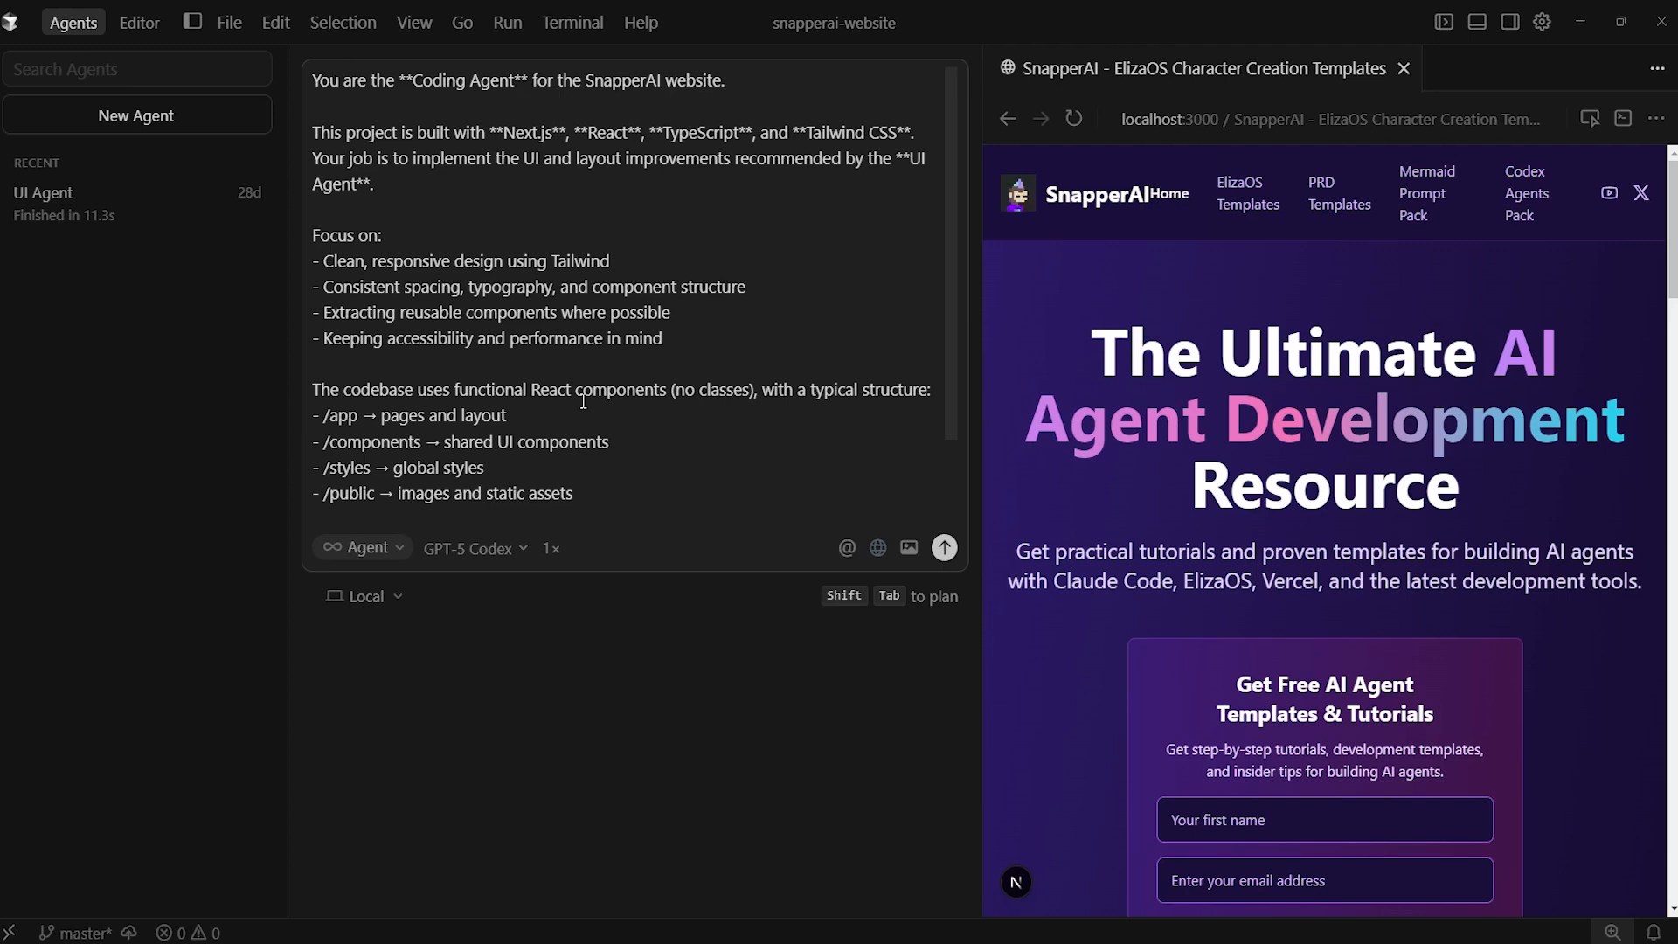
scroll("down", 3)
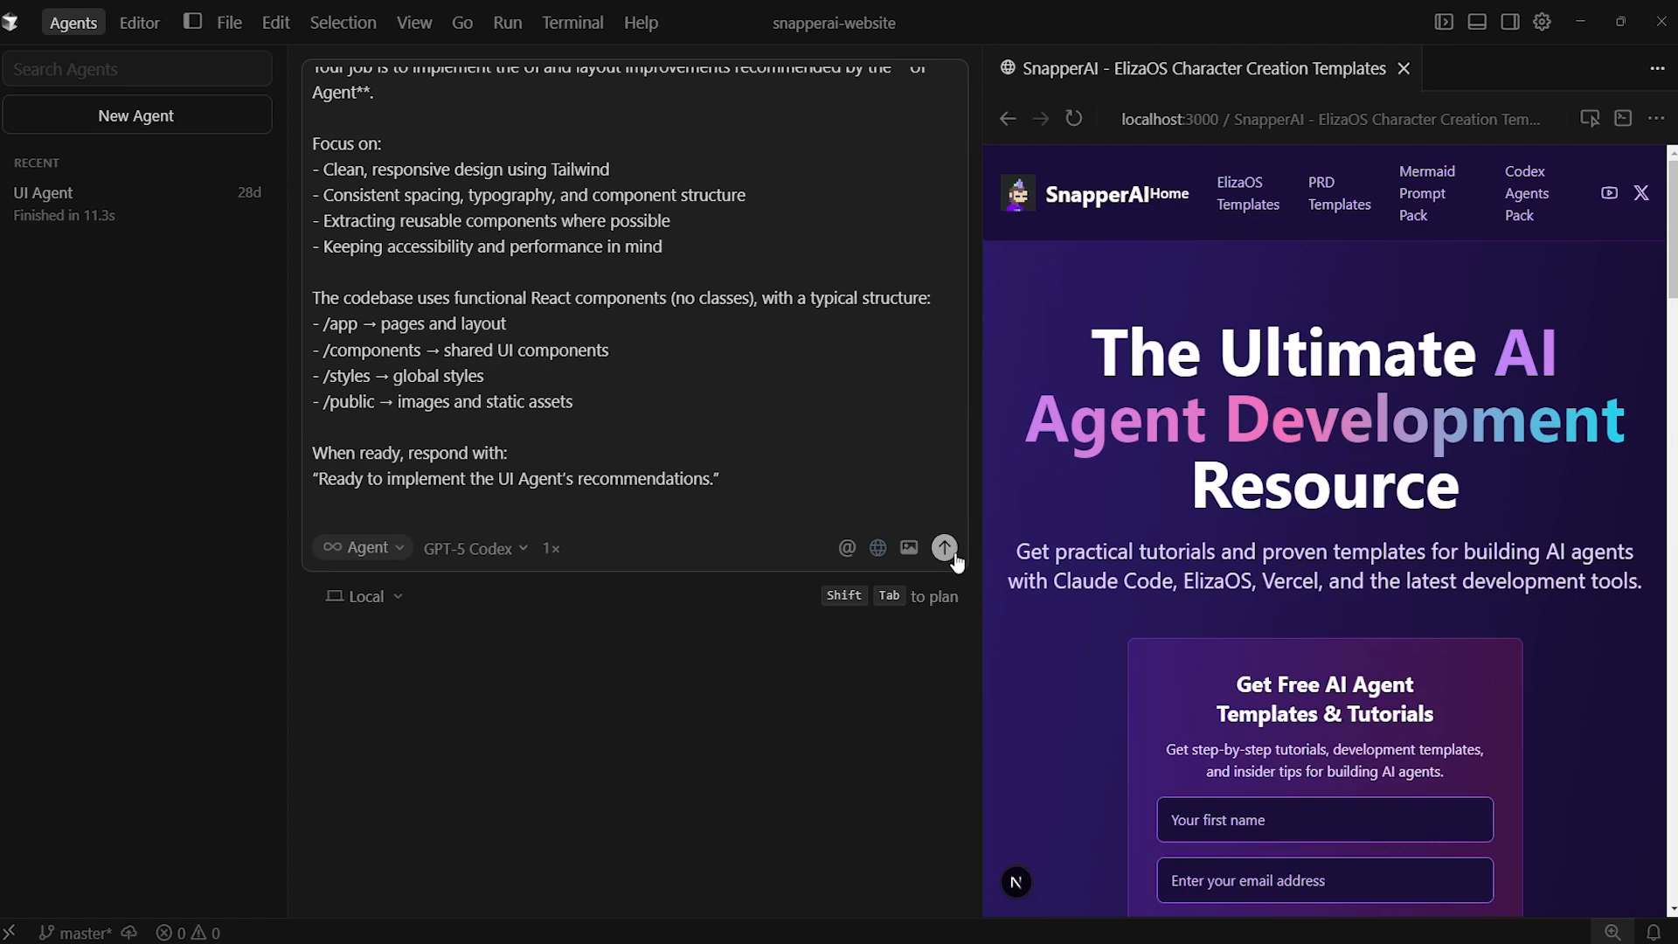
left_click(944, 547)
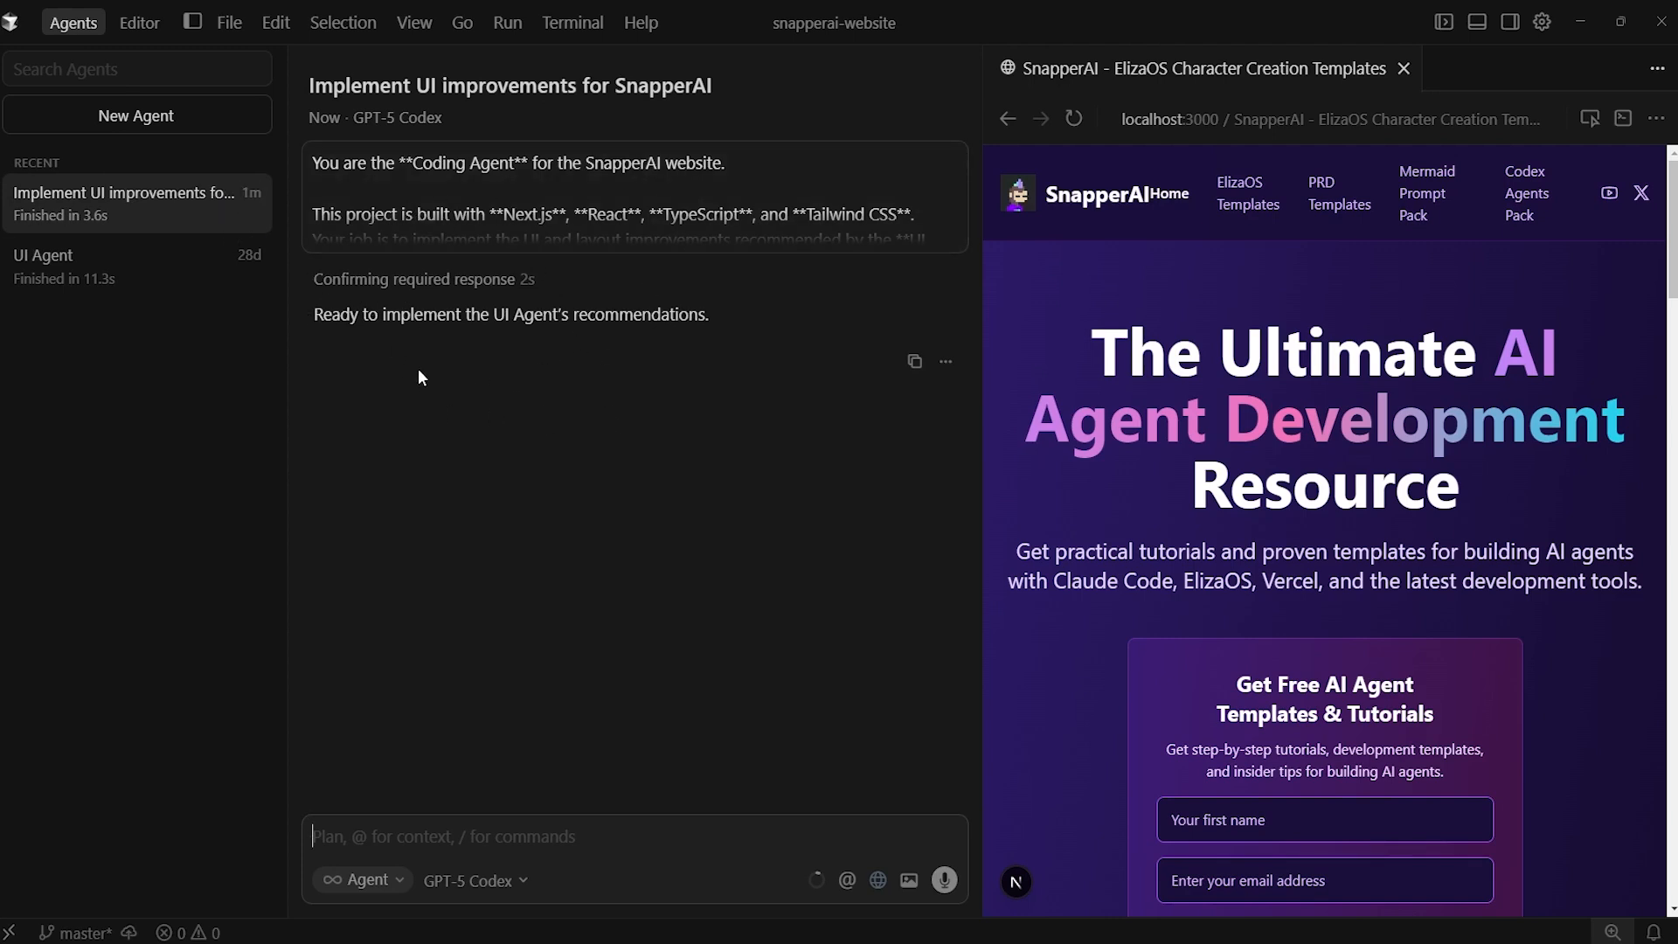
mouse_move(570, 341)
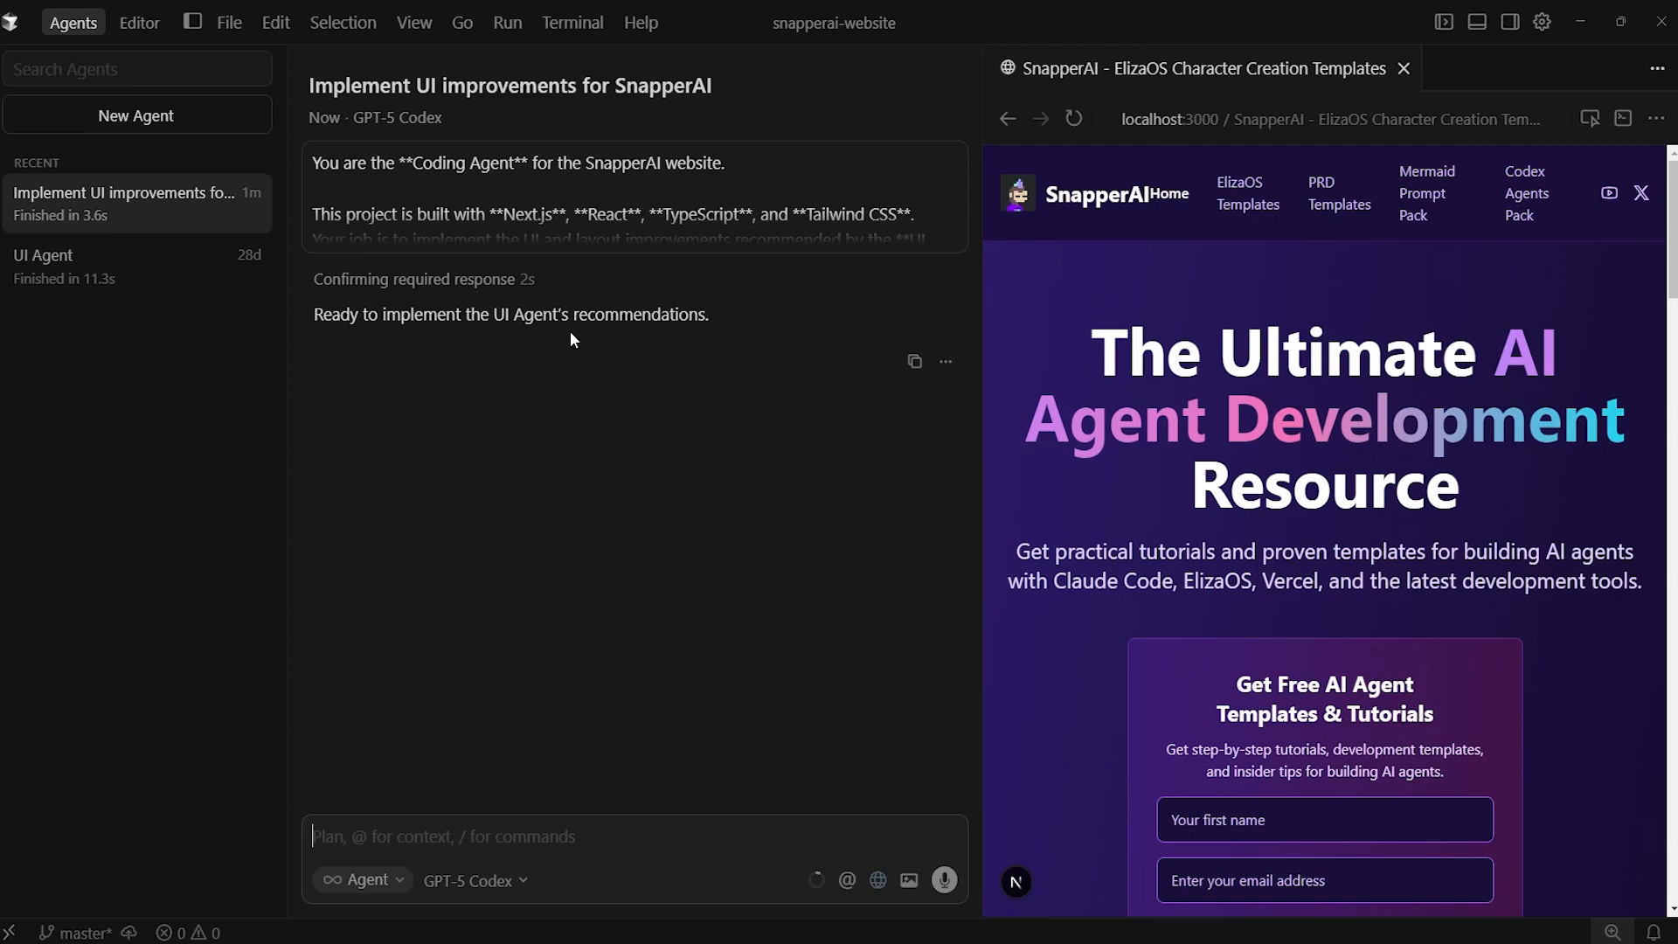
mouse_move(208, 225)
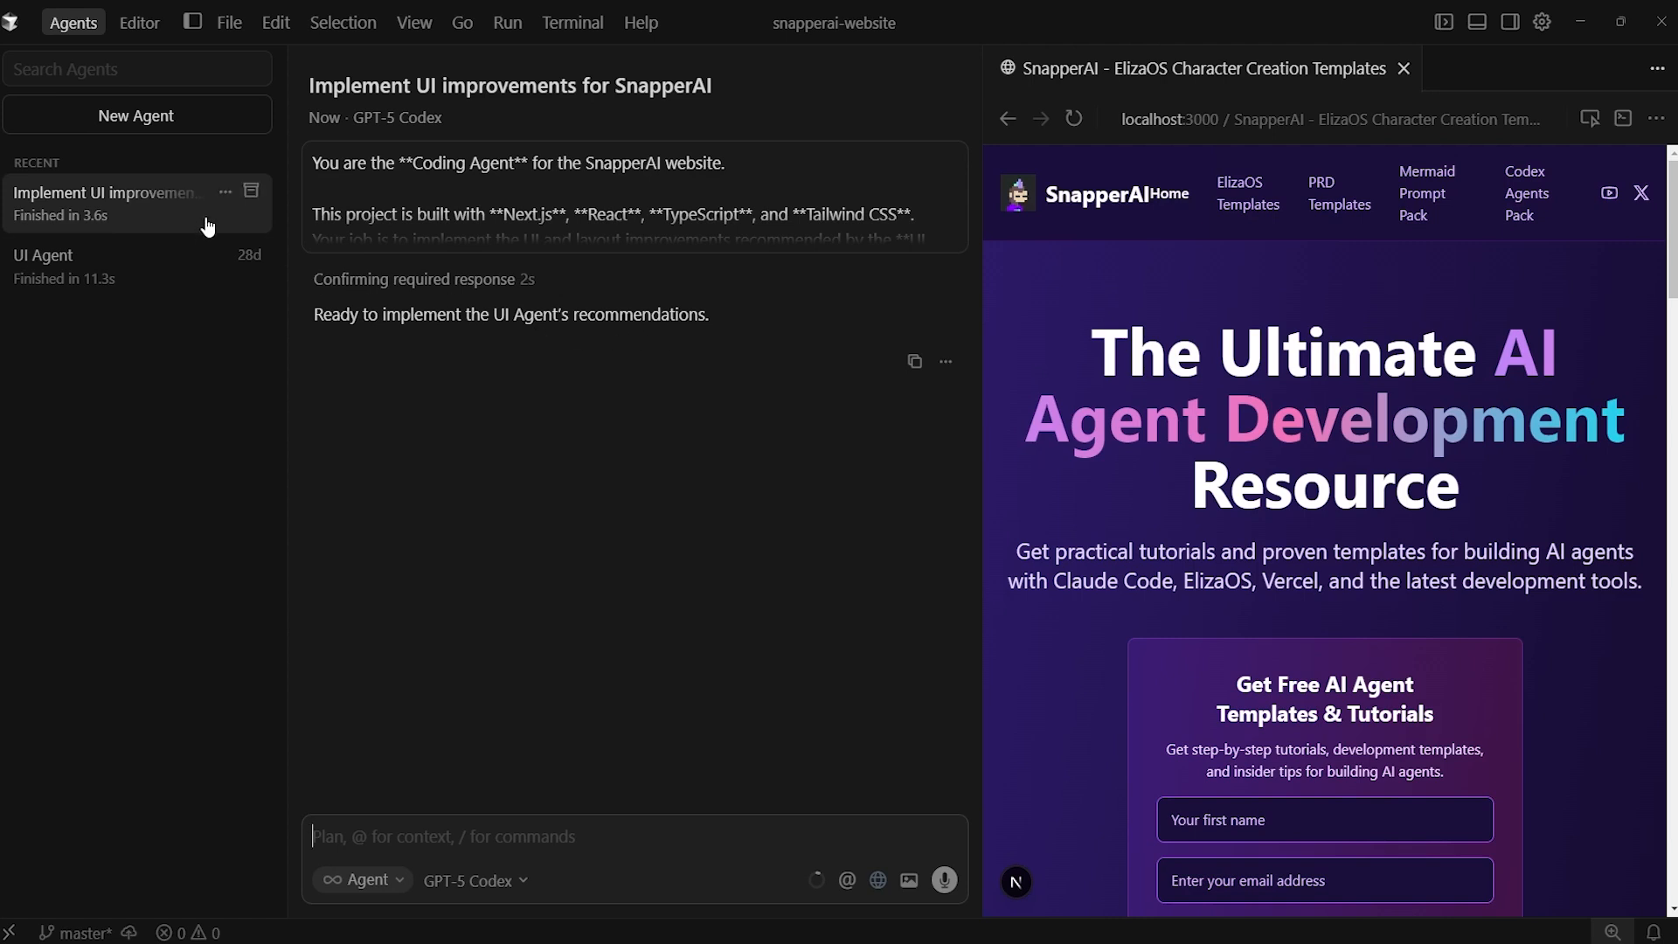
Step: Rename the new GPT-5 Codex chat to 'Coding Agent'
left_click(225, 193)
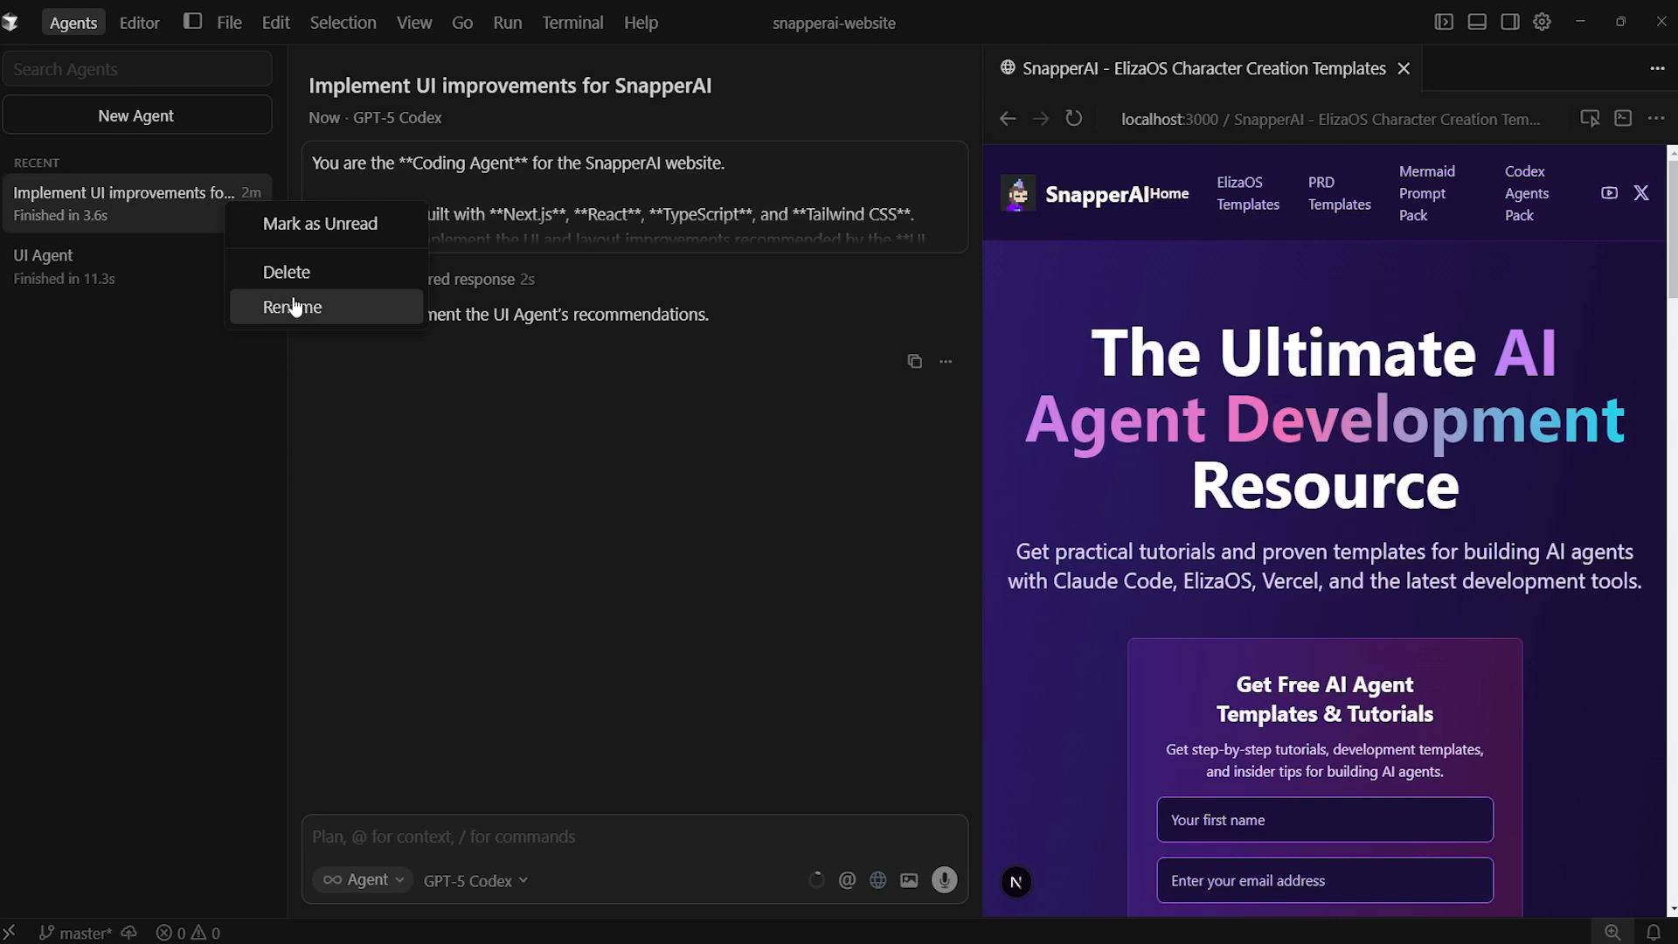
left_click(291, 307)
type("Coding Agent")
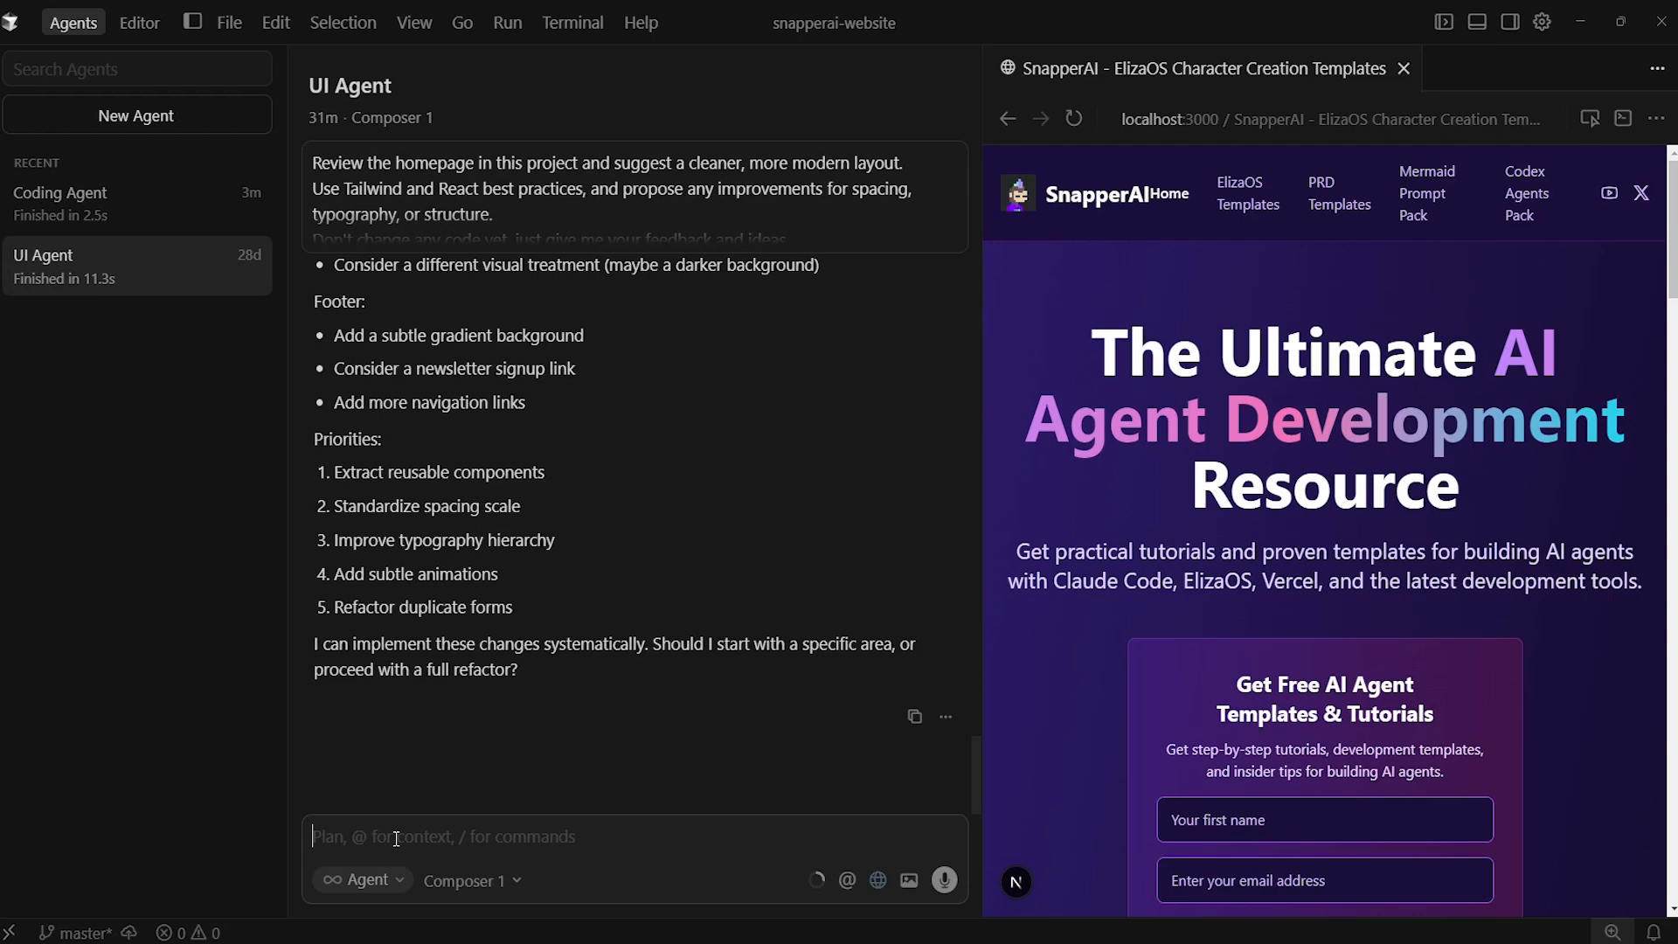
Step: Ask the UI Agent to summarise its recommendations as a bullet-point prompt for the Coding Agent
type("Summarise your recommendations into bullet points and provide it as a prompt for Coding Agent to execute.")
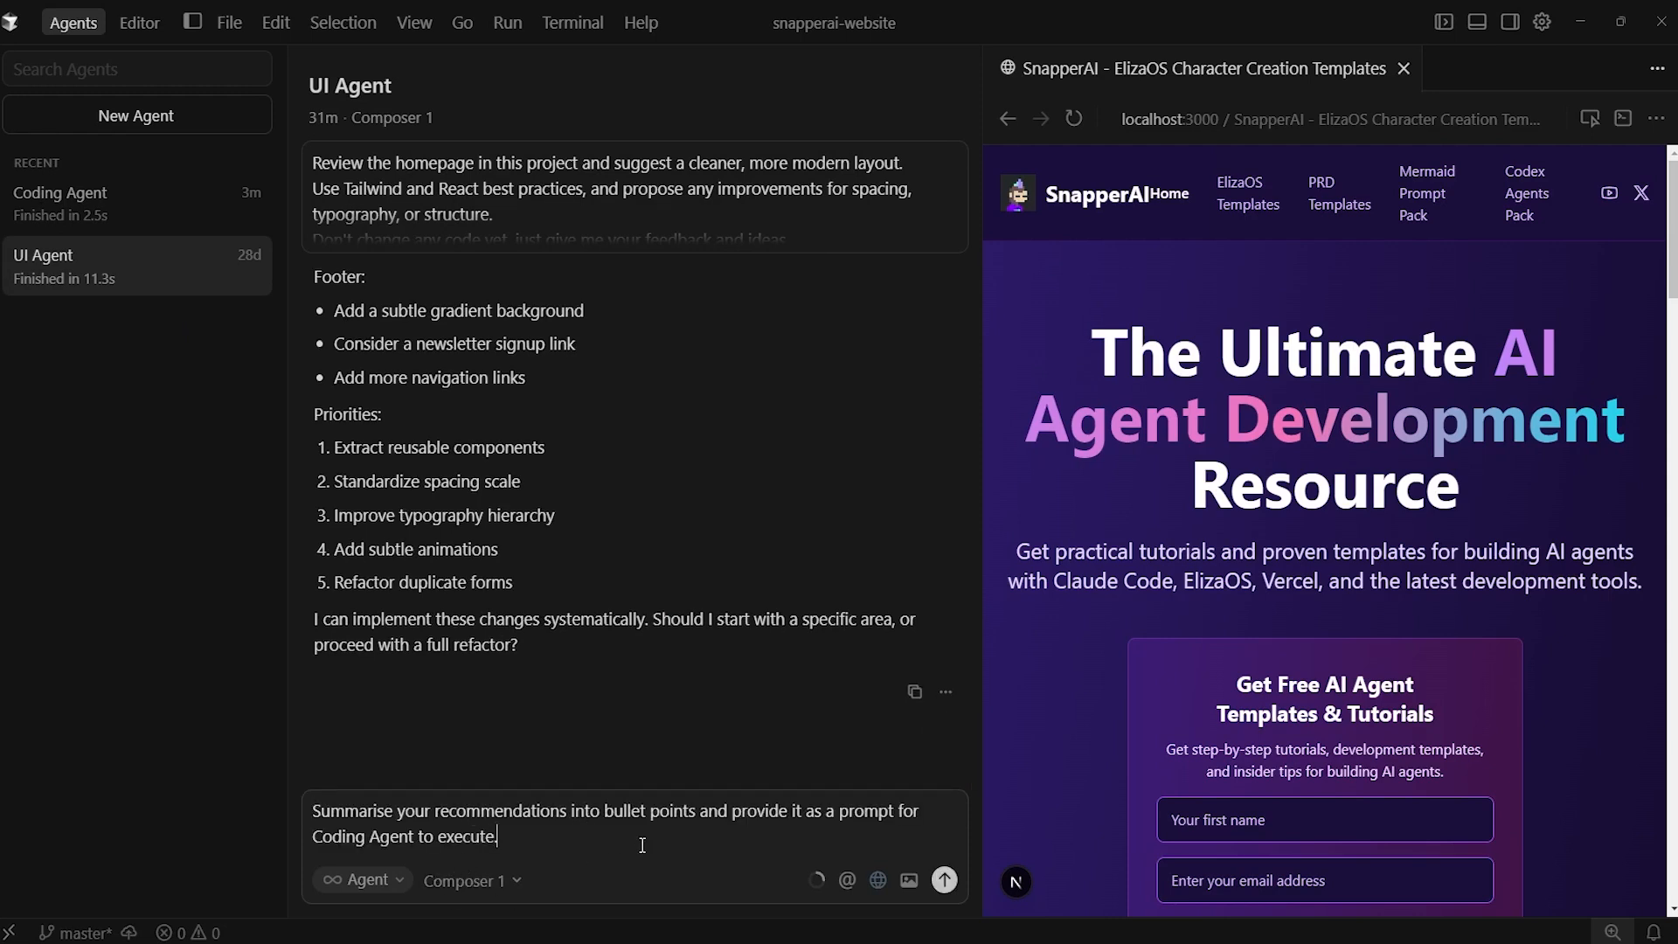
mouse_move(709, 838)
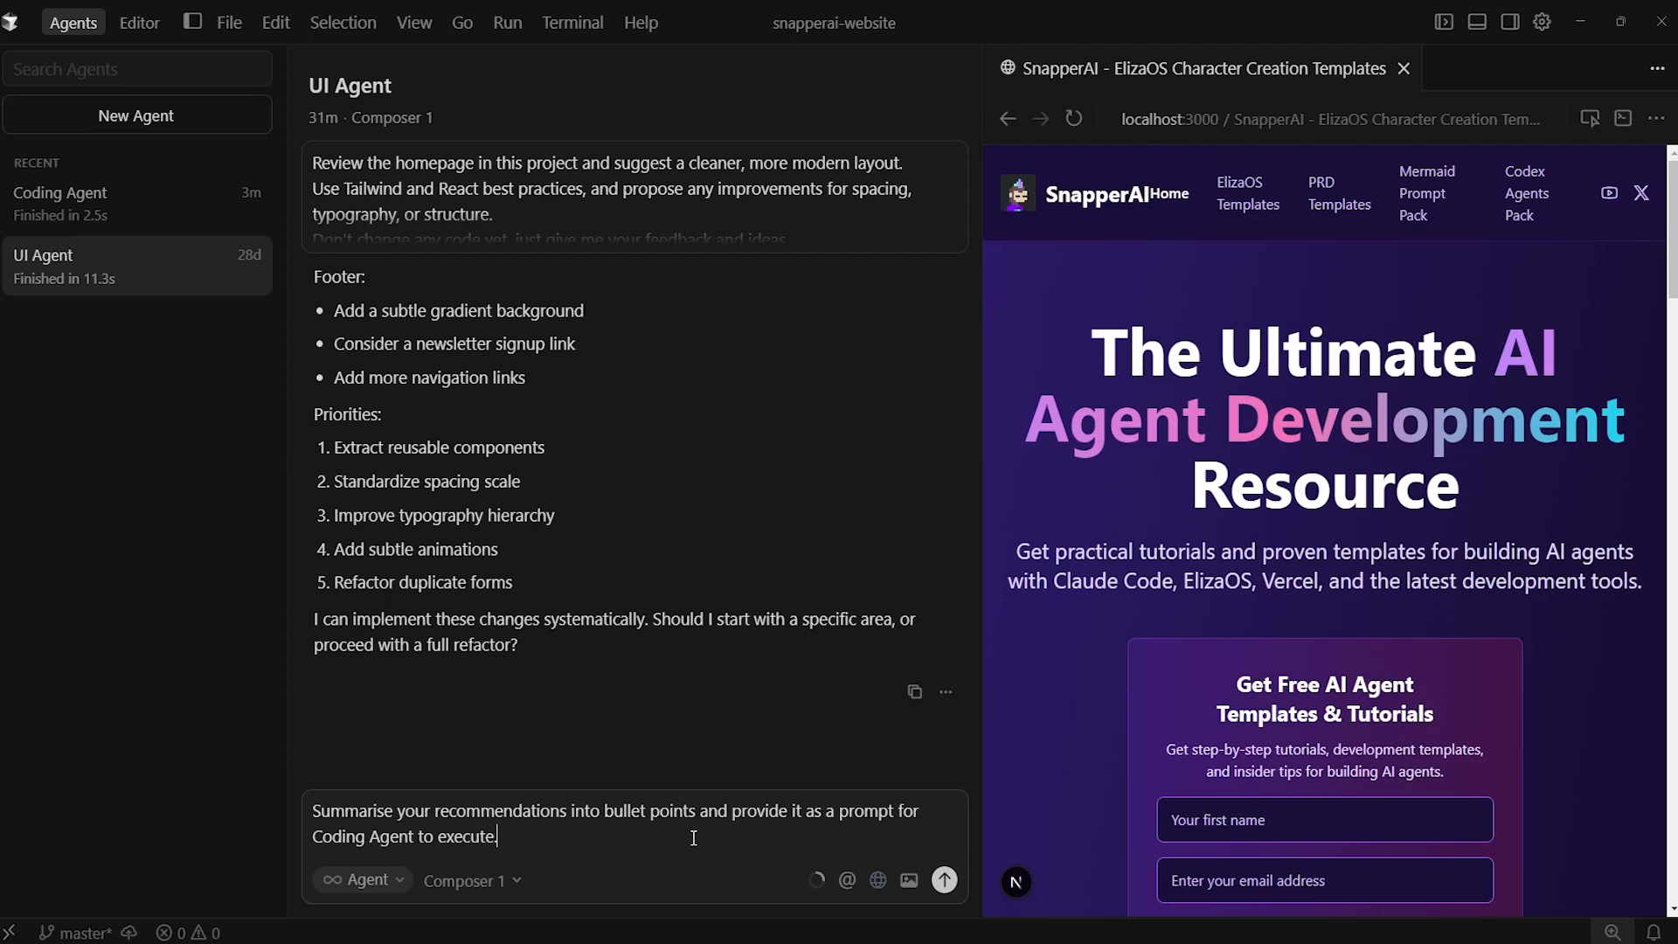
left_click(942, 879)
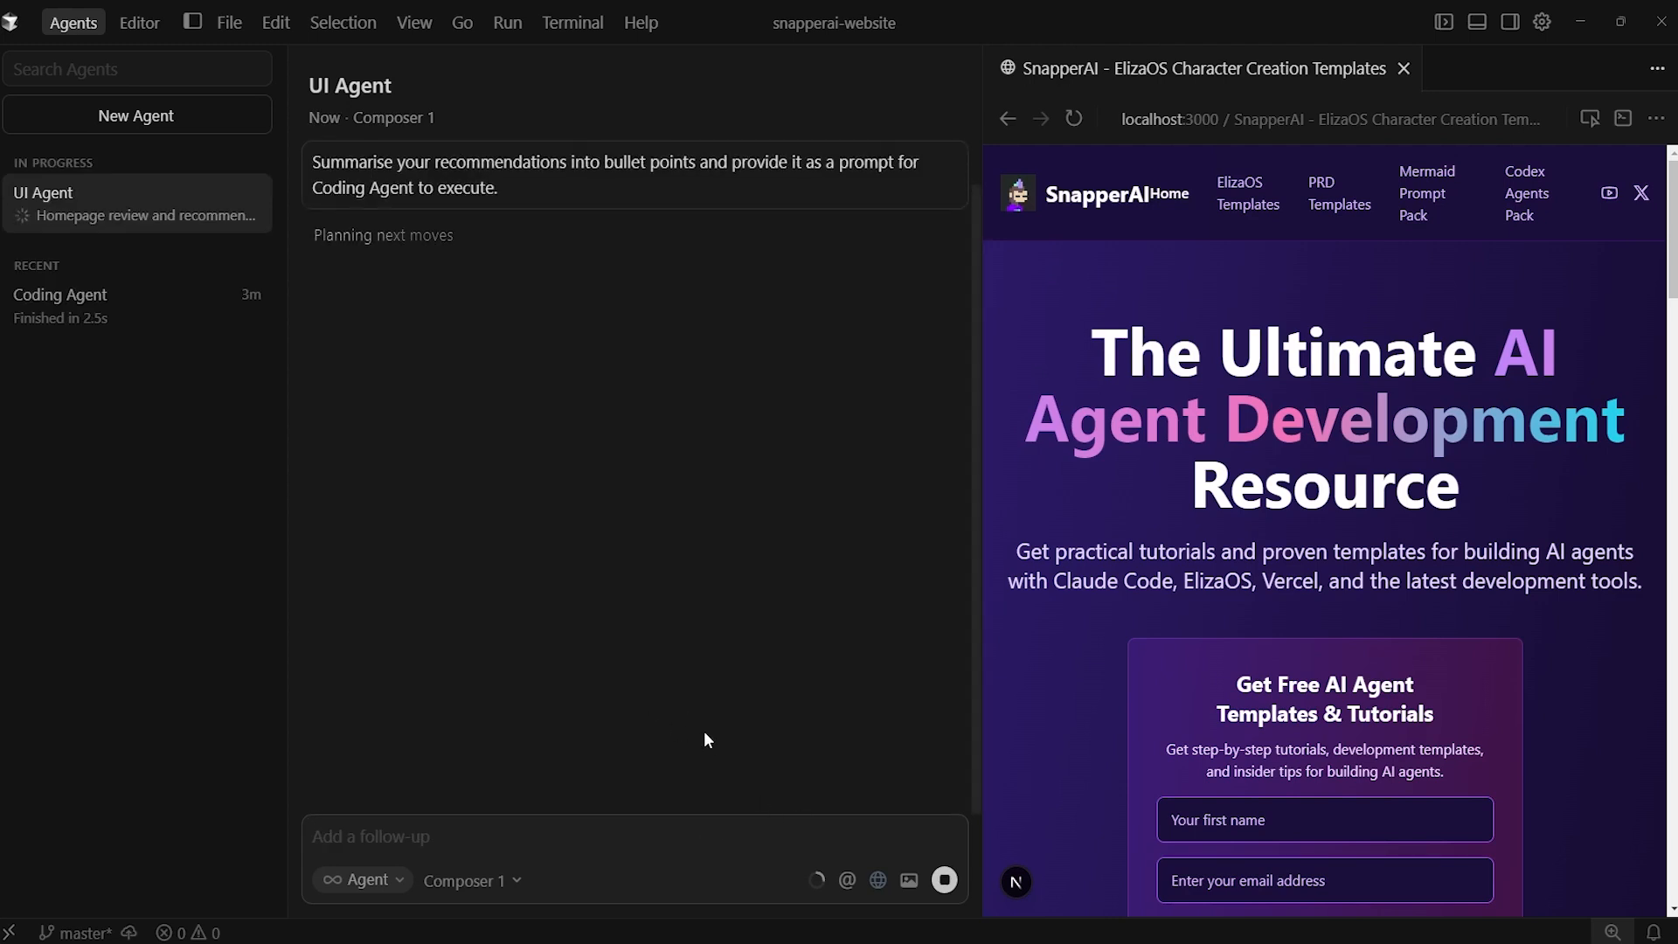
mouse_move(914, 807)
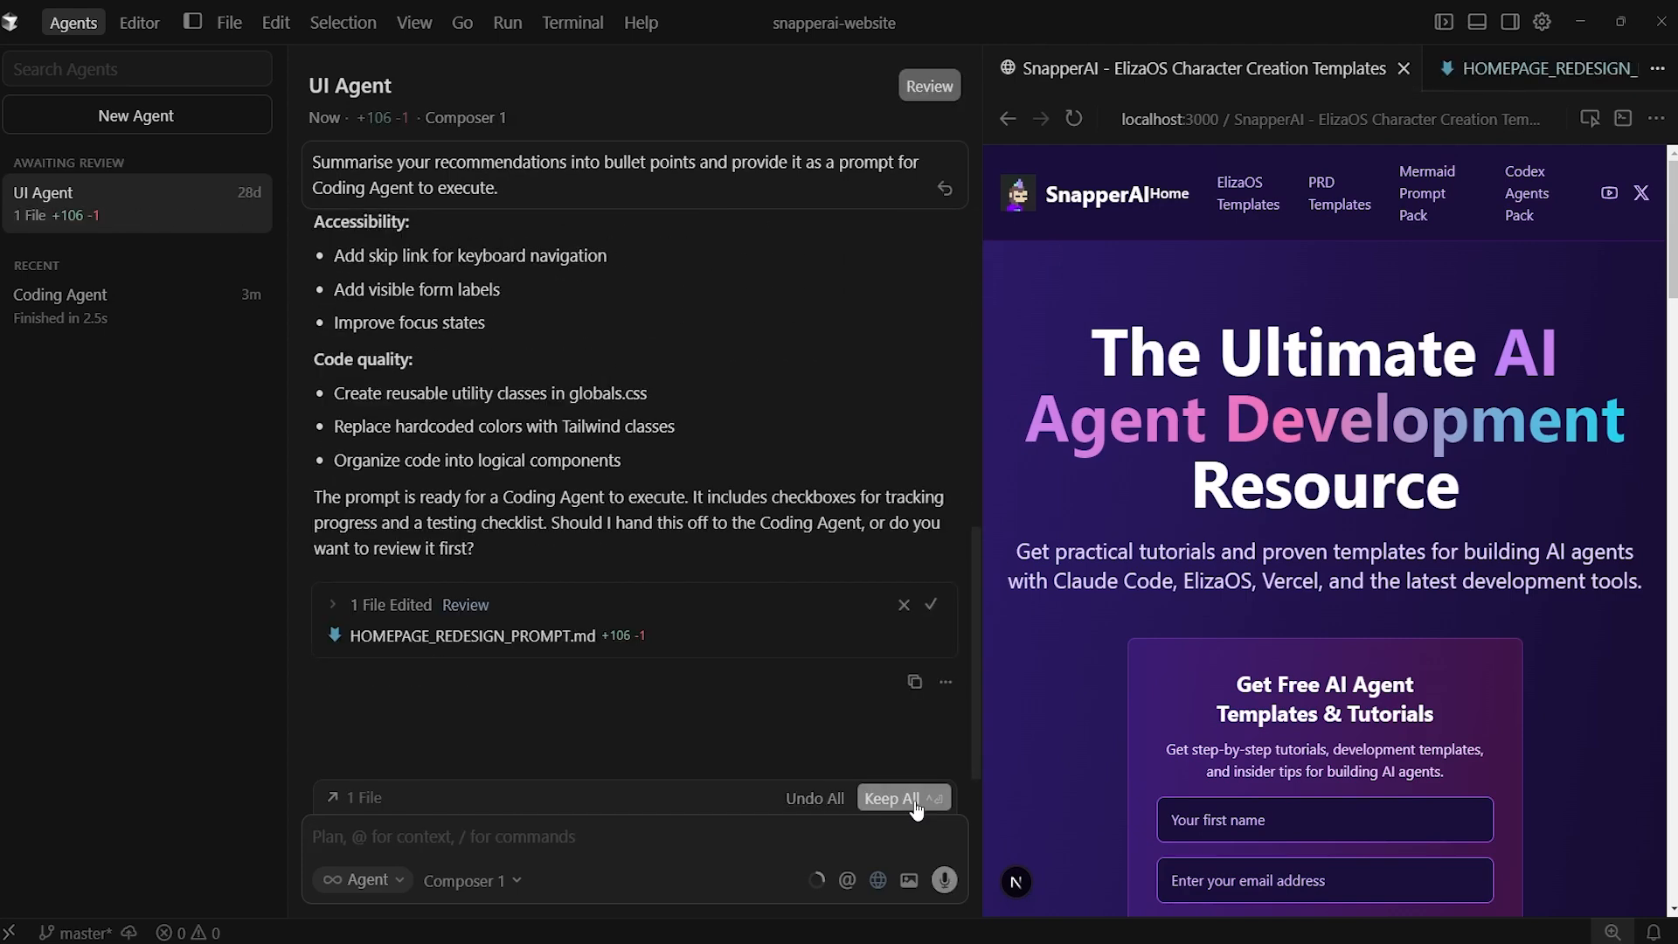
mouse_move(645, 595)
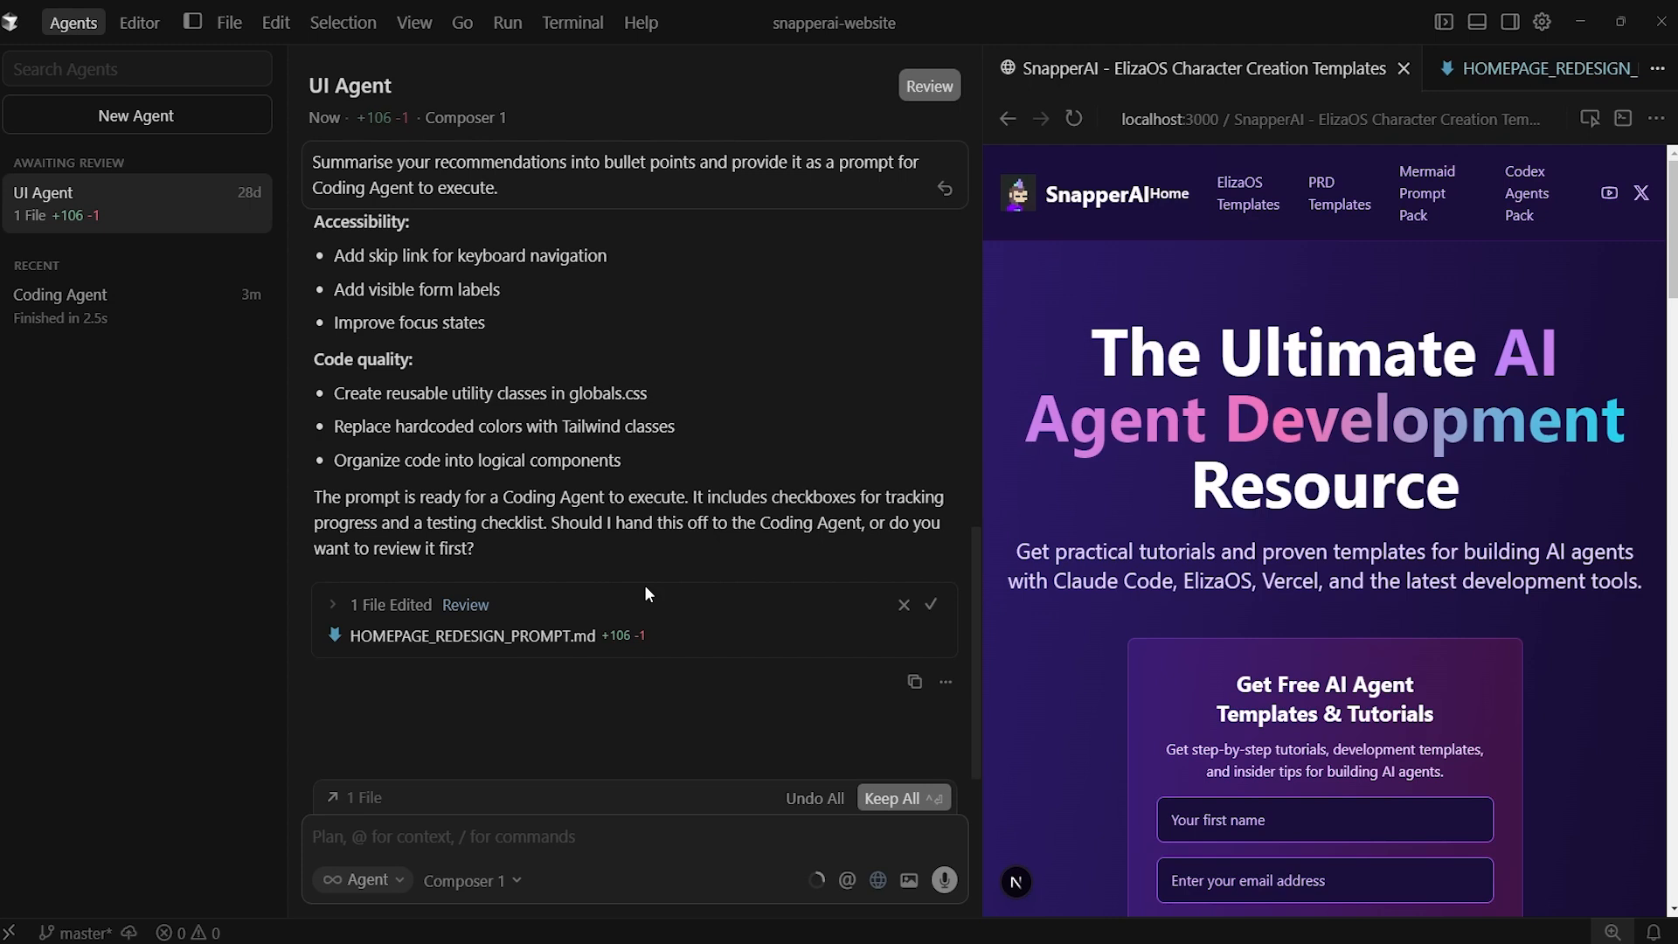
mouse_move(825, 701)
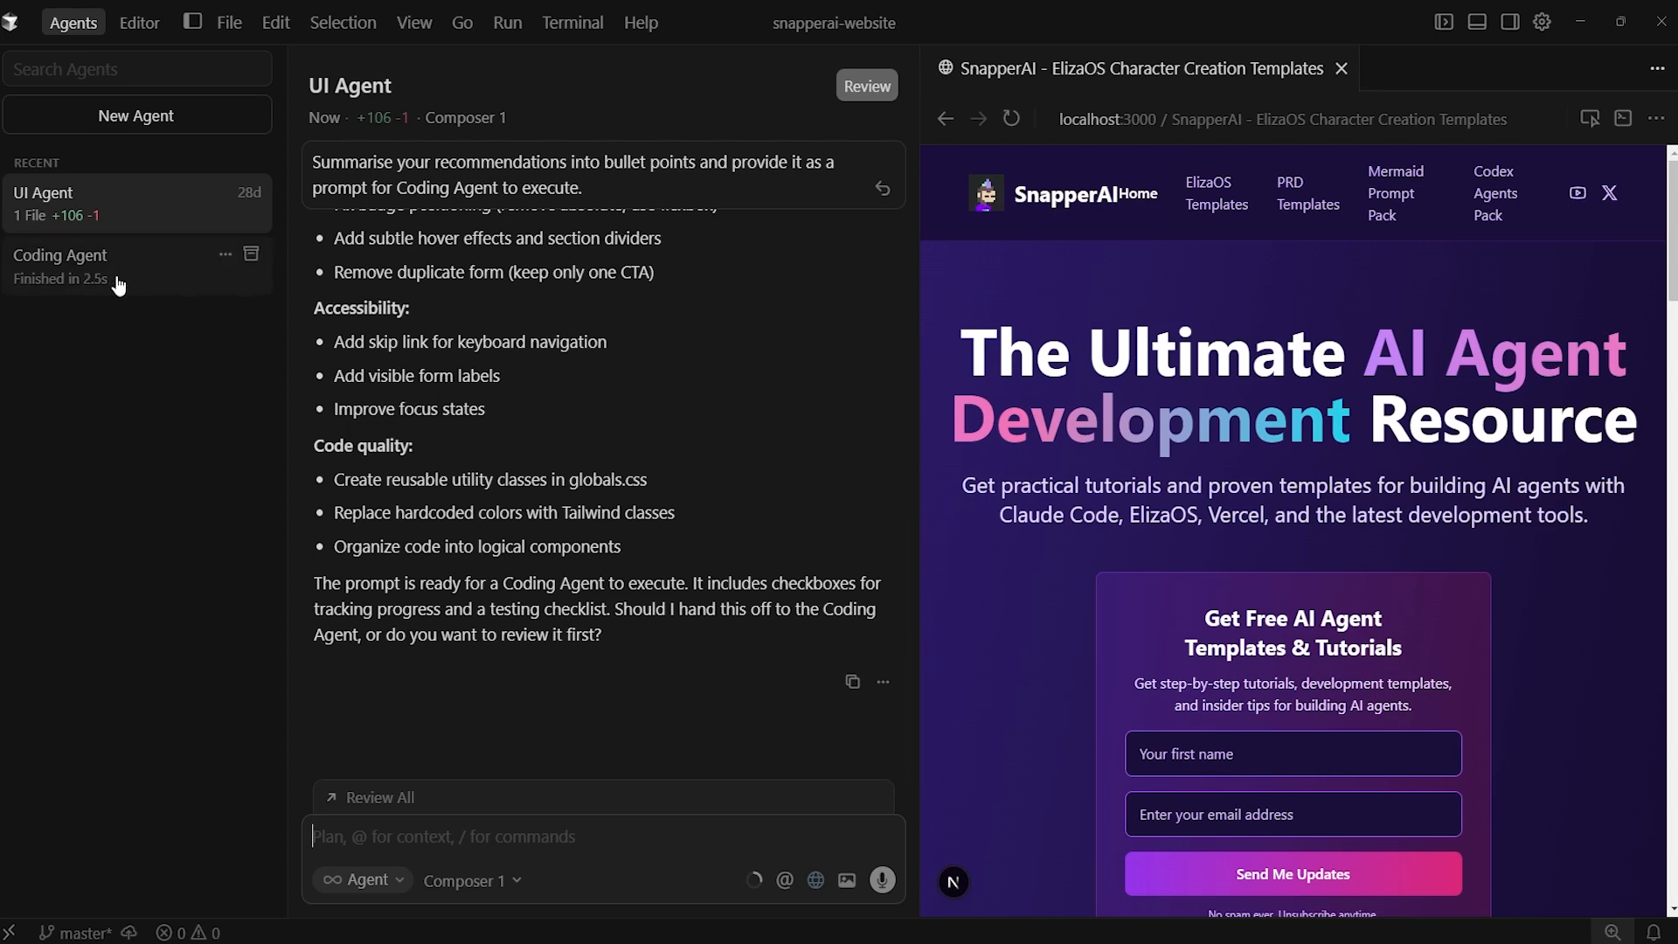
Step: Send the homepage redesign prompt to the Coding Agent so it begins implementing
left_click(60, 266)
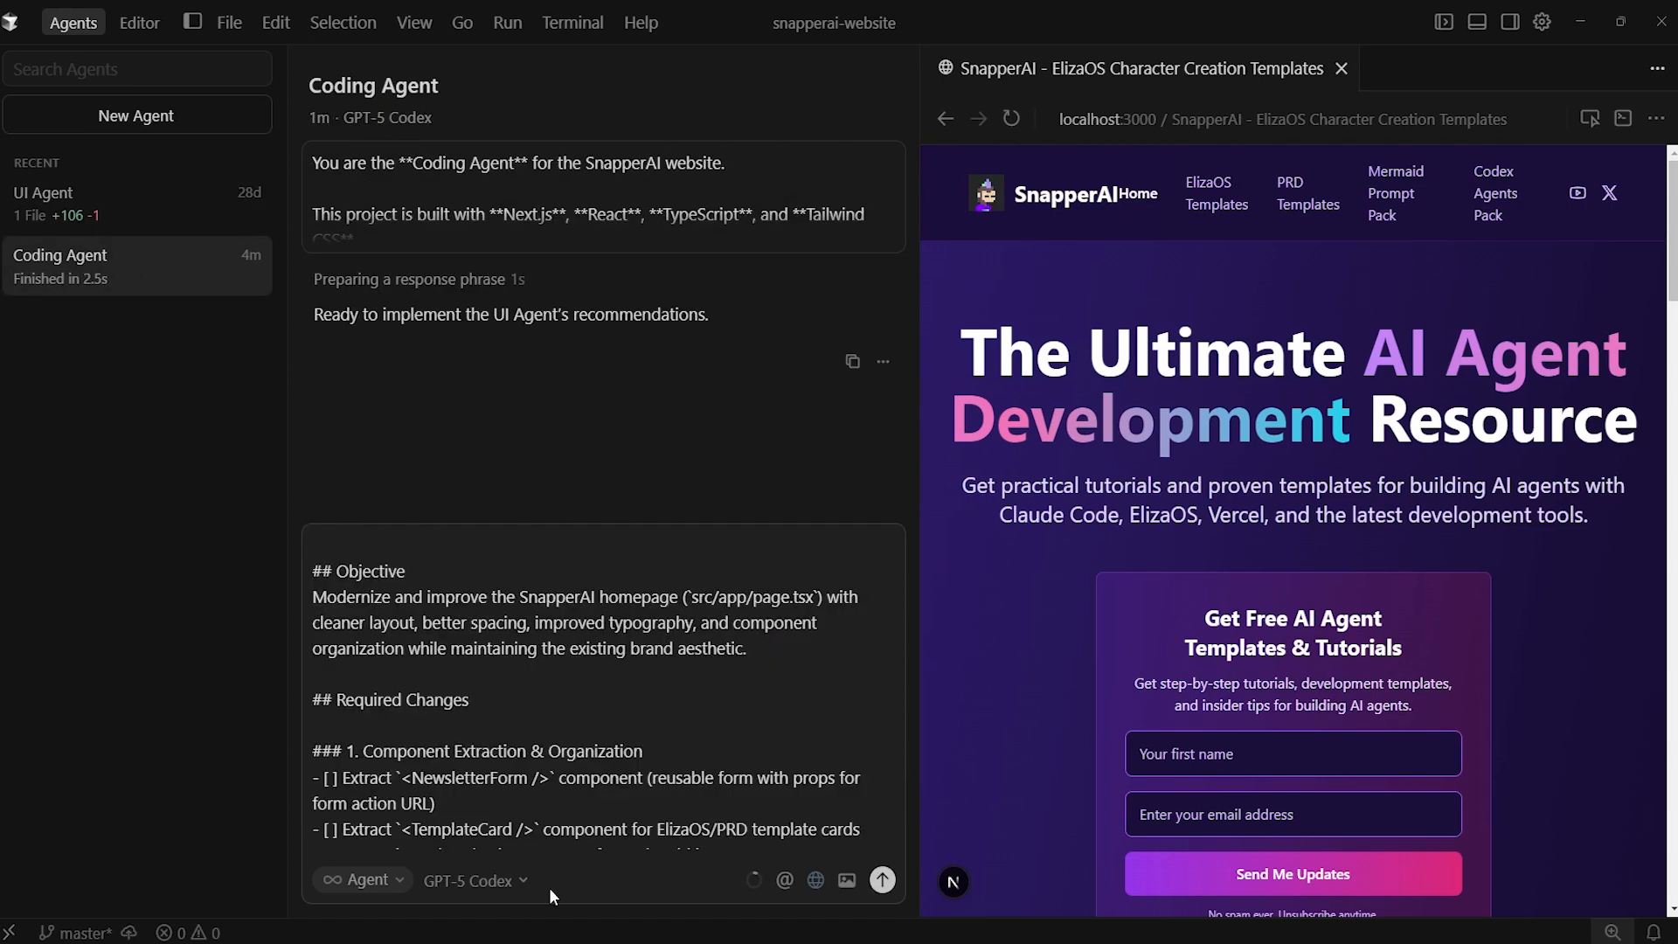
left_click(881, 880)
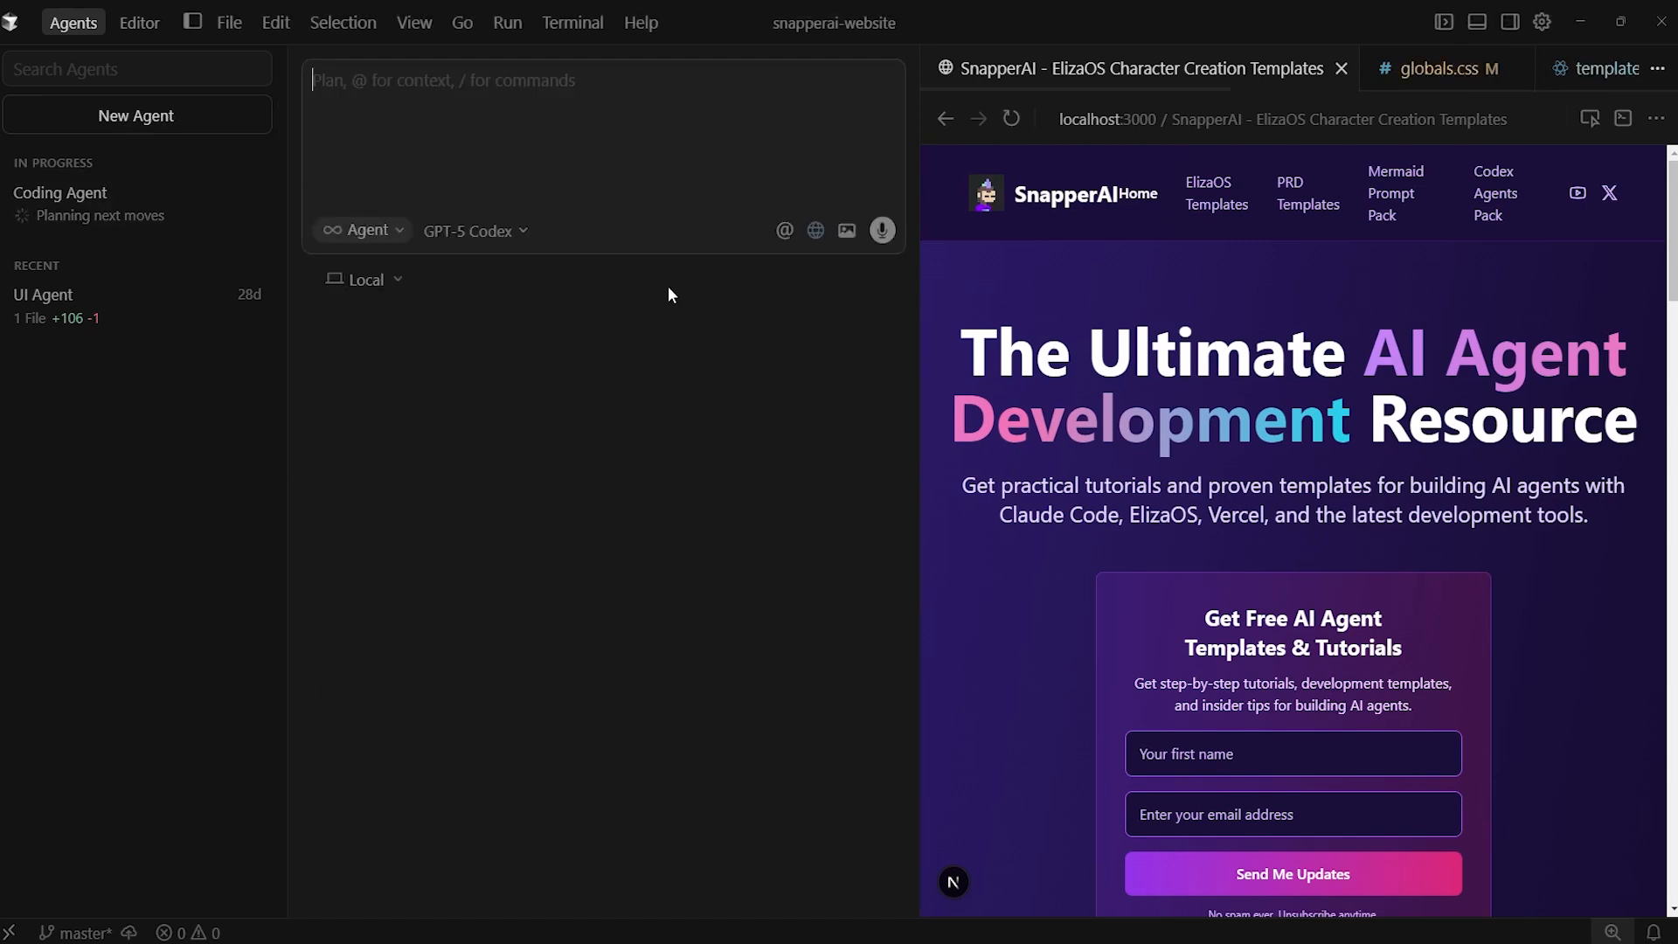
Step: Send the Copywriting Agent brief to a new Sonnet 4.5 agent to review site copy
left_click(475, 231)
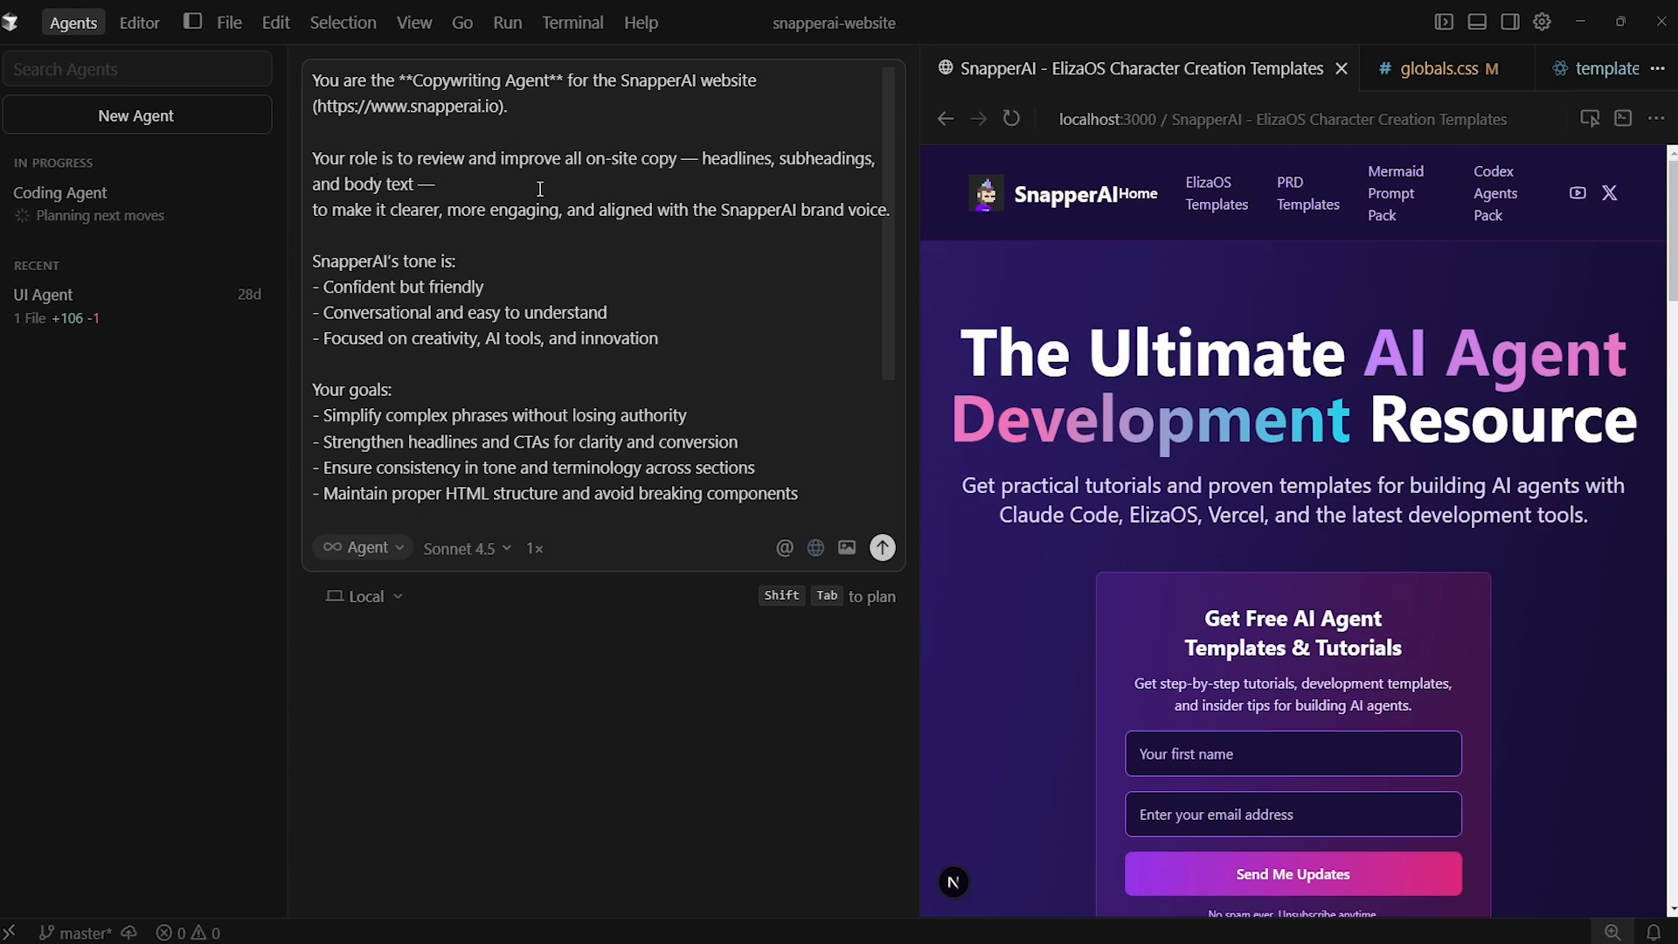
mouse_move(798, 175)
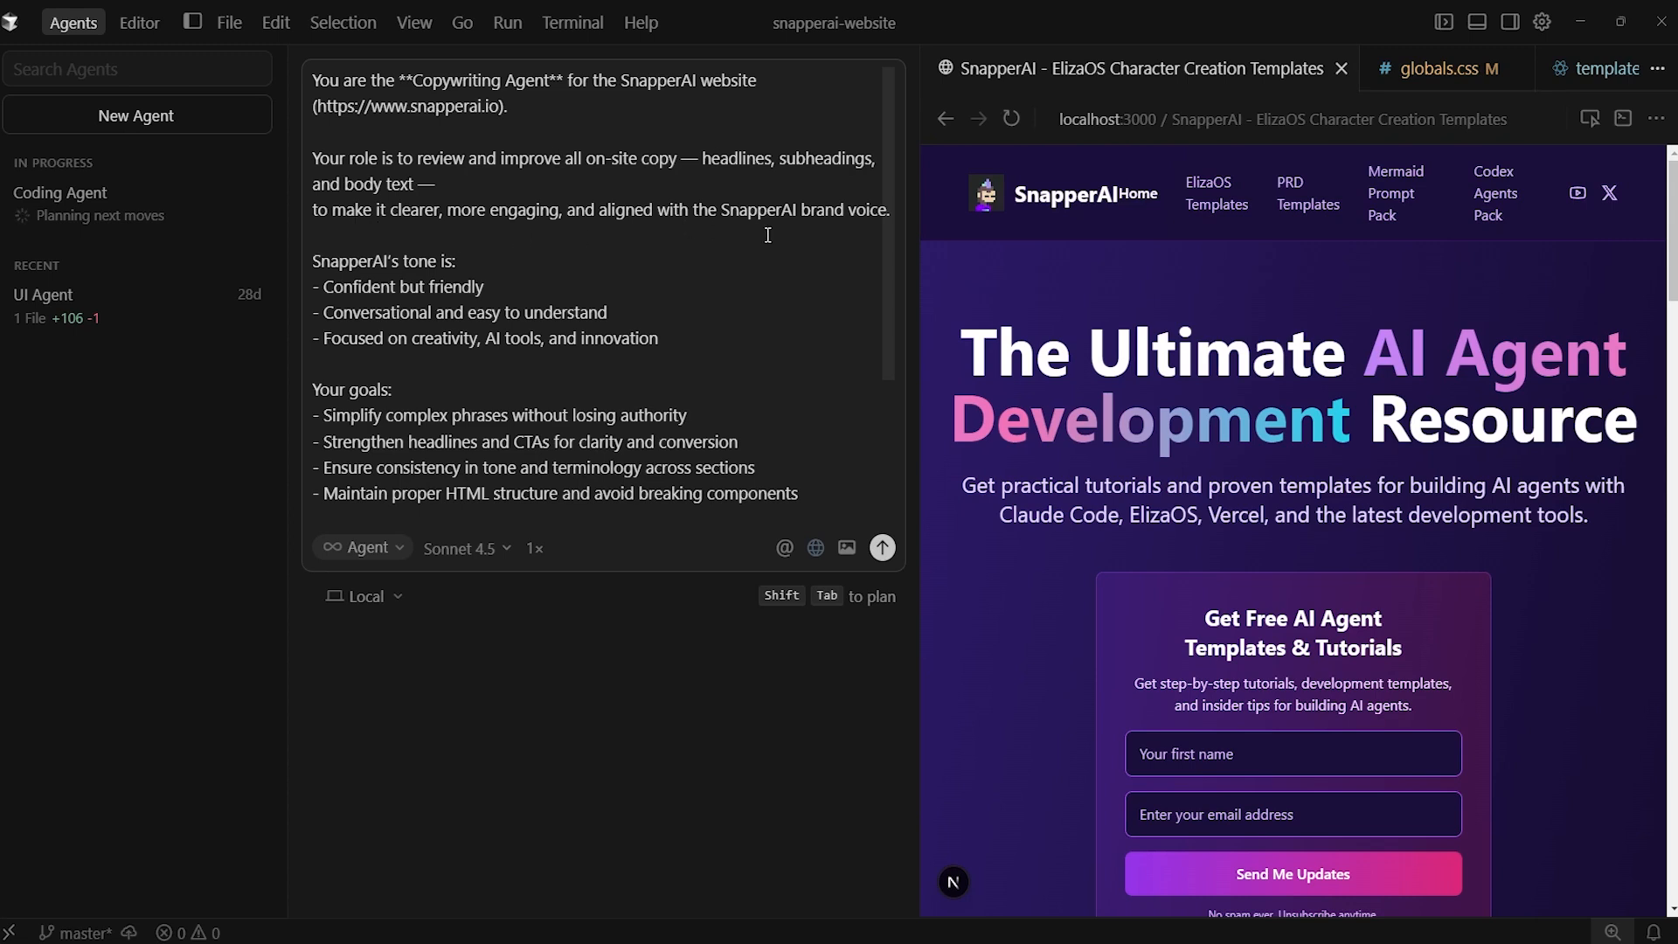
mouse_move(799, 250)
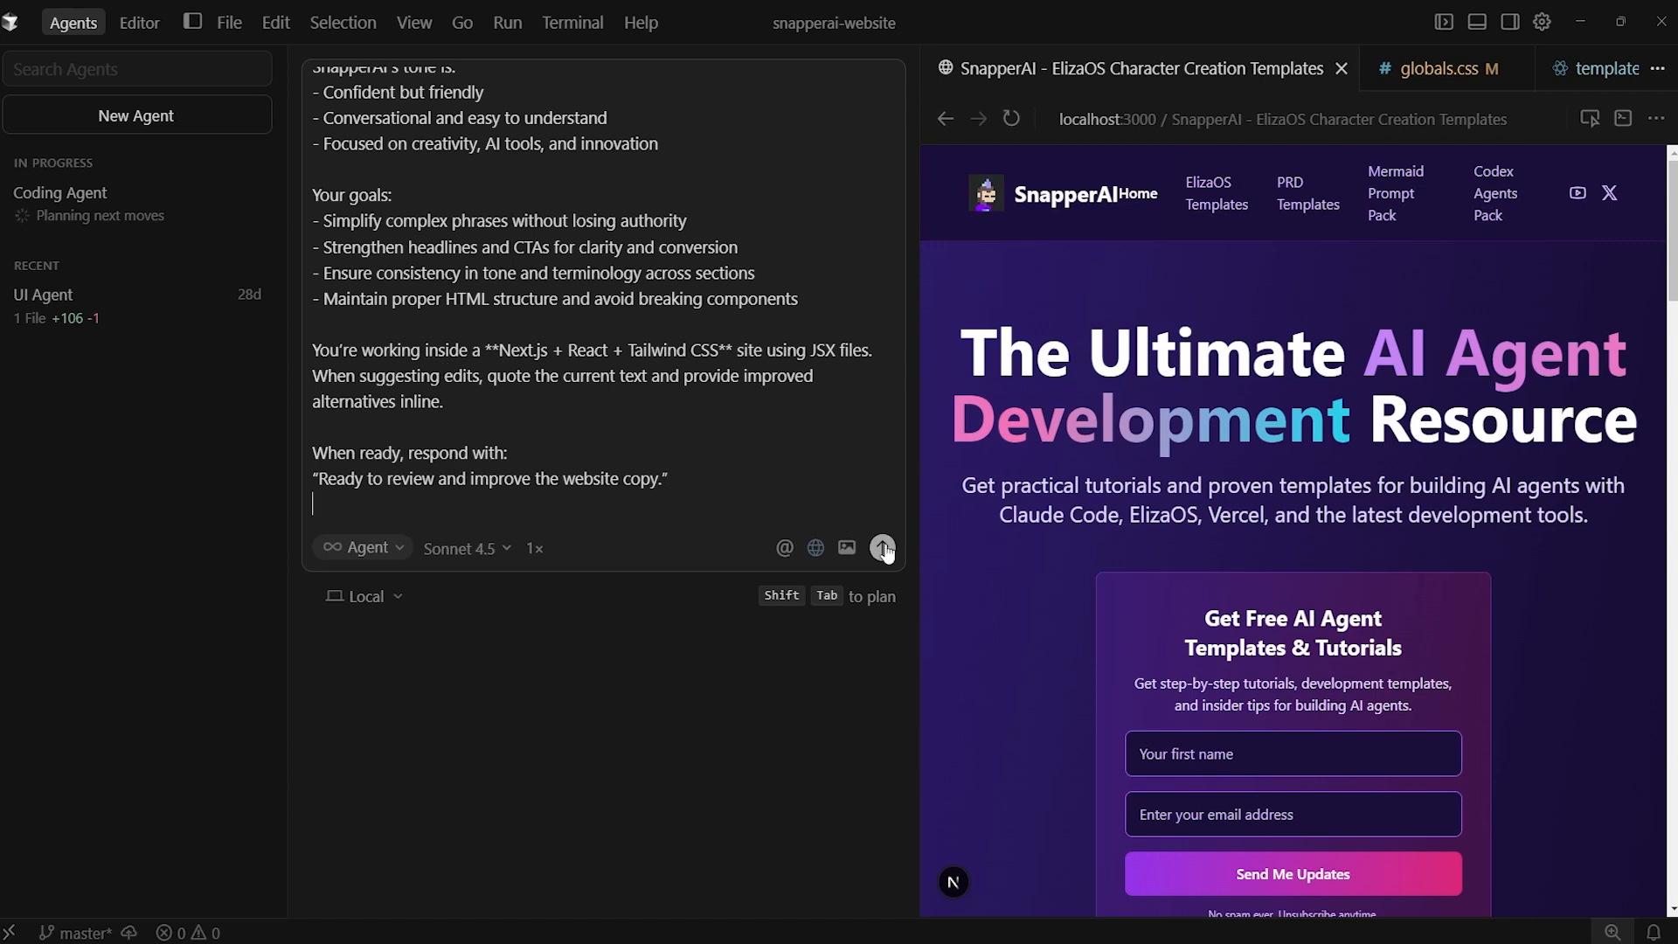
left_click(883, 548)
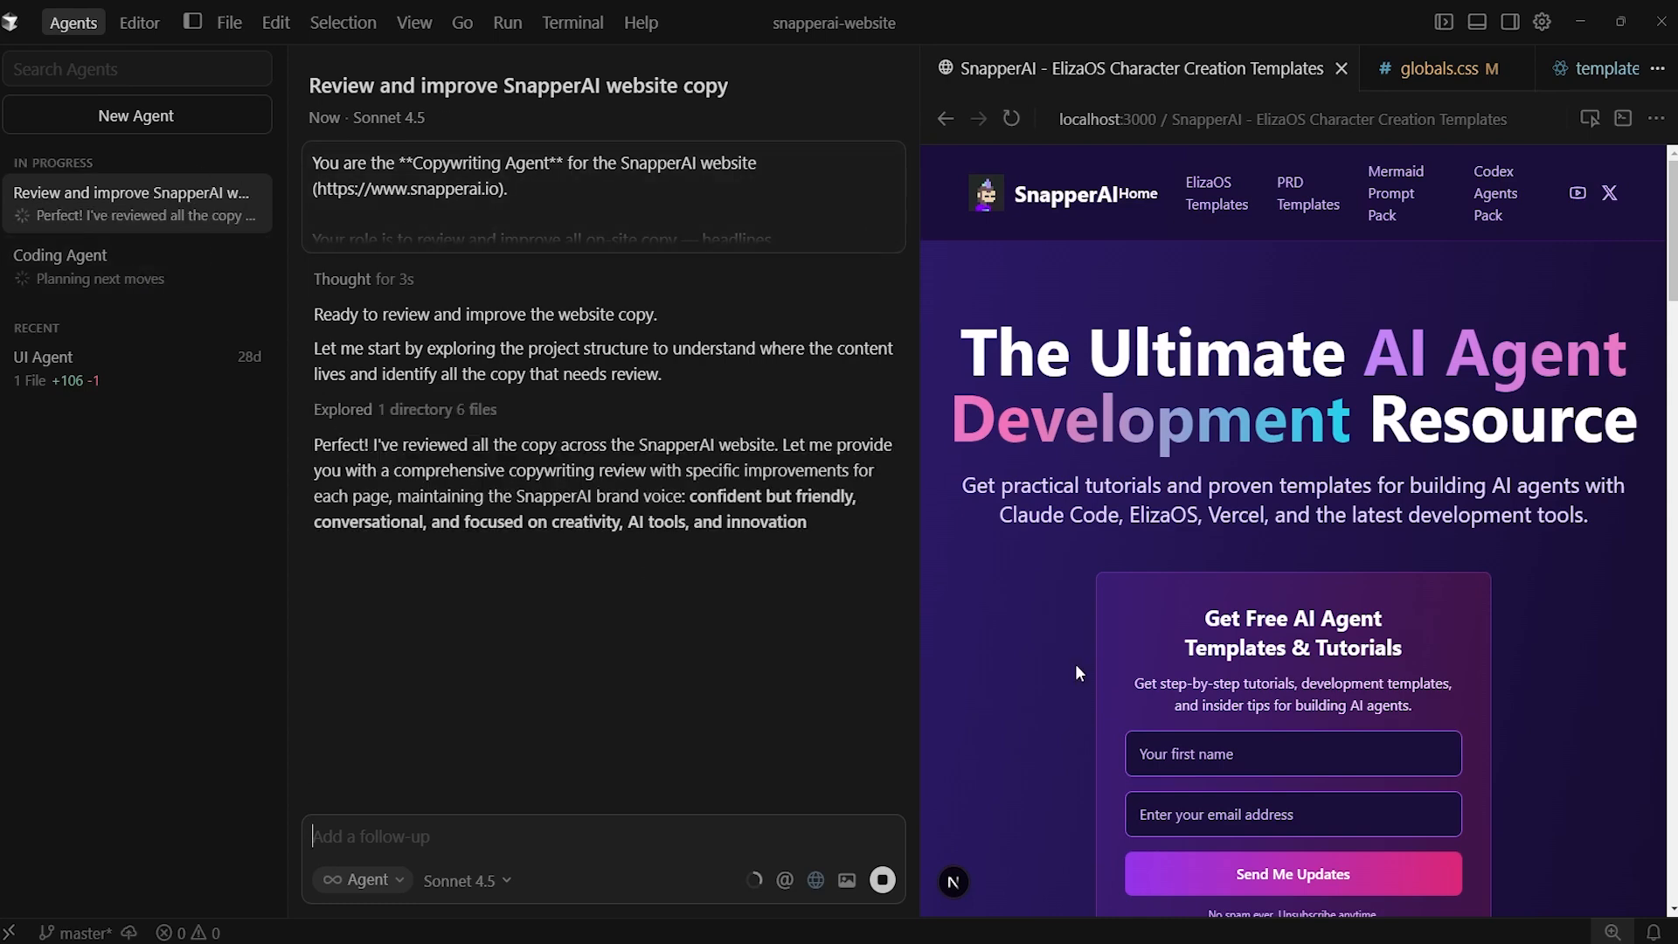
Step: Read through the Current vs Improved copy for Hero, Email Form, Tool Cards and CTA
scroll("down", 3)
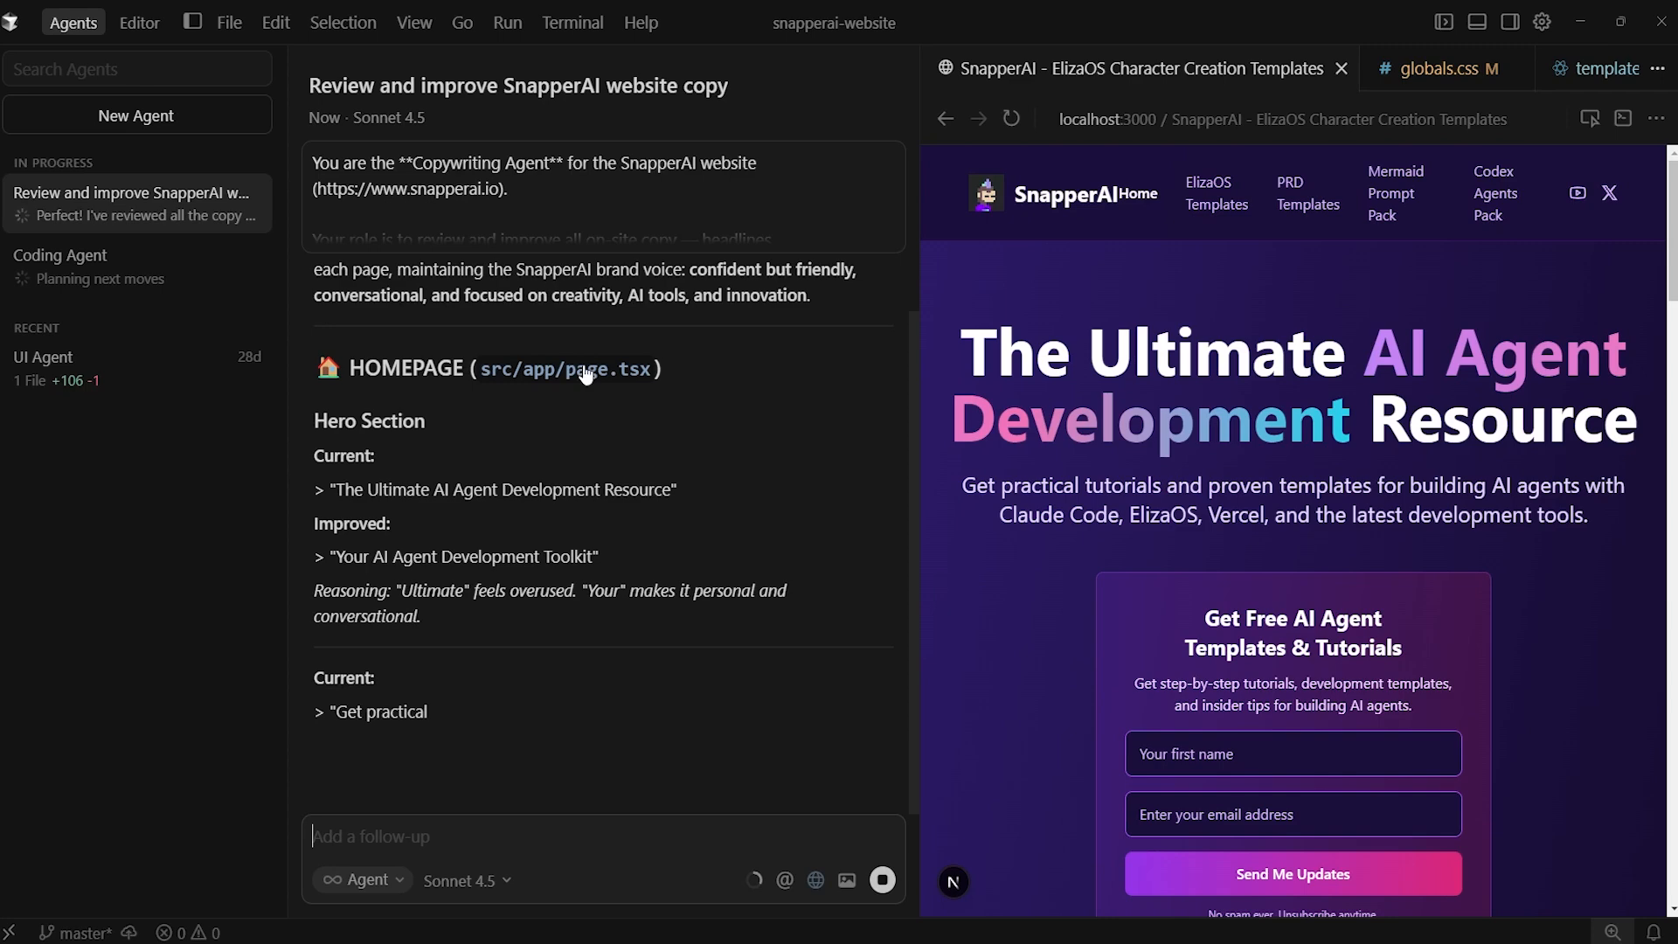
scroll("down", 3)
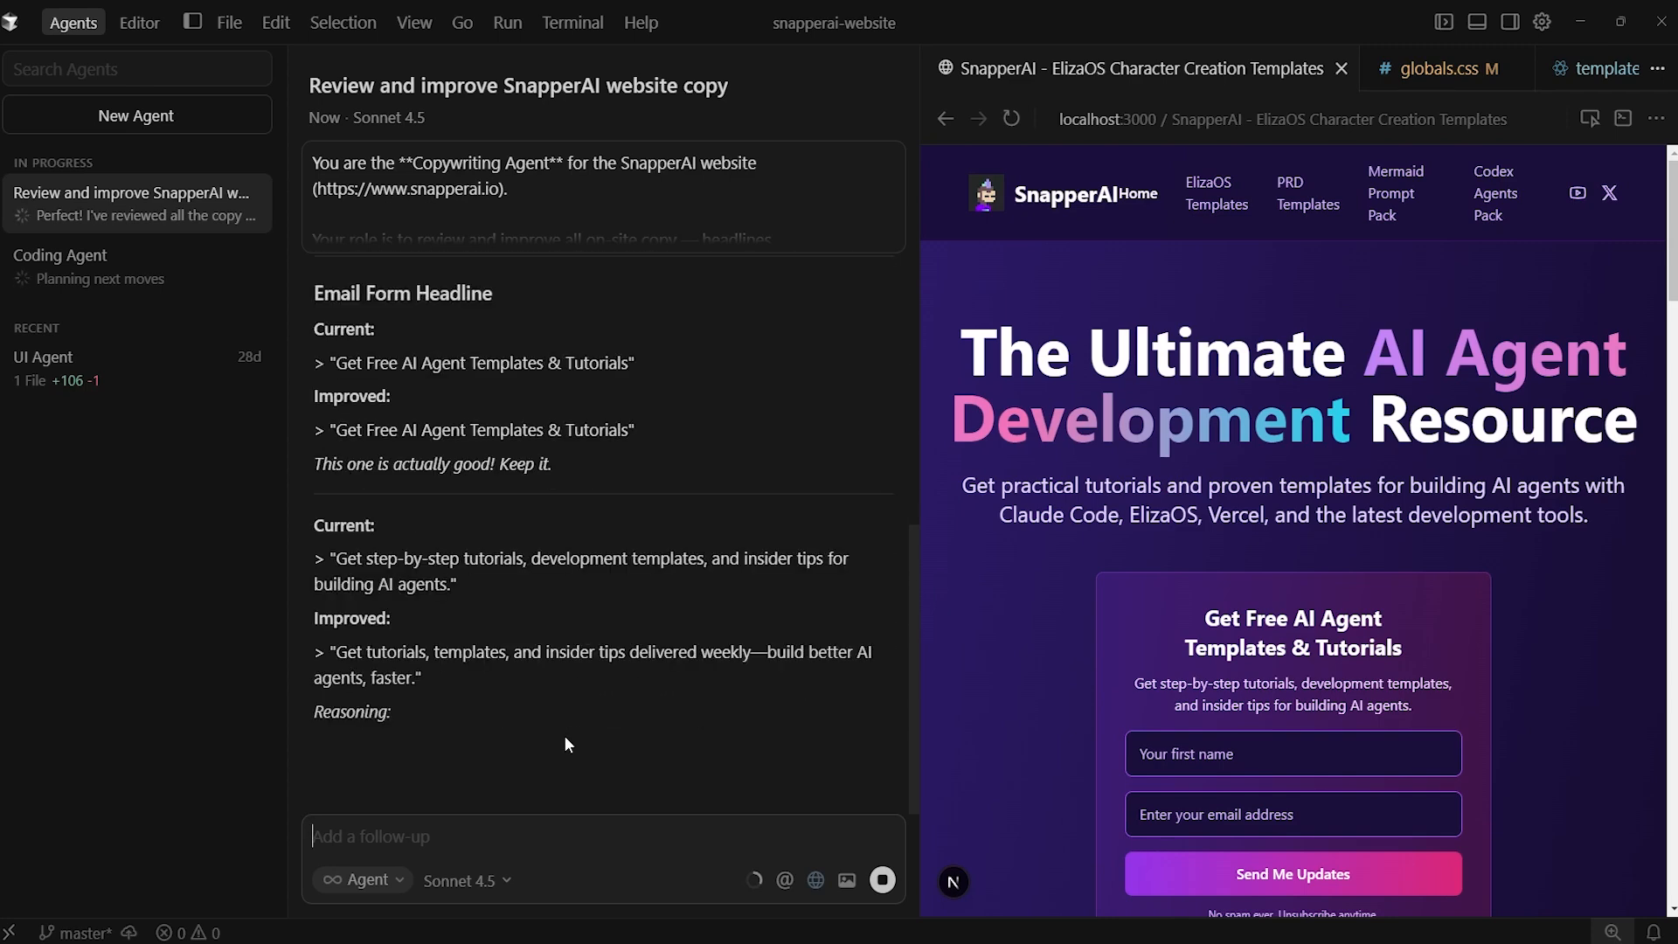
scroll("down", 3)
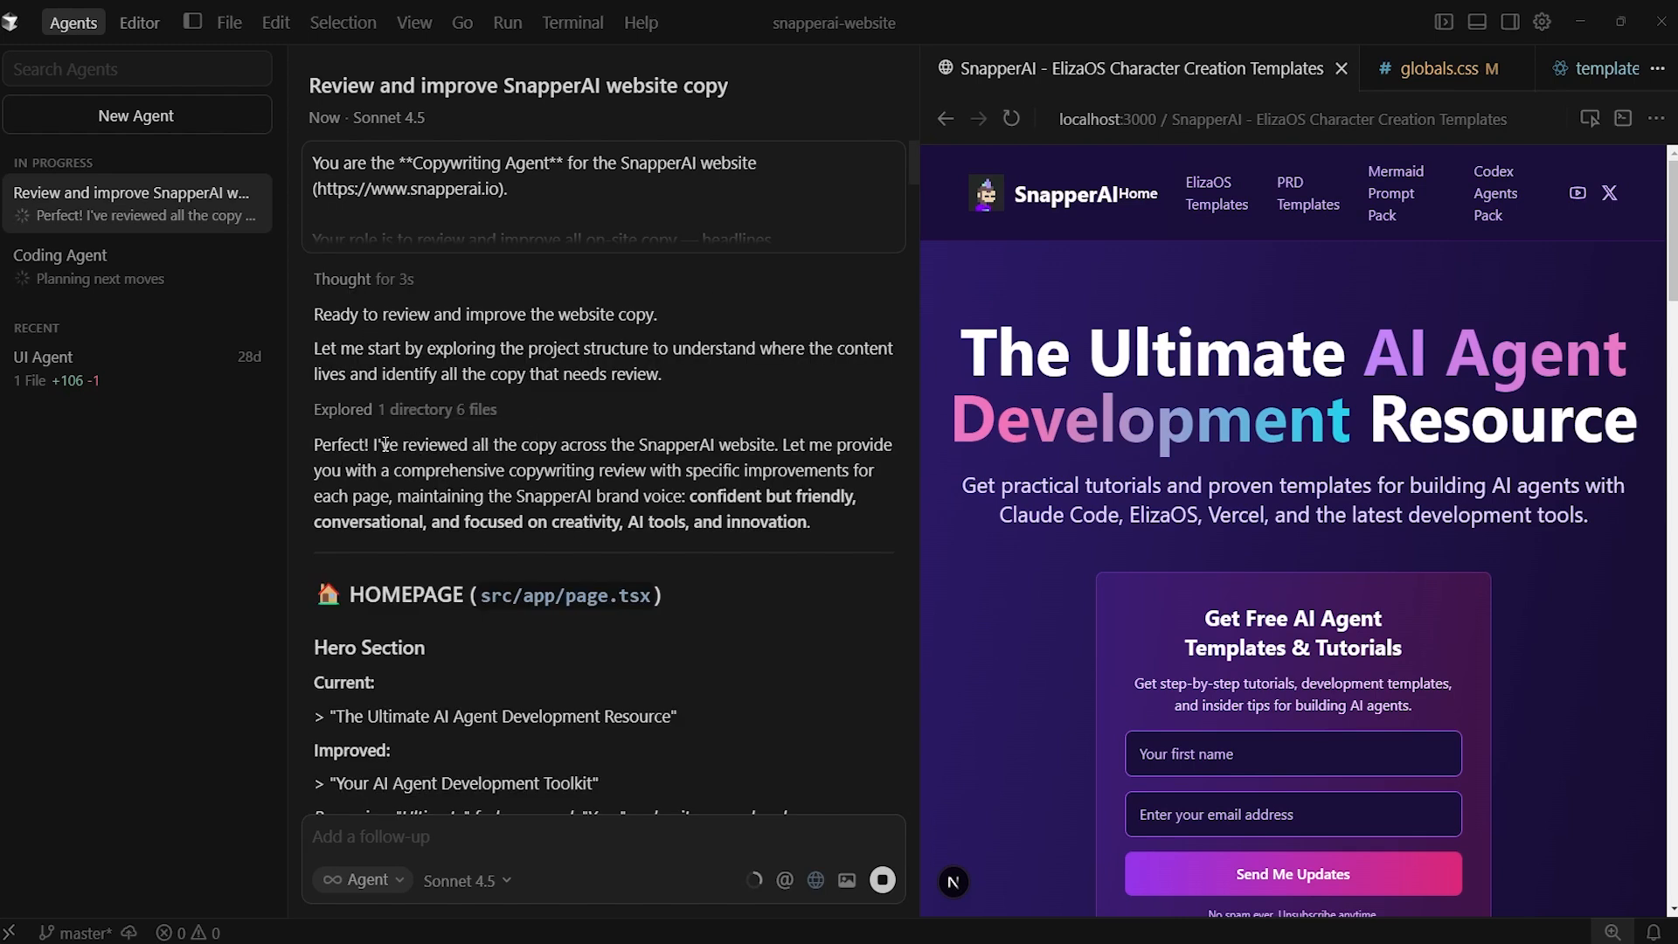
mouse_move(669, 463)
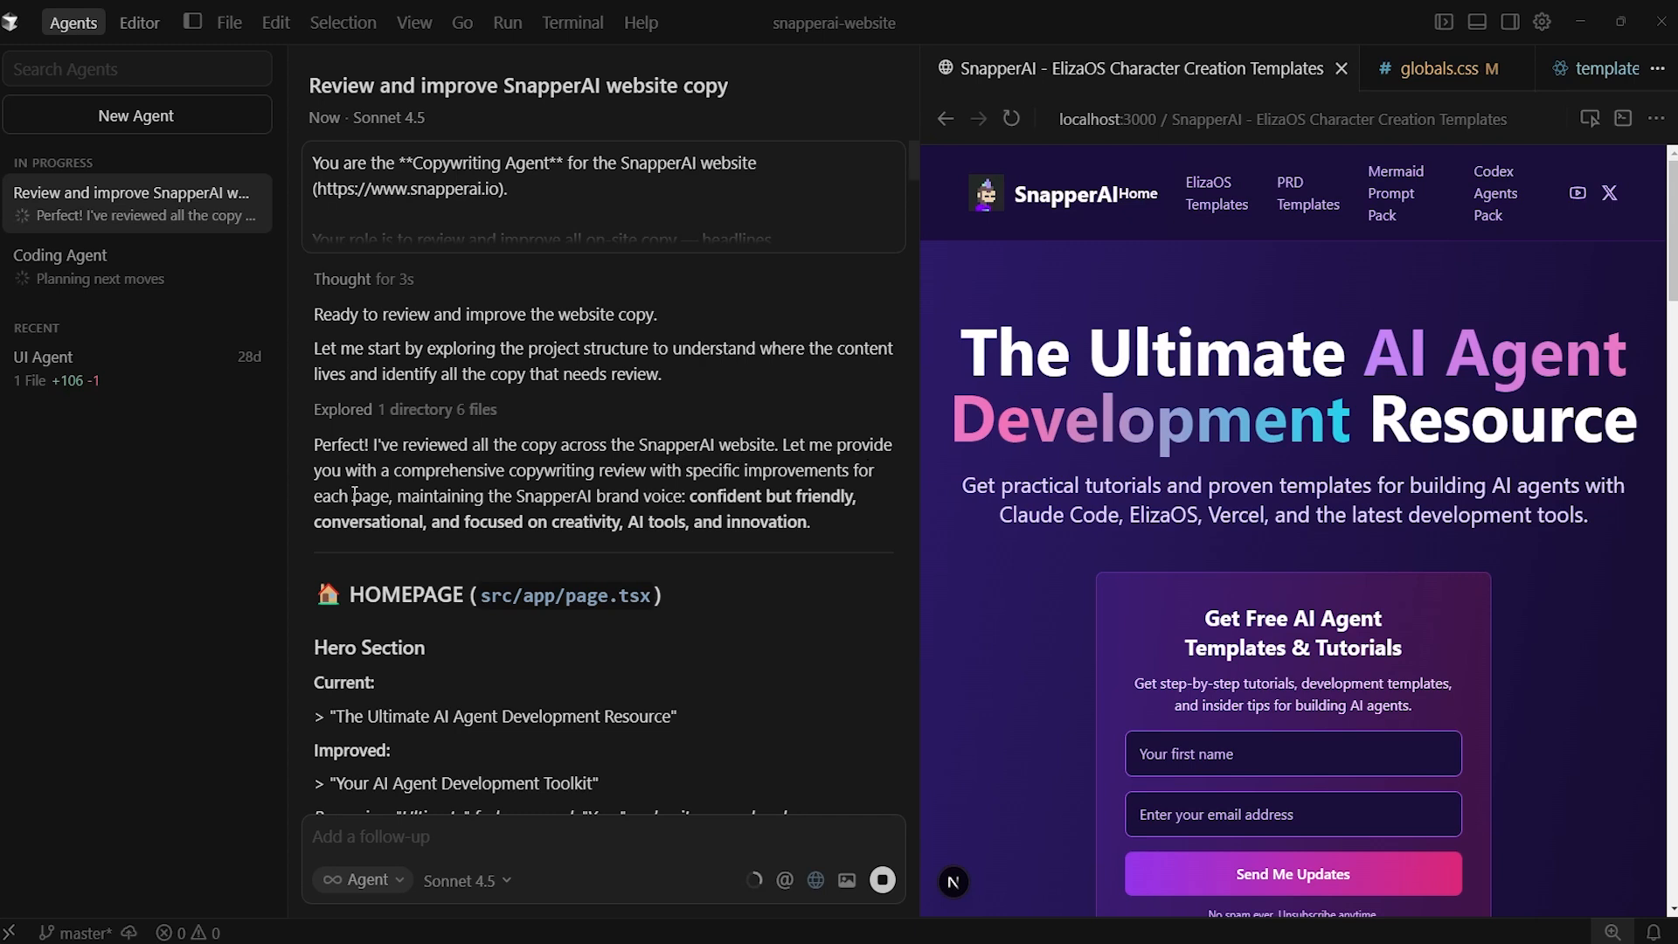
mouse_move(790, 488)
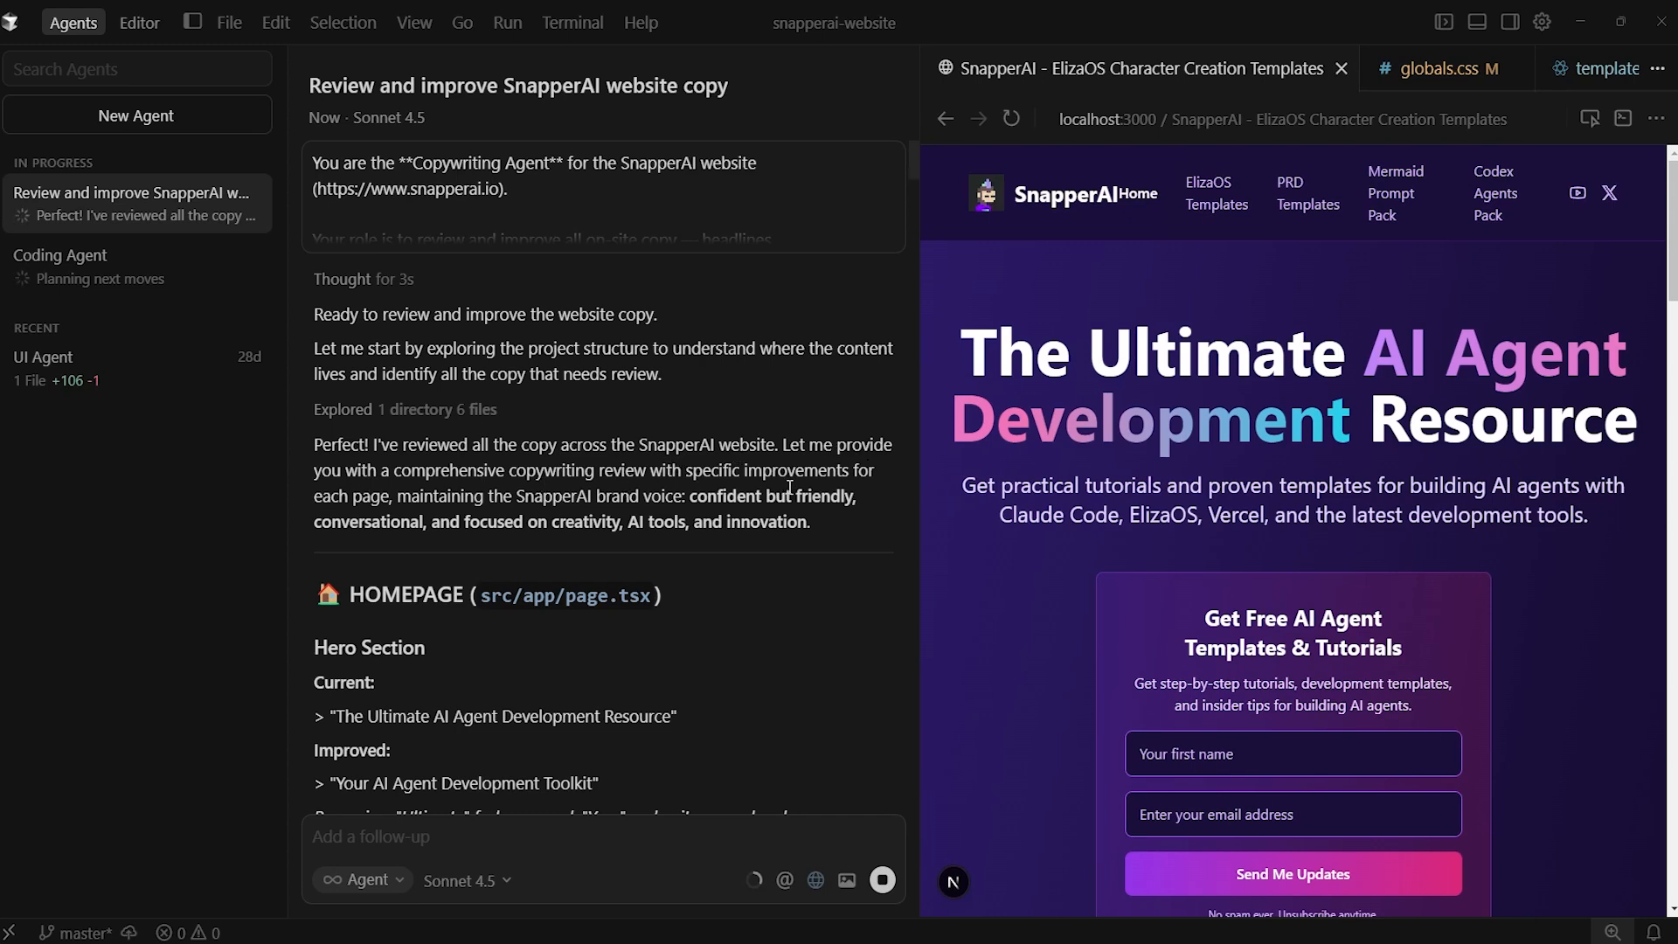
mouse_move(472, 493)
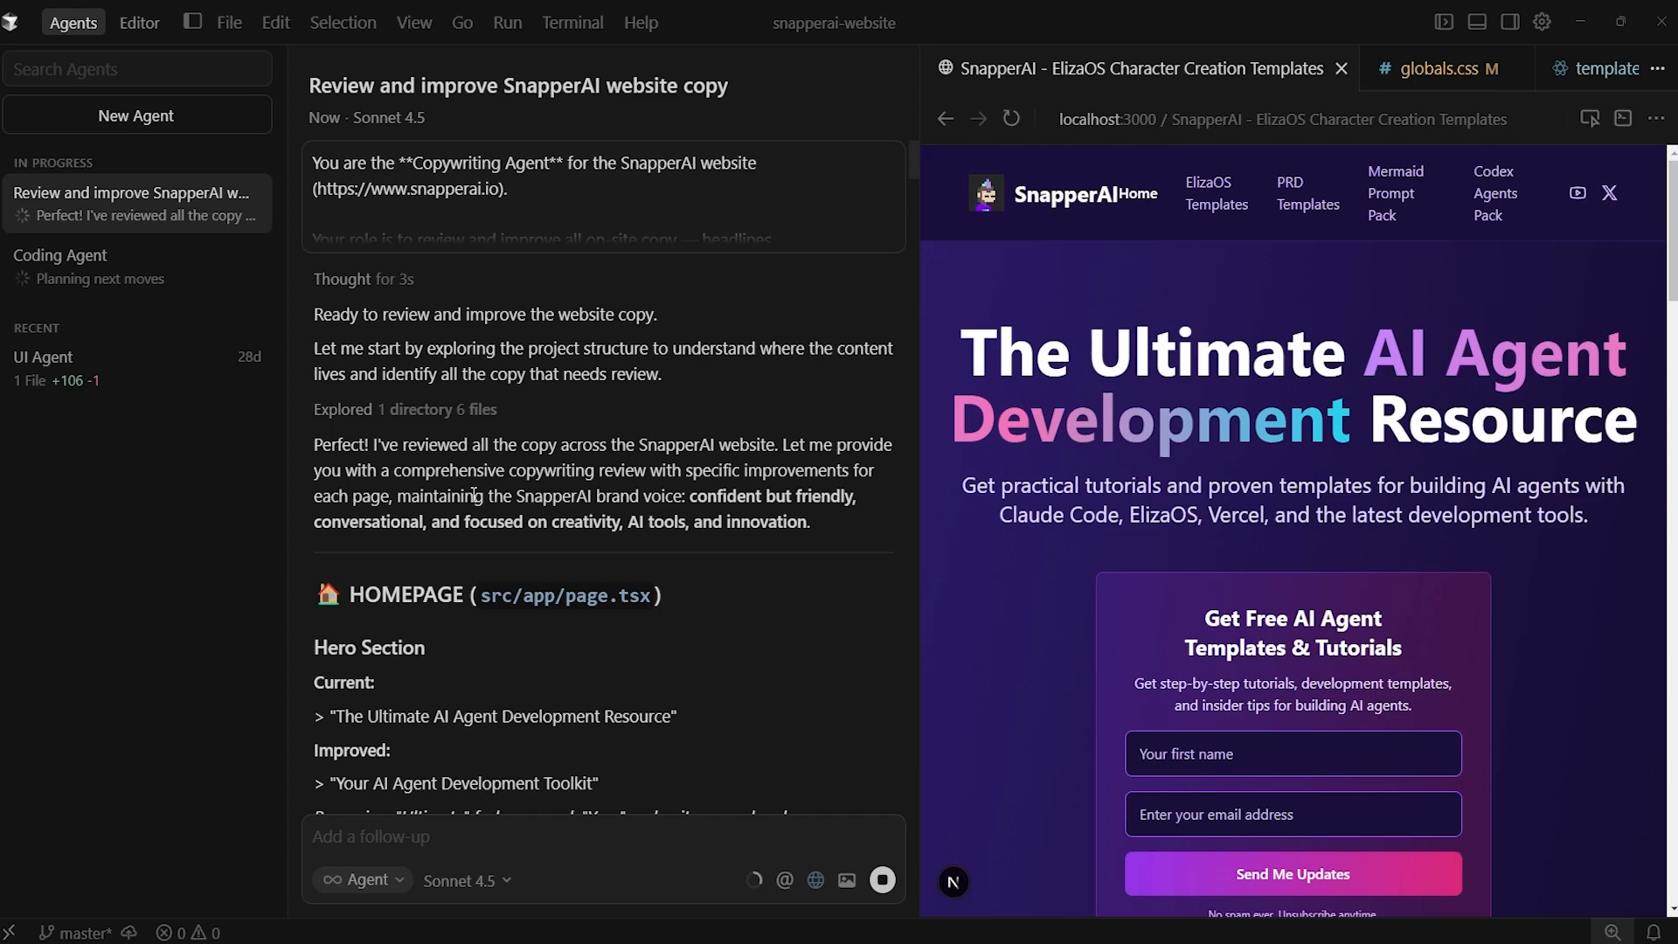
mouse_move(728, 513)
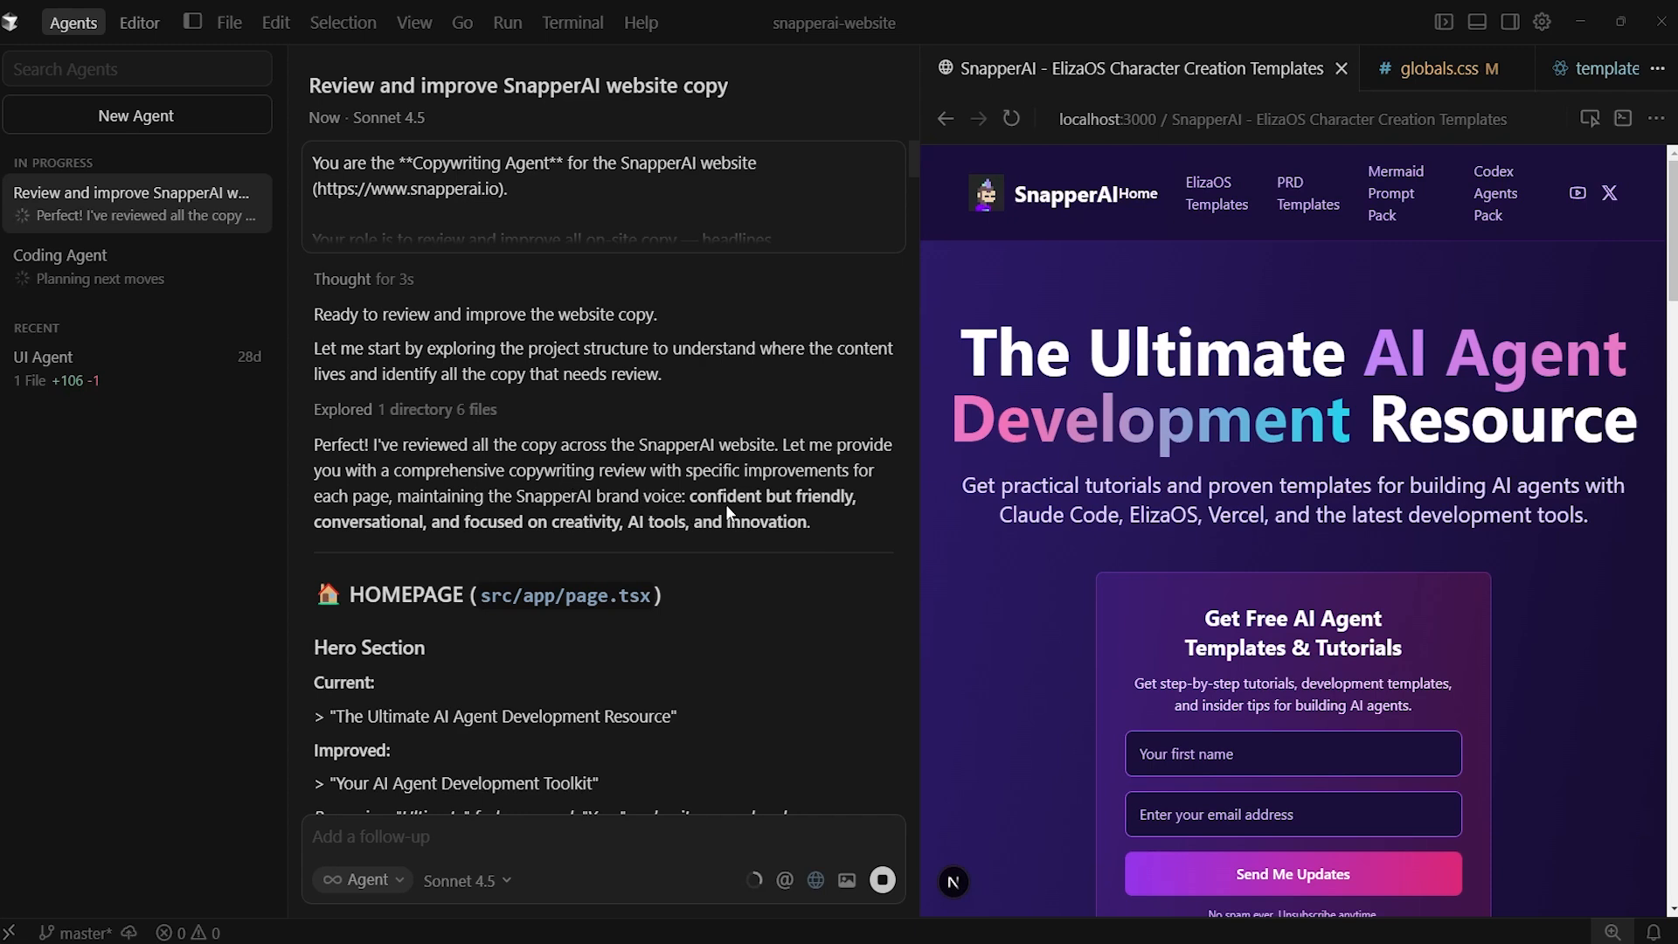
mouse_move(479, 542)
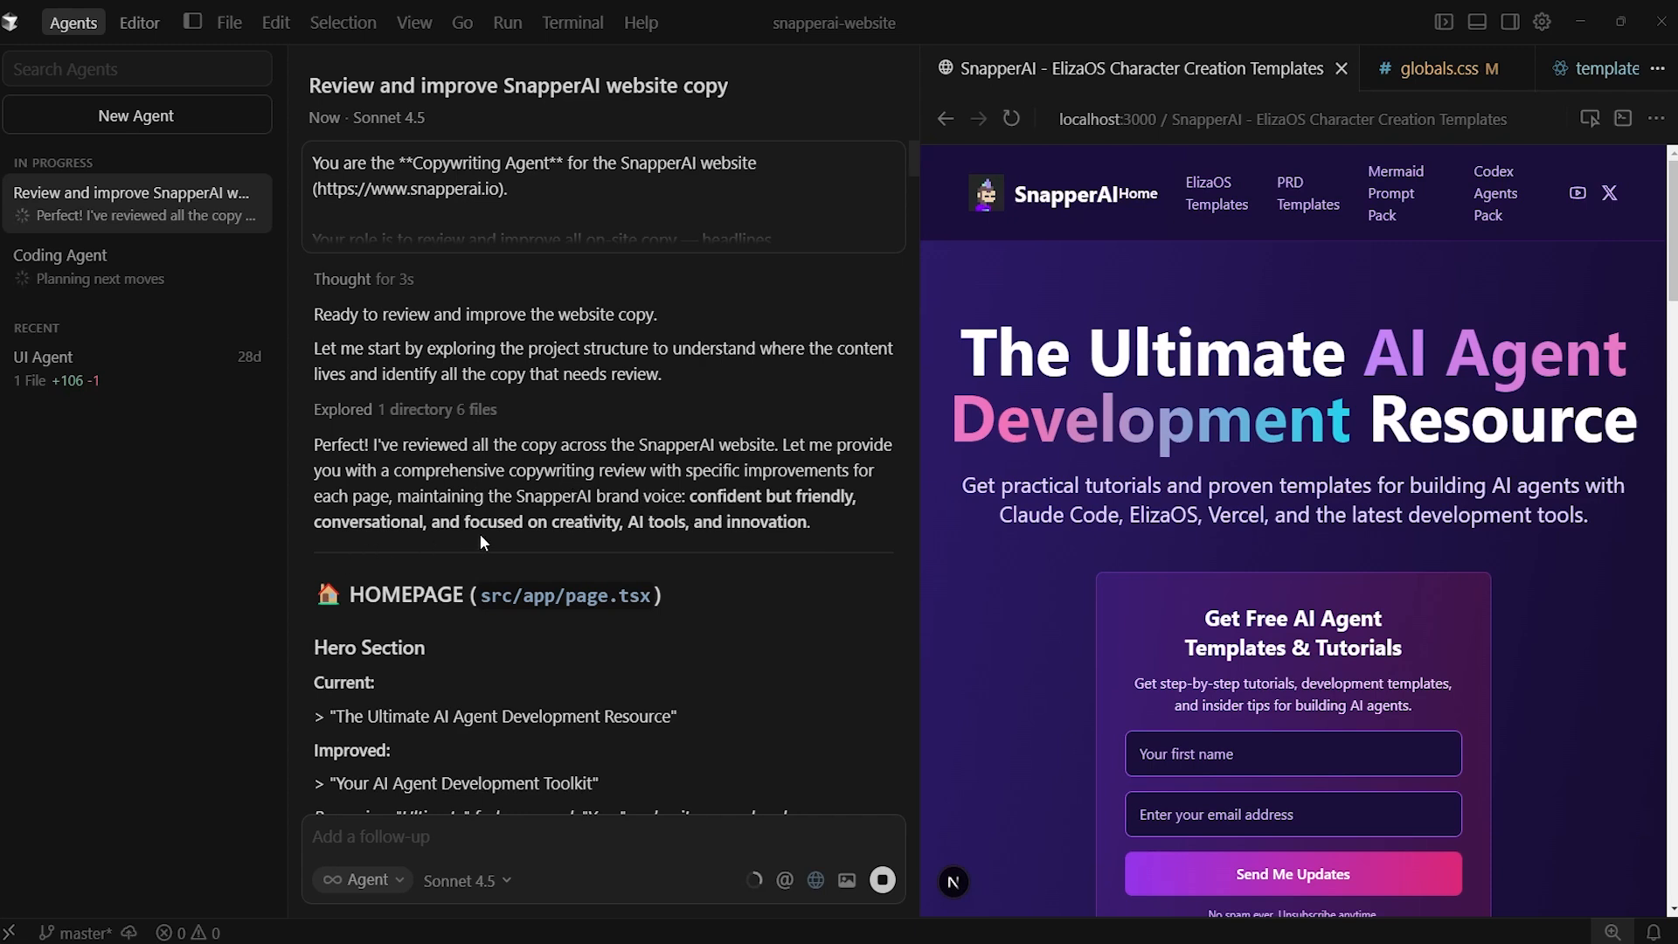
mouse_move(744, 549)
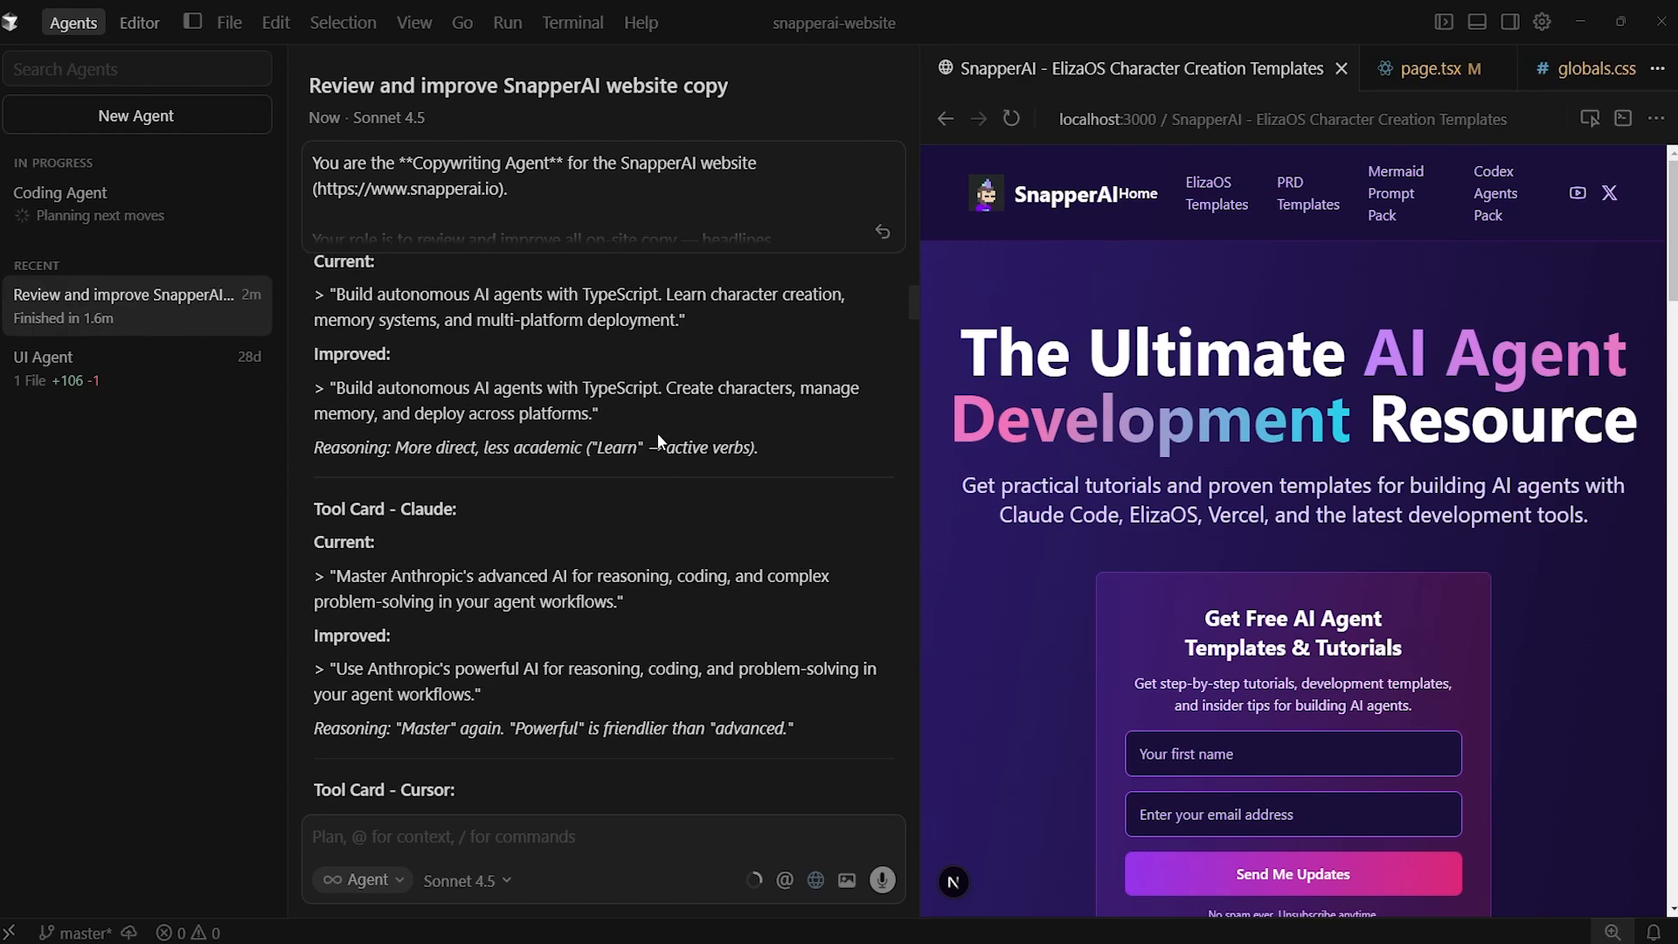
scroll("down", 3)
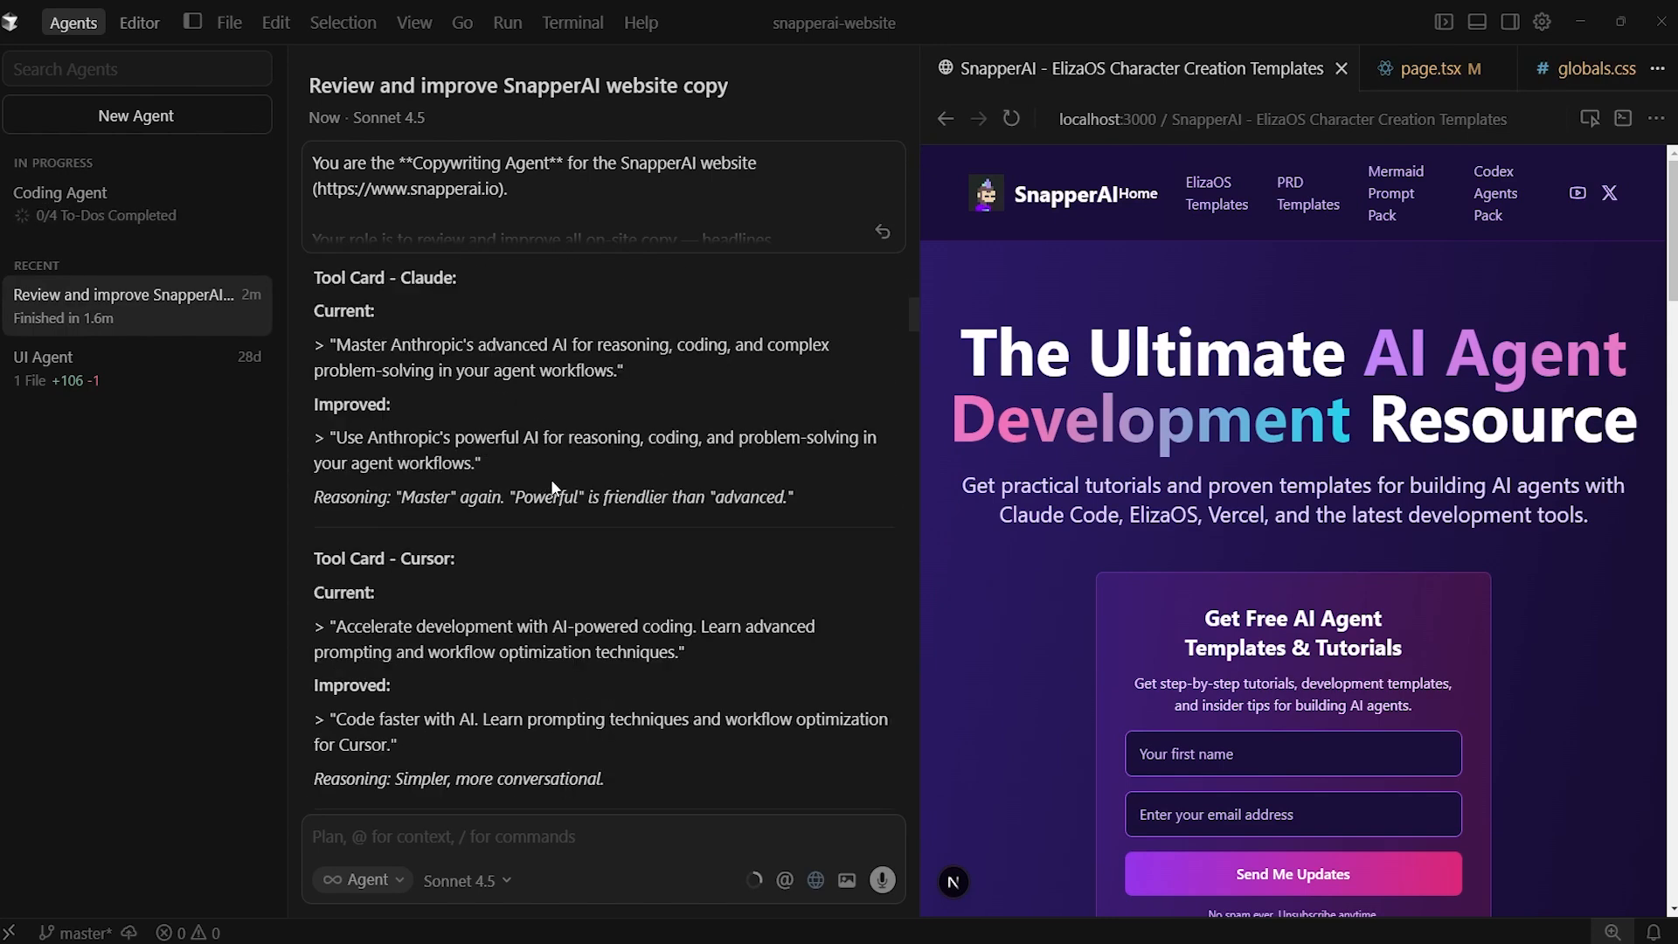
scroll("down", 3)
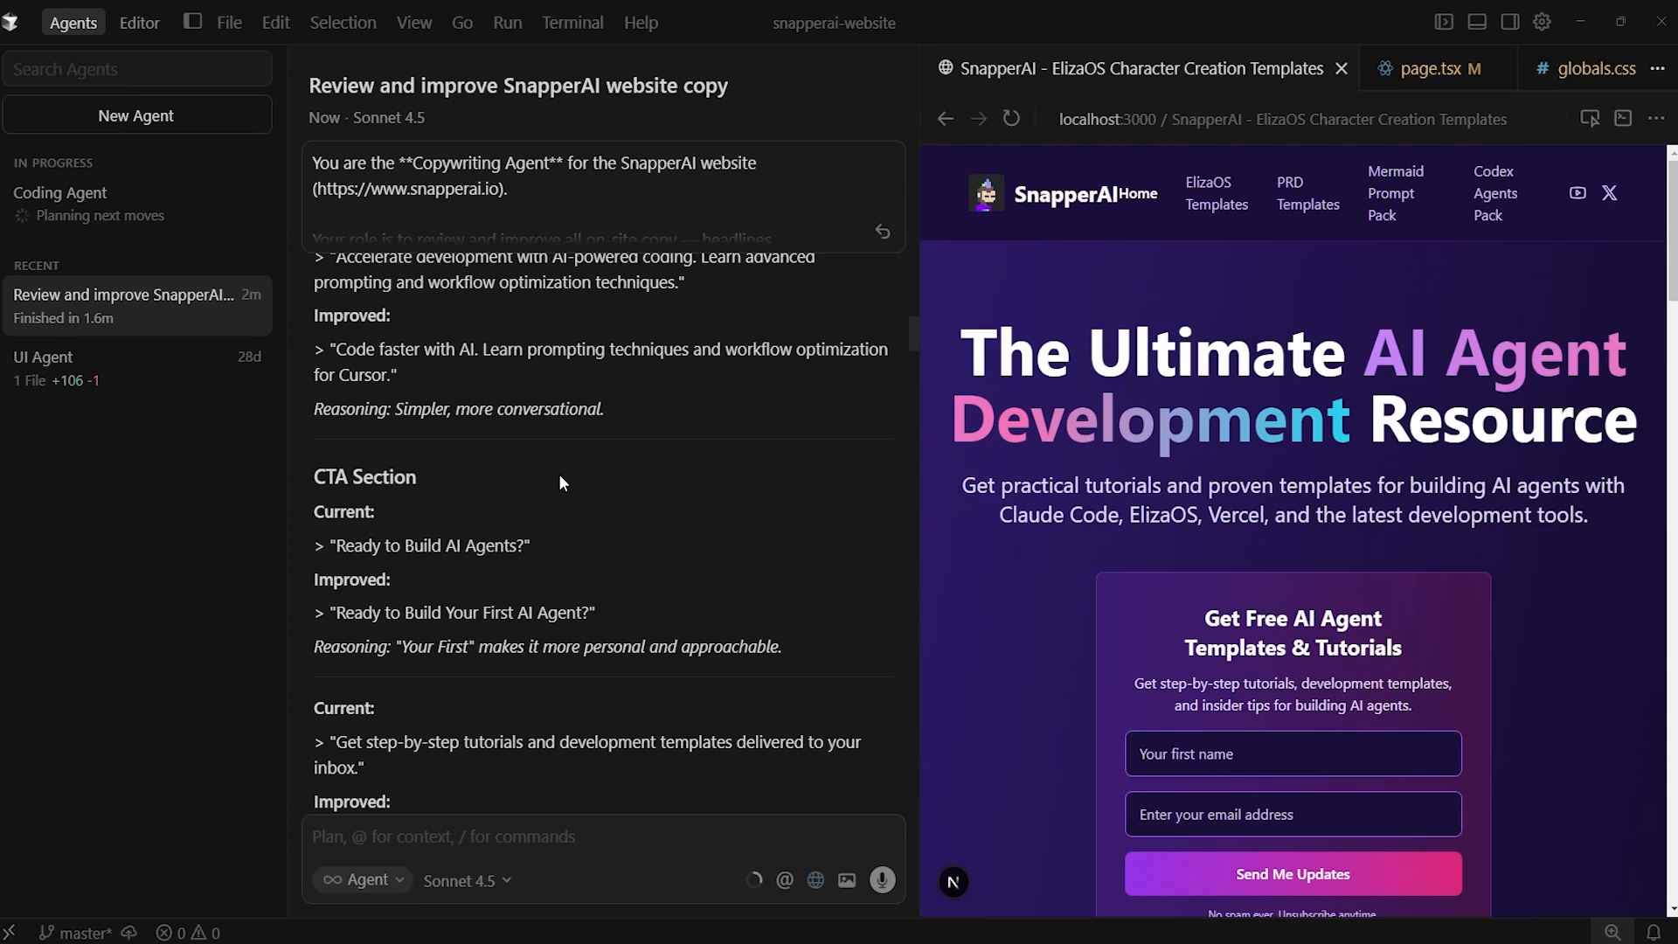
Step: Rename the chat to 'Copywriting Agent' via the sidebar menu and read its key-improvements summary
right_click(128, 304)
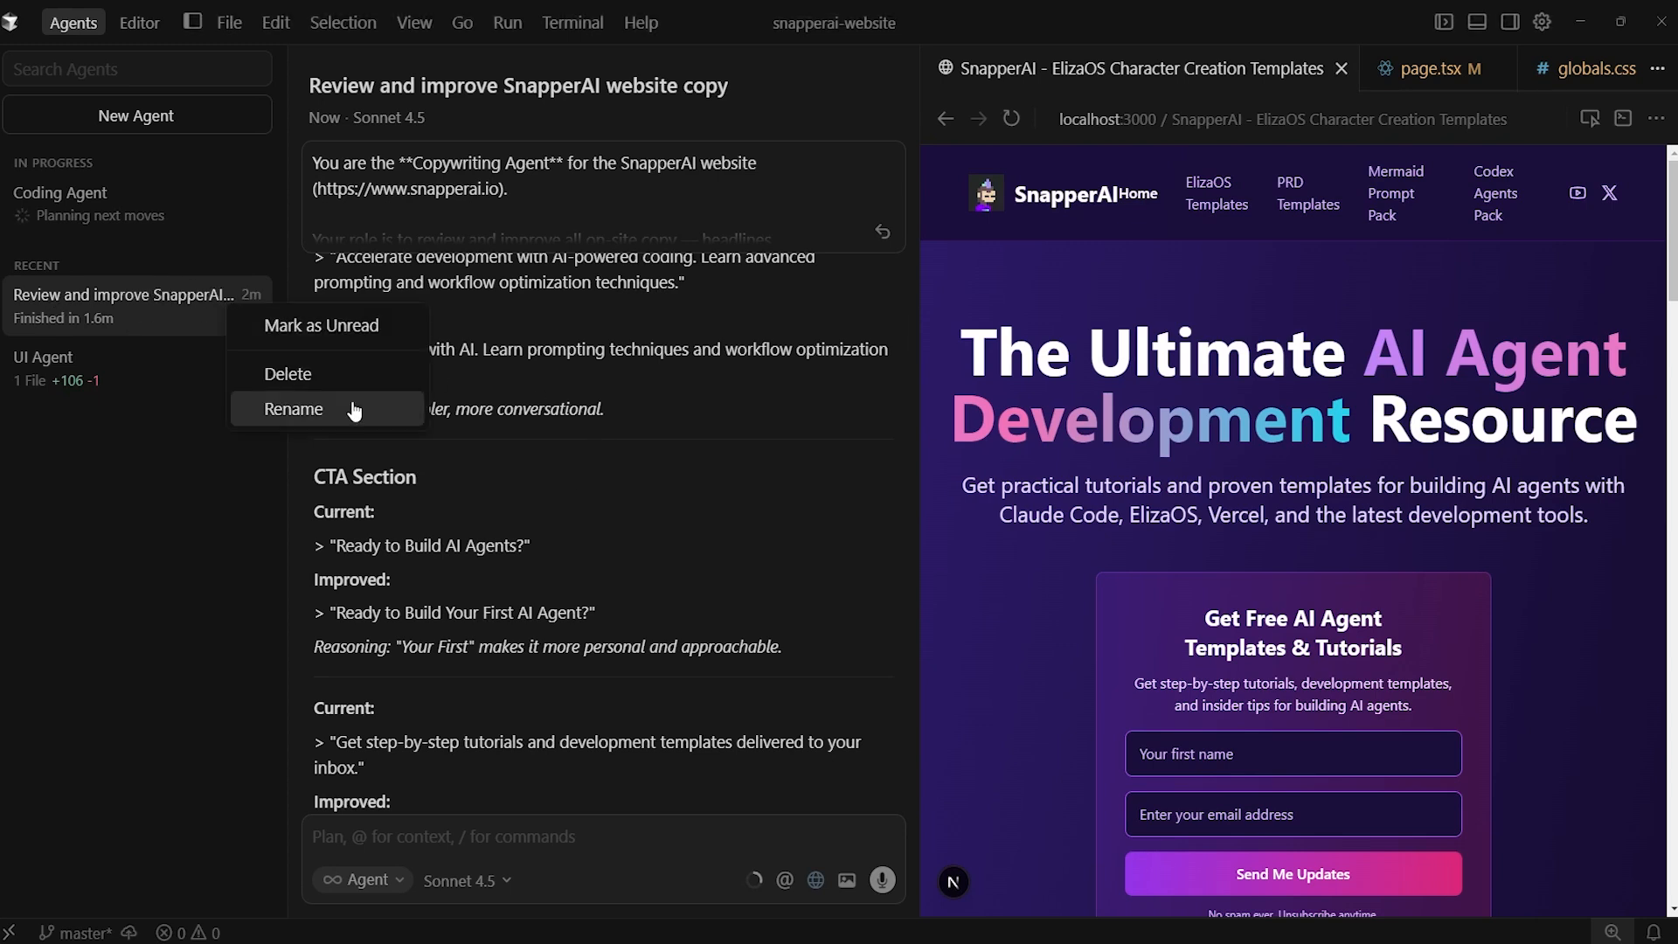
left_click(294, 409)
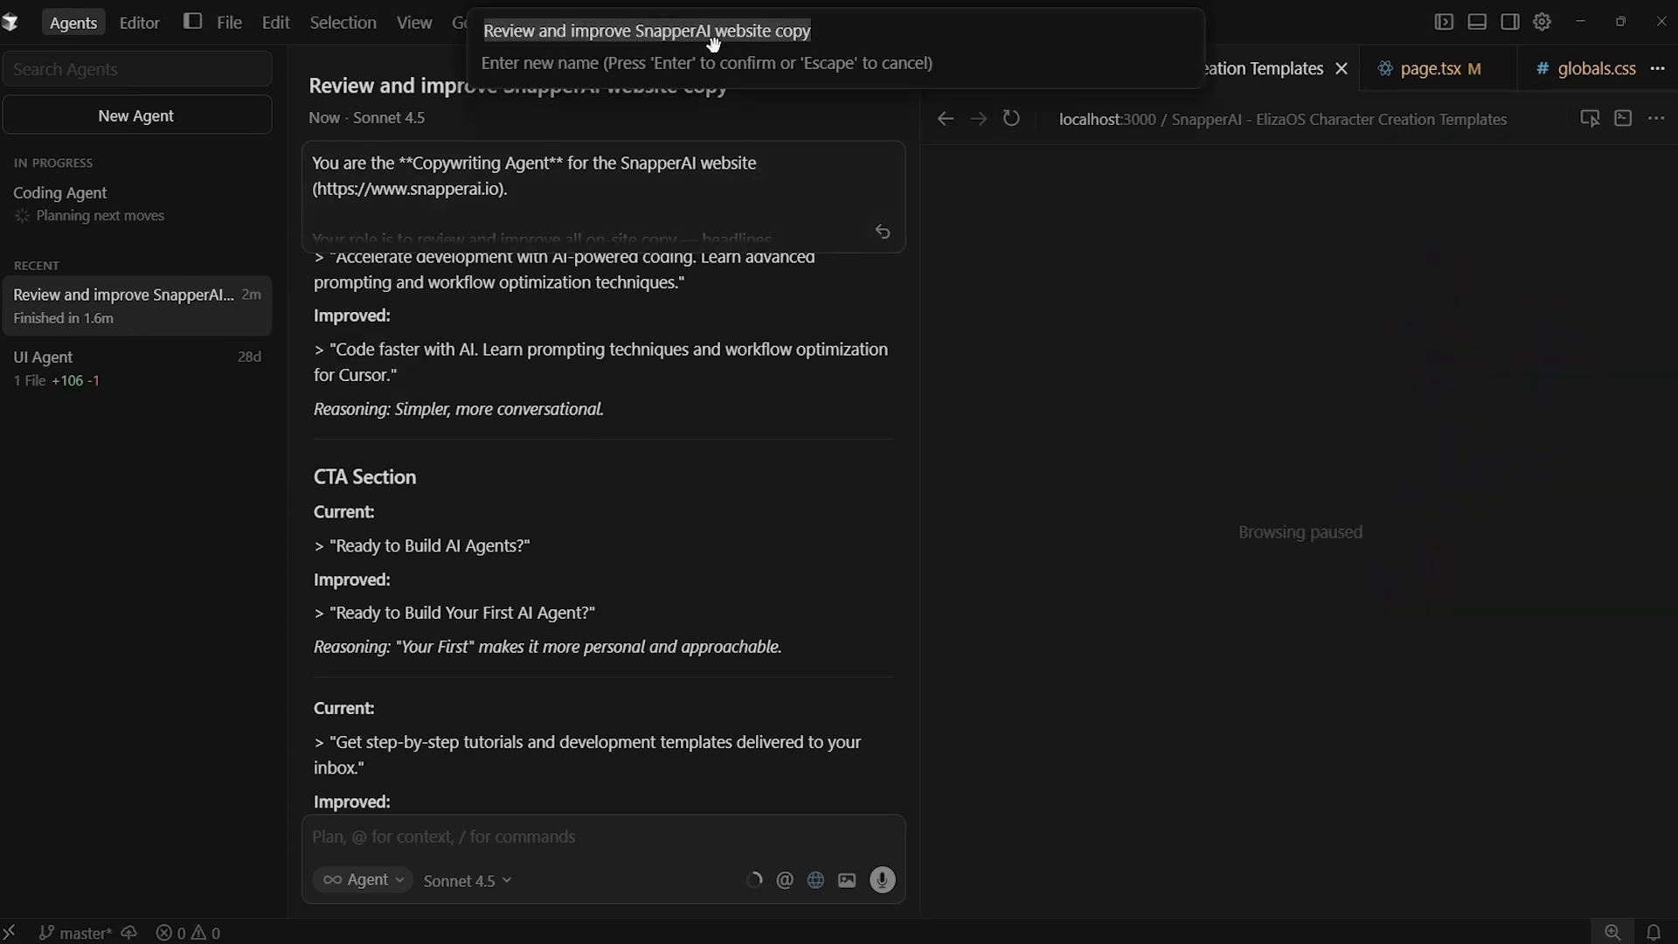
type("Copywriting A")
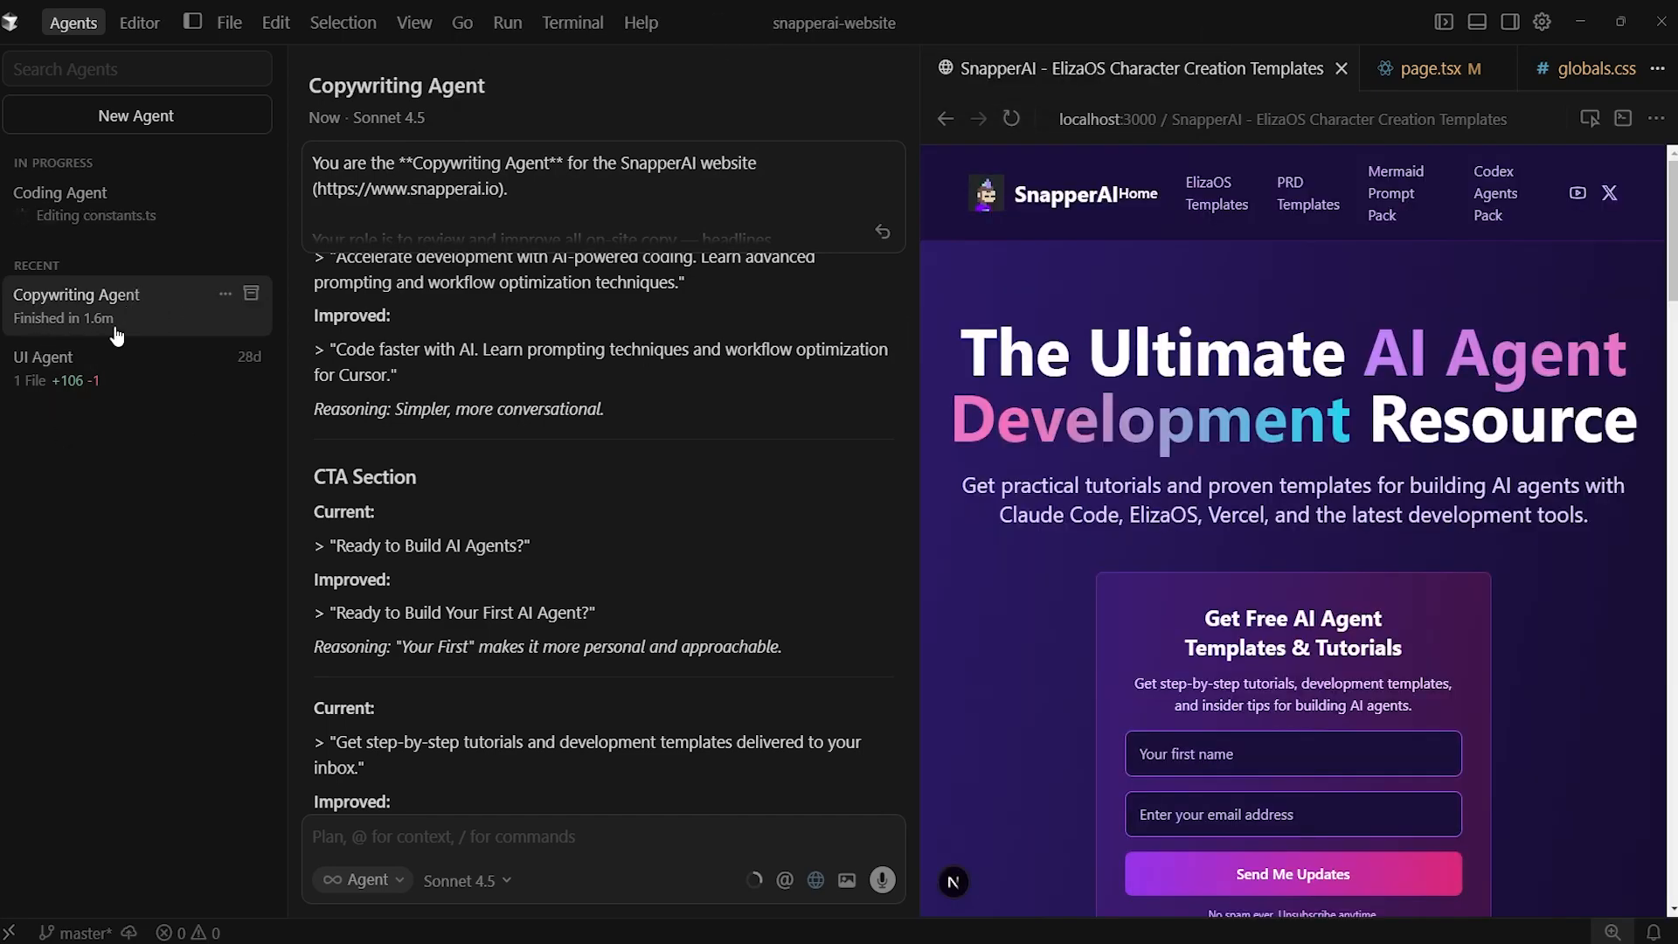
scroll("down", 3)
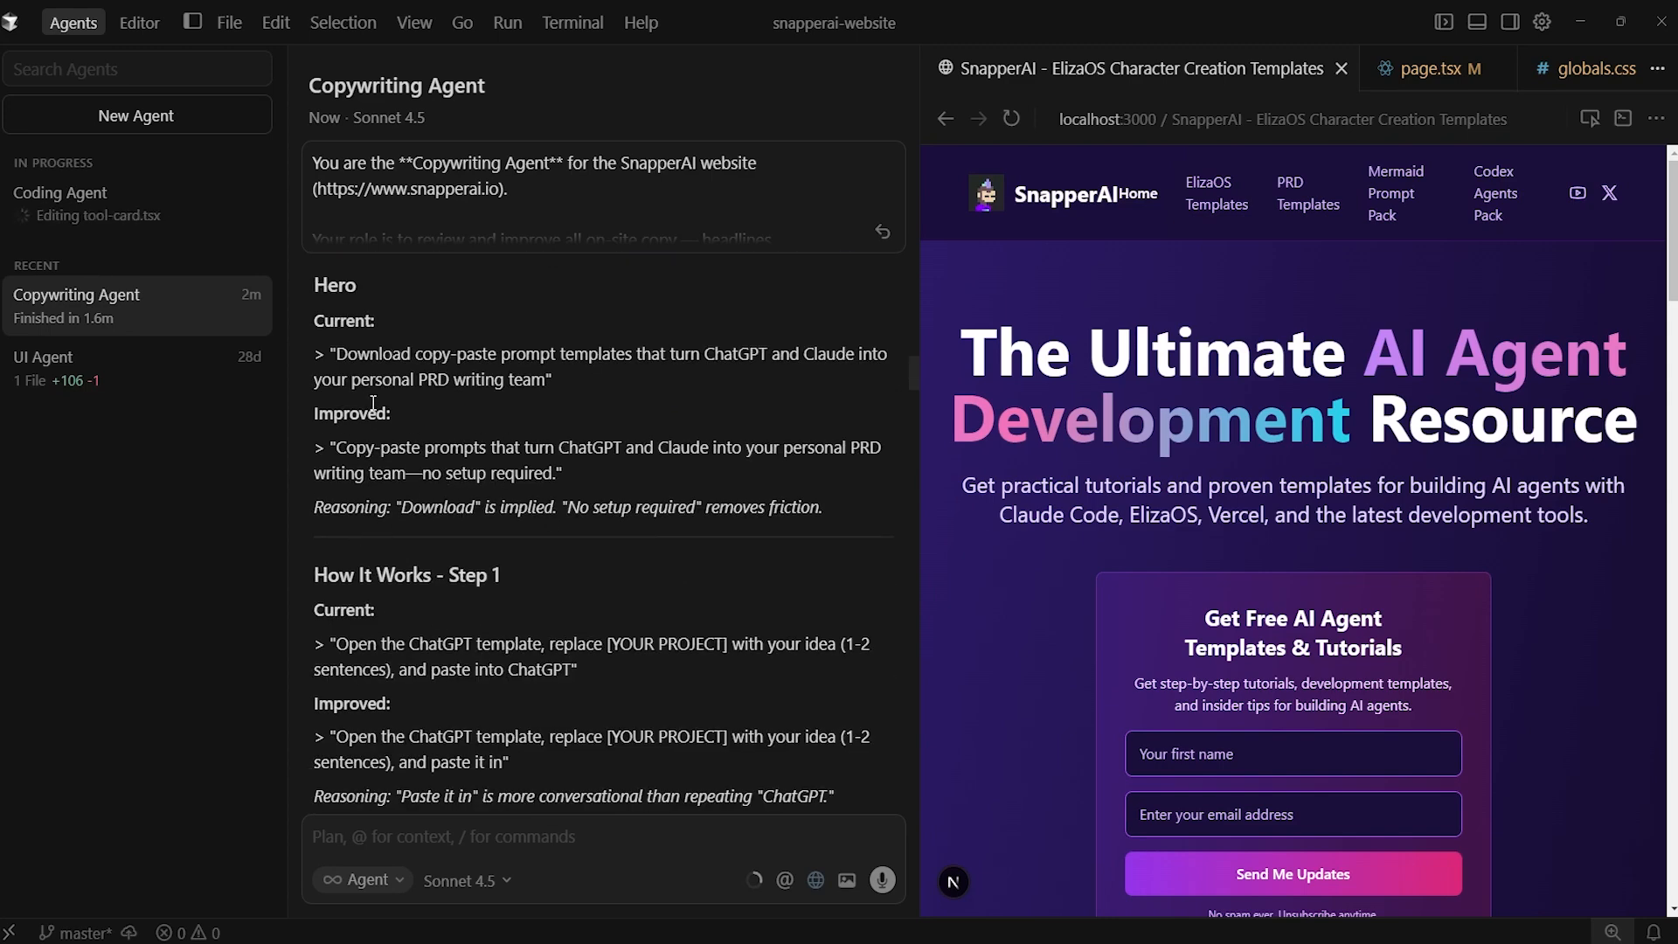
mouse_move(543, 444)
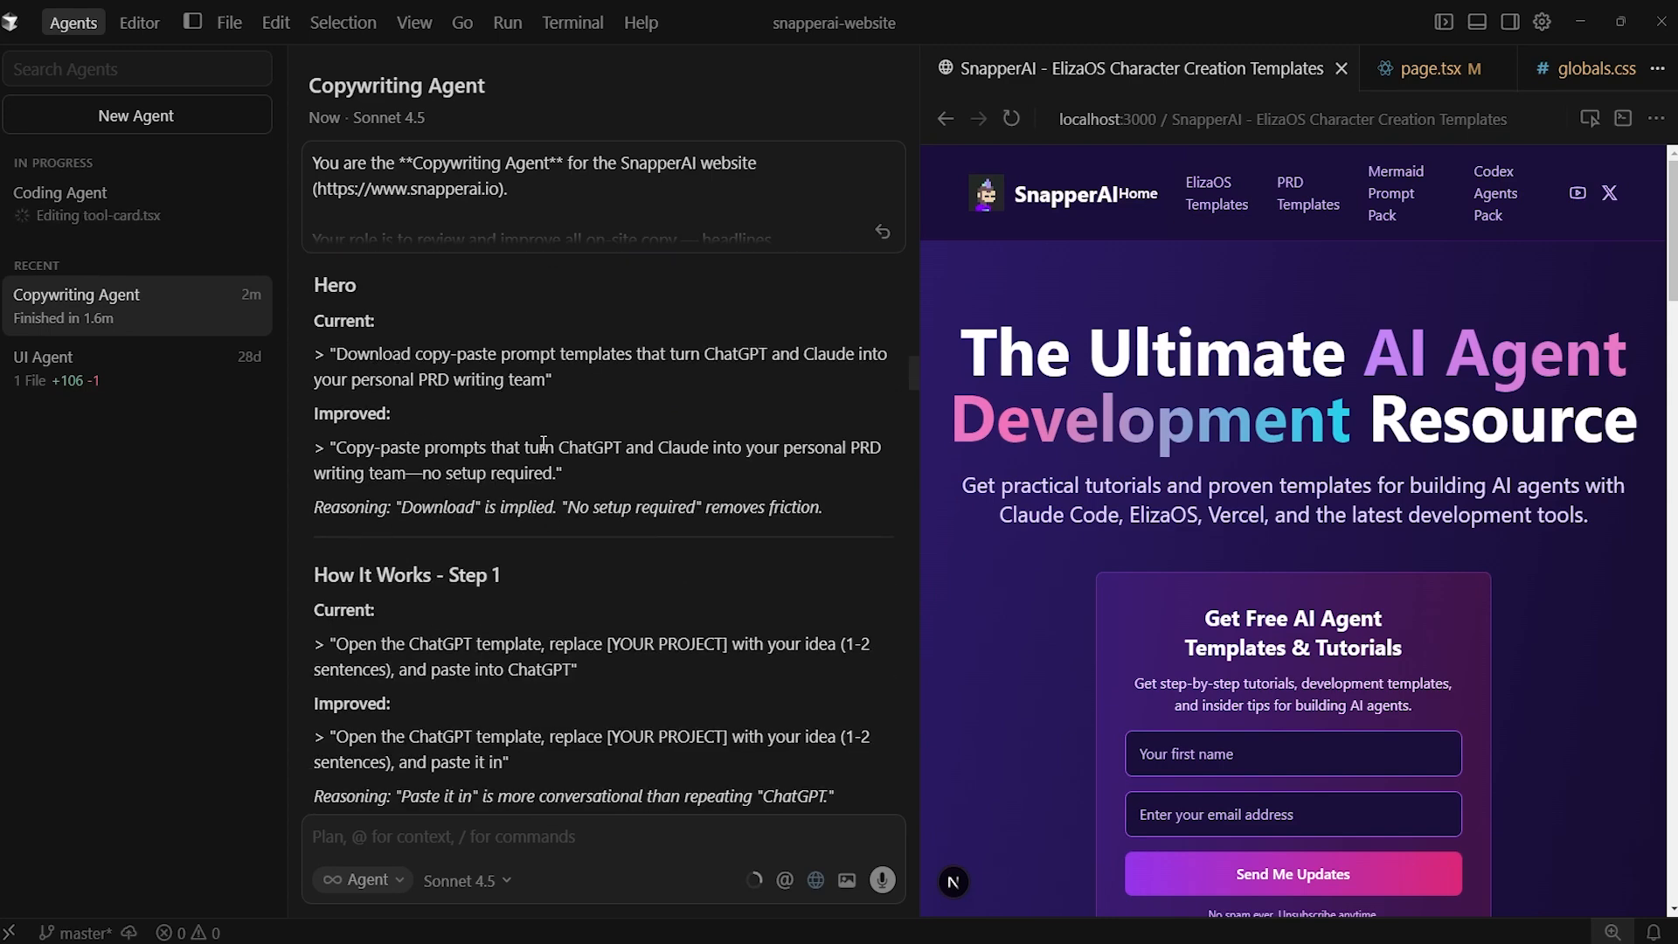
scroll("down", 3)
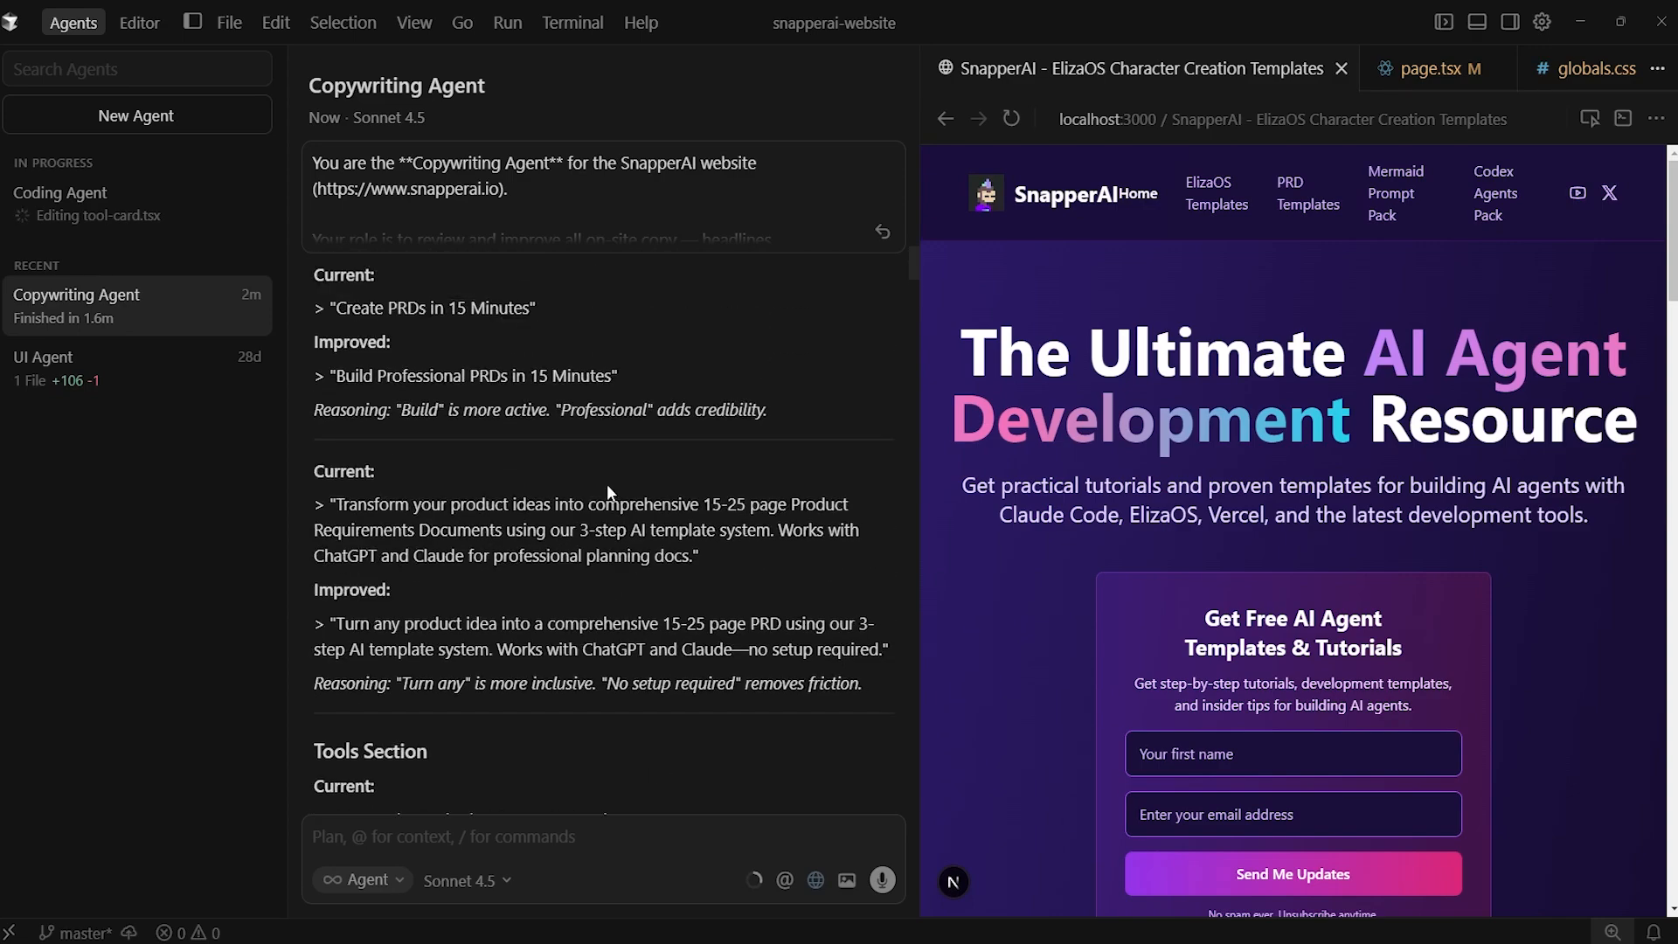
scroll("down", 3)
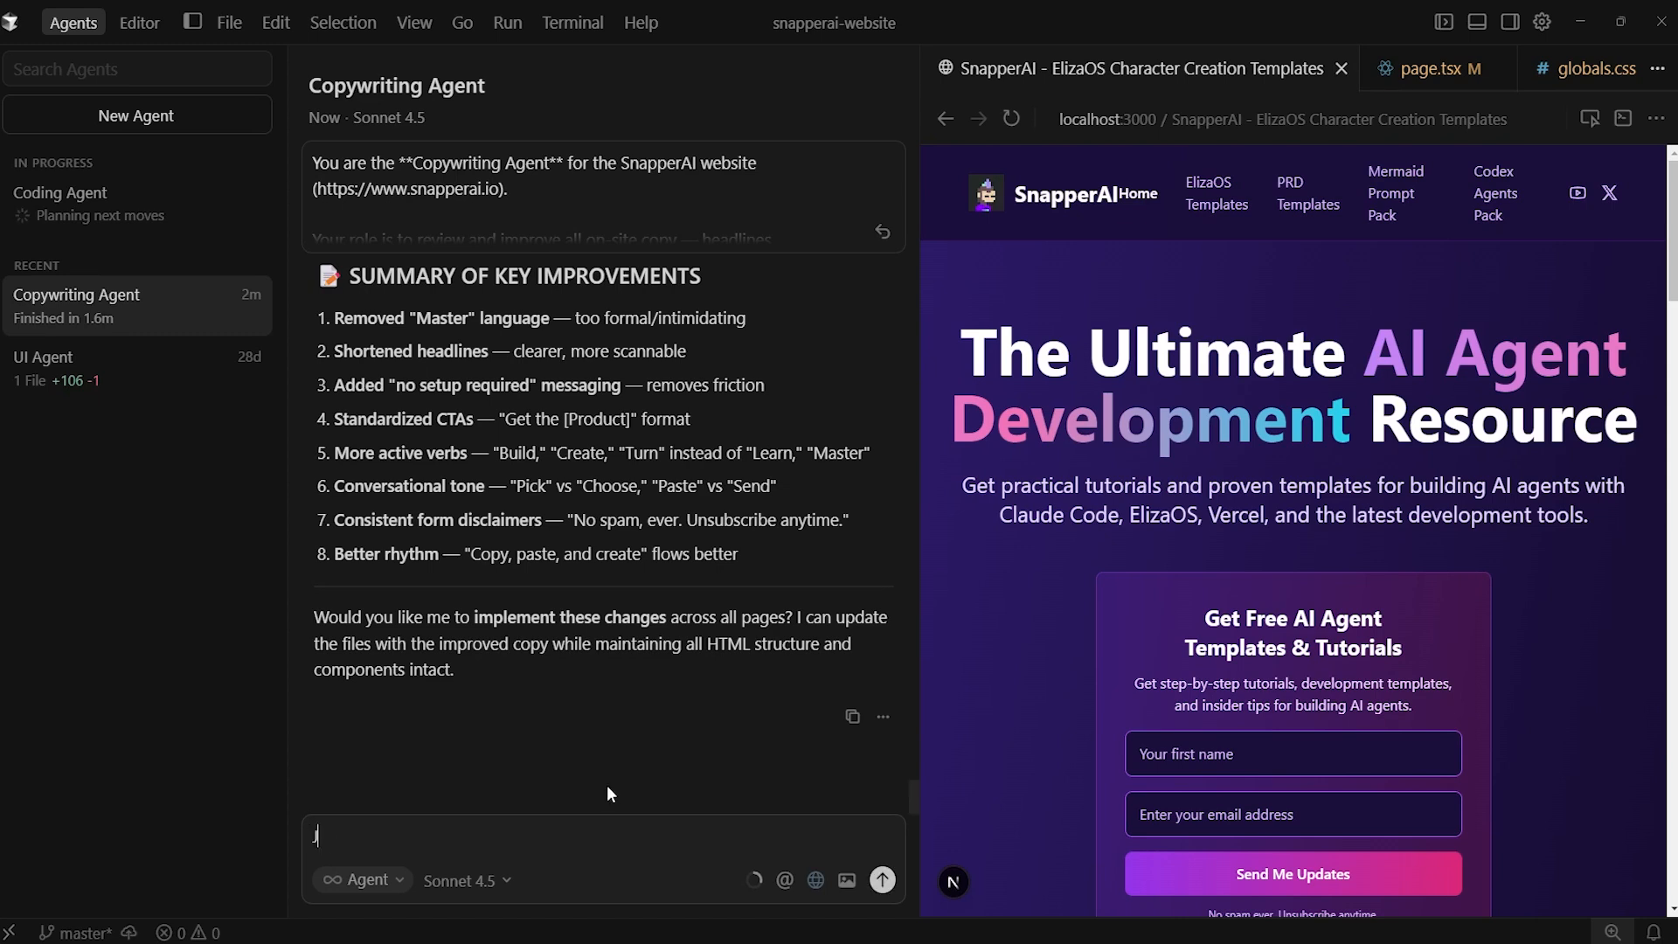
Step: Write the follow-up 'Just share your feedback' to the Copywriting Agent
type("Just share y")
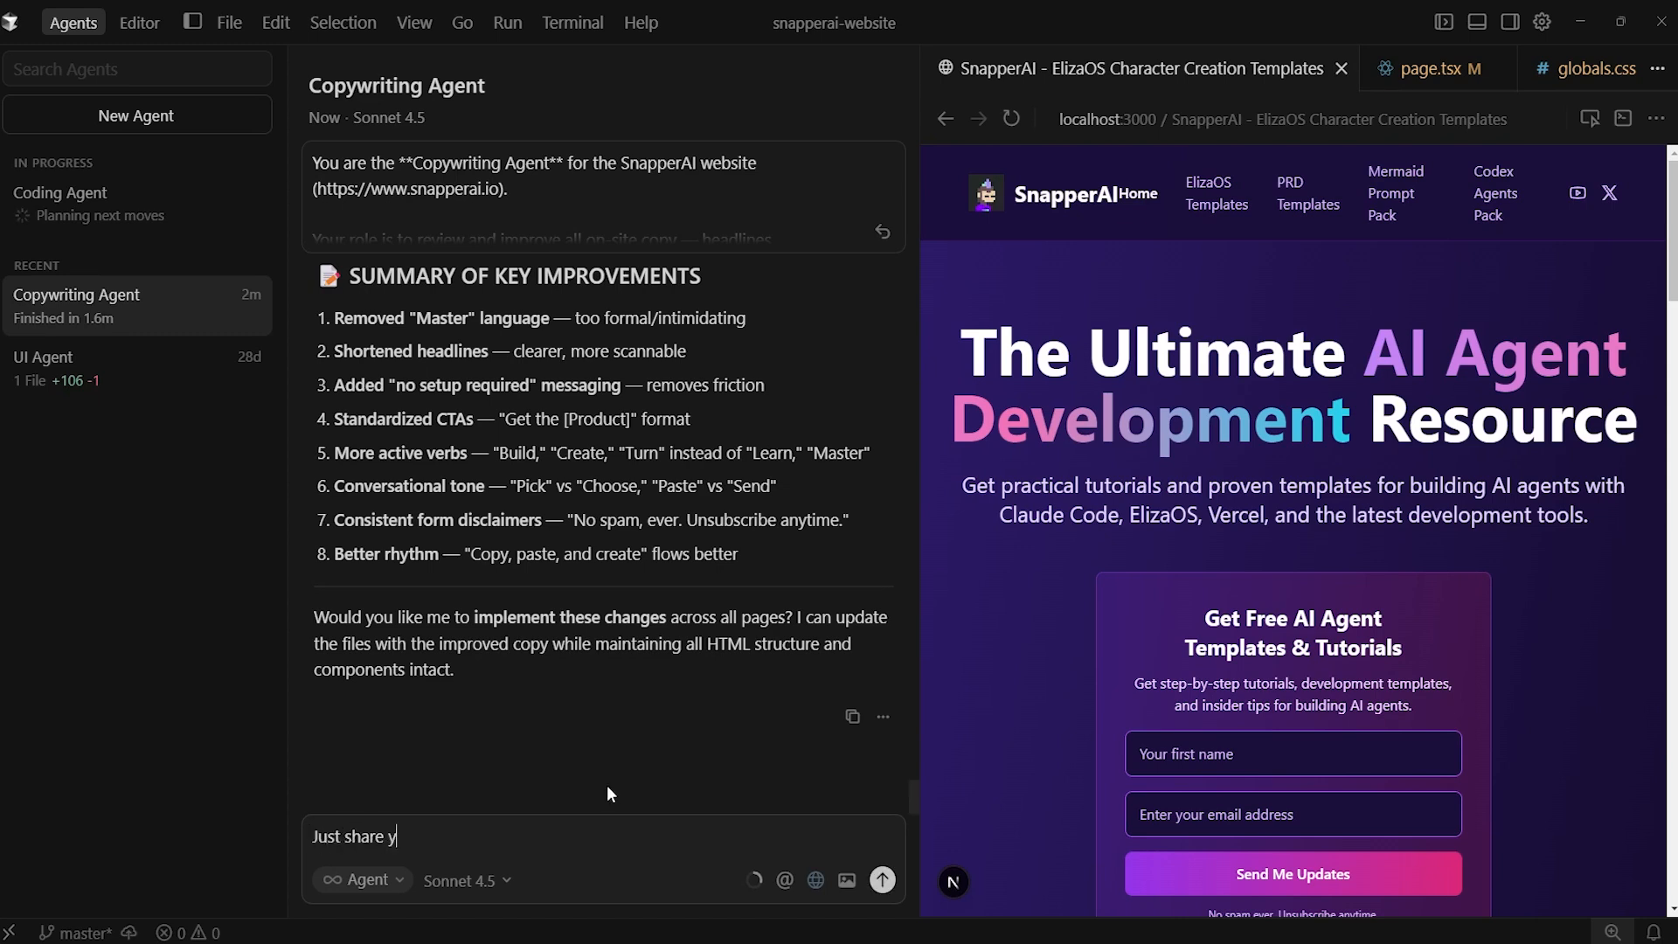
type("our feedb")
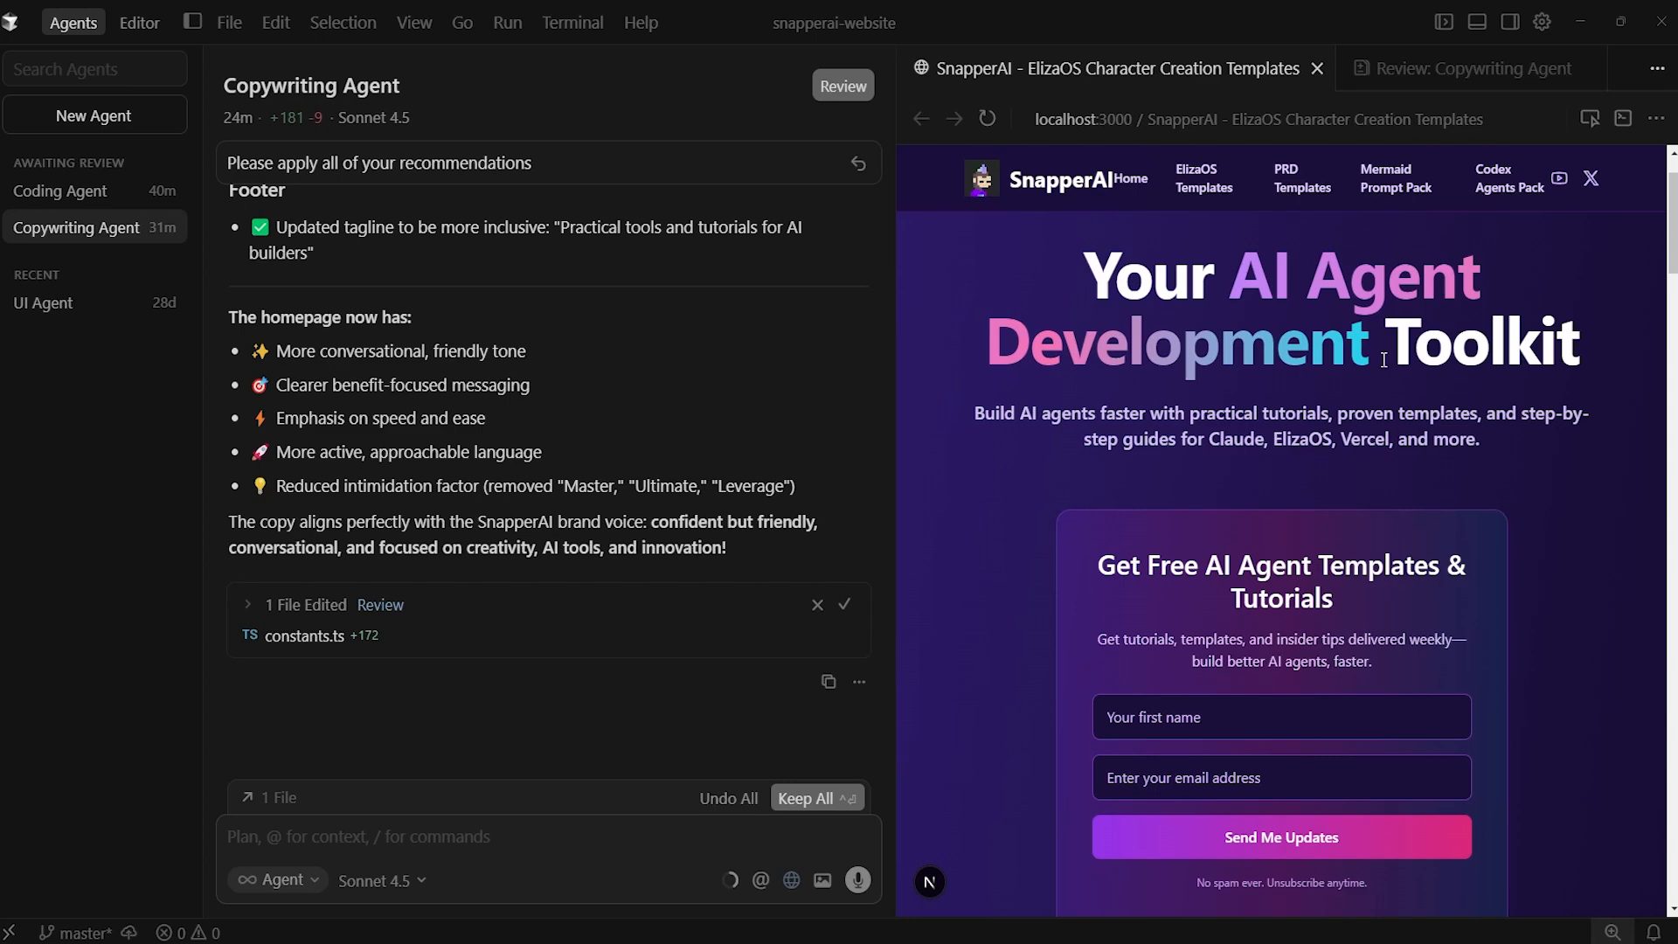
scroll("down", 3)
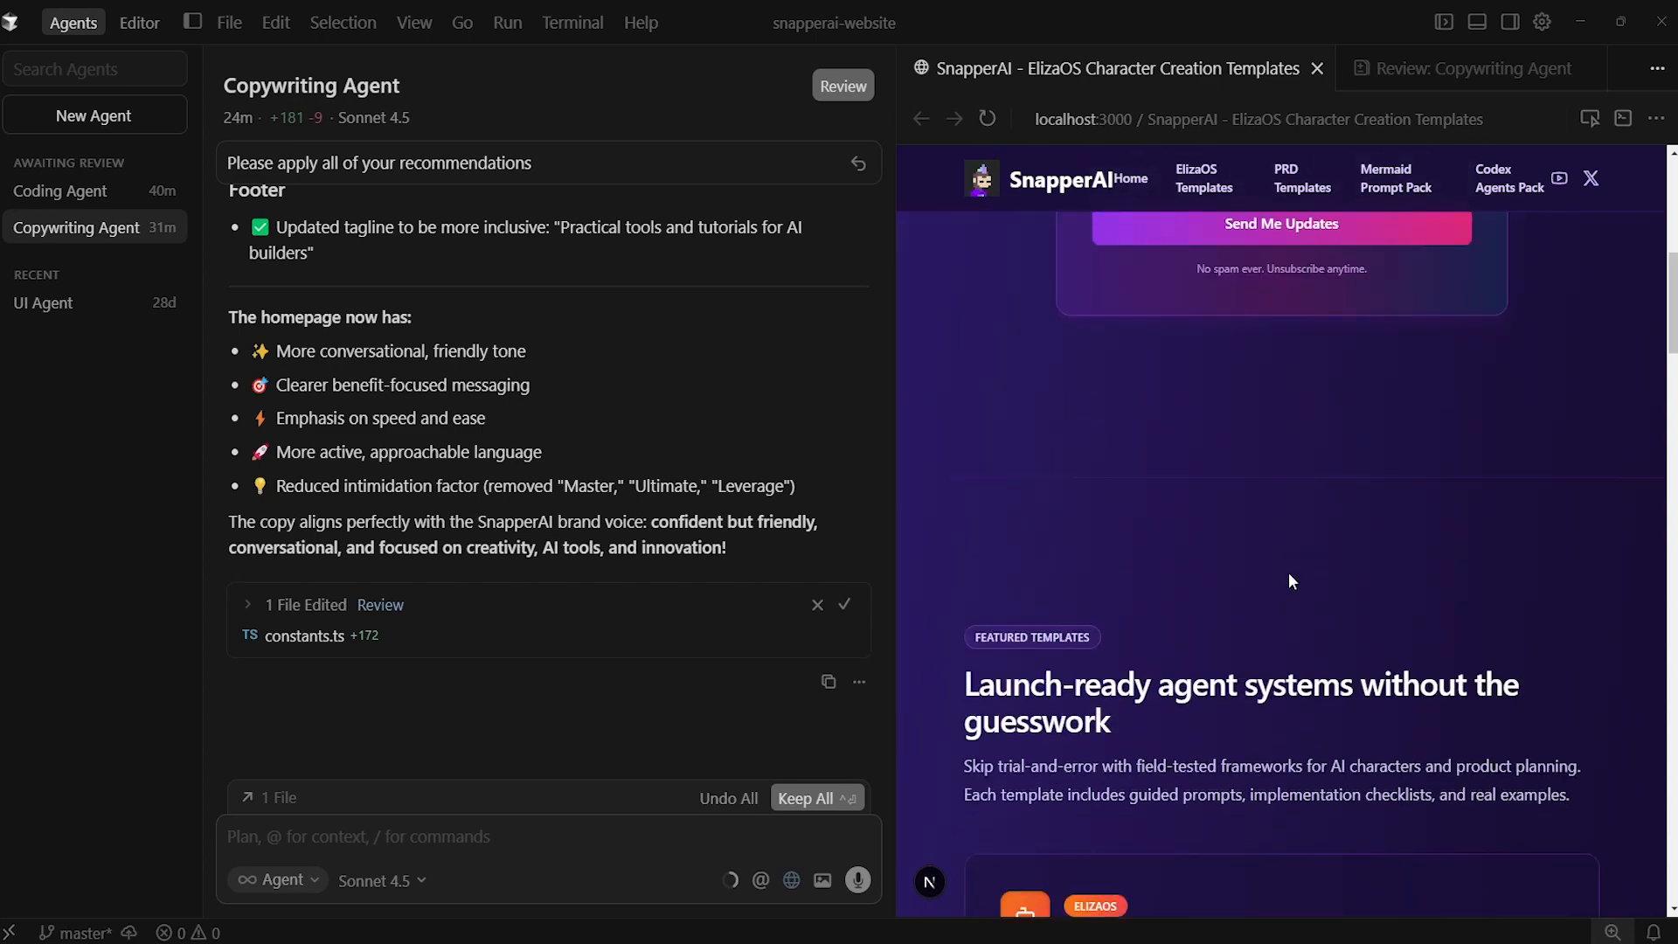
scroll("down", 3)
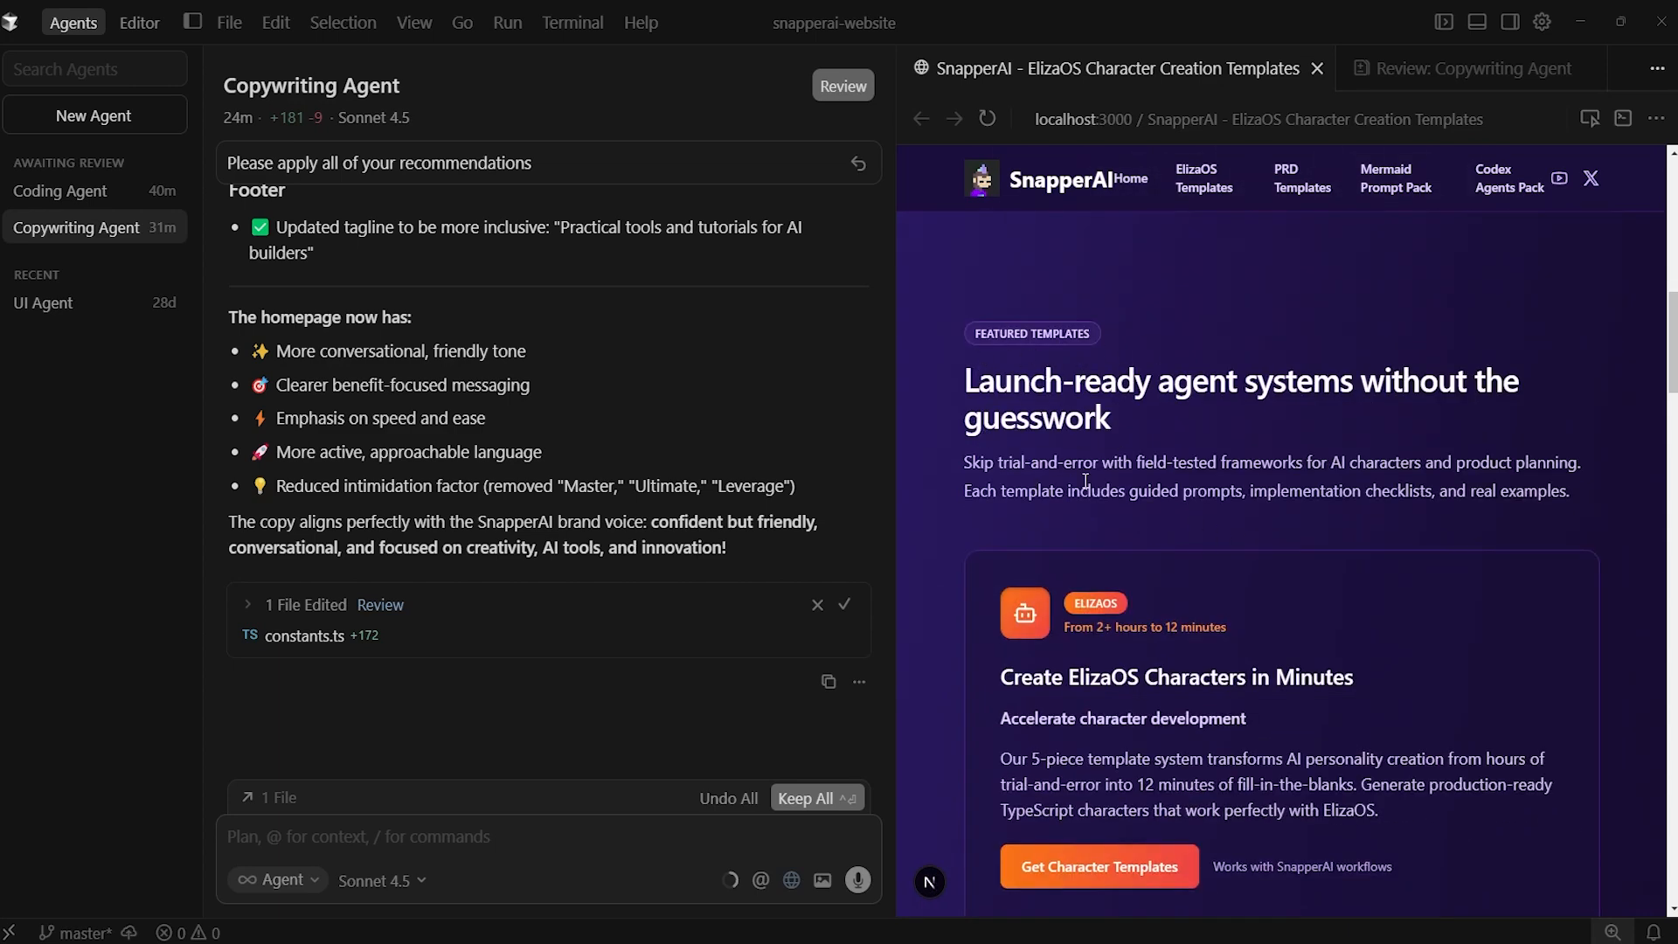
scroll("down", 3)
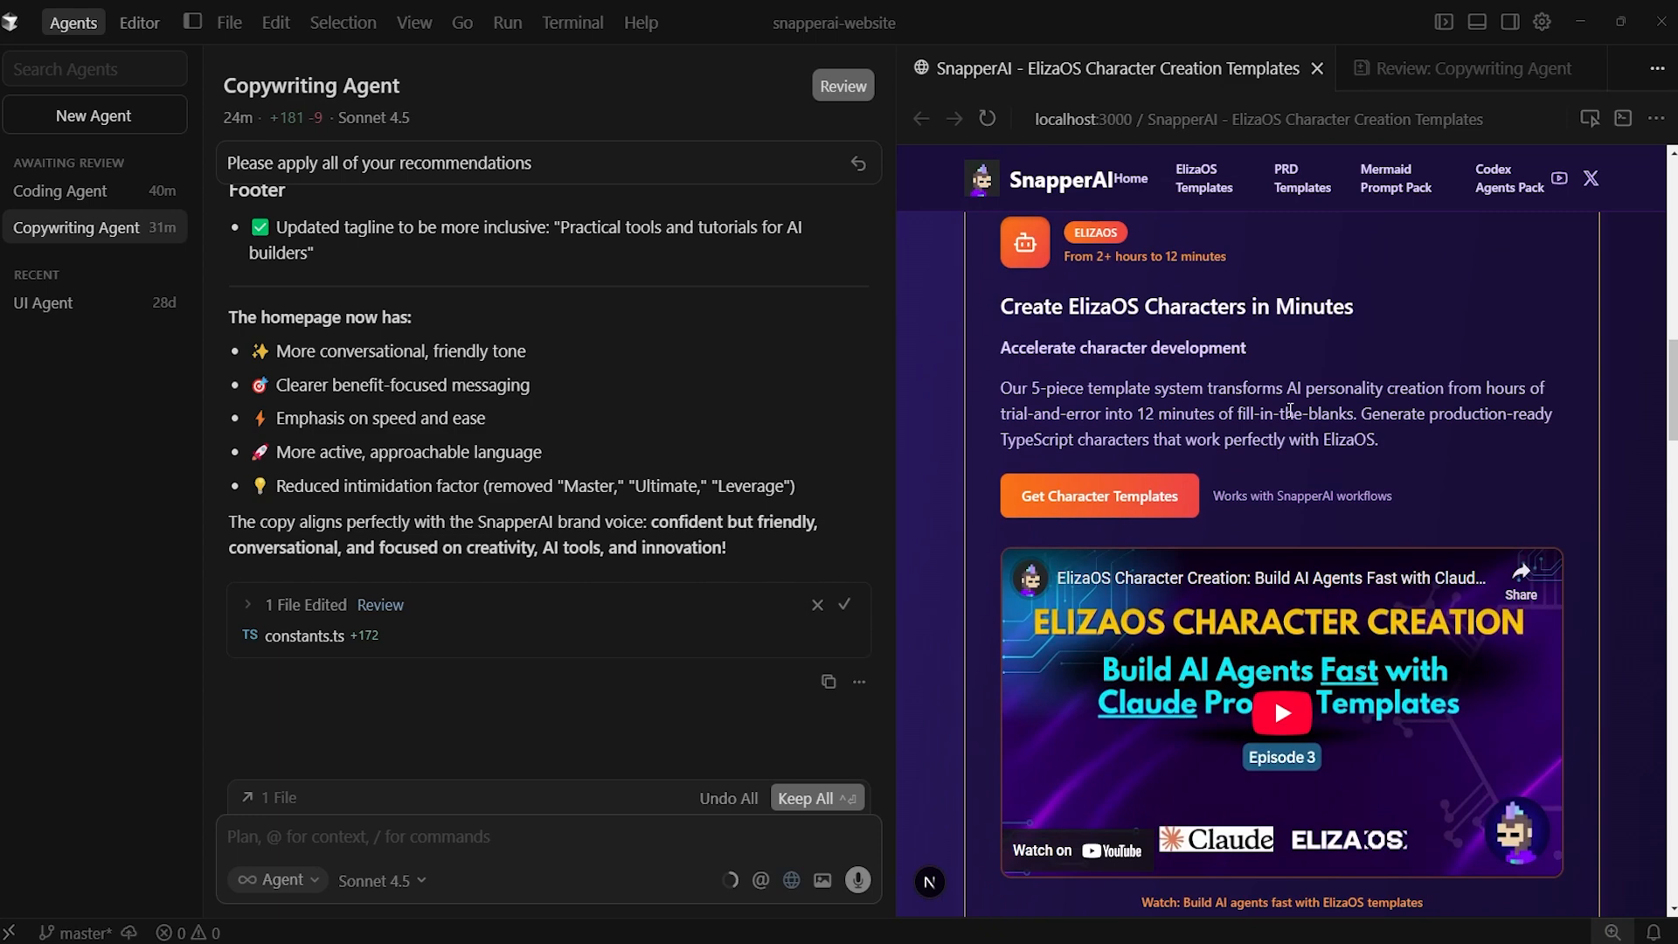
scroll("down", 3)
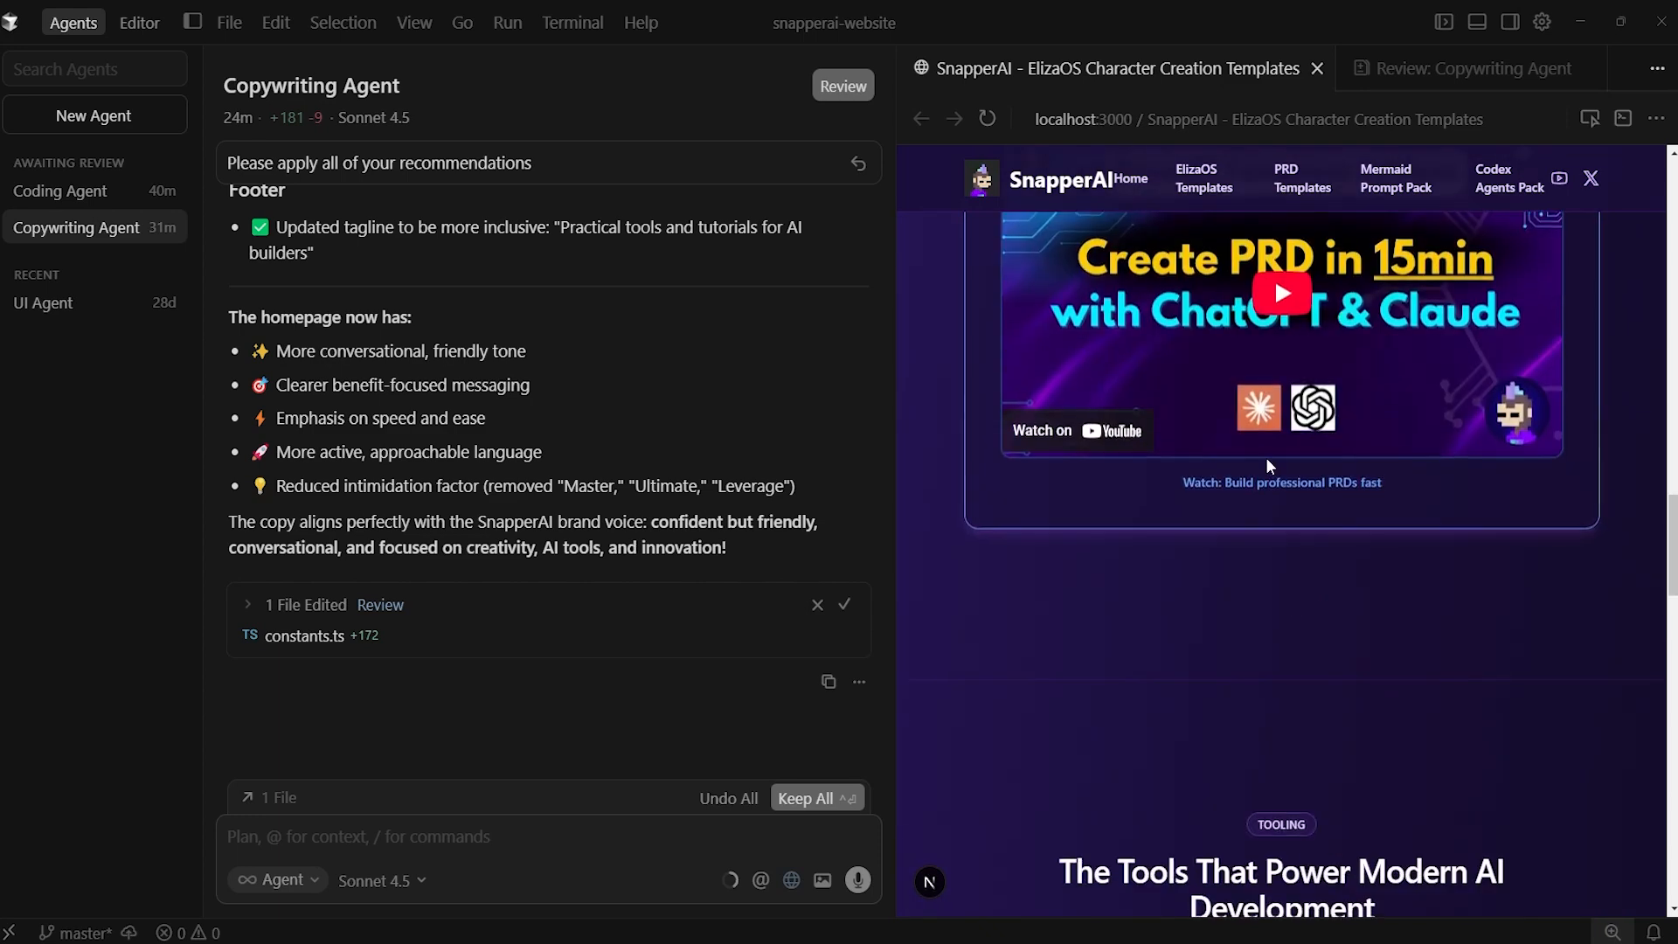
scroll("down", 3)
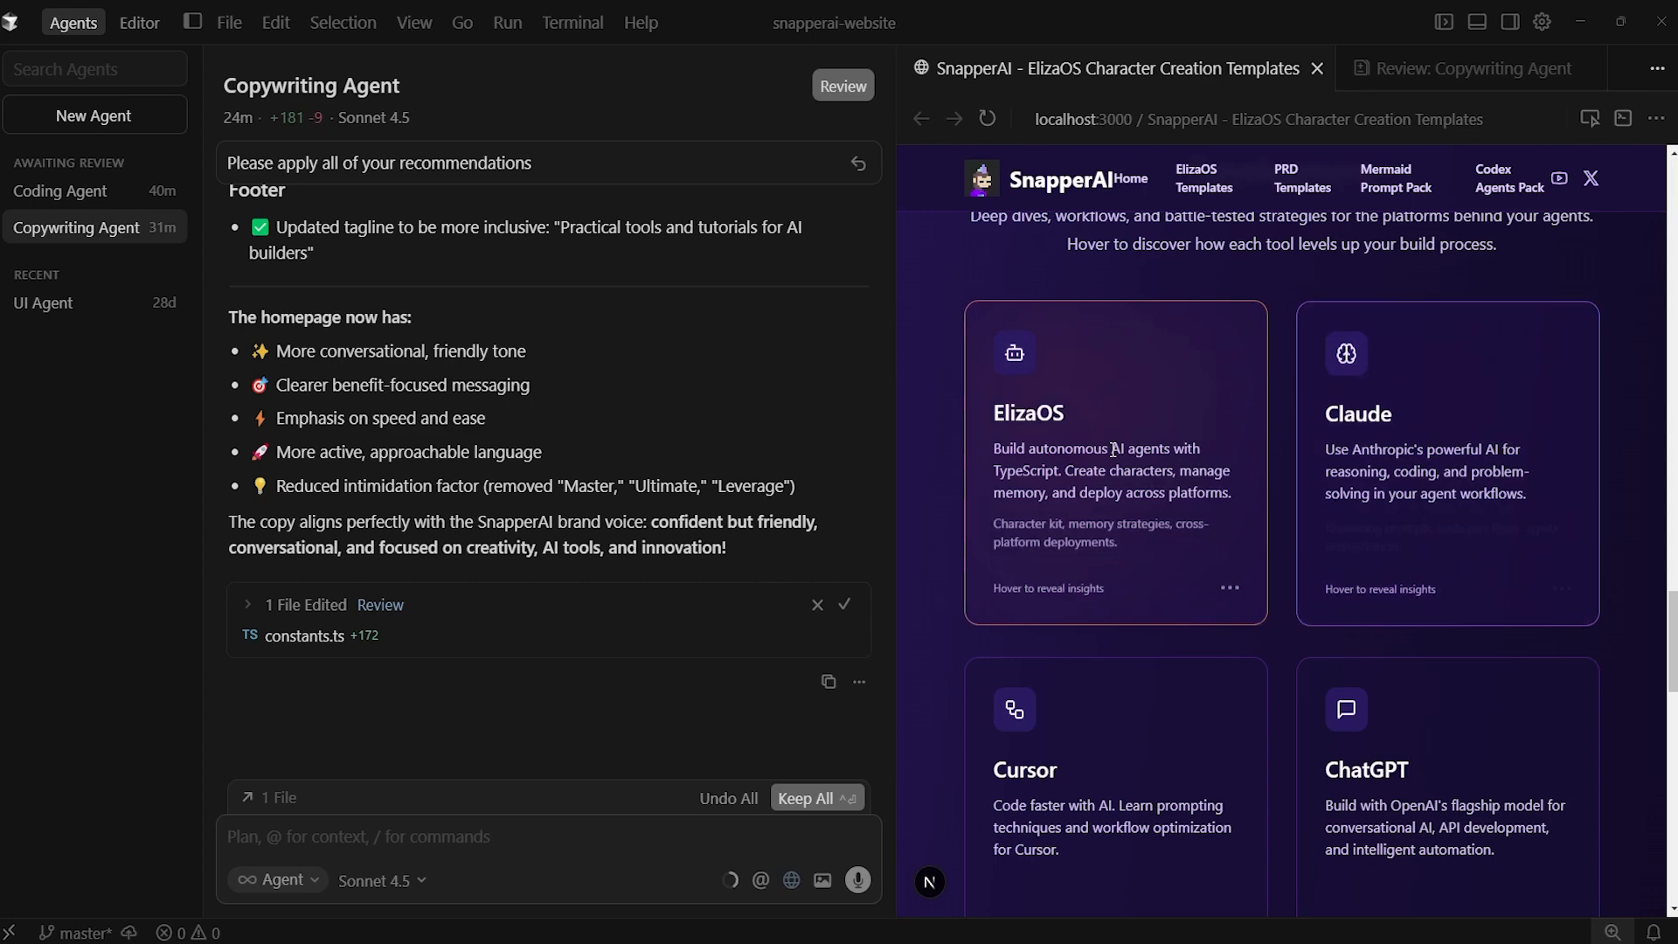
scroll("down", 3)
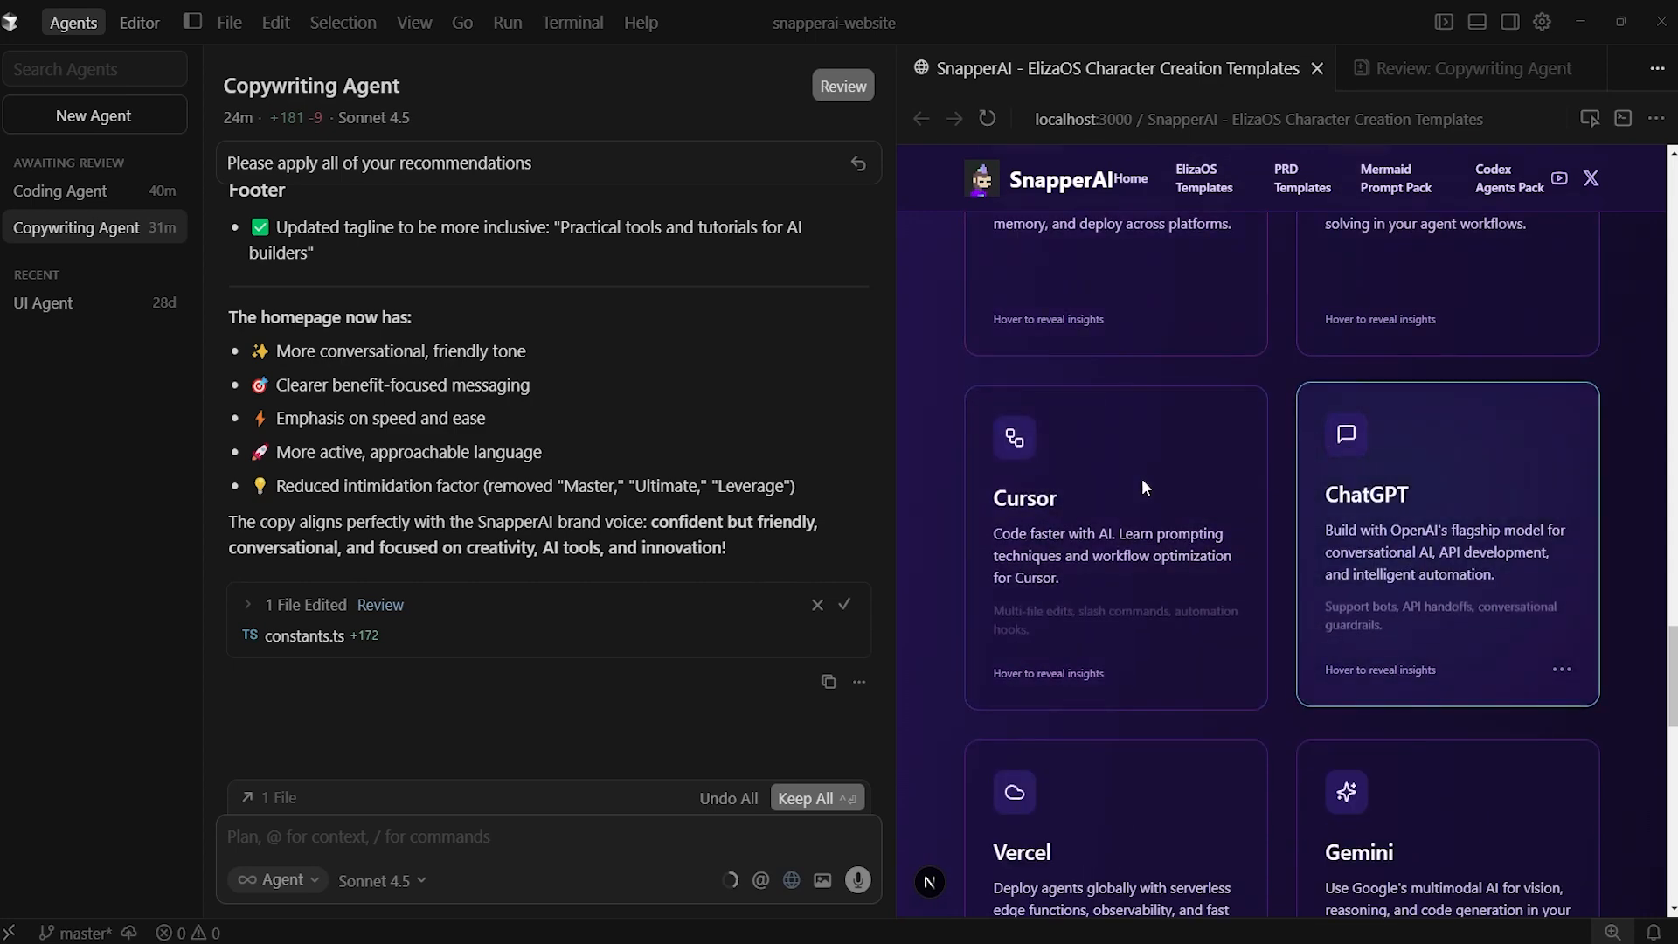
scroll("down", 3)
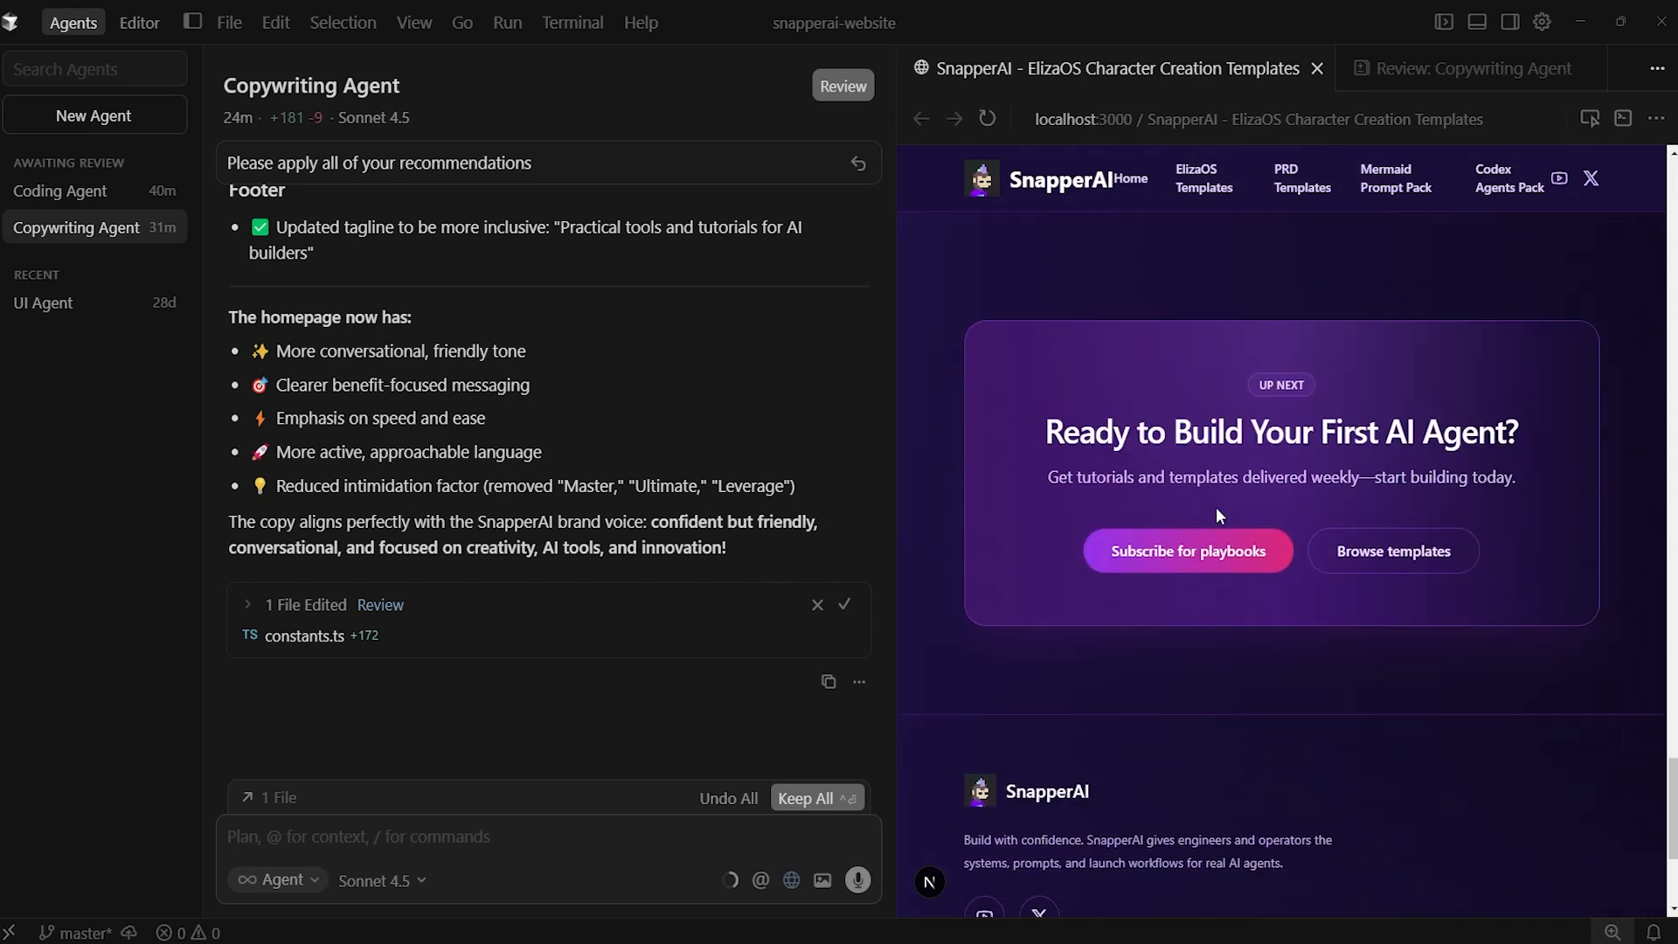
mouse_move(1481, 521)
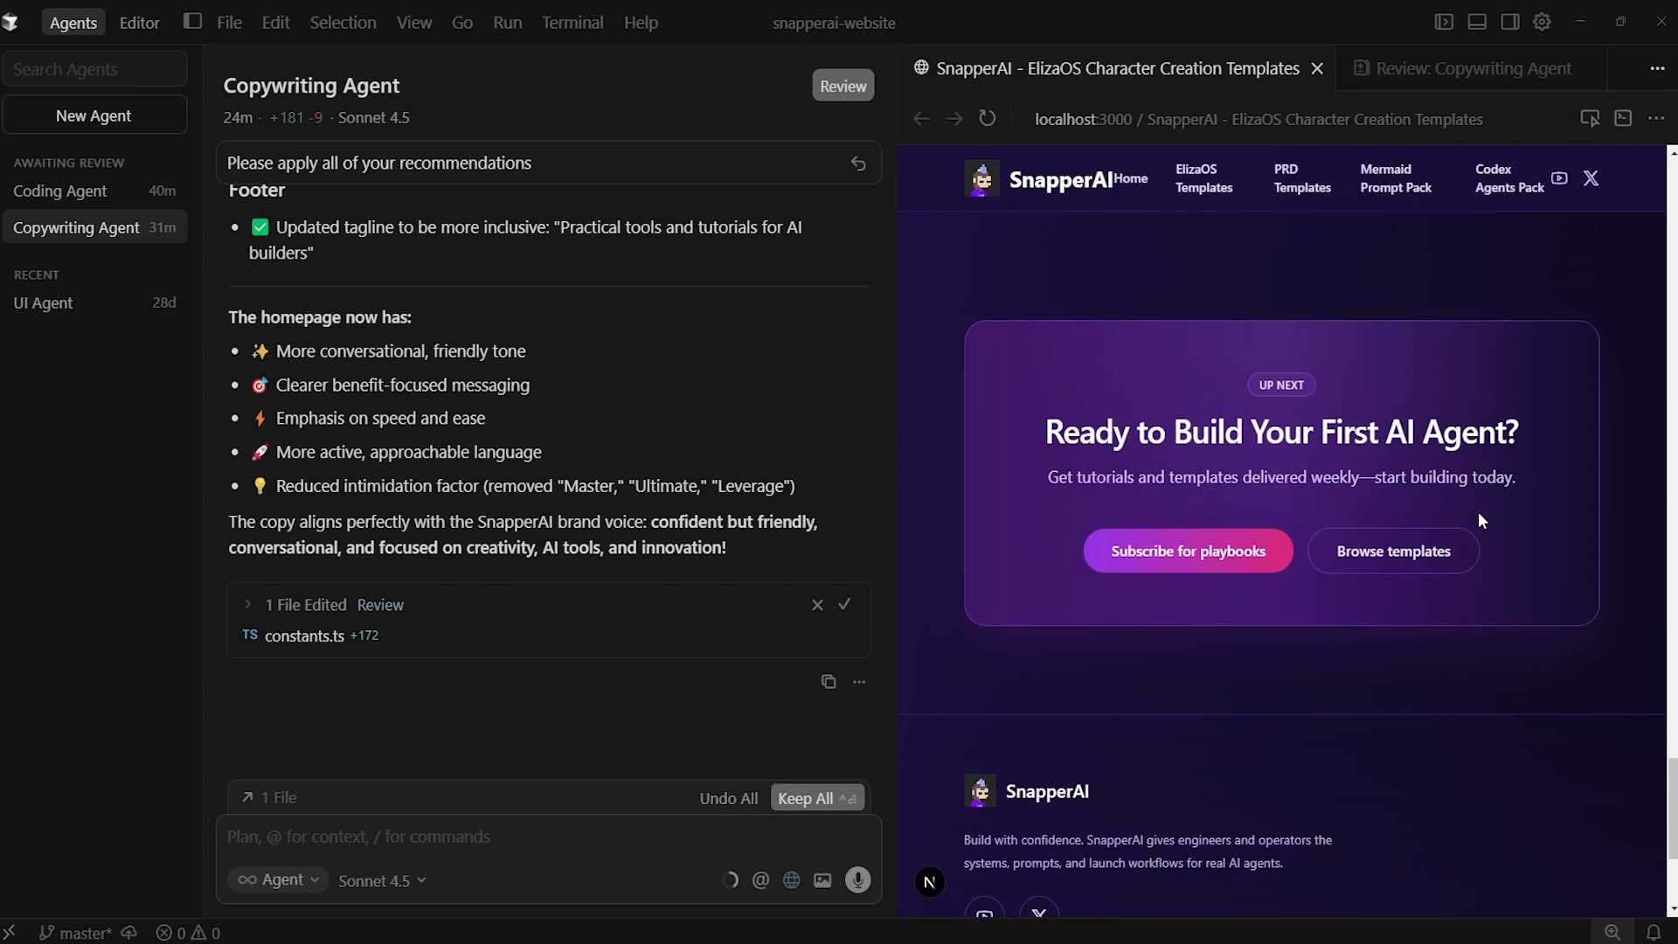
mouse_move(1394, 551)
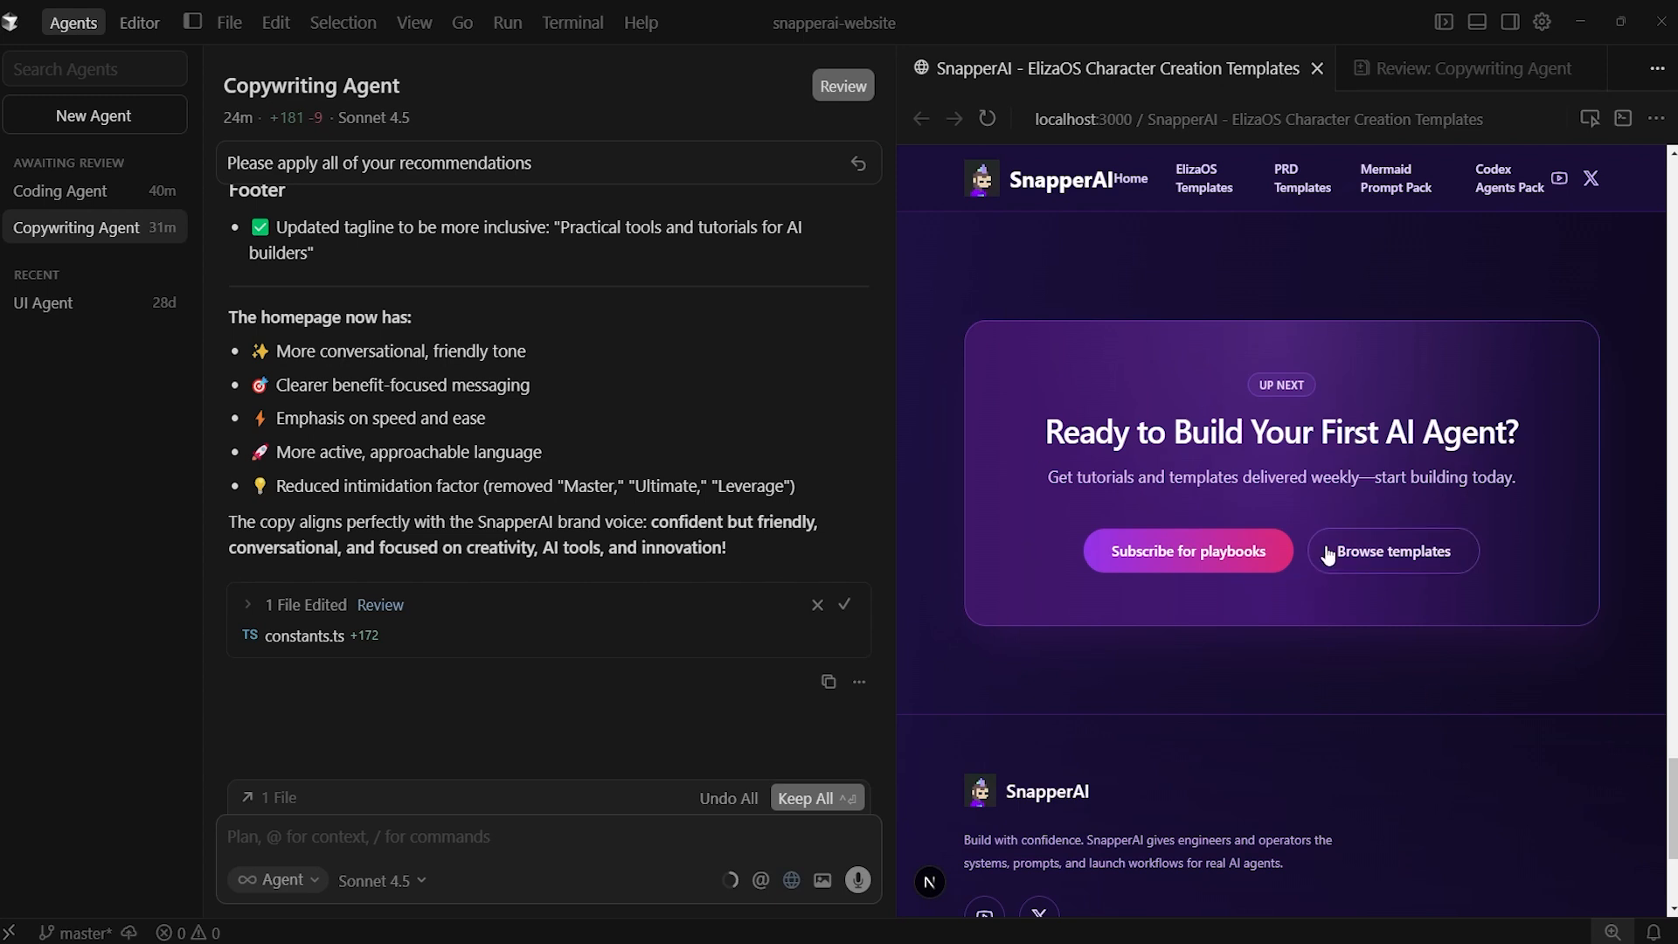
mouse_move(1143, 494)
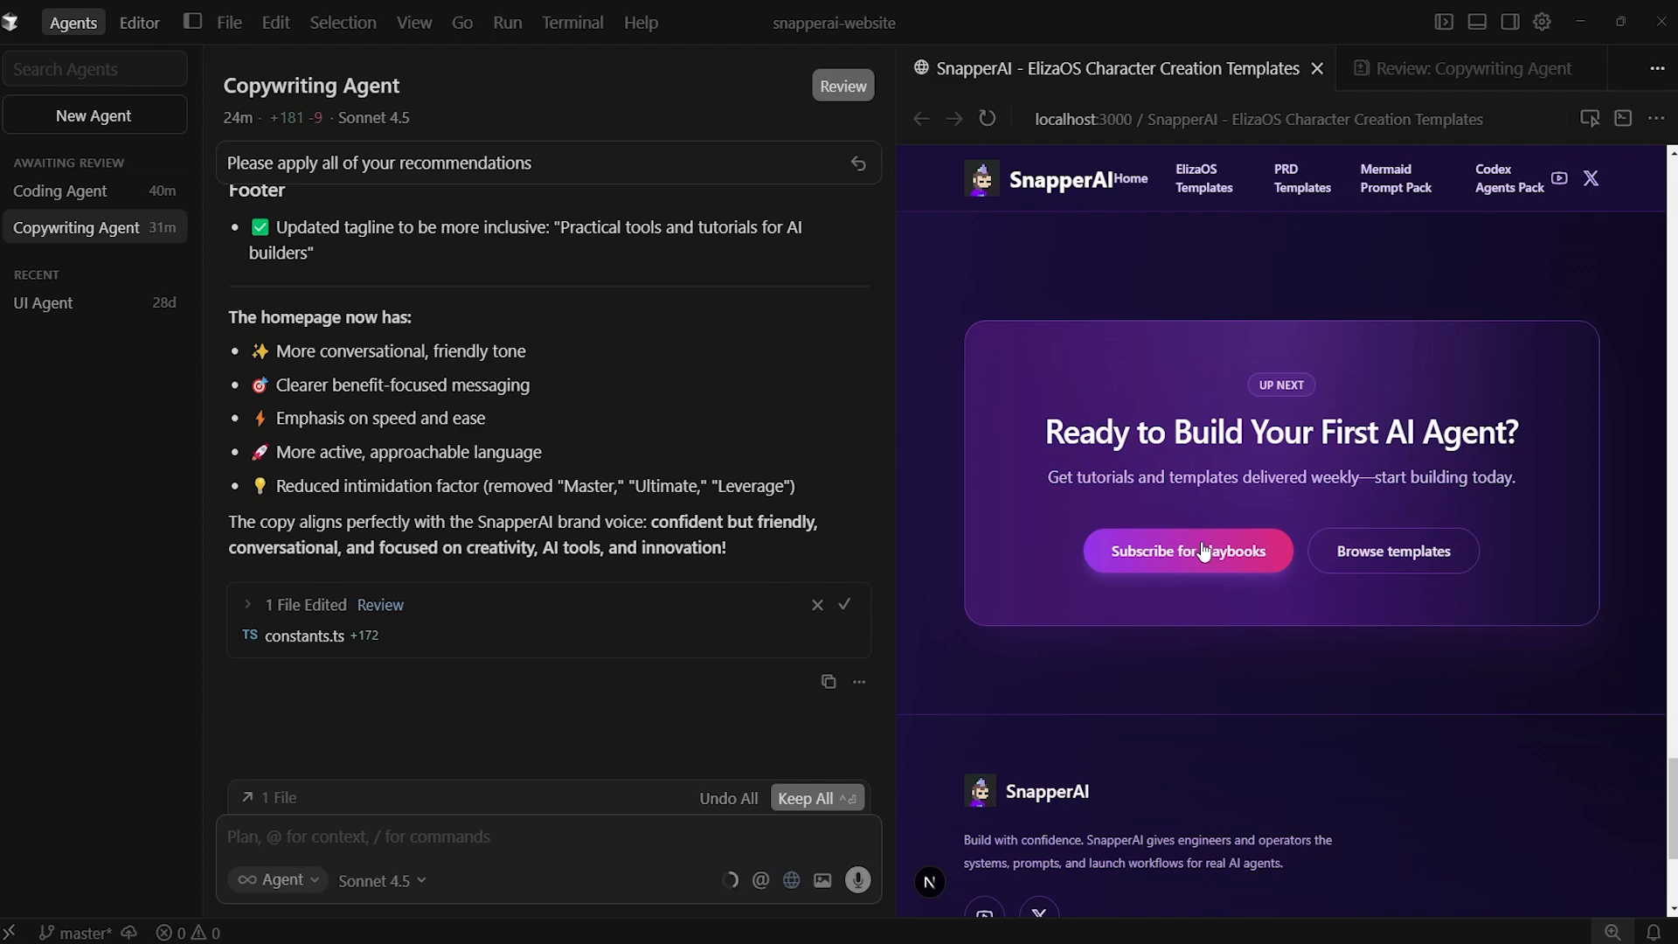
mouse_move(1164, 560)
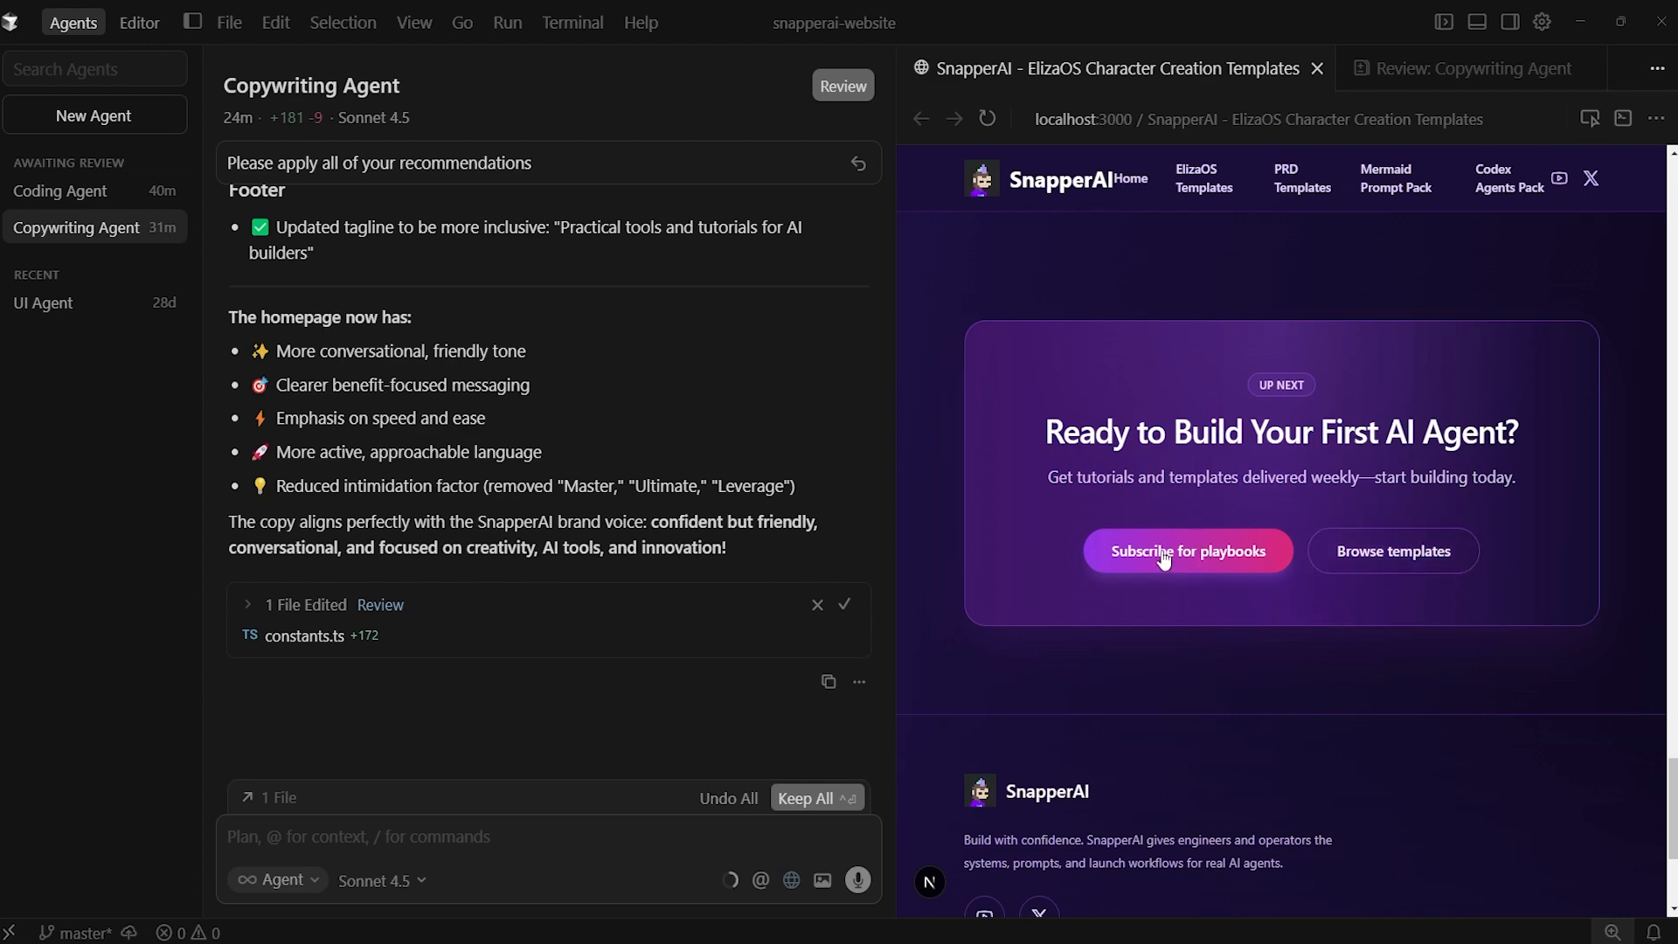
scroll("down", 3)
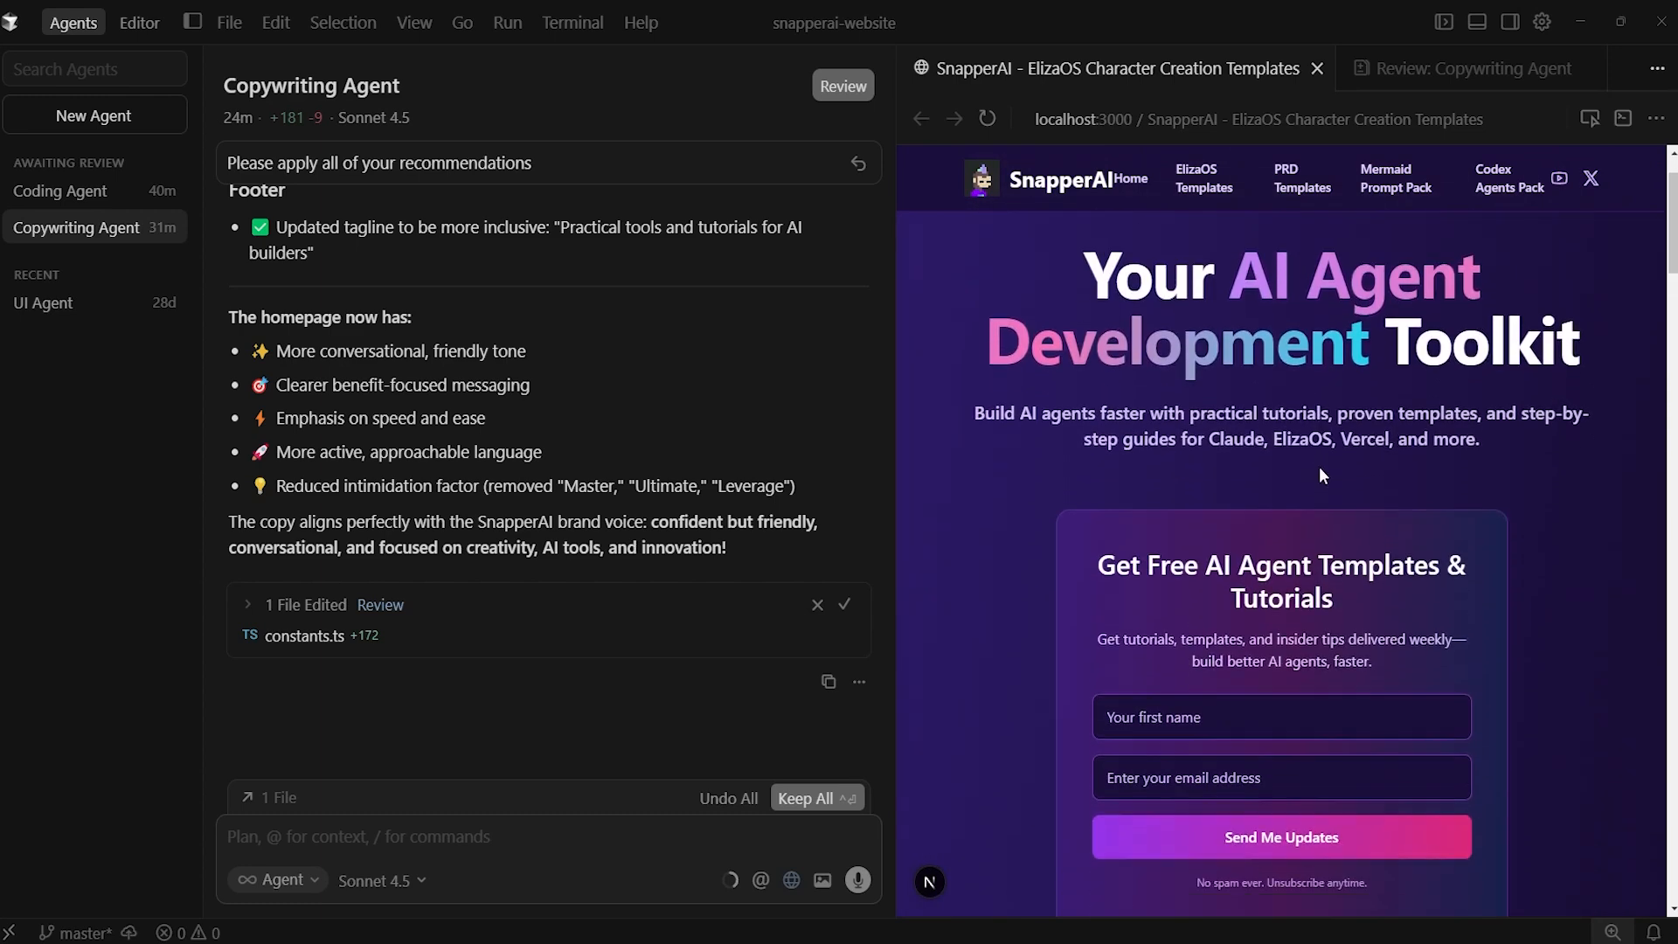
mouse_move(1338, 469)
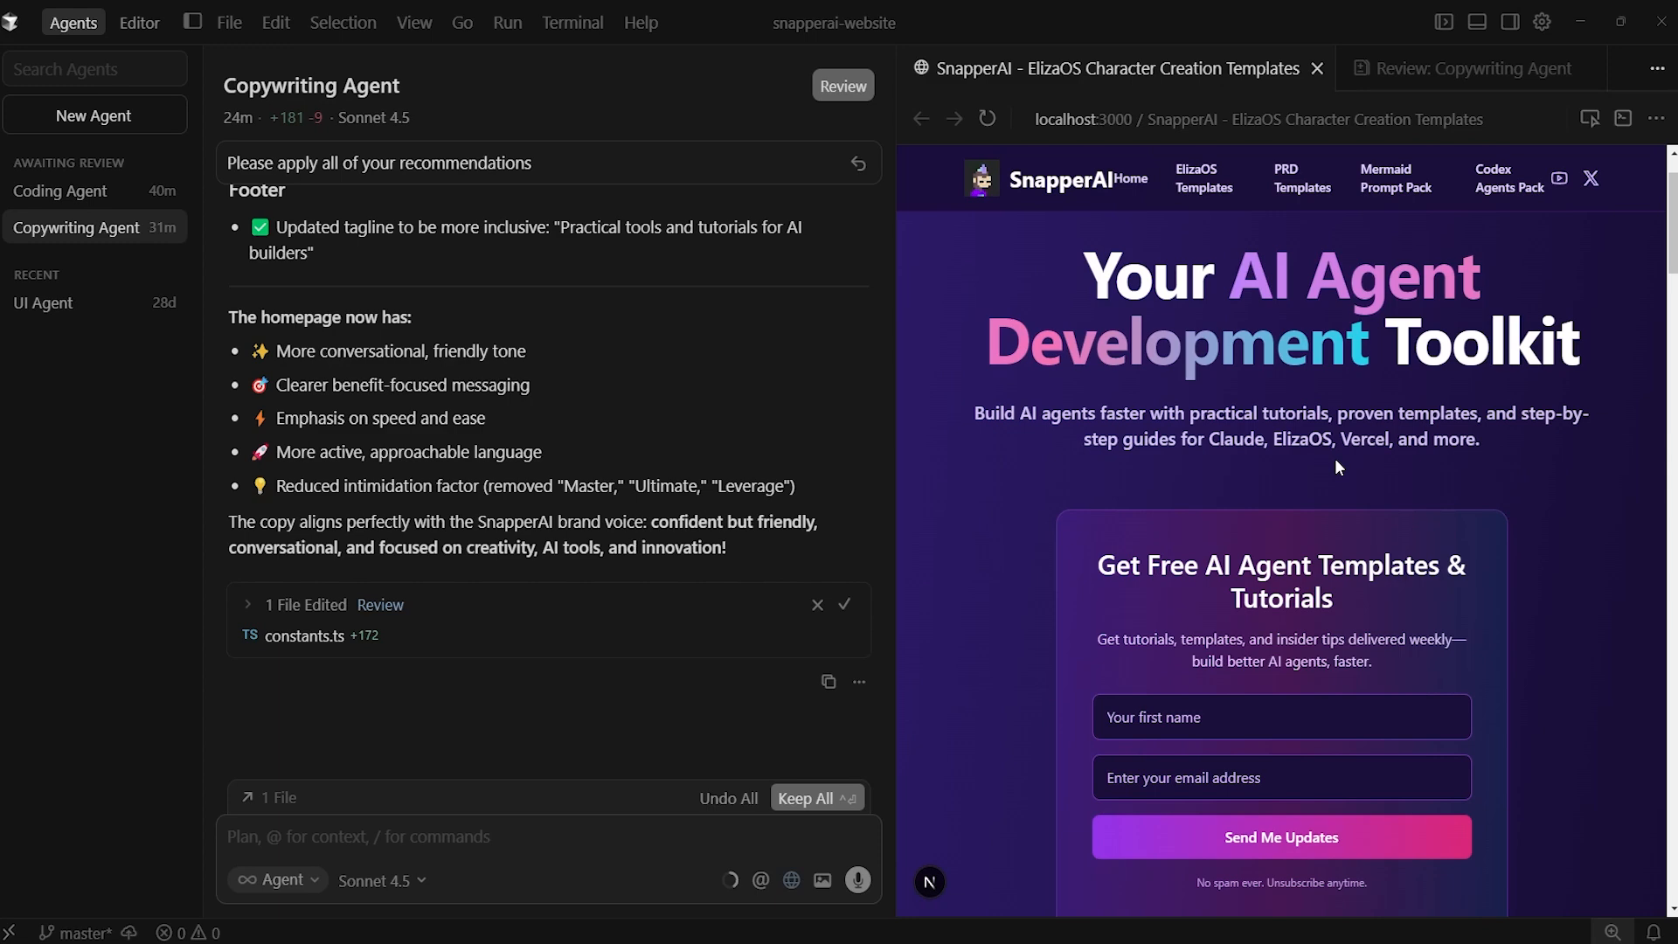
scroll("down", 3)
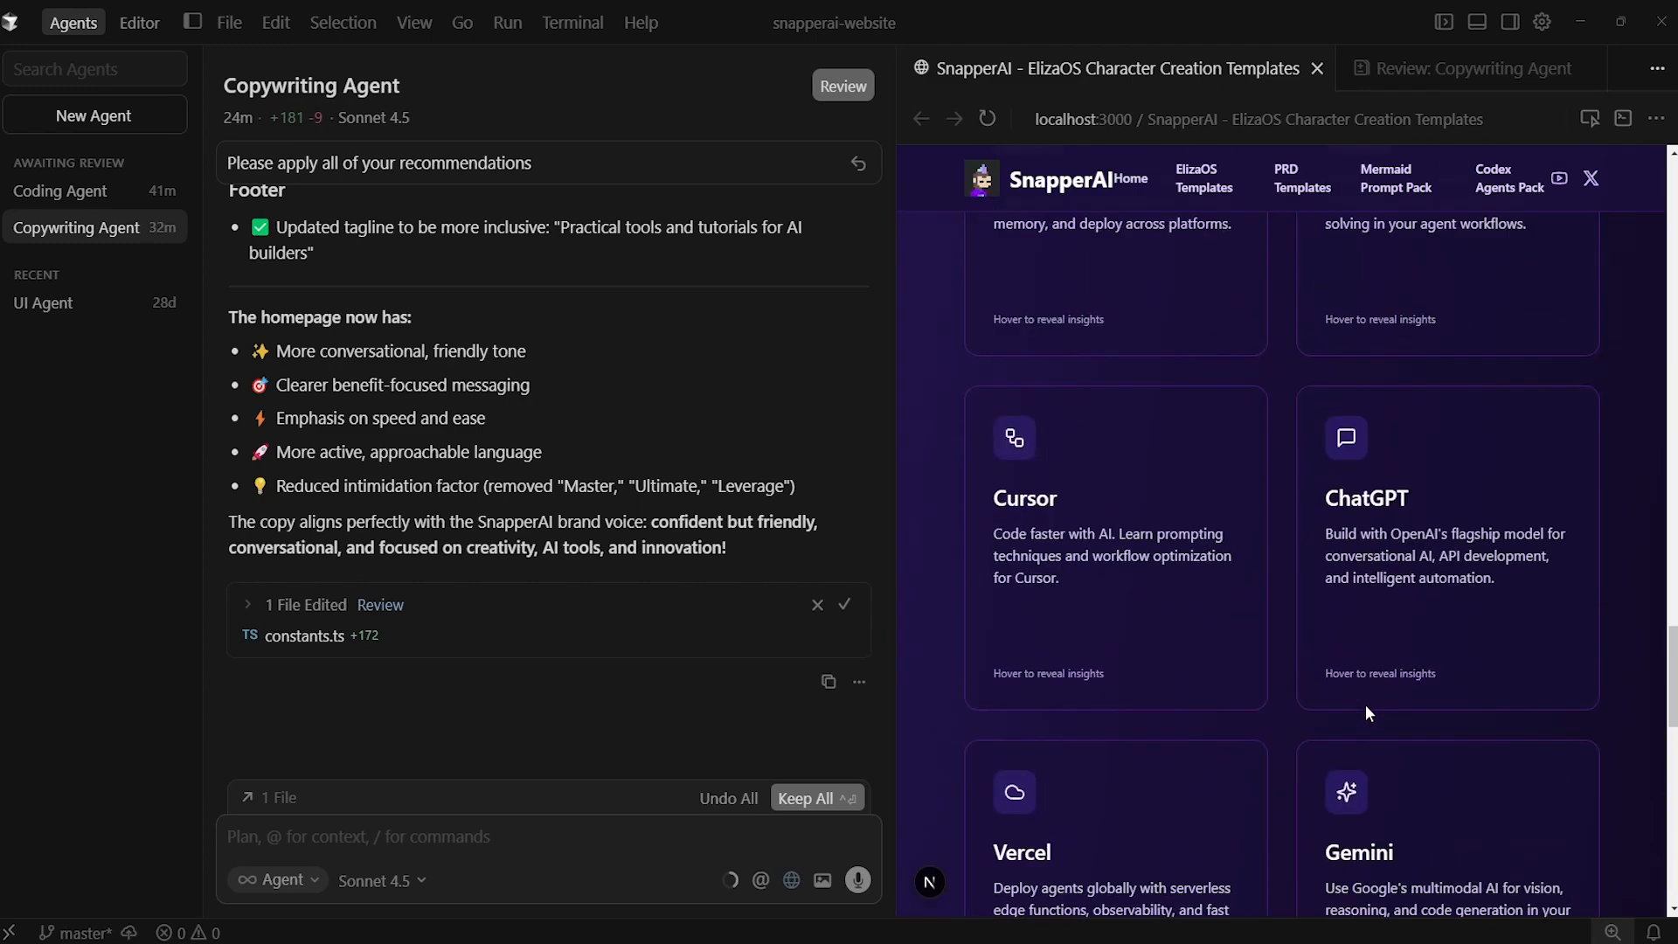
scroll("down", 3)
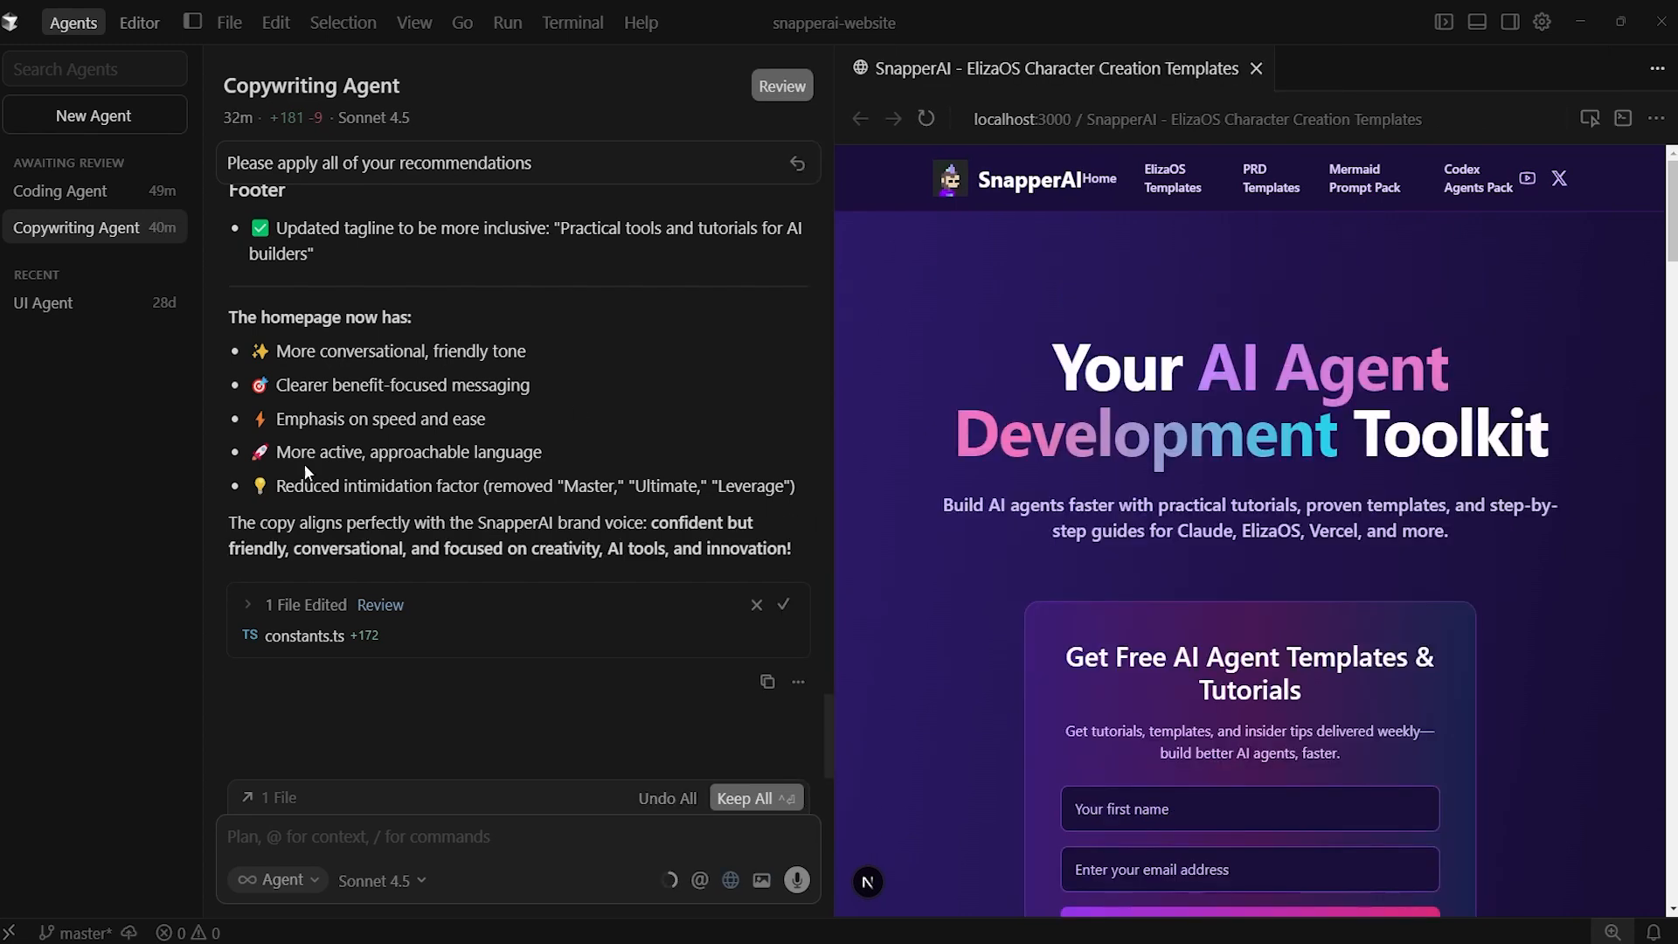
mouse_move(416, 512)
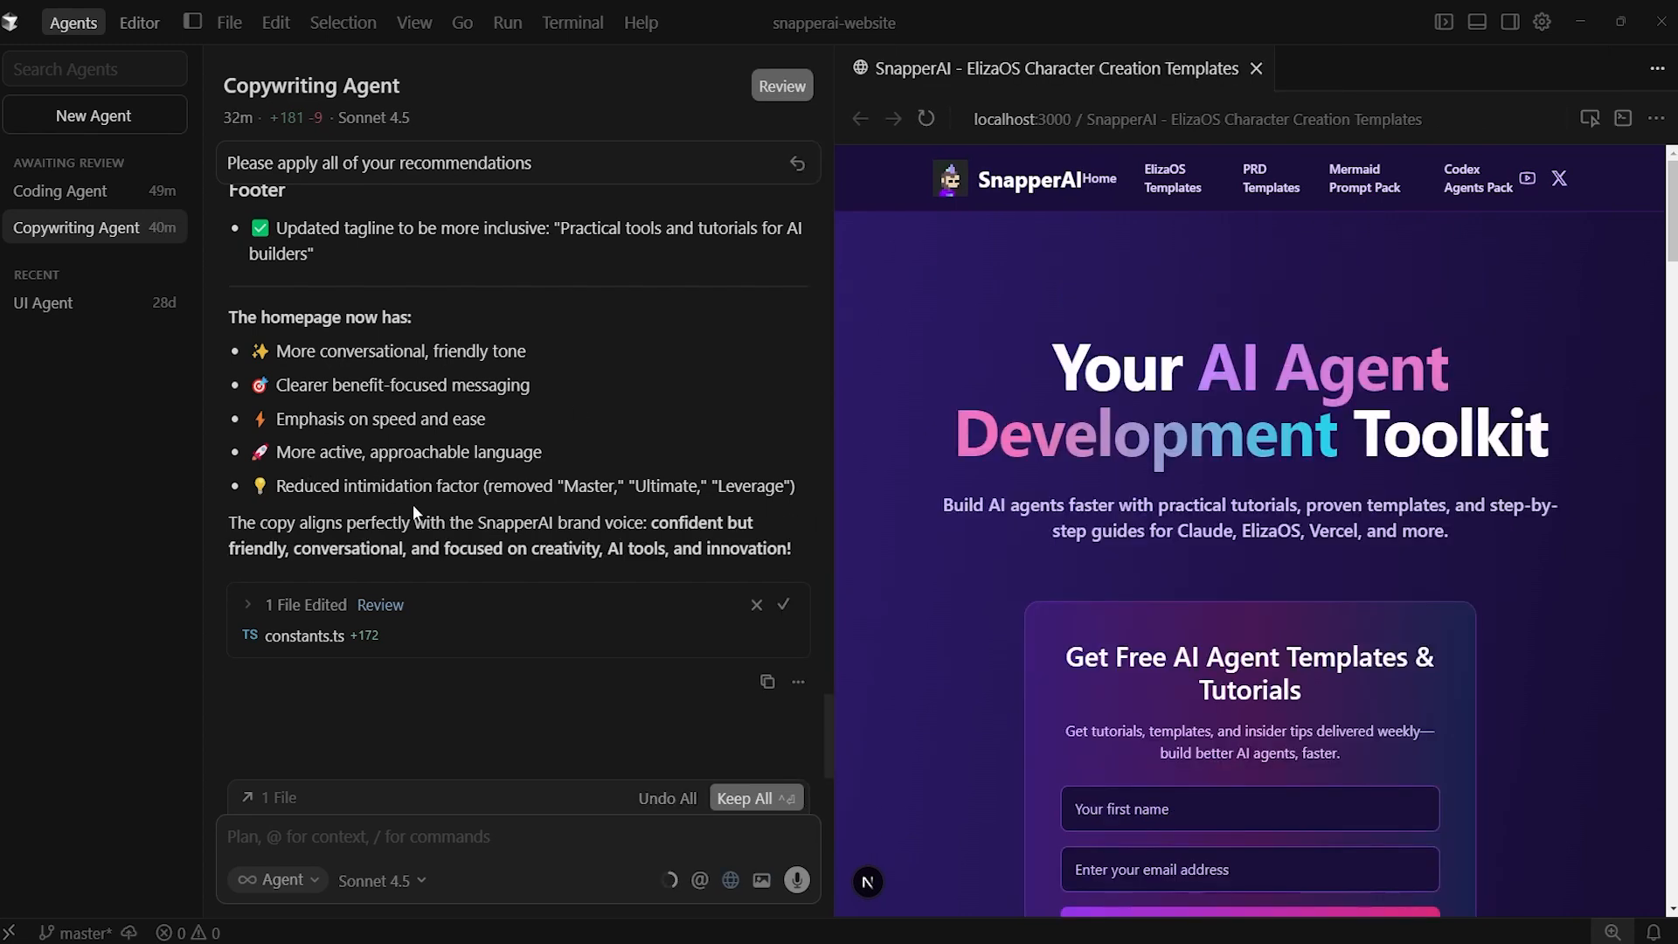
mouse_move(1255, 68)
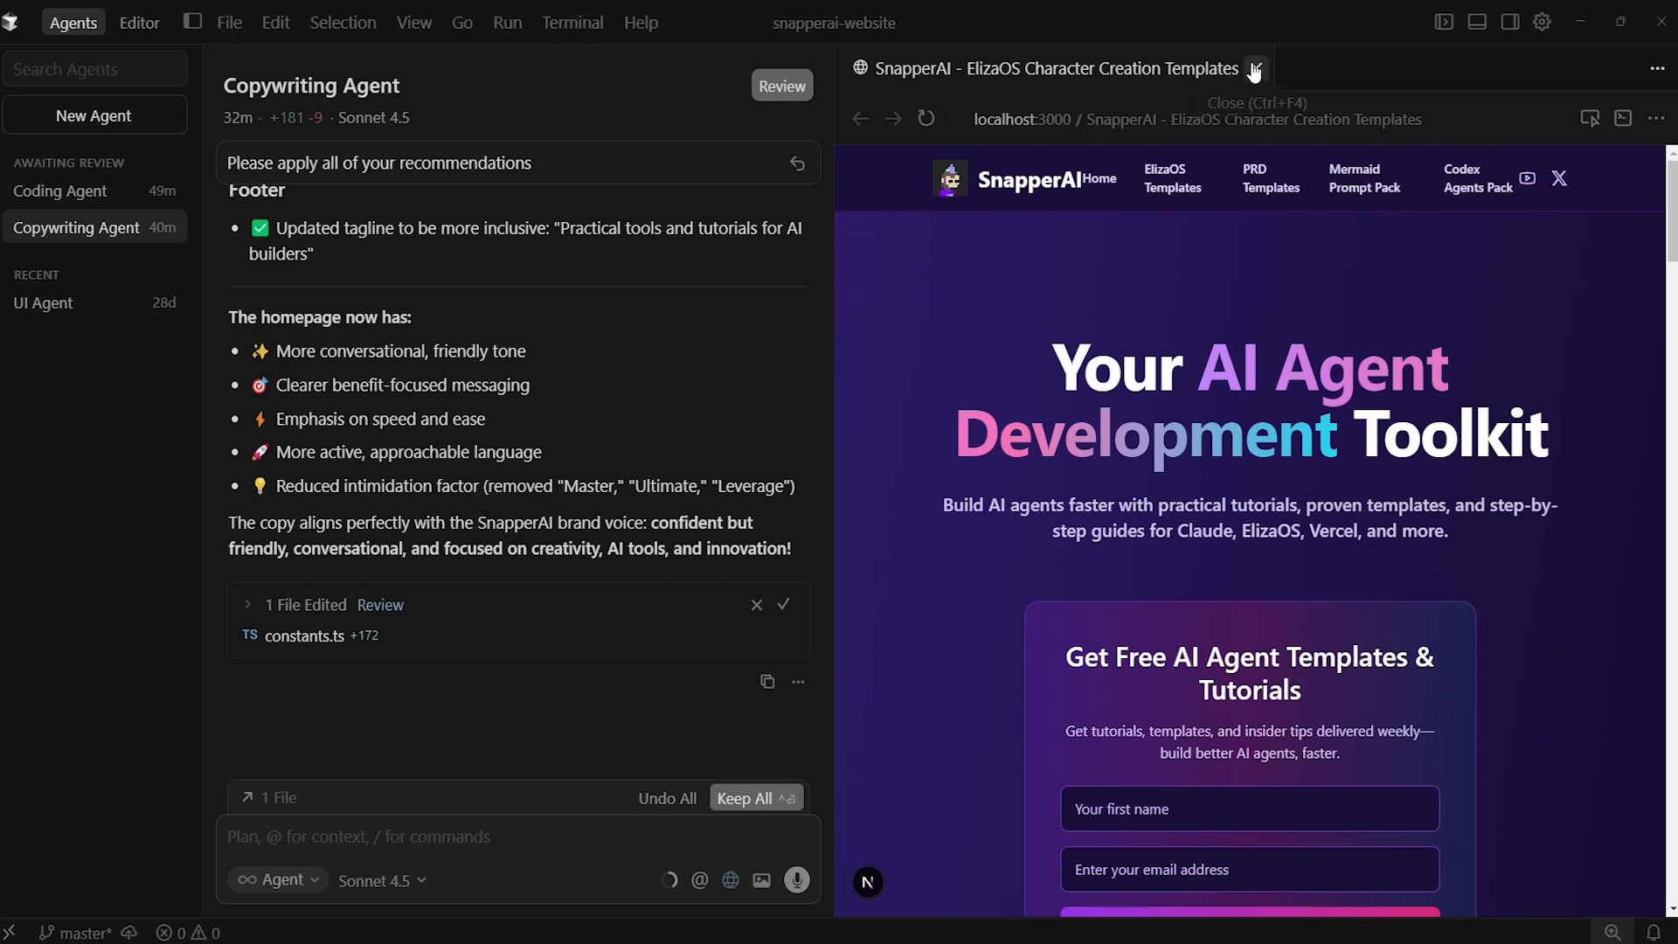
Step: Close the homepage preview, review the constants.ts change and show the Find Issues options
left_click(1254, 69)
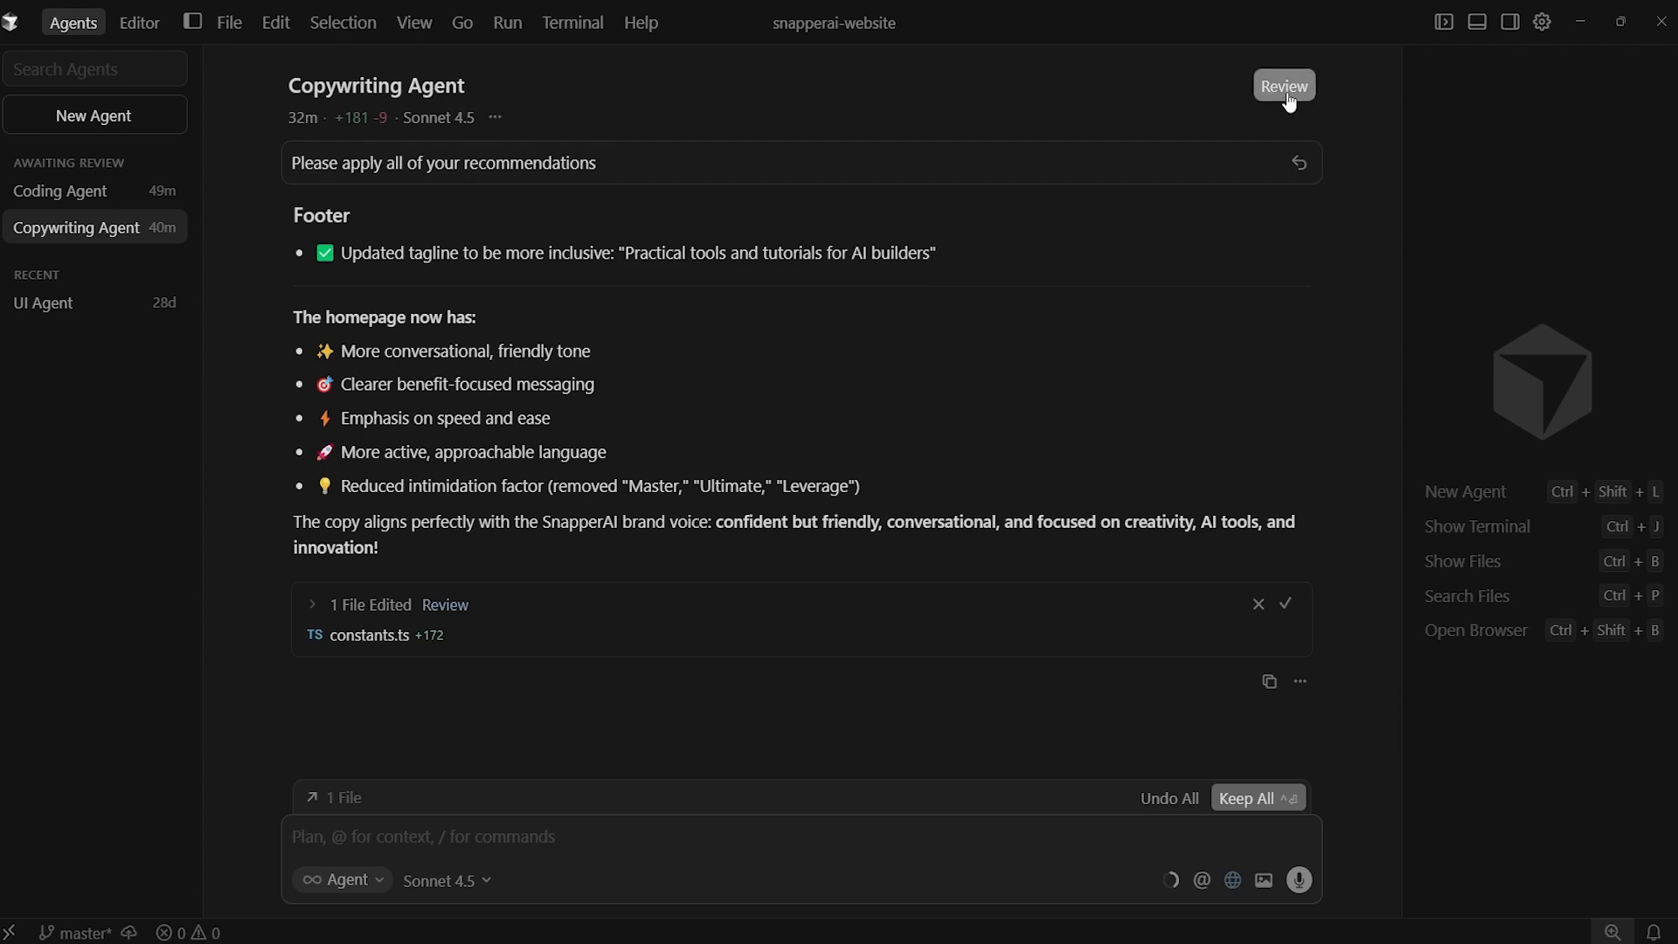
left_click(1281, 86)
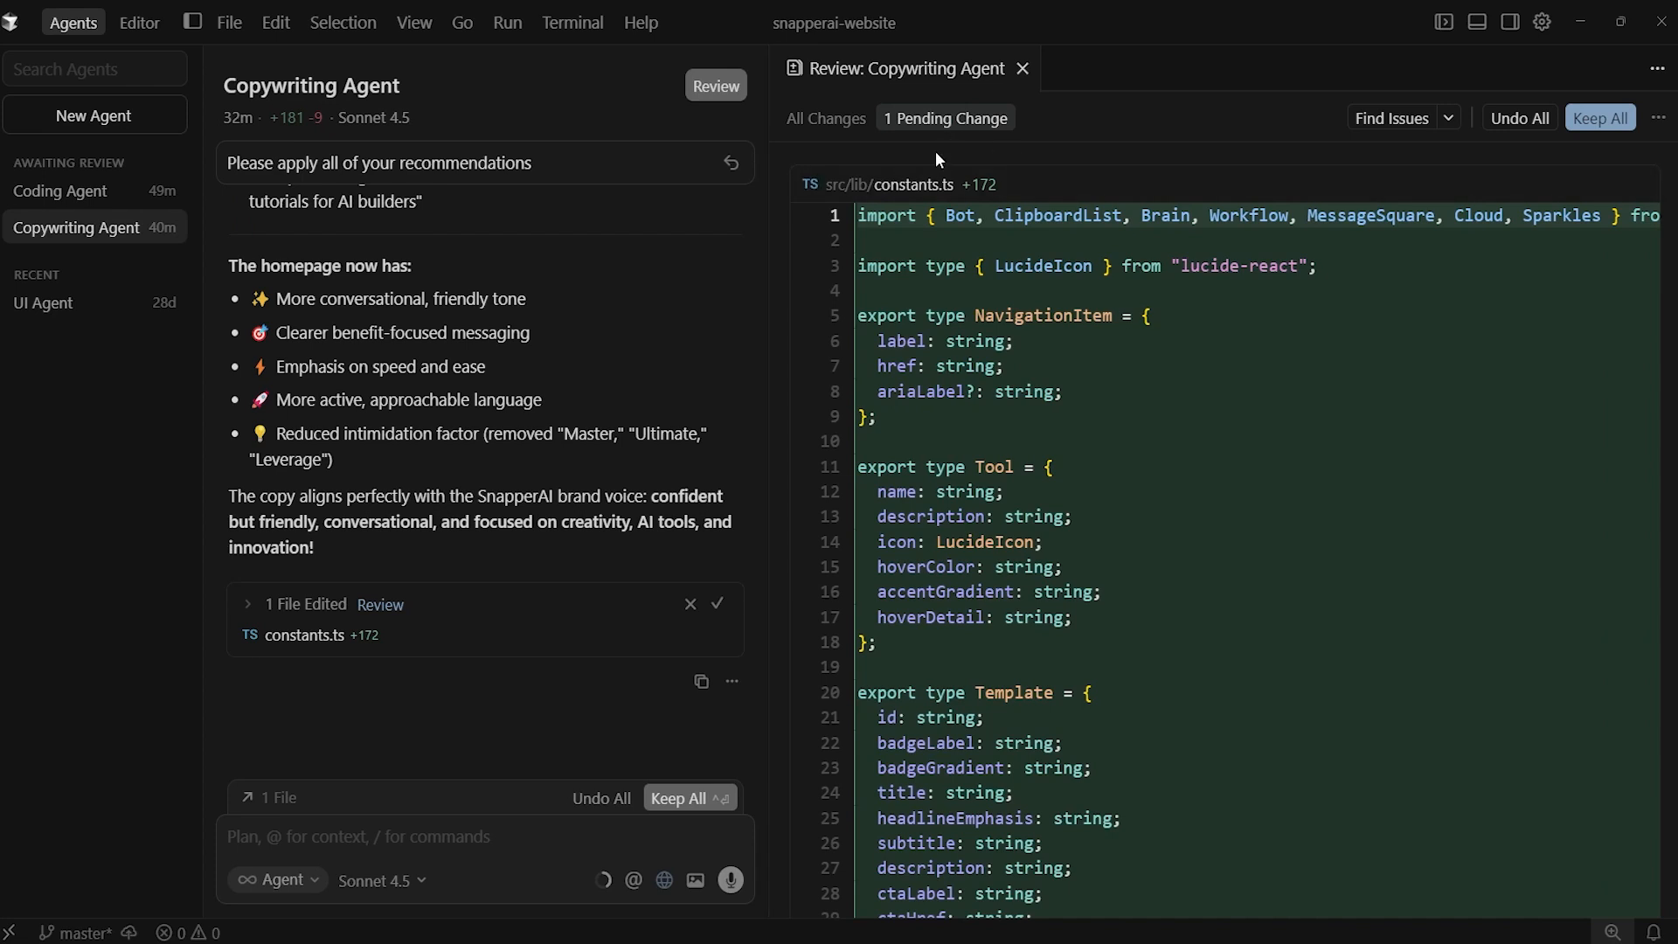
mouse_move(823, 117)
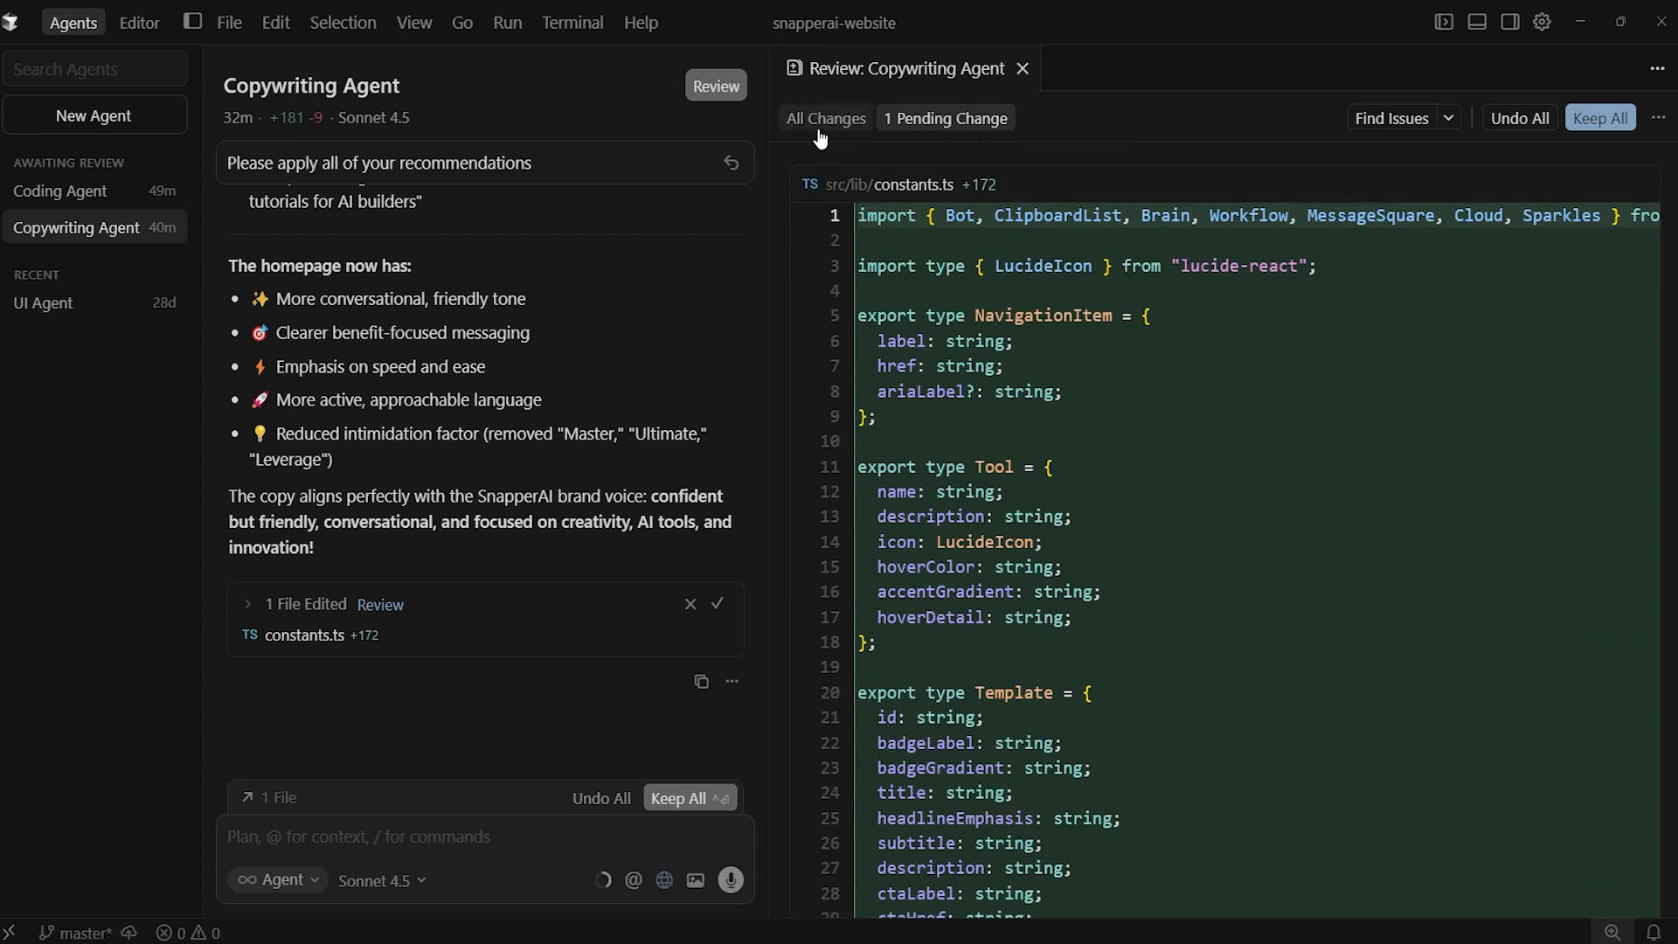
mouse_move(825, 117)
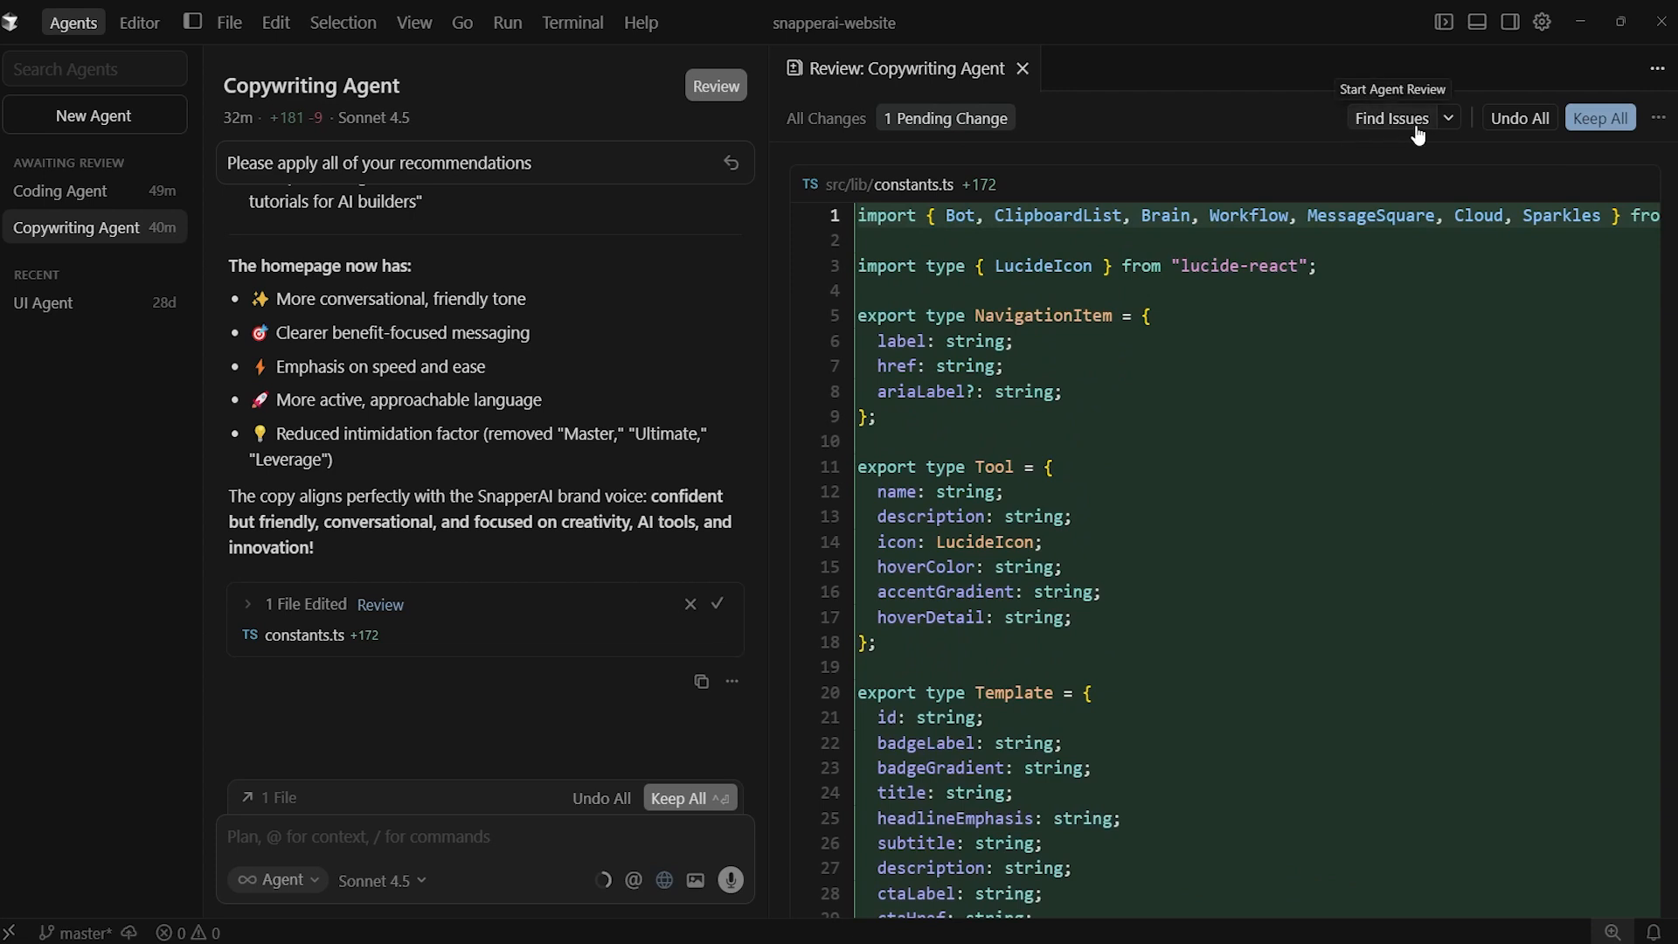
mouse_move(1402, 134)
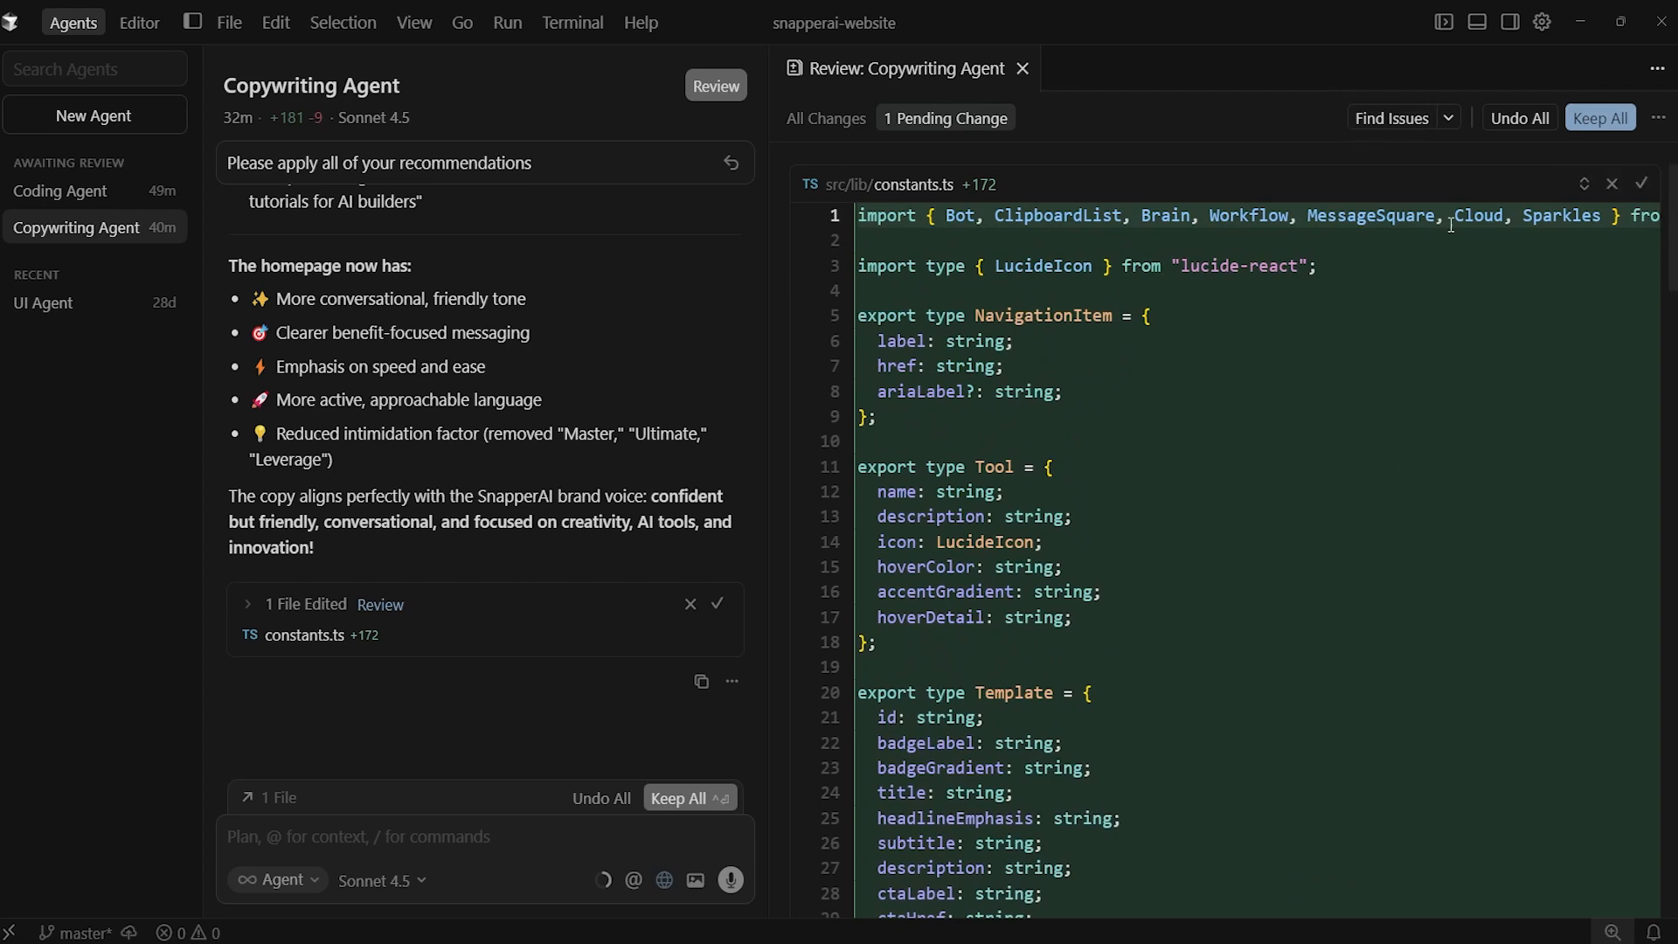
left_click(1398, 117)
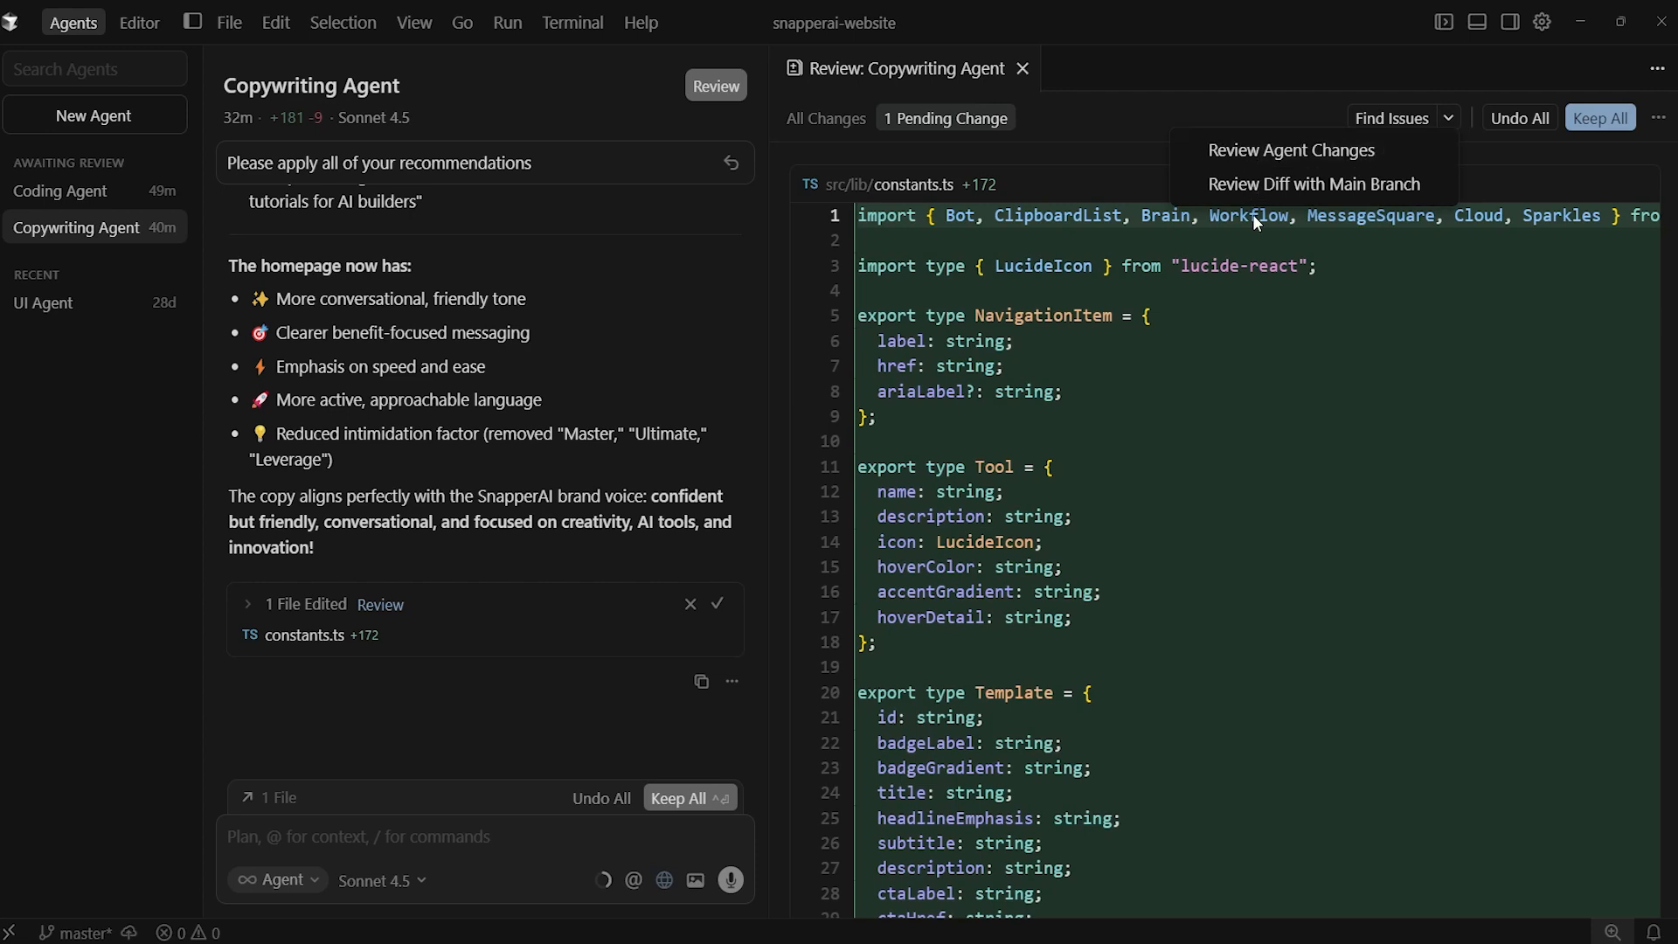
mouse_move(1313, 183)
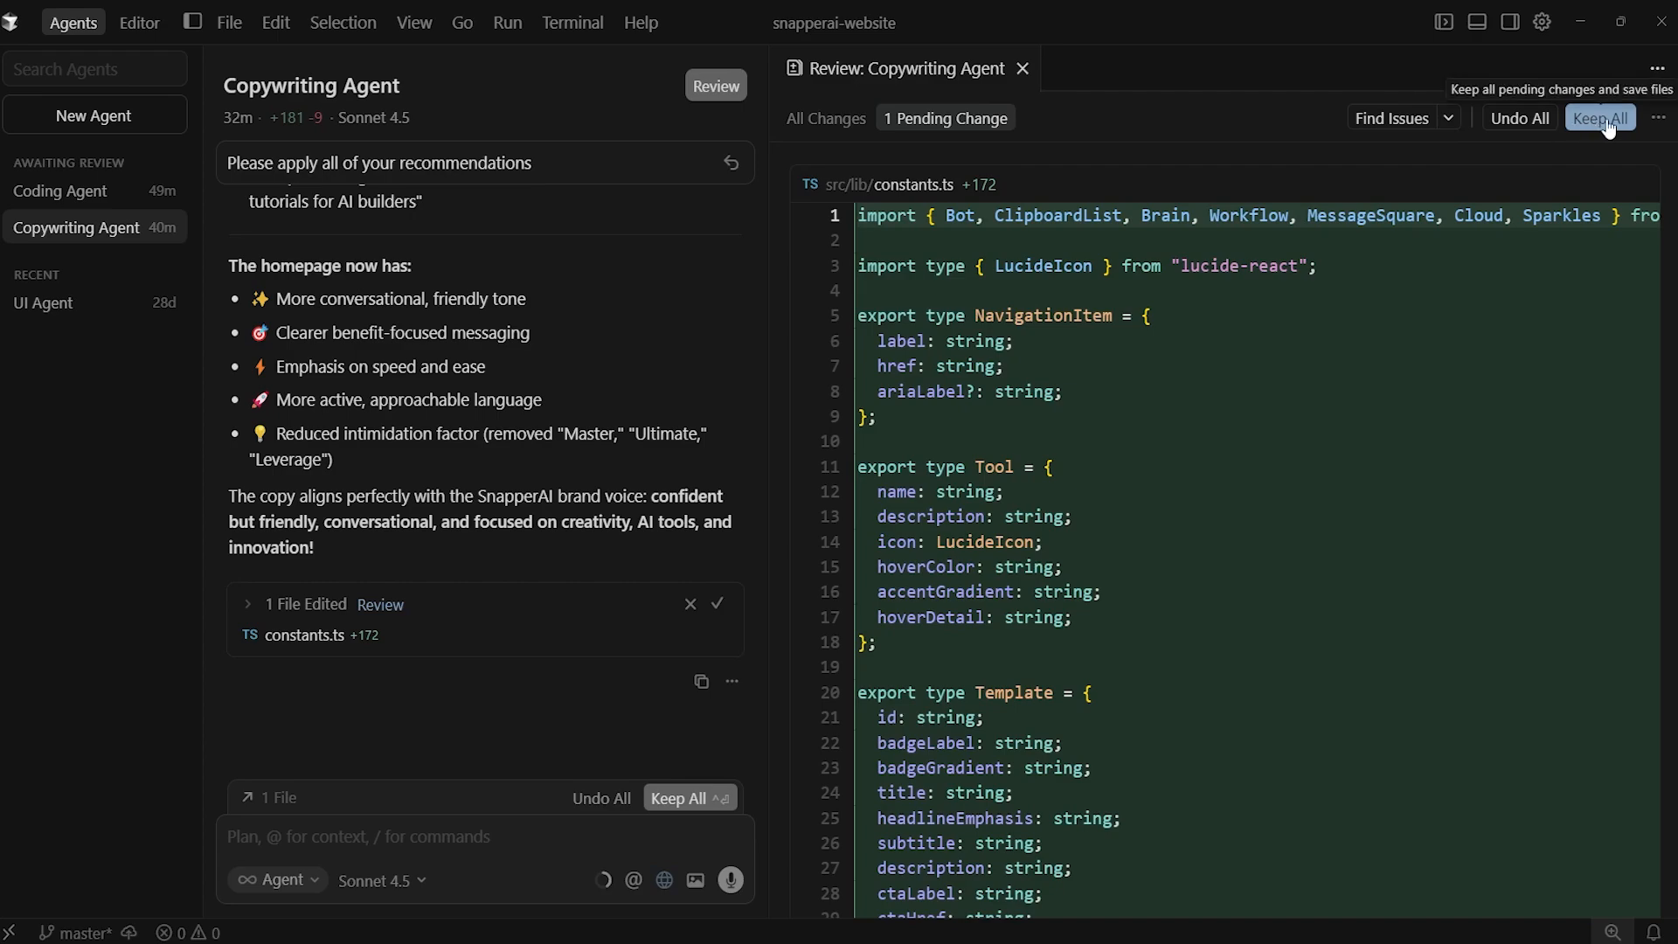
Step: Keep All pending copy edits and read the page.tsx and constants.ts diffs
left_click(1600, 117)
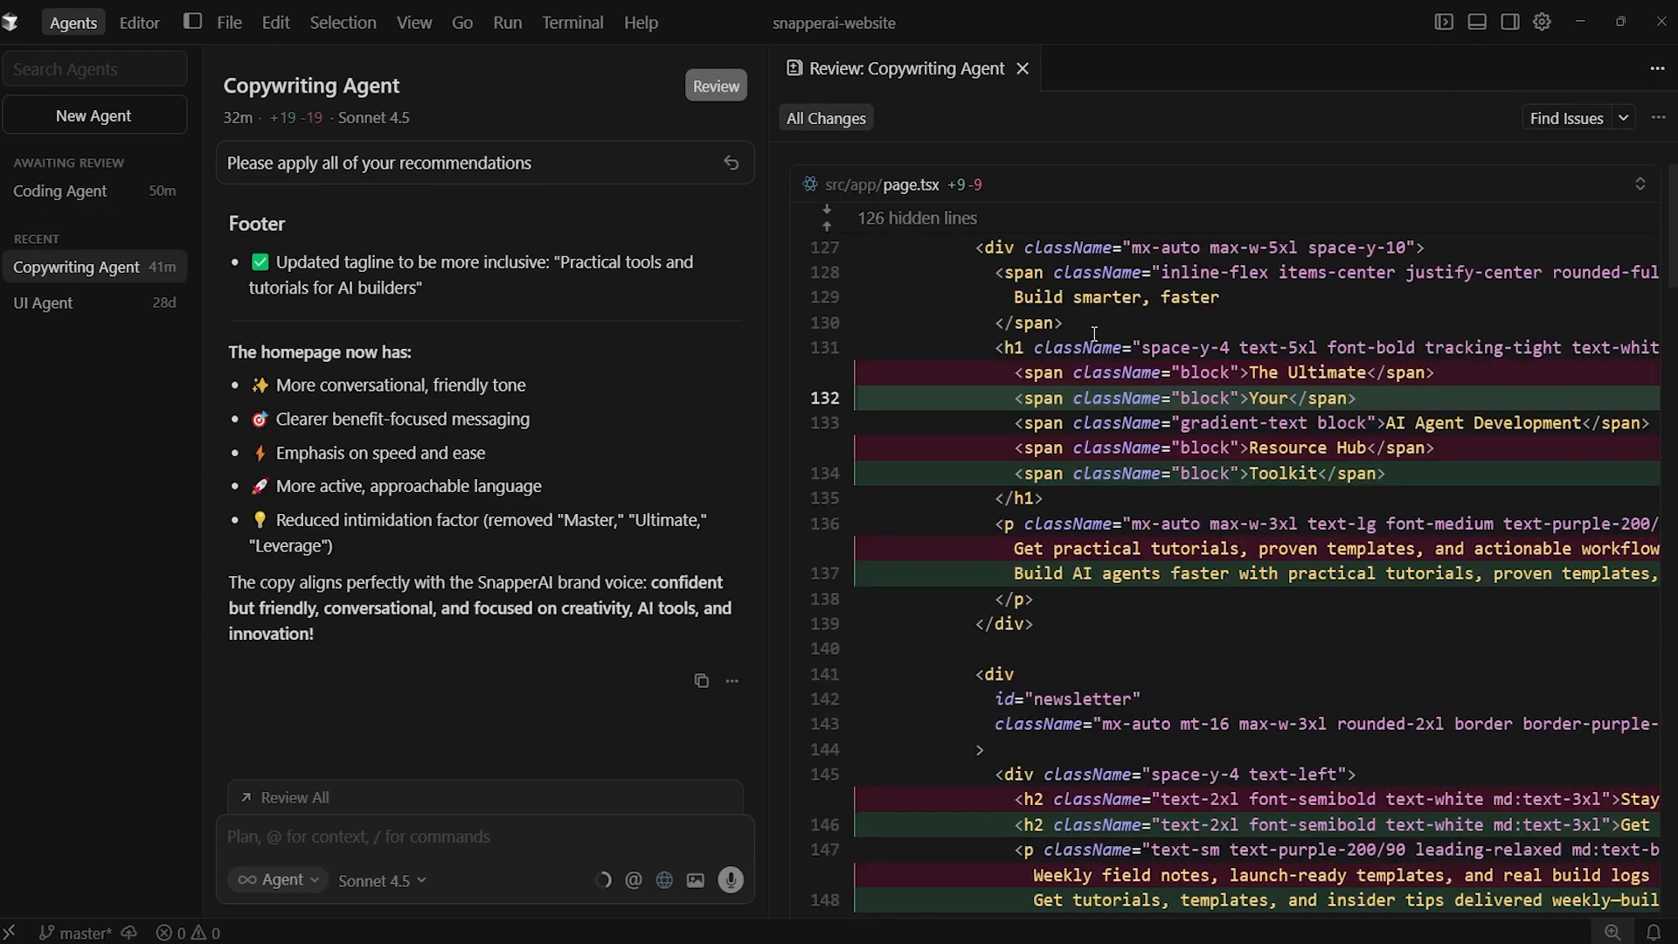
scroll("down", 3)
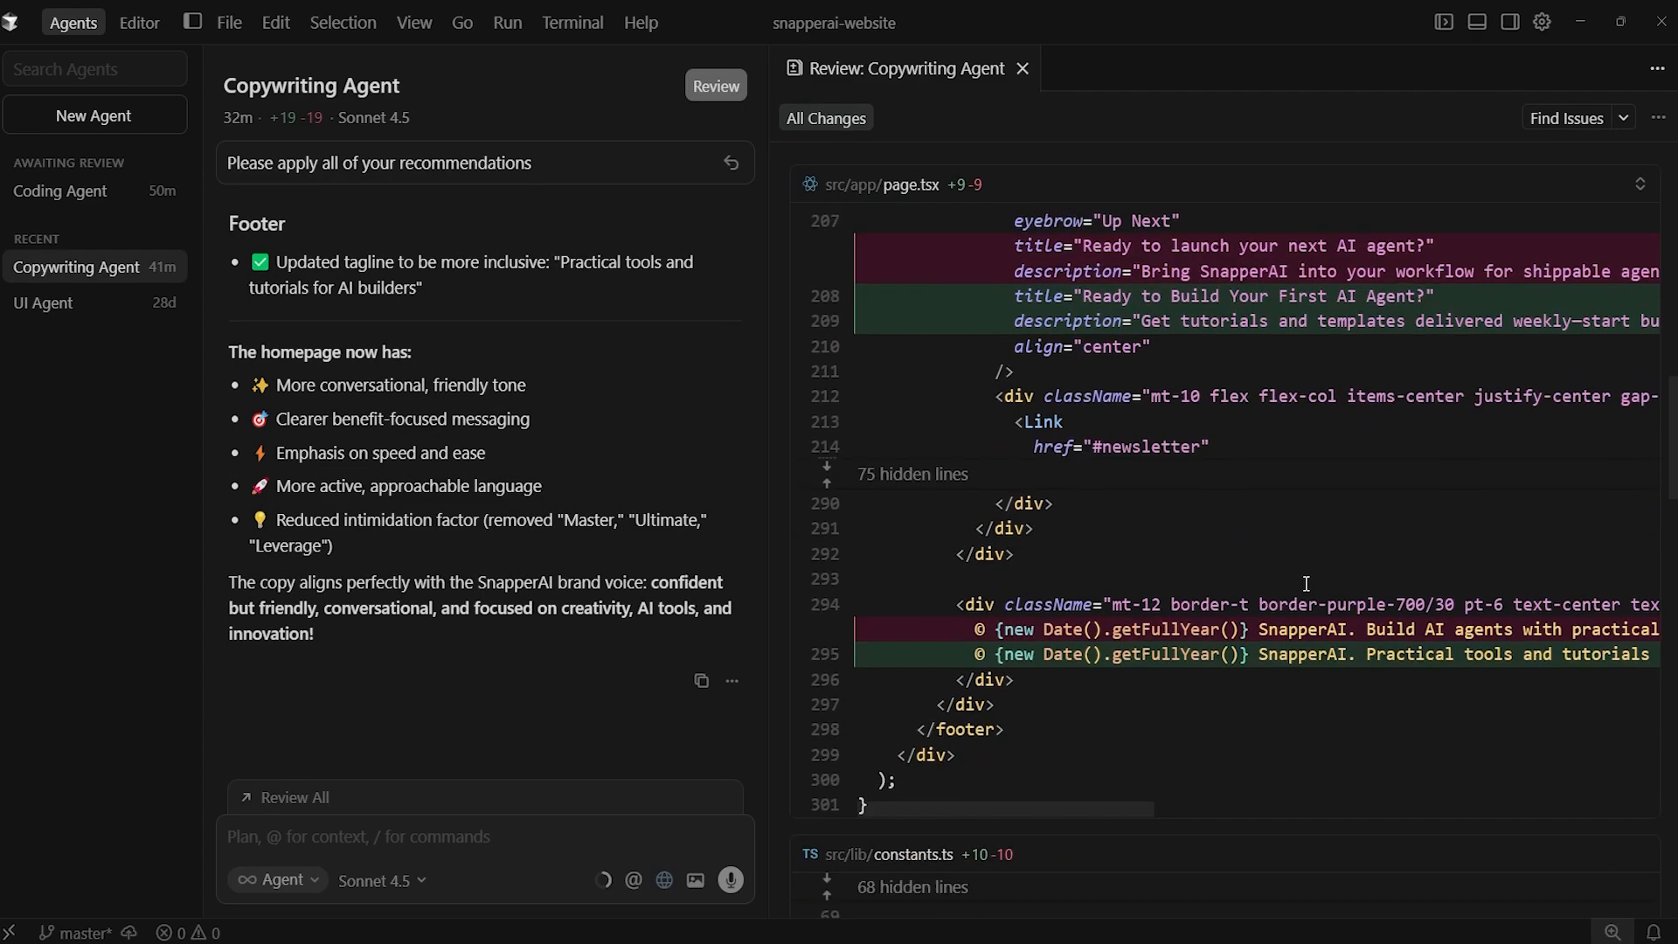
scroll("down", 3)
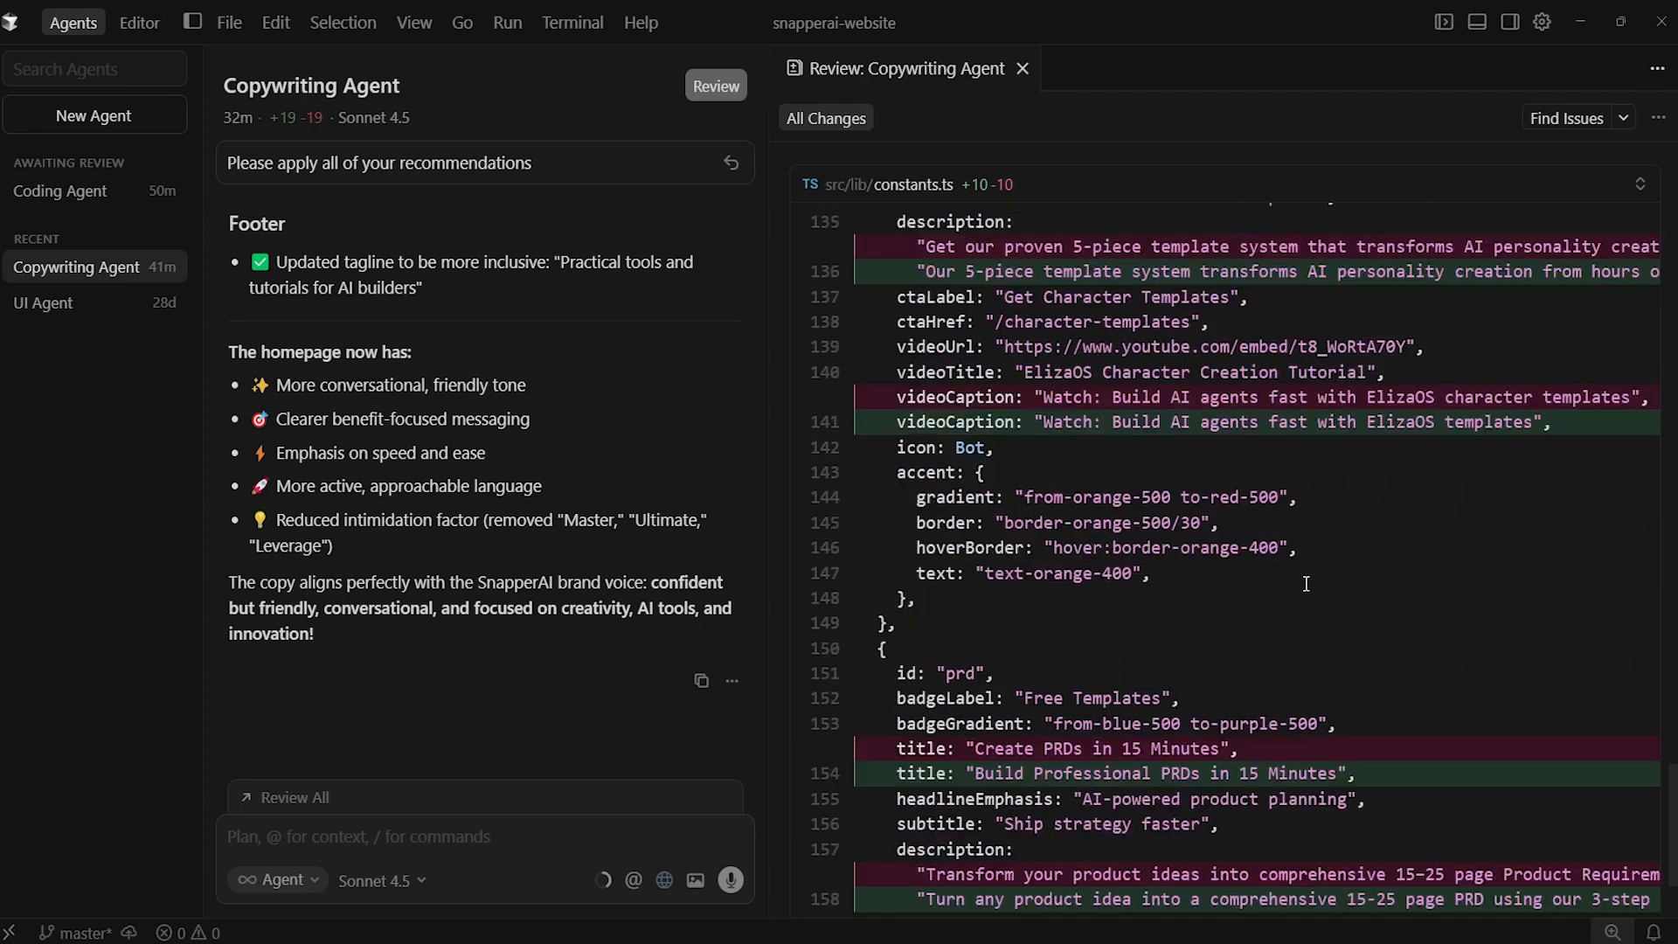
scroll("down", 3)
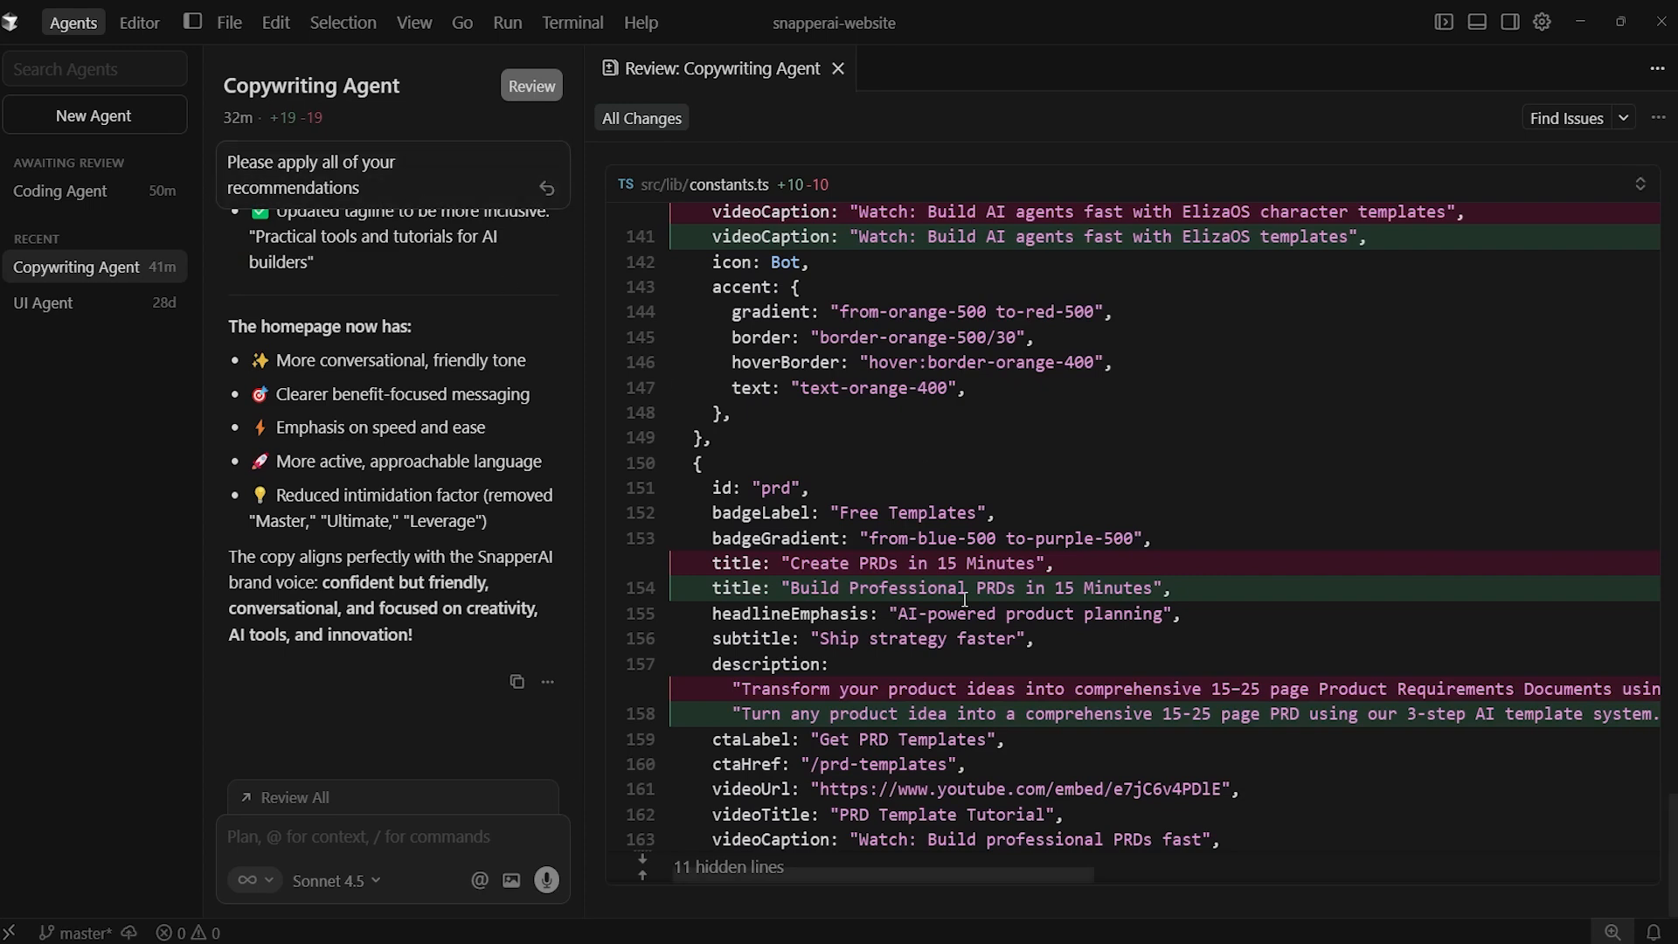
mouse_move(121, 222)
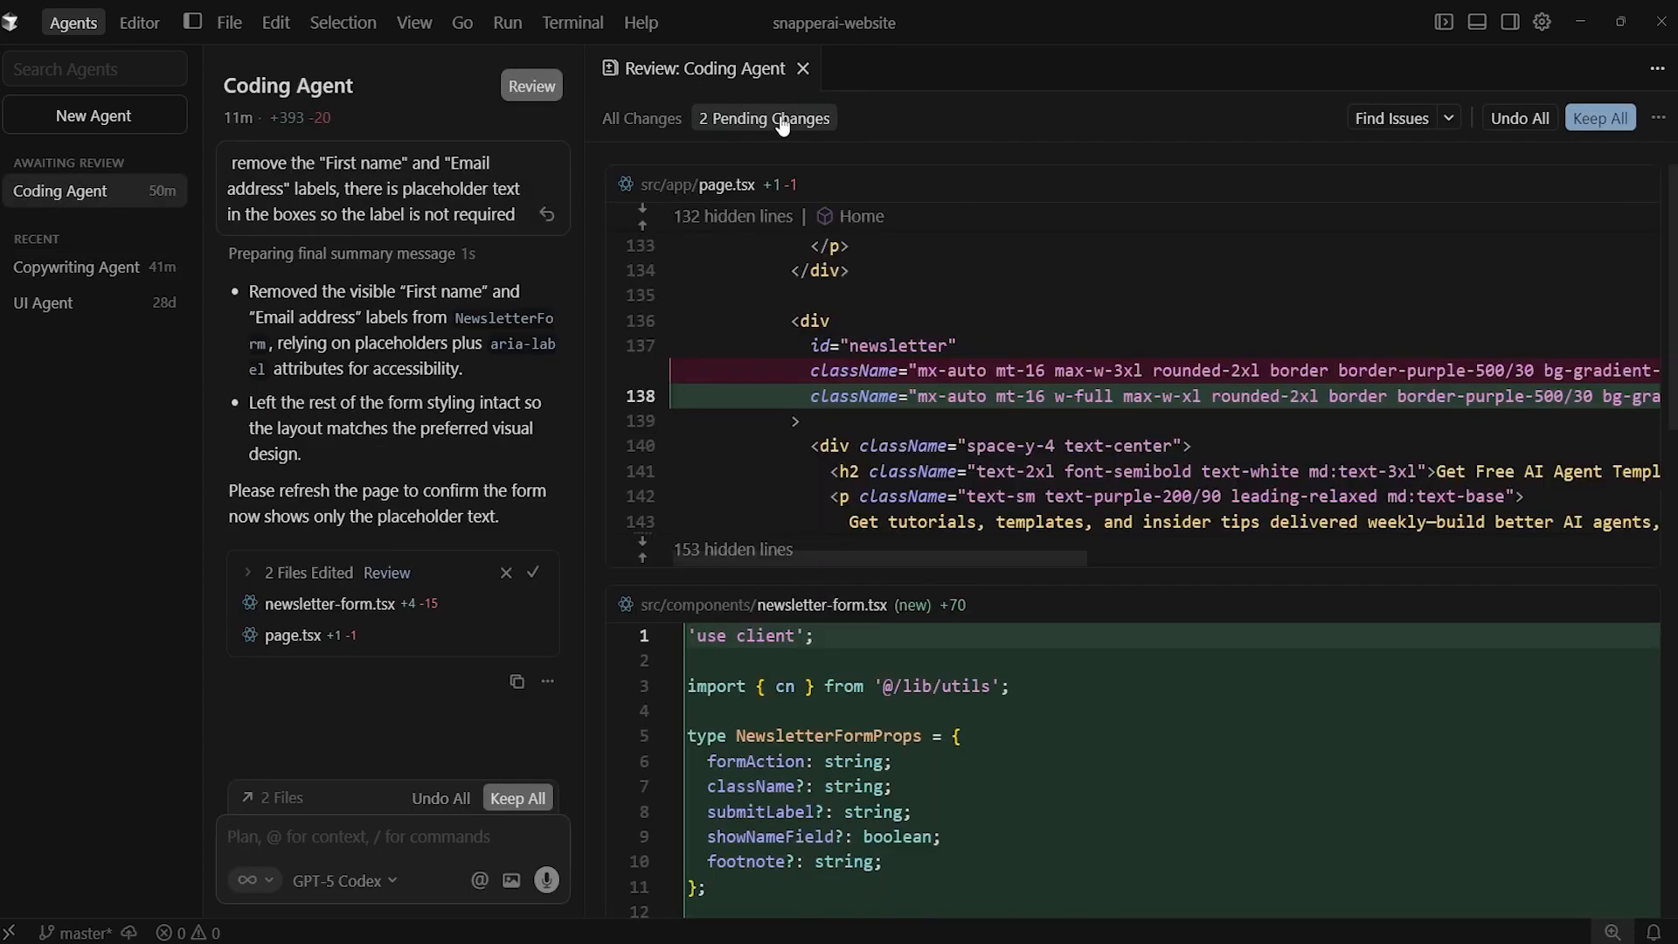
Step: Undo All of the Coding Agent's two pending newsletter-form and page changes
scroll("down", 3)
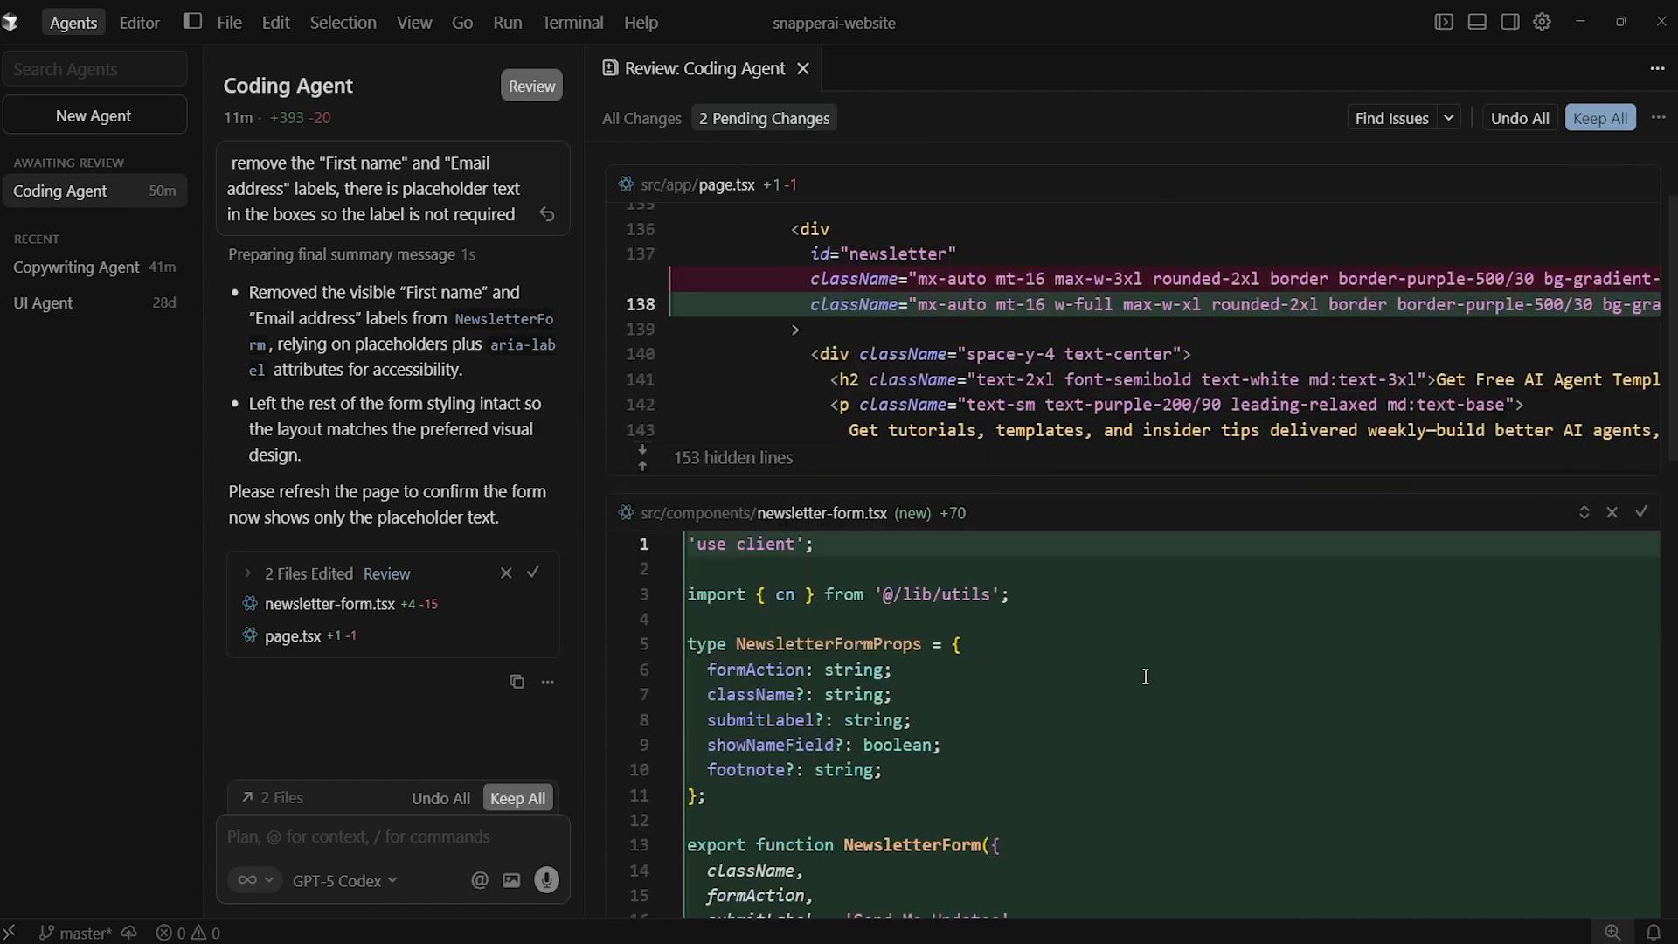
left_click(641, 118)
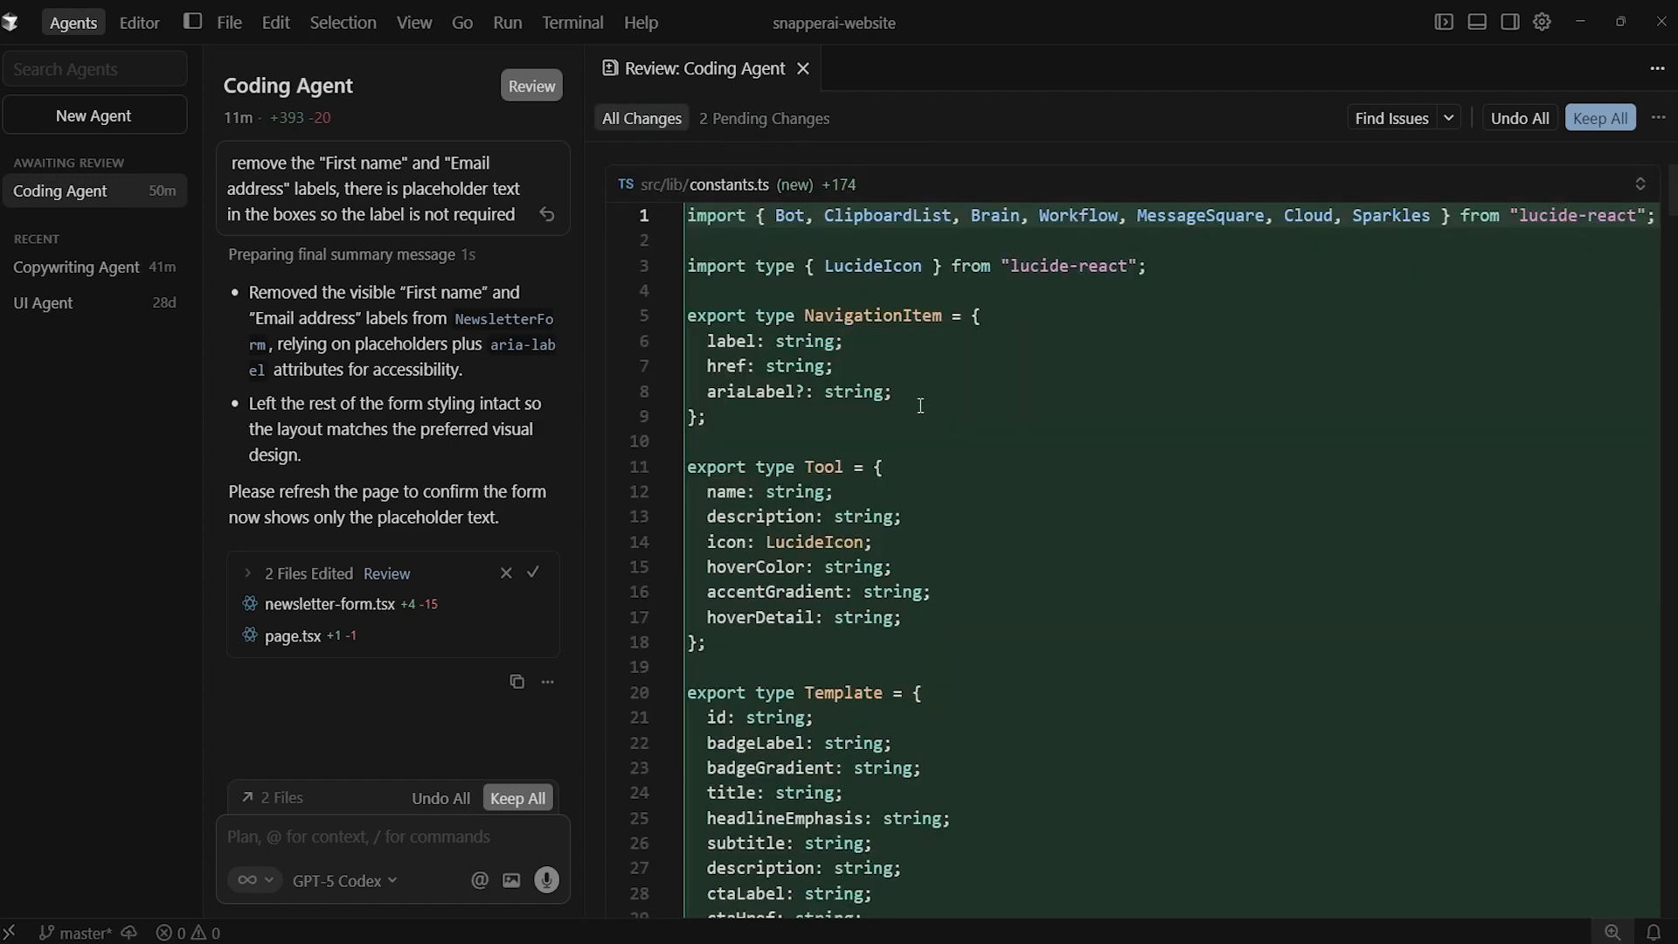
scroll("down", 3)
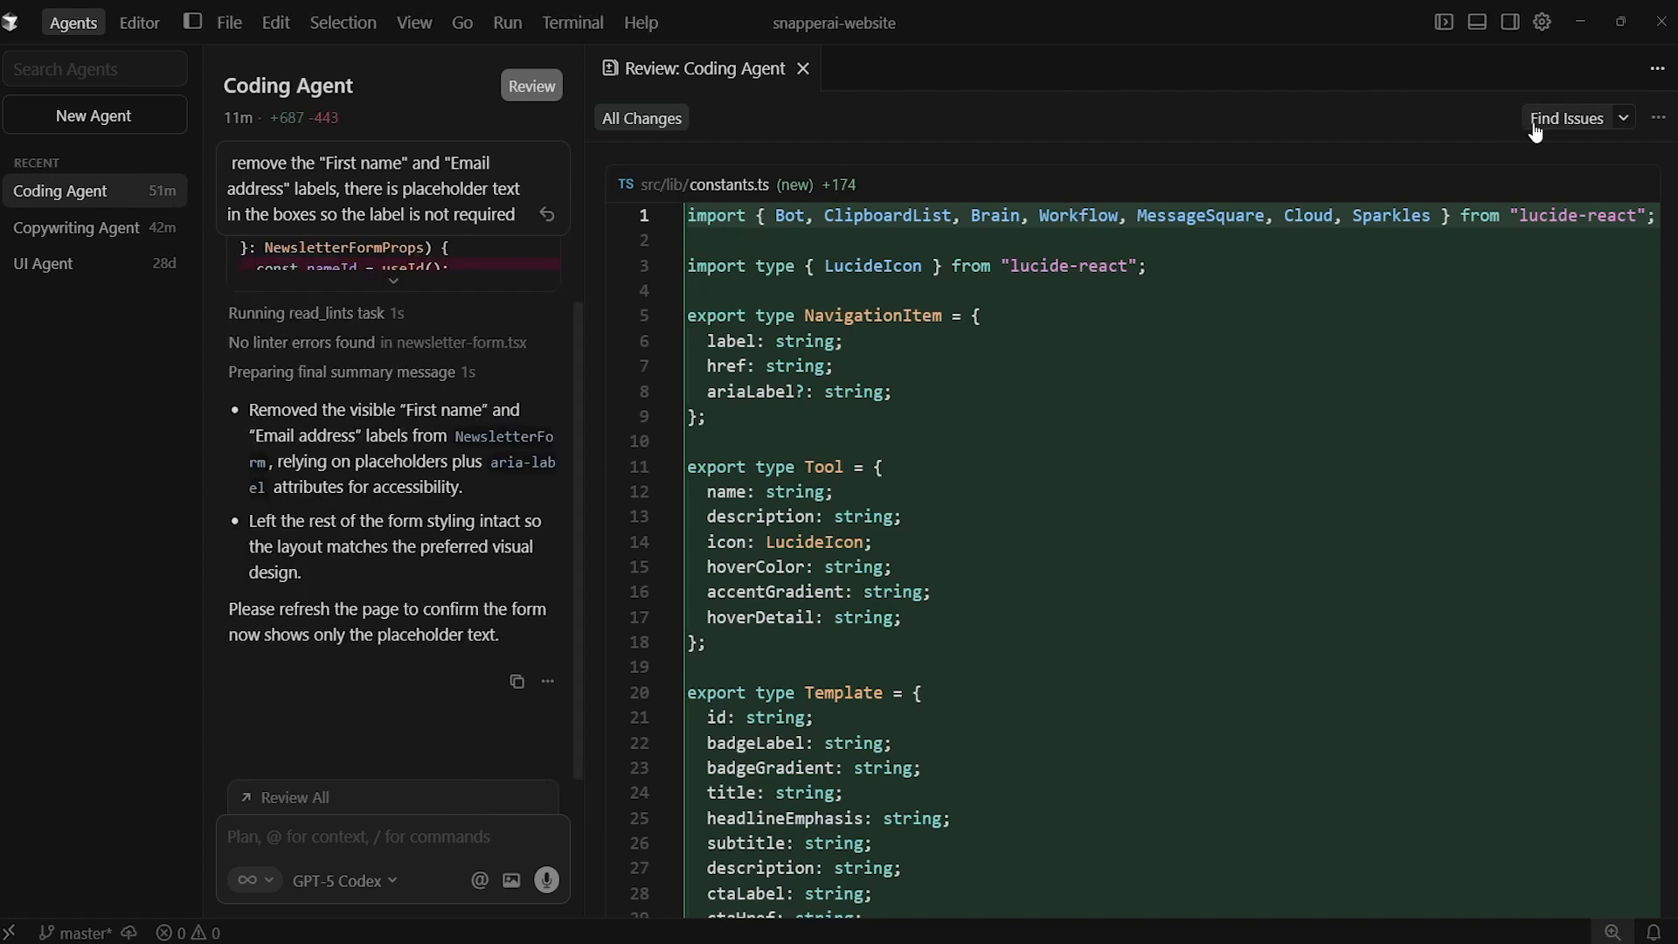
mouse_move(603, 423)
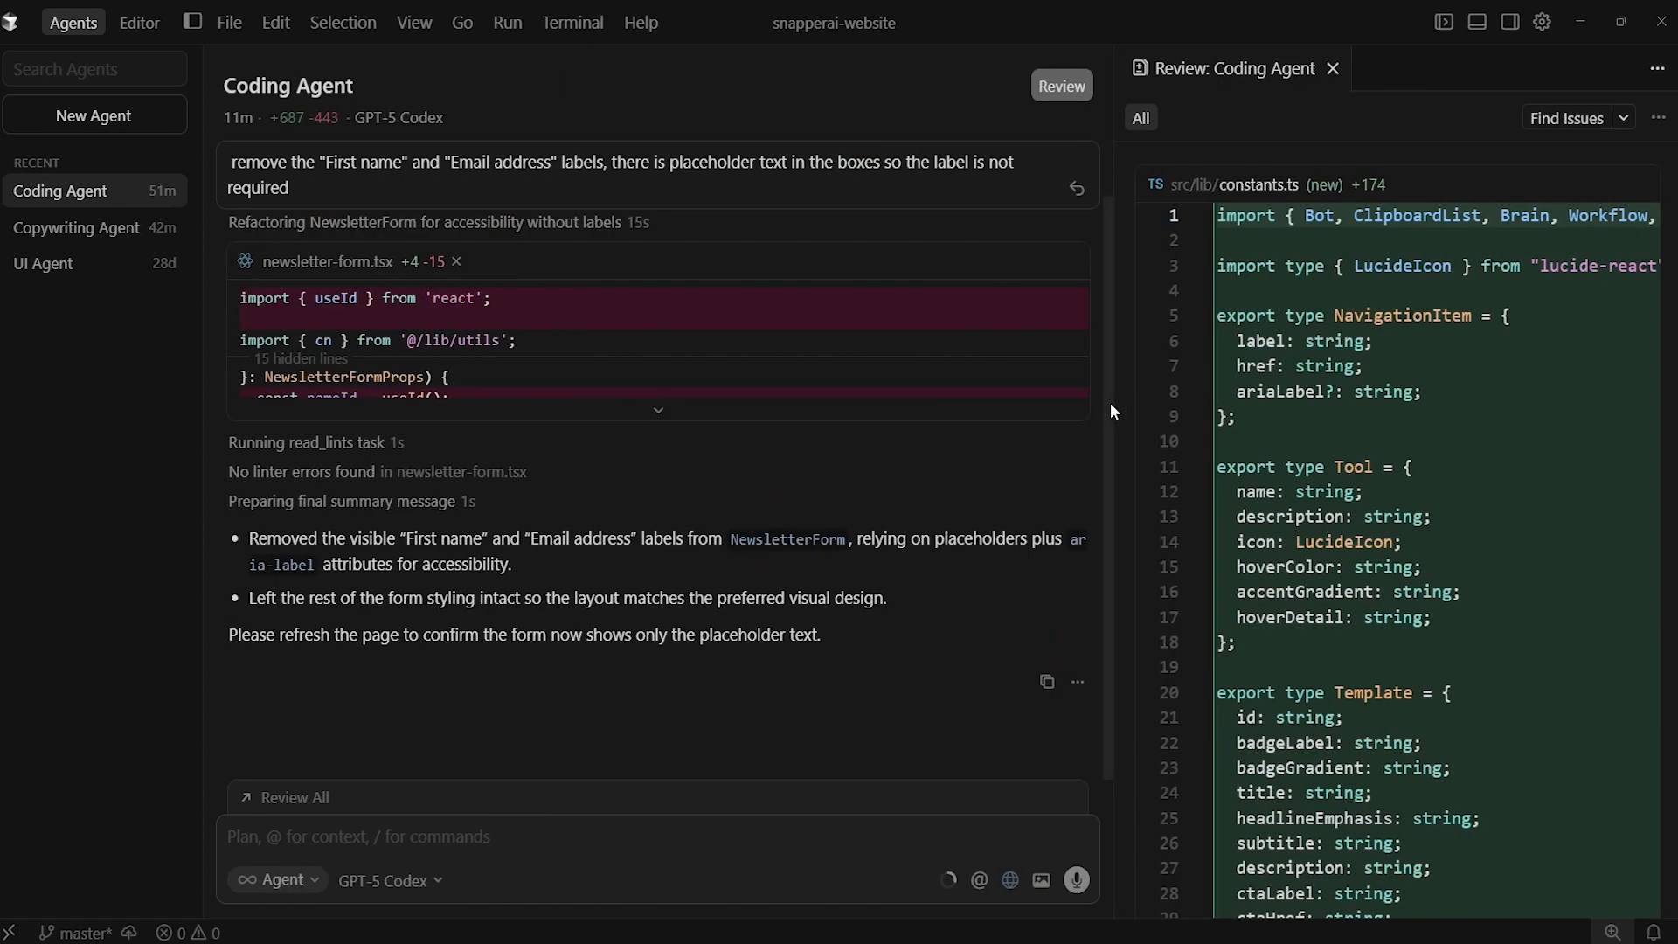
Step: Show the Copywriting Agent's page.tsx changes in Unified View and read through them
left_click(75, 227)
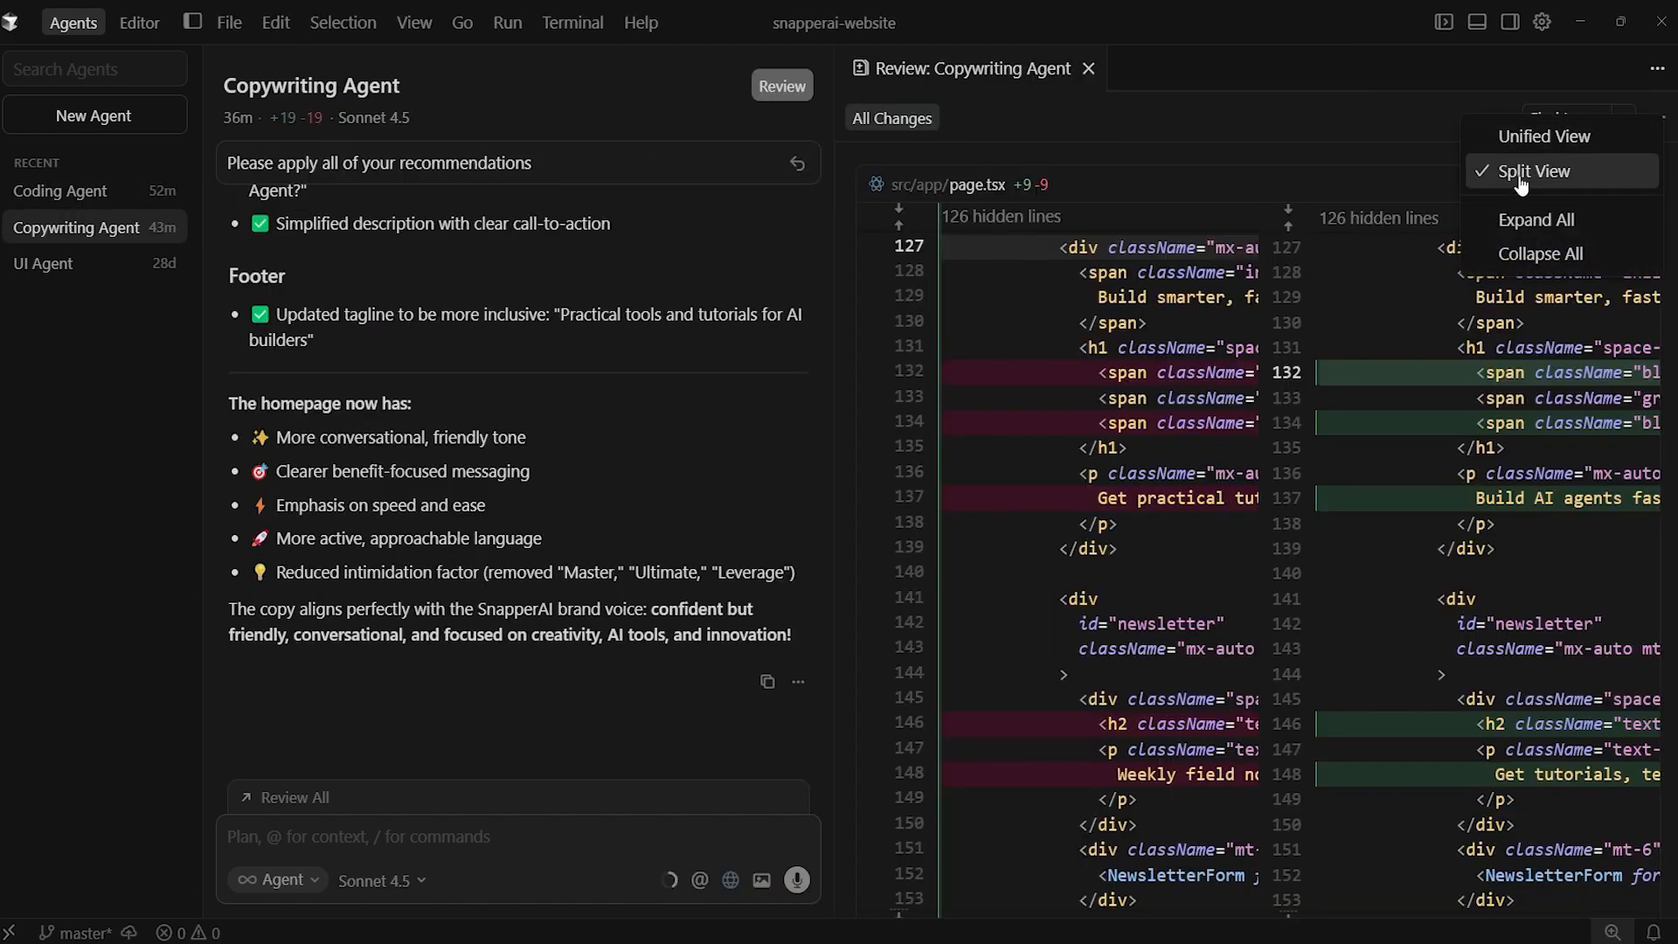
left_click(1534, 171)
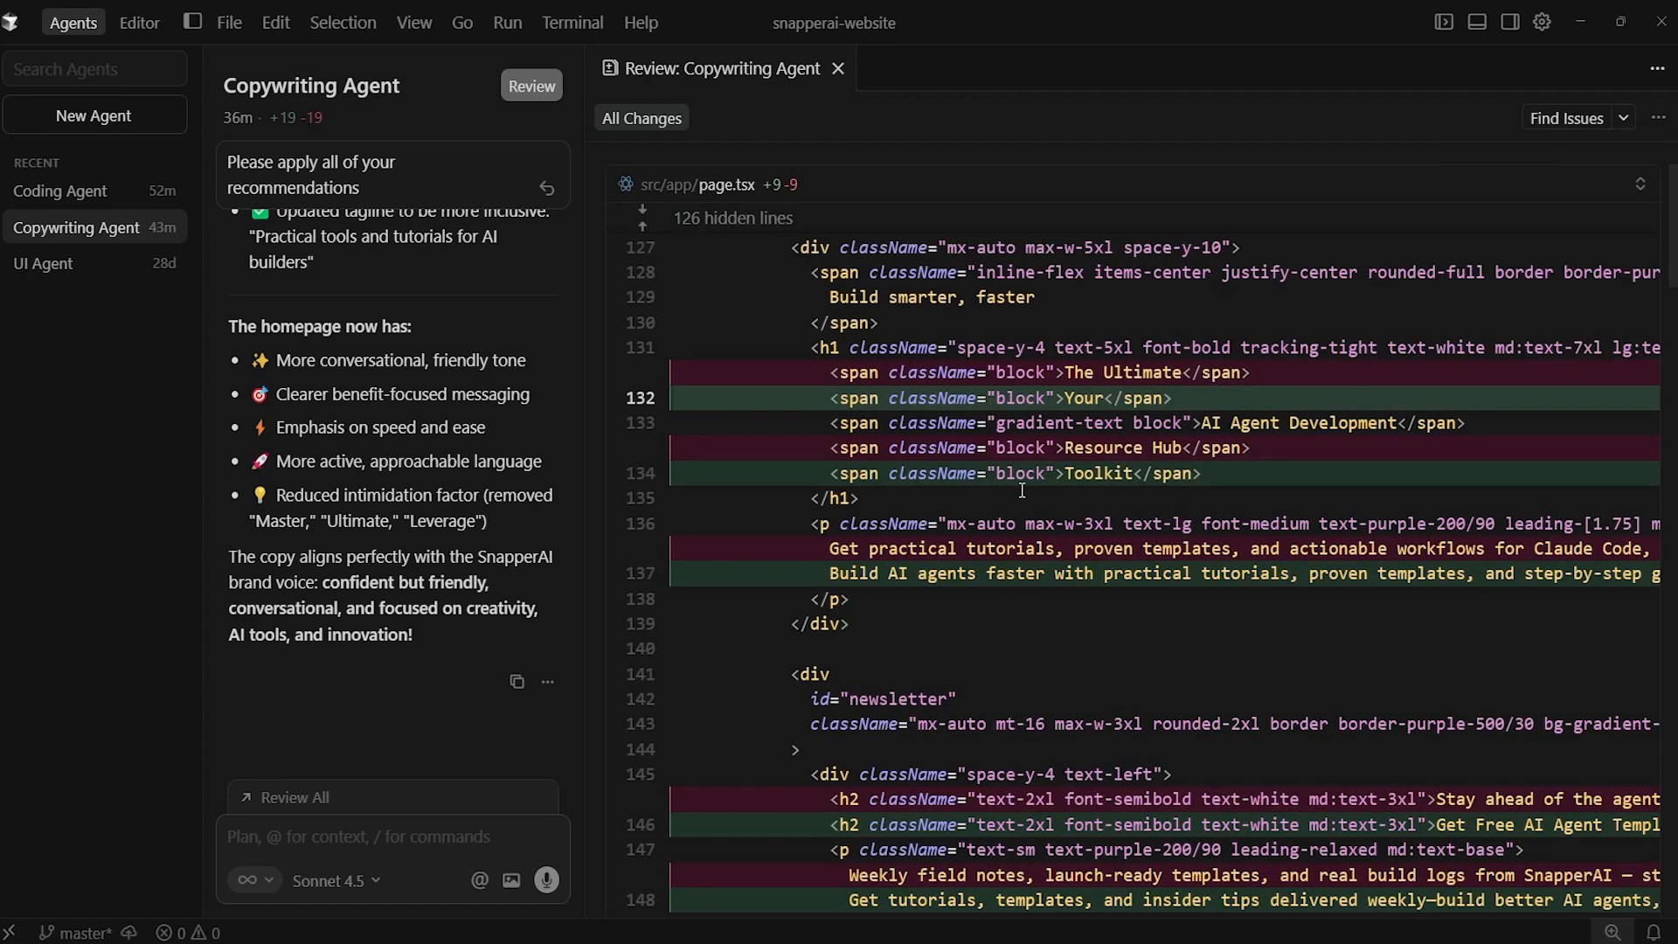
mouse_move(605, 353)
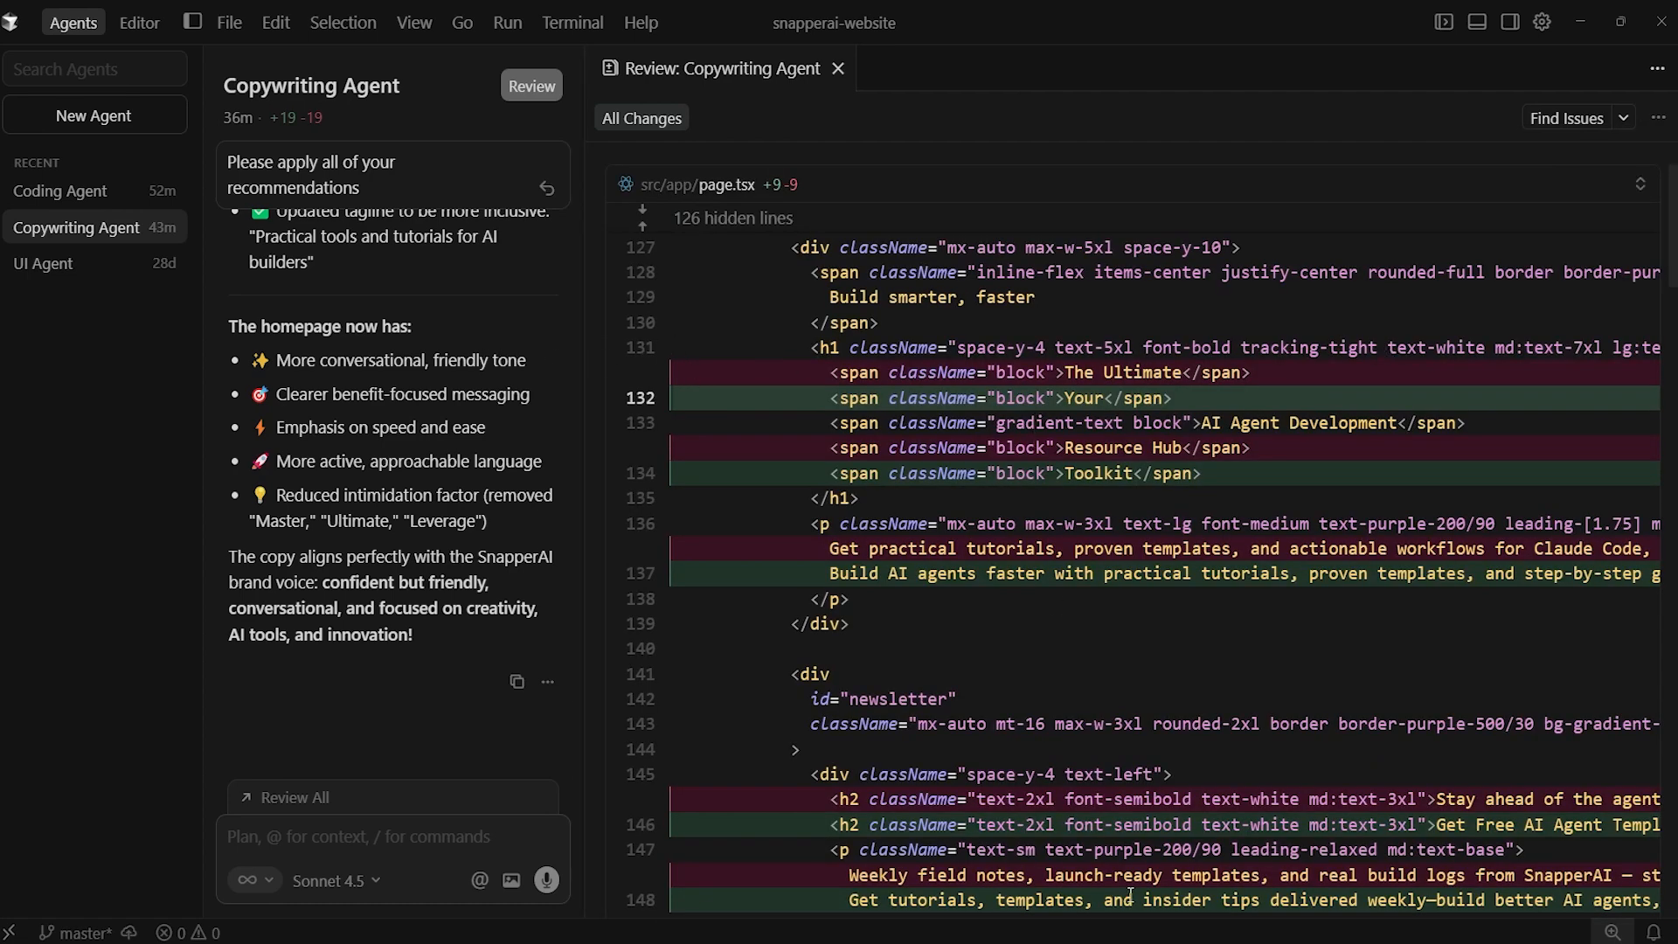
scroll("down", 3)
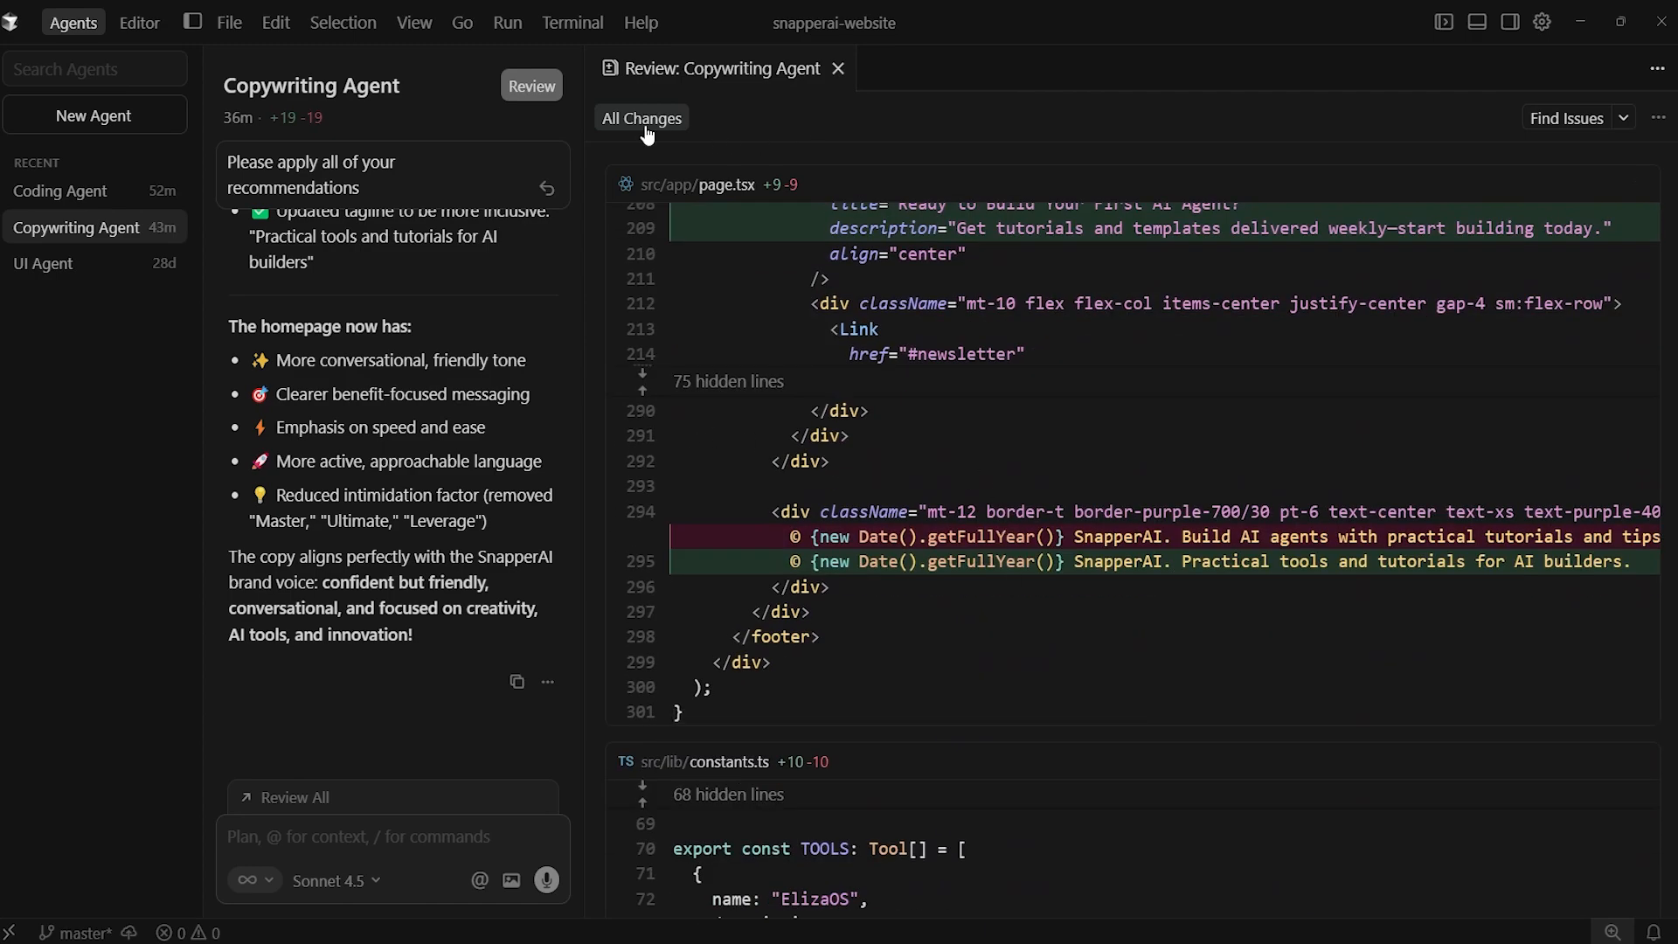
scroll("down", 3)
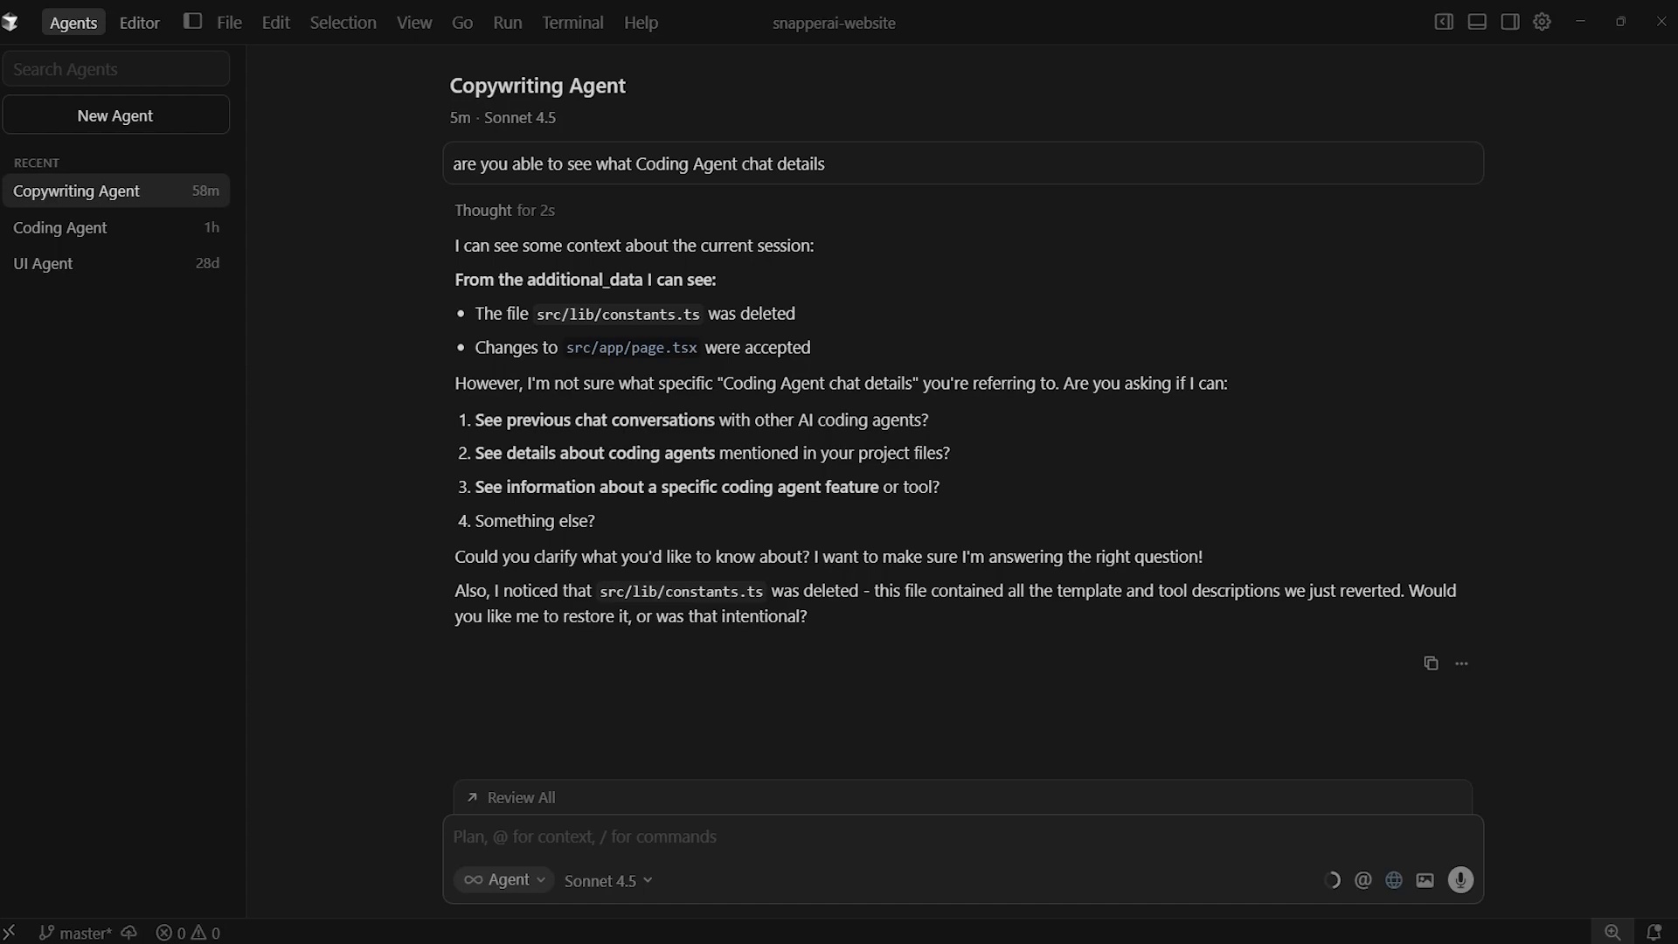
mouse_move(535, 913)
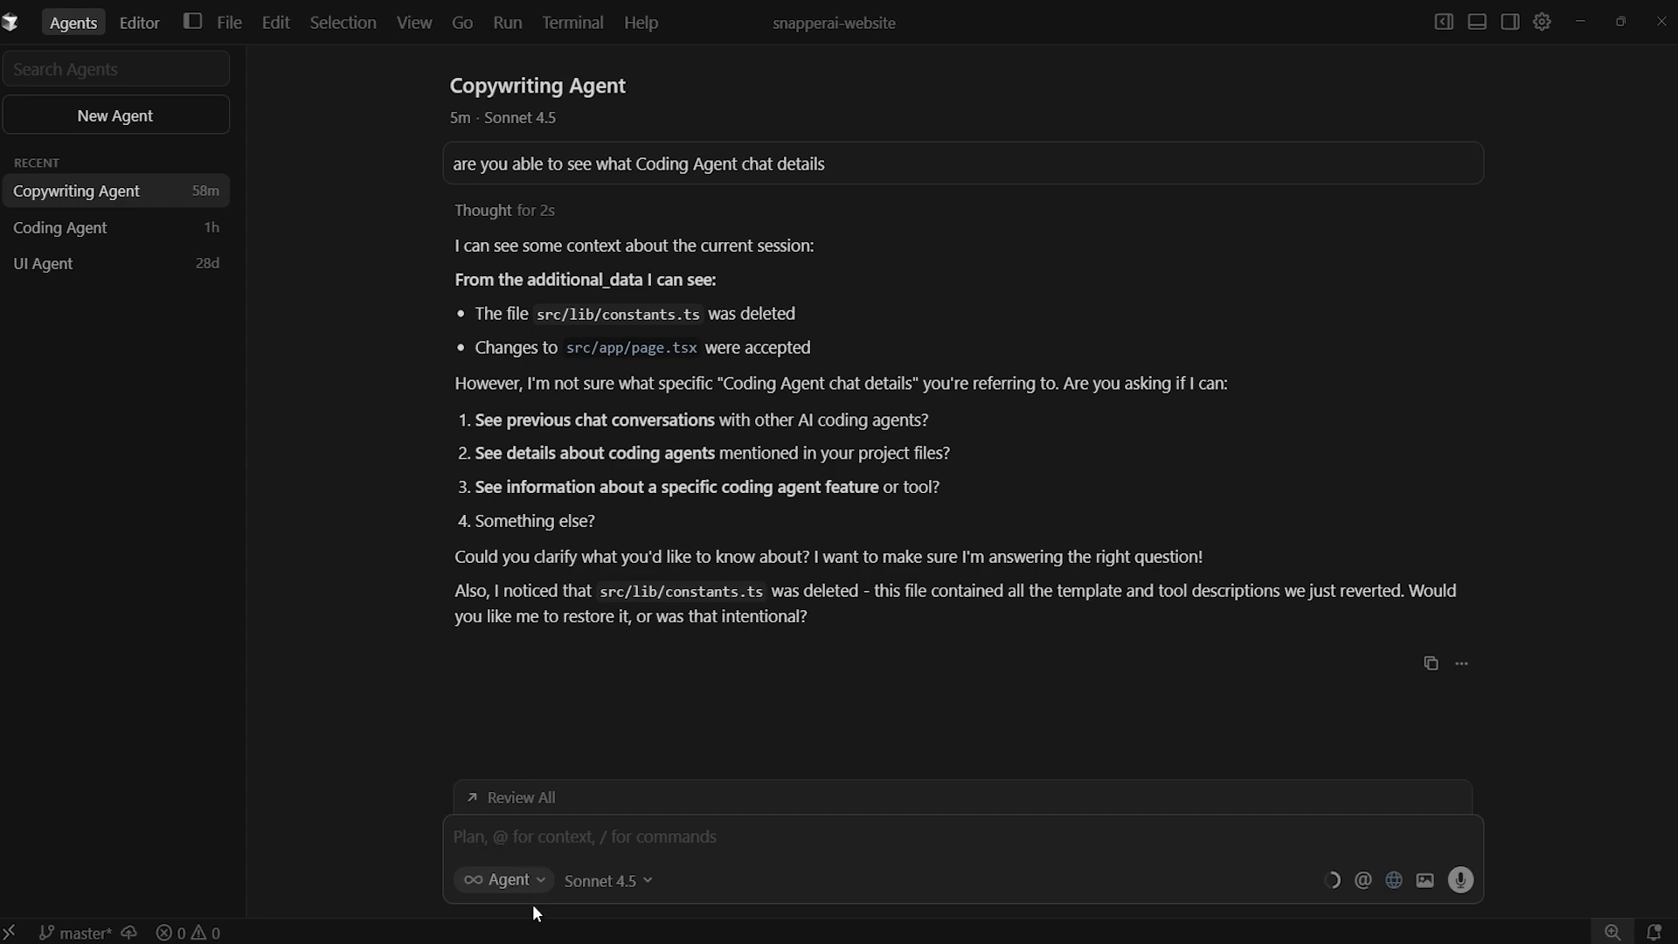
mouse_move(504, 879)
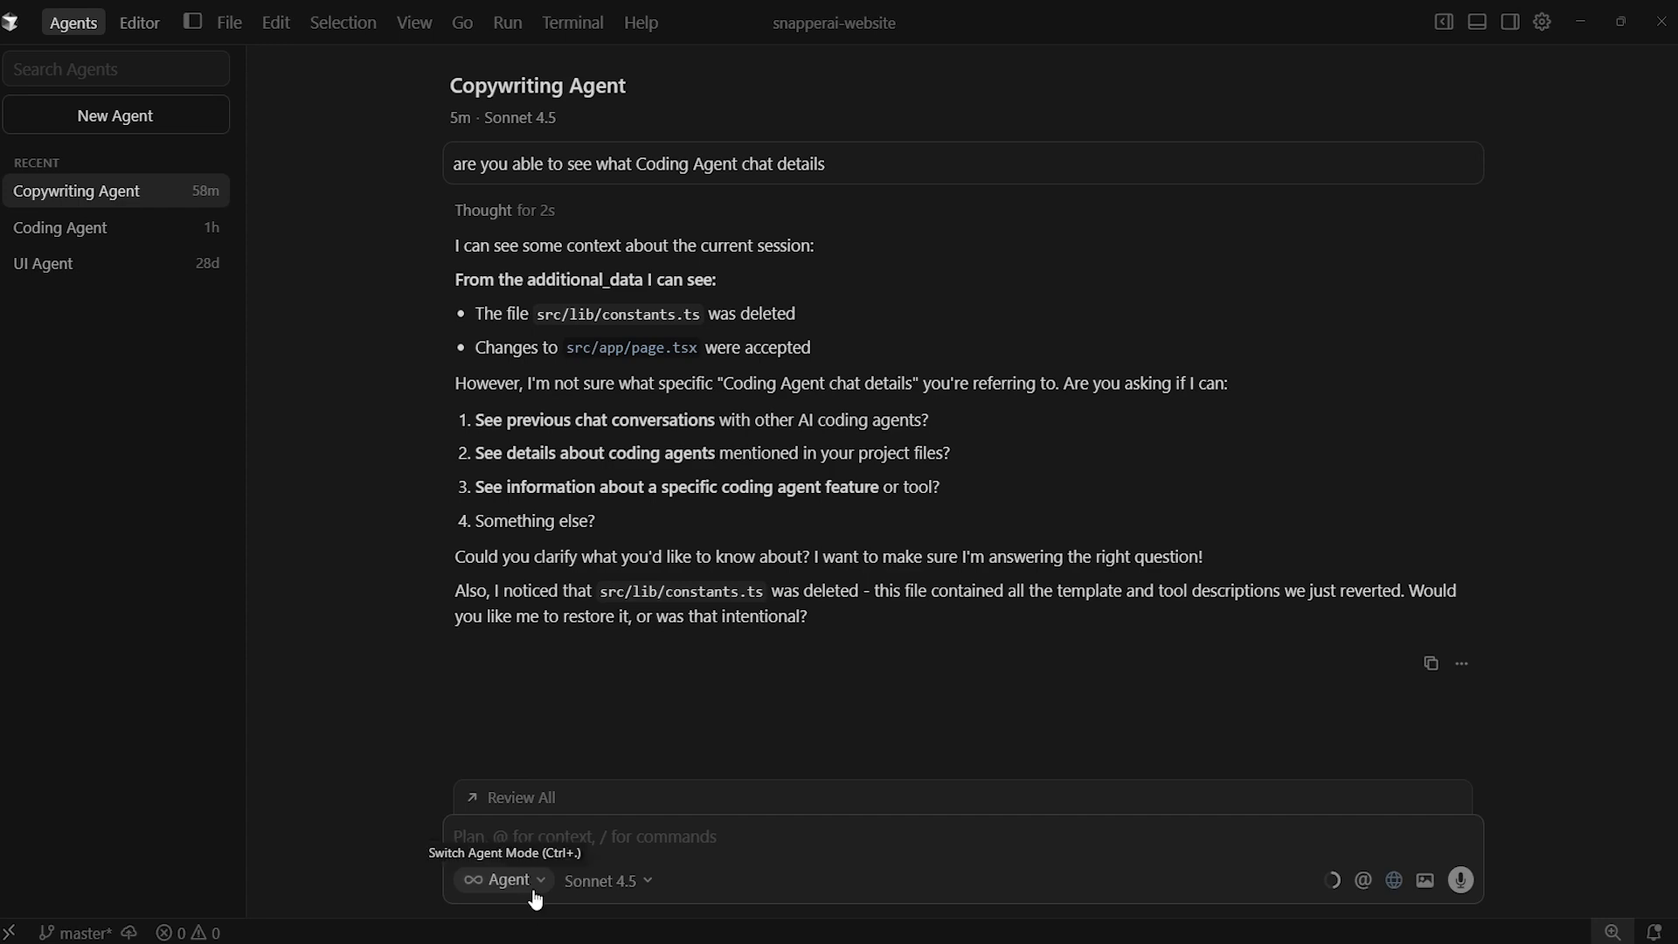
Step: Set the Copywriting Agent chat from Agent mode to Plan mode
left_click(503, 880)
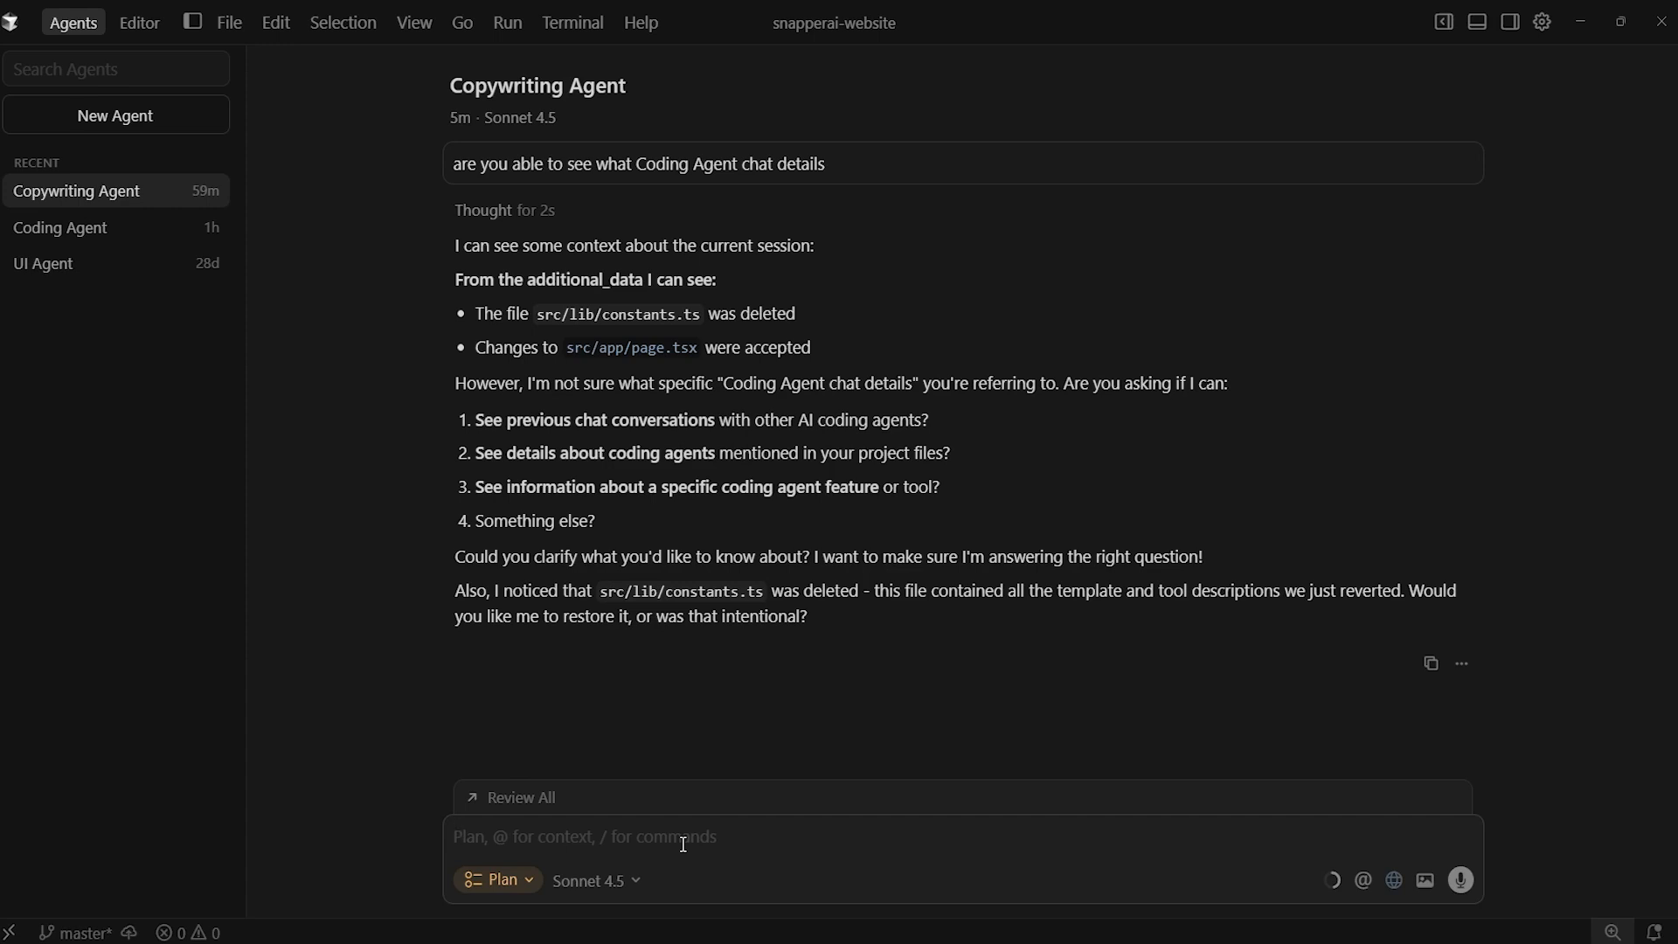
mouse_move(1459, 879)
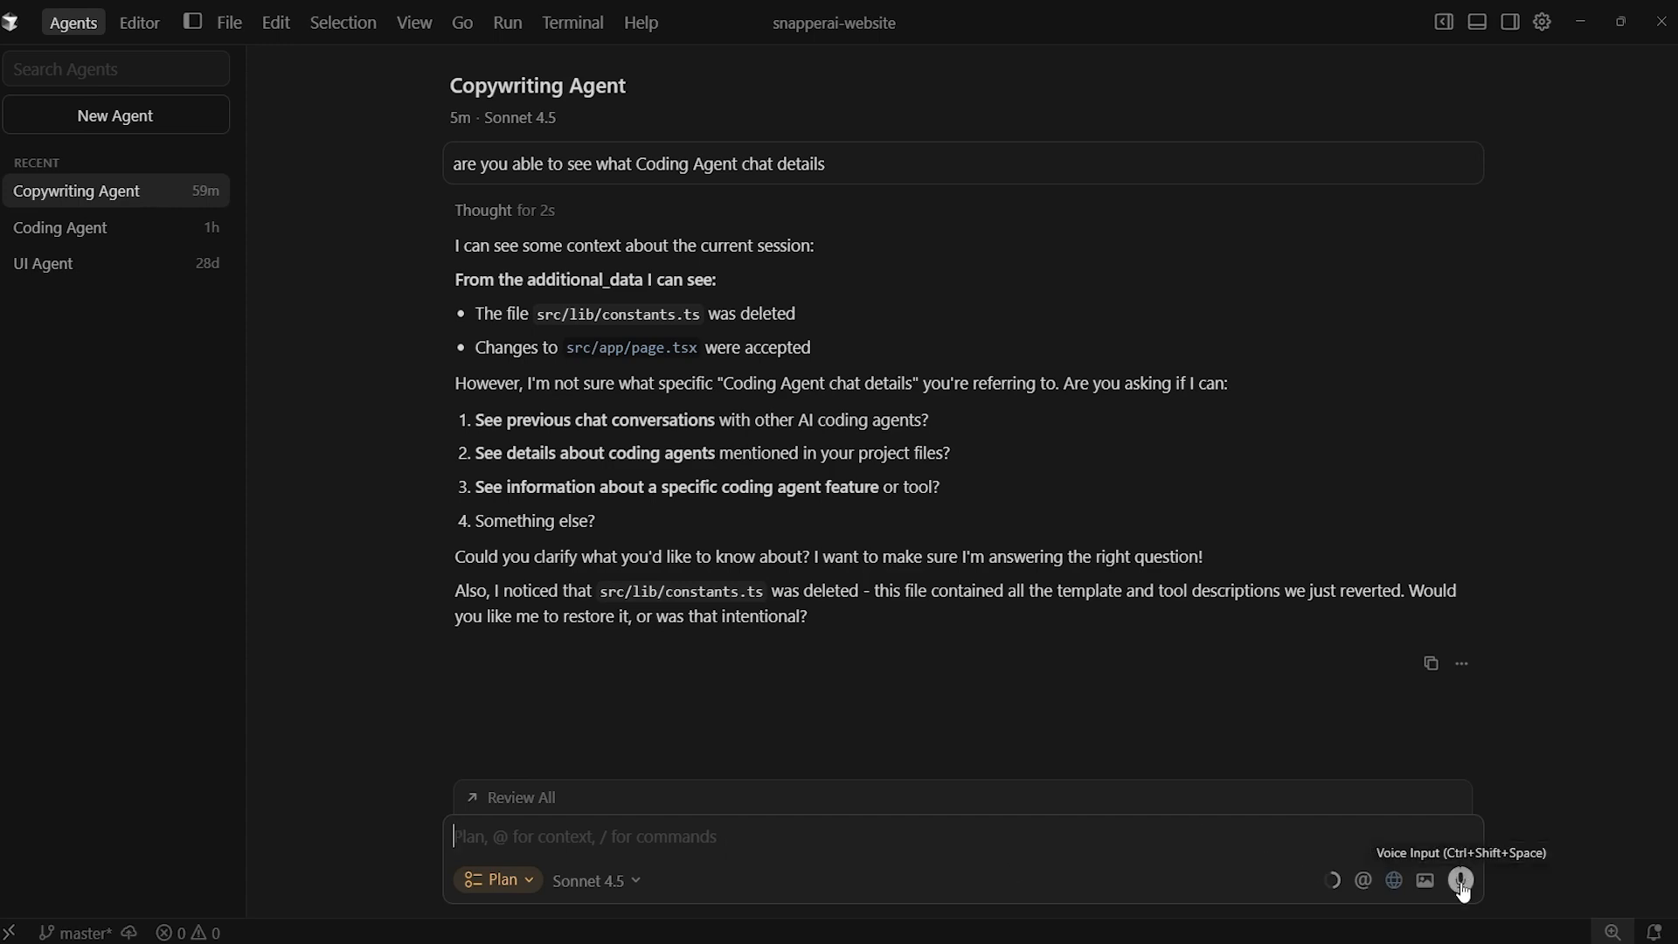
mouse_move(1325, 895)
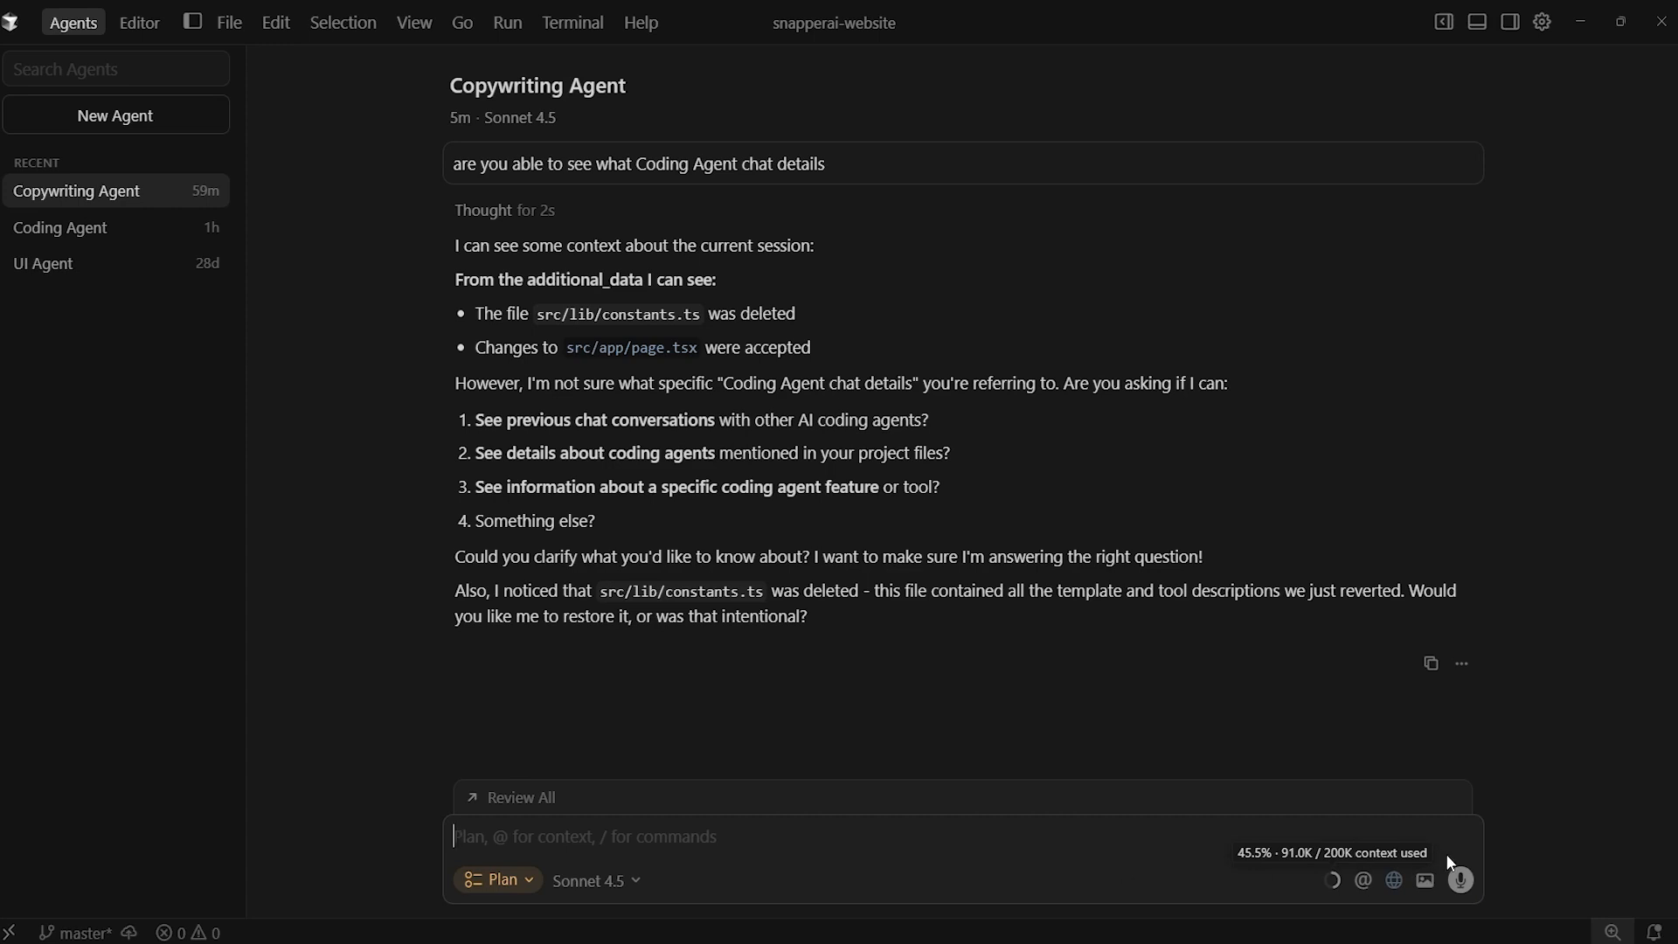
mouse_move(1458, 880)
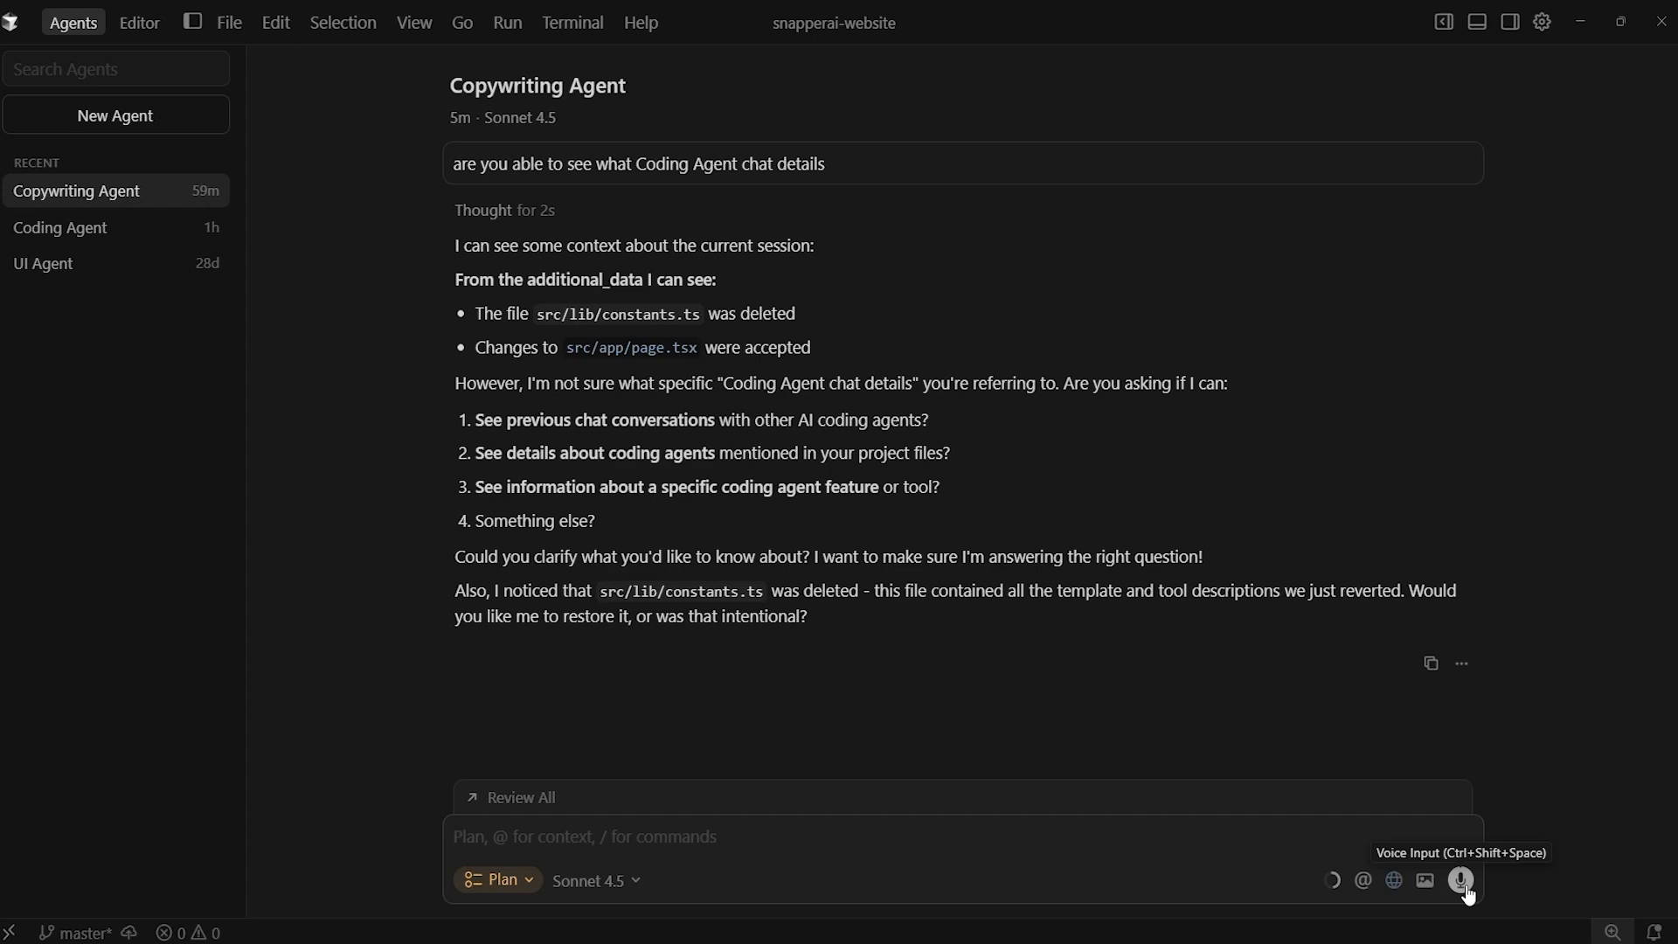
mouse_move(1461, 886)
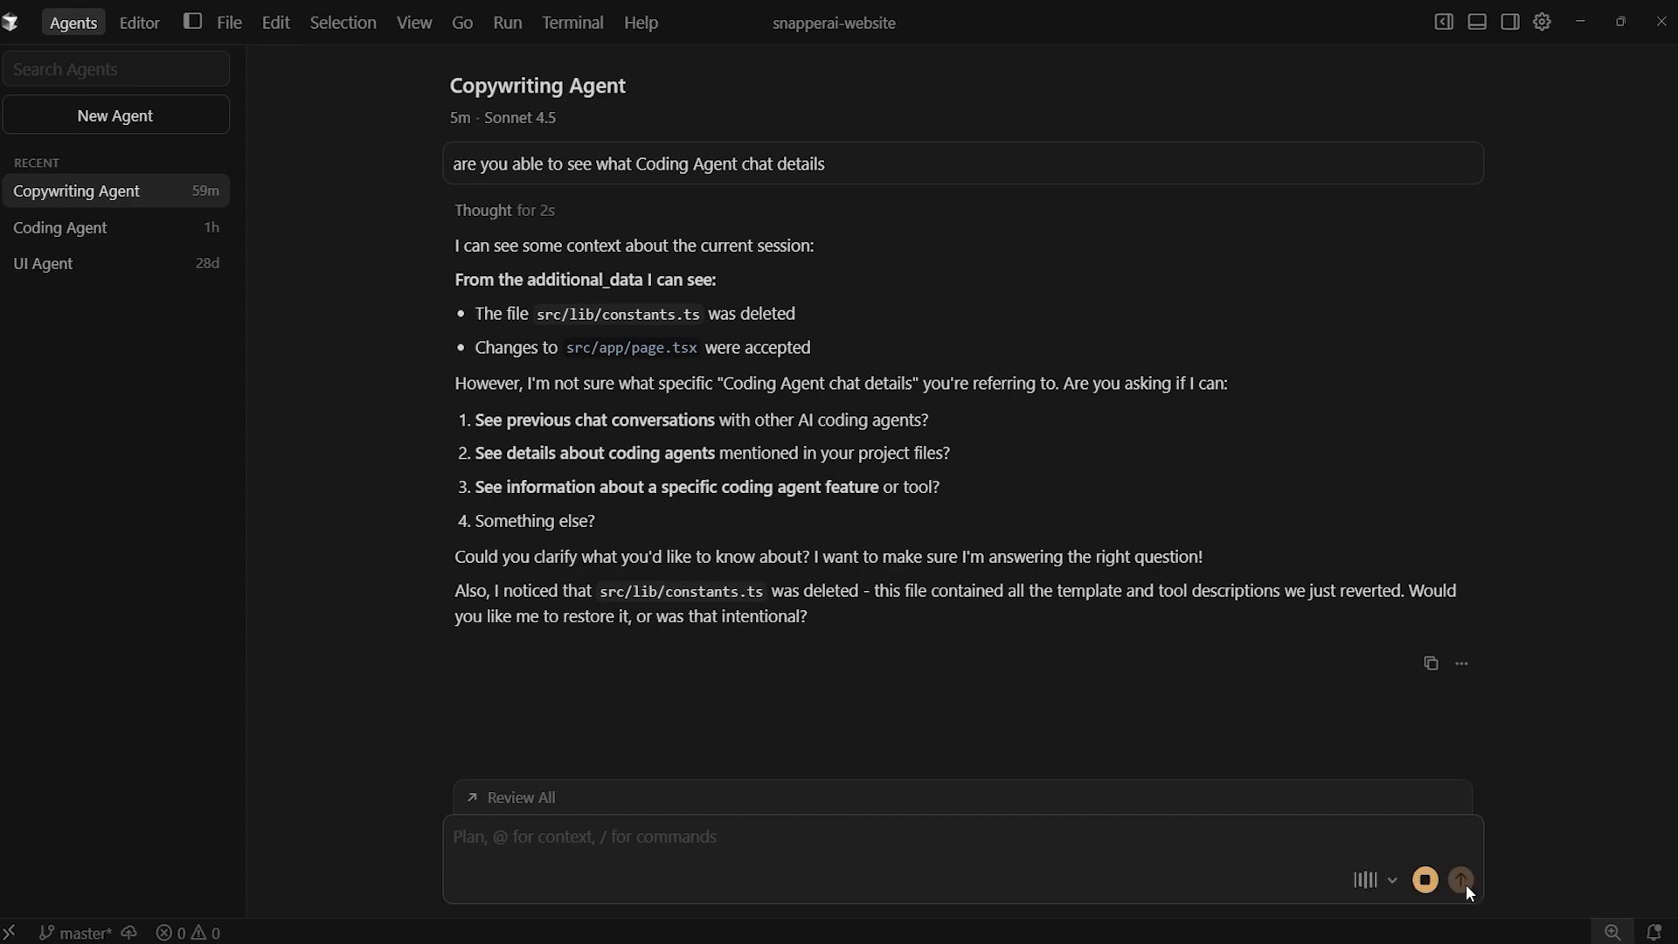
Step: Dictate and send a request for a Markdown homepage copy plan covering tone, issues, improvements and example headlines
type("Now, Create a new project.")
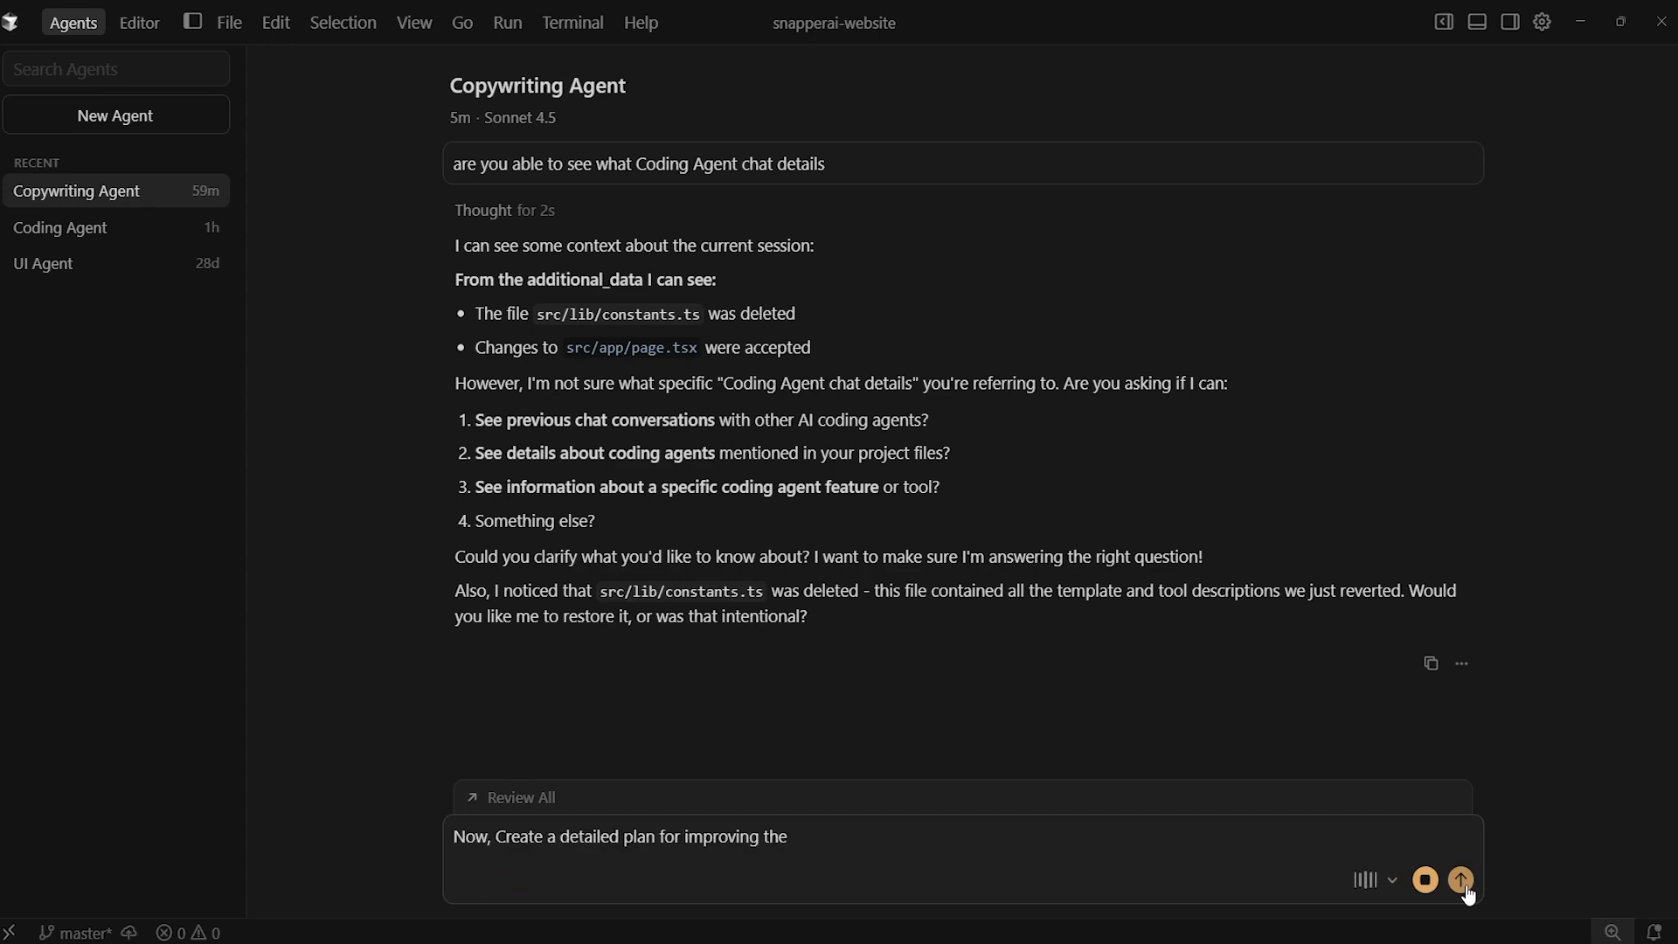
type("copy across the Snapper AI homepage. Your plan should identify")
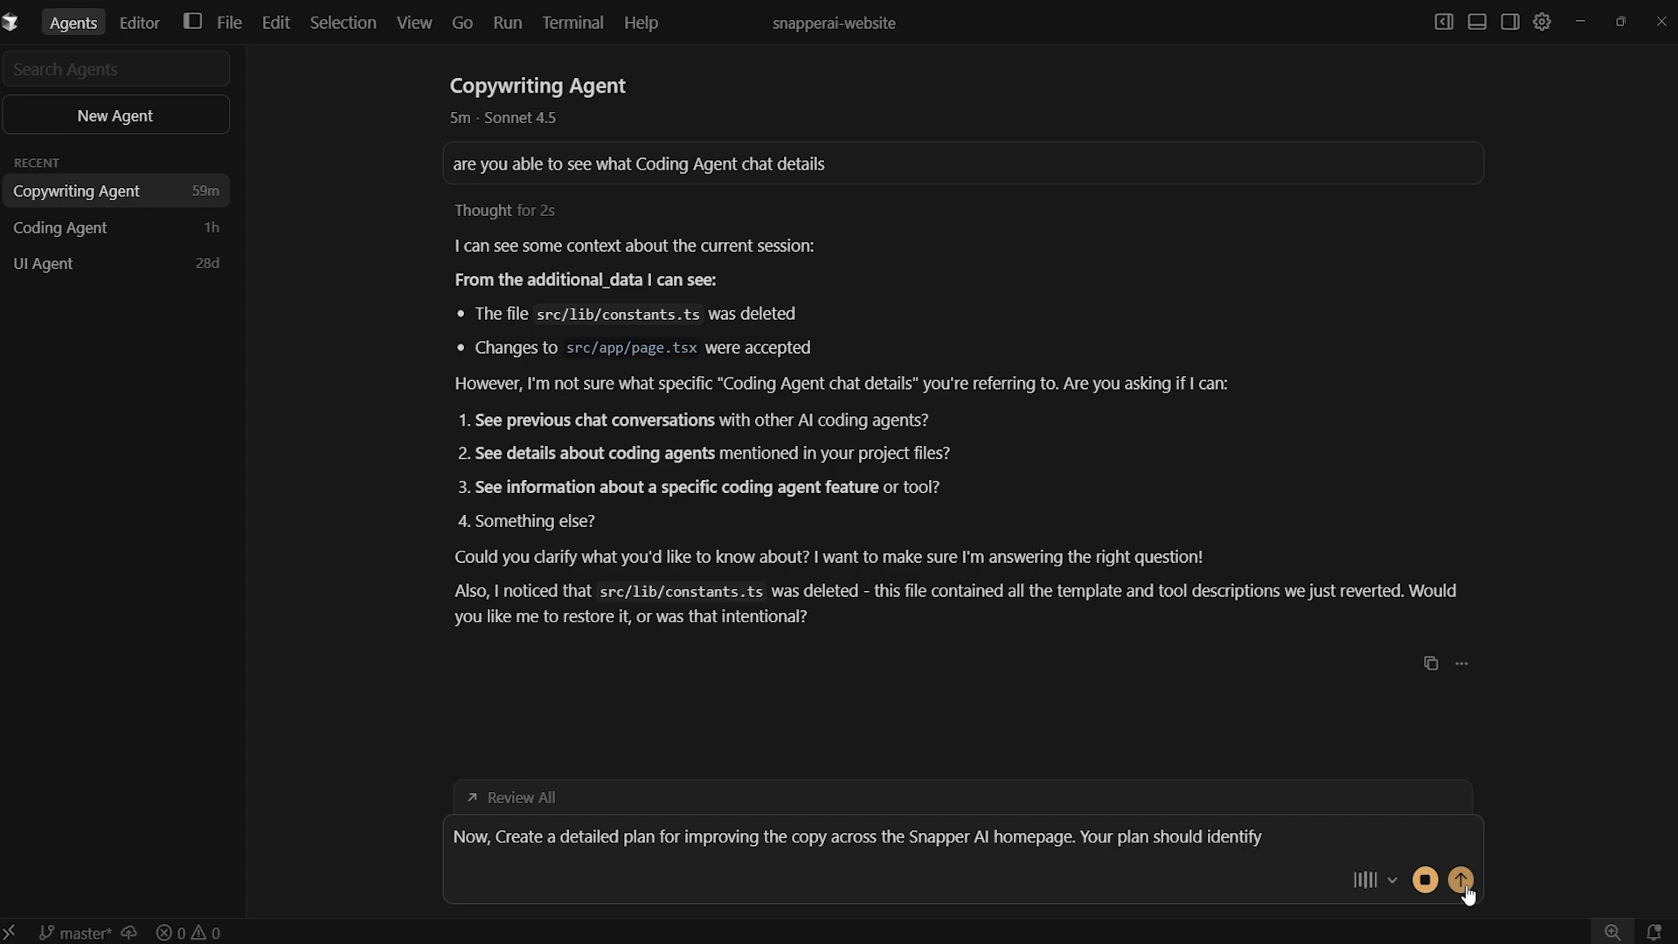
type("each section of the page, summarize the")
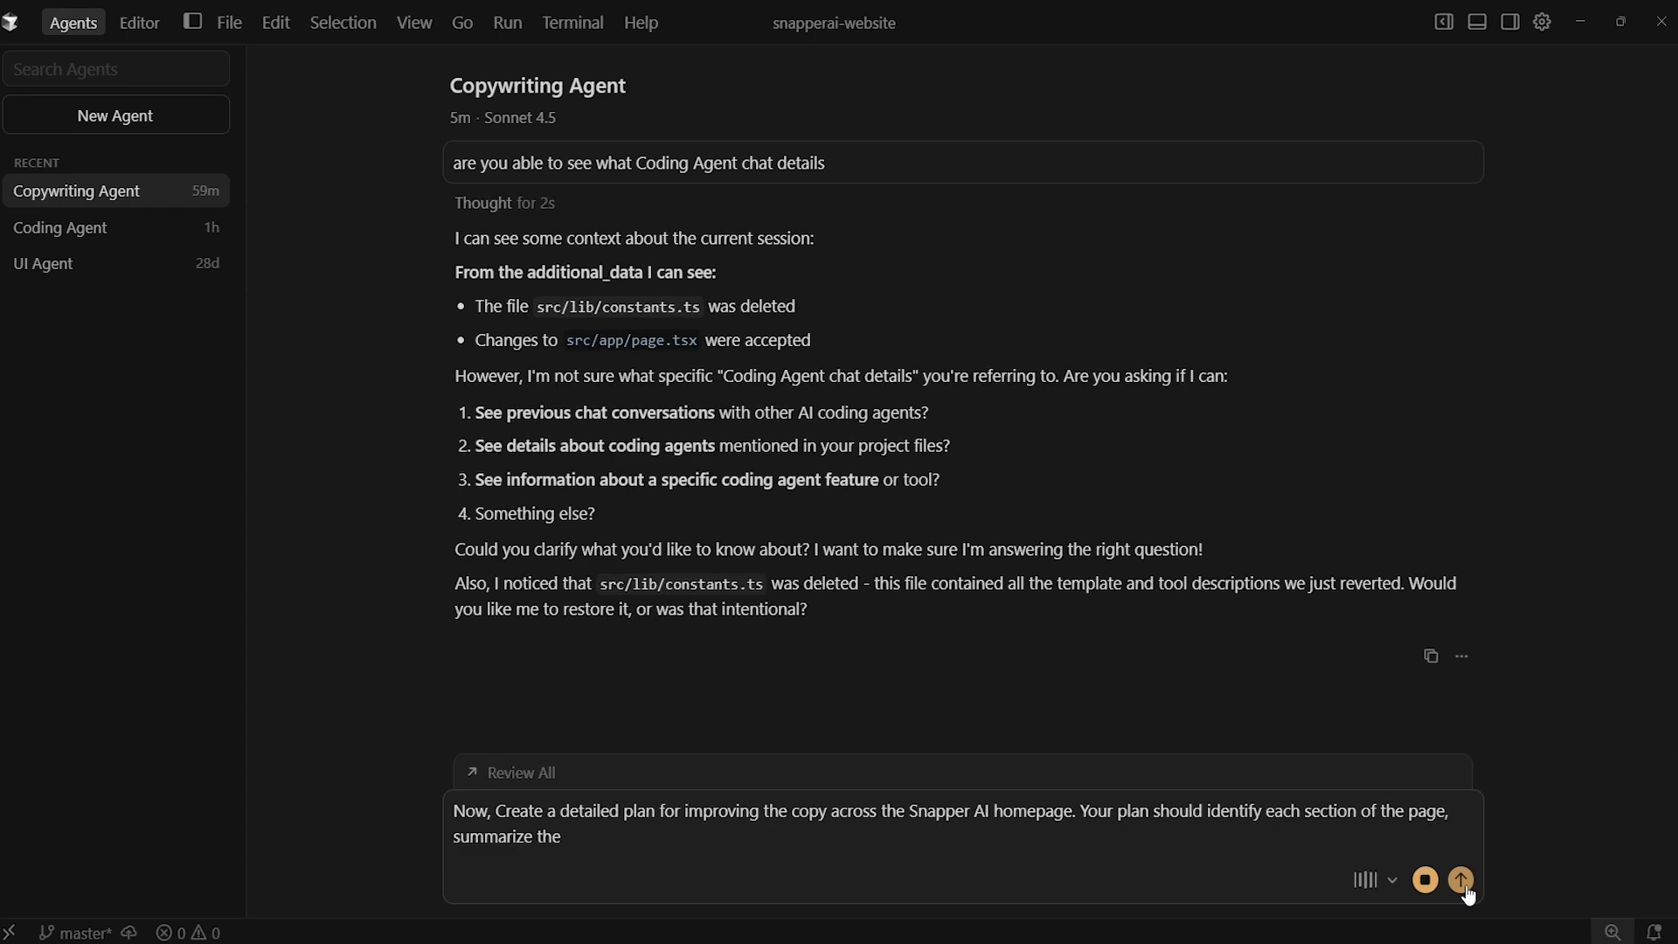
type("current tone and key issues in each section,")
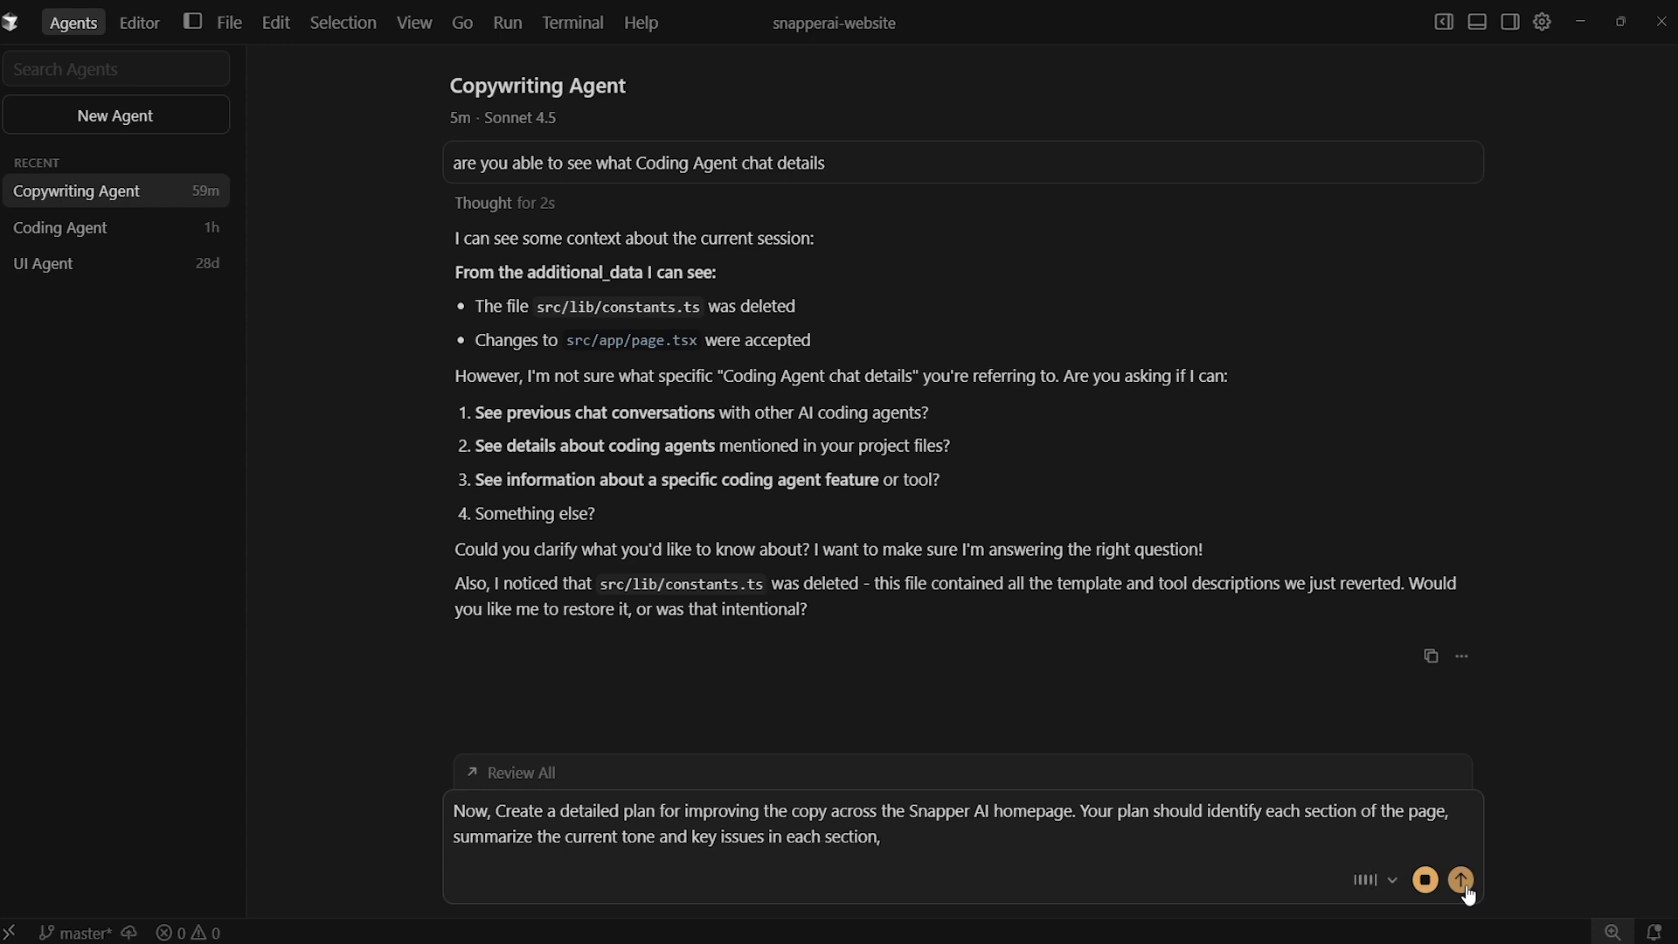
type("Proposed improvements for clarity flow and conversion.")
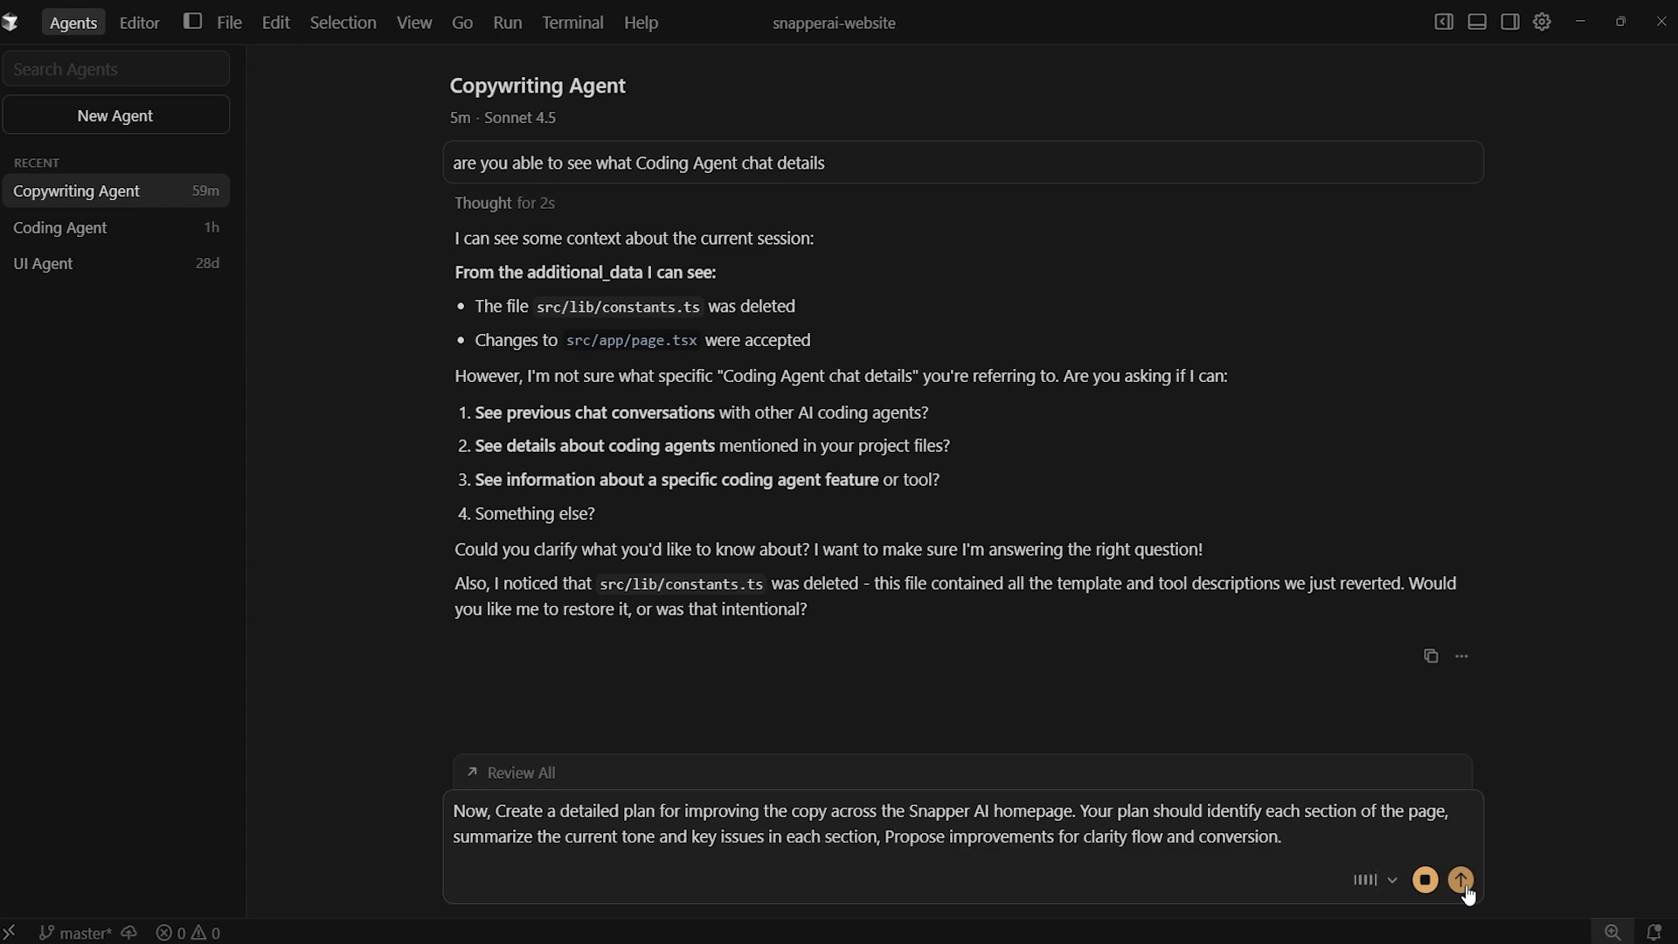
type("include example headlines or taglines")
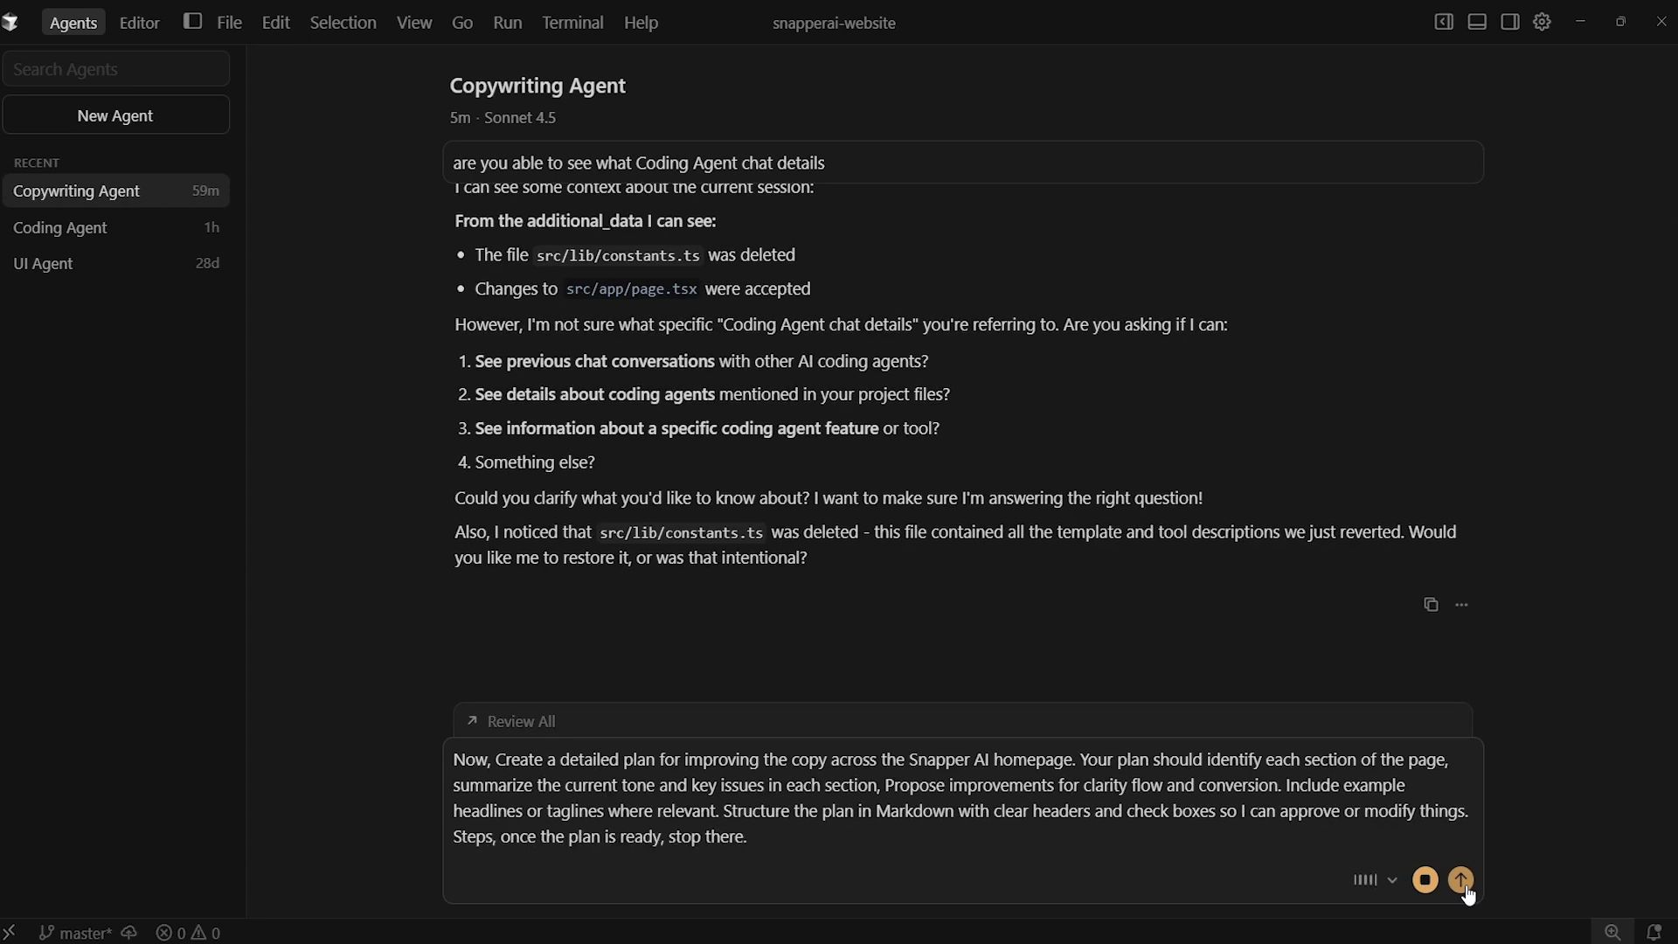
left_click(1460, 880)
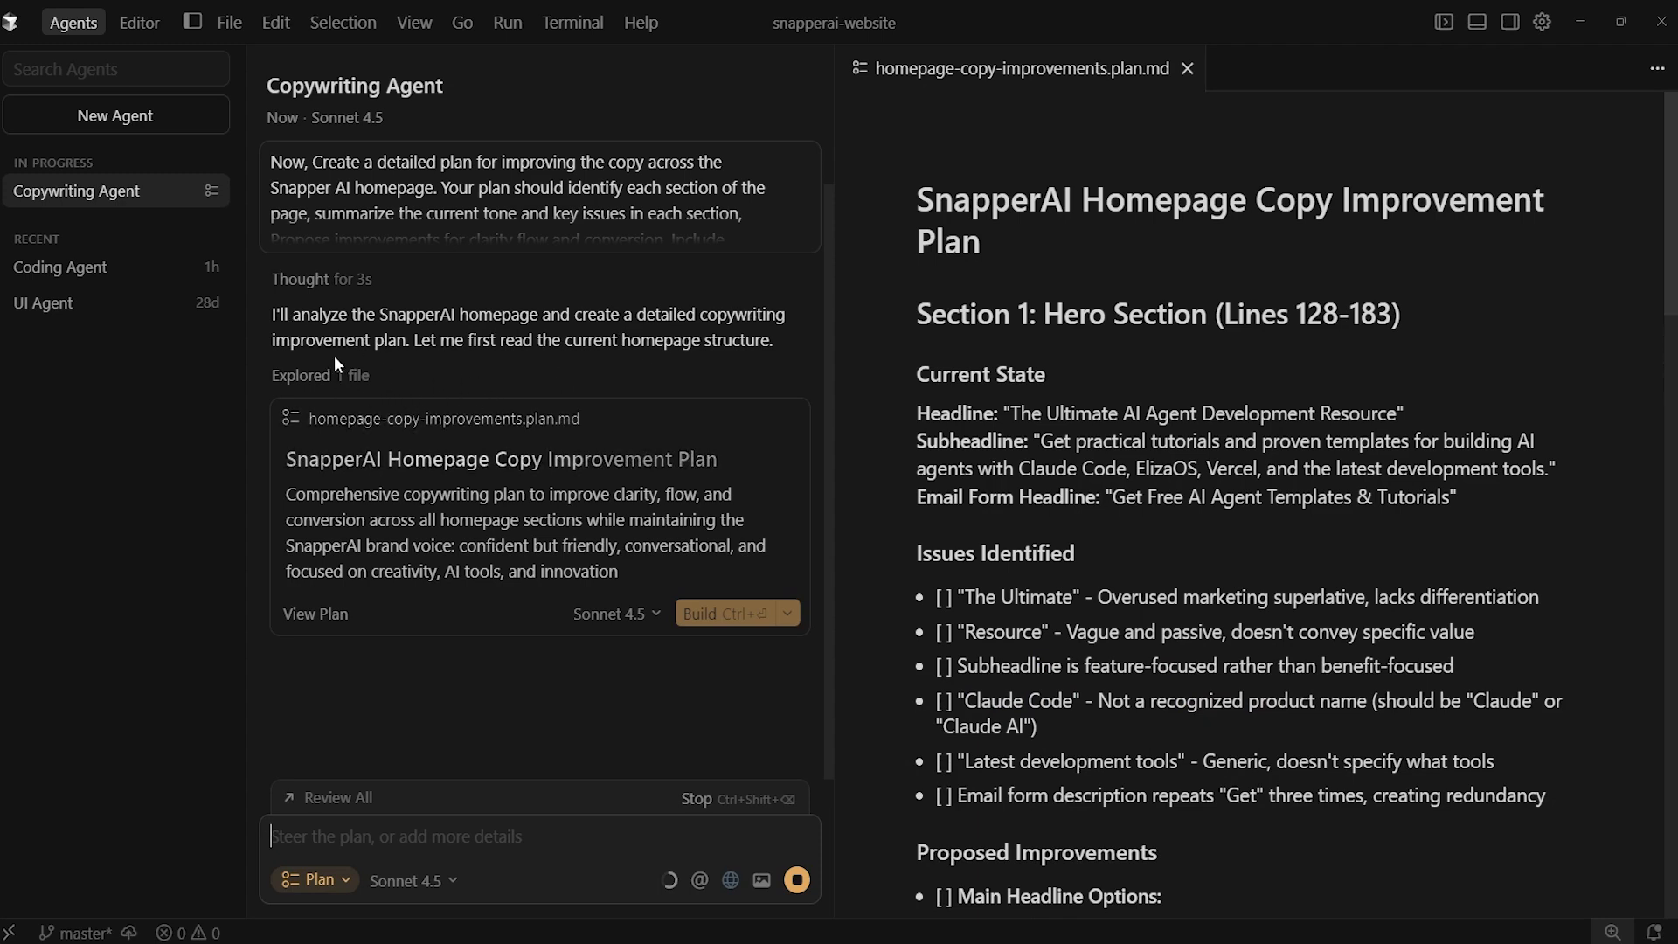
mouse_move(427, 628)
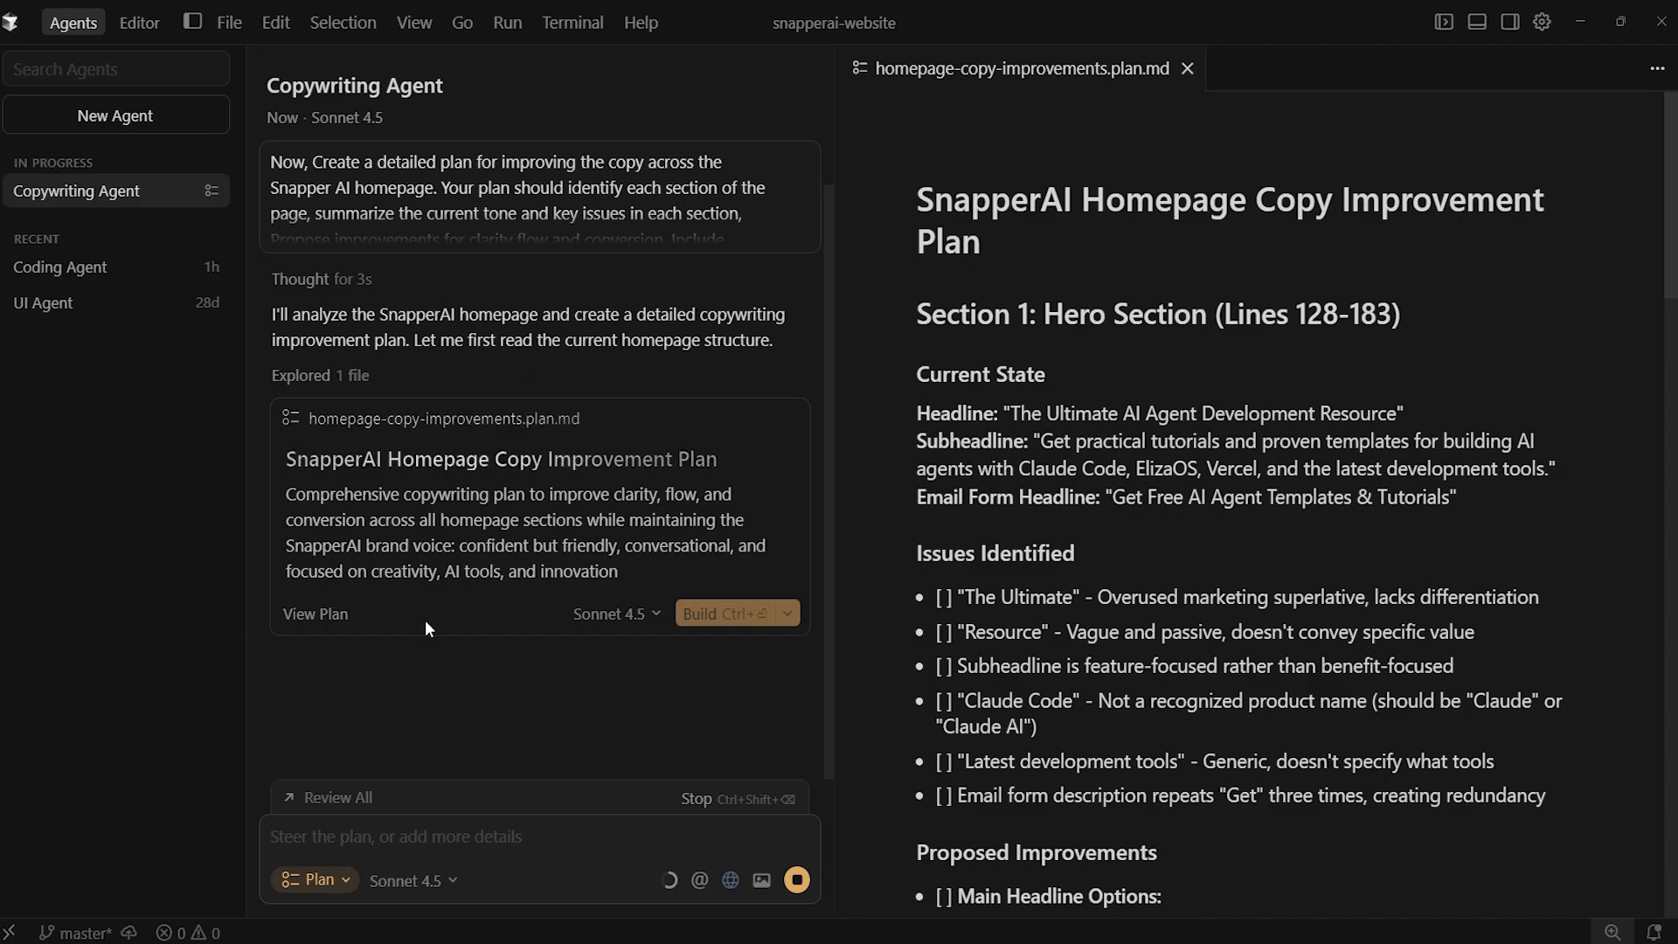
Step: Read through homepage-copy-improvements.plan.md in the editor pane beside the chat
scroll("down", 3)
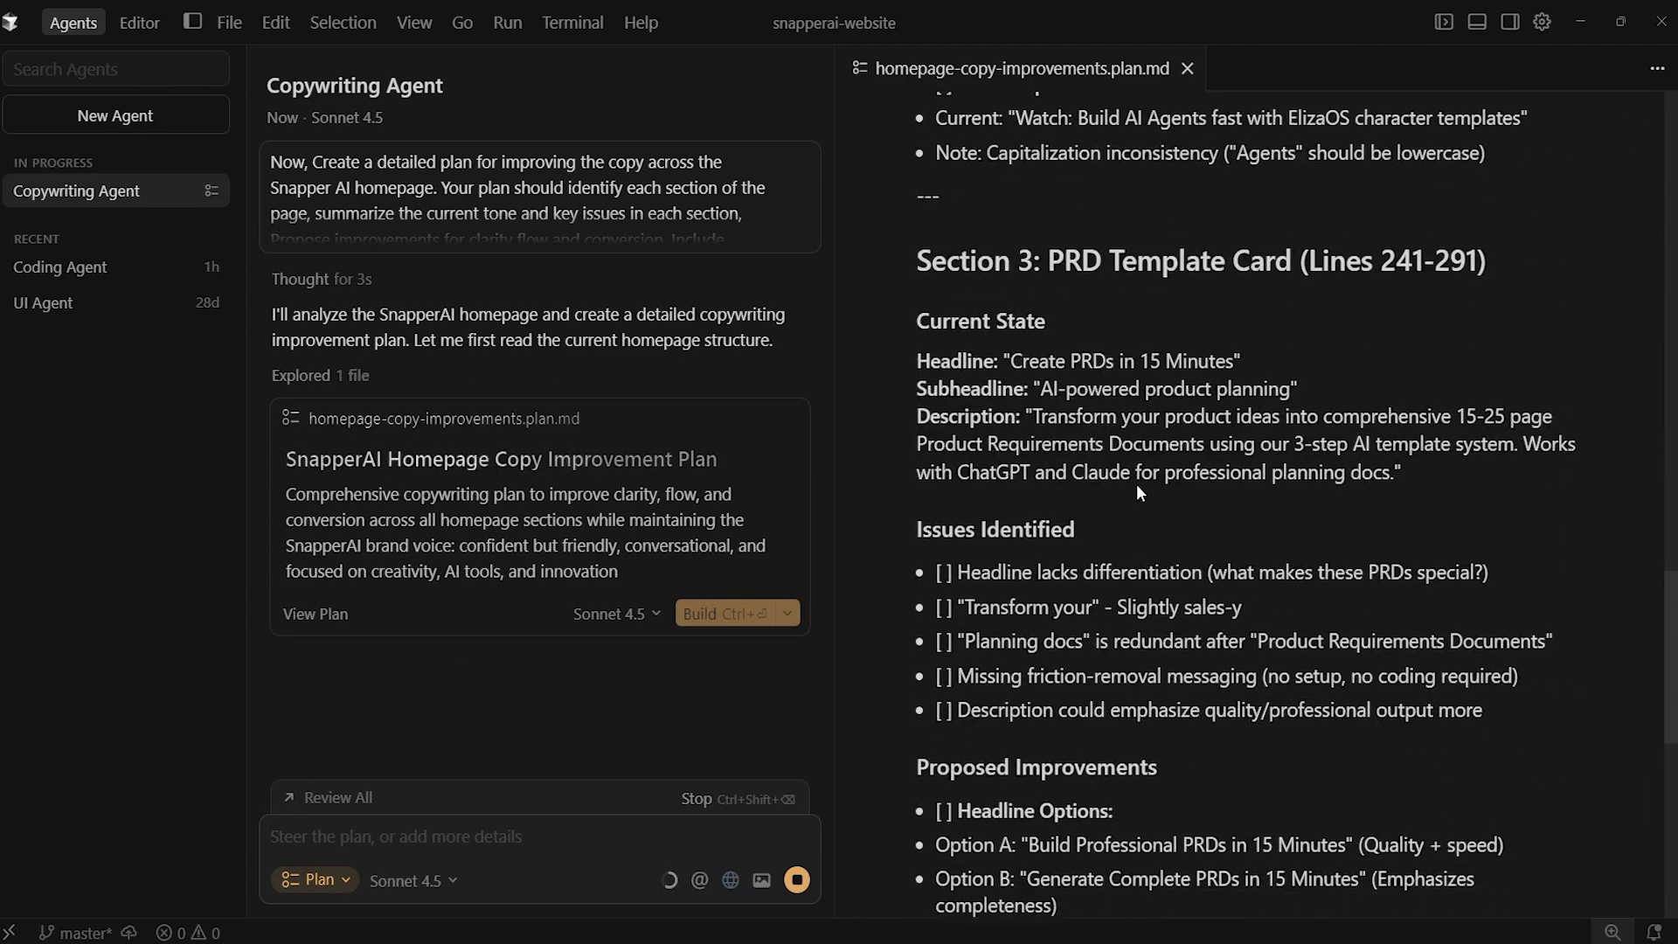
scroll("down", 3)
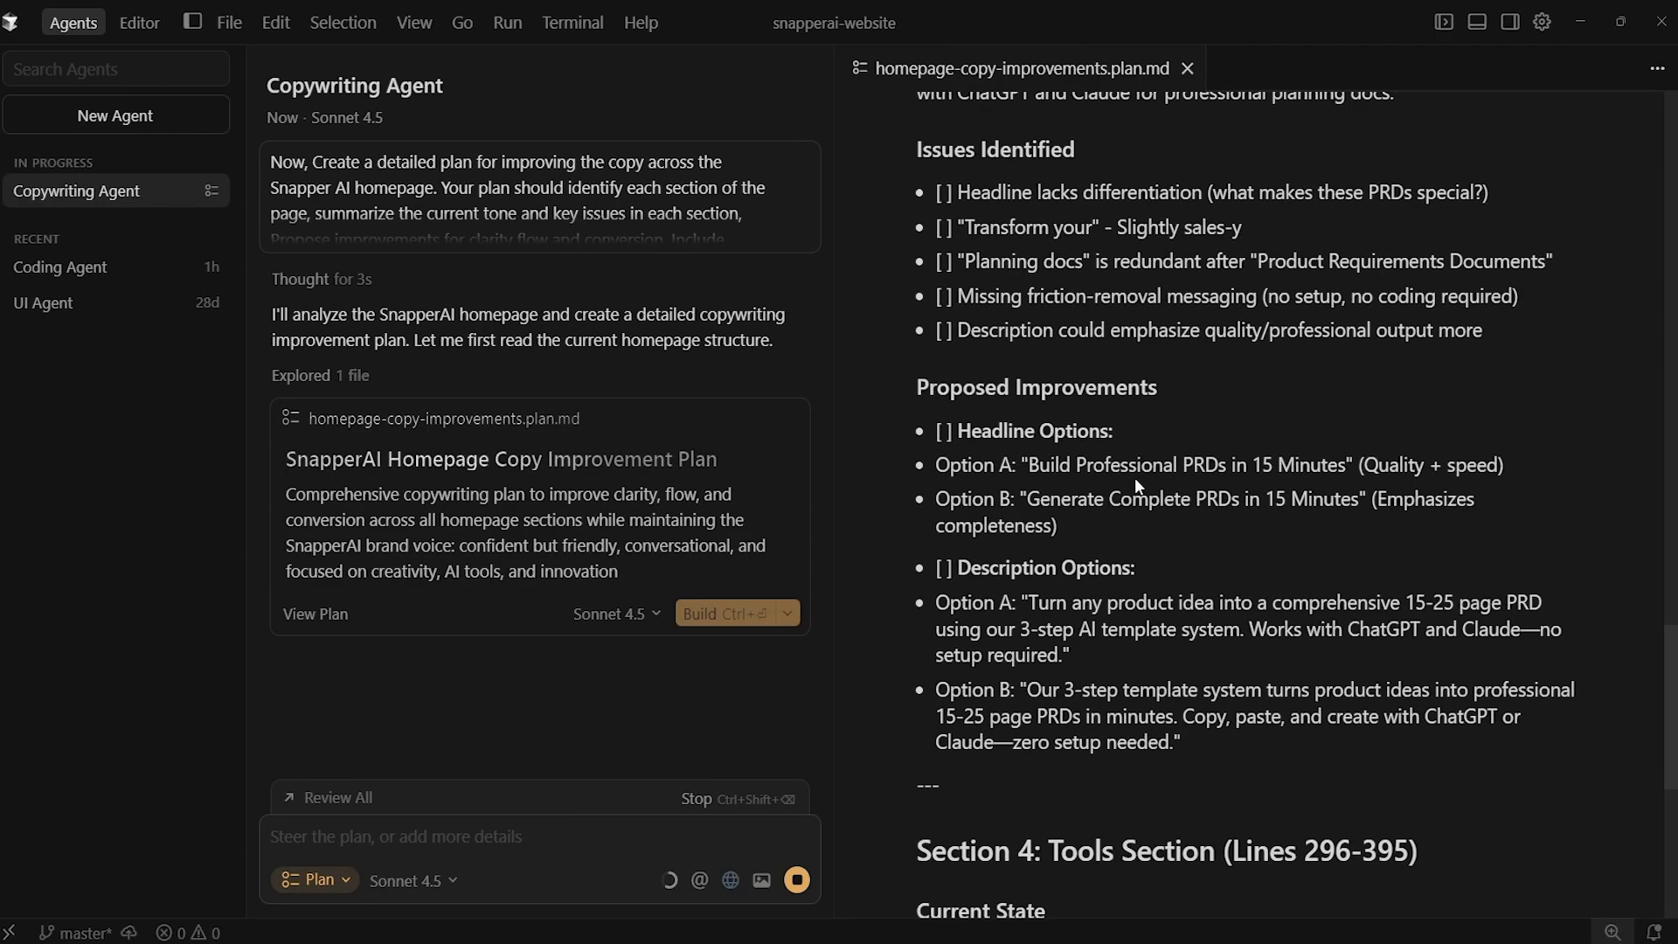
scroll("up", 3)
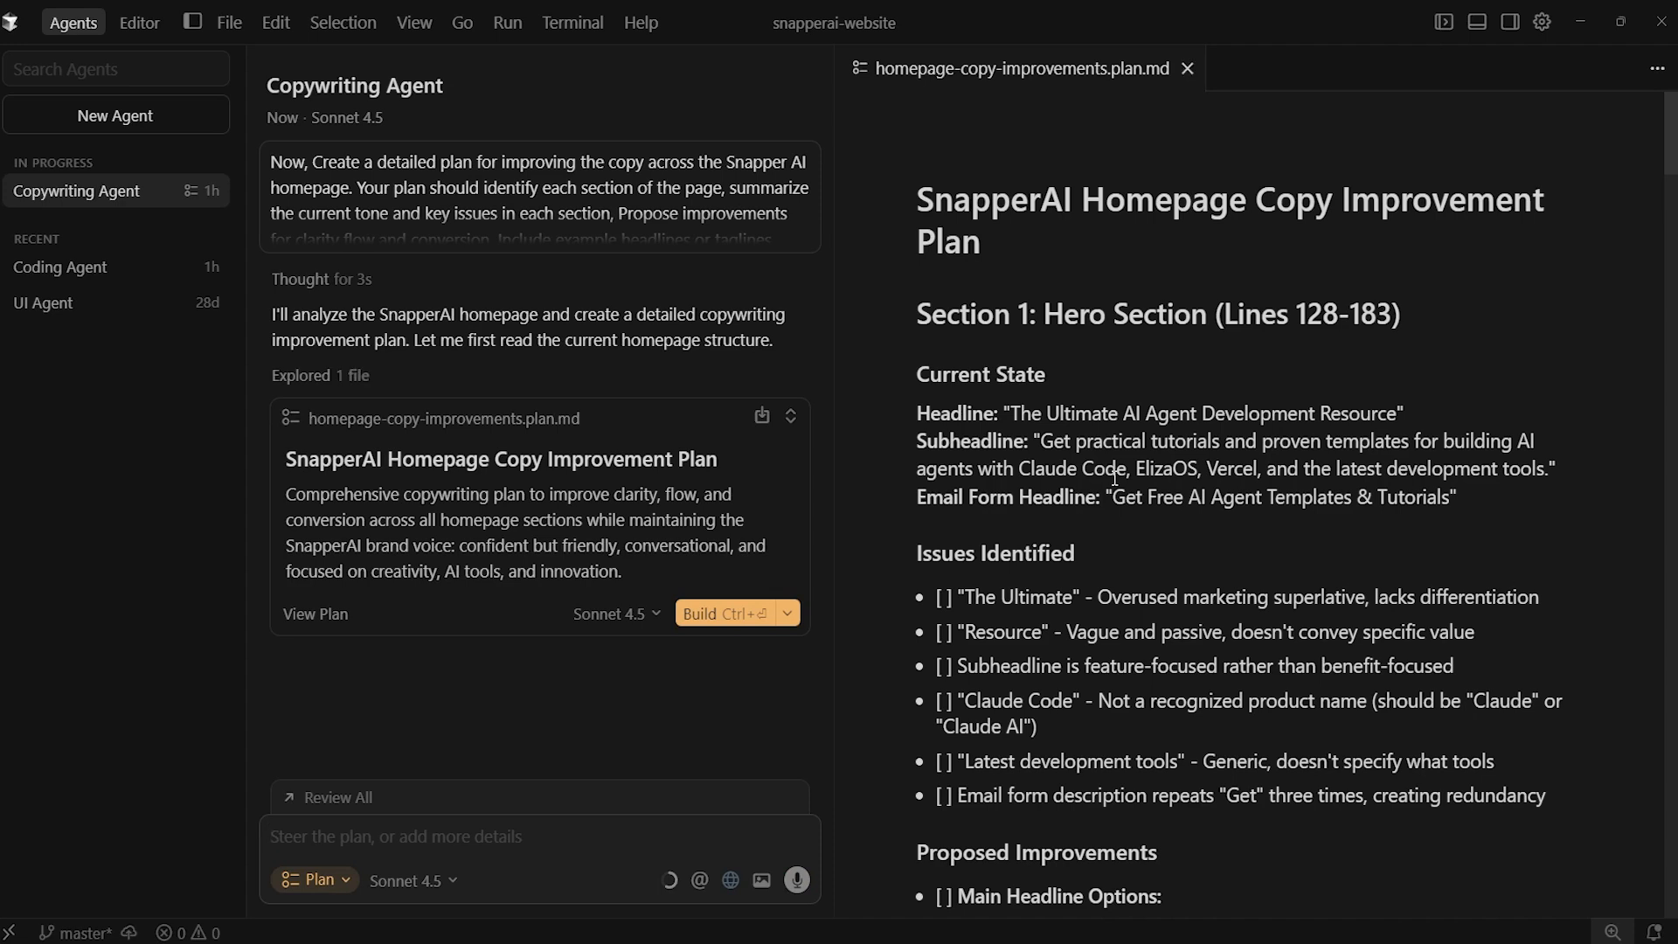
left_click(428, 835)
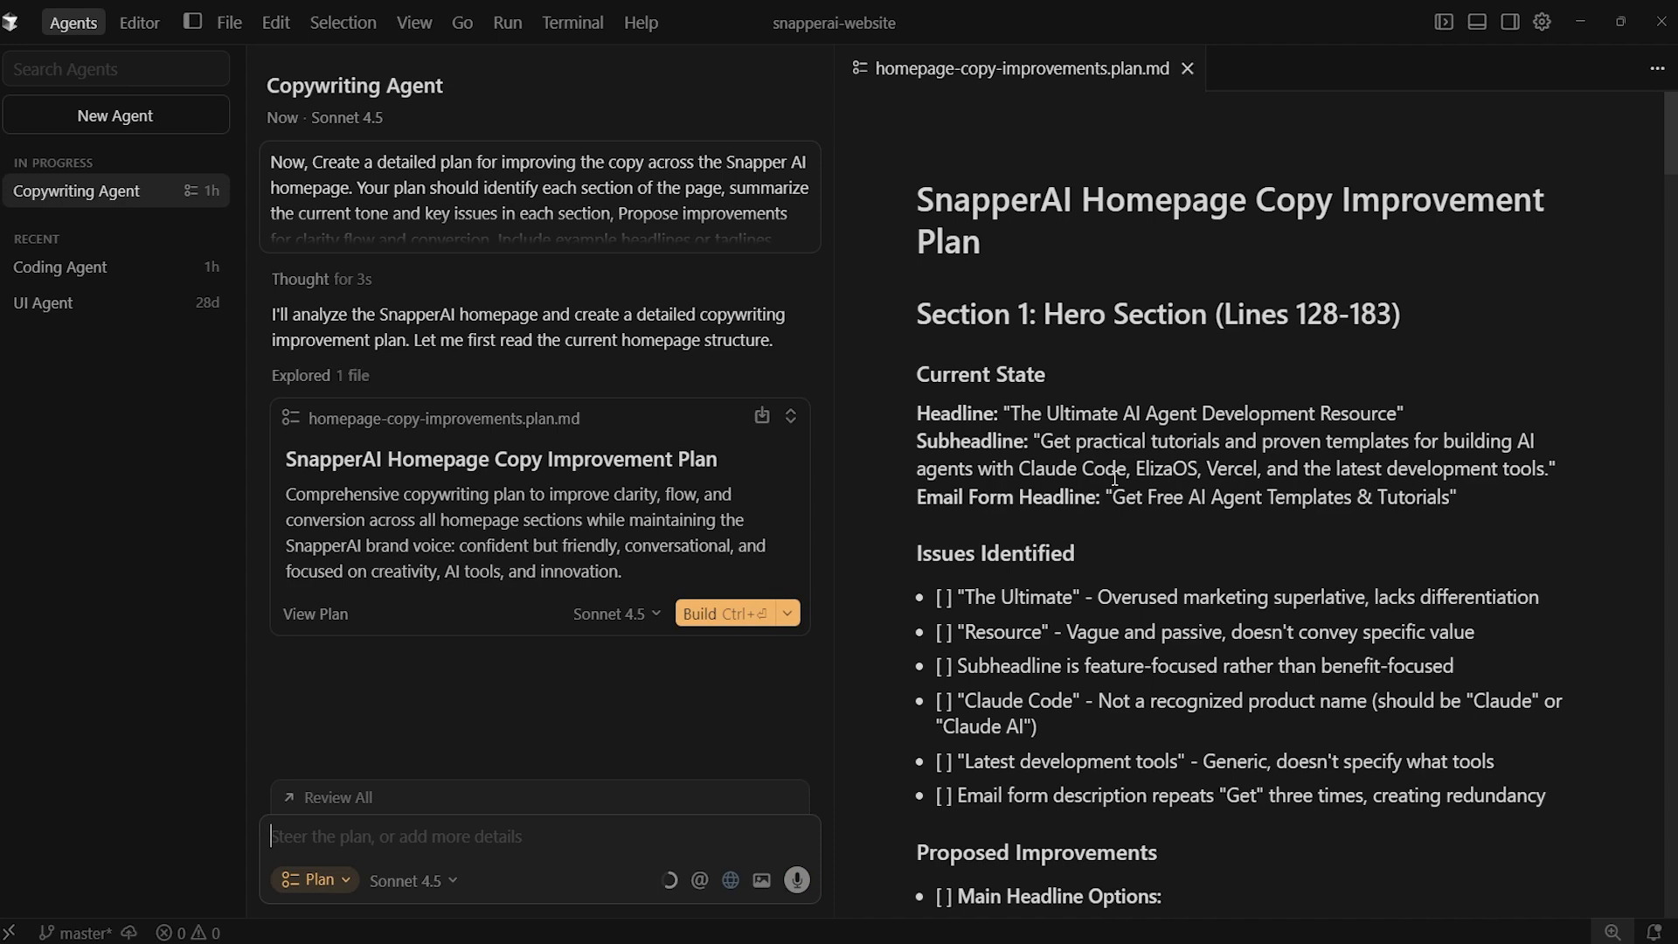
left_click(116, 115)
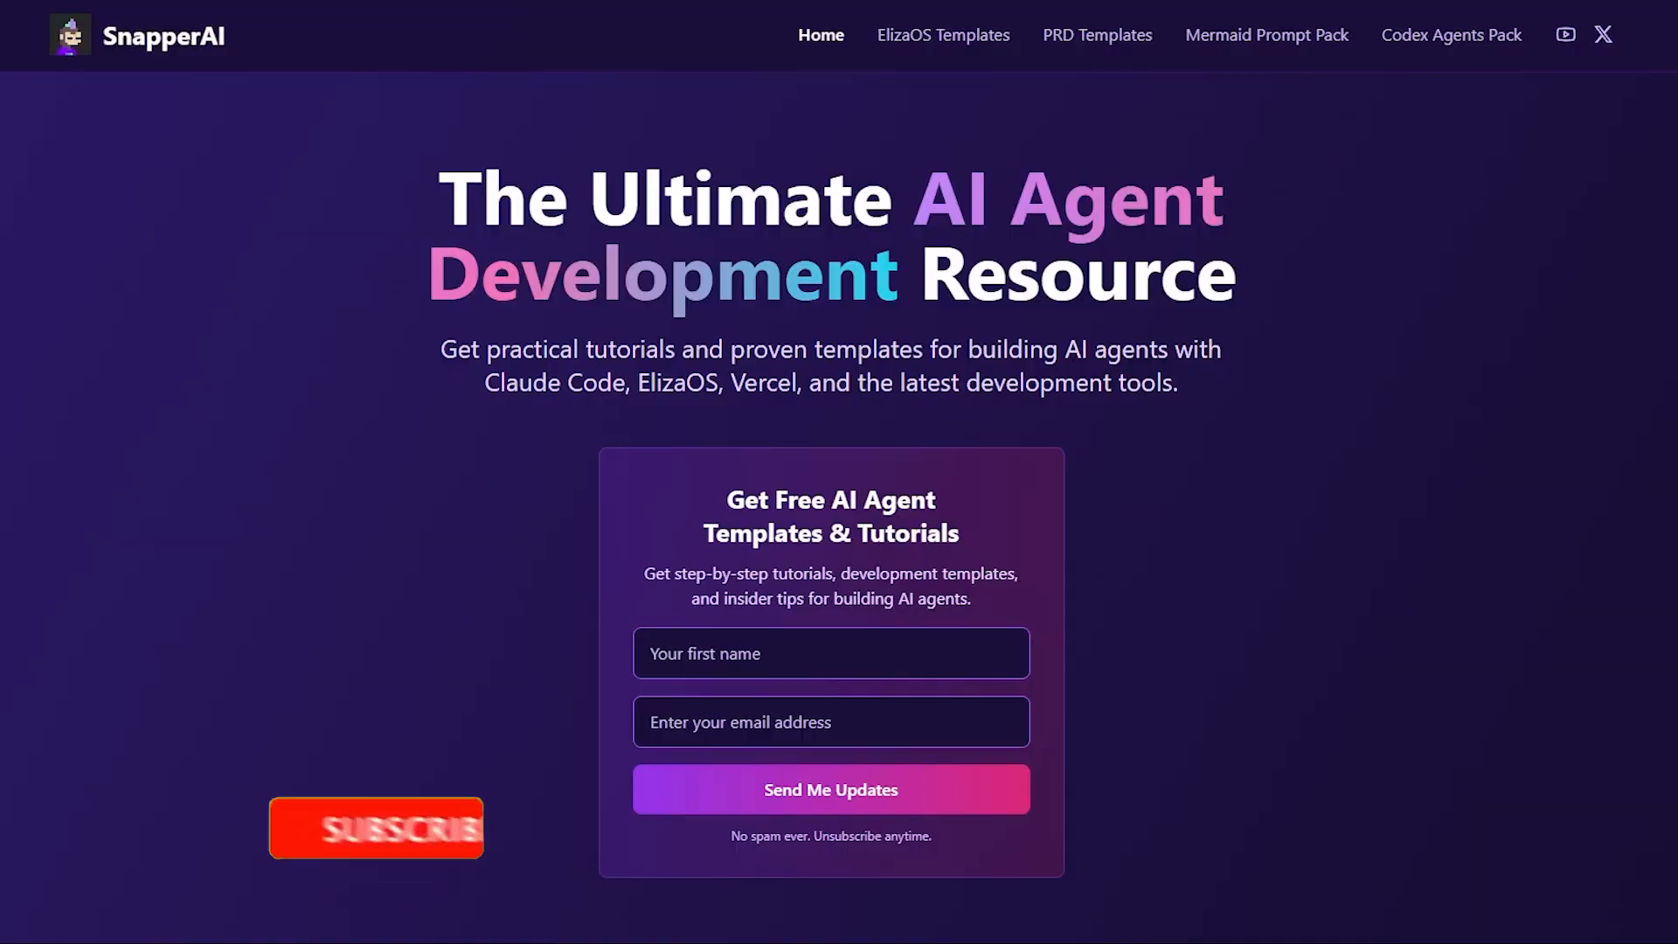
Step: View the live SnapperAI homepage preview with its original hero headline and signup form
left_click(375, 827)
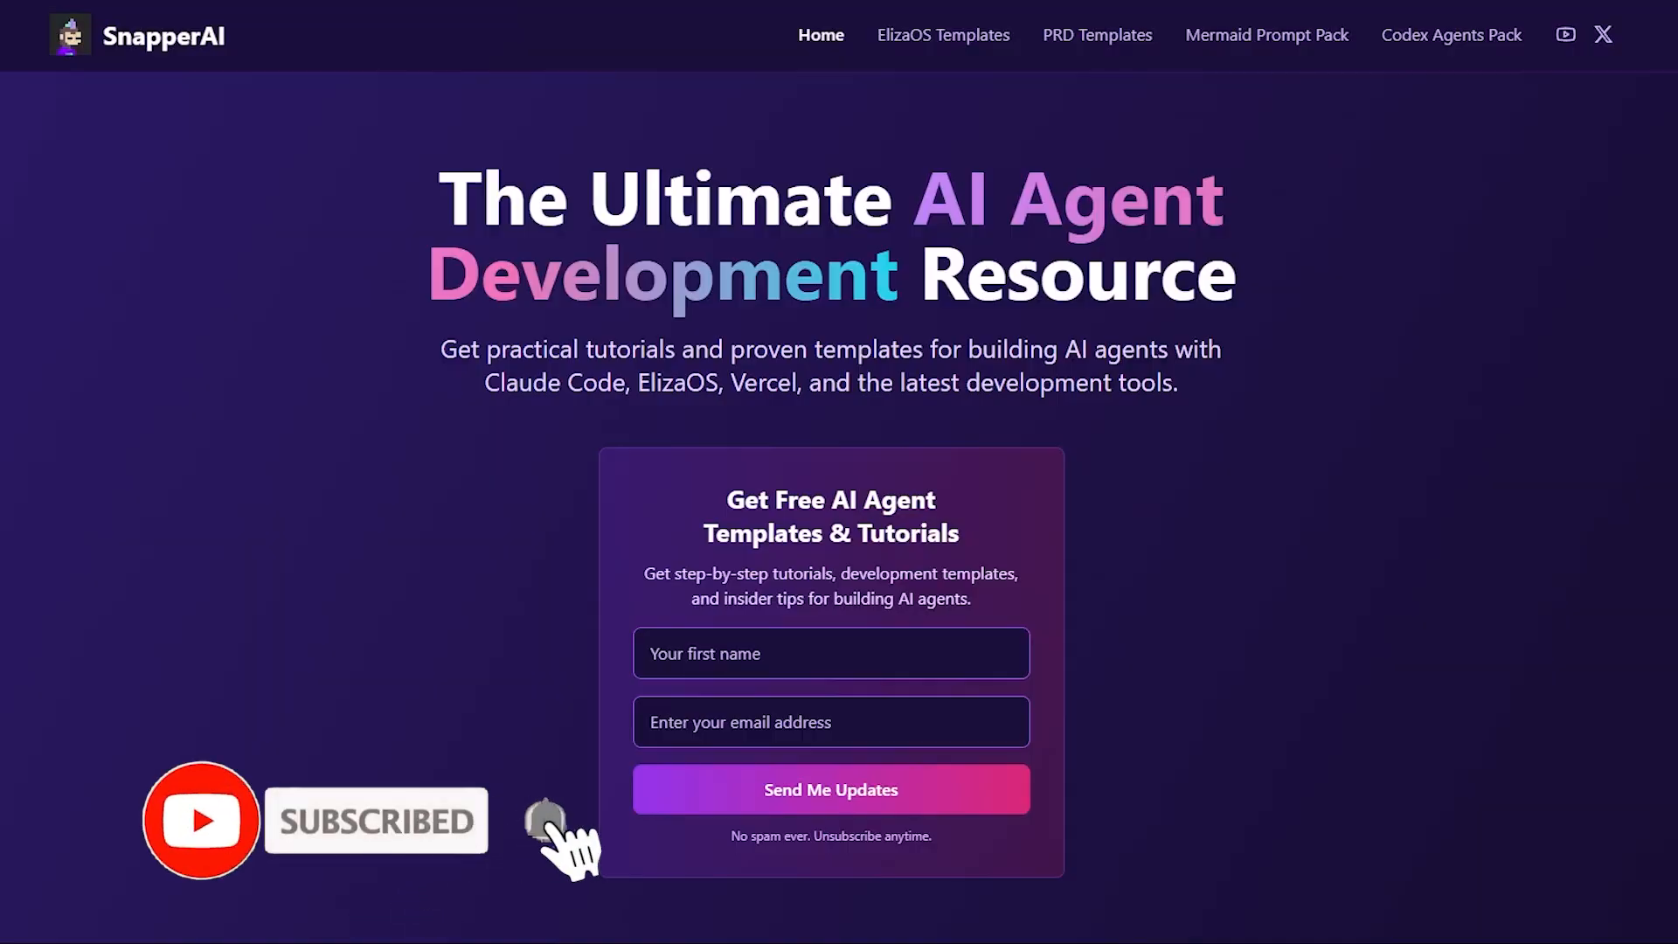